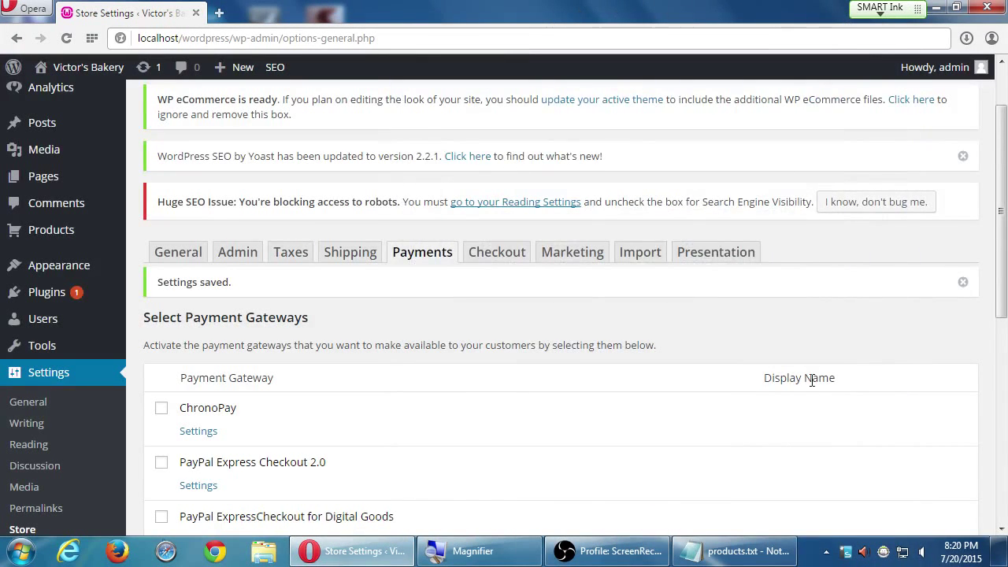
Bring up the products.txt notes in Notepad, cancelling the Print dialog, to review categories, tags and variations.
scroll("up", 3)
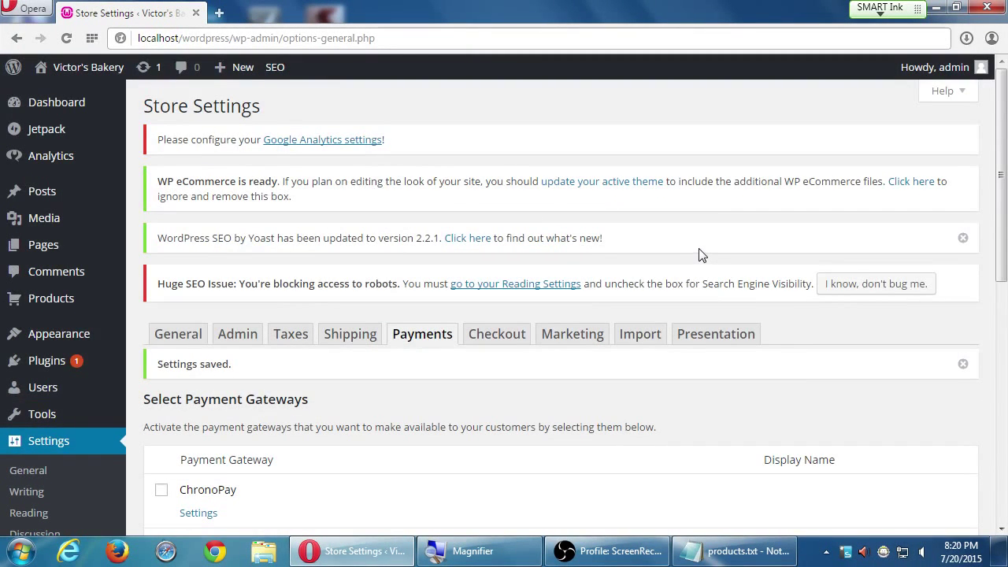
mouse_move(653, 300)
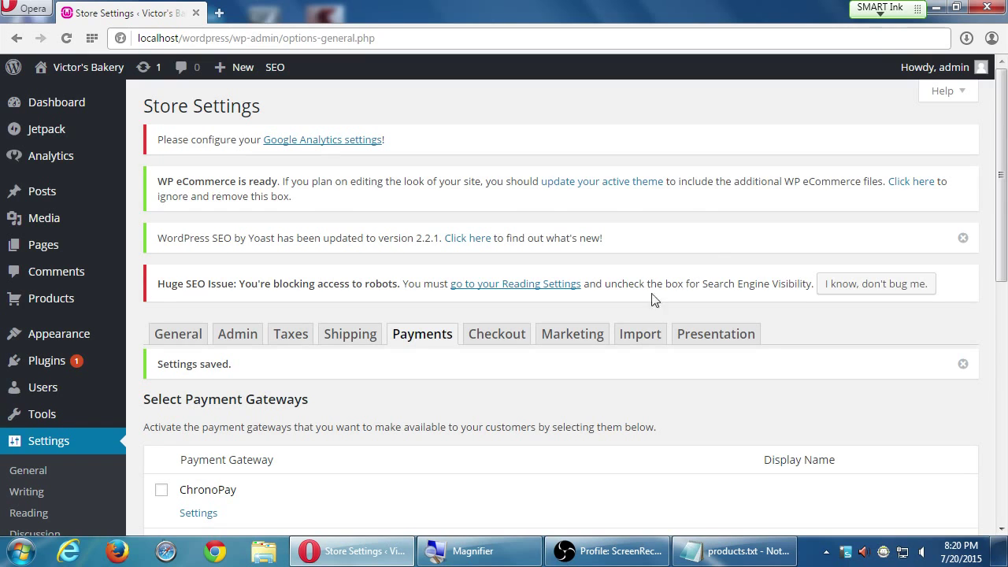
left_click(733, 550)
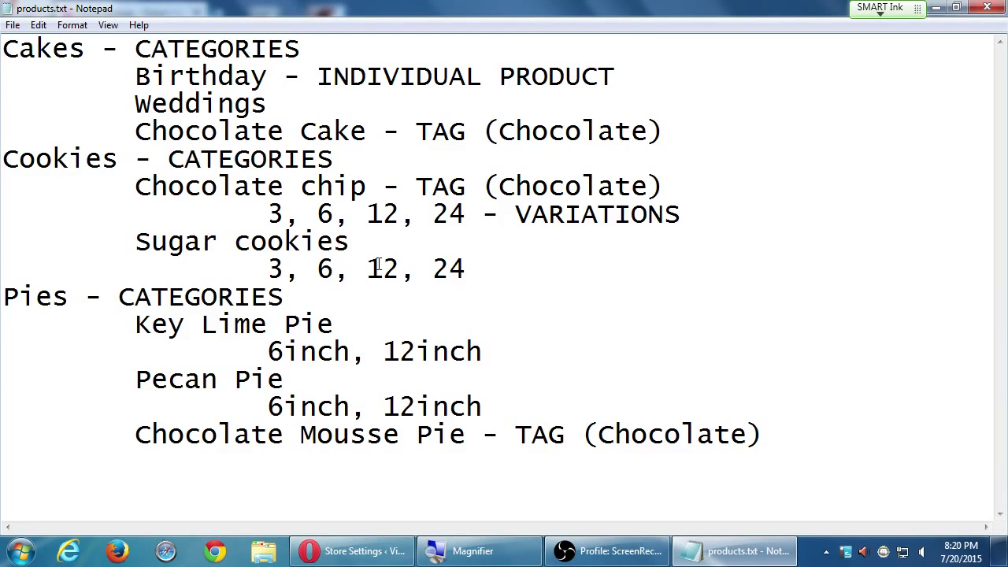
mouse_move(378, 263)
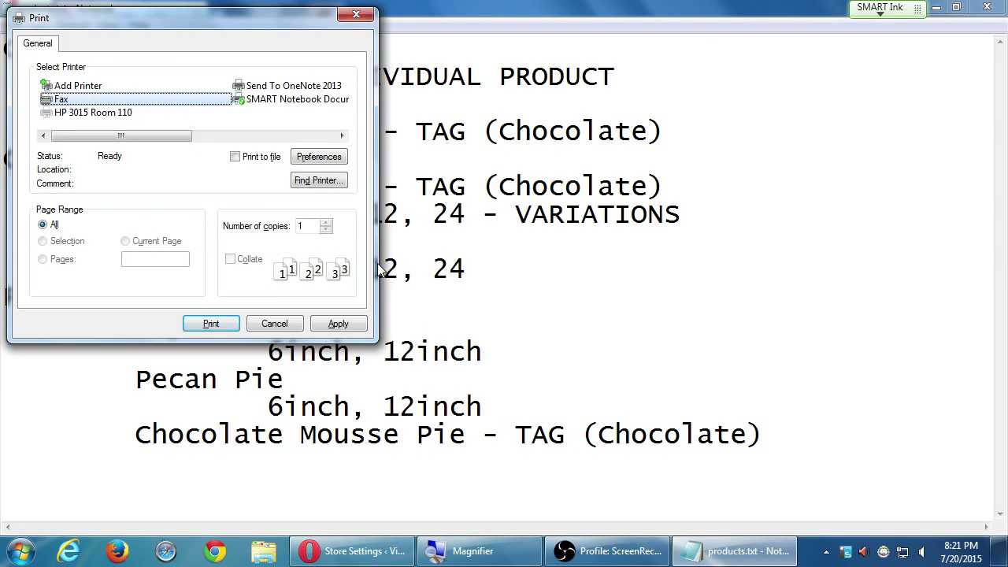
left_click(274, 323)
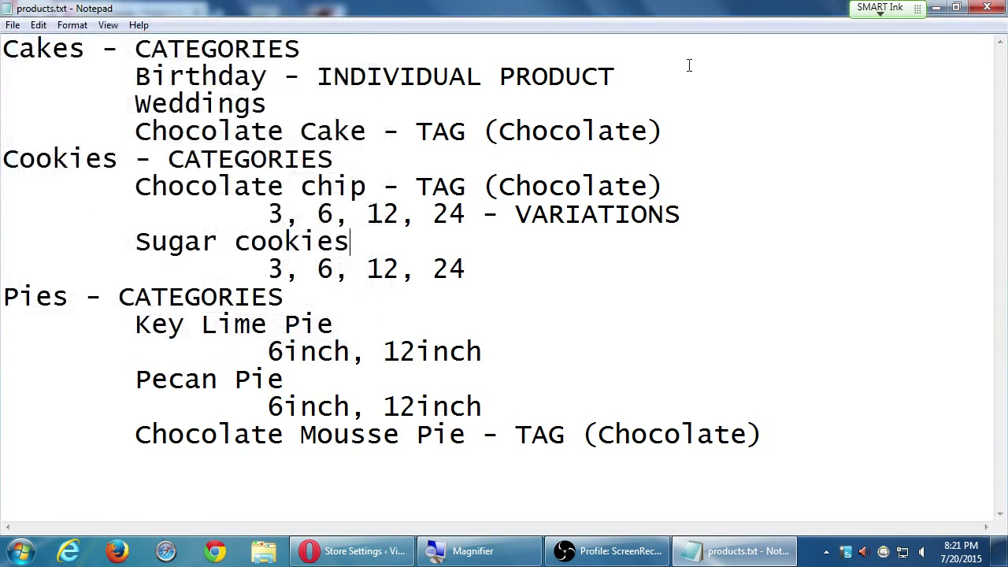
left_click(351, 550)
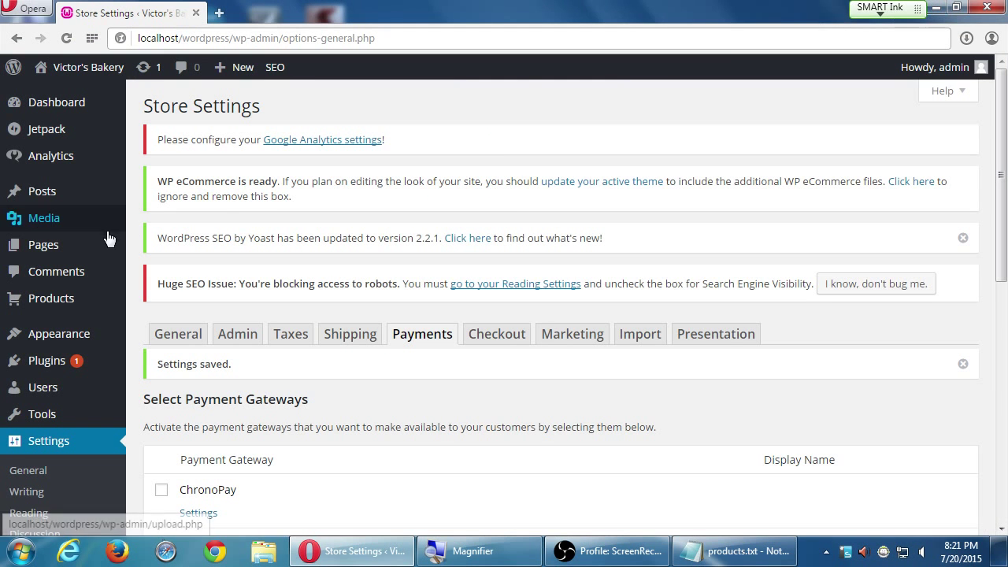
left_click(733, 550)
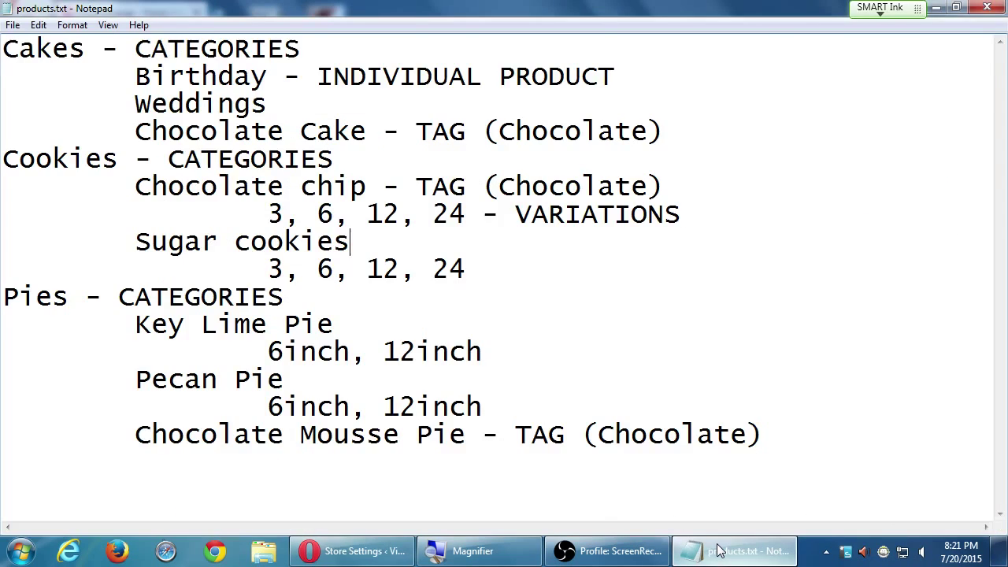
mouse_move(622, 427)
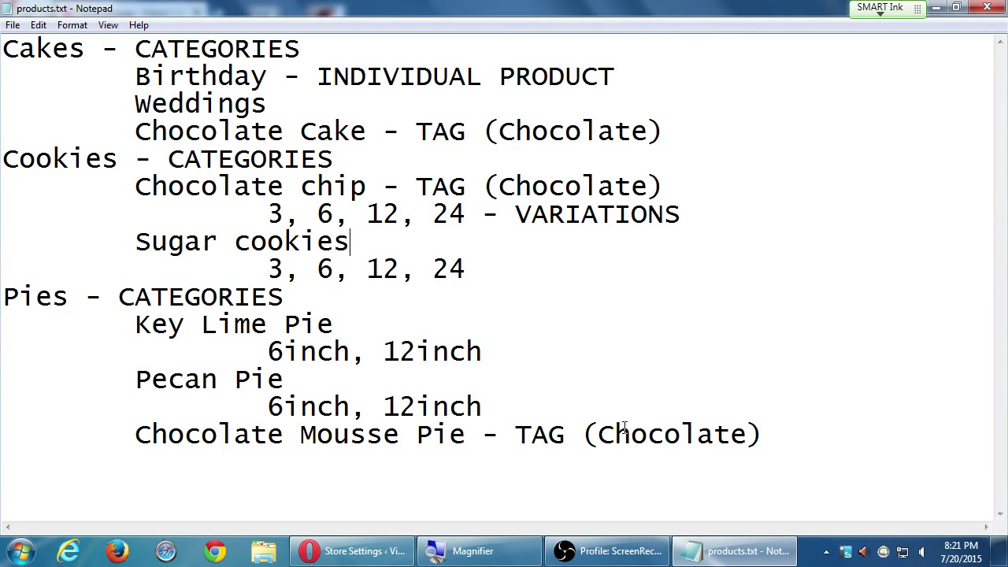
mouse_move(637, 425)
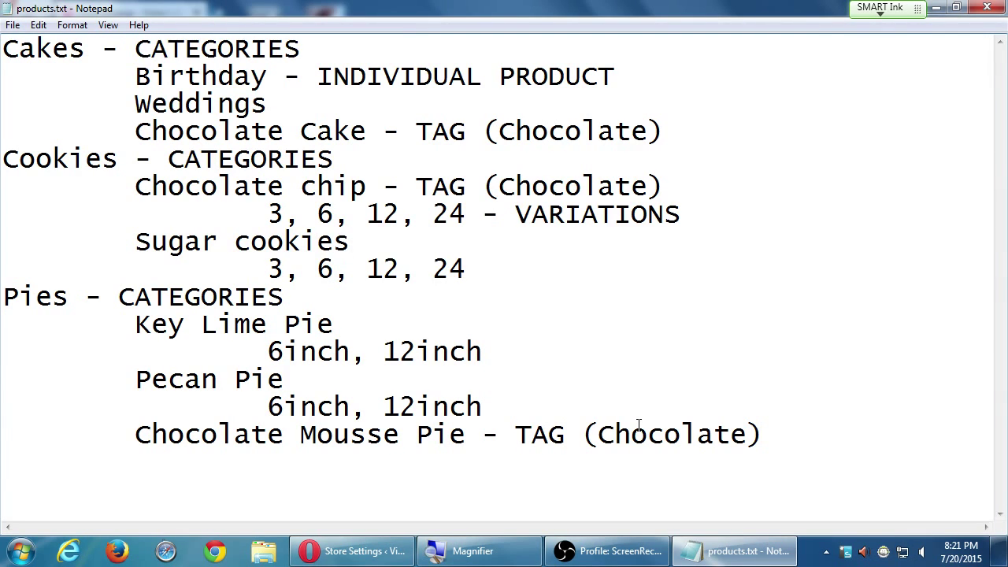
mouse_move(925, 287)
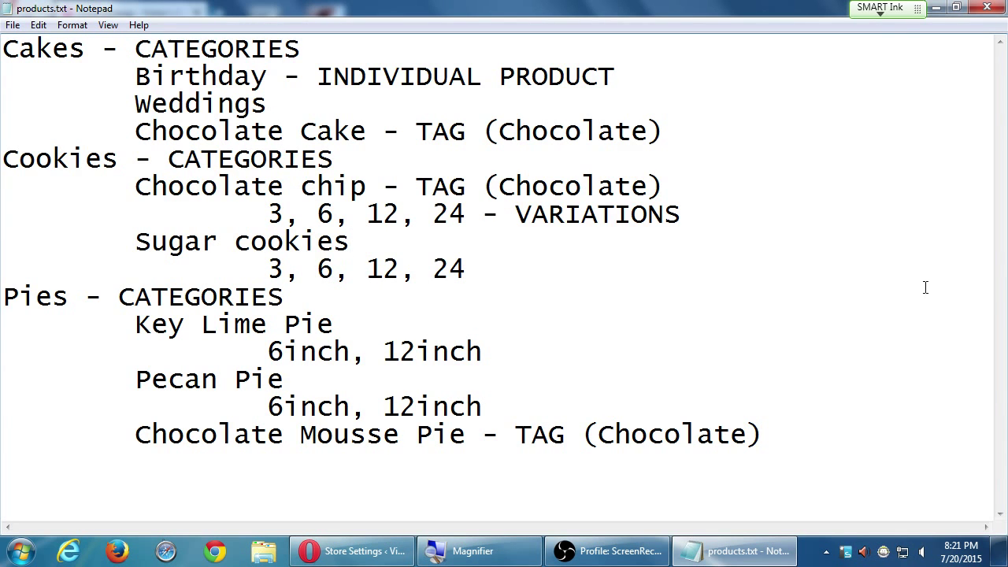
Switch back to the WordPress store admin and show the Products submenu.
left_click(352, 551)
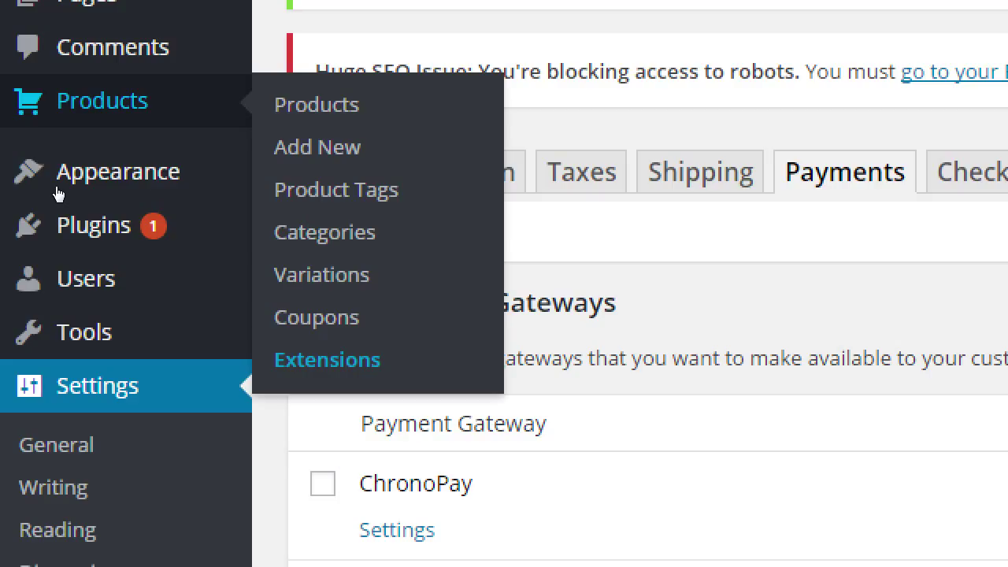
mouse_move(181, 257)
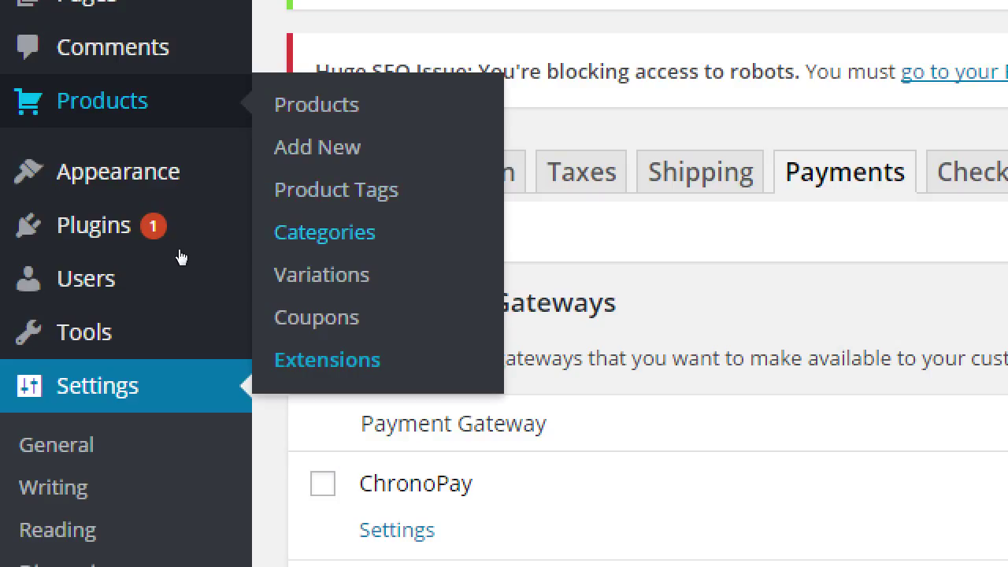
On Products > Categories, enter Cakes as the new category name, leaving slug empty.
left_click(324, 231)
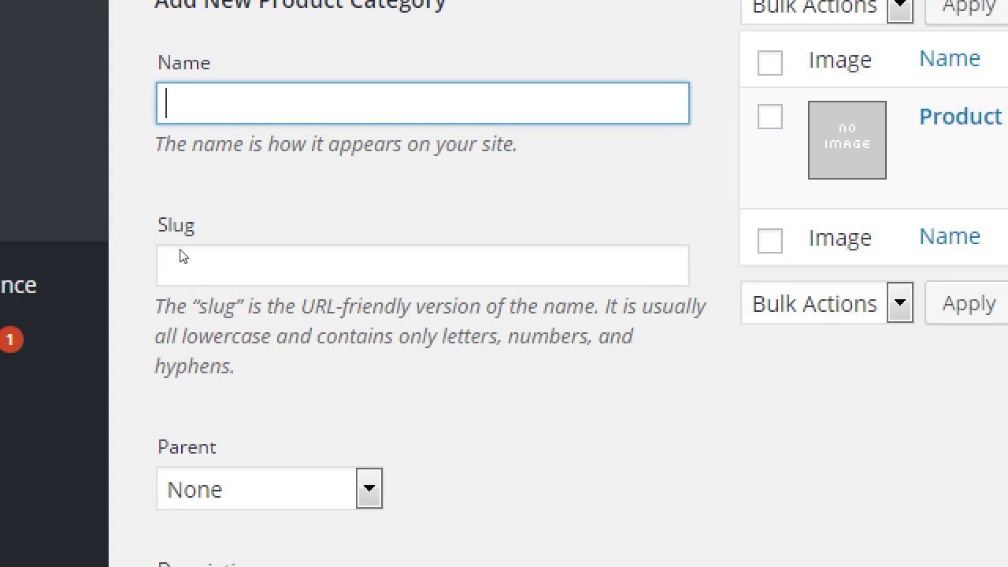
scroll("down", 3)
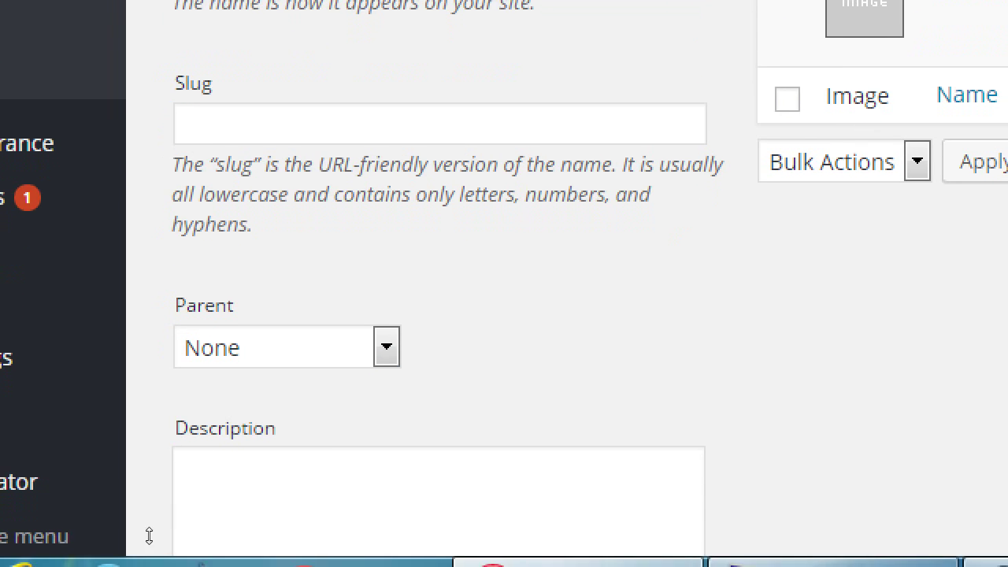
scroll("up", 3)
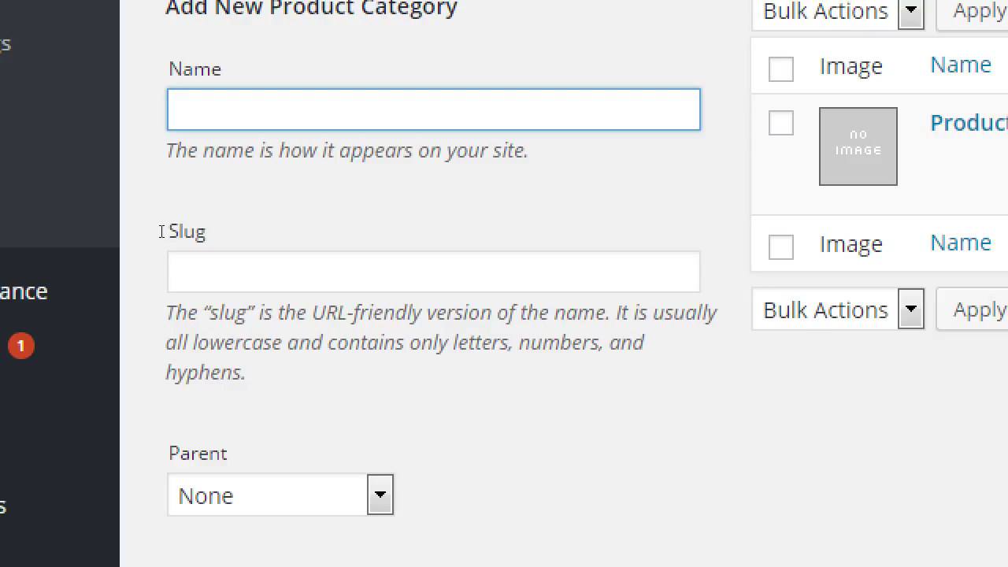
left_click(433, 108)
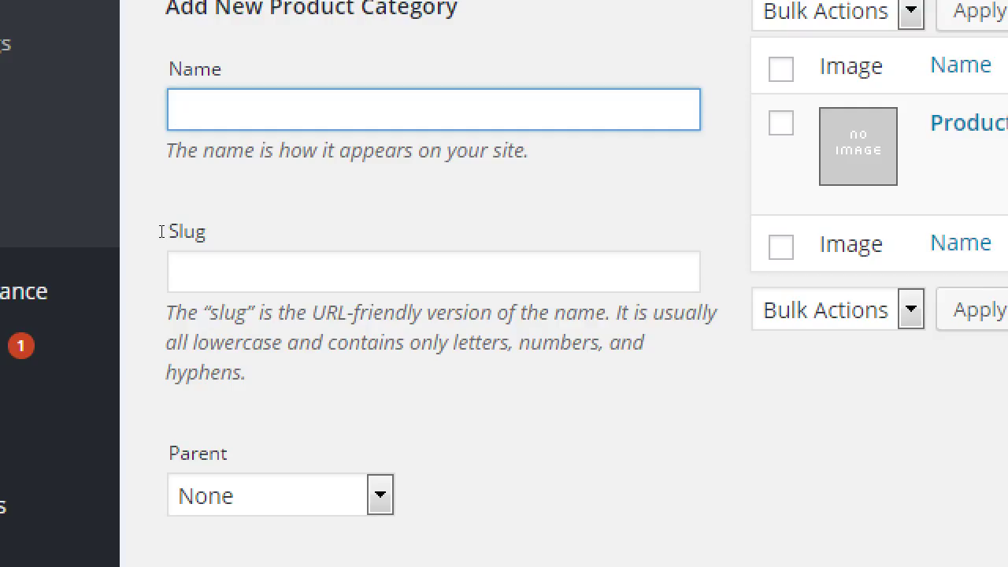
type("Cakes")
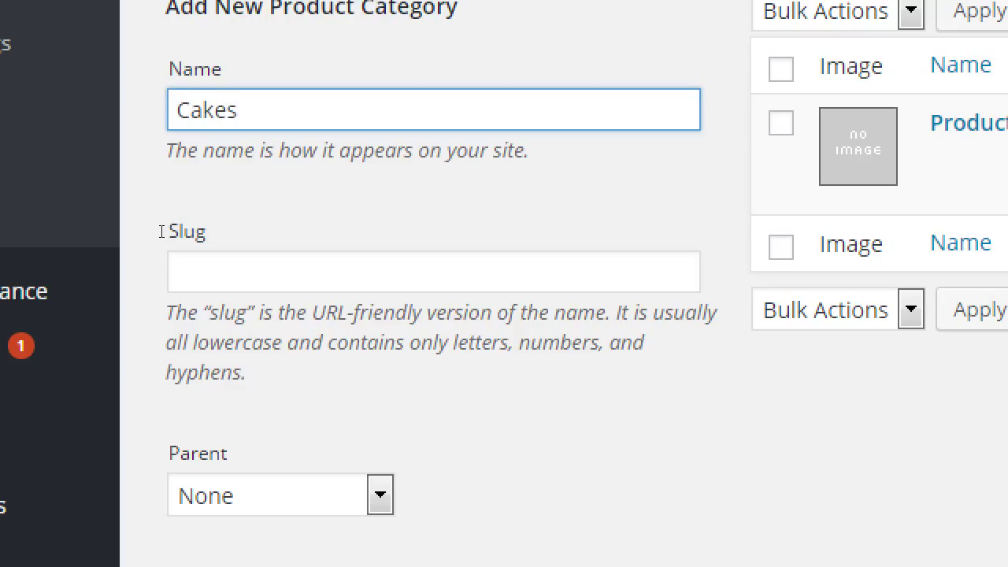
mouse_move(137, 239)
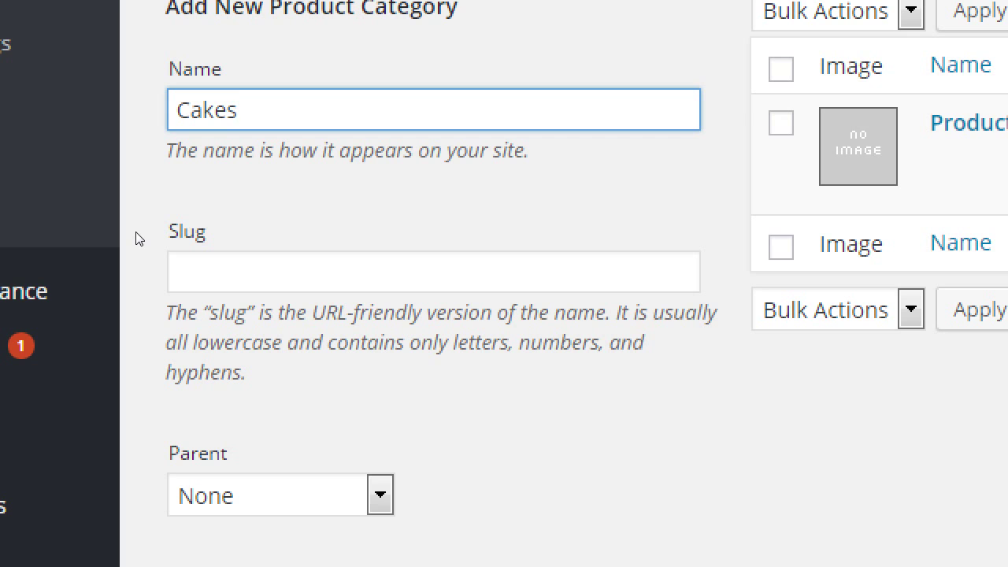
left_click(433, 272)
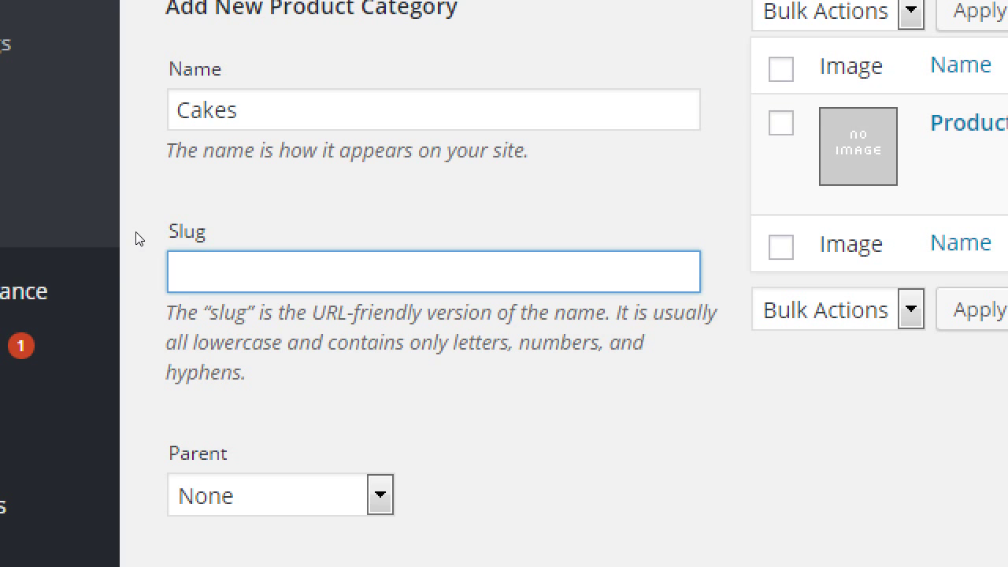
scroll("up", 3)
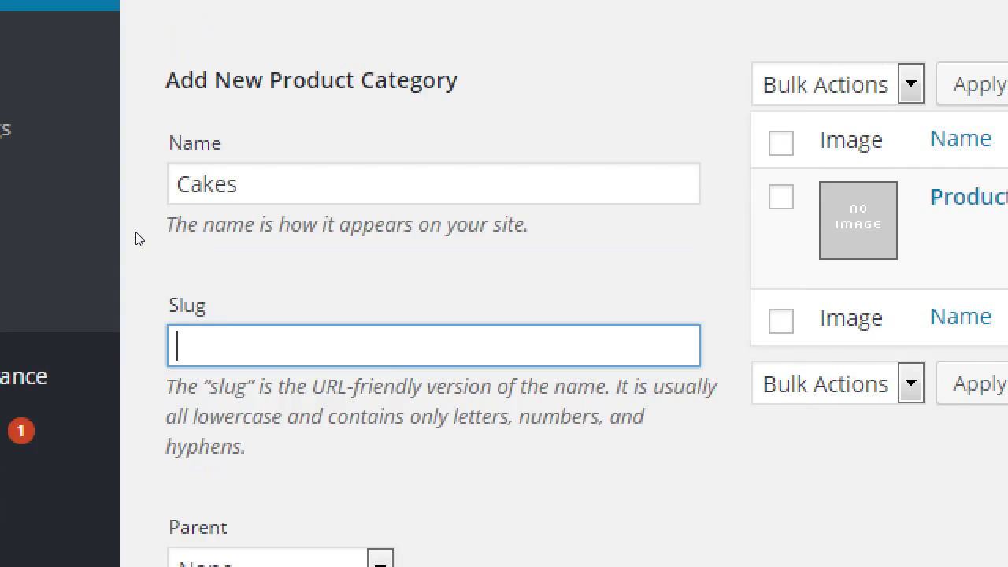
scroll("down", 3)
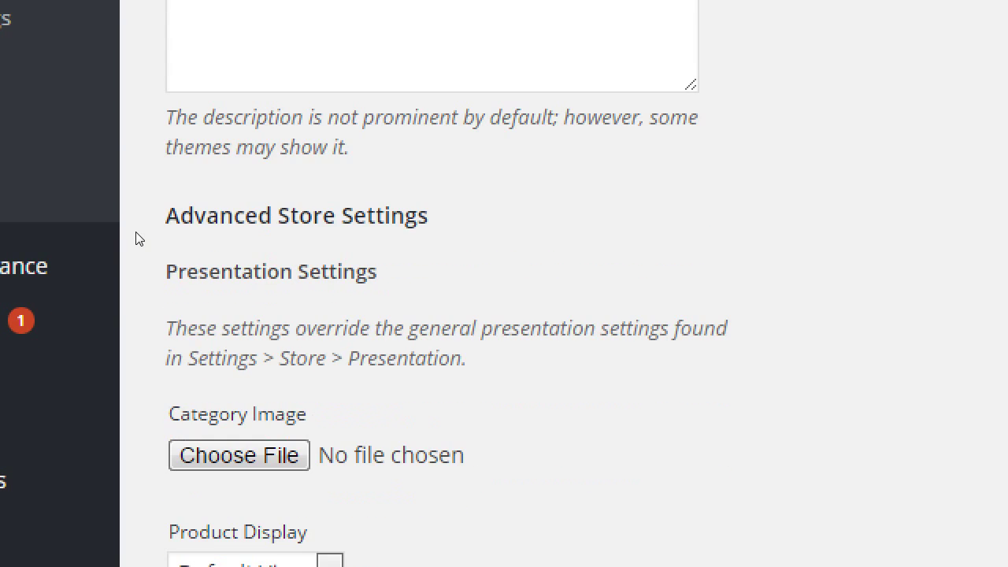
scroll("up", 3)
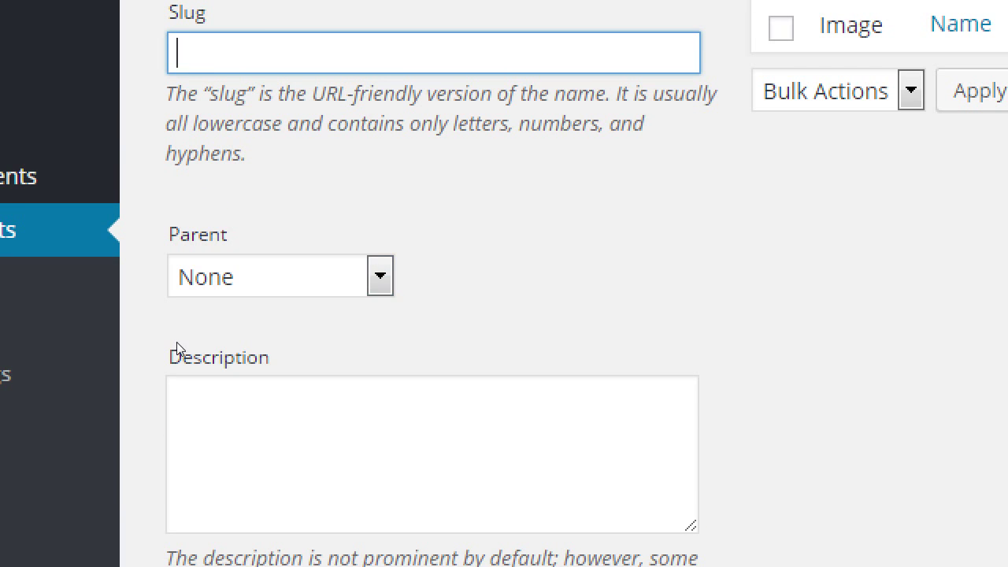
Keep Parent as None and enter the description 'Handmade gluten-free cakes'.
left_click(379, 275)
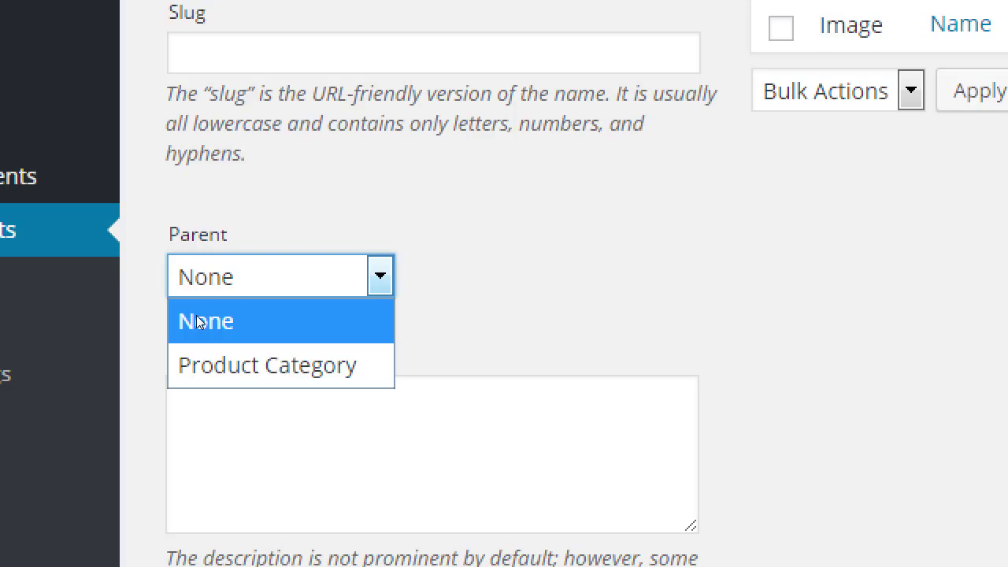
left_click(205, 320)
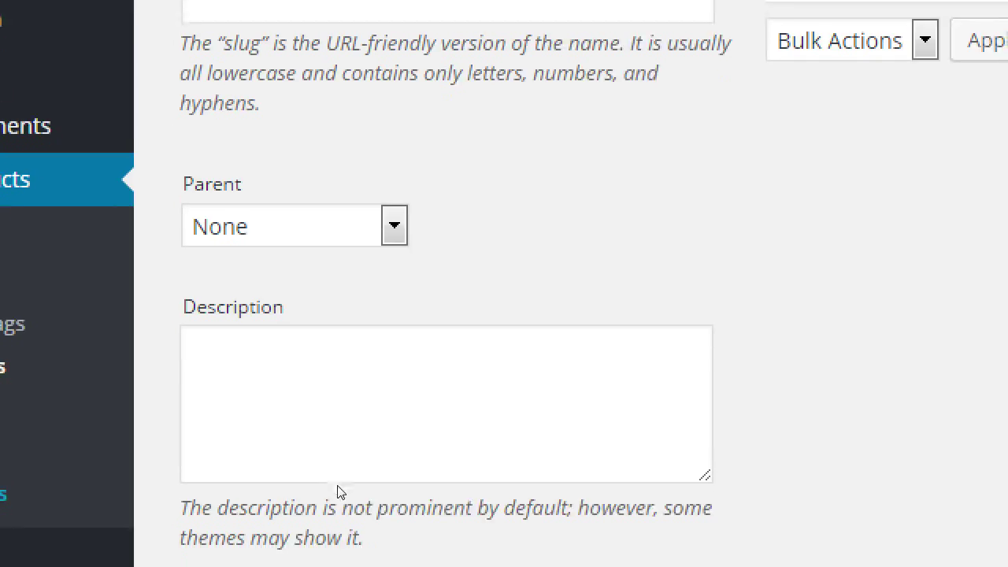
scroll("down", 3)
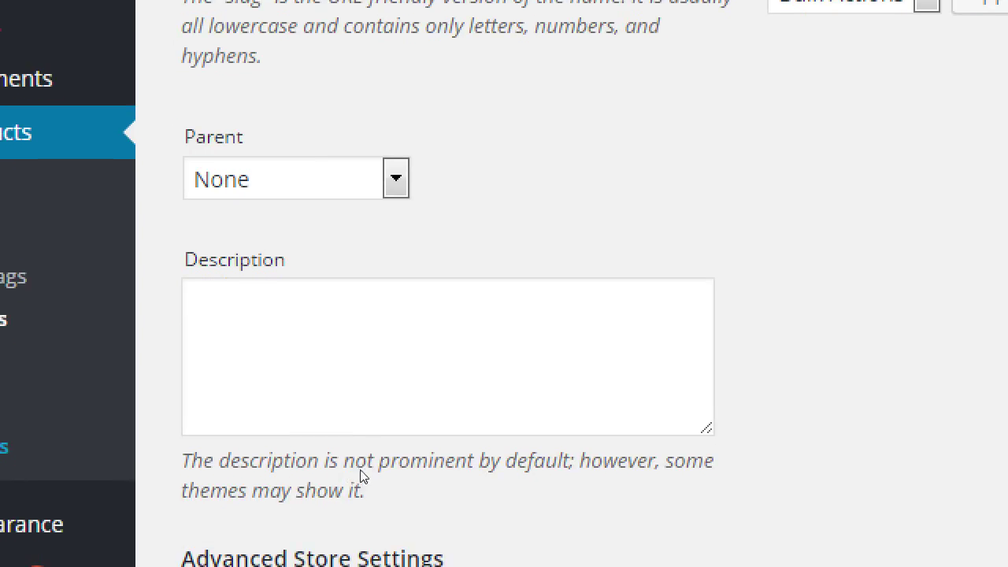
left_click(447, 355)
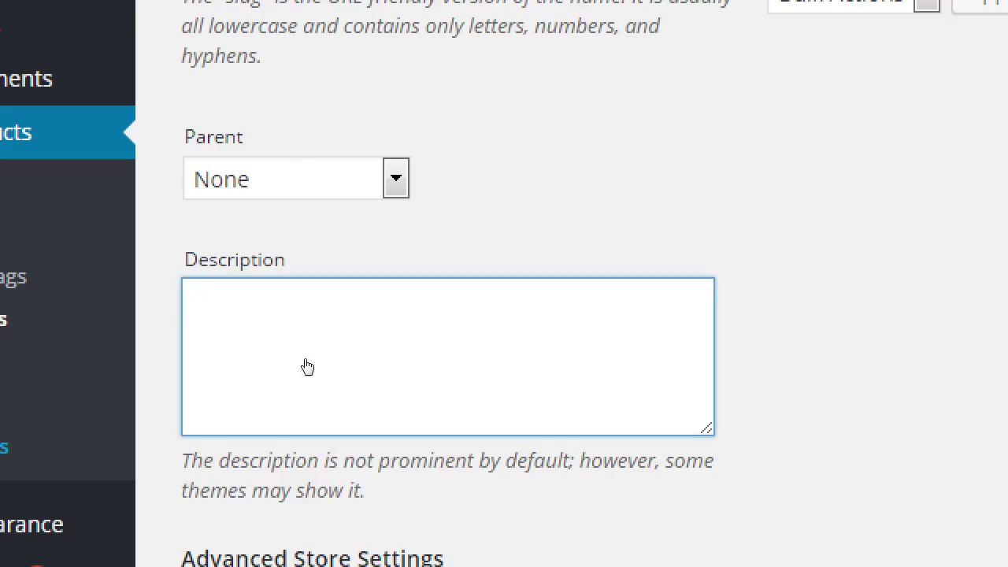
type("Hand")
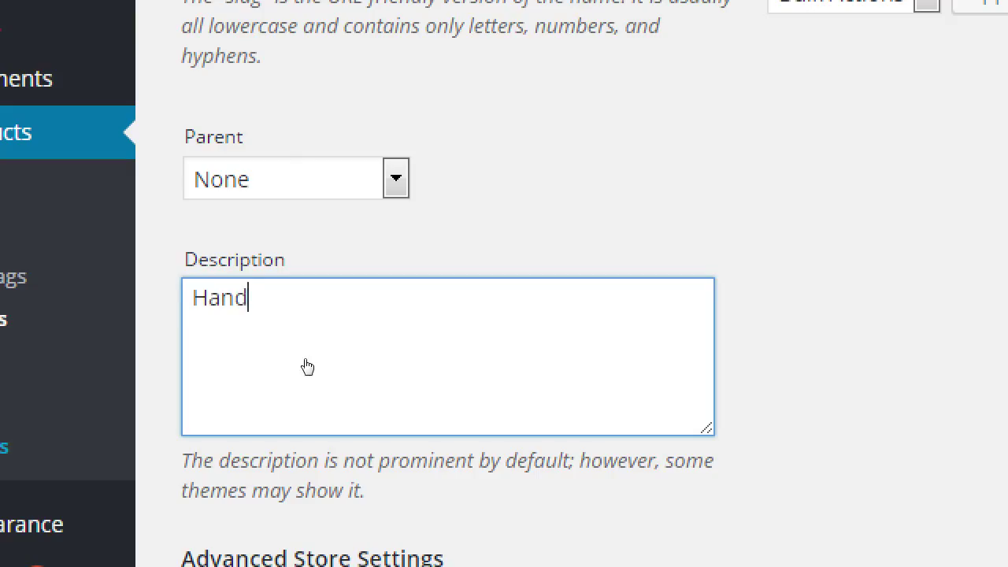
type("made")
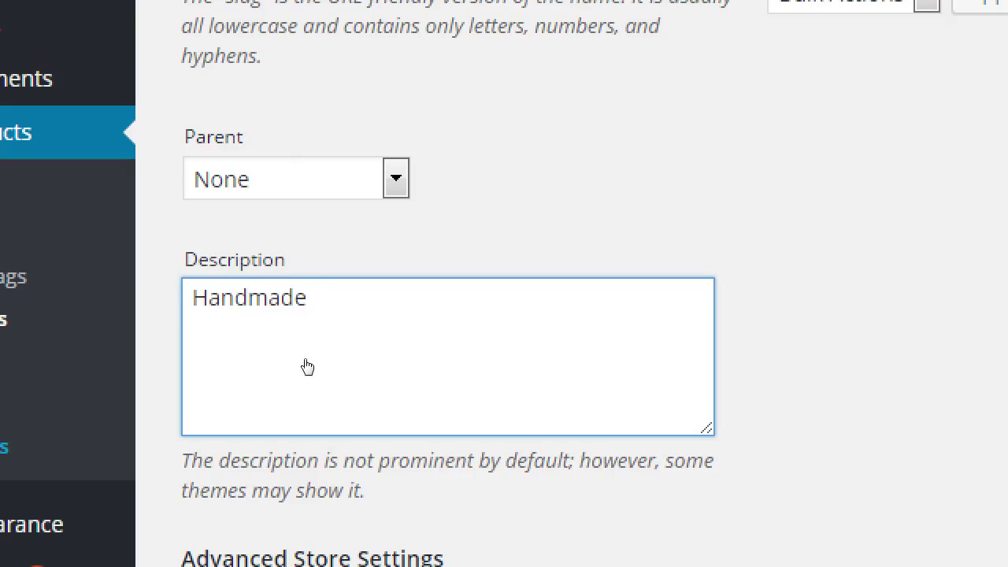
type("gluten-free cakes")
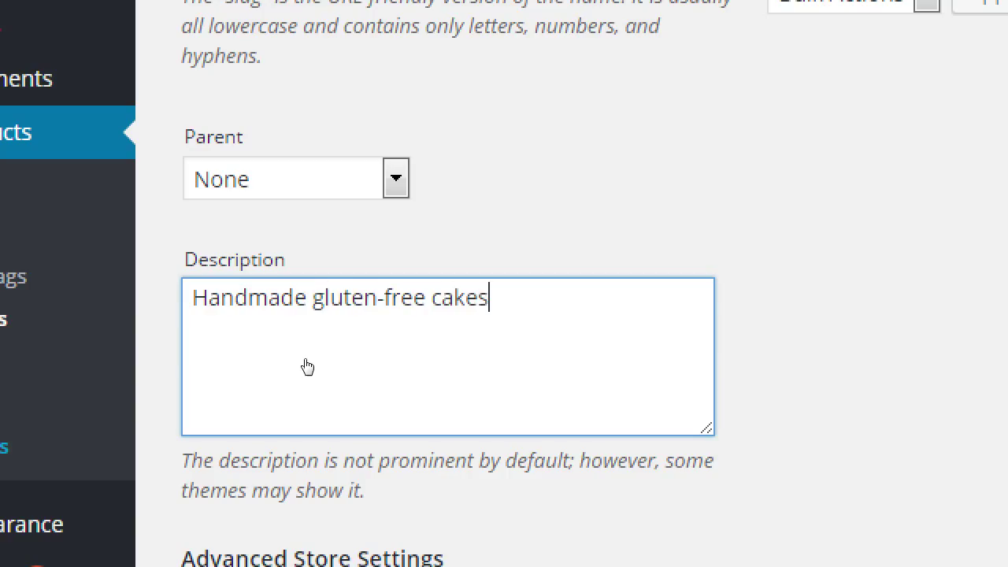
mouse_move(453, 367)
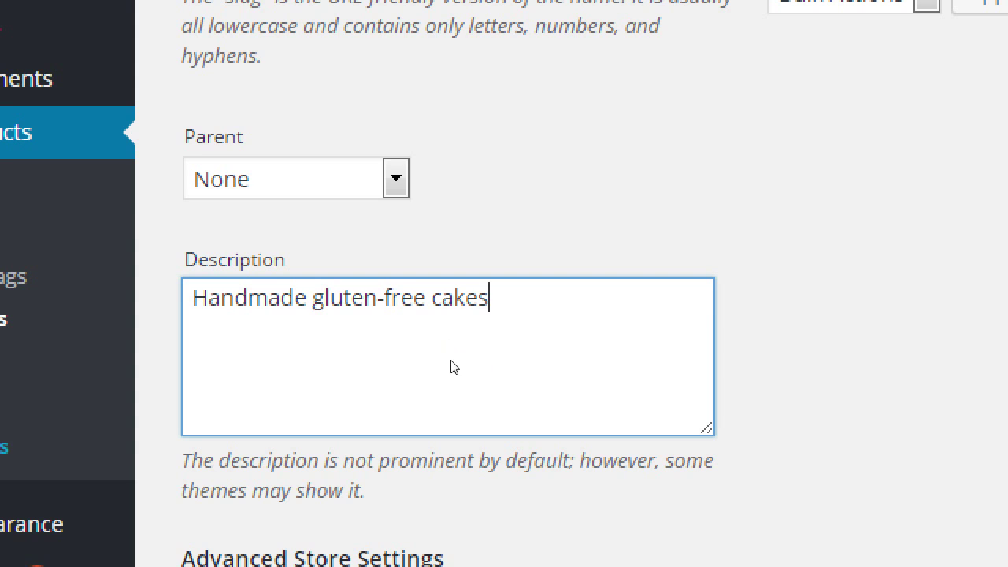
scroll("down", 3)
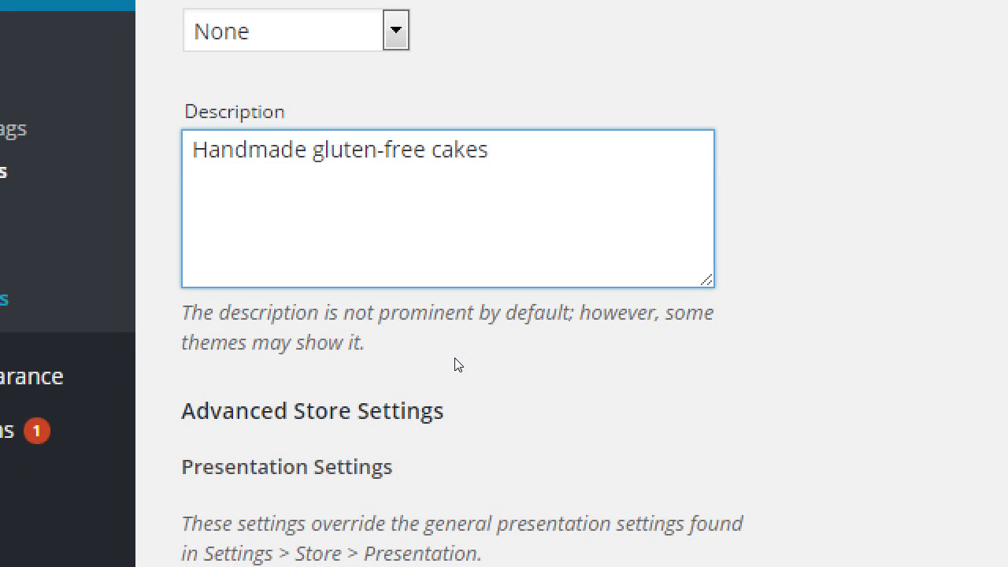
mouse_move(439, 369)
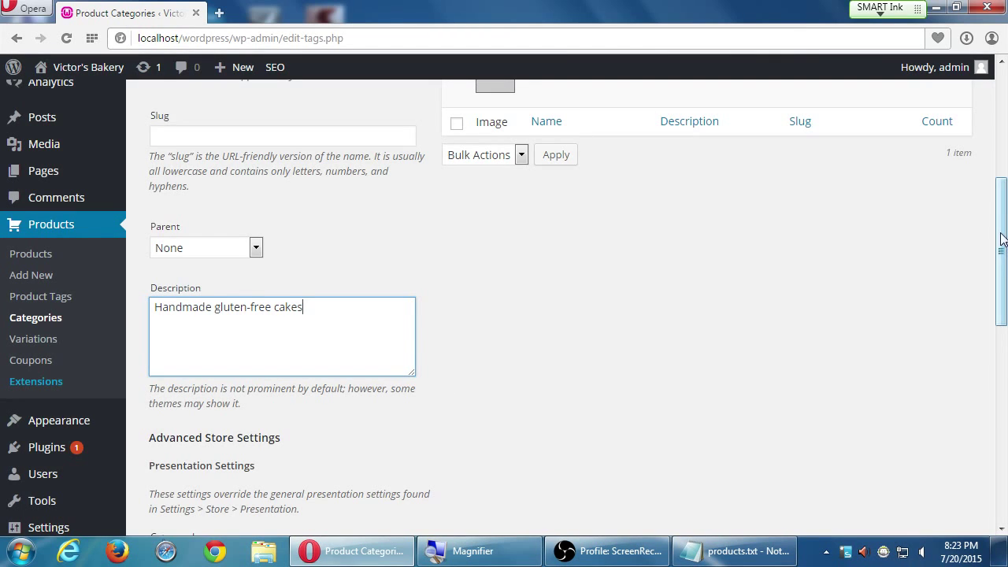
scroll("down", 3)
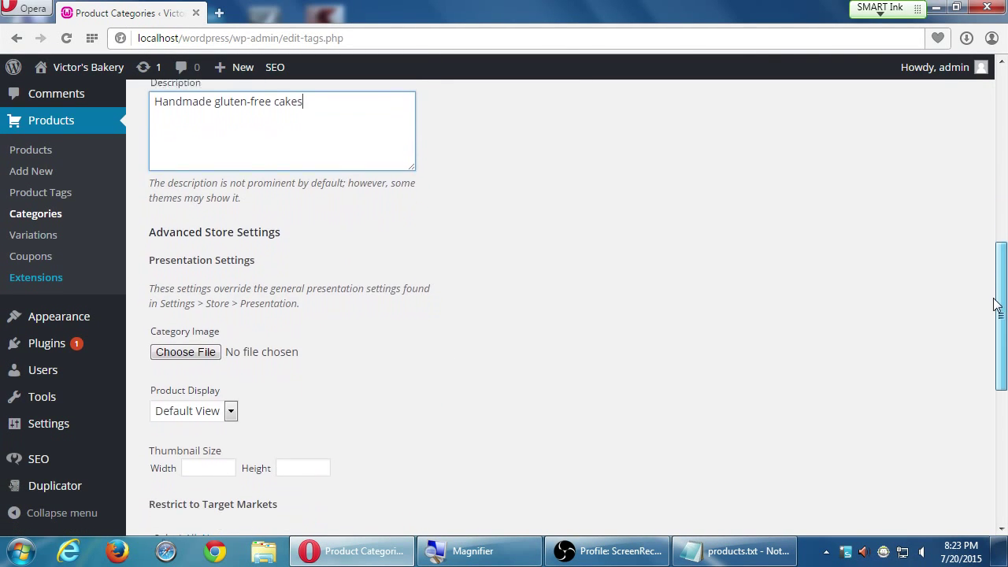
scroll("down", 3)
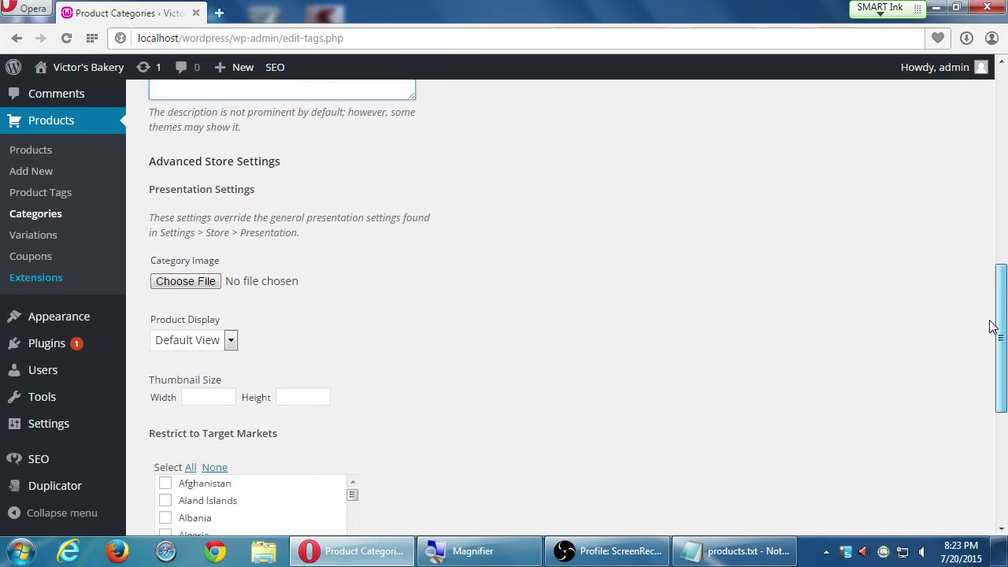
scroll("down", 3)
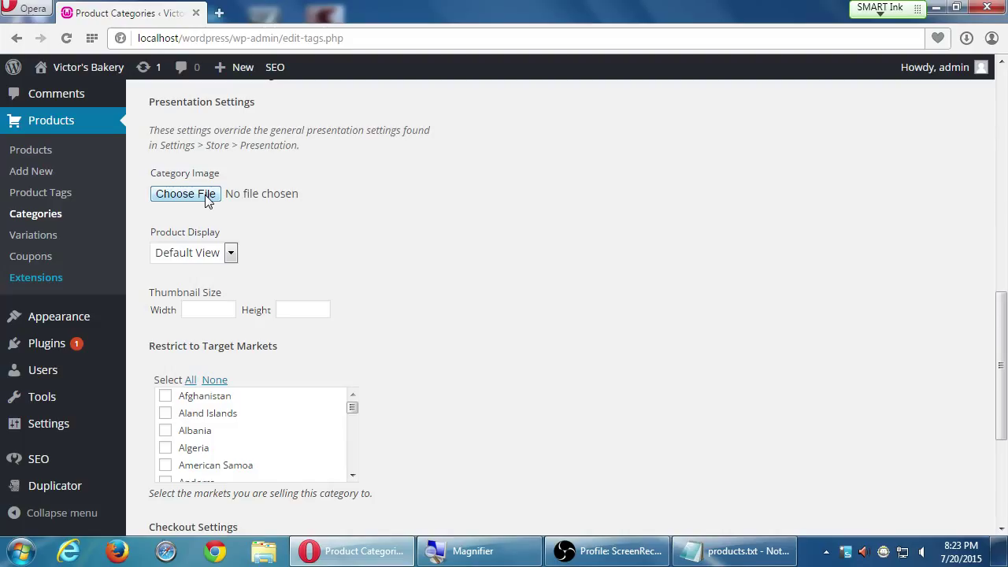
left_click(193, 252)
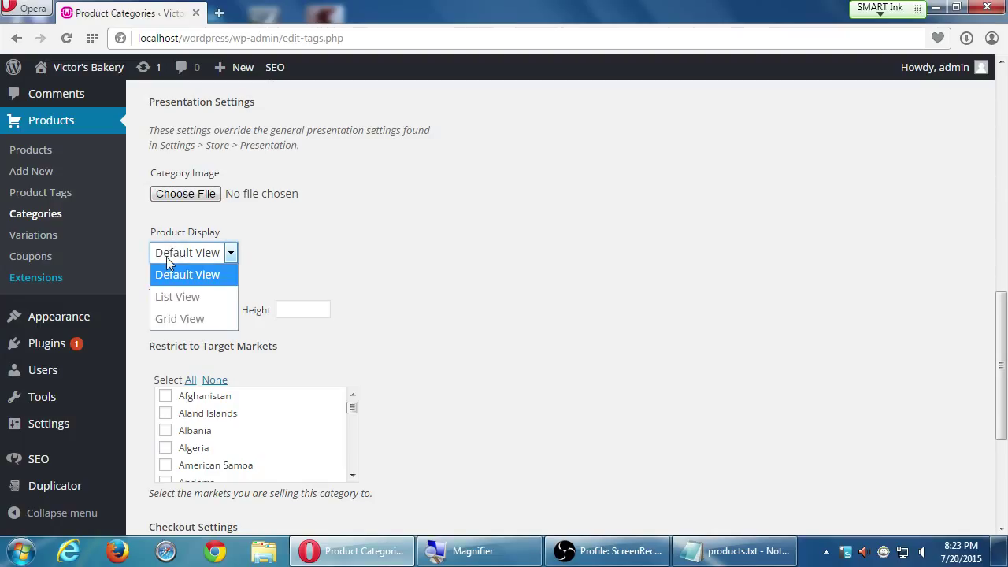
left_click(187, 274)
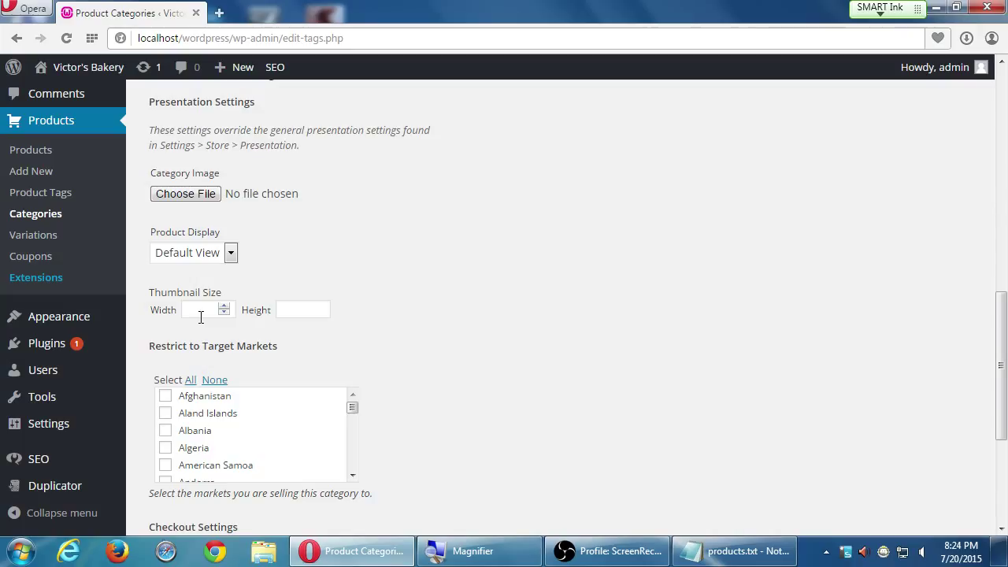
mouse_move(240, 295)
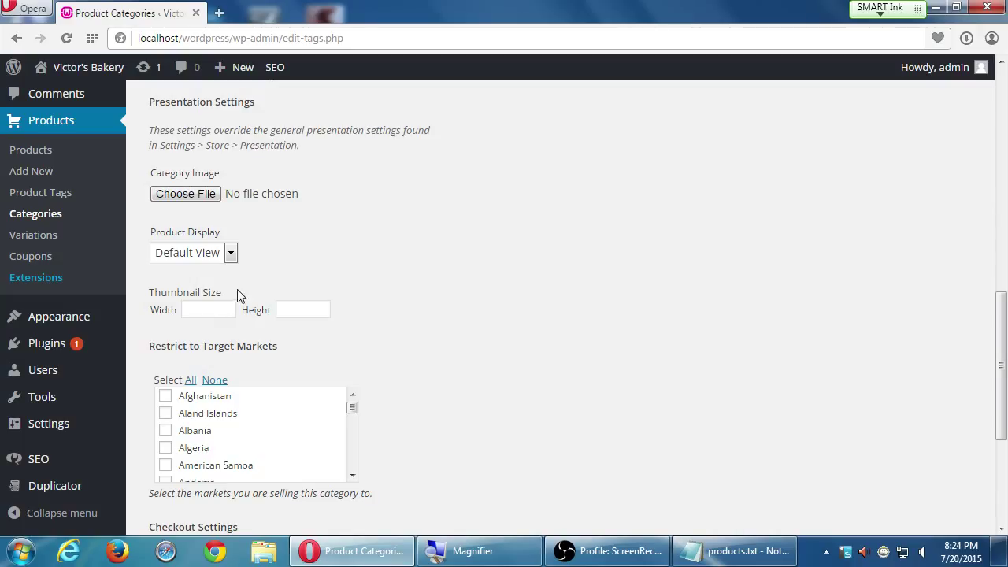
mouse_move(485, 427)
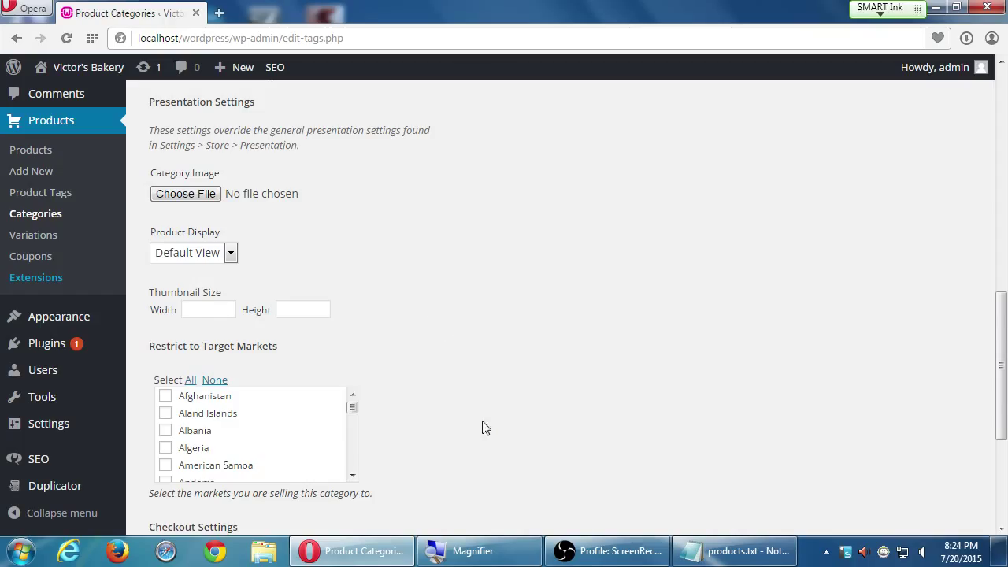
Review the Checkout Settings, leaving checkout form fields at None.
scroll("down", 3)
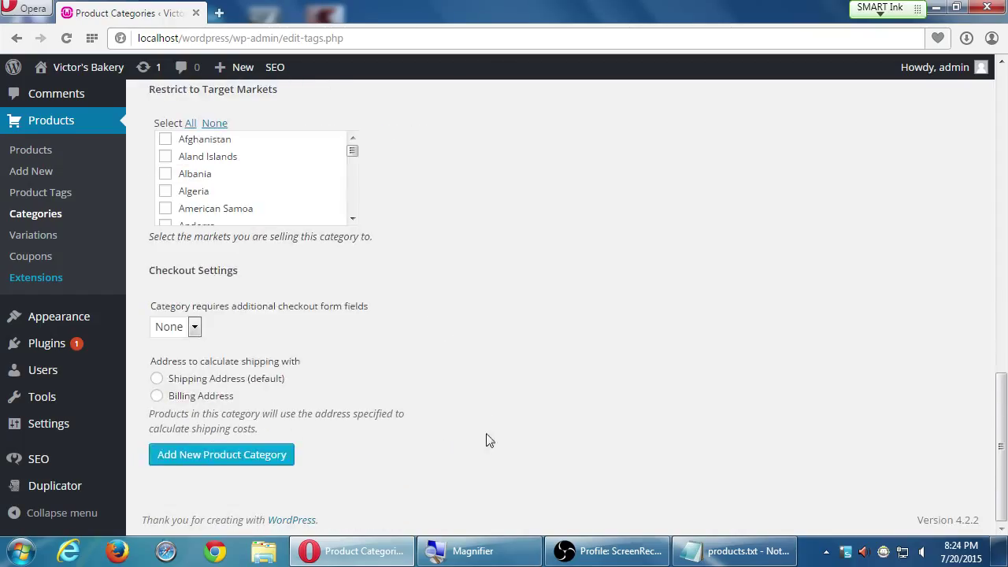
scroll("up", 3)
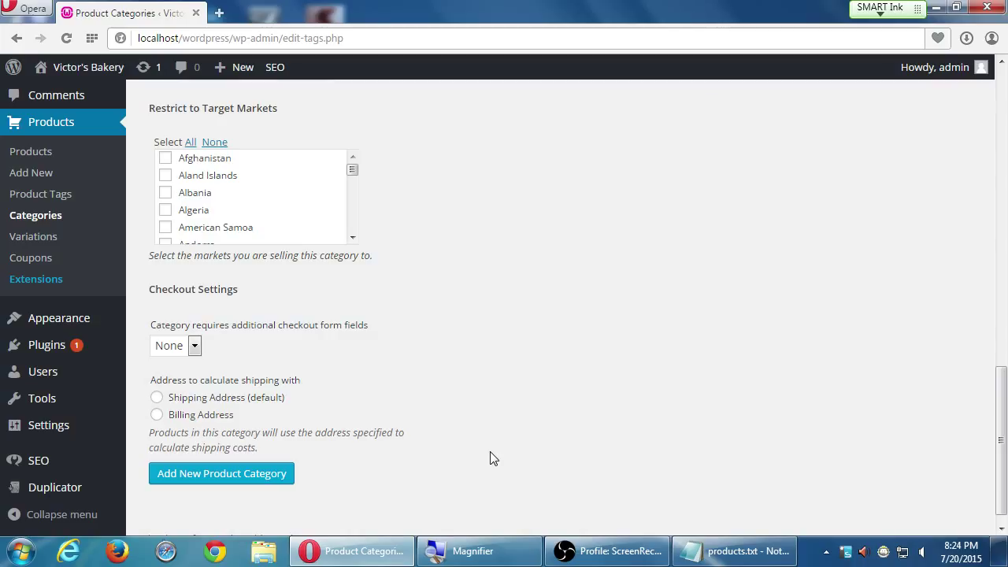
left_click(175, 345)
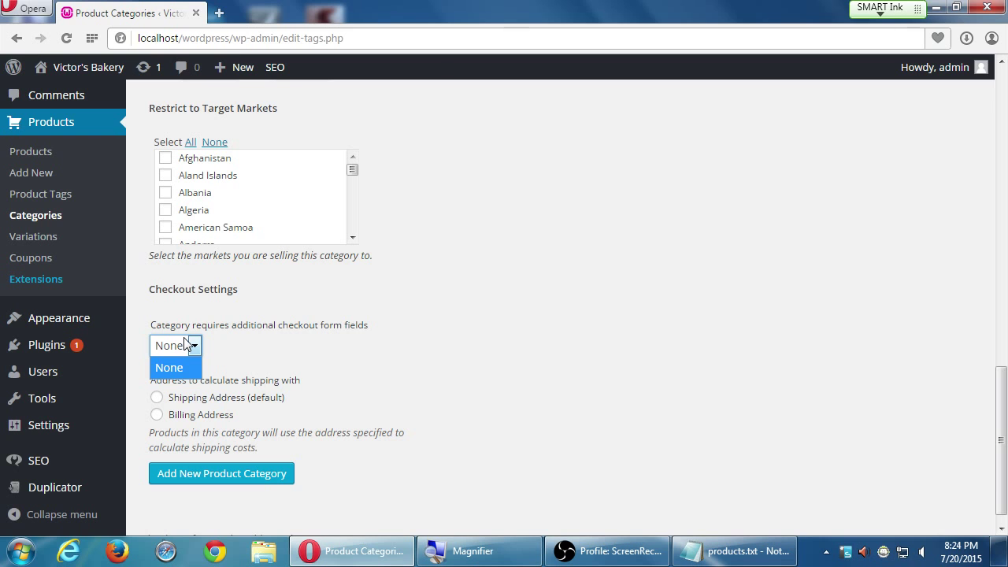
left_click(169, 366)
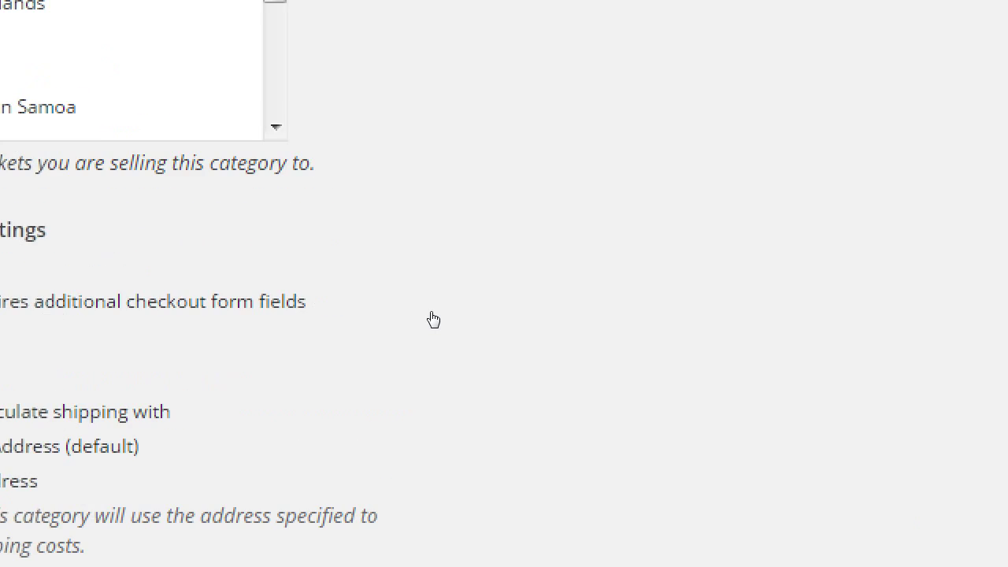
scroll("up", 3)
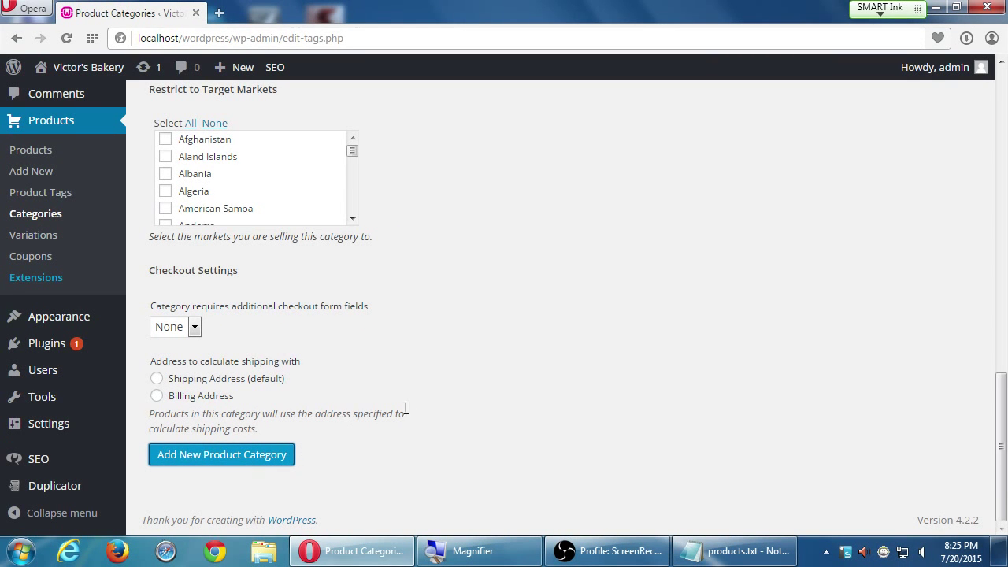
scroll("up", 3)
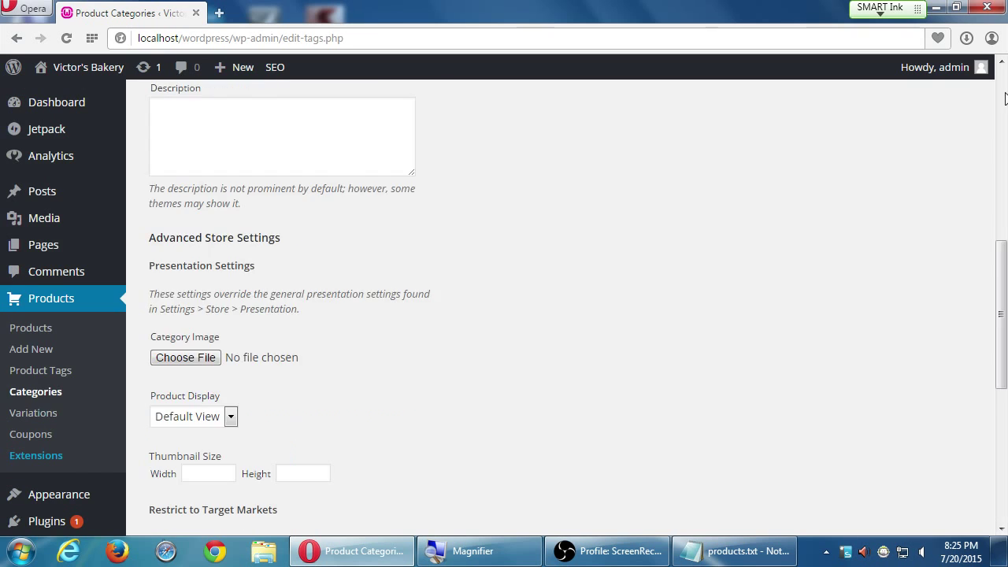
Confirm the Cakes row with its gluten-free description in the categories table.
scroll("up", 3)
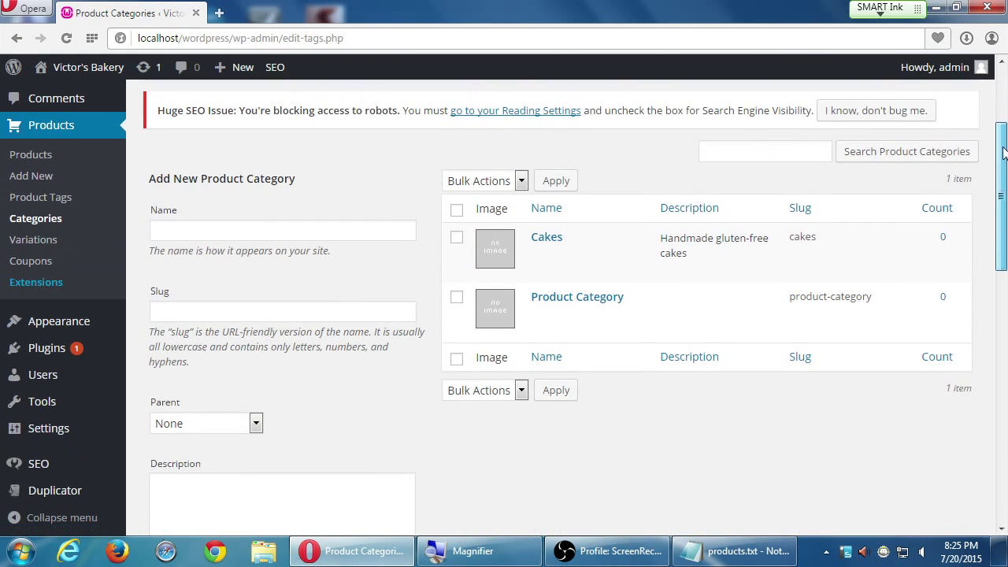
mouse_move(630, 238)
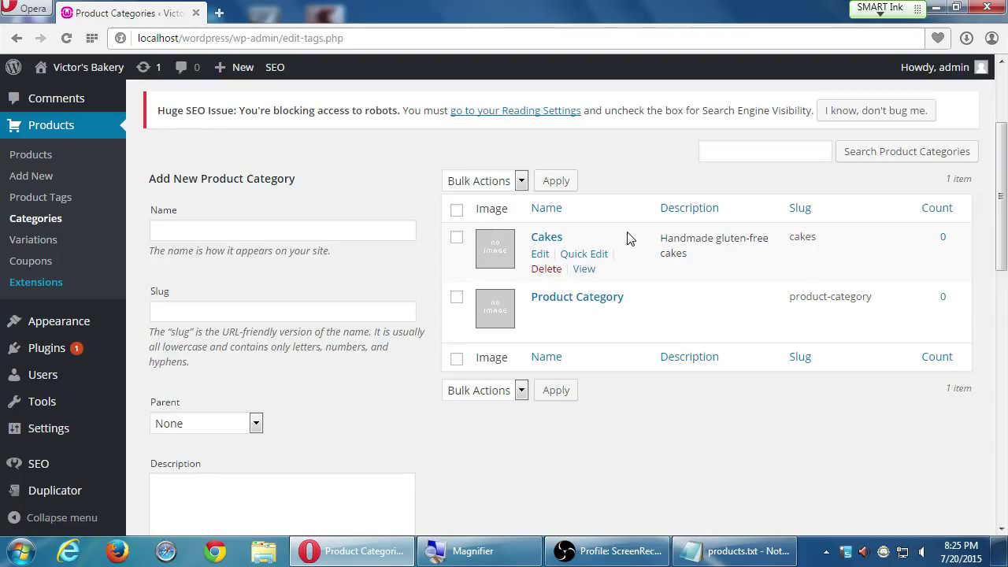
mouse_move(663, 241)
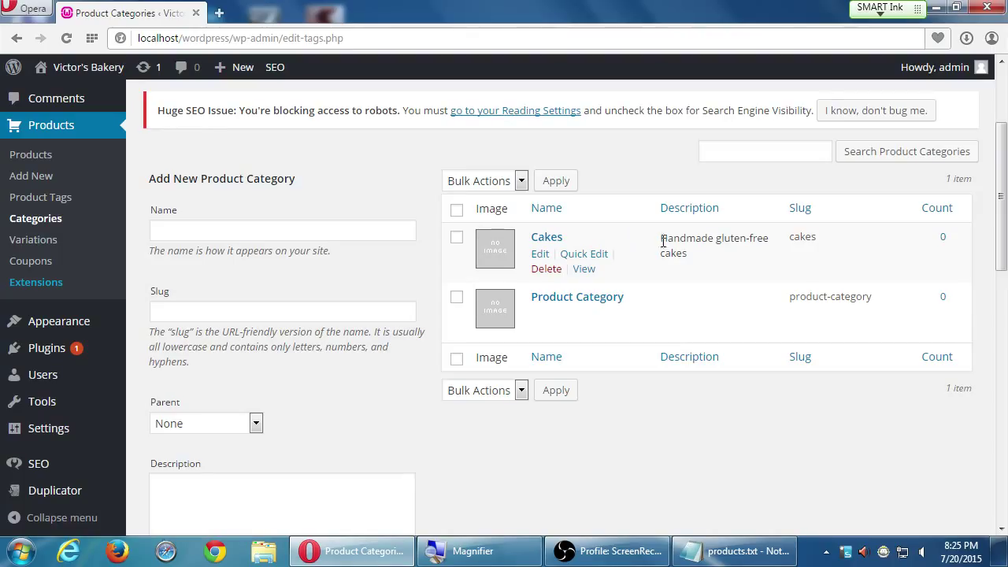
left_click(282, 230)
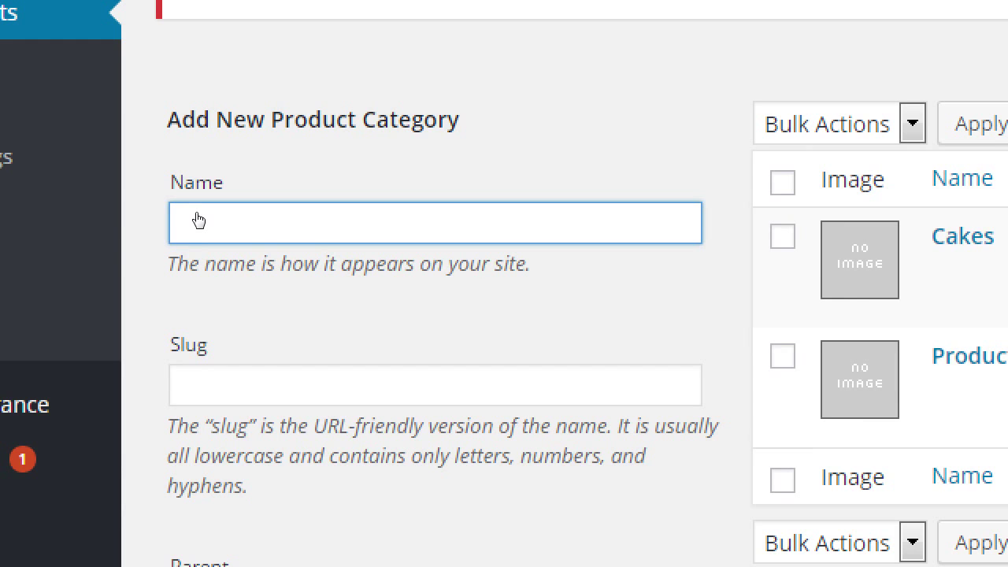
Name the category Pies and describe it as 'Our delicious pies come into two varieties: 6-inch, and 12-inch.'.
type("Pies")
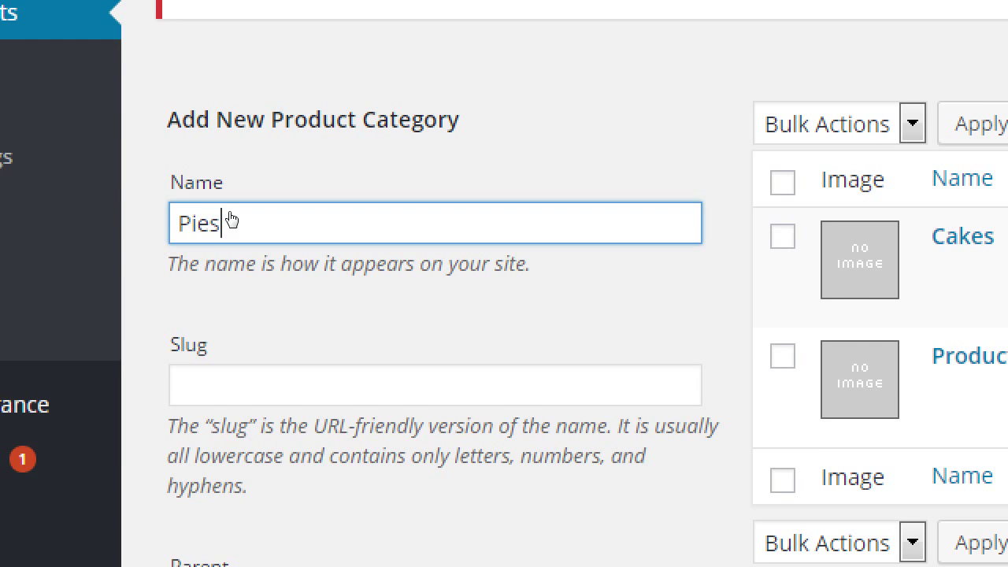
scroll("down", 3)
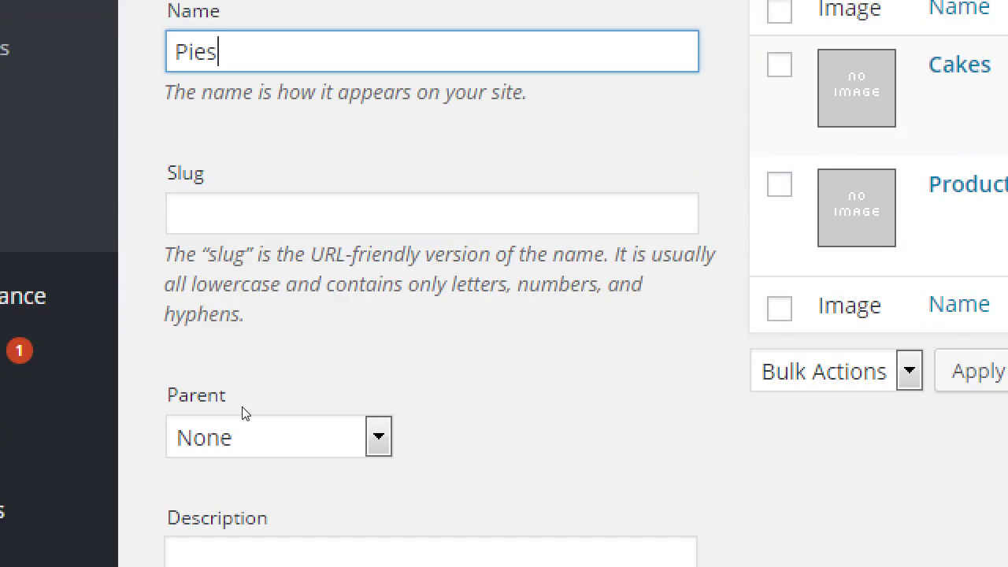
scroll("down", 3)
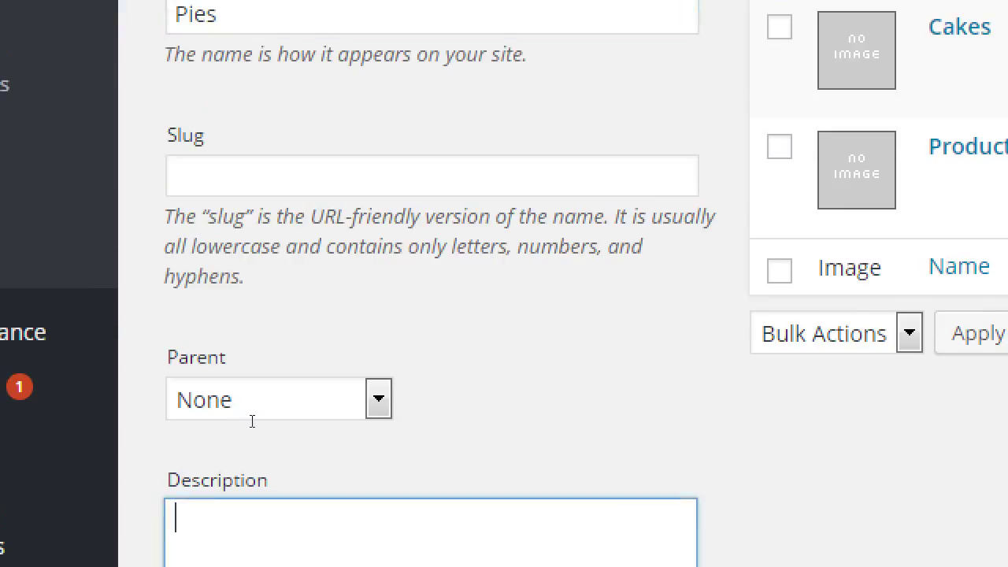
mouse_move(288, 423)
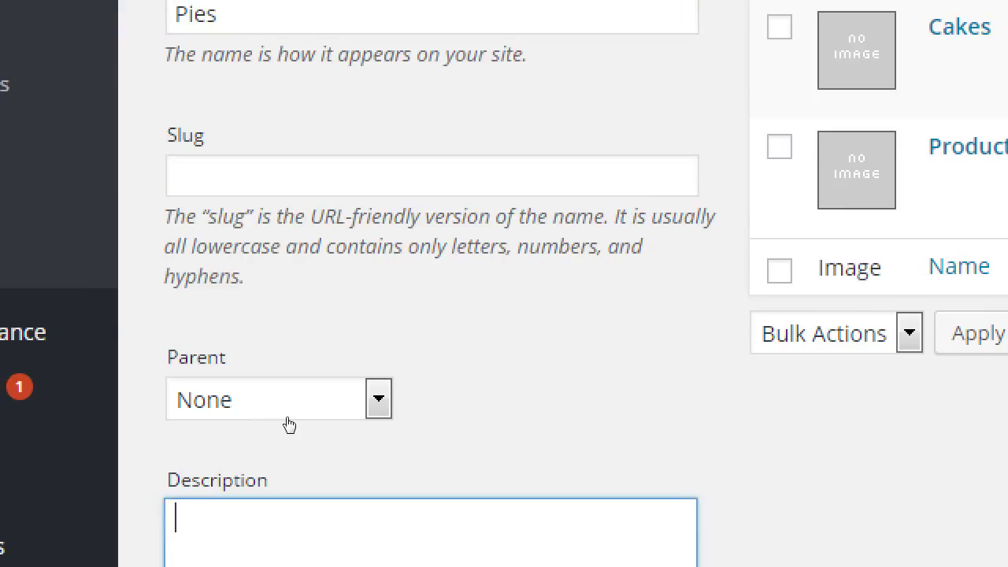
type("O")
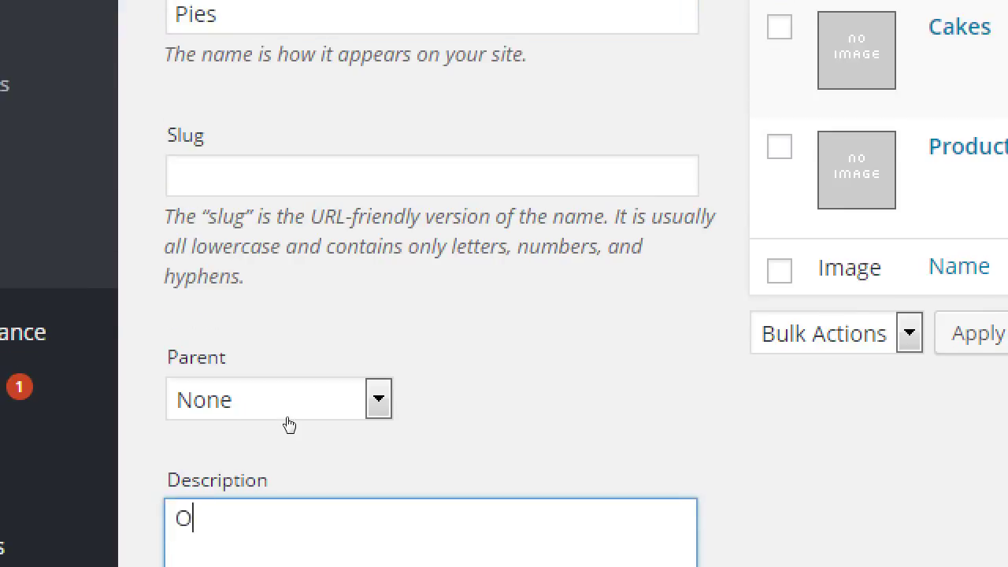
type("ur deliciuos")
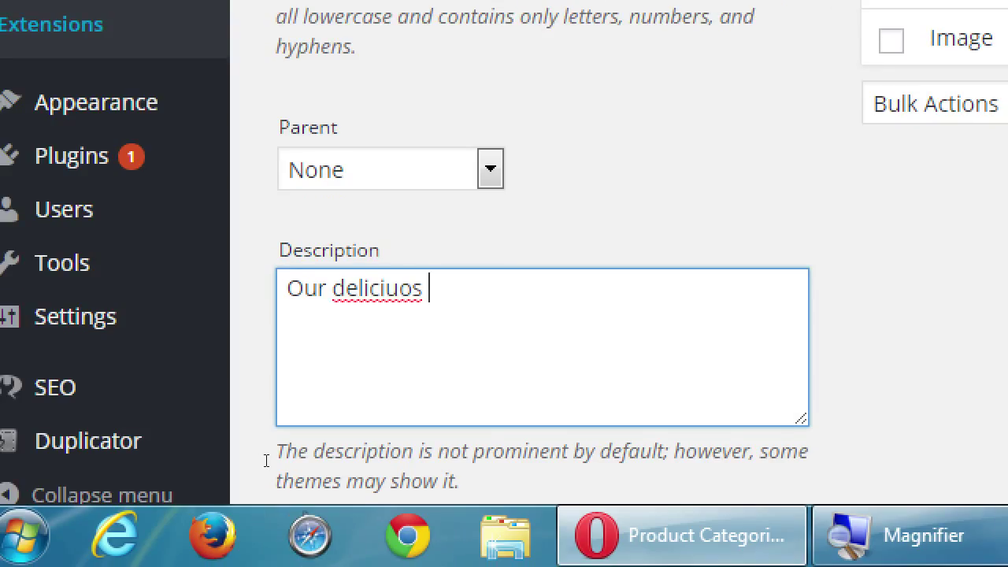
type("delicious")
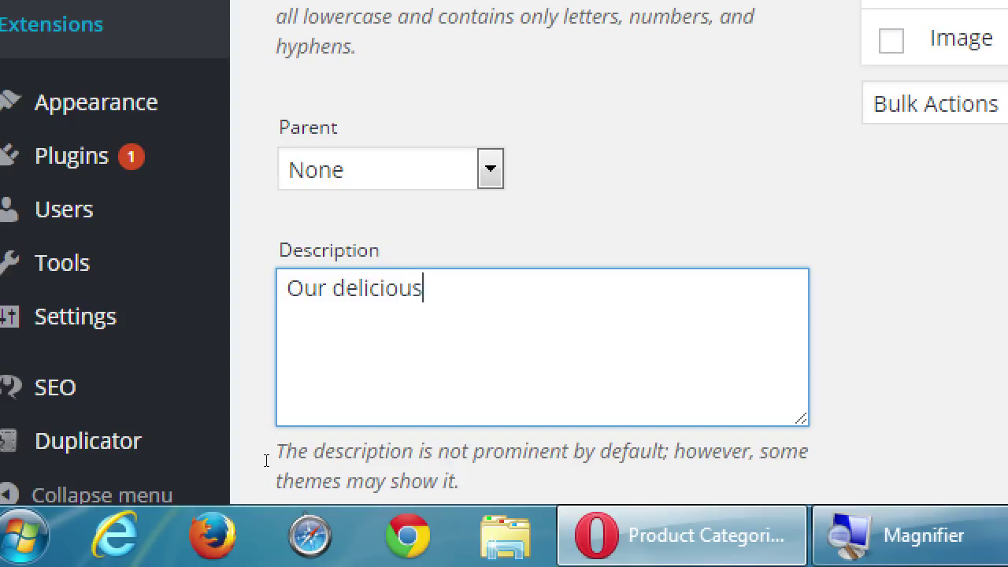
type("pies come int")
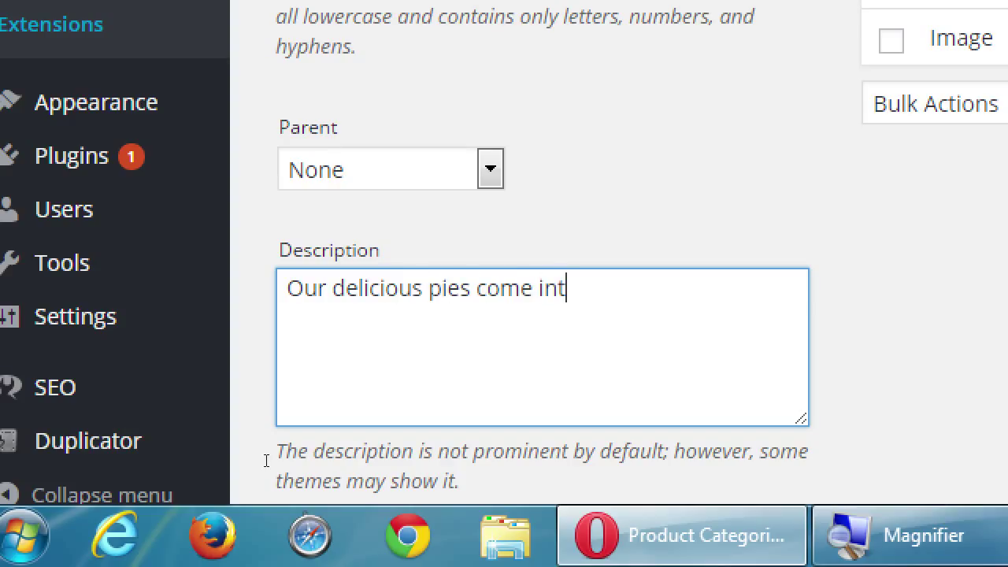
type("o two varie")
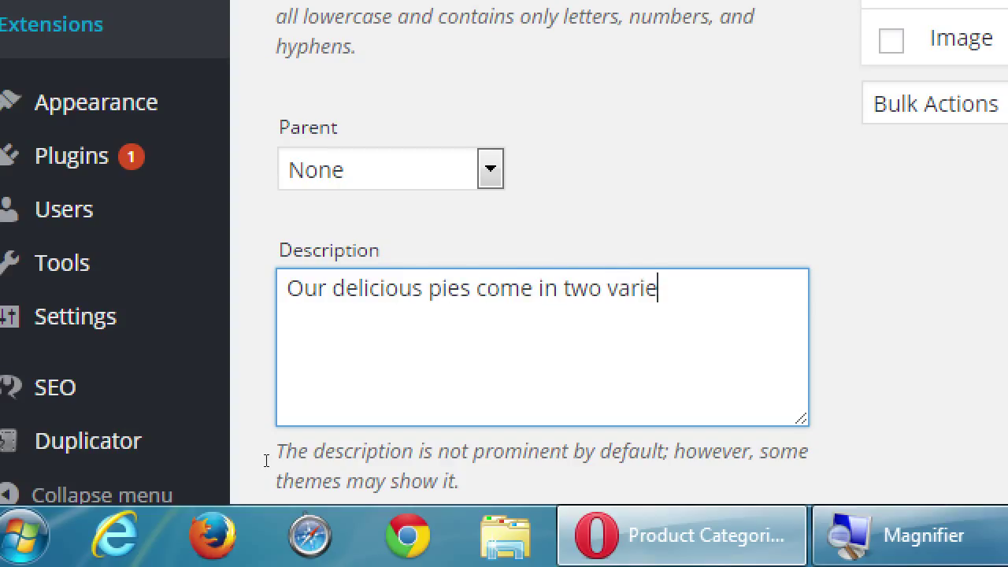
type("ties:")
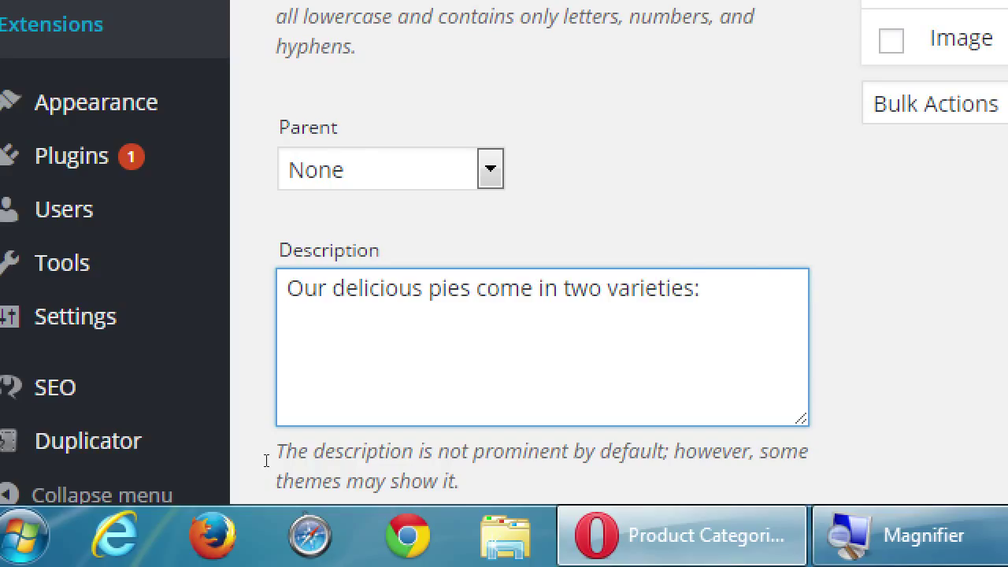
type("6-inch, and 1")
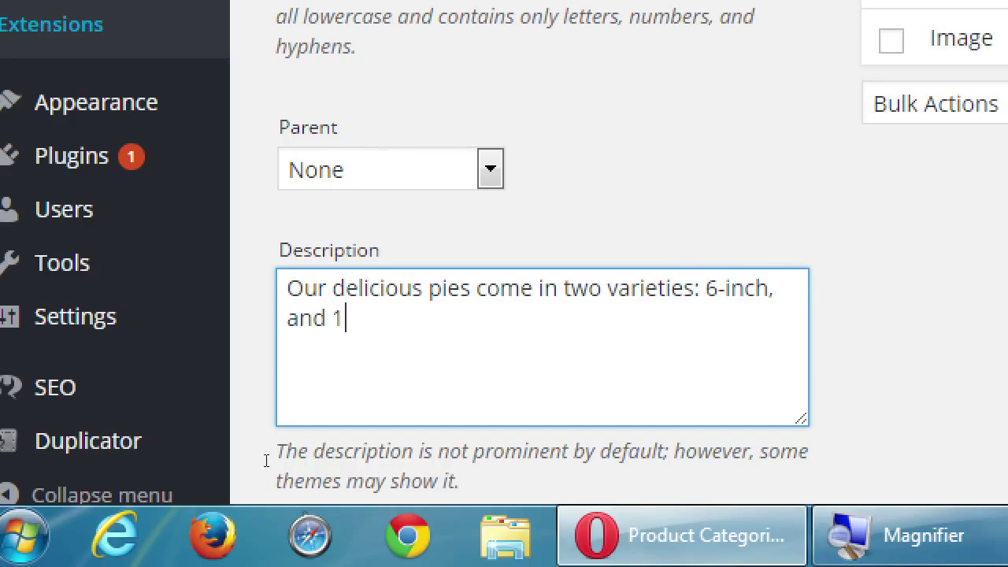
type("2-inch")
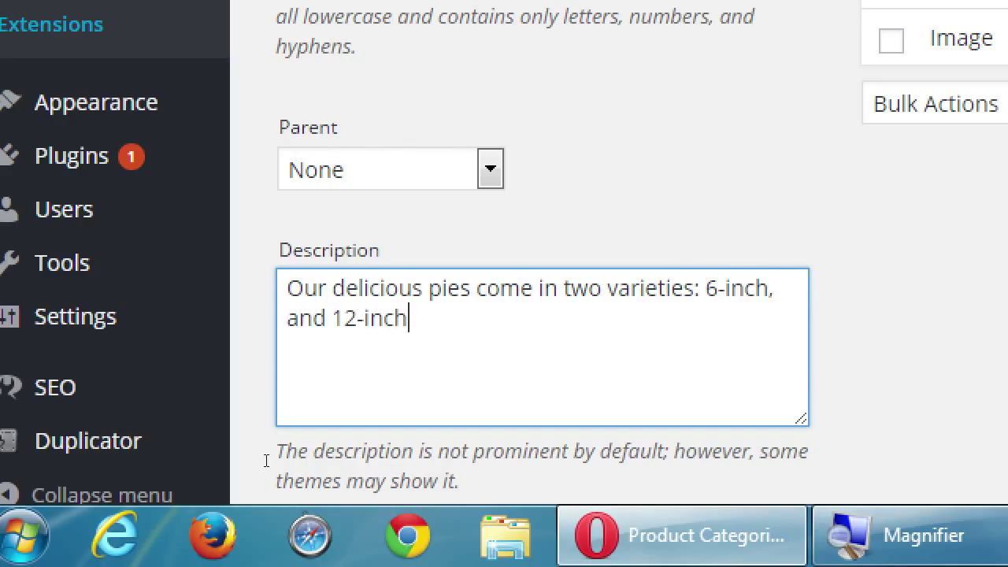
type(".")
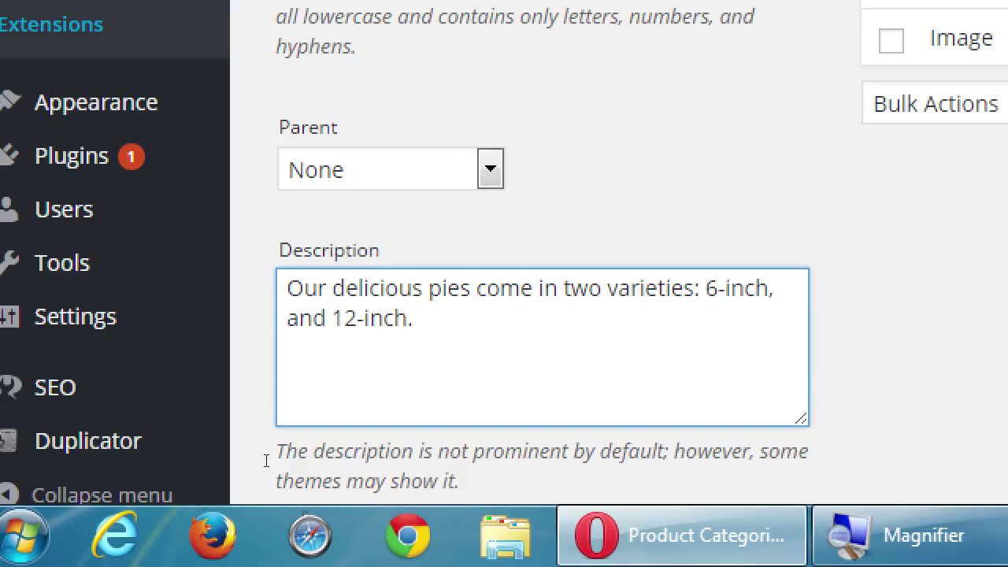
left_click(409, 317)
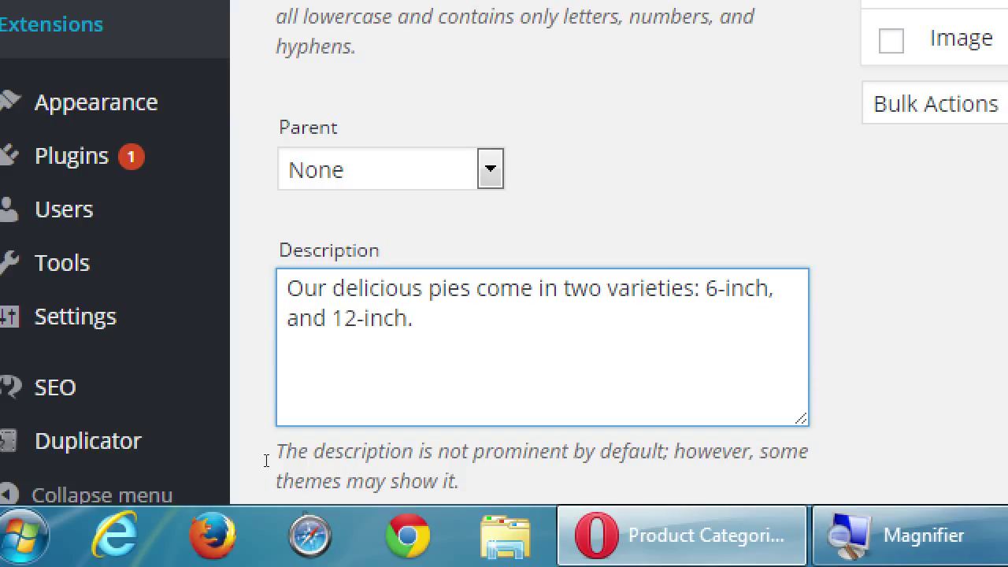
scroll("down", 3)
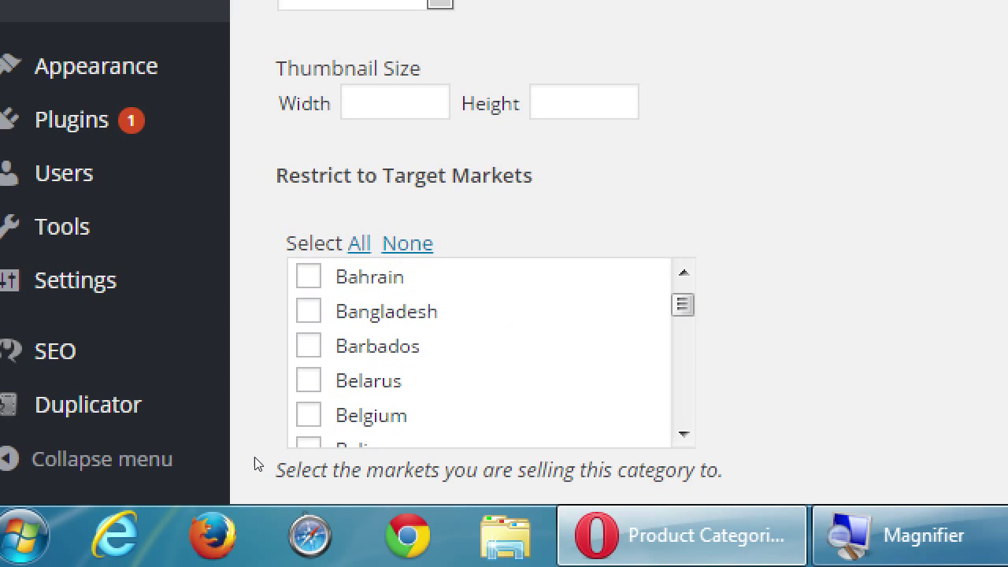
scroll("down", 3)
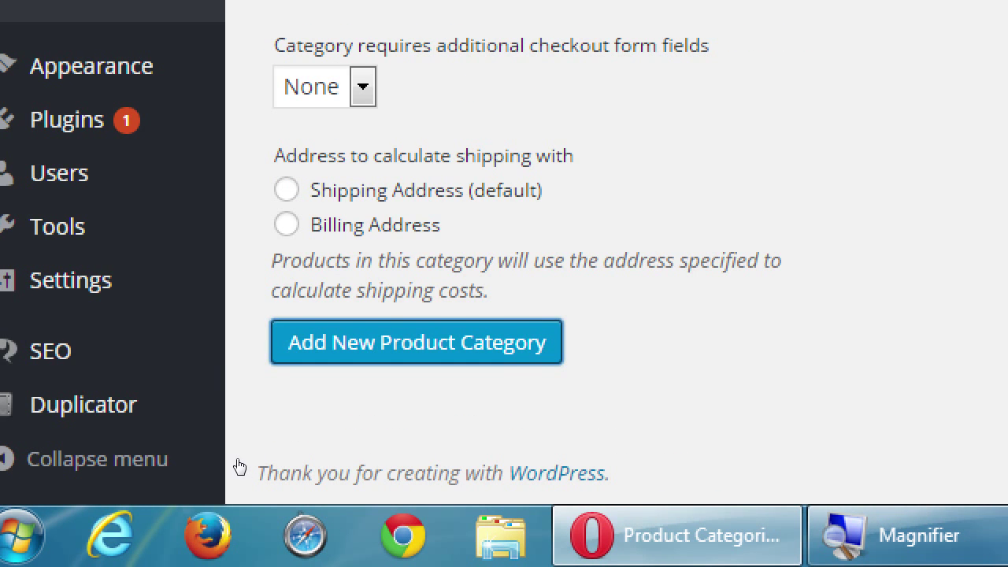
Save the Pies category, then enter Cookies with description 'Perfect for snaking.'.
left_click(416, 341)
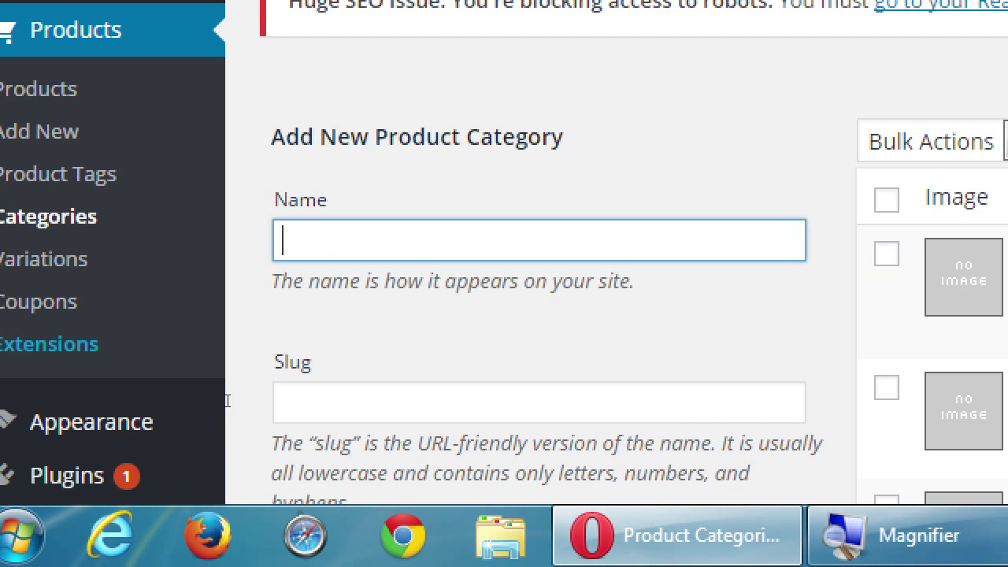
type("Cook")
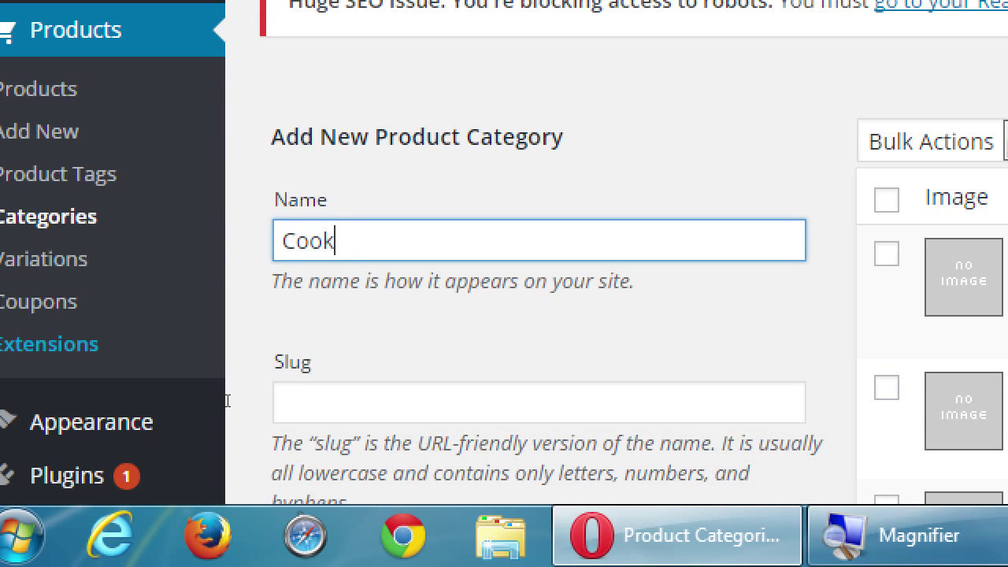
type("ies")
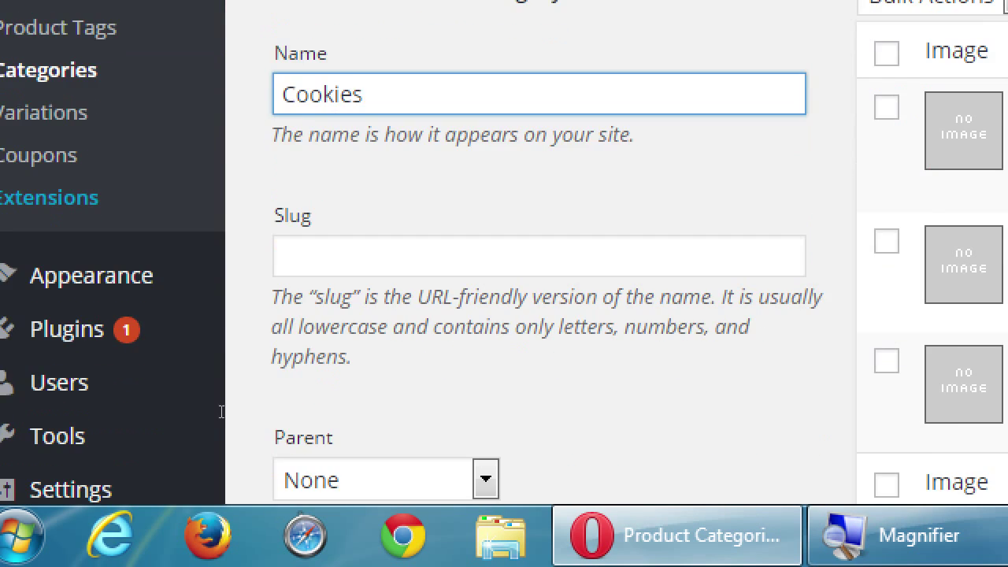
scroll("down", 3)
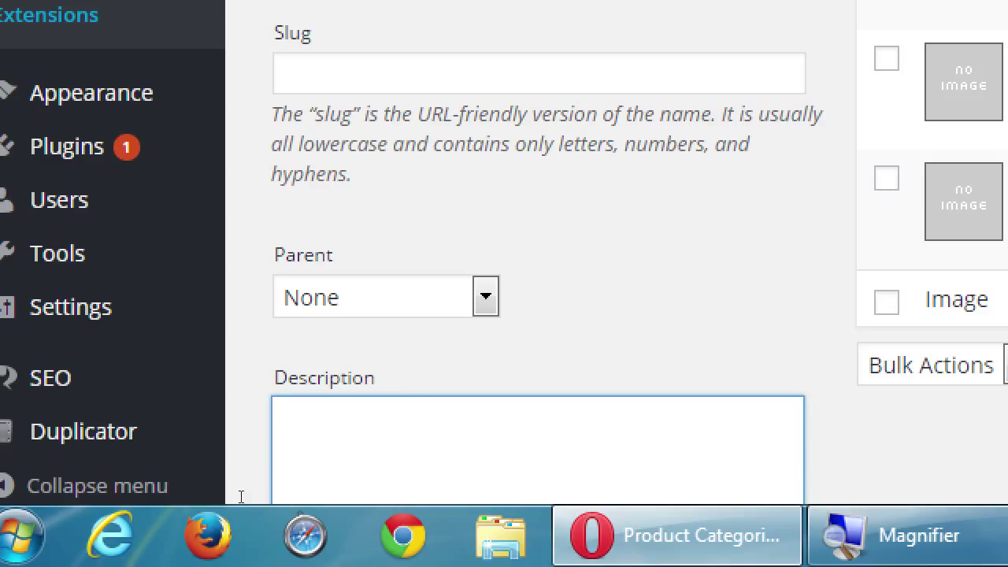
type("Perfect for s")
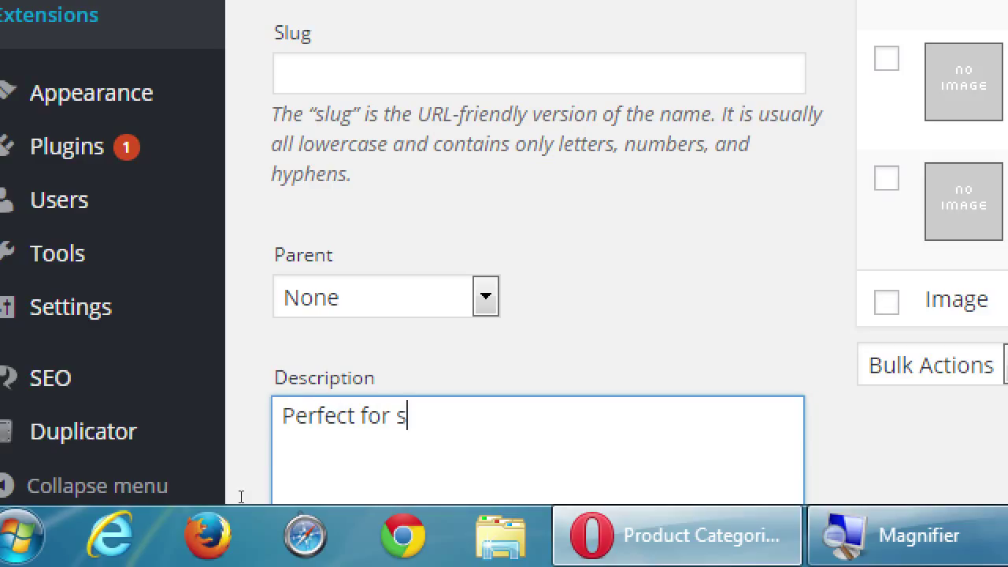
type("naking")
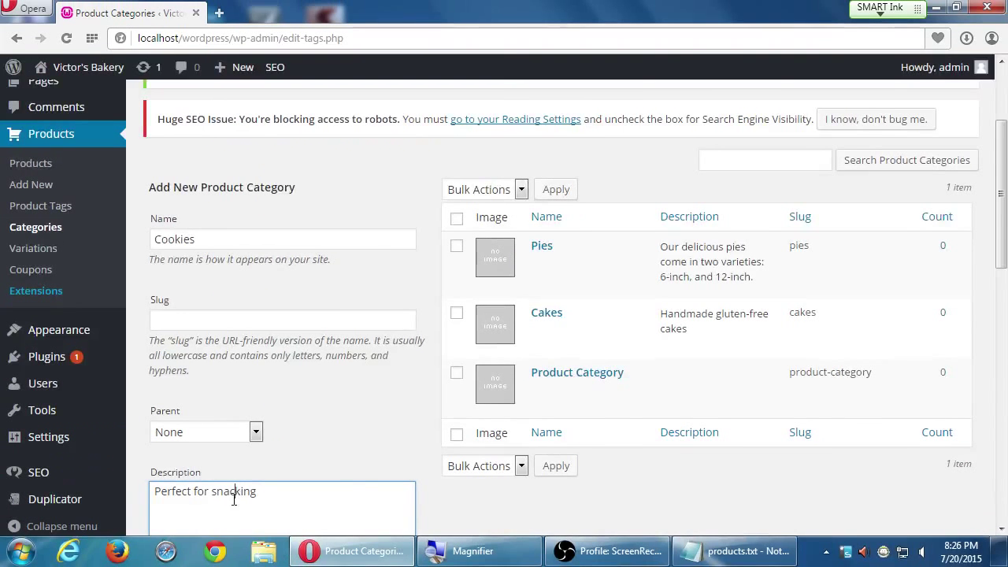
type(".")
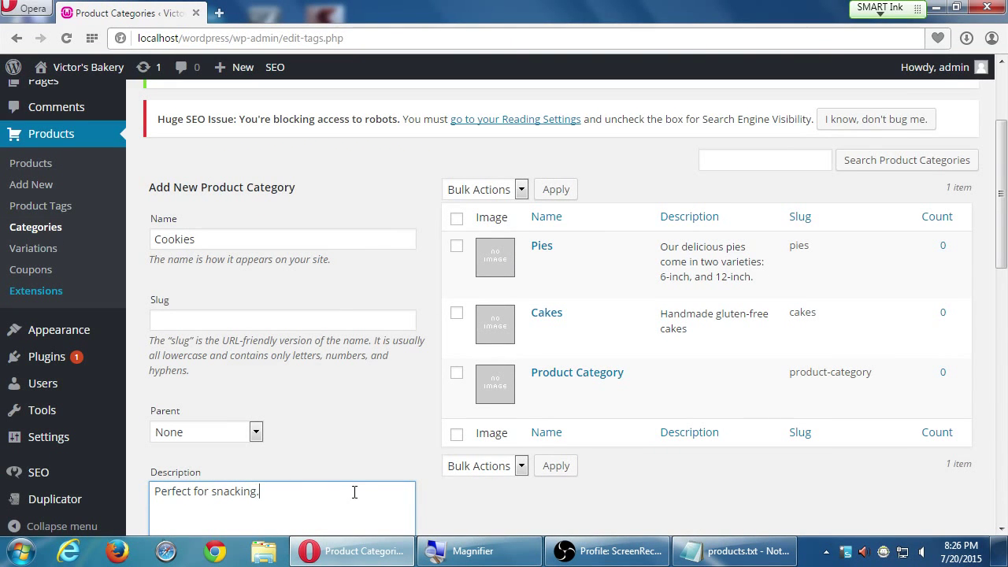
scroll("down", 3)
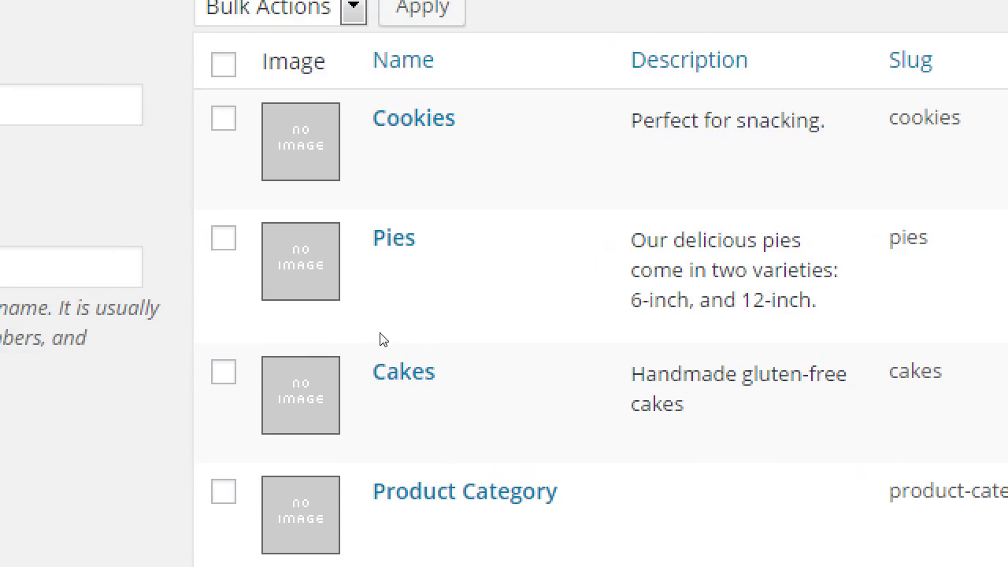
mouse_move(413, 117)
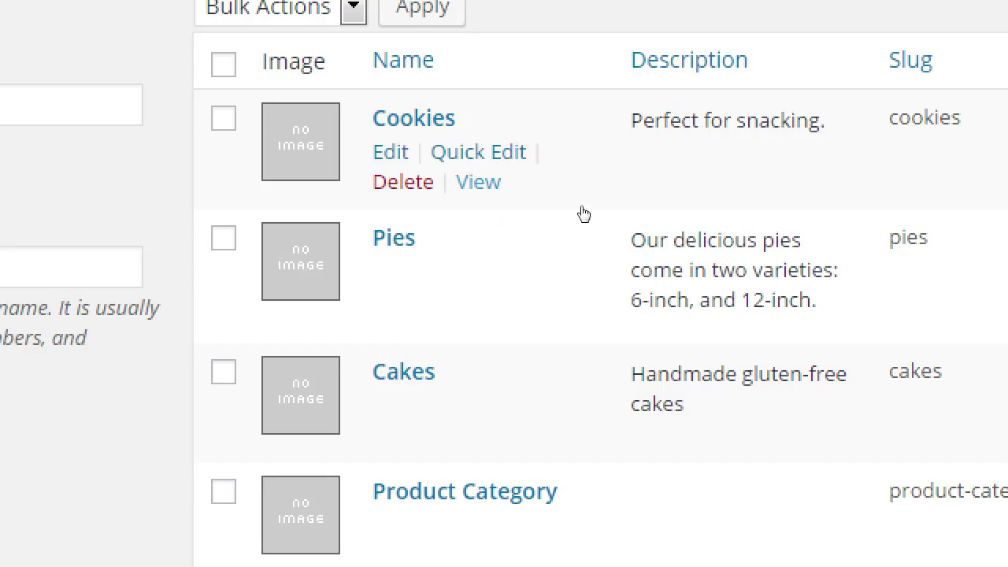
mouse_move(591, 226)
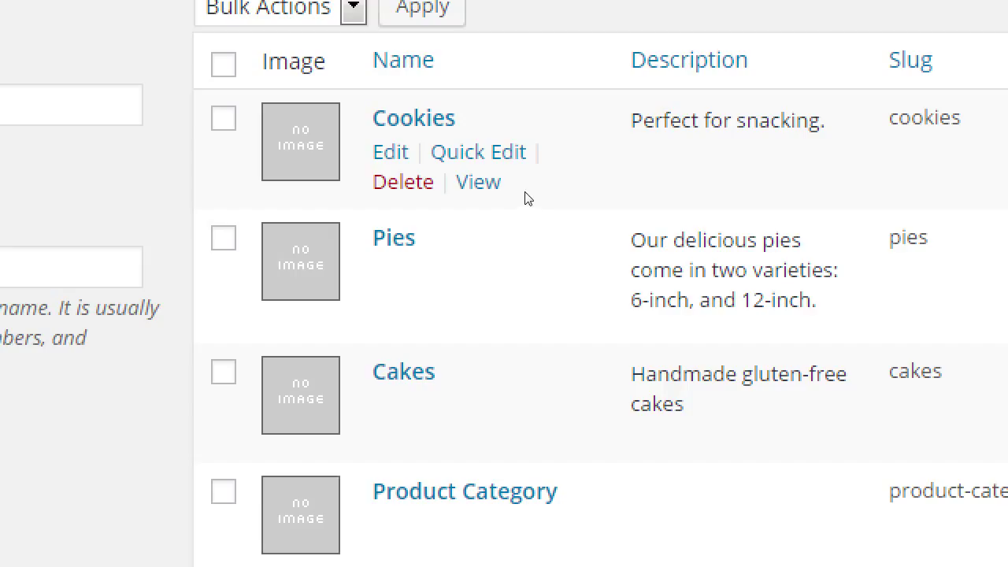
mouse_move(581, 203)
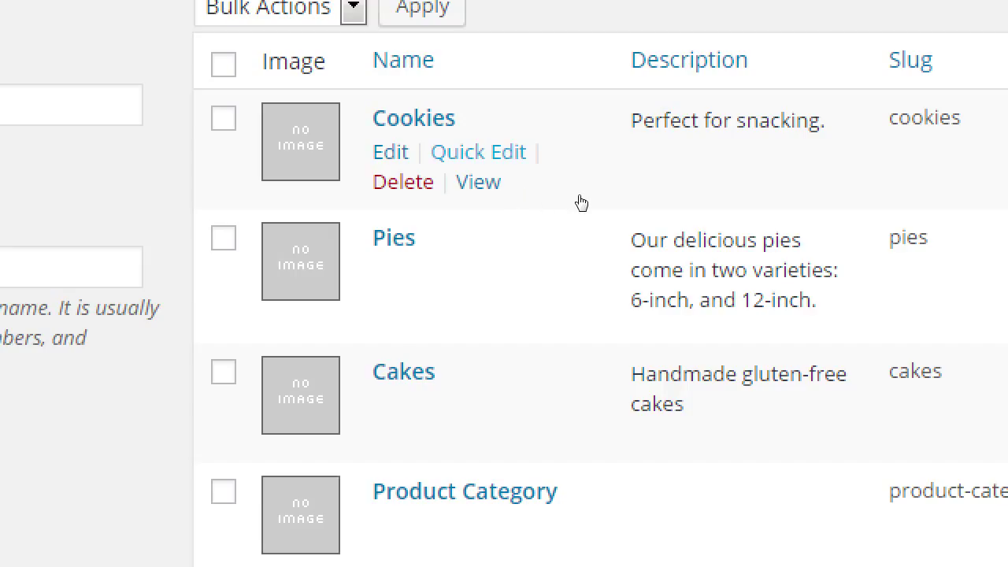
Reload the Categories page to see Cakes, Cookies, Pies and Product Category listed.
left_click(478, 151)
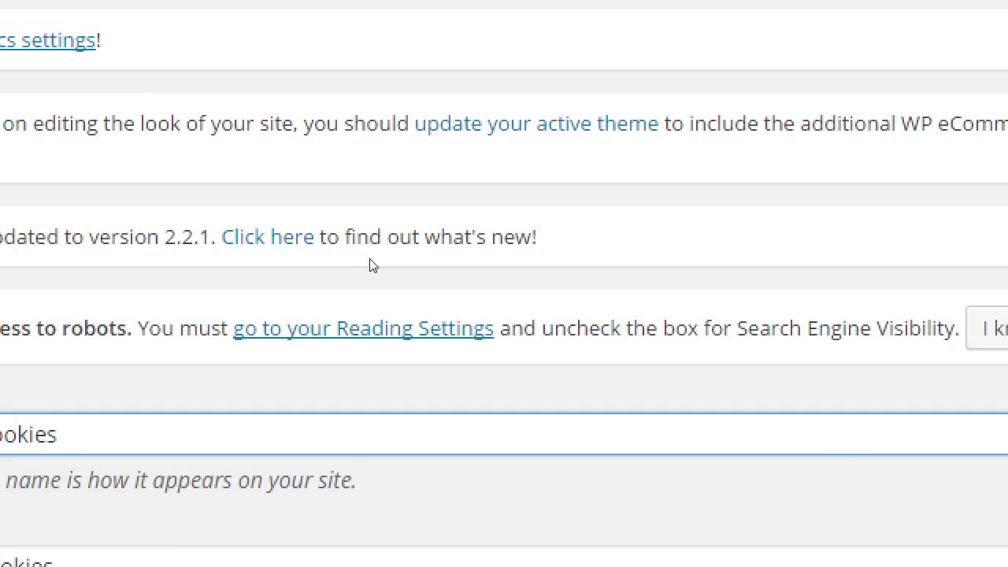
scroll("down", 3)
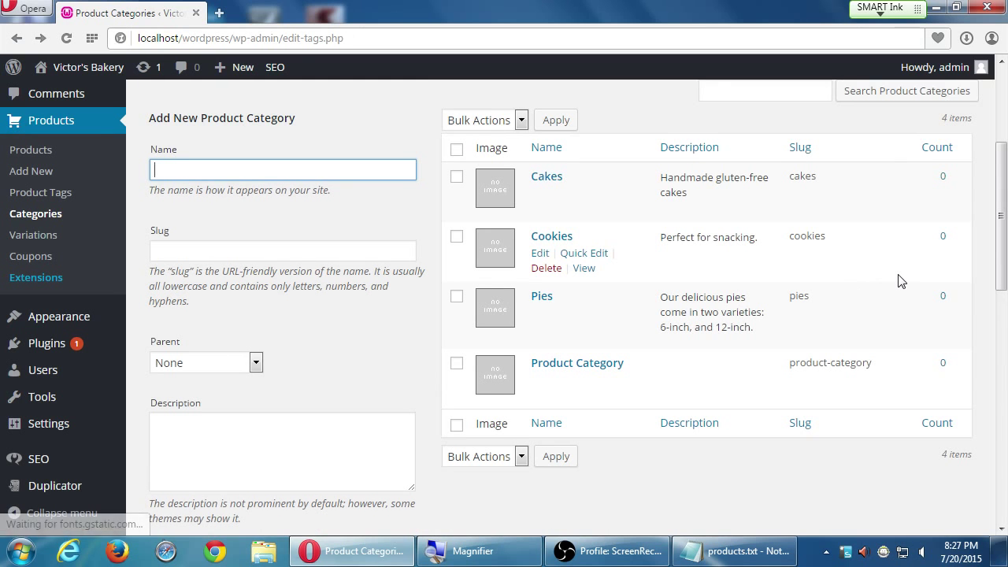
mouse_move(980, 218)
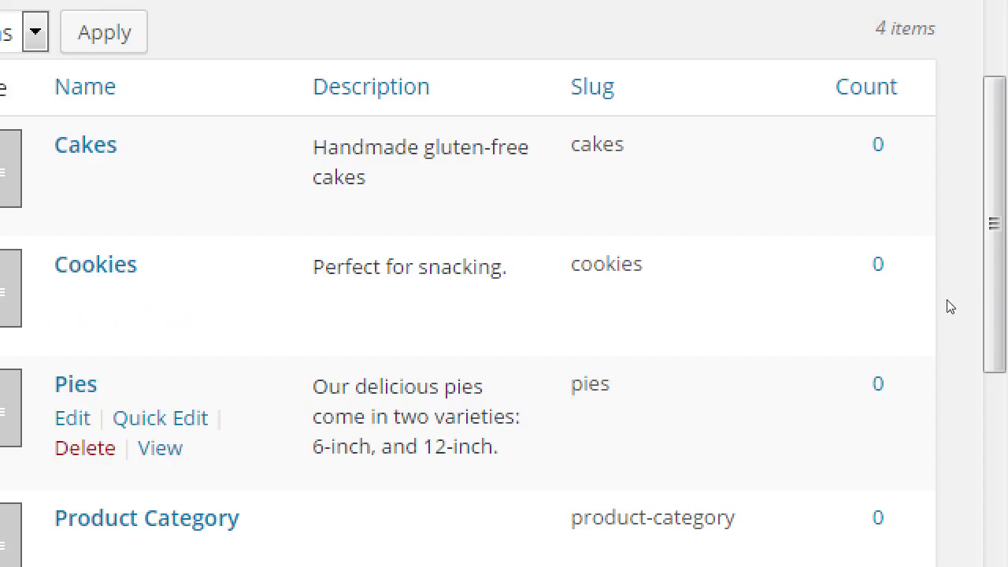
mouse_move(947, 307)
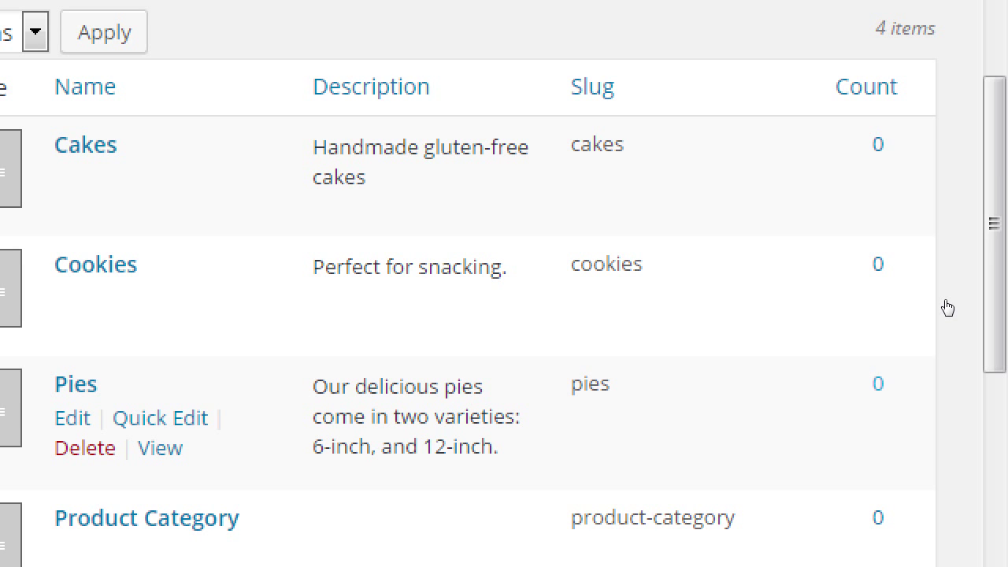
scroll("up", 3)
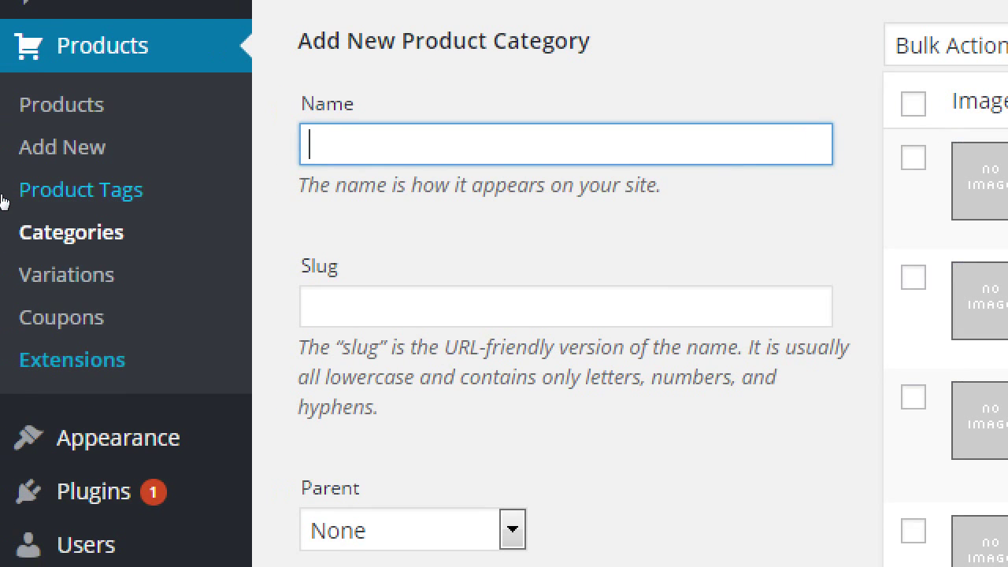
mouse_move(32, 196)
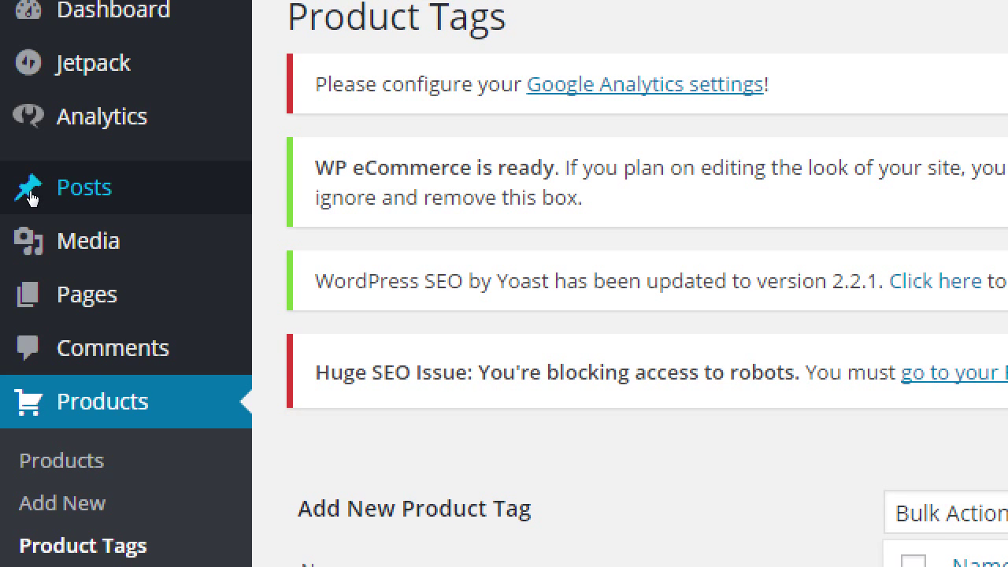
Go to the empty Product Tags page and start a new tag name.
scroll("down", 3)
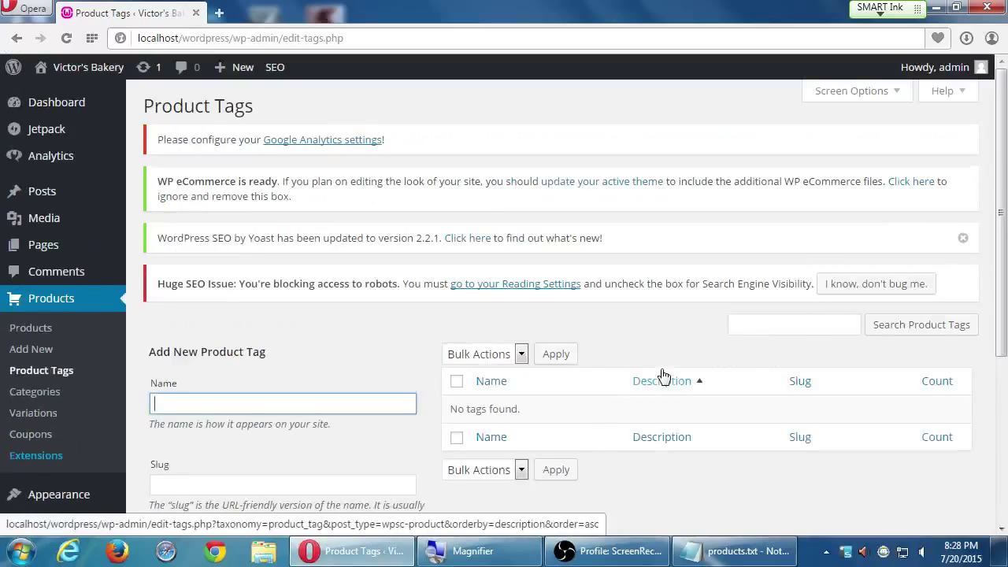
scroll("down", 3)
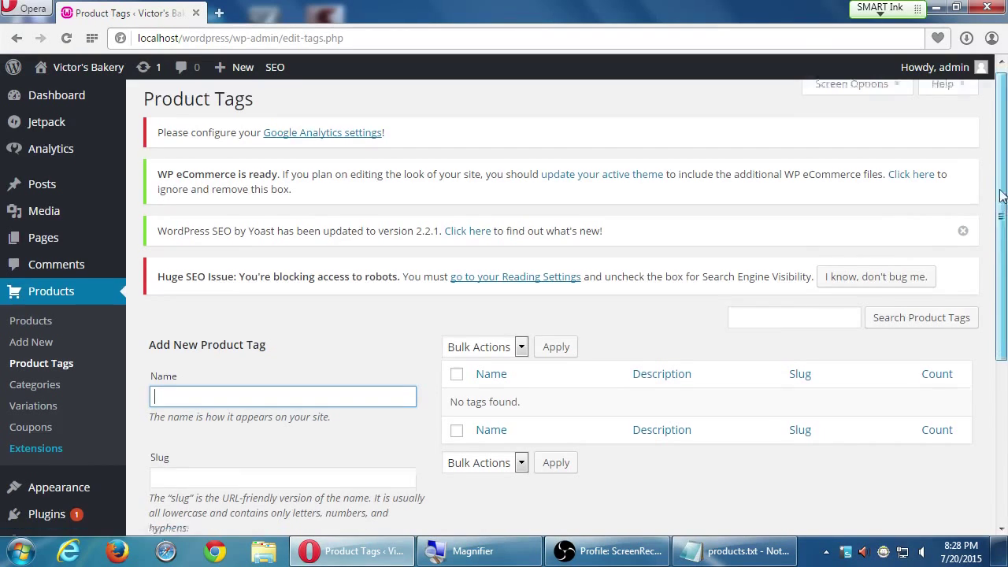
scroll("down", 3)
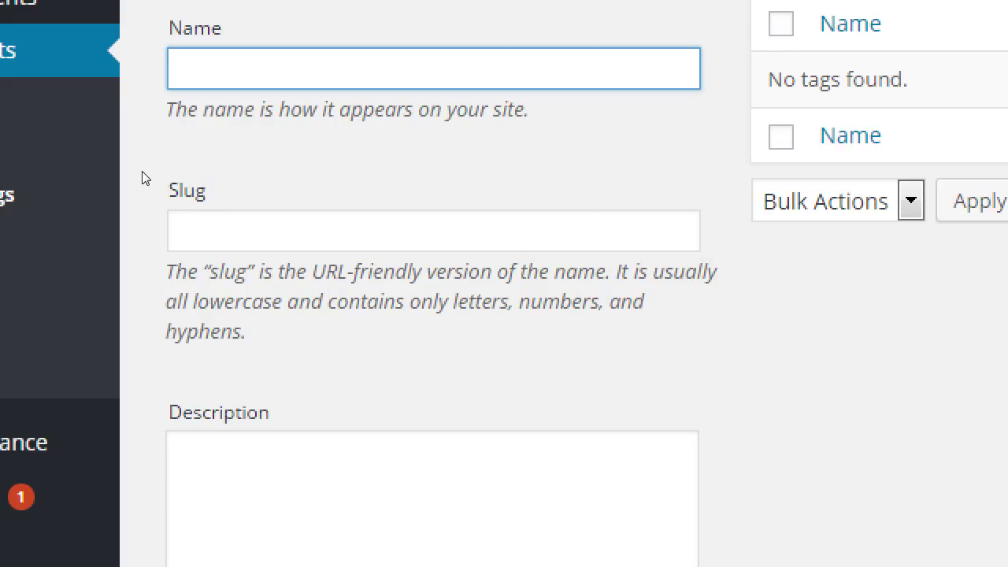
left_click(433, 68)
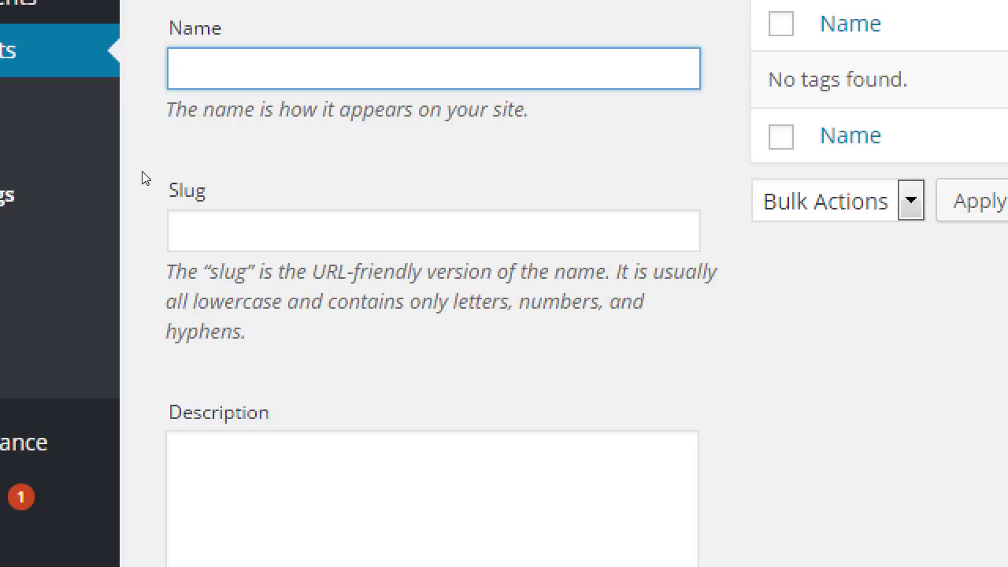
Enter tag name Chocolate and description "We use 75% cacao." in the tag form.
type("Choclate")
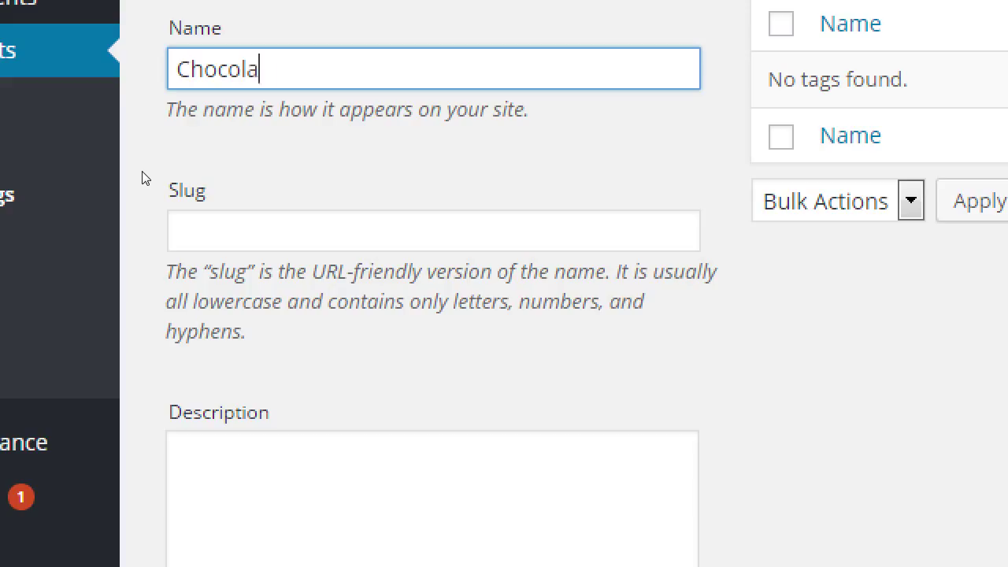
type("te")
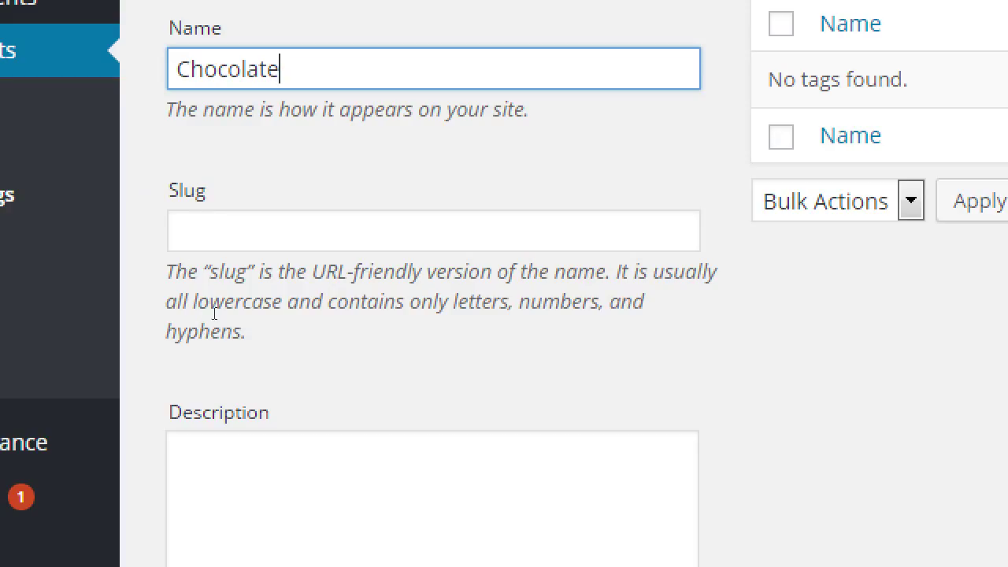
type("w")
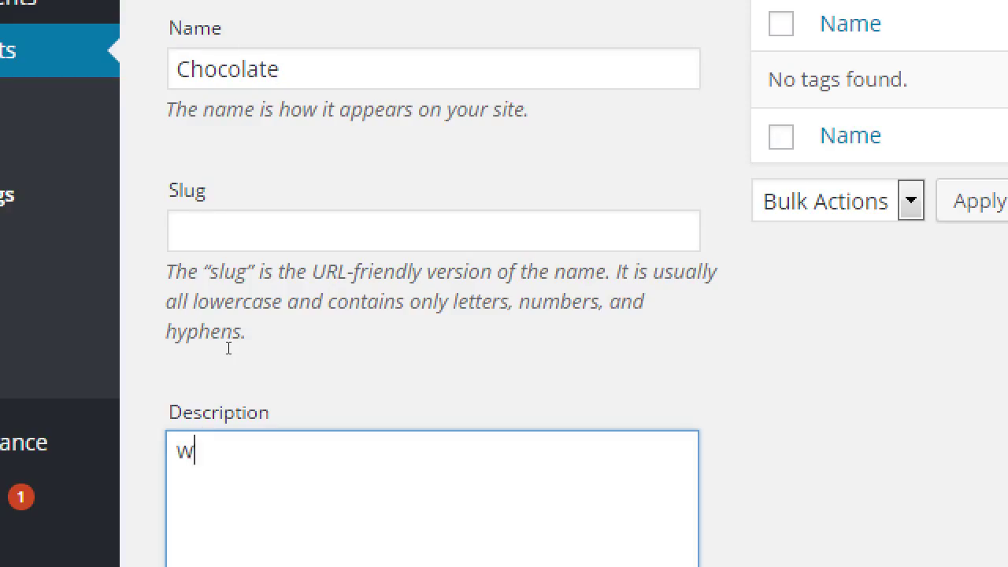
type("e use 75%")
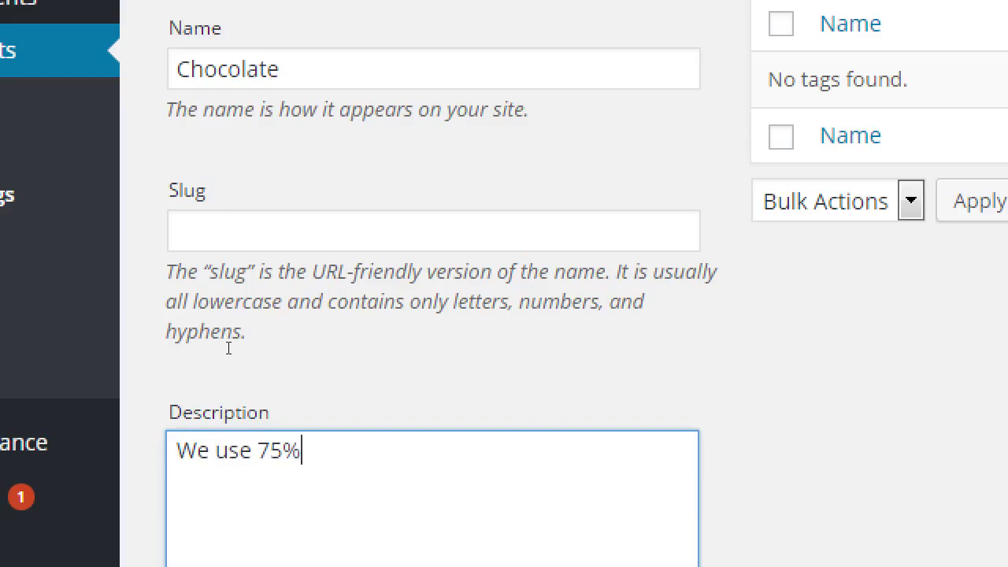
type("cac")
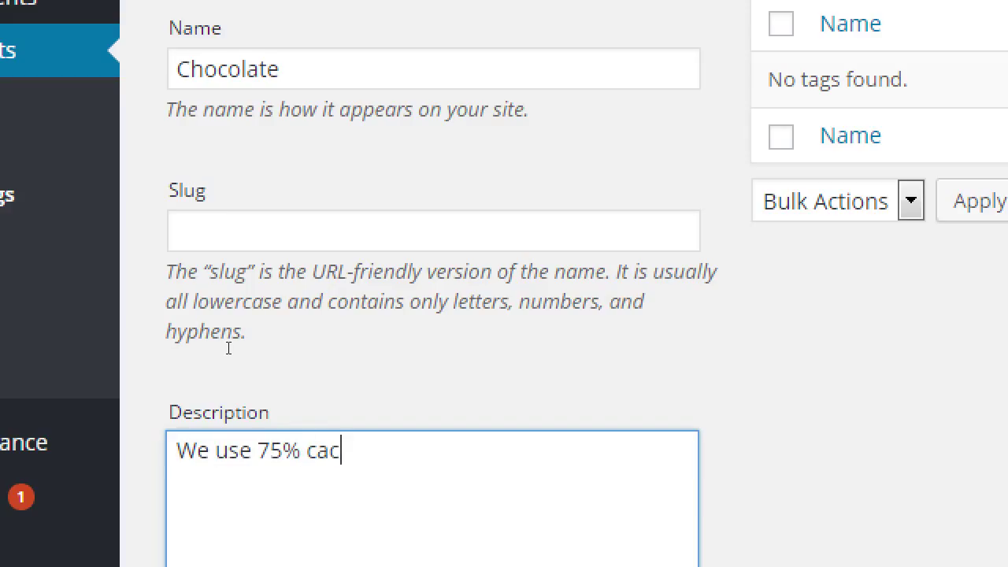
type("ao")
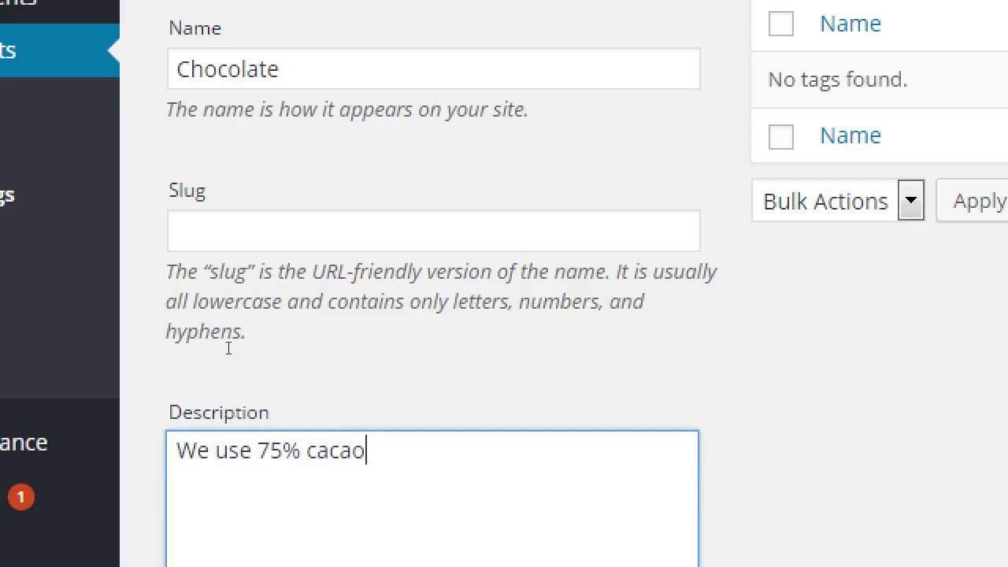
key("Backspace")
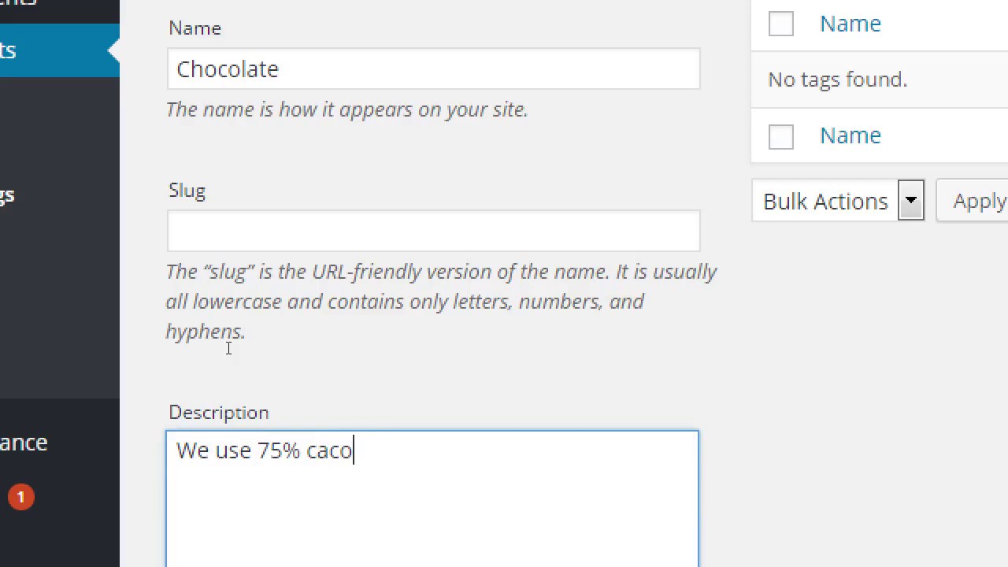
type("ao.")
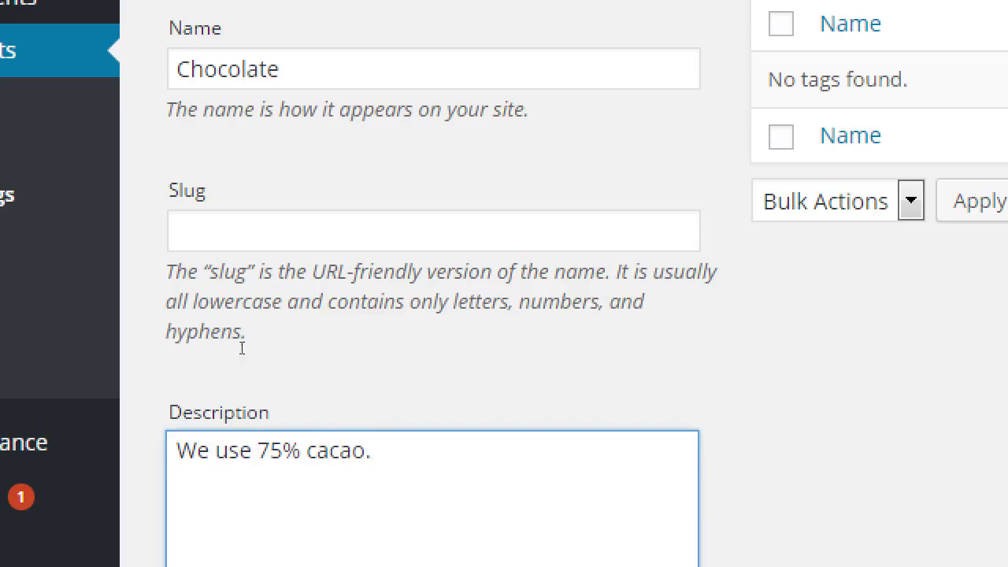
scroll("down", 3)
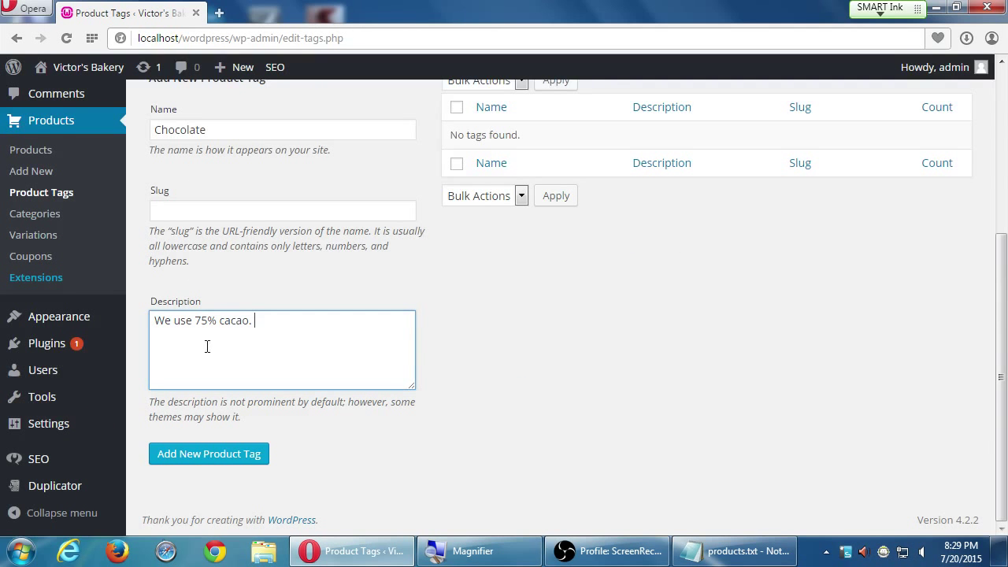
Add the Chocolate tag and check its new row with slug chocolate in the tag list.
left_click(208, 454)
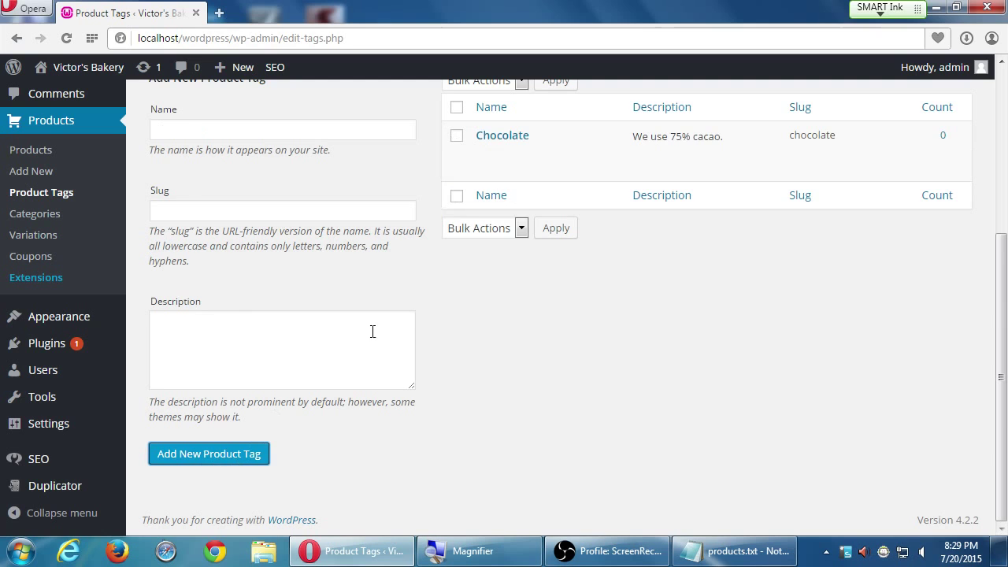
mouse_move(501, 146)
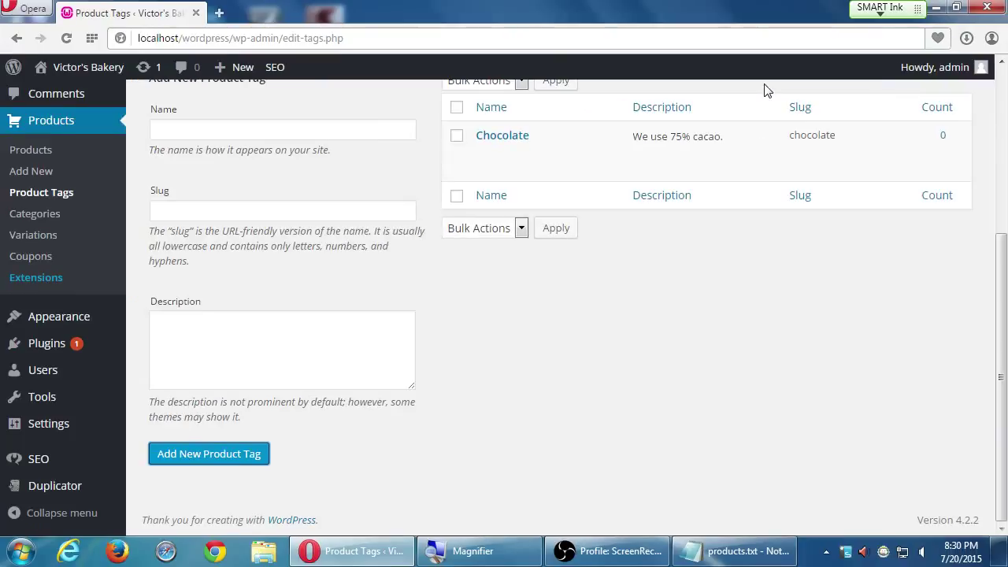
mouse_move(756, 227)
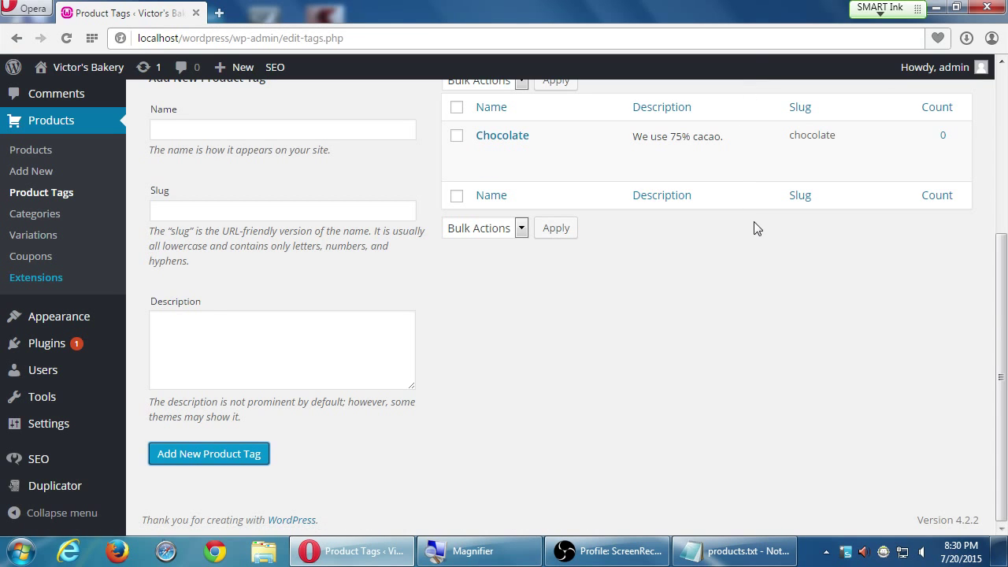
scroll("up", 3)
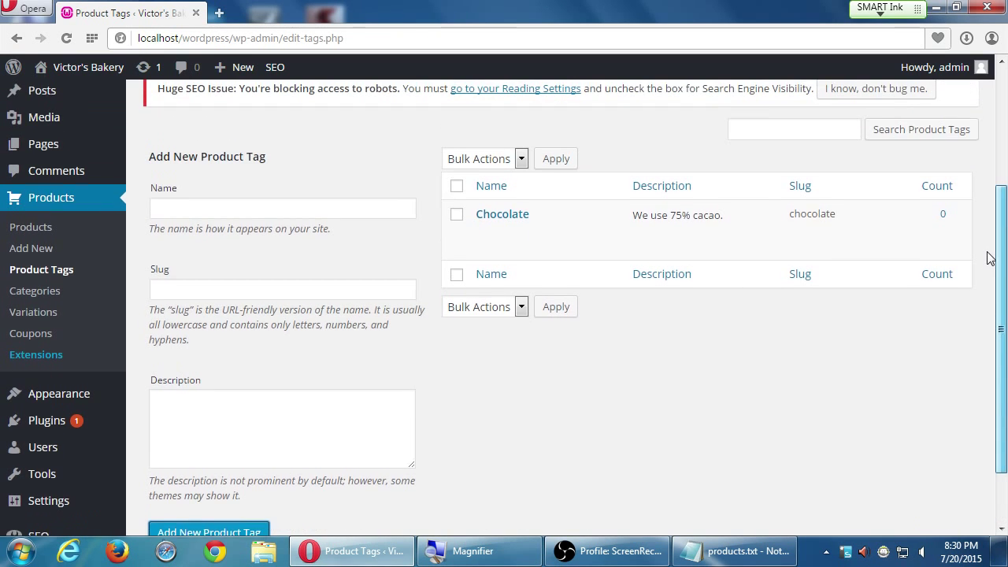
scroll("up", 3)
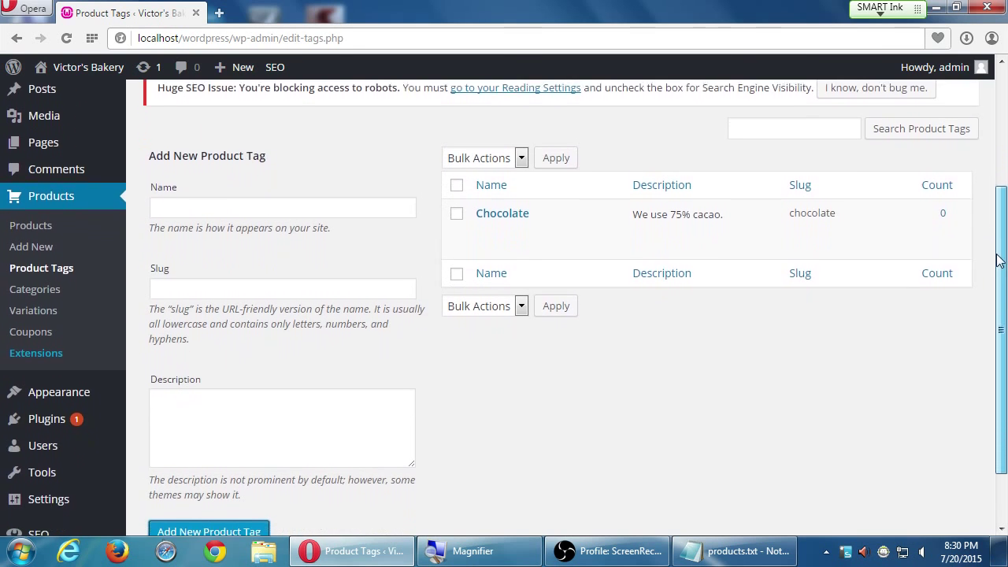
scroll("down", 3)
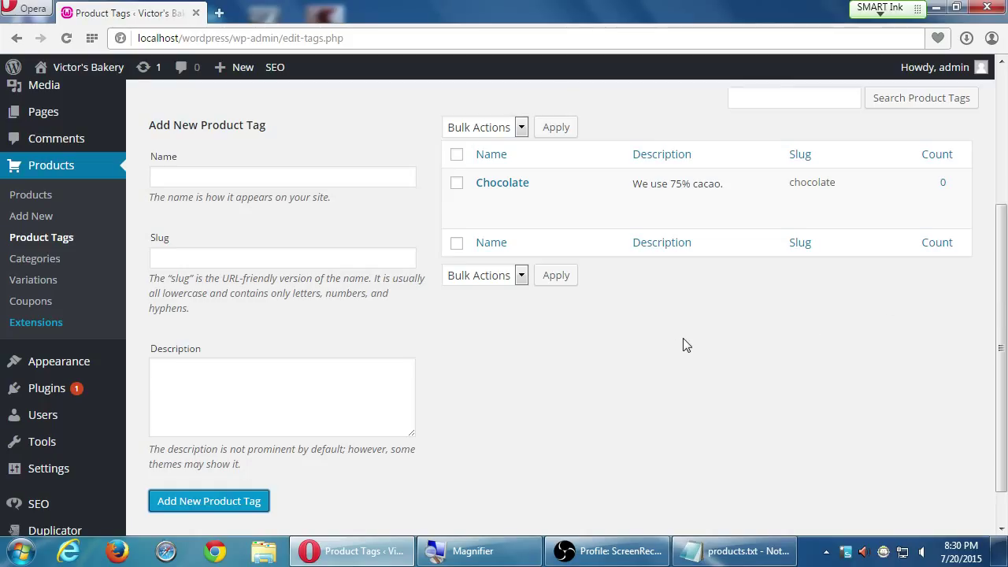
left_click(732, 551)
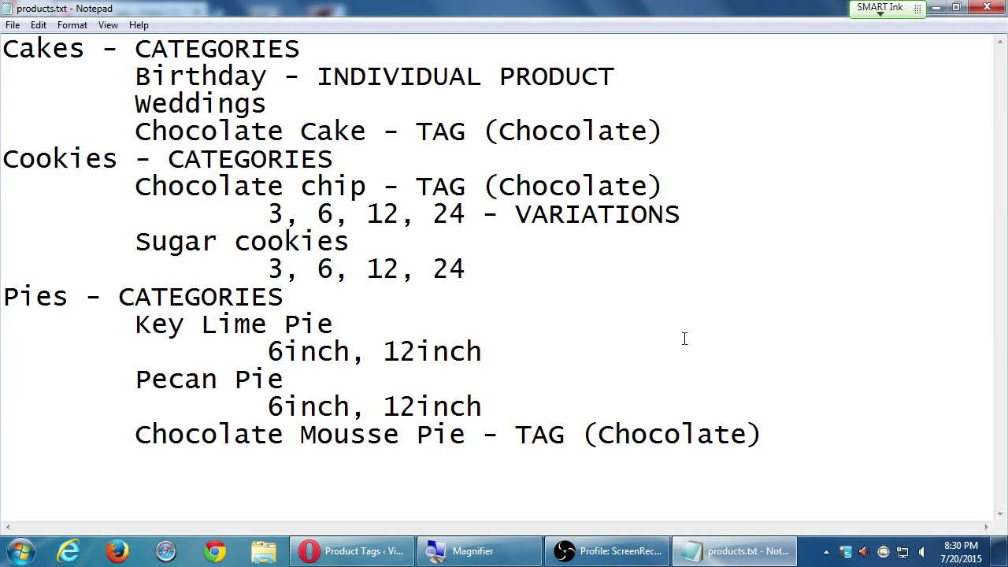
left_click(350, 241)
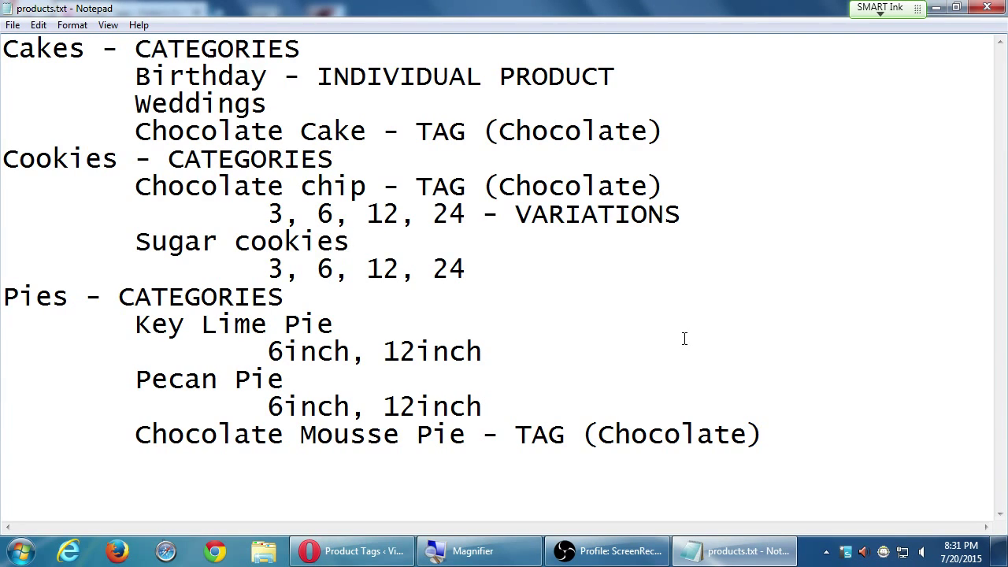
left_click(350, 241)
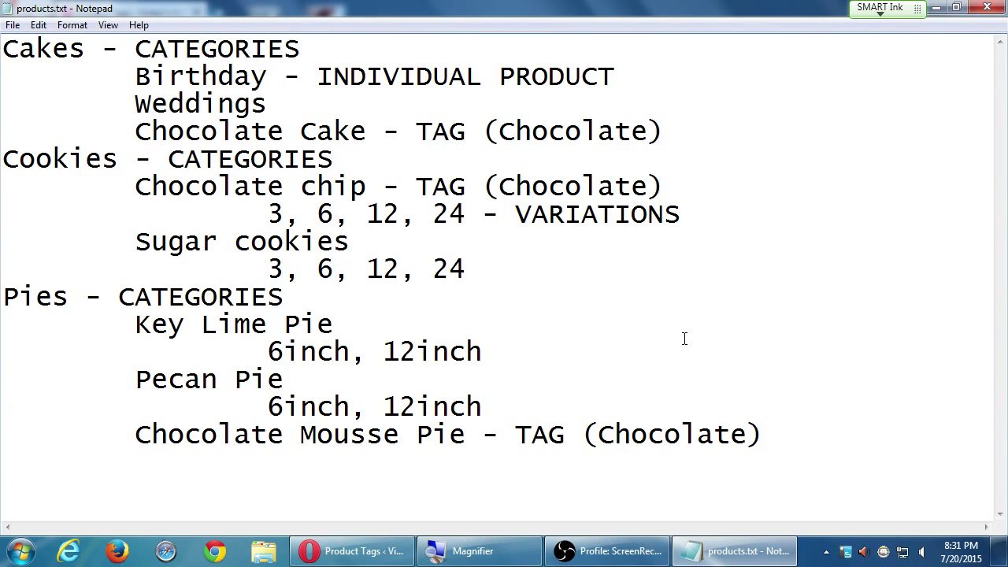
mouse_move(600, 308)
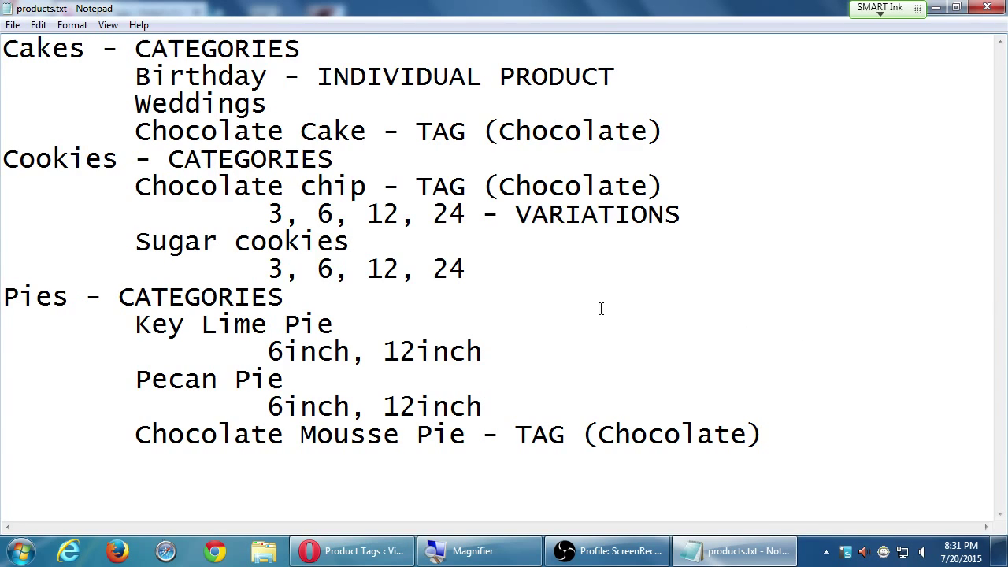
left_click_drag(267, 270, 465, 269)
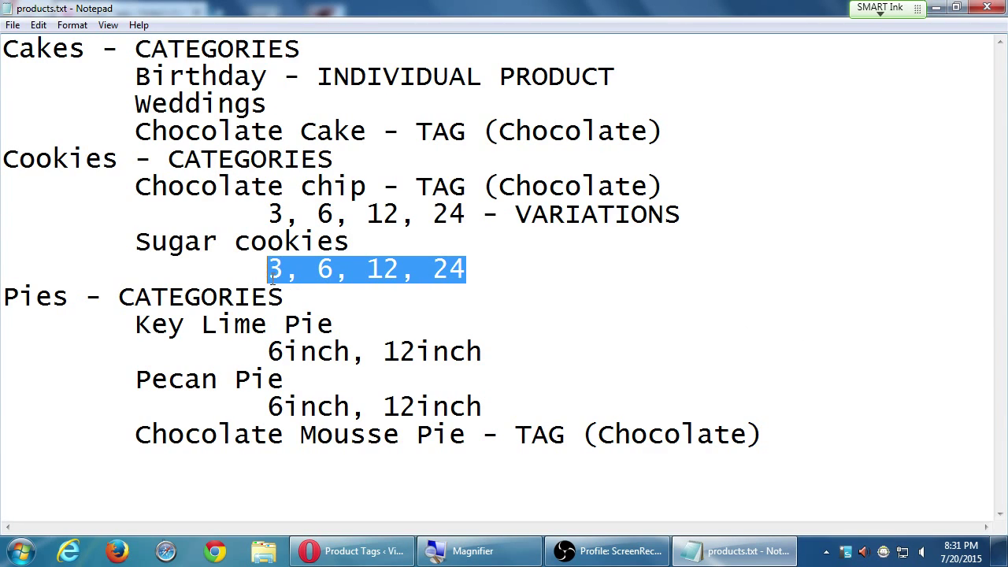
mouse_move(242, 270)
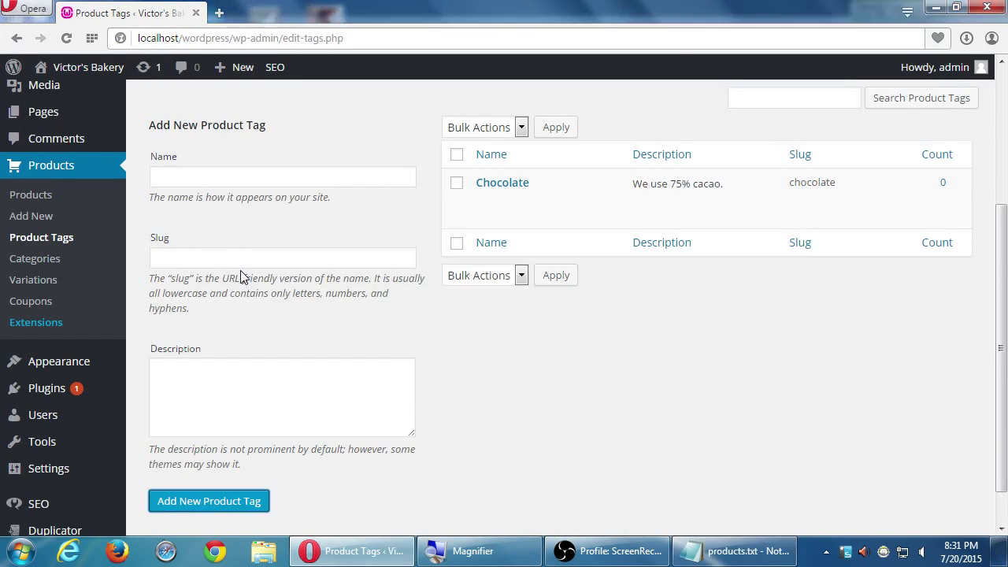
mouse_move(34, 280)
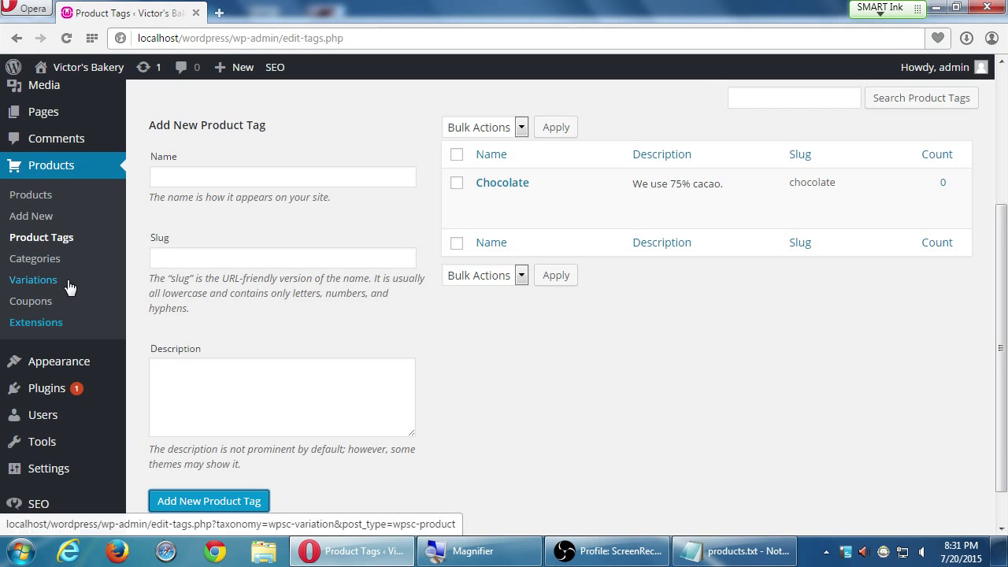
Open Products > Variations and review the empty Add New Variation form.
left_click(33, 279)
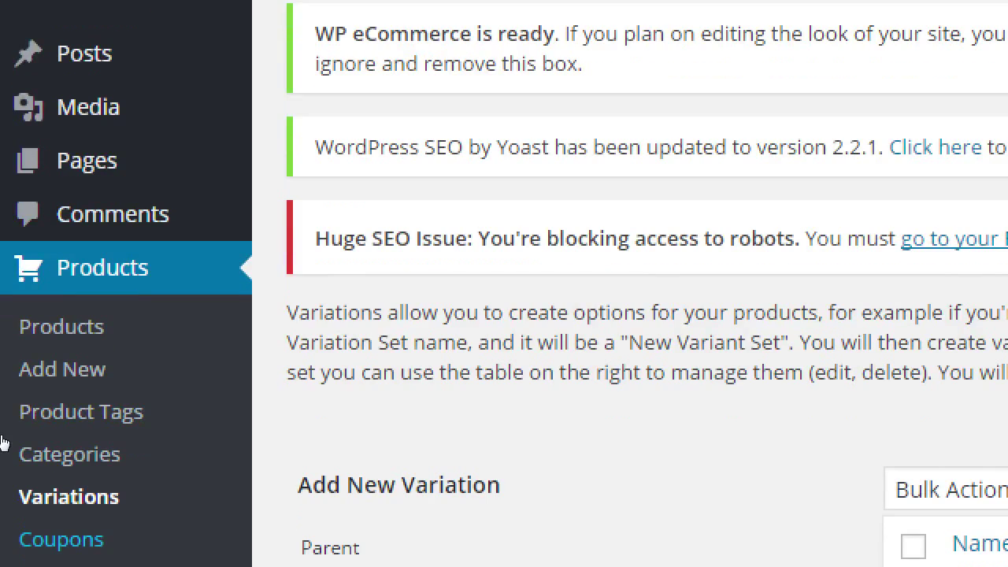
scroll("down", 3)
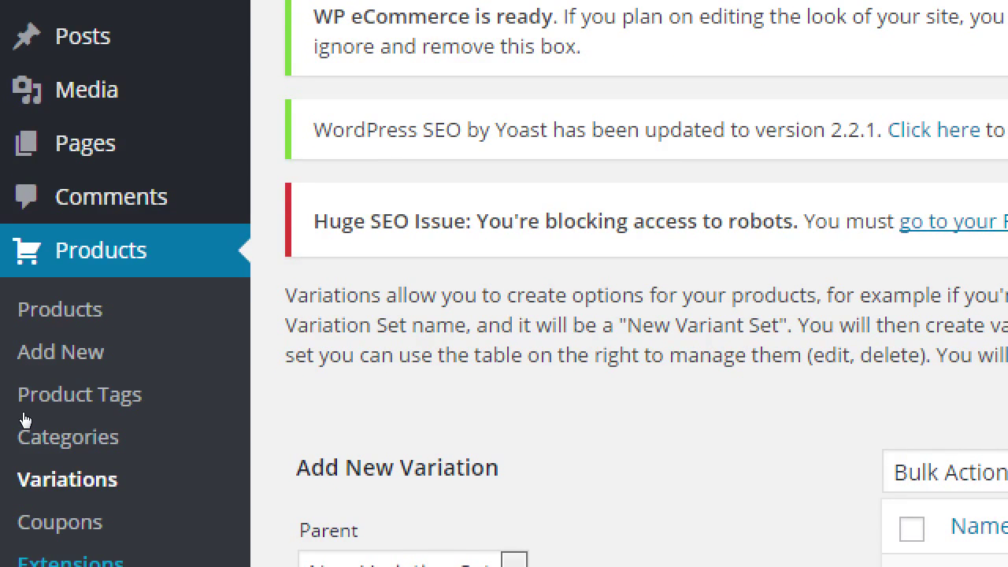
mouse_move(241, 345)
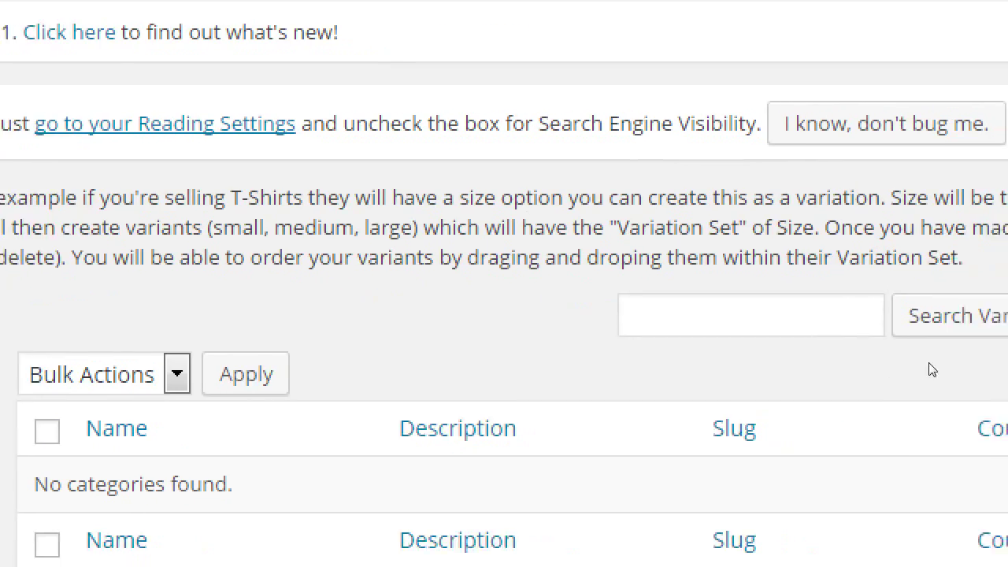
scroll("right", 3)
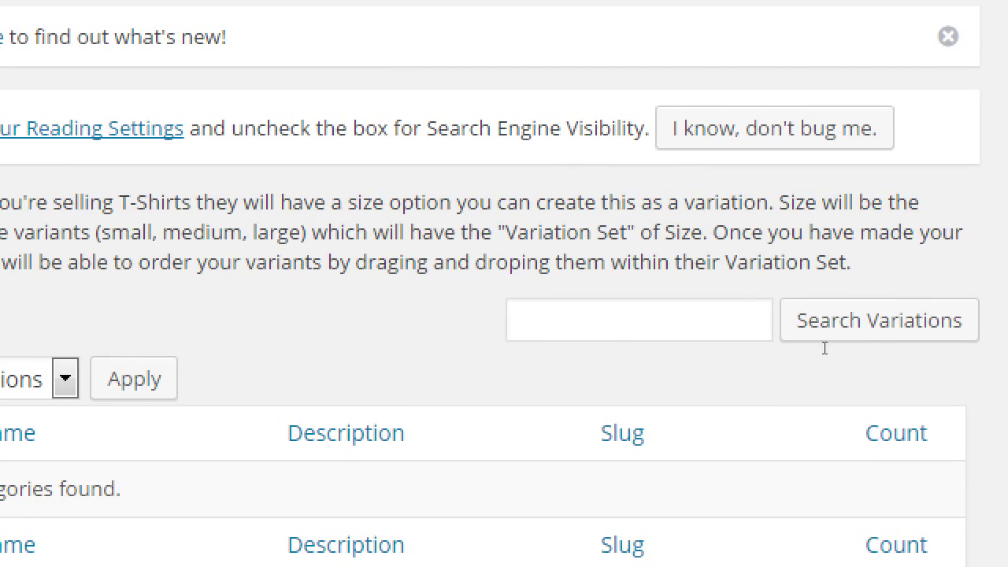
scroll("up", 3)
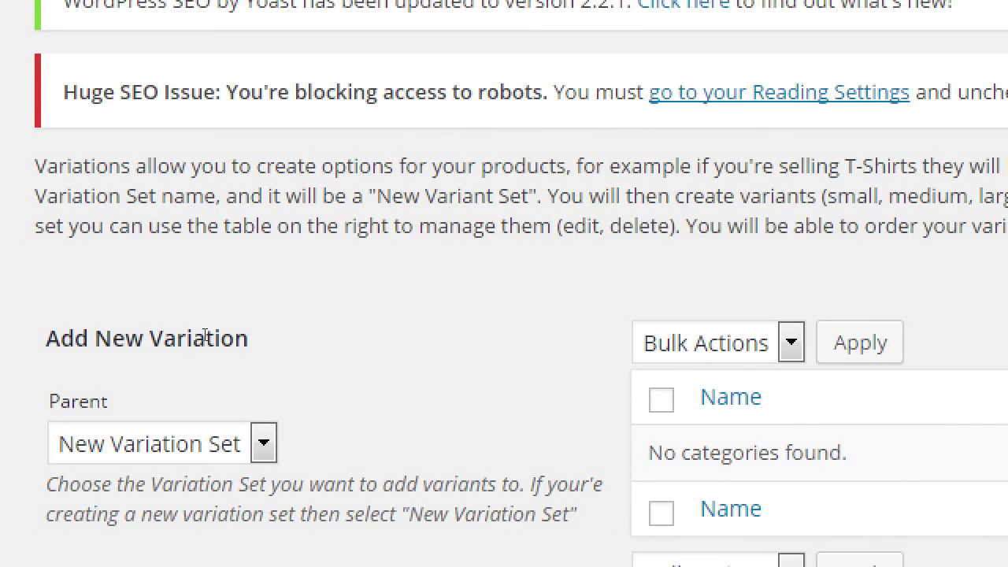
mouse_move(268, 353)
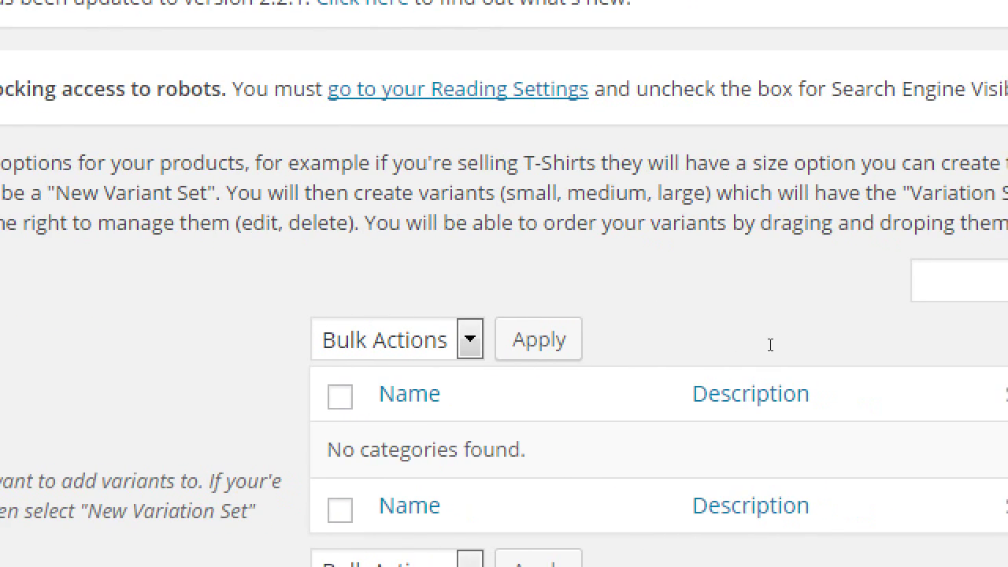
scroll("right", 3)
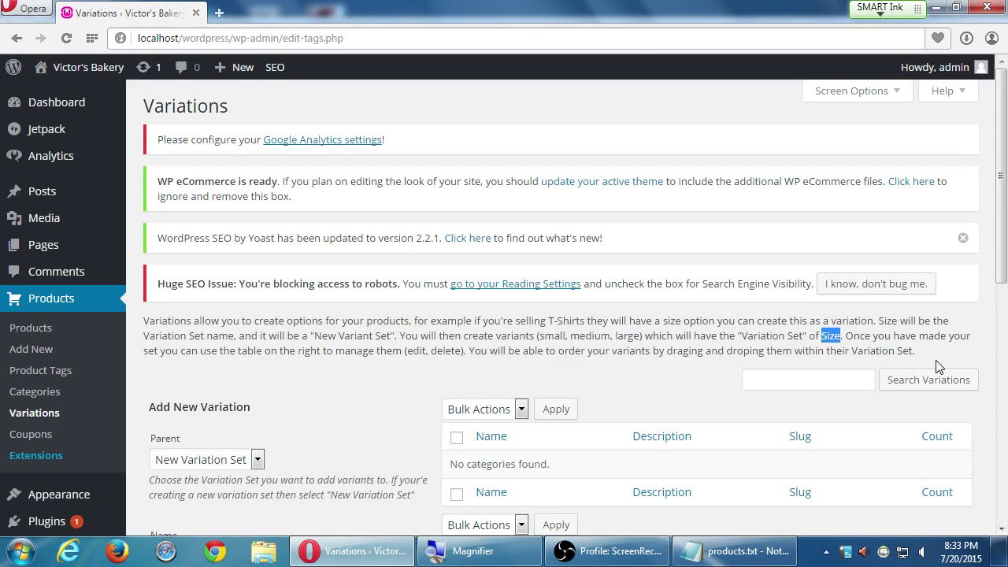
scroll("down", 3)
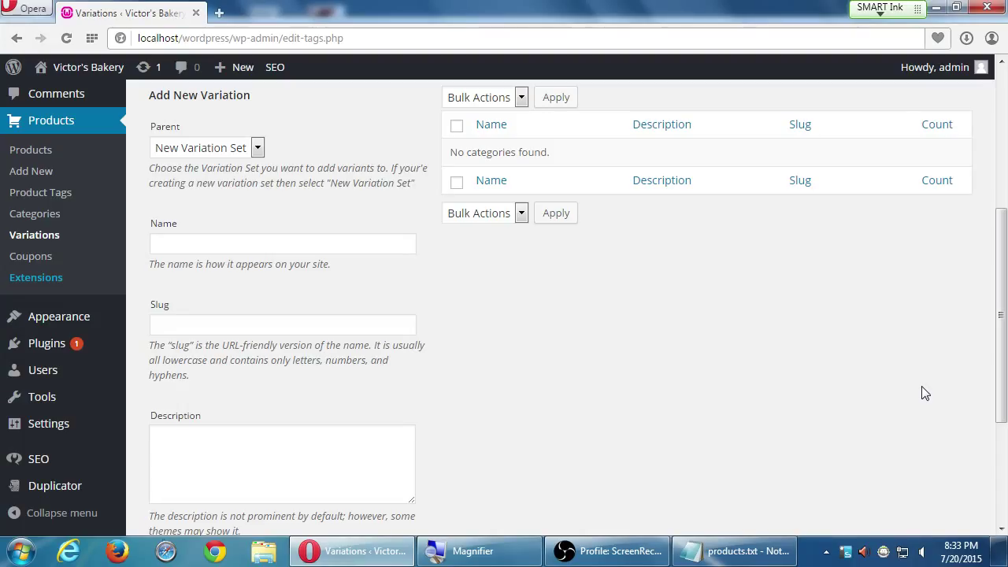
mouse_move(649, 428)
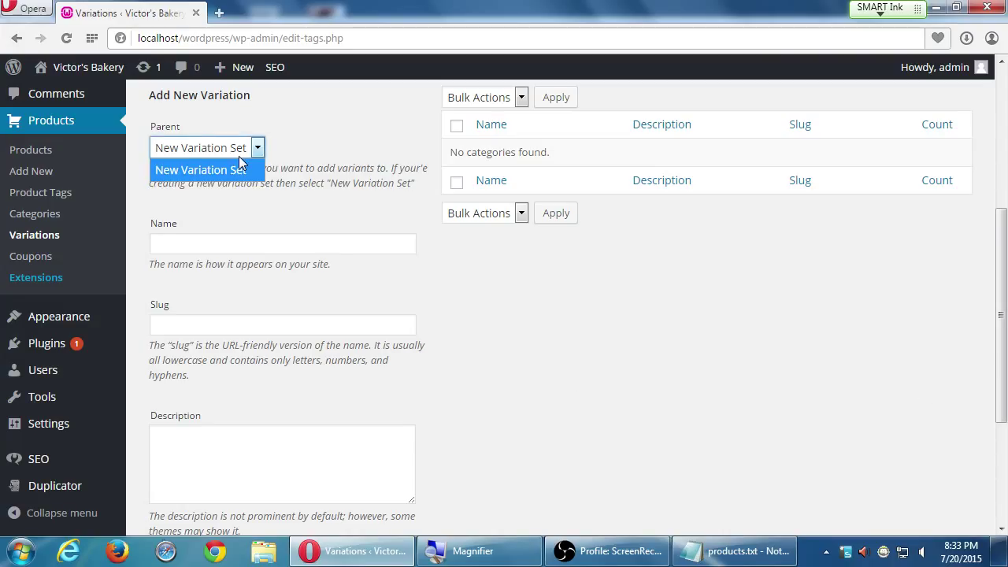
Enter Batch as the name of the new variation set.
left_click(207, 169)
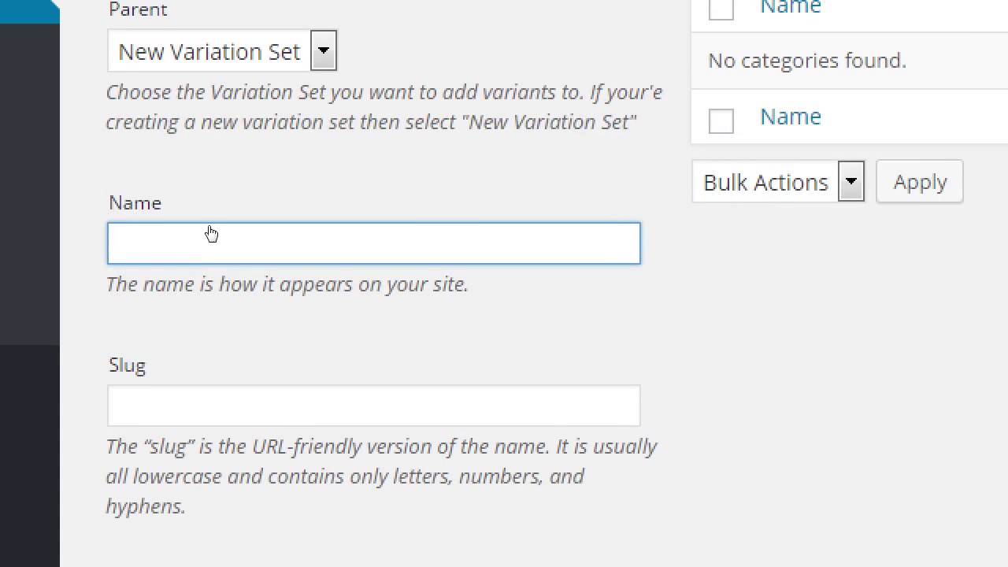
type("Bat")
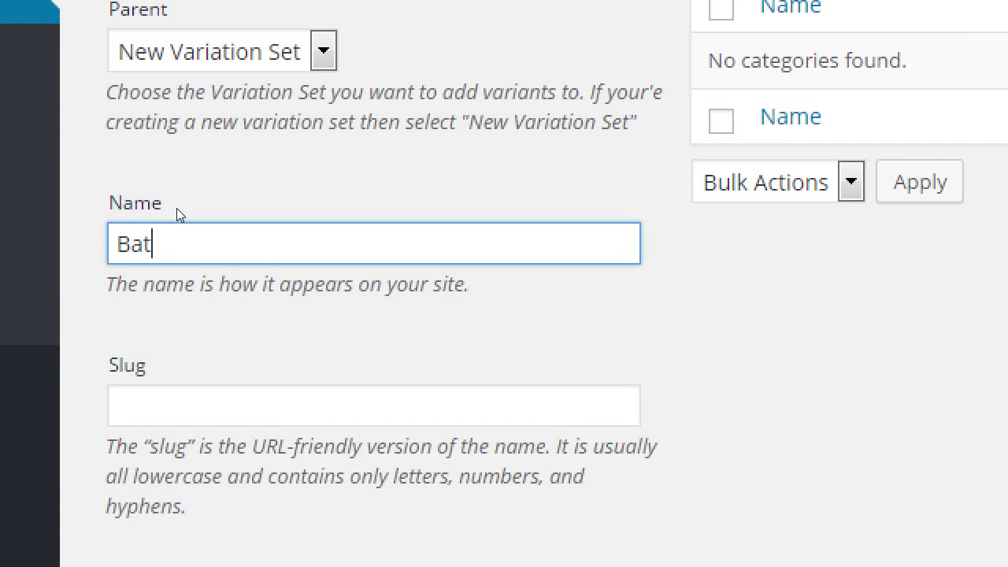
type("ch")
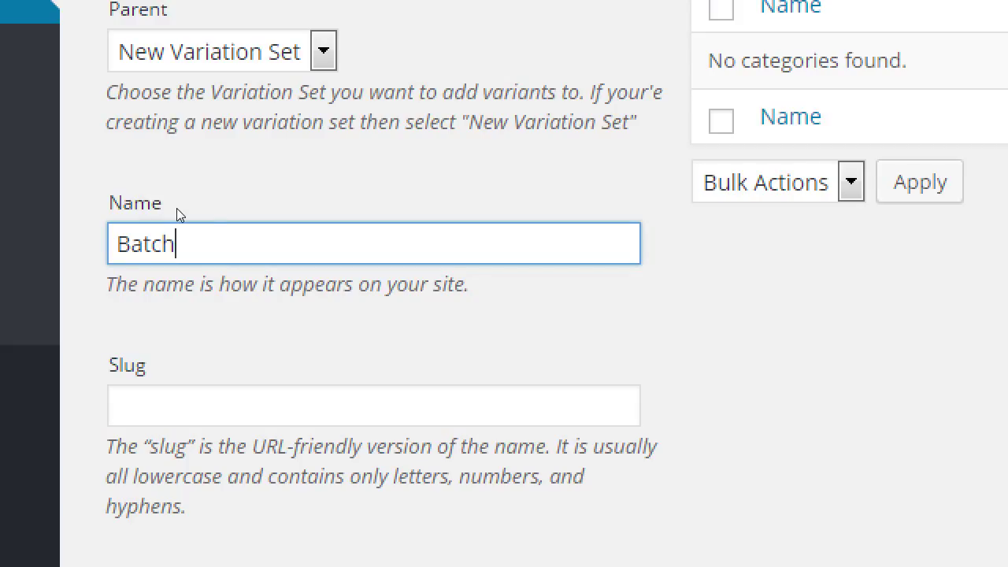
mouse_move(202, 206)
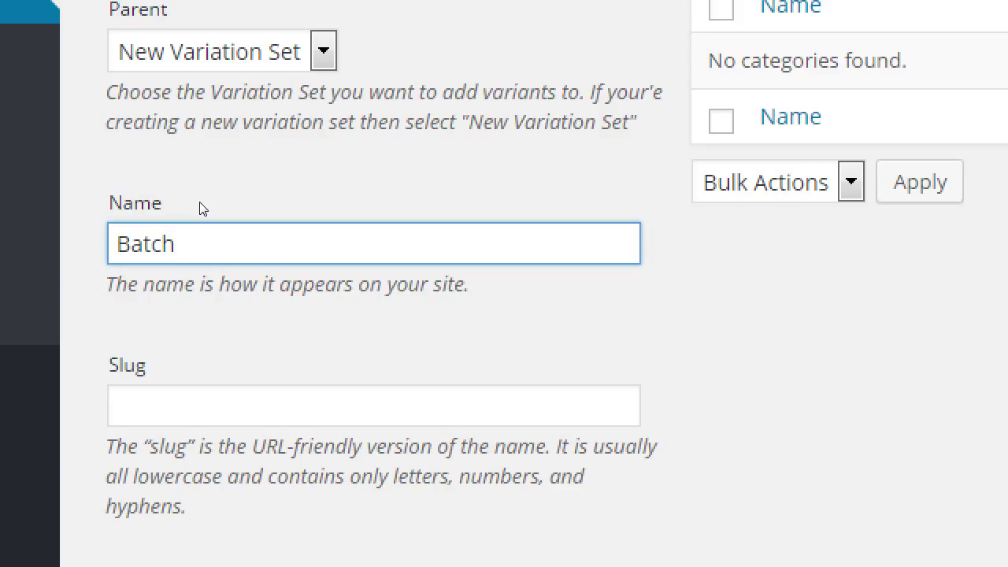
left_click(373, 243)
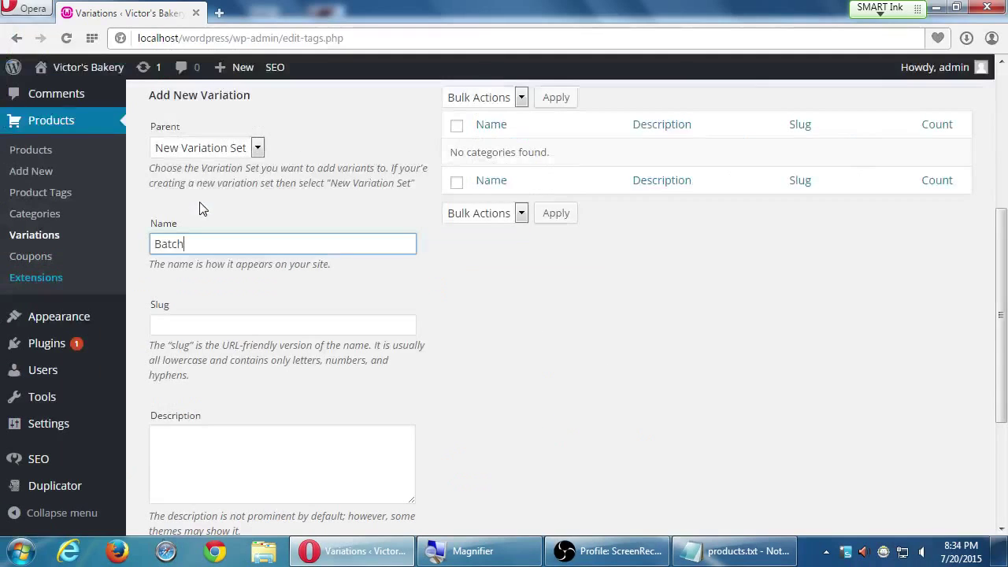
scroll("down", 3)
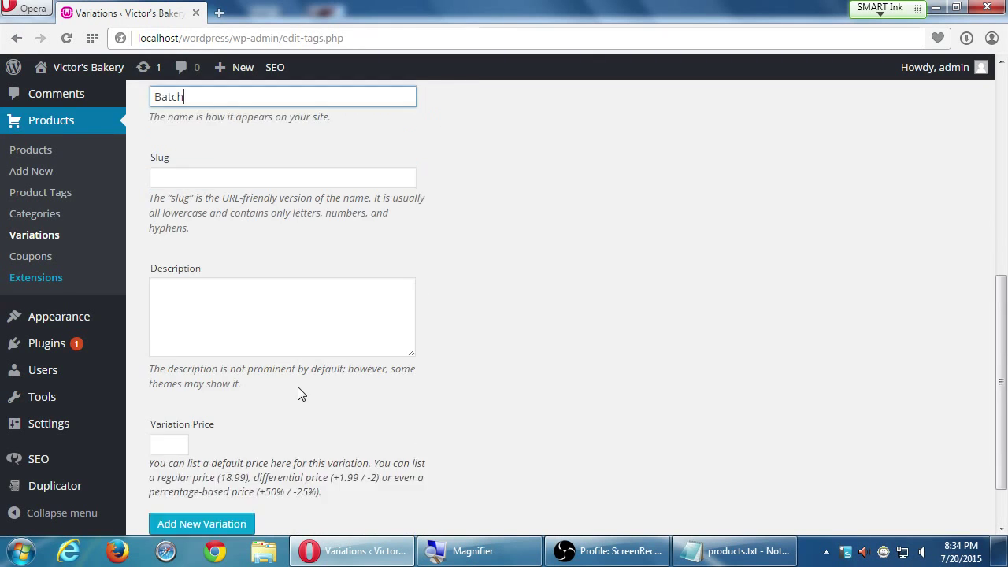
scroll("up", 3)
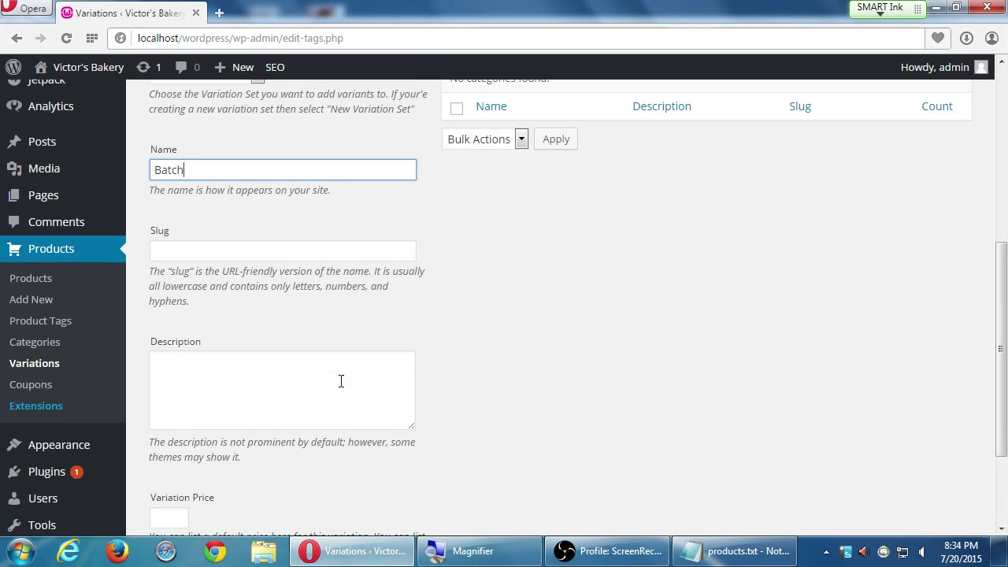
scroll("down", 3)
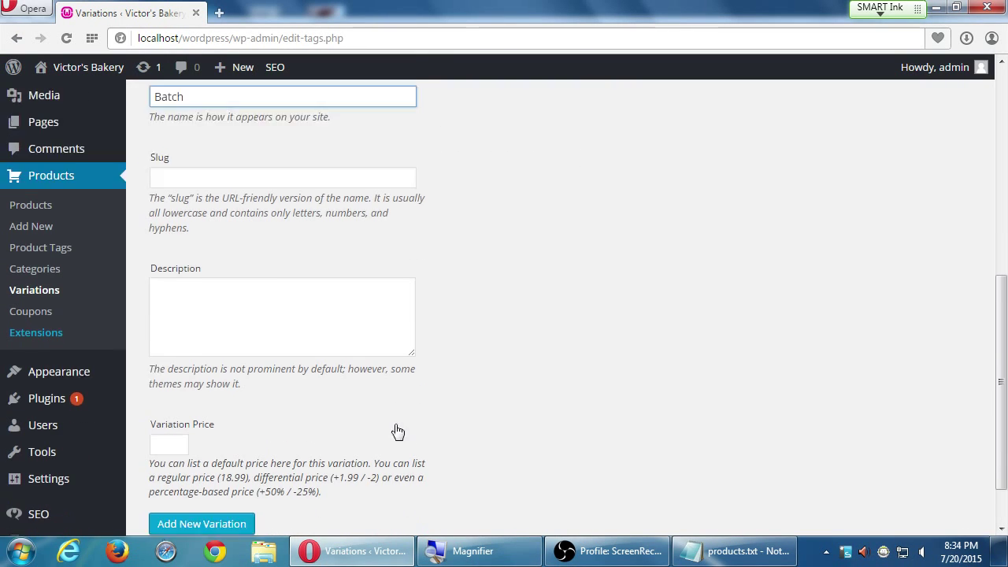
scroll("down", 3)
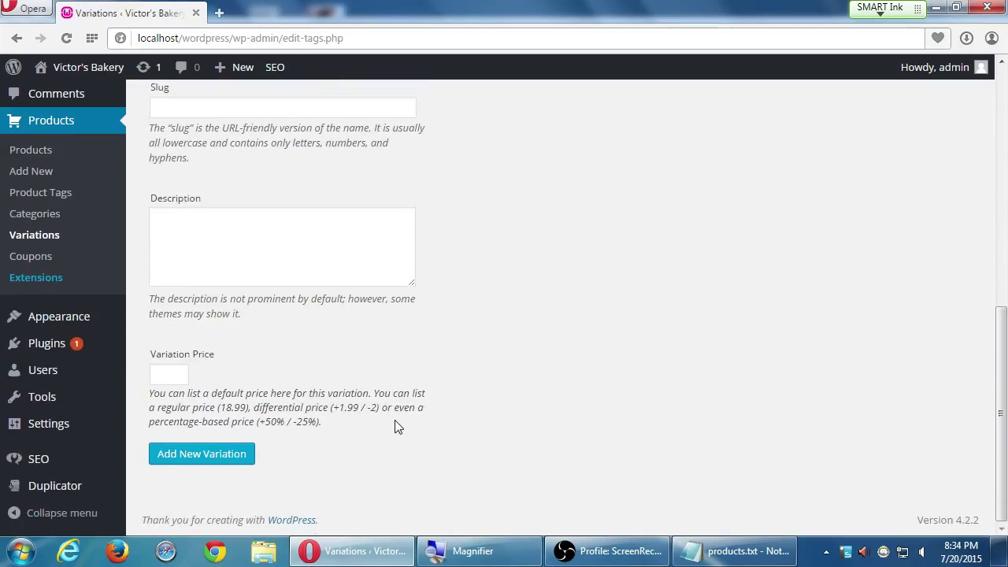
mouse_move(455, 423)
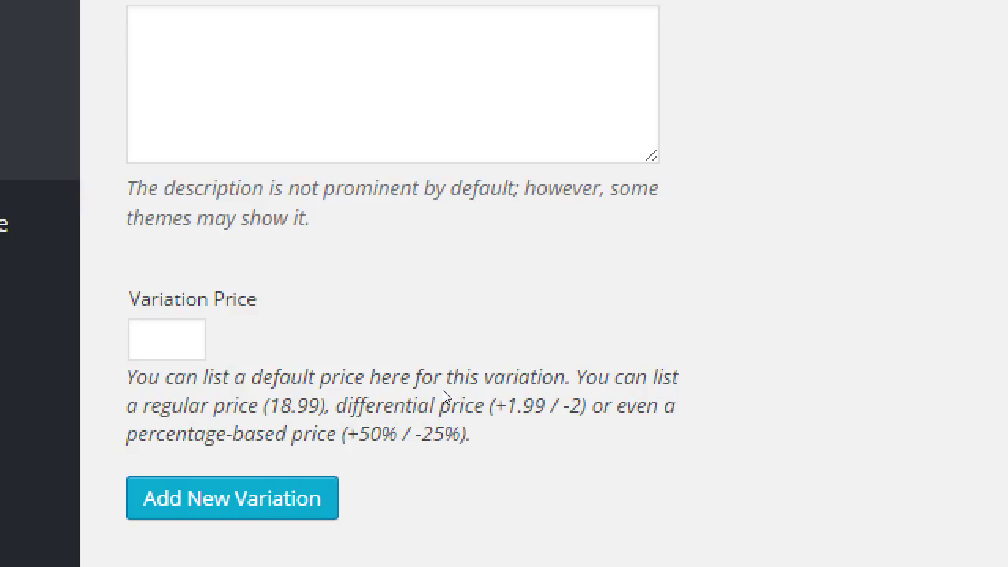
mouse_move(287, 370)
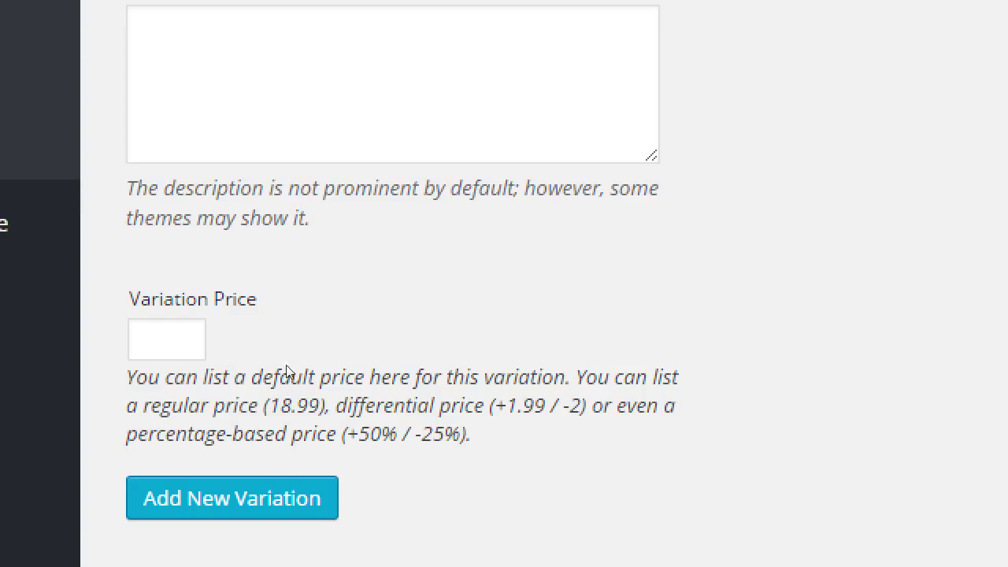
left_click(166, 339)
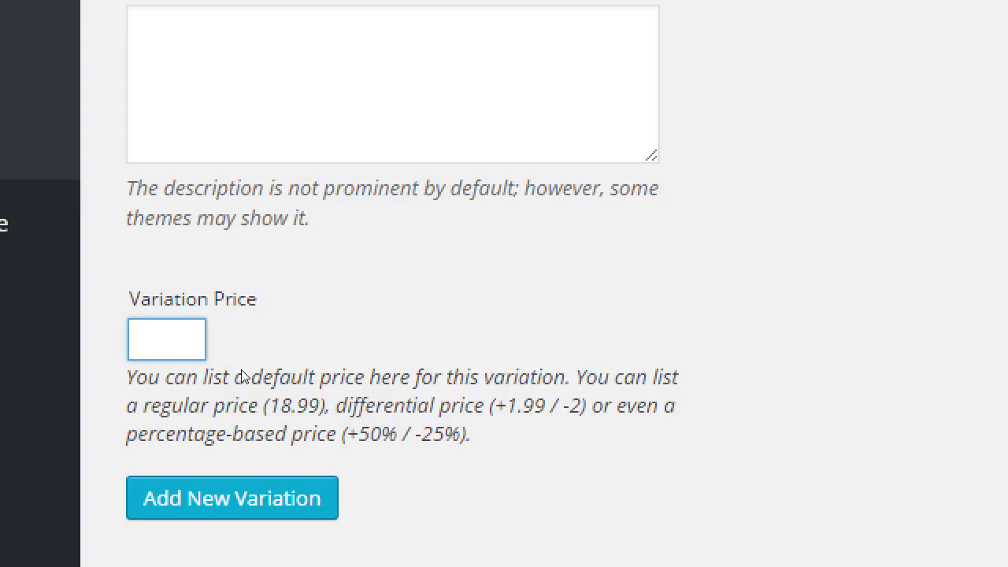
left_click(166, 338)
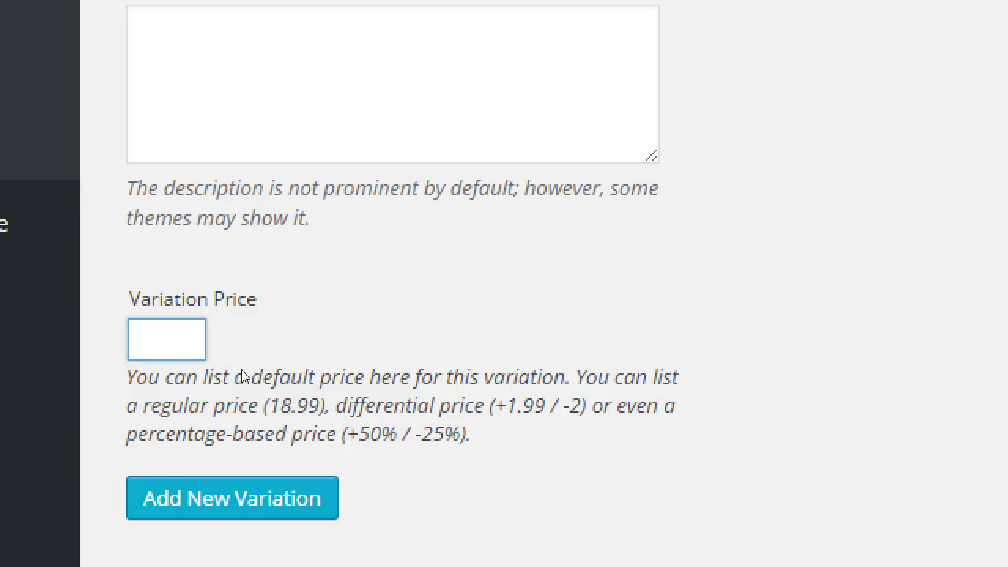
left_click(166, 339)
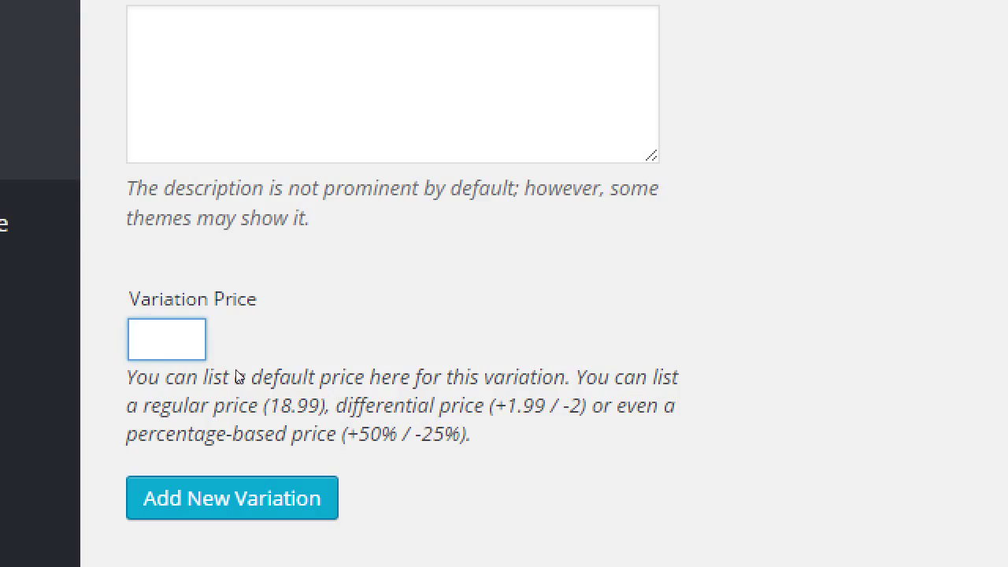
Enter 3 as the Batch variation's Variation Price.
type("3")
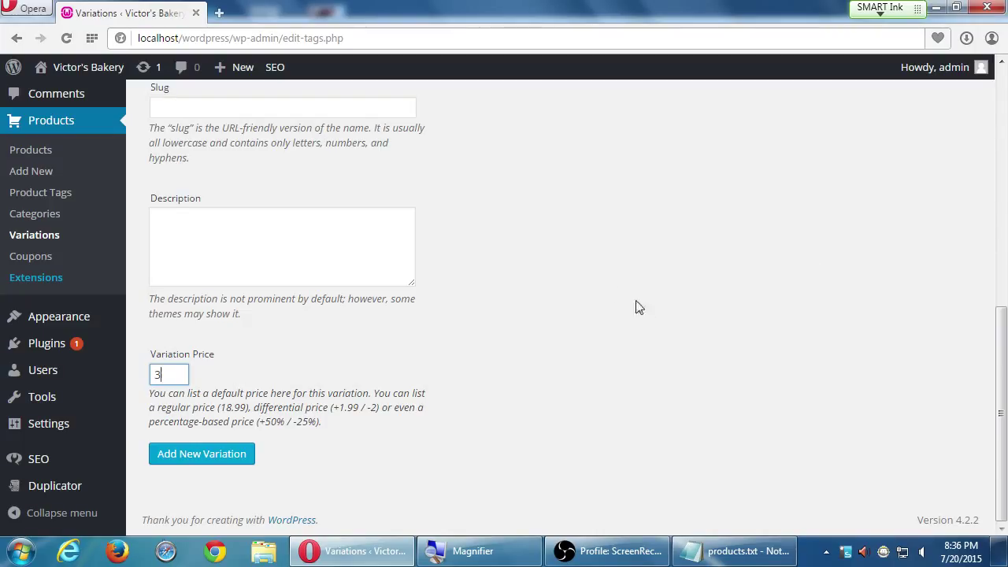
mouse_move(201, 454)
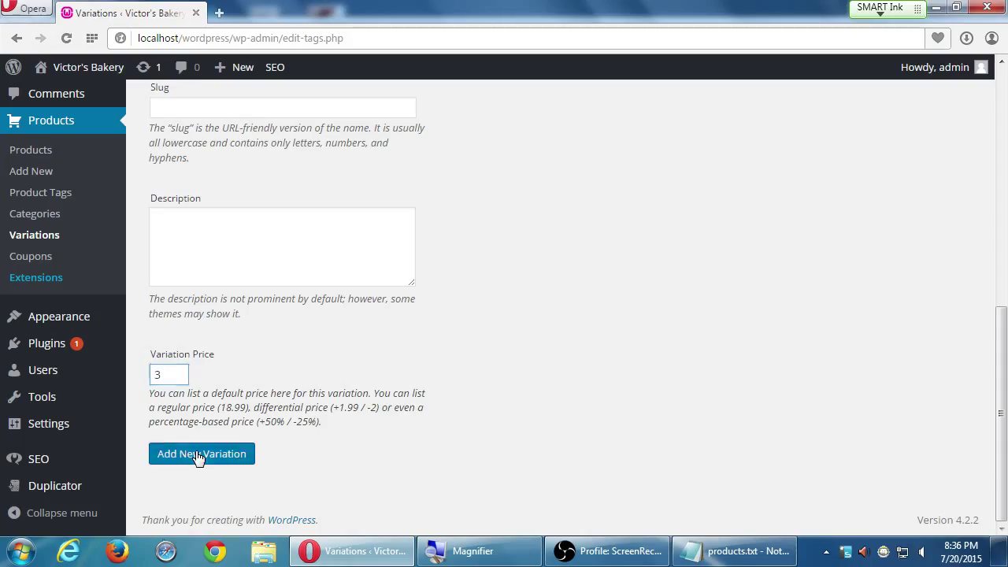
Save the Batch variation set and name a new variant 3 Cookies under it.
left_click(201, 453)
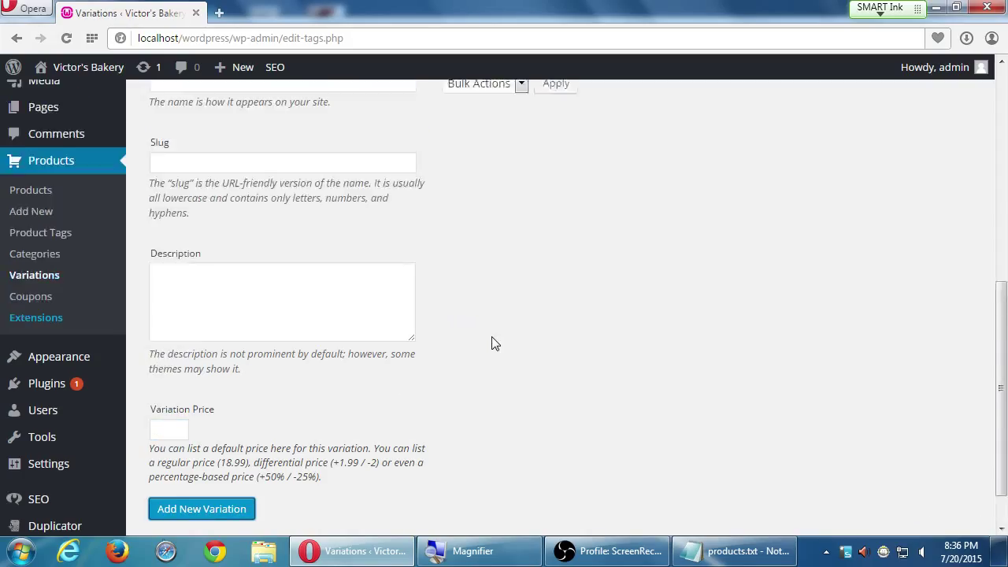
scroll("up", 3)
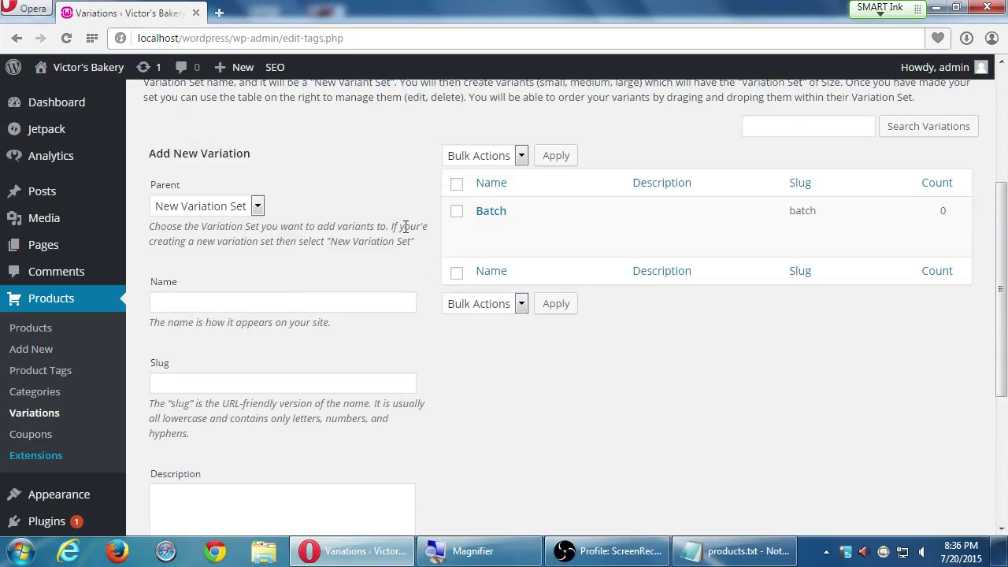
mouse_move(405, 195)
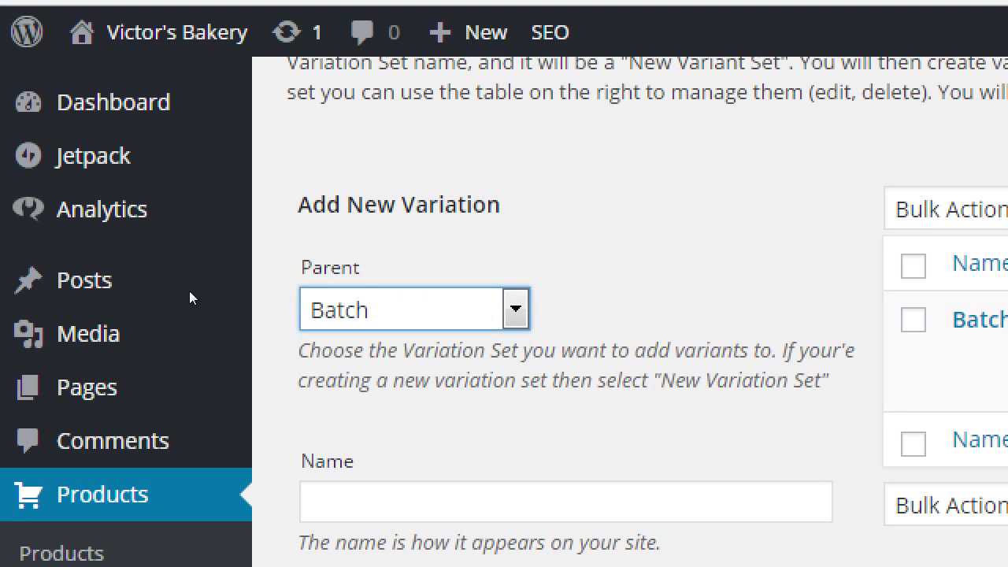
scroll("down", 3)
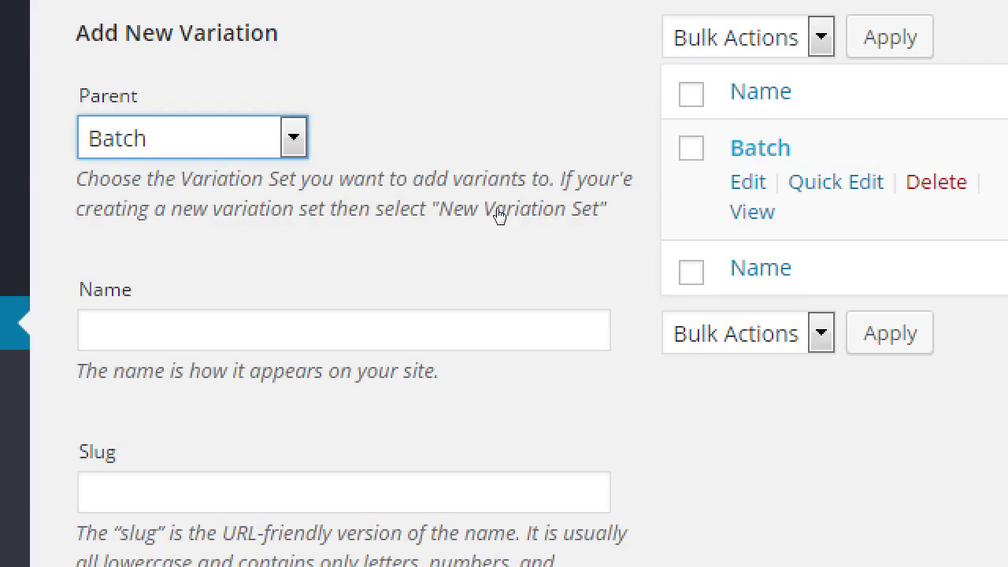
left_click(343, 329)
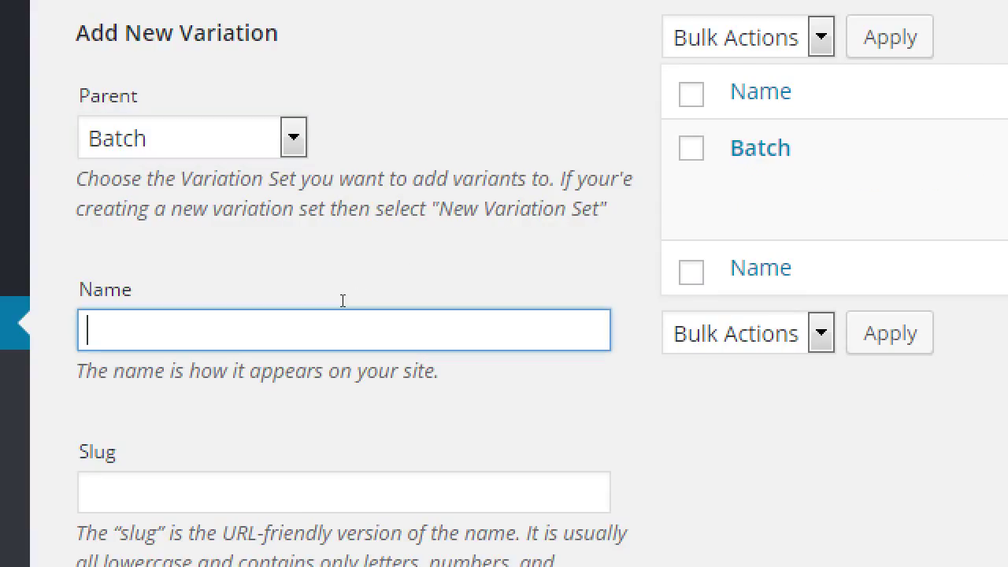
type("3 Cook")
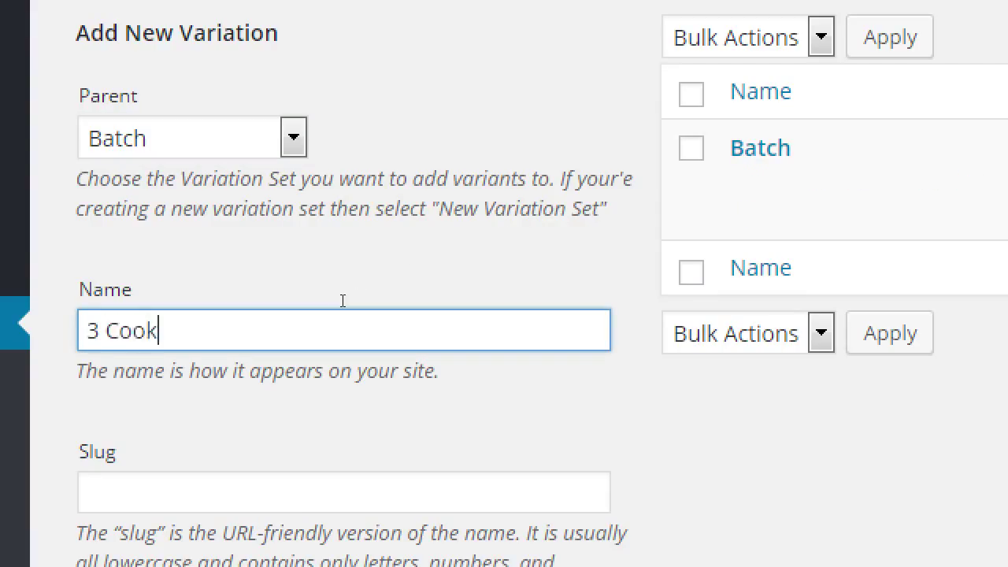
type("ies")
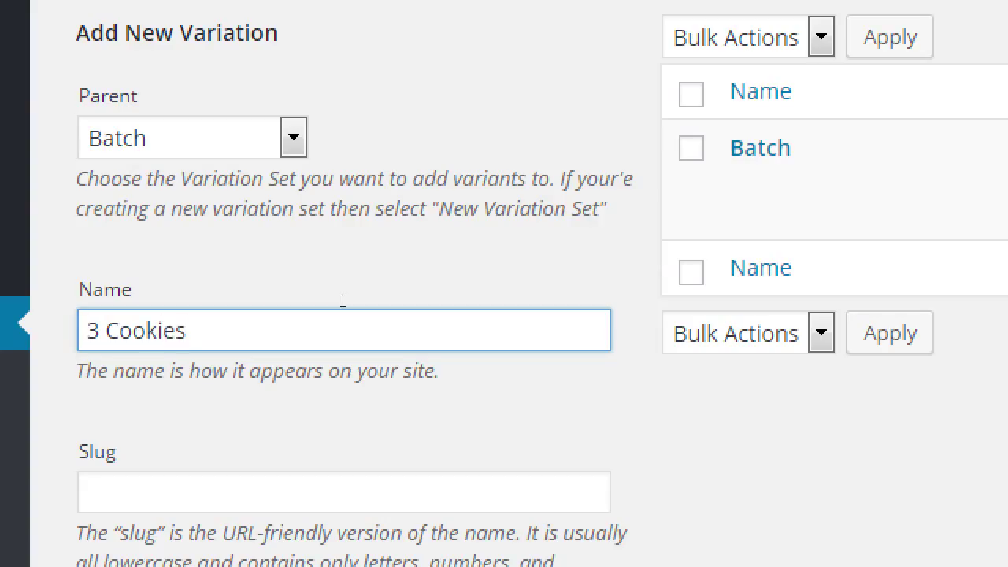
left_click(343, 330)
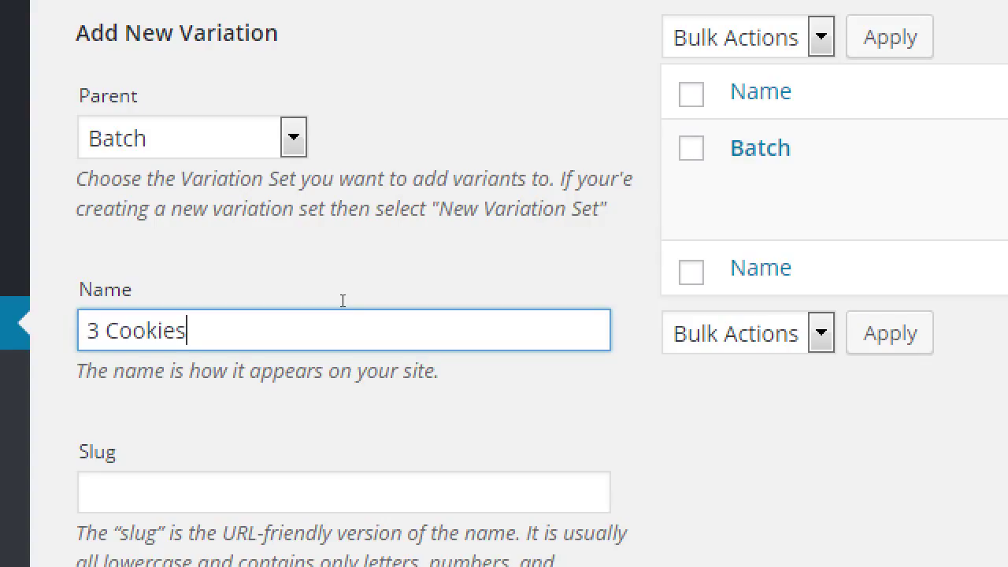
mouse_move(344, 347)
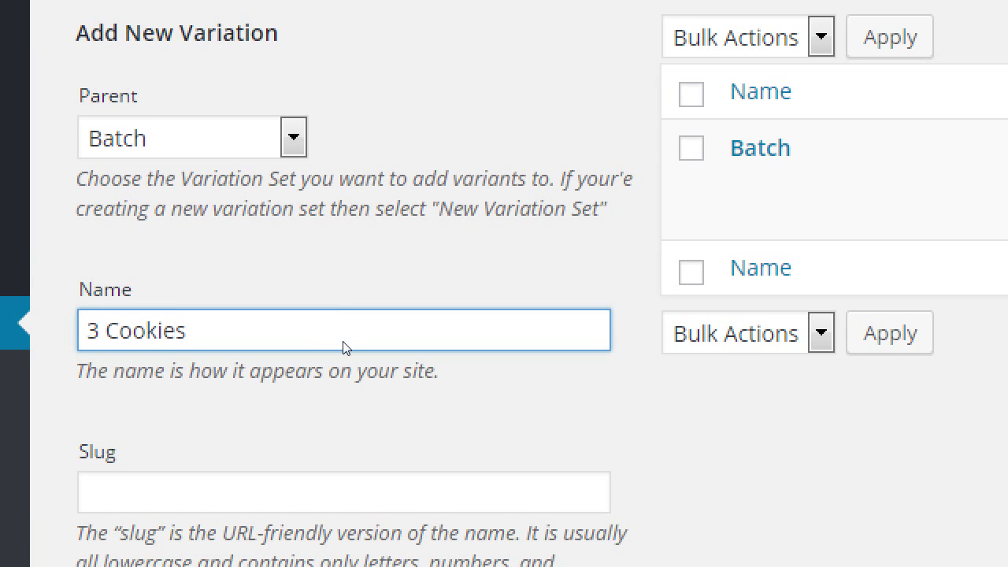
Price the 3 Cookies variant at 3 and add it under Batch.
scroll("down", 3)
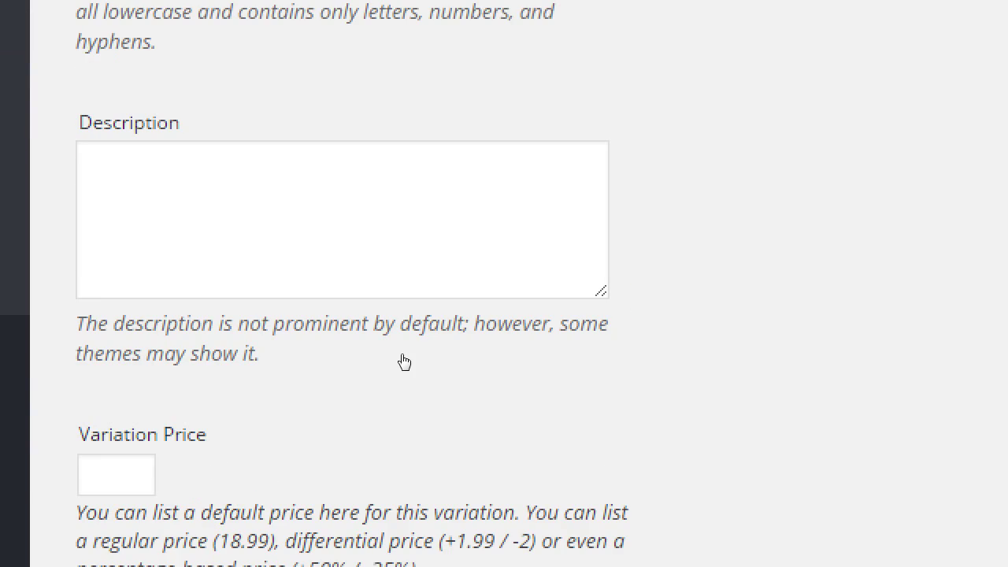
scroll("down", 3)
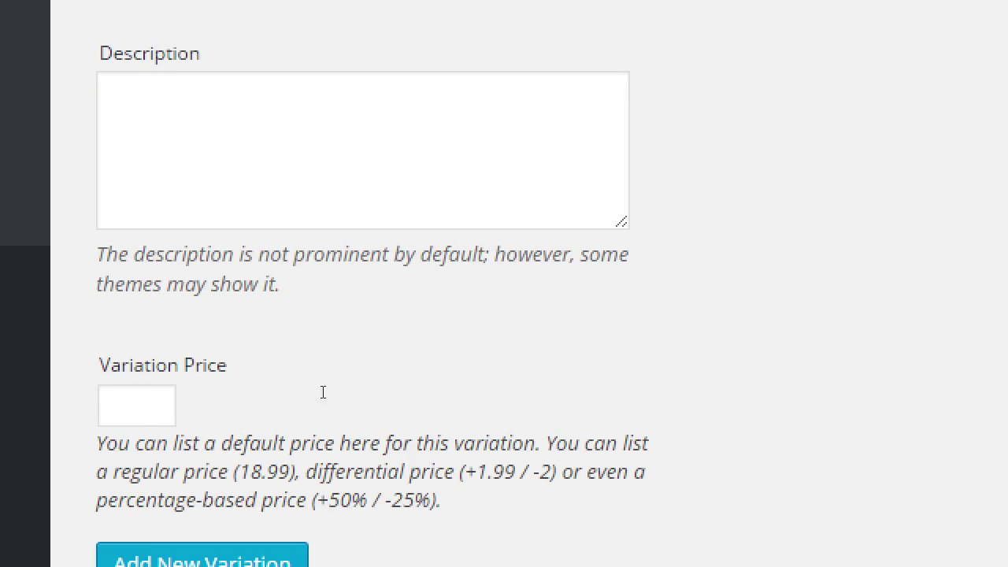
scroll("down", 3)
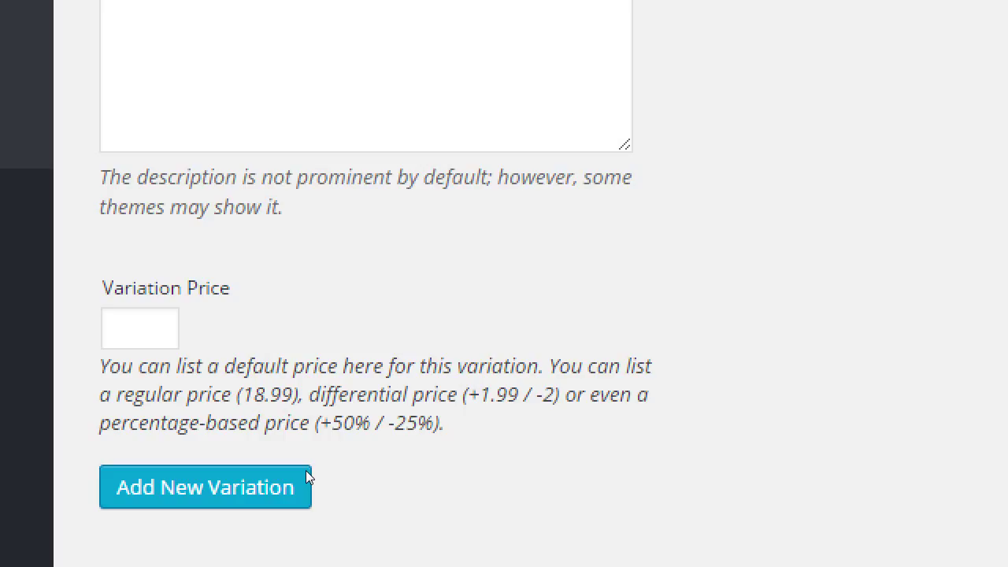
left_click(139, 328)
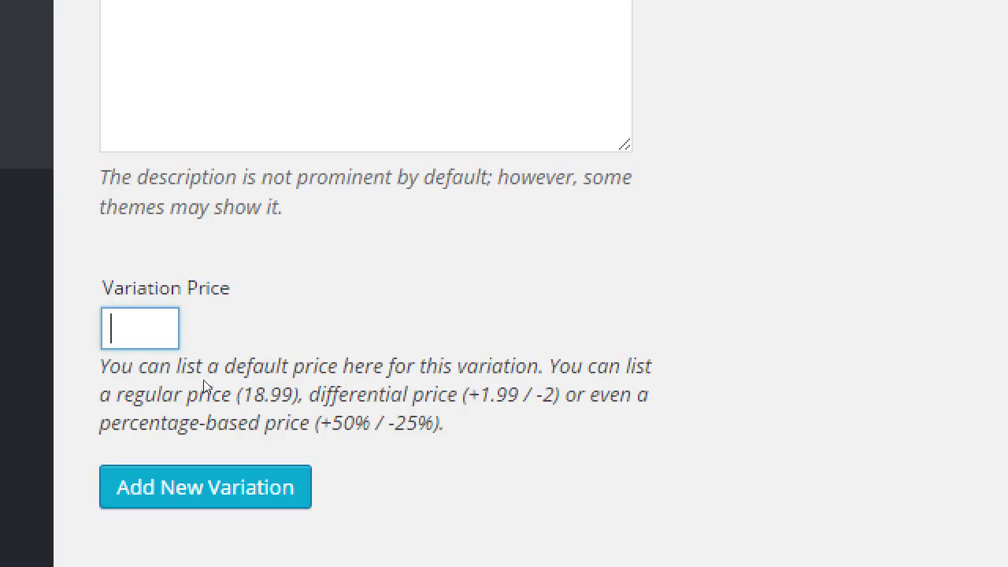
type("3")
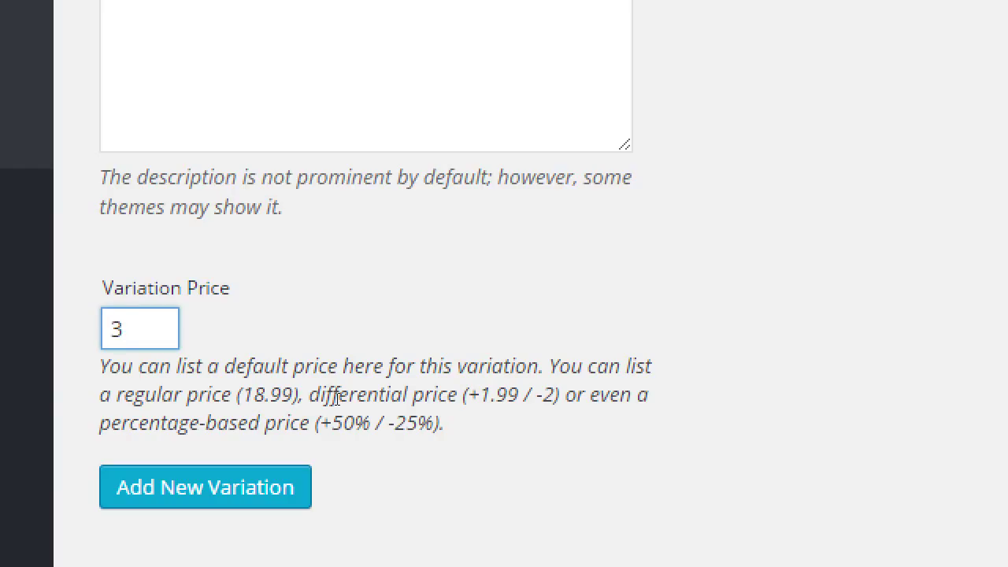
left_click(139, 329)
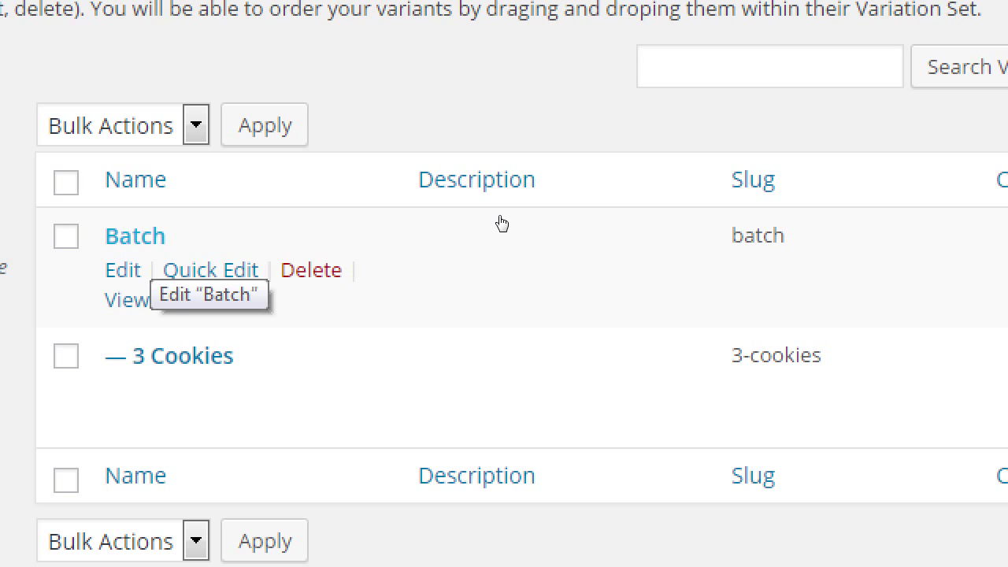
mouse_move(468, 223)
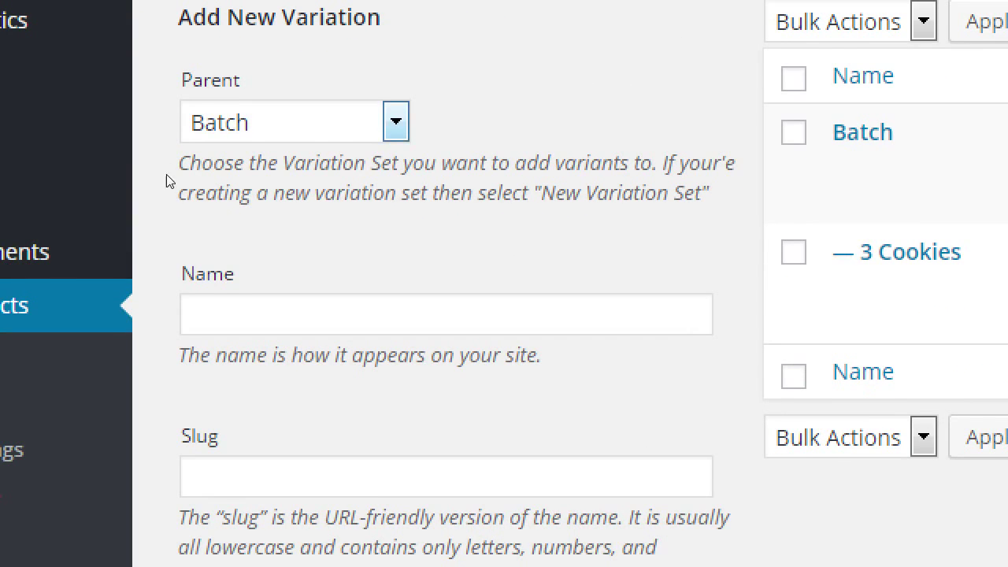
Add a 6 Cookies variant under Batch priced at 5.50.
scroll("up", 3)
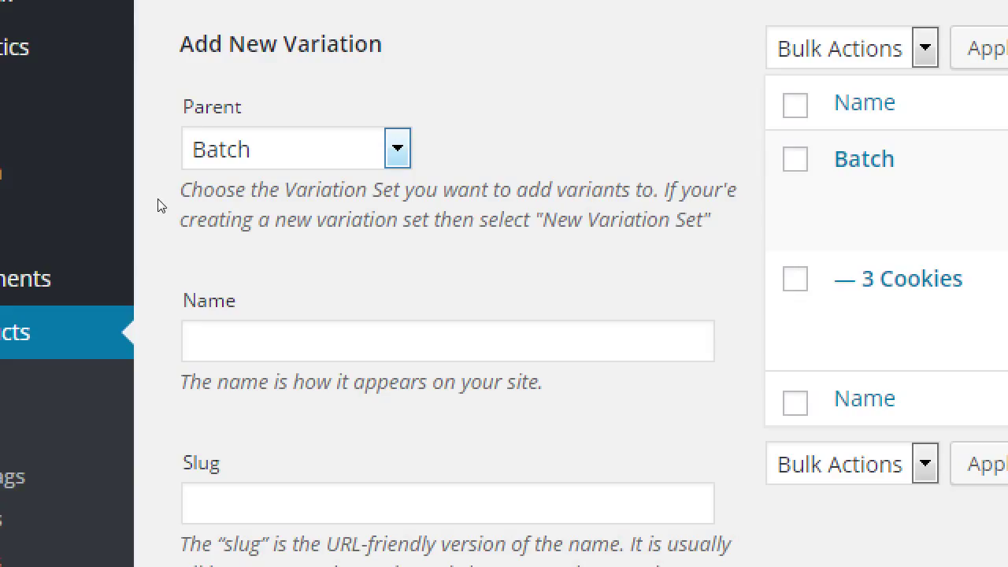
left_click(446, 341)
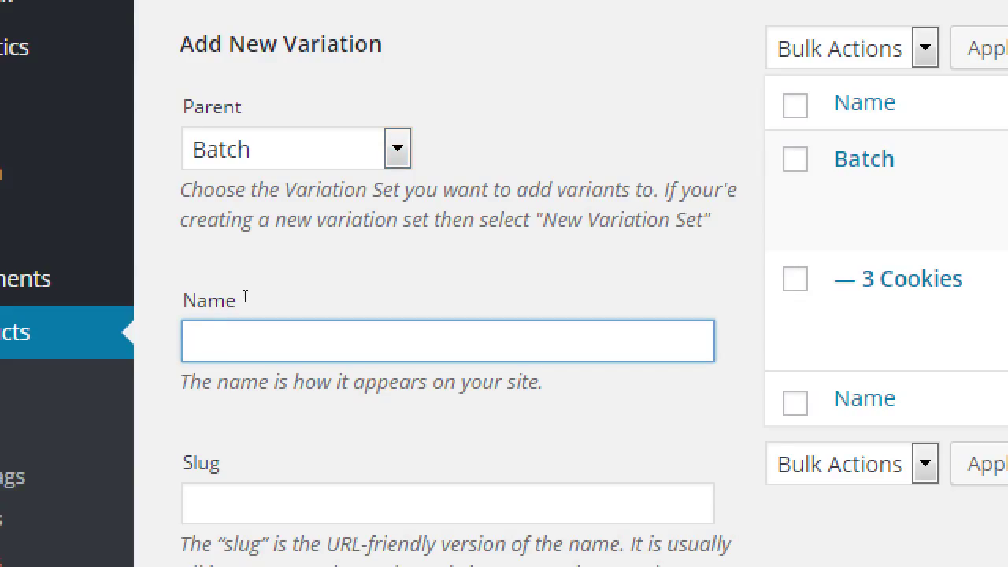
type("6 Coo")
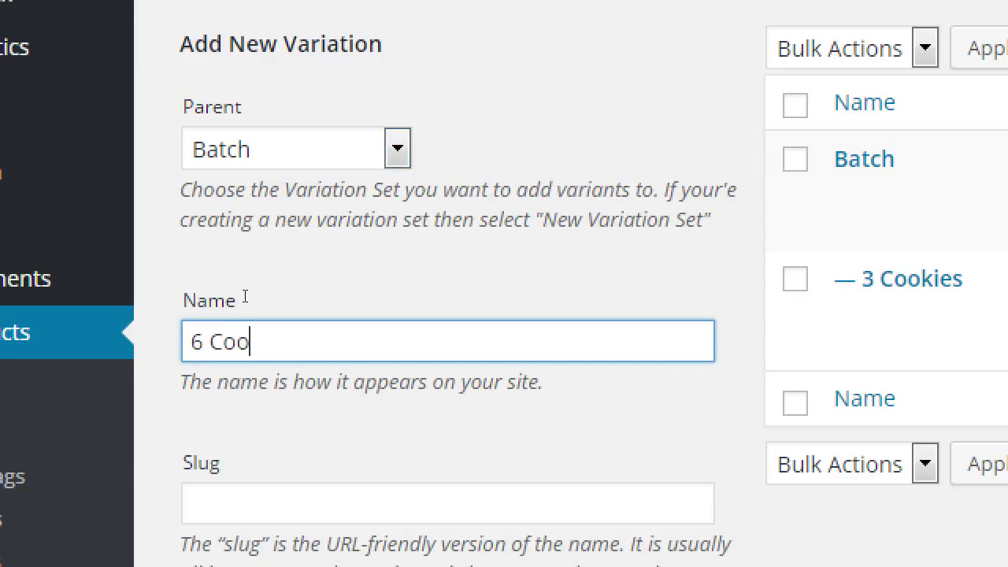
type("kies")
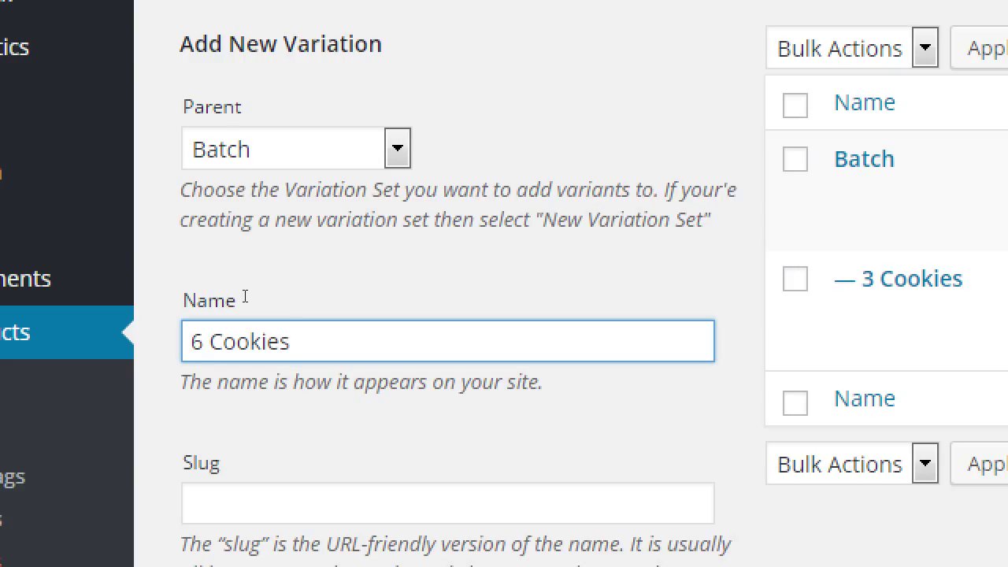
scroll("down", 3)
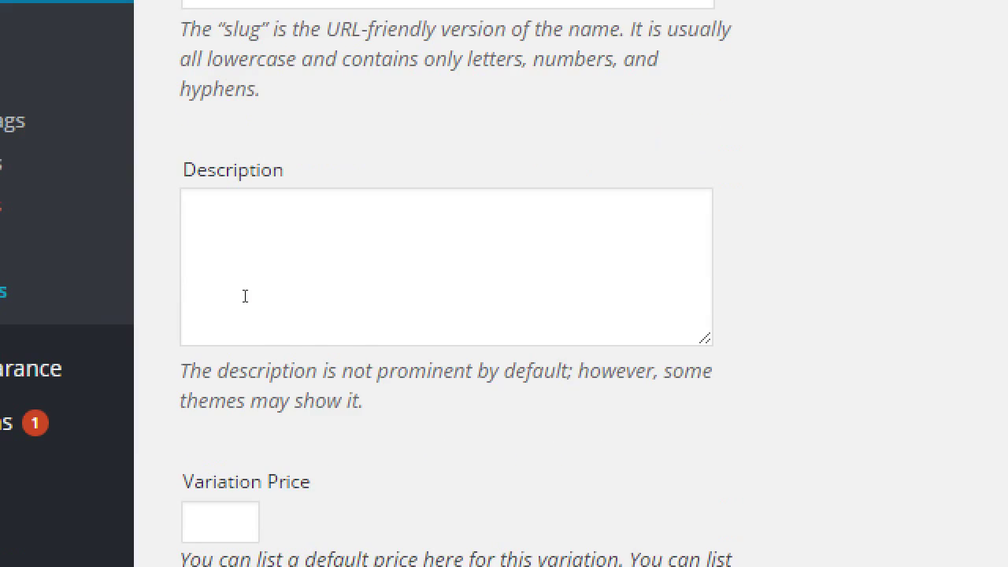
scroll("down", 3)
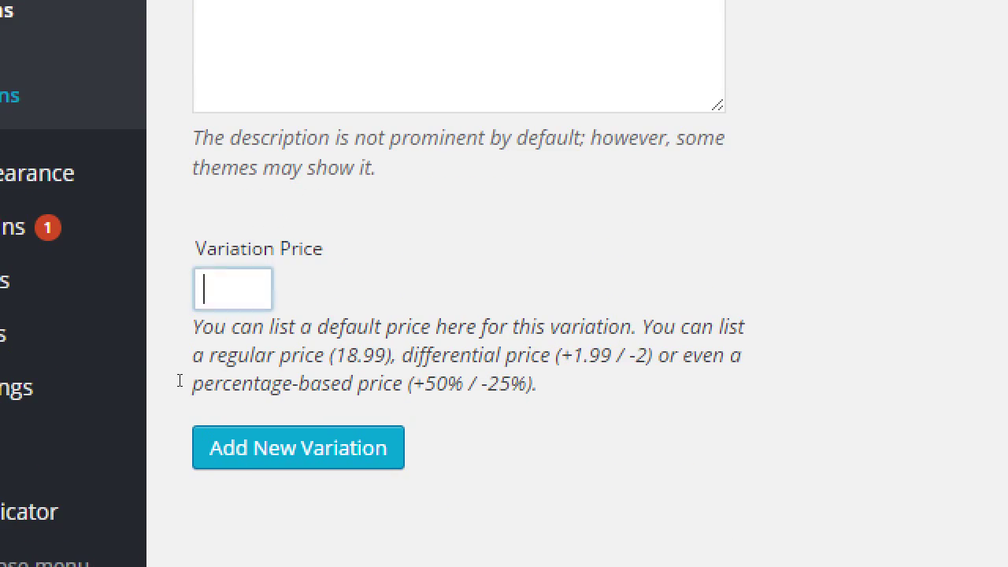
type("5.50")
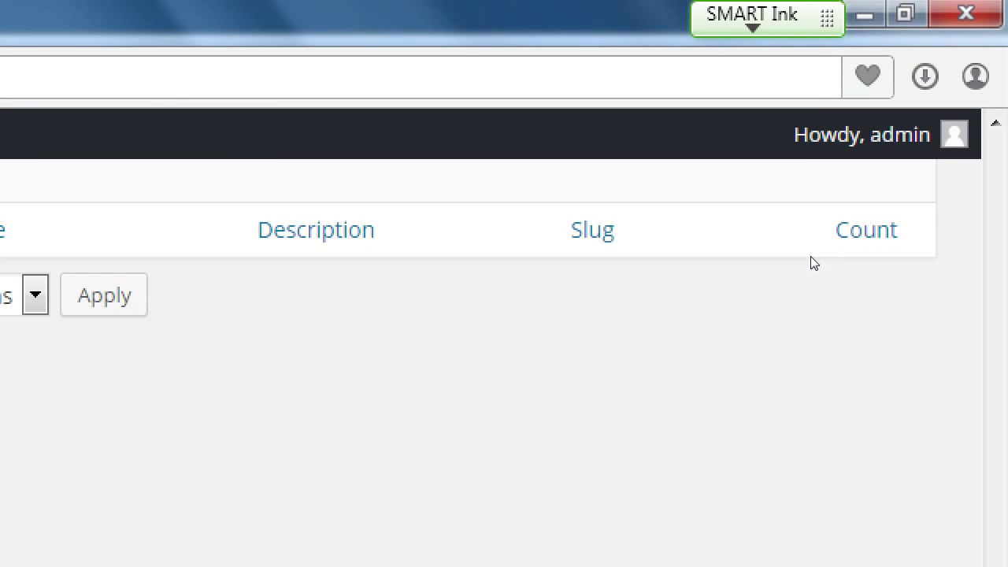
scroll("down", 3)
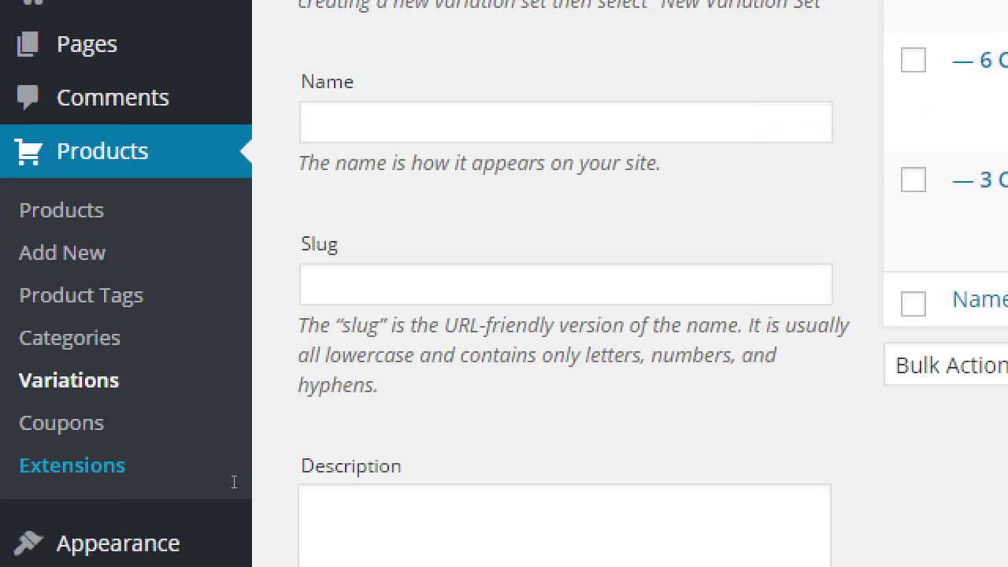
scroll("up", 3)
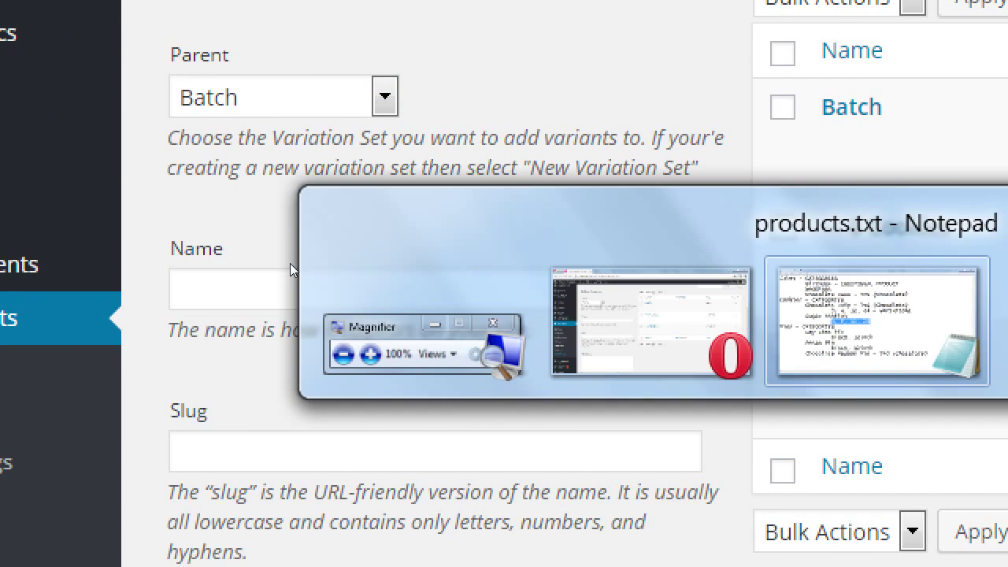
Enter a 12 Cookies variant under Batch with its price in the Variation Price field.
left_click(434, 289)
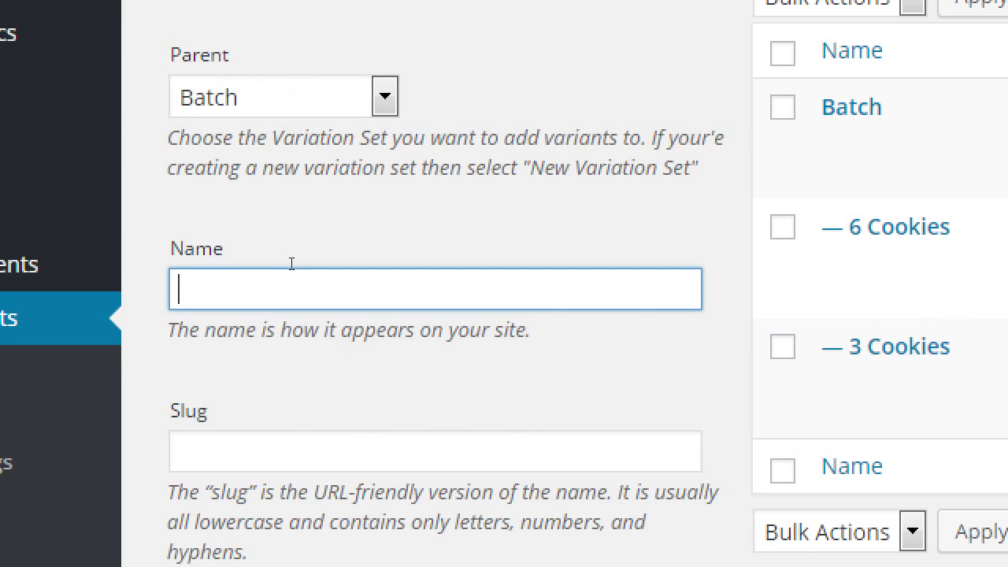
type("12")
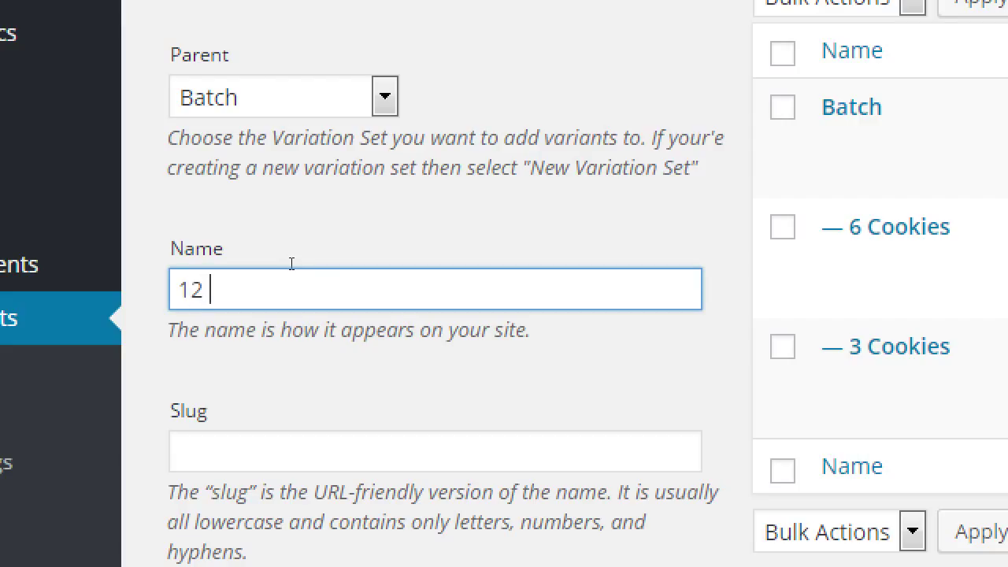
type("Cookies")
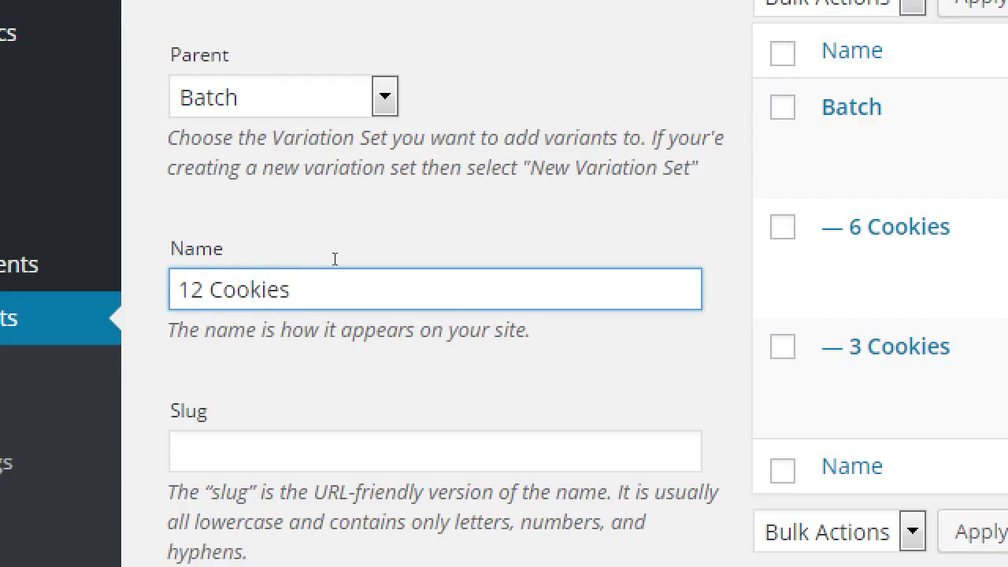
mouse_move(395, 315)
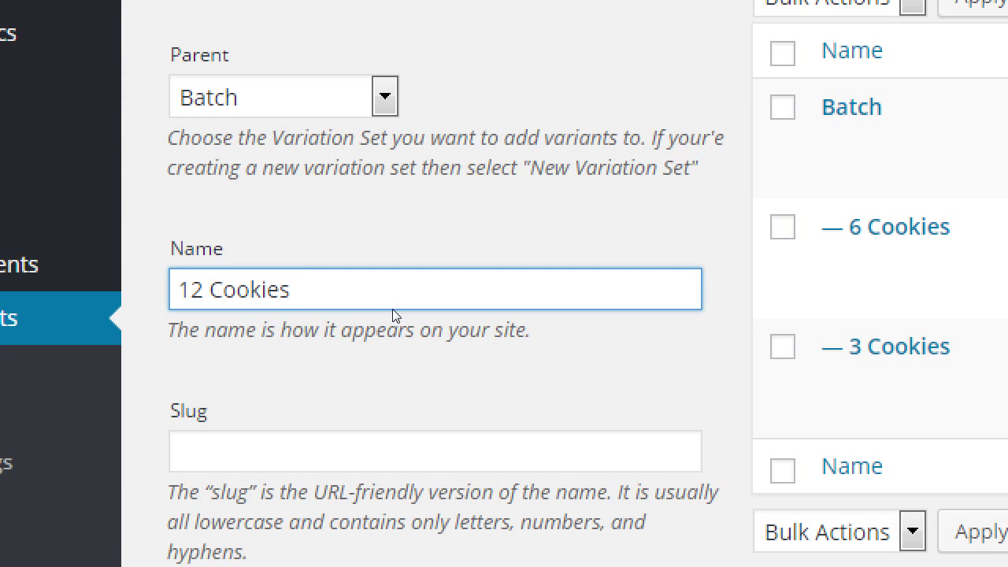
scroll("down", 3)
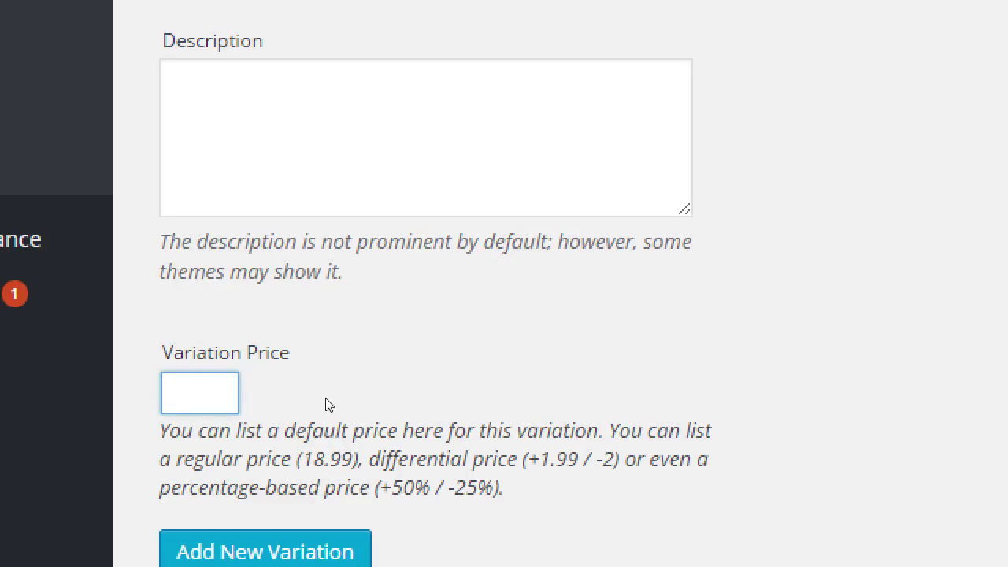
left_click(199, 393)
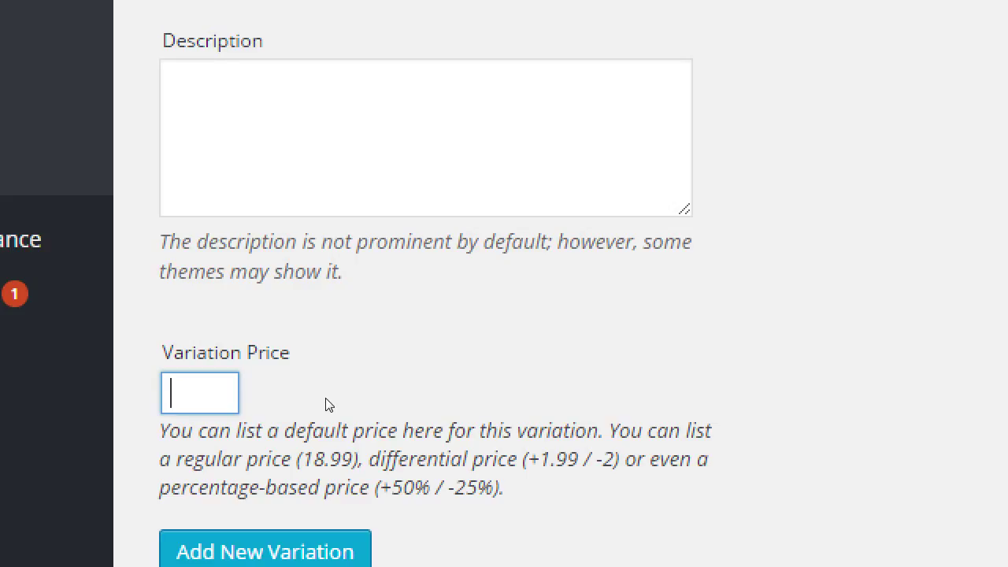
type("11")
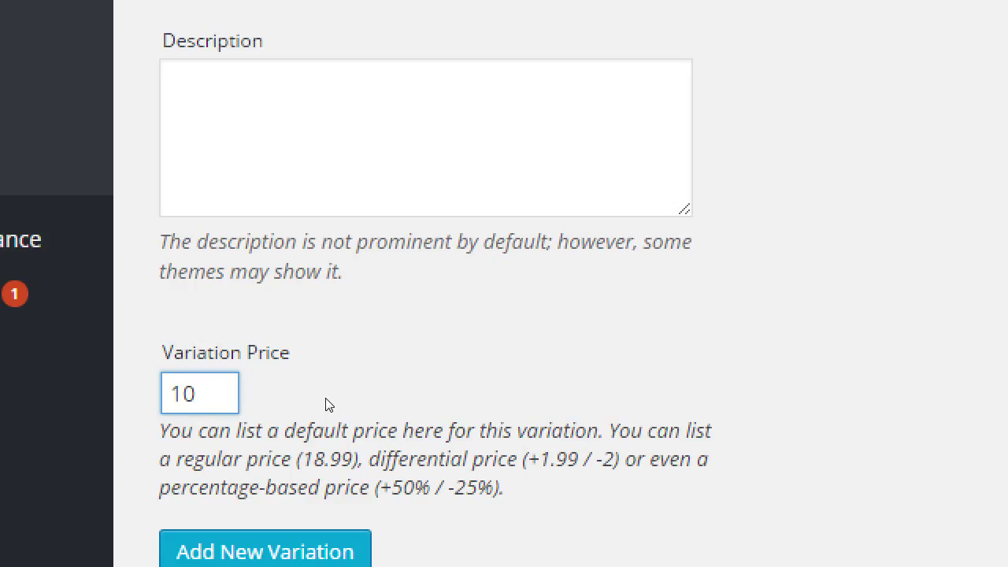
left_click(200, 393)
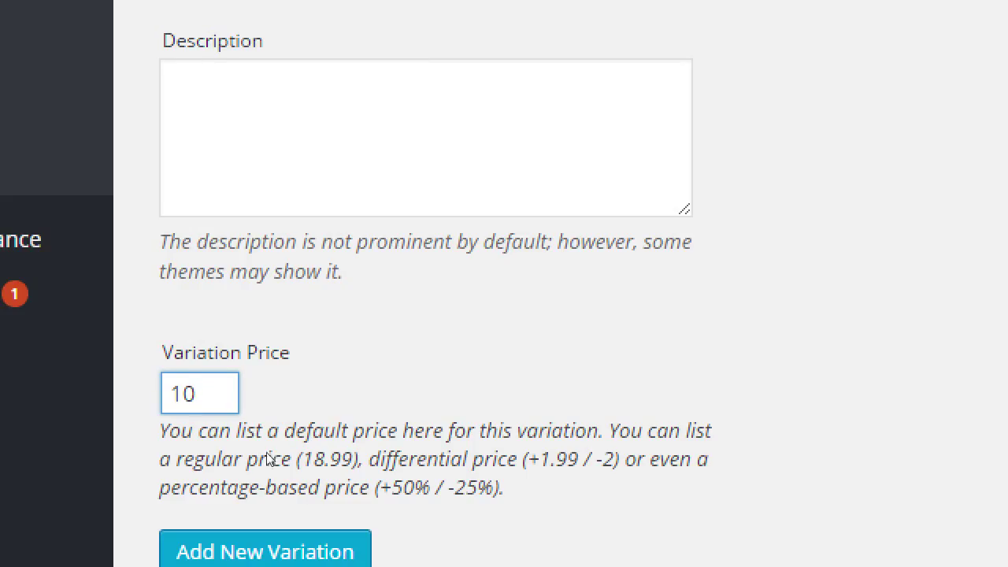
left_click(199, 393)
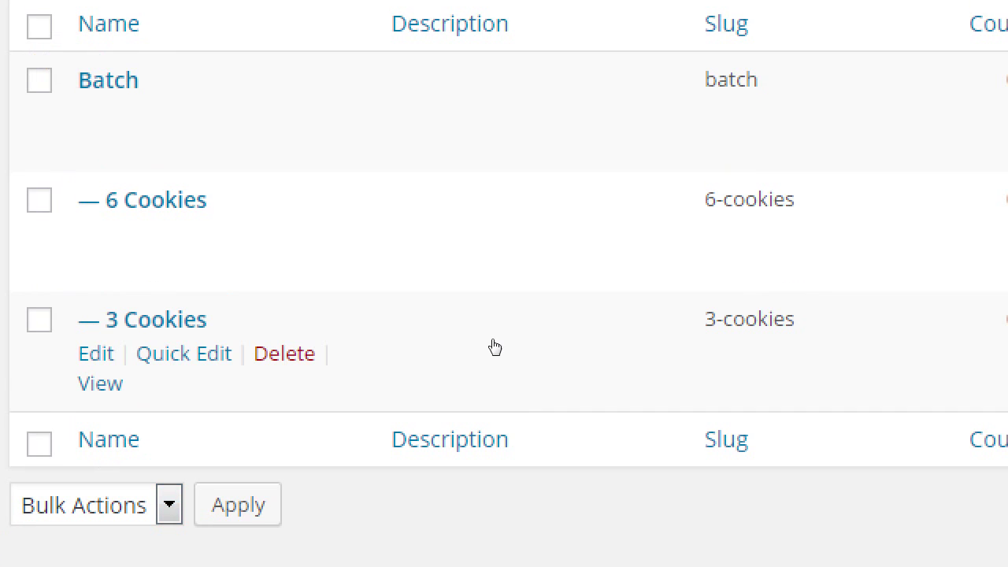
mouse_move(486, 339)
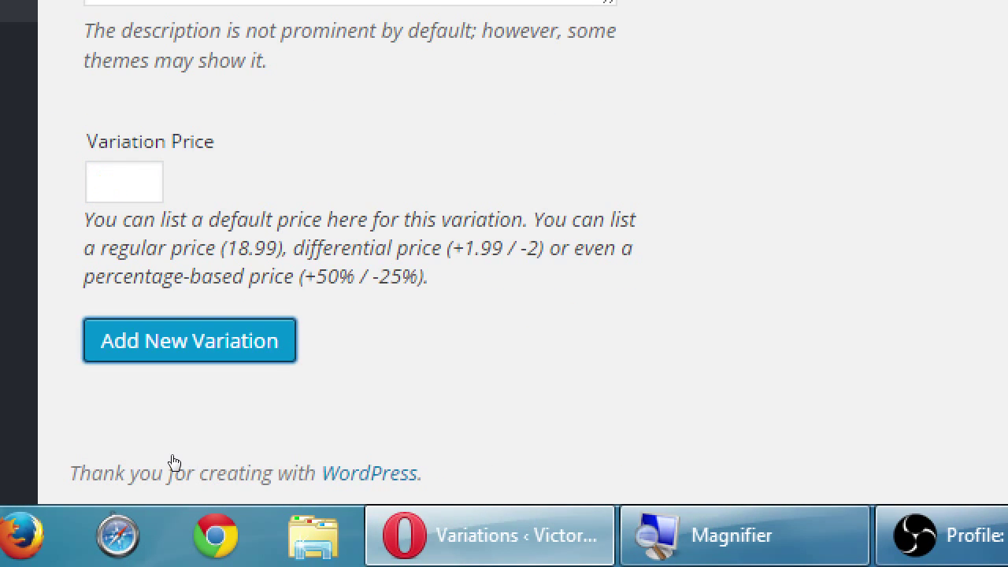
mouse_move(250, 455)
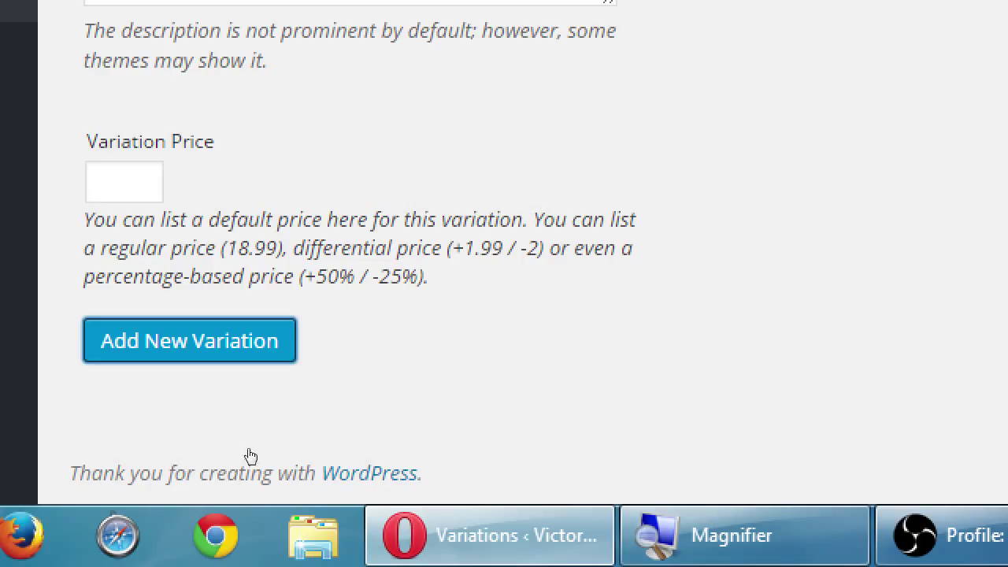
mouse_move(326, 452)
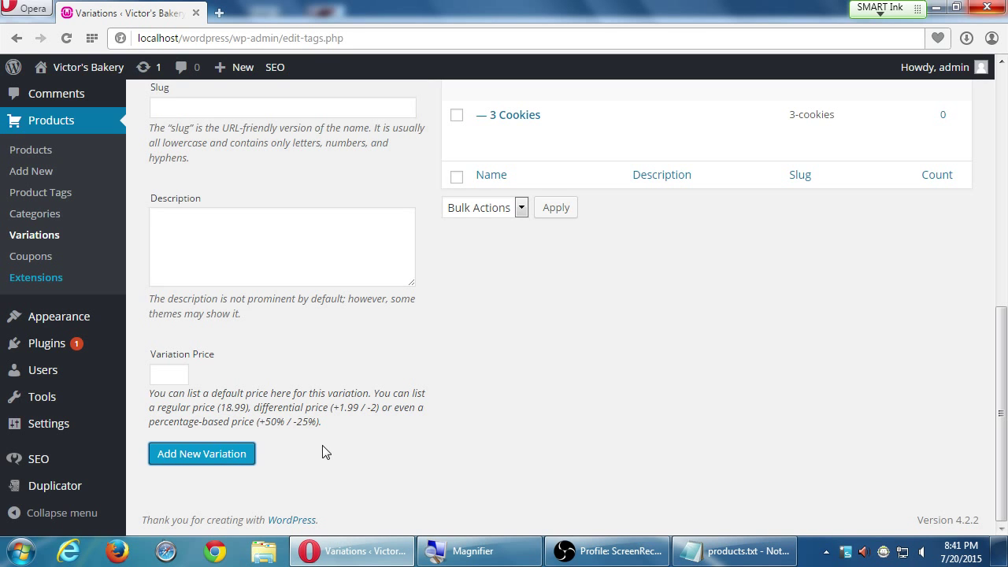
scroll("up", 3)
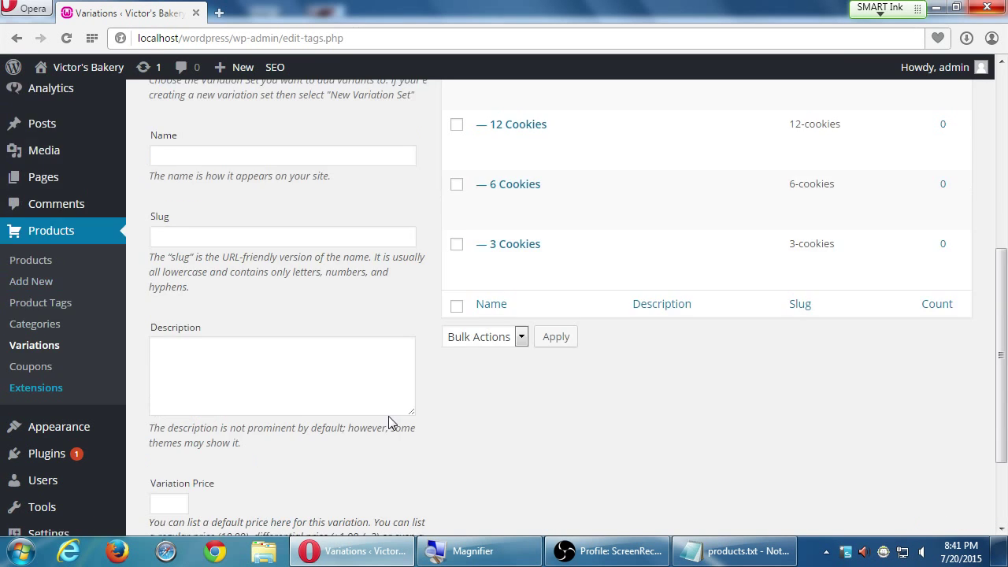
scroll("up", 3)
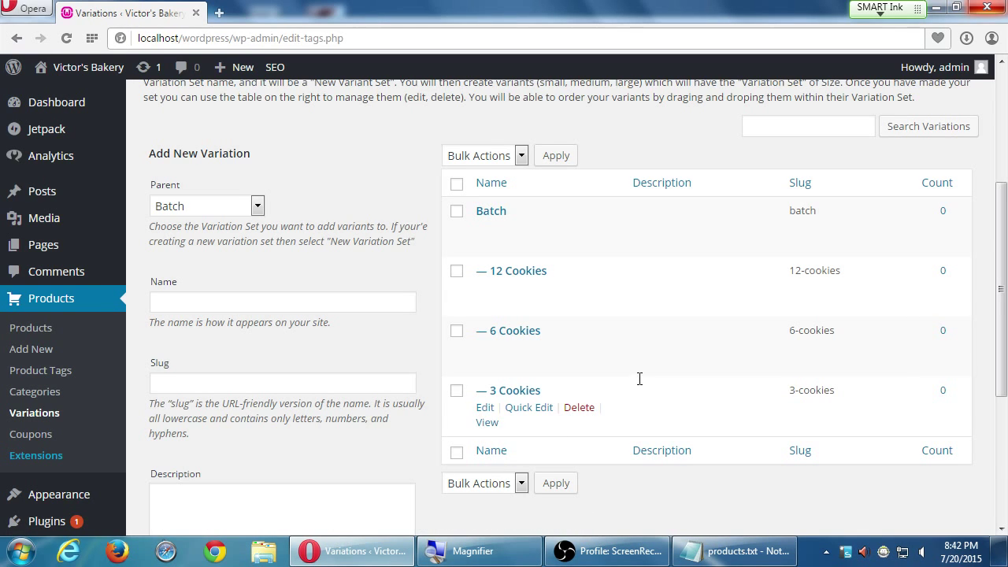
mouse_move(681, 488)
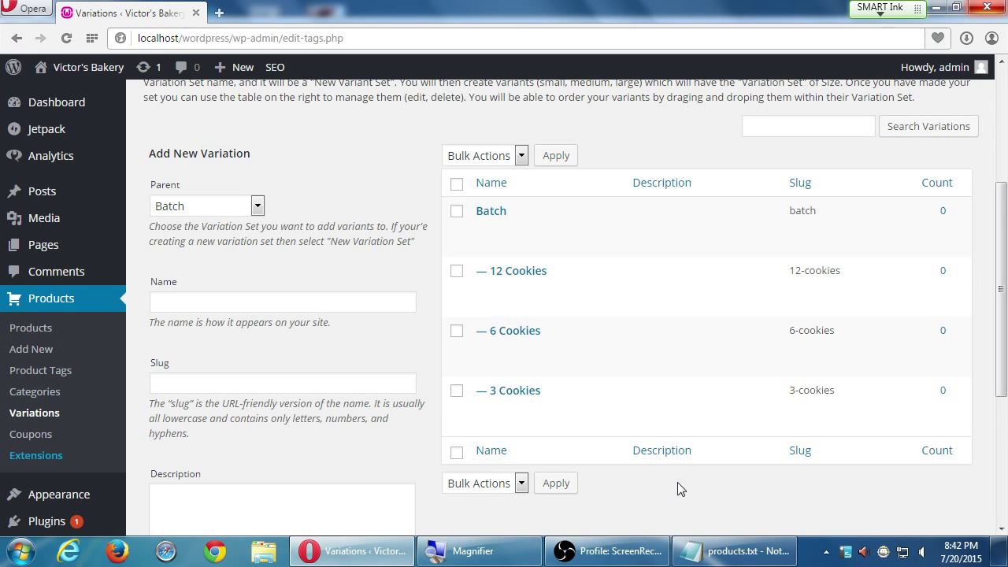
scroll("down", 3)
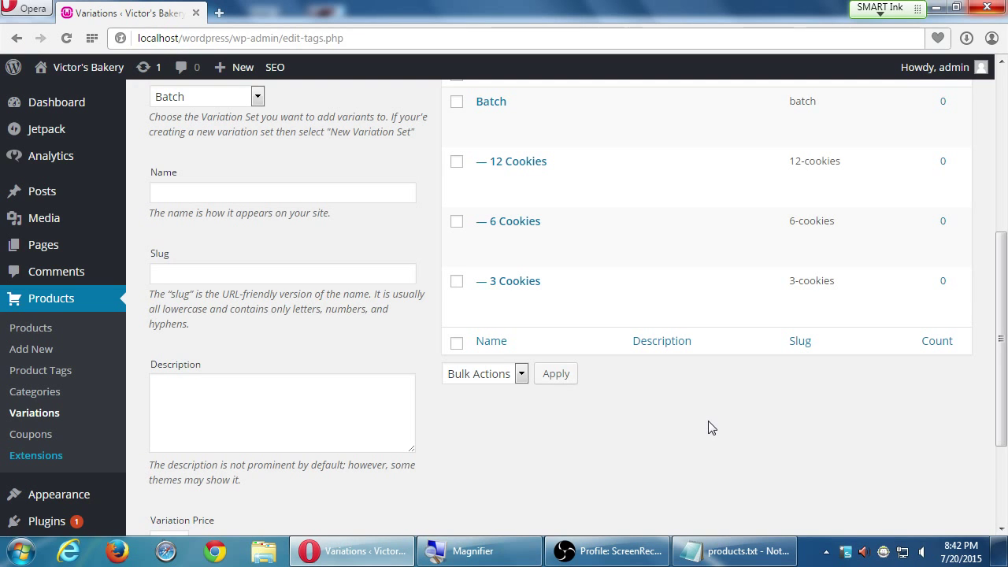
scroll("up", 3)
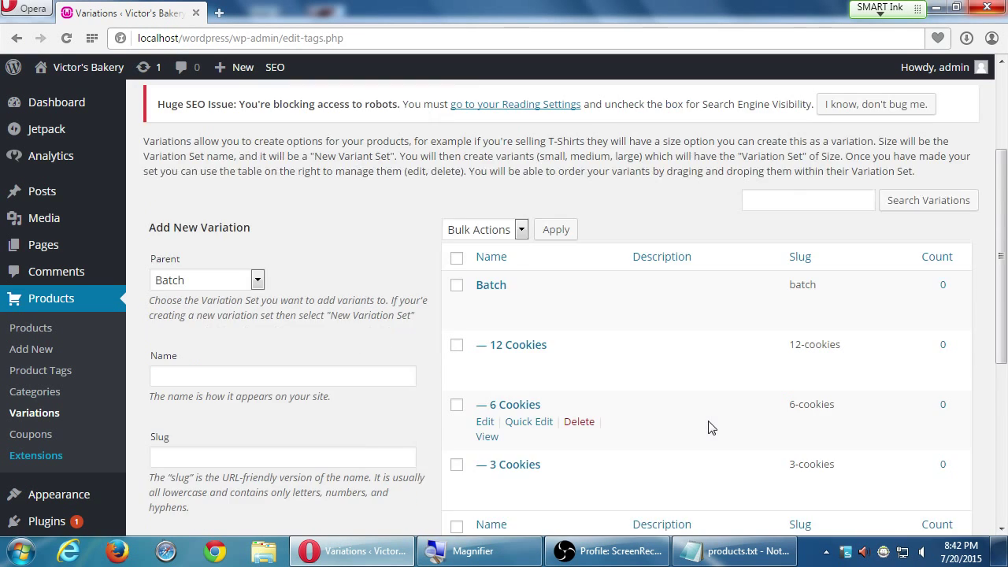
scroll("down", 3)
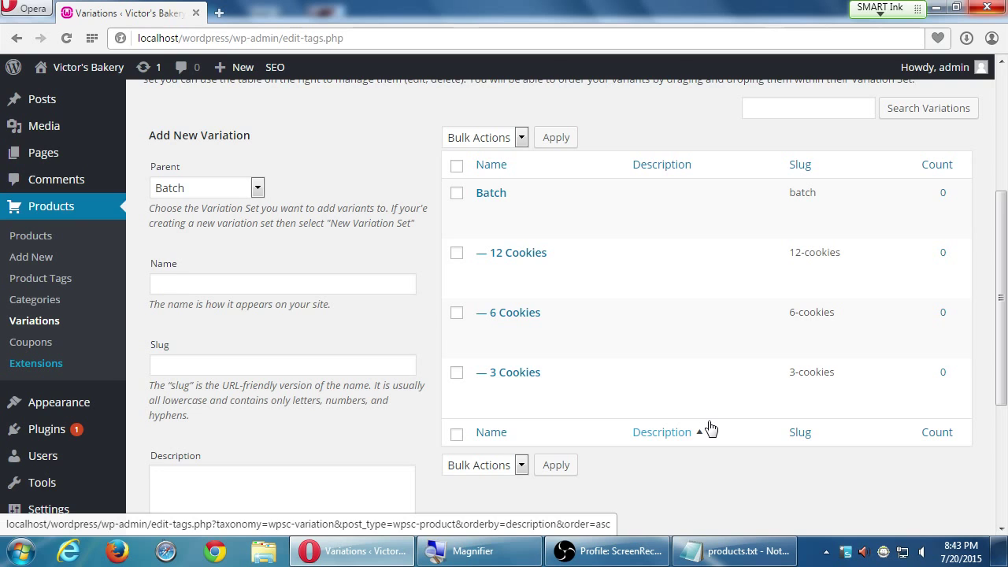
mouse_move(515, 372)
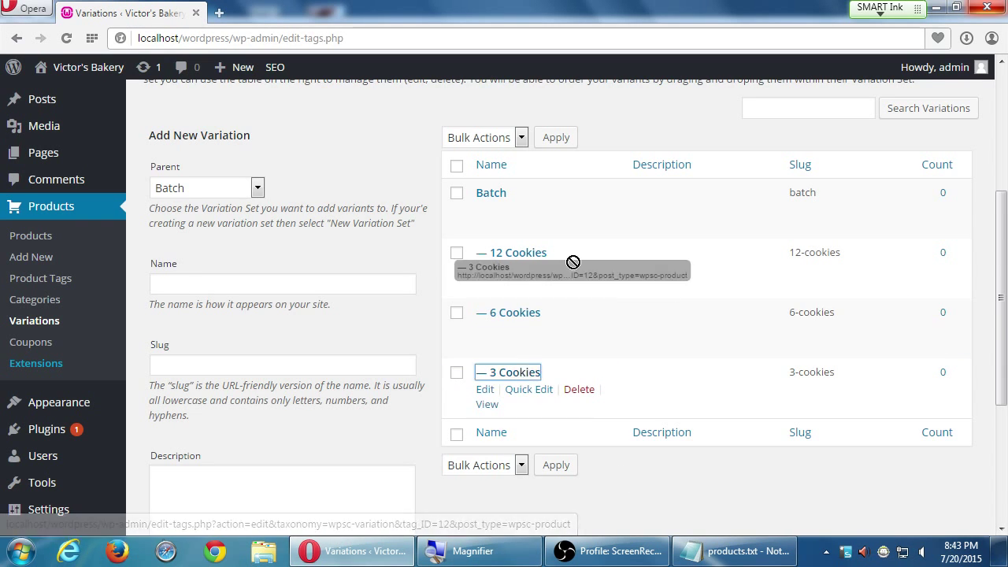
mouse_move(520, 401)
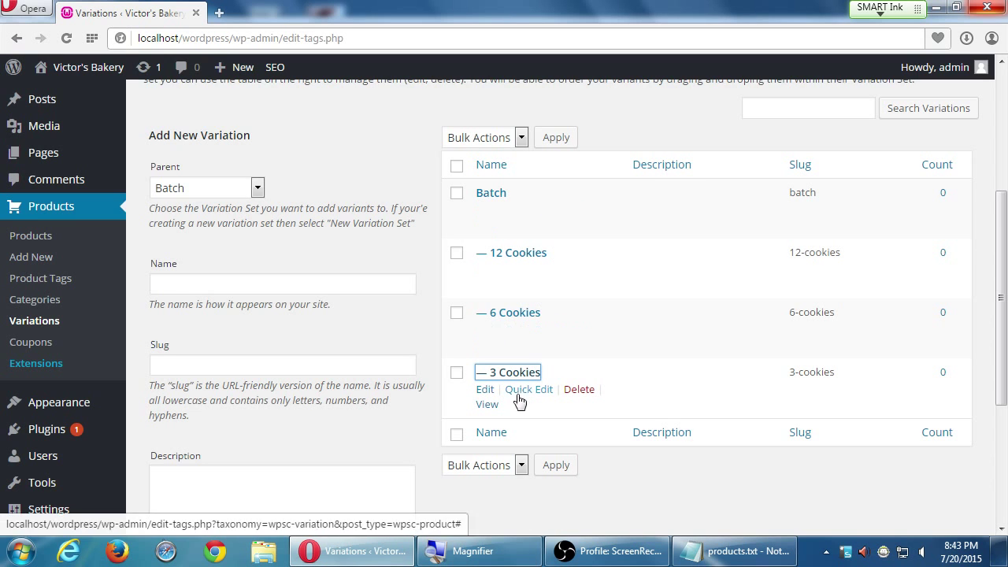
mouse_move(525, 315)
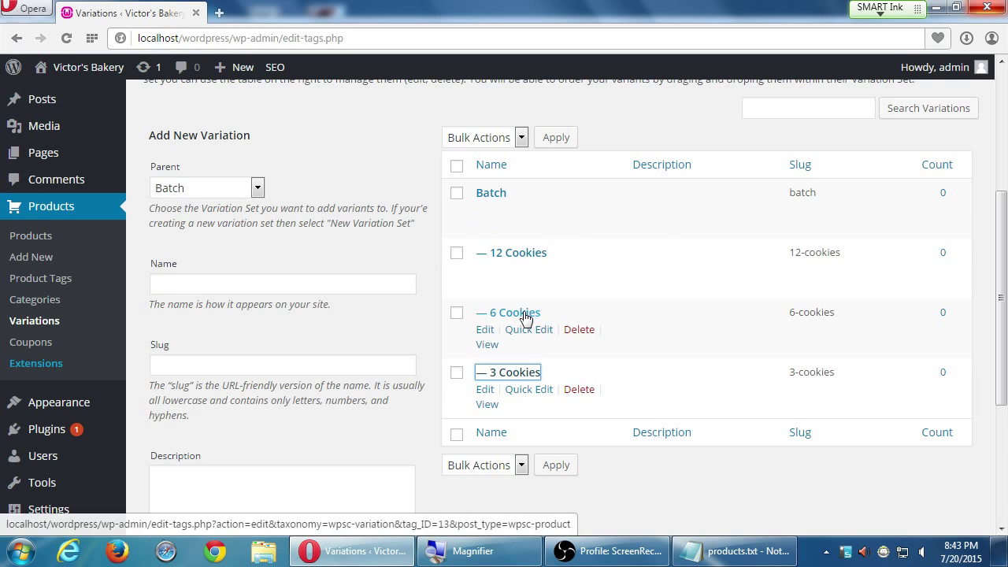
mouse_move(547, 226)
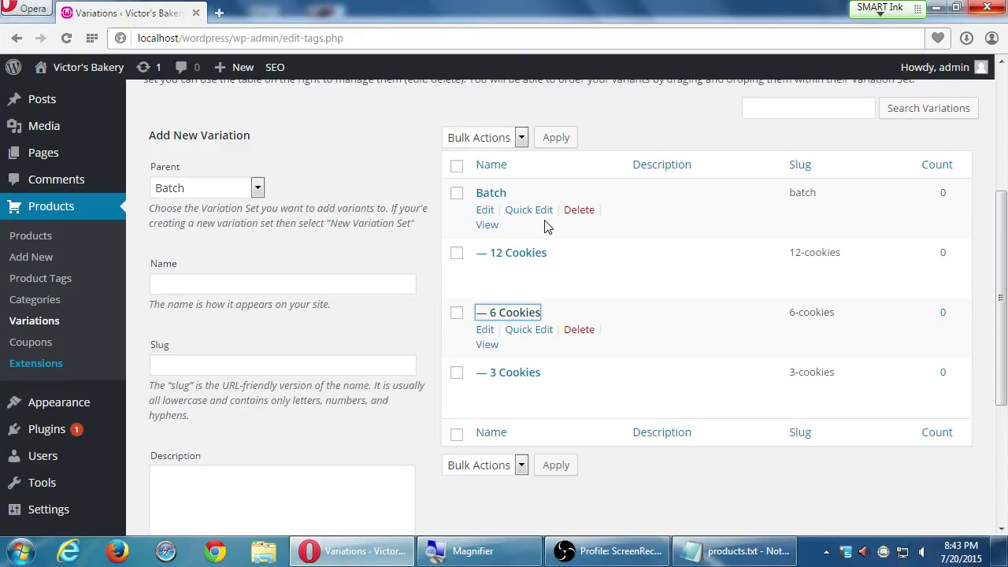
mouse_move(565, 258)
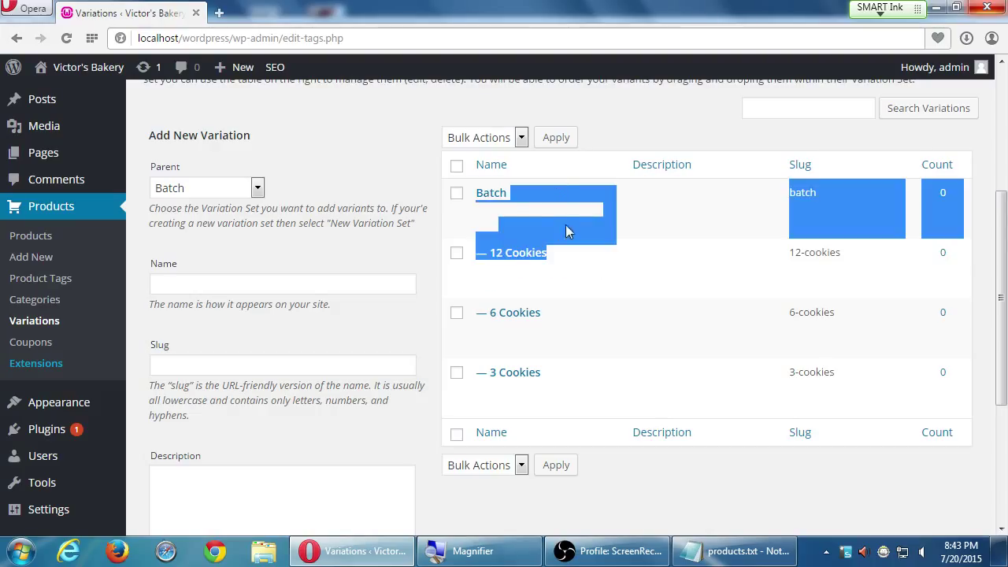
left_click_drag(567, 231, 604, 305)
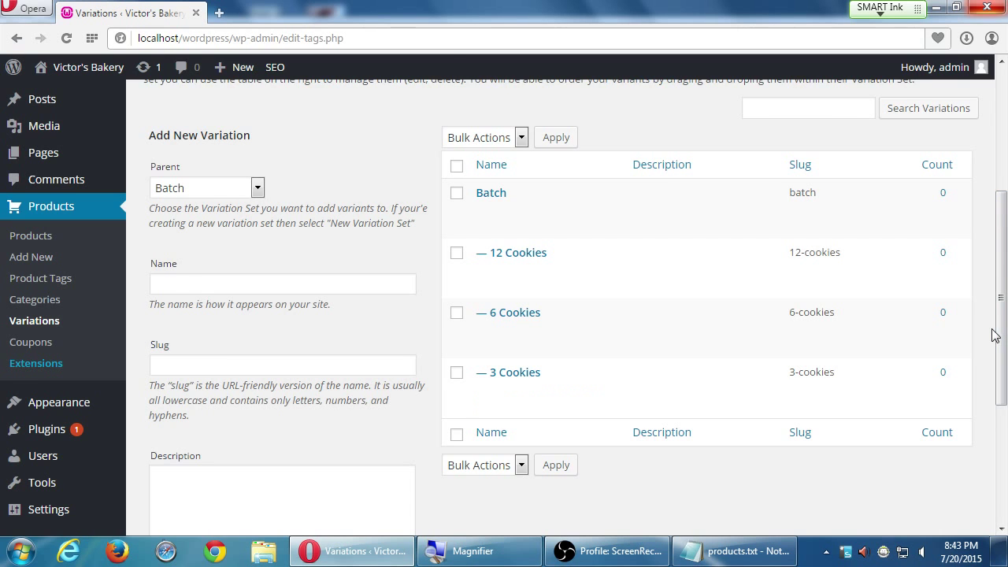
scroll("up", 3)
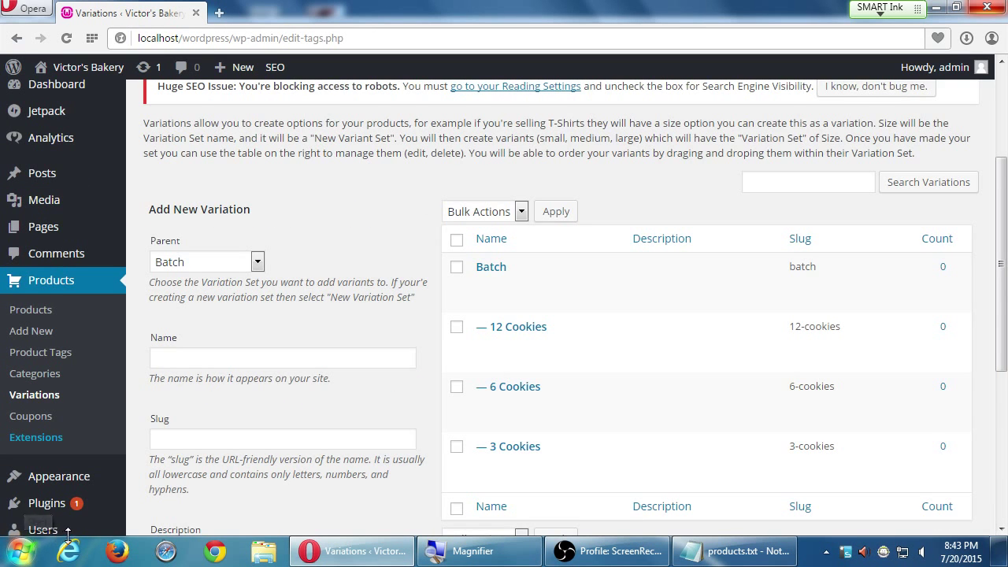
scroll("up", 3)
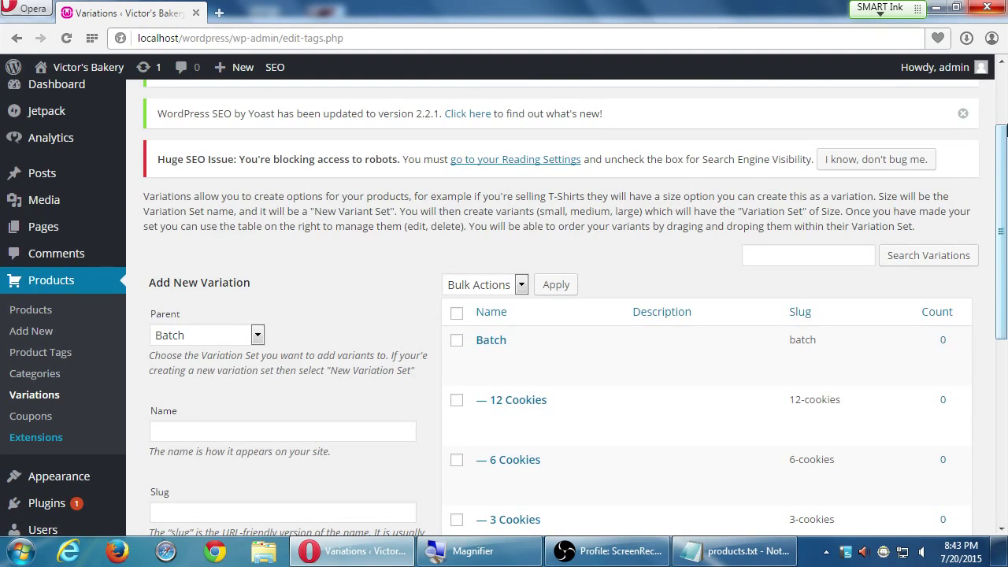
scroll("up", 3)
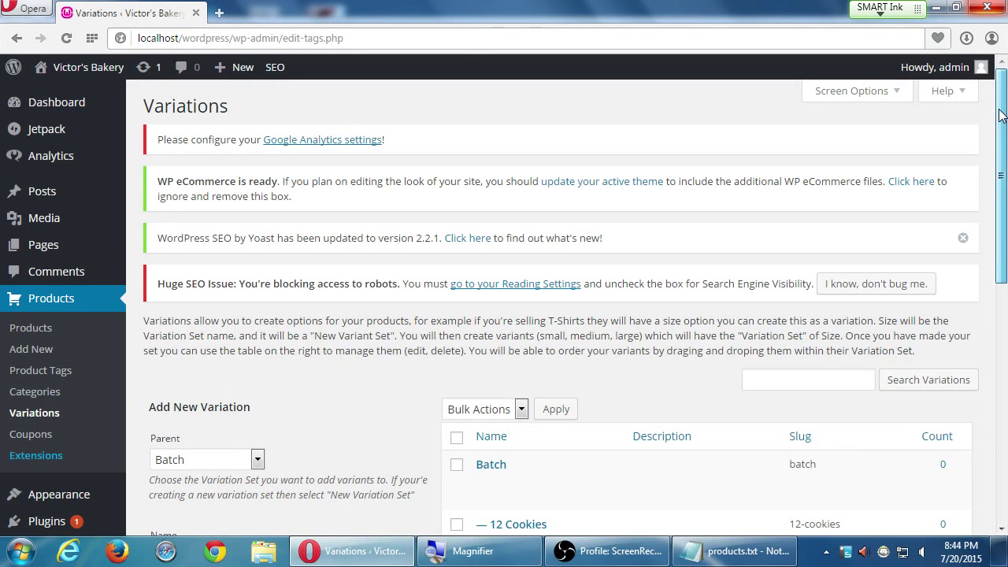
scroll("down", 3)
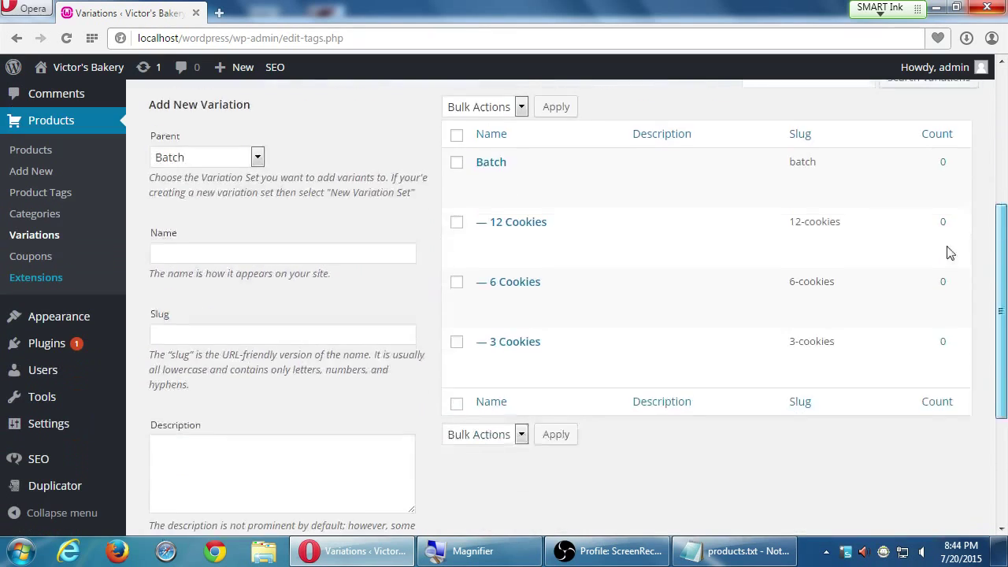
scroll("up", 3)
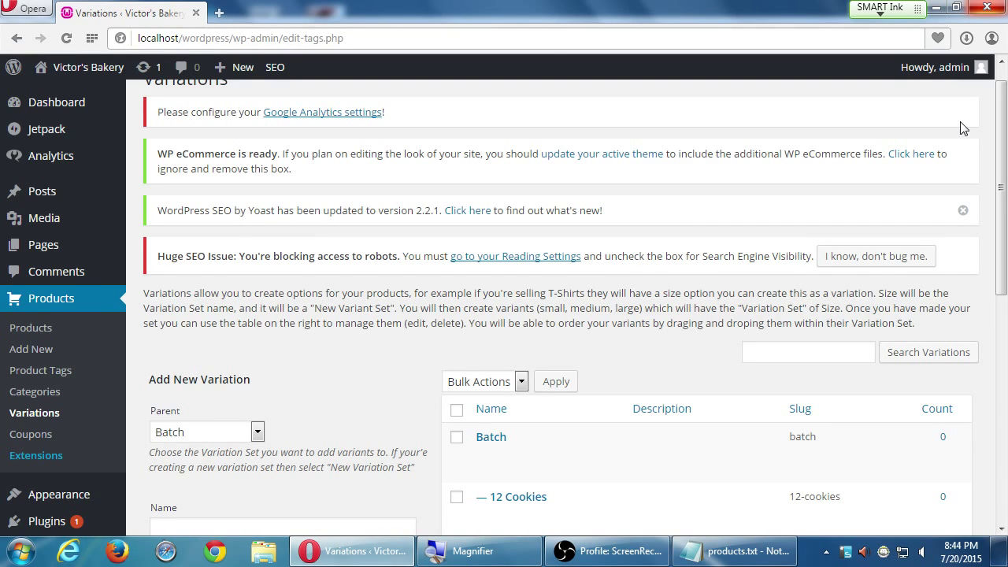
Start a new product and check products.txt in Notepad for its details.
left_click(31, 348)
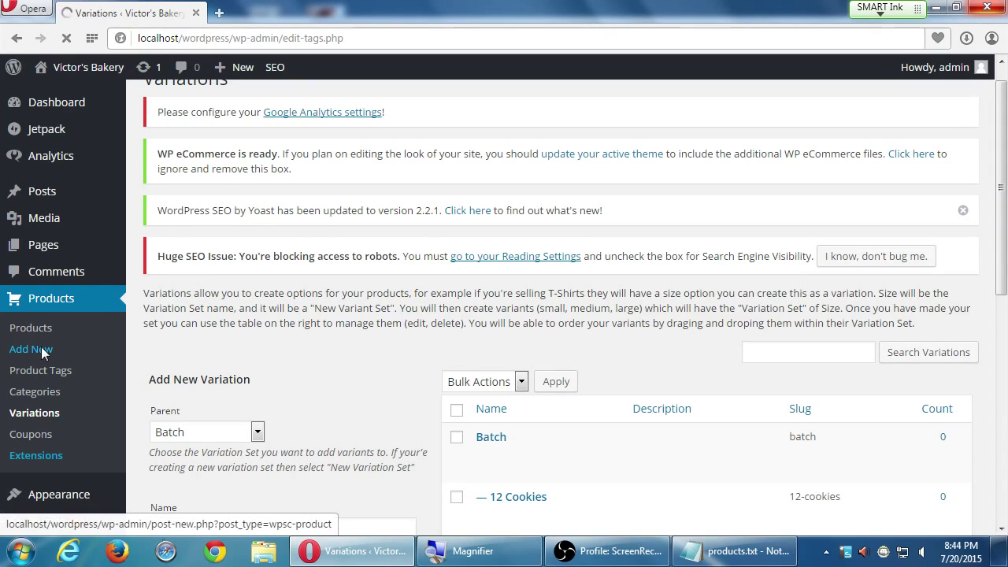
left_click(32, 349)
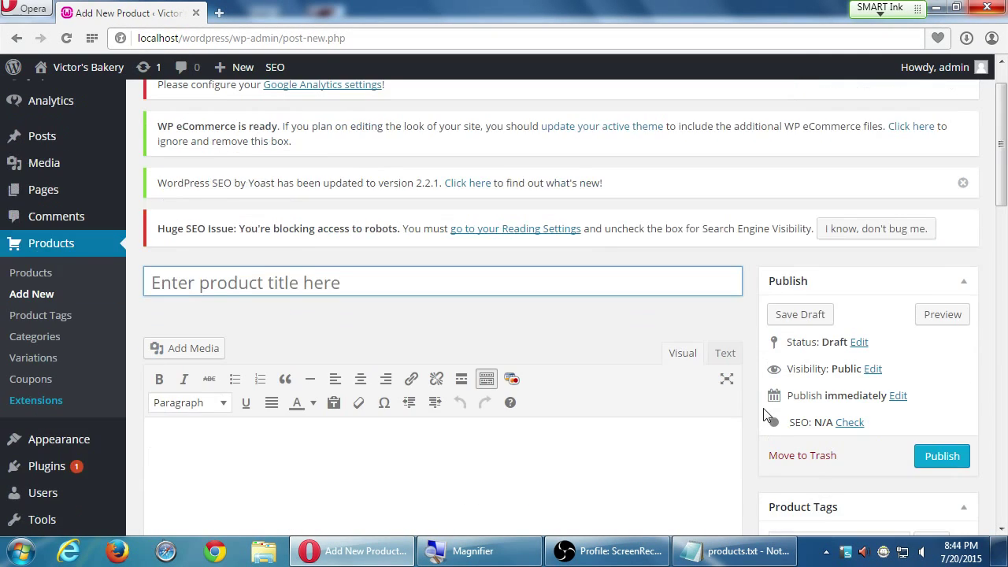
scroll("up", 3)
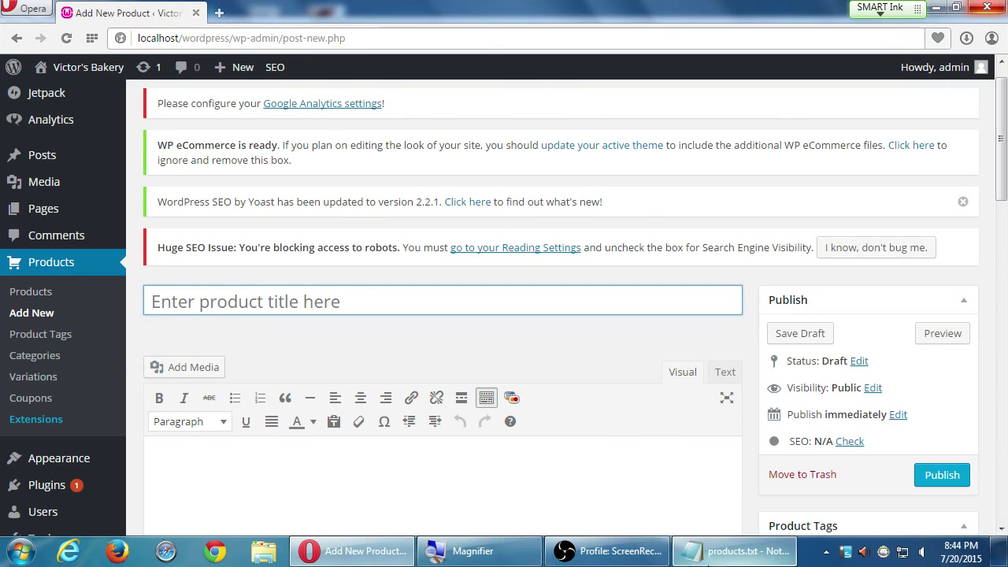
left_click(733, 550)
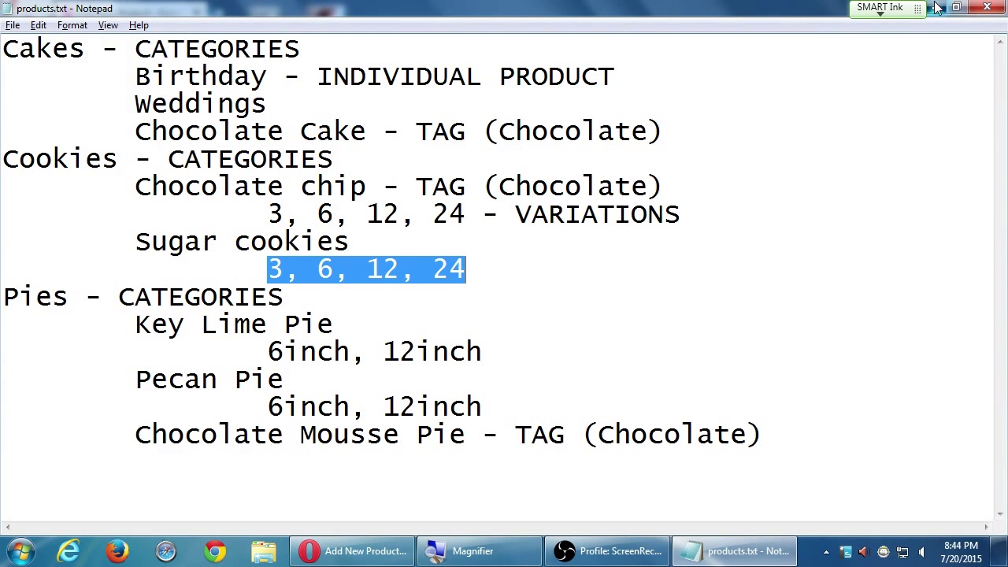
left_click(351, 550)
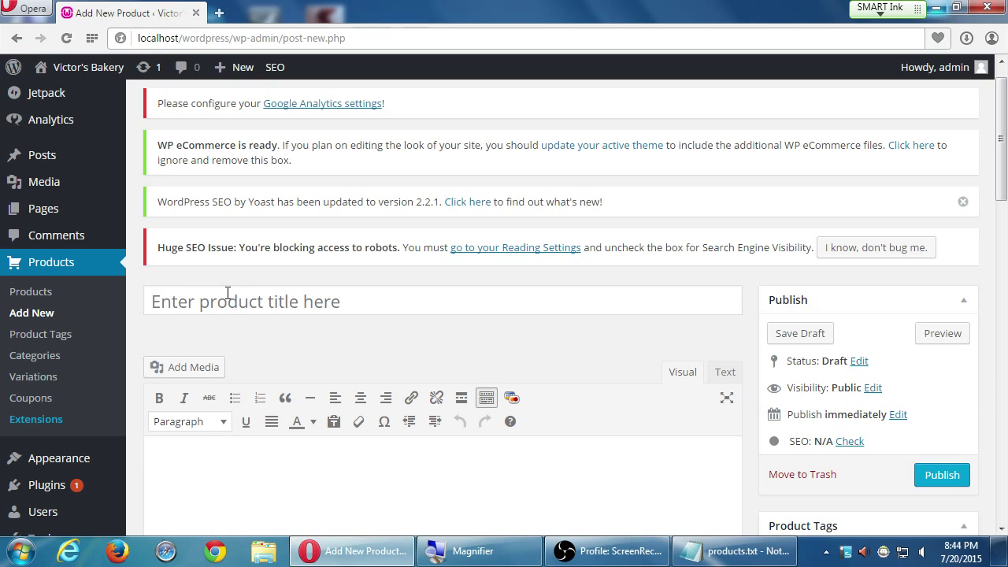
Title the new product Birthday Cake, giving slug birthday-cake.
type("B")
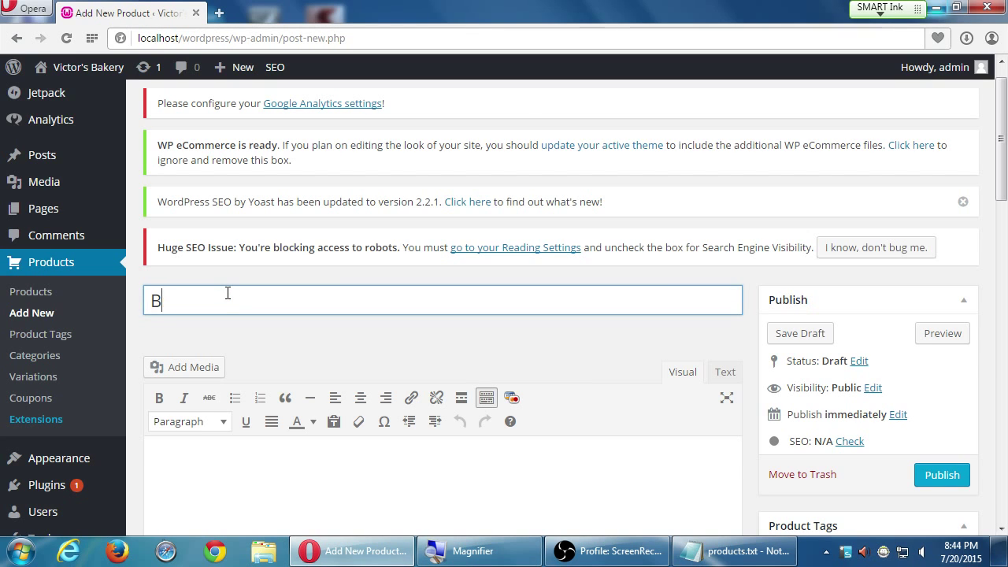
type("irthday Cake")
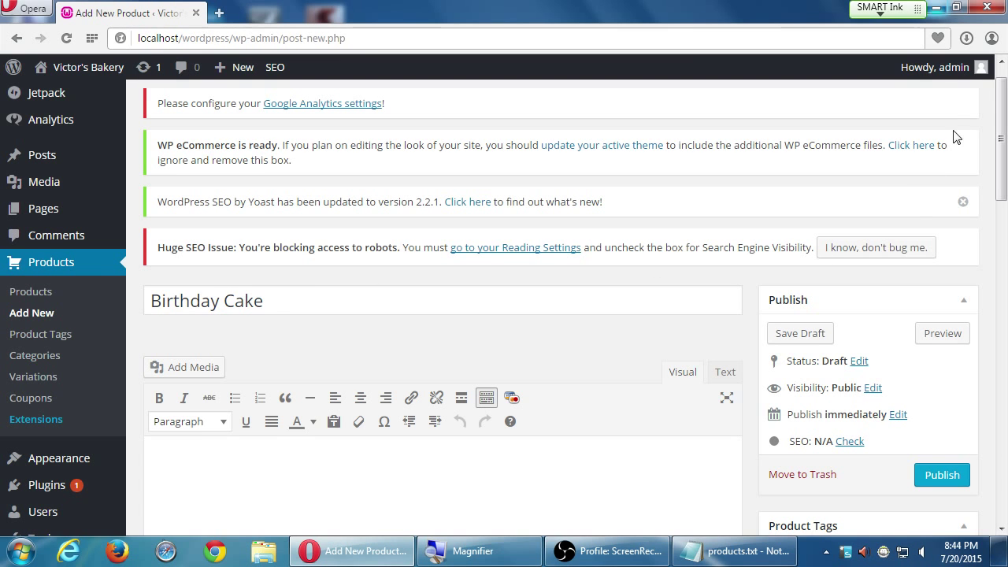
scroll("down", 3)
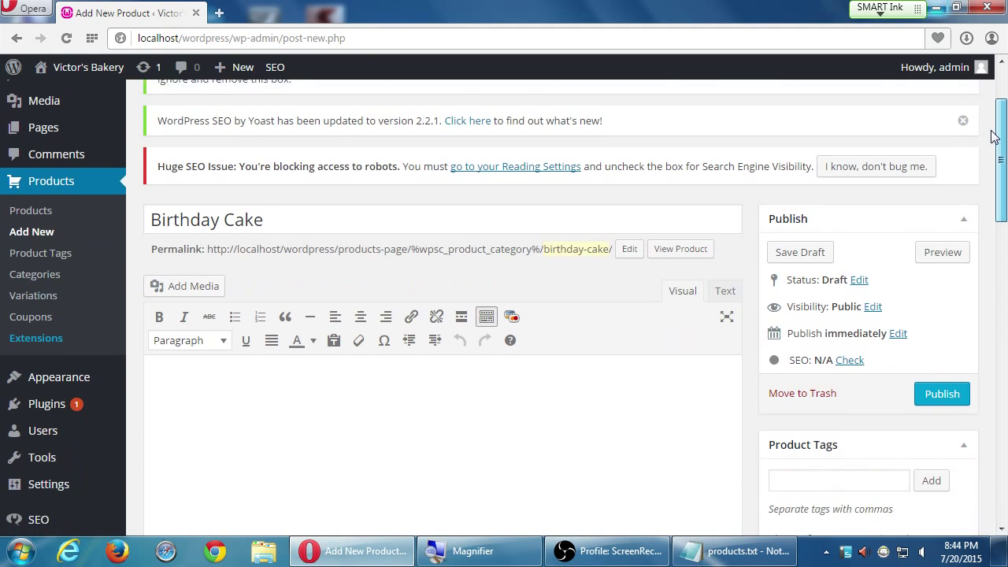
scroll("down", 3)
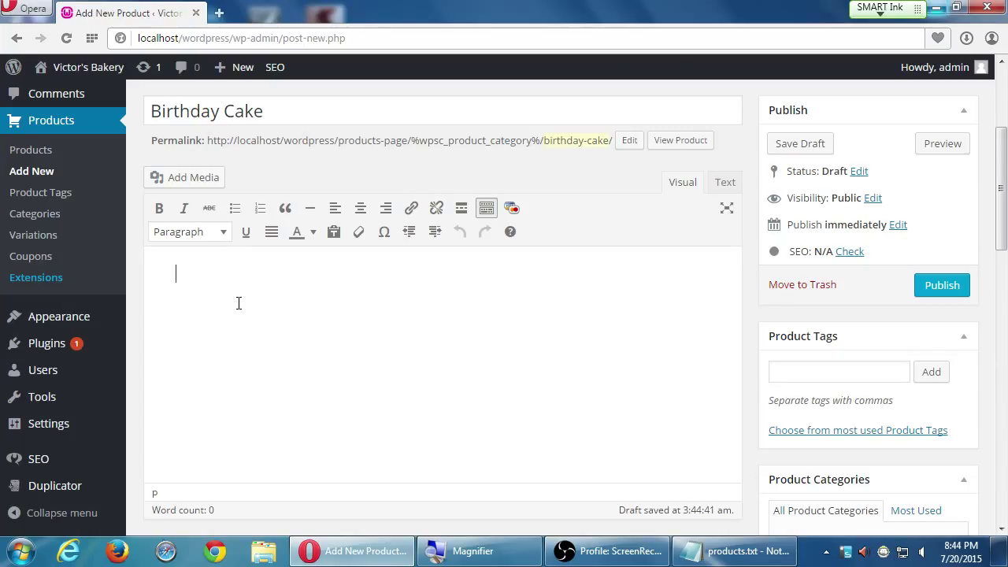
Type placeholder filler text as the Birthday Cake product description.
type("kldsjklds klfjlkdsj lkasjkldsf lkfsdjfdslk")
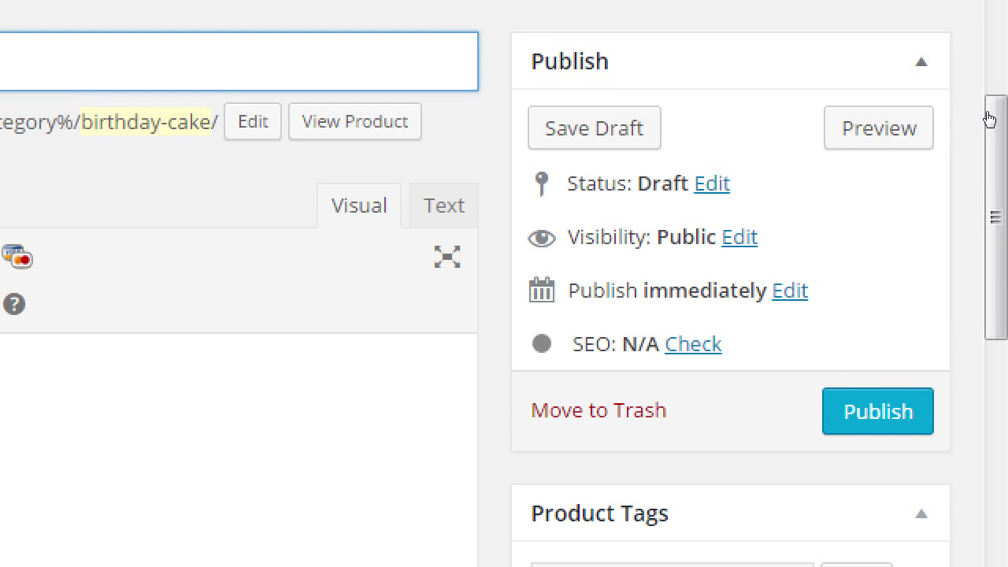
mouse_move(972, 122)
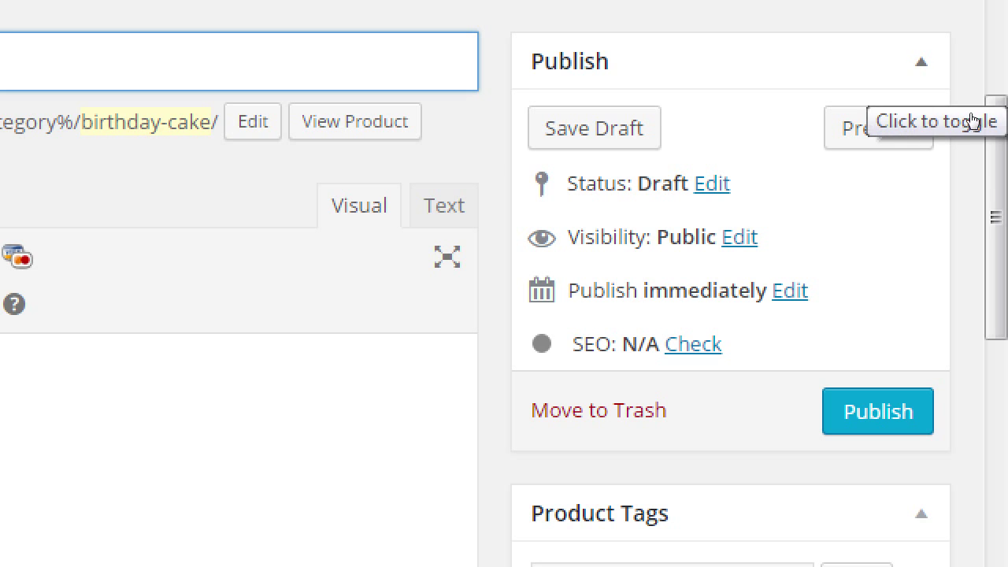
Enter 'choco' in Product Tags and accept the Chocolate suggestion.
scroll("down", 3)
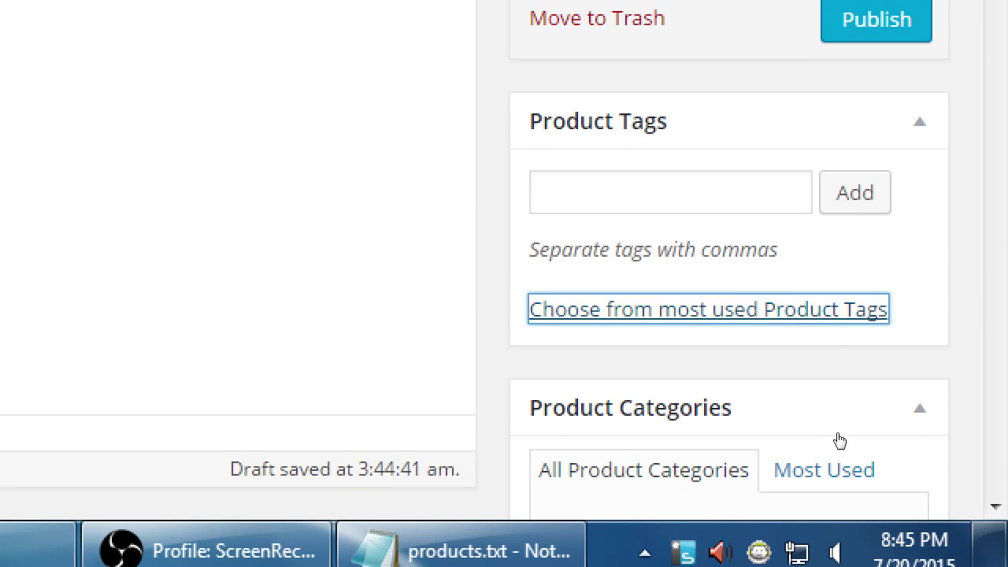
left_click(708, 308)
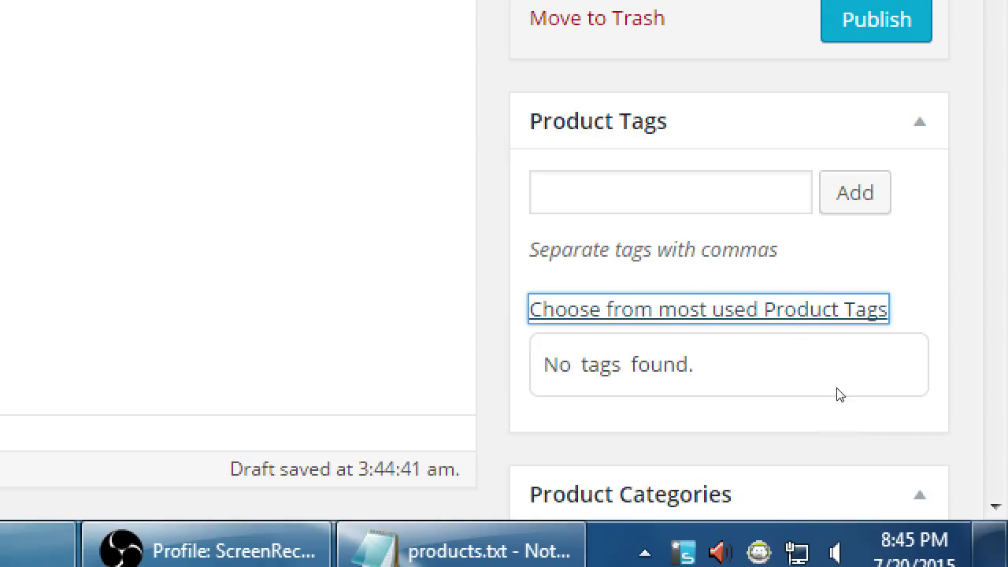
left_click(670, 192)
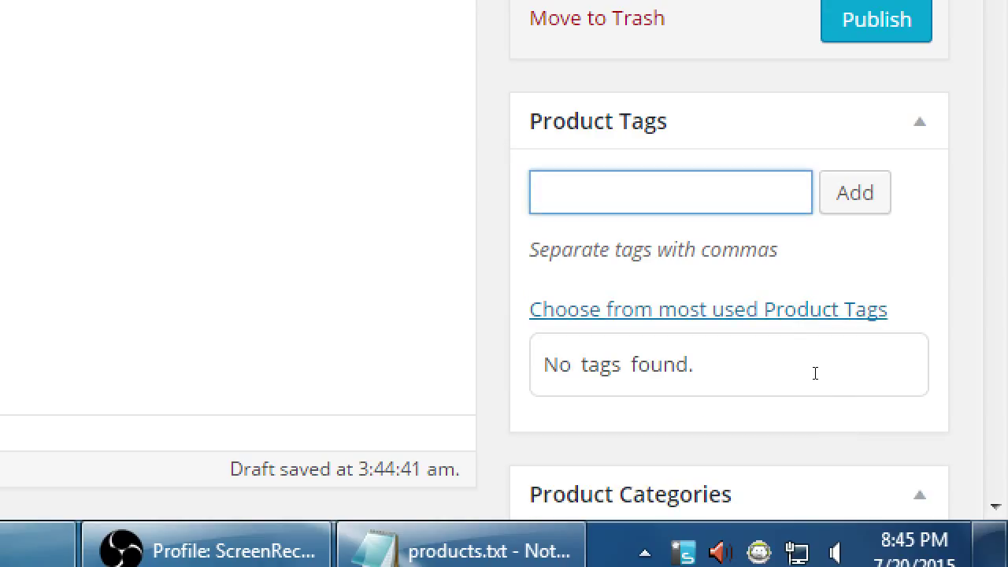
type("c")
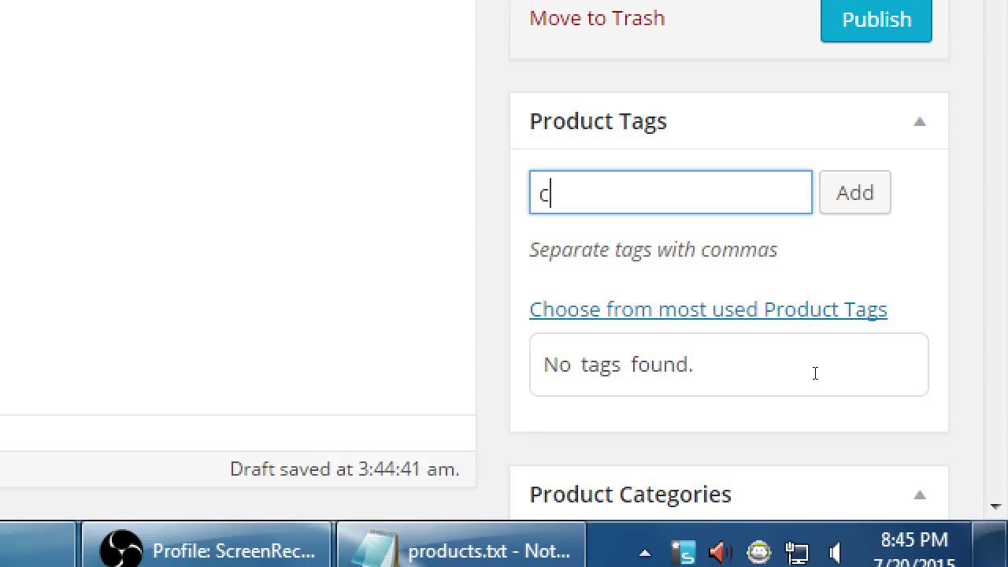
type("ho")
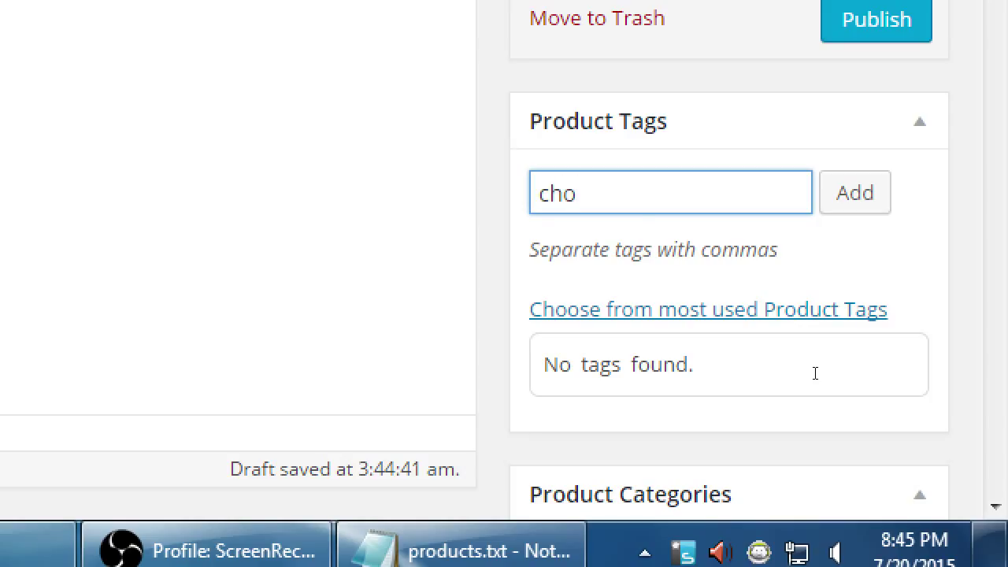
type("co")
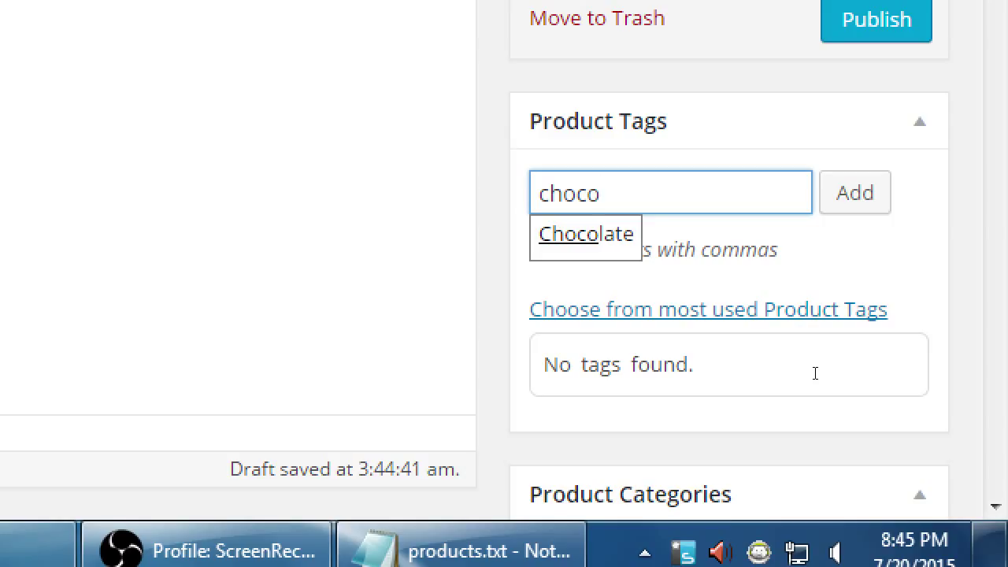
left_click(585, 233)
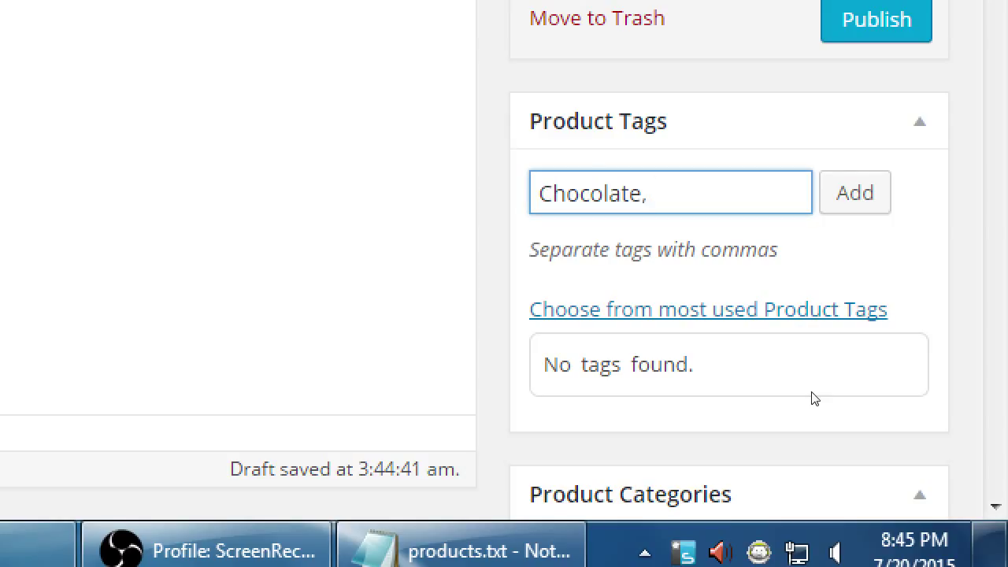
mouse_move(944, 384)
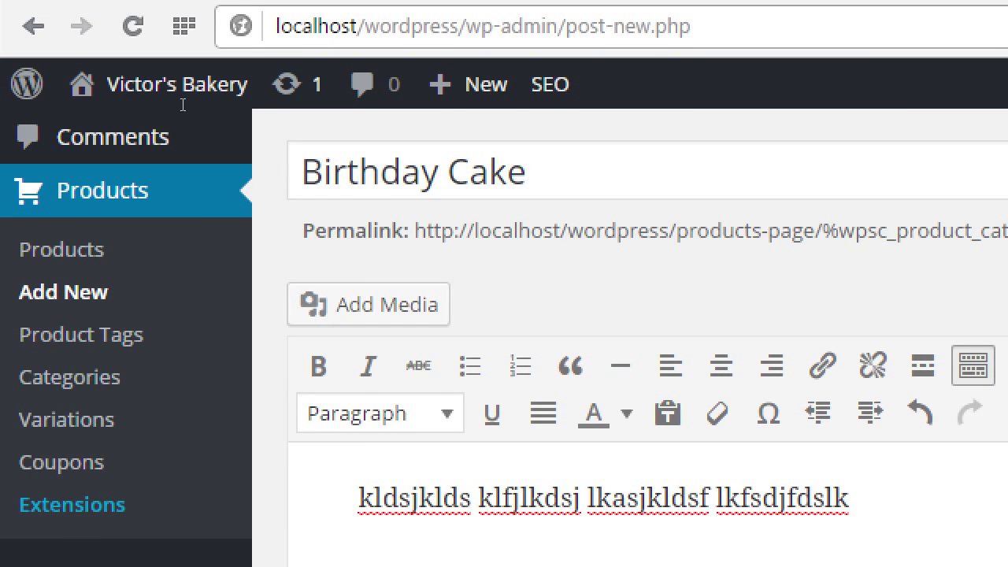
Add the Chocolate tag so it is attached to the Birthday Cake product.
scroll("down", 3)
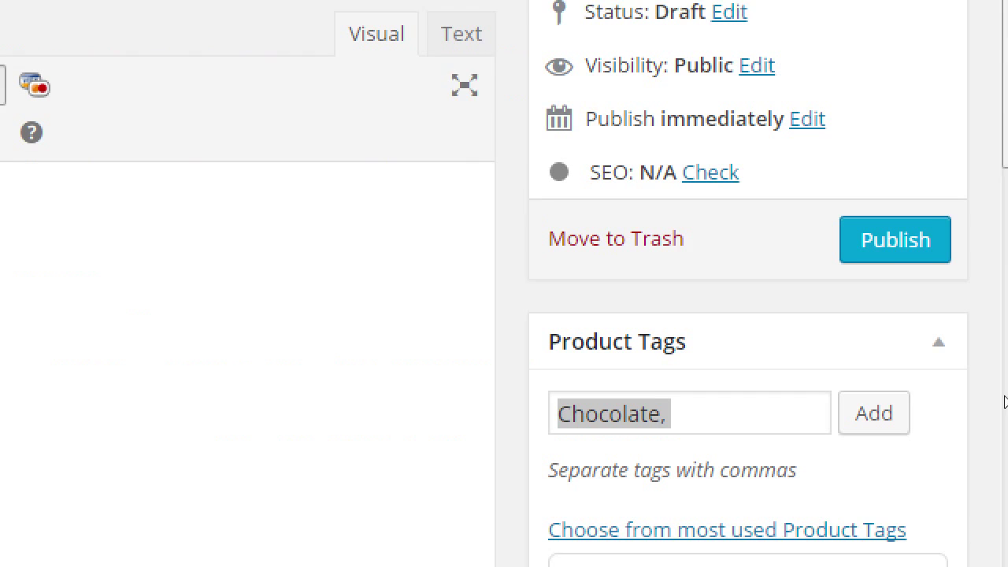
scroll("down", 3)
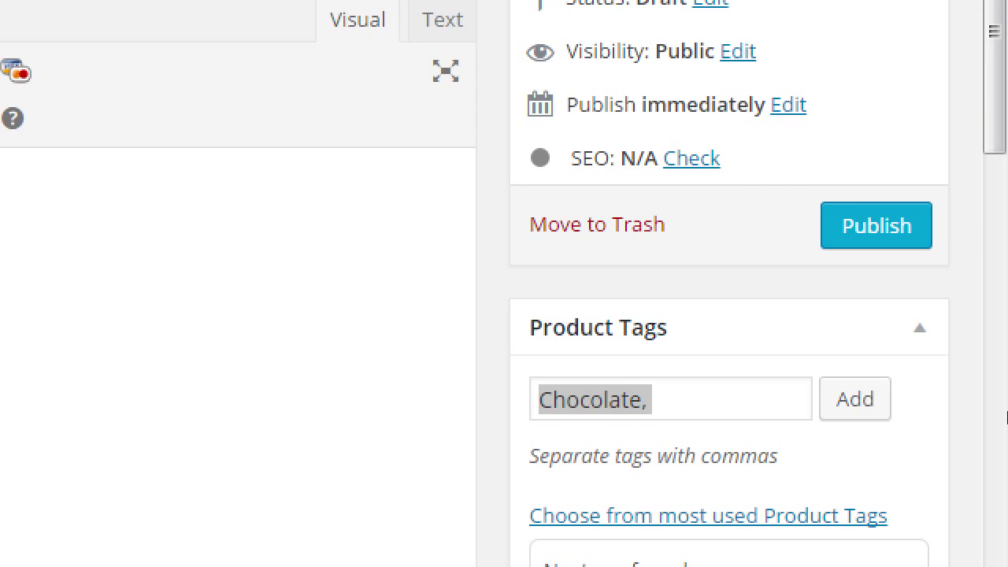
left_click(669, 398)
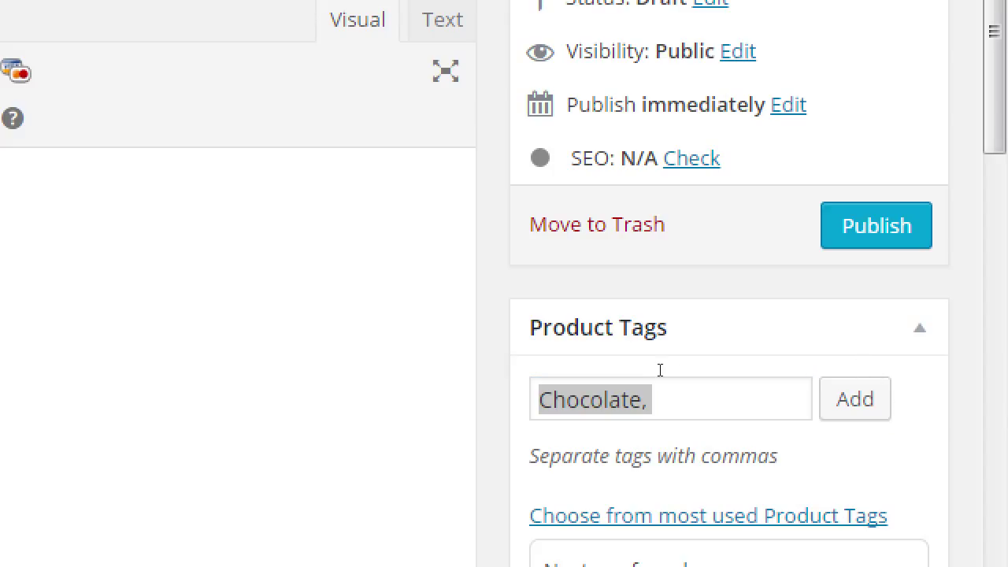
left_click(669, 398)
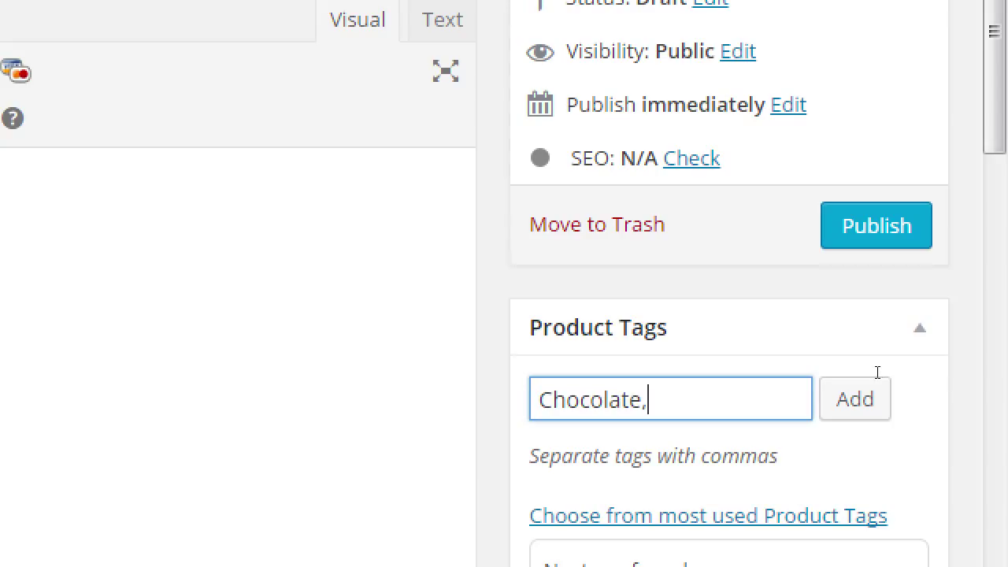
left_click(854, 398)
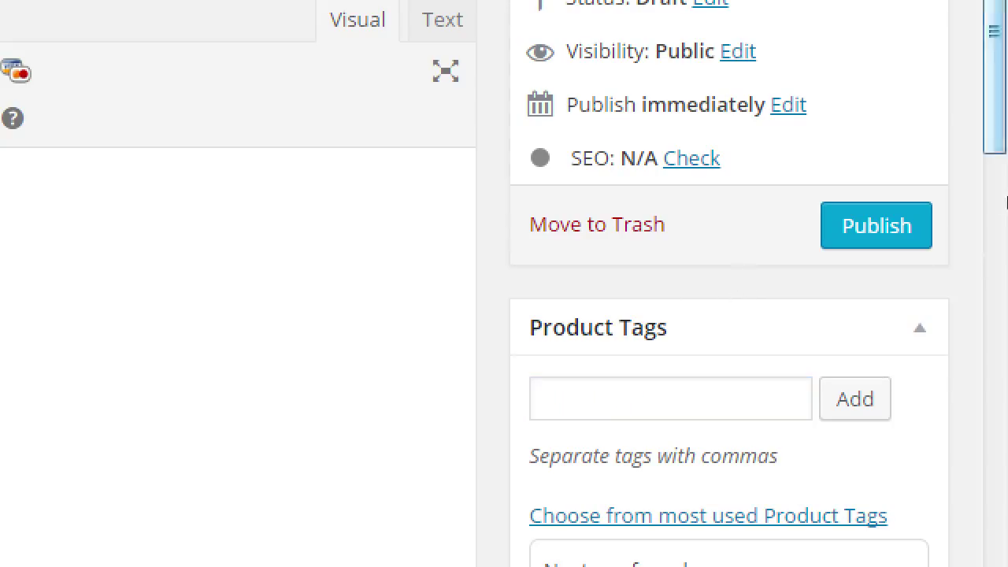
Tick the Cakes checkbox in Product Categories for the Birthday Cake.
scroll("down", 3)
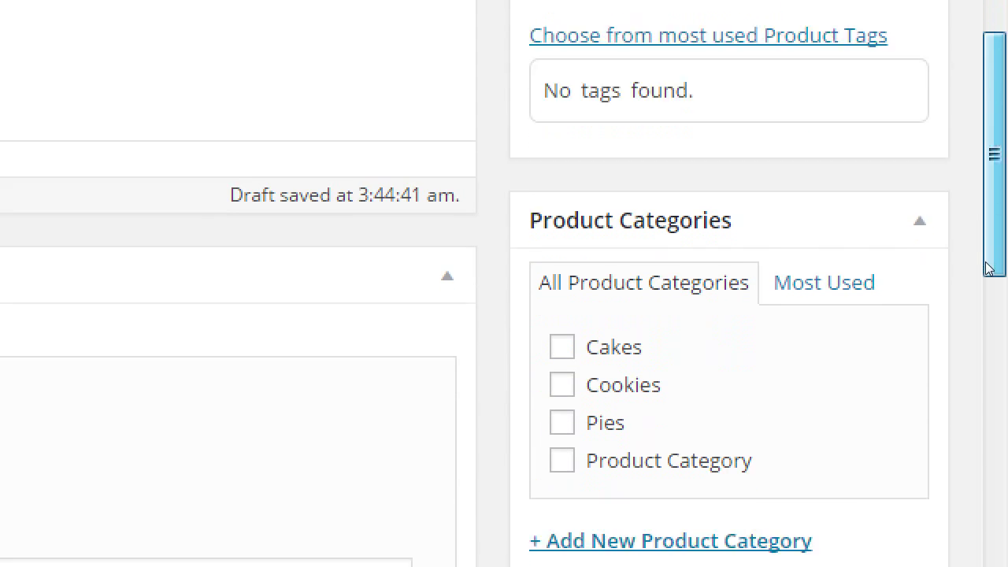
scroll("down", 3)
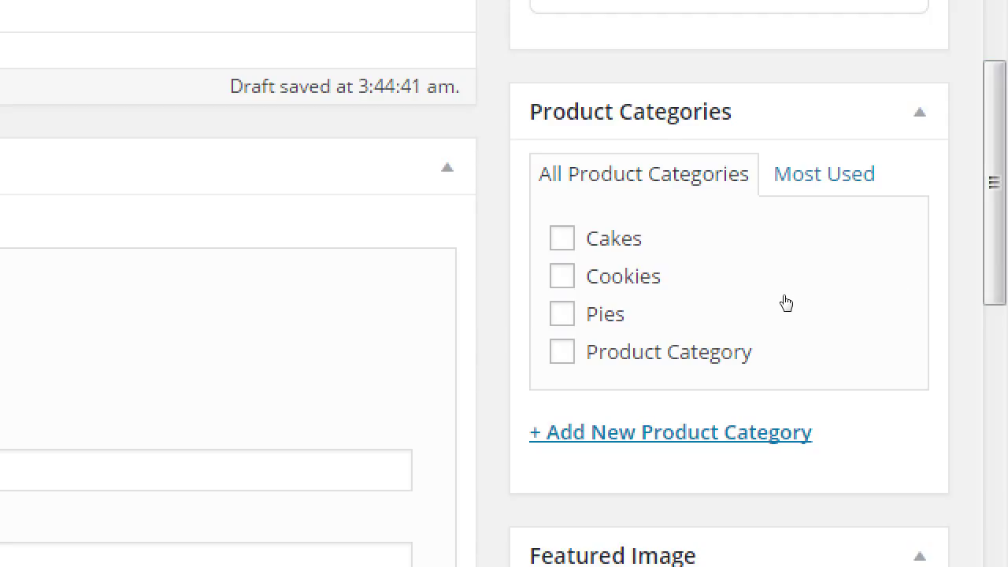
left_click(561, 237)
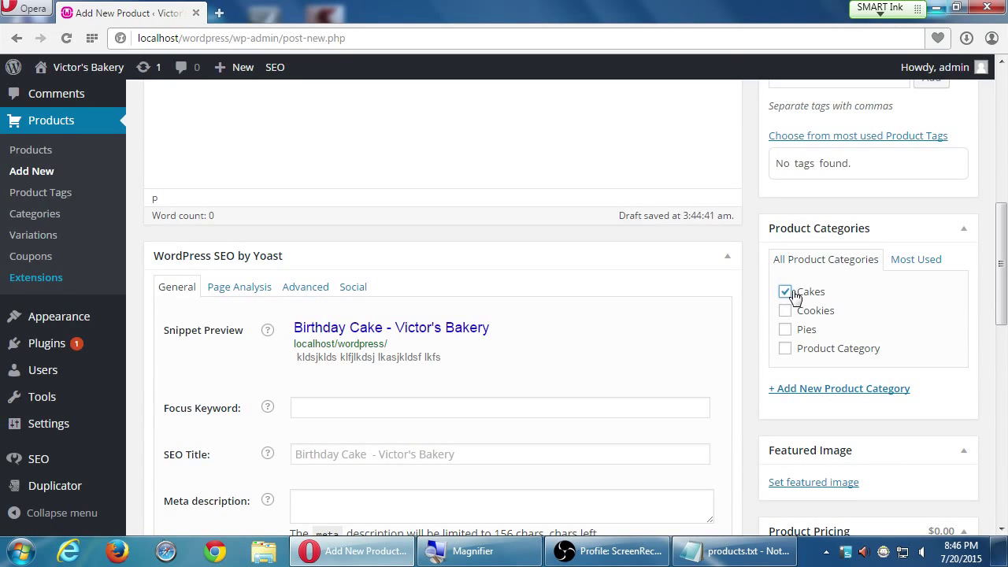
scroll("down", 3)
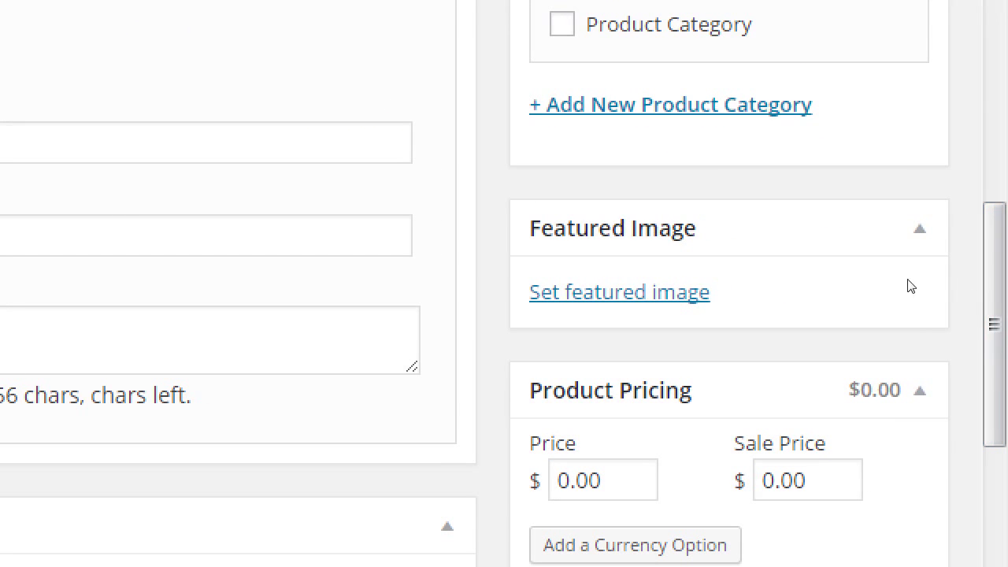
mouse_move(828, 266)
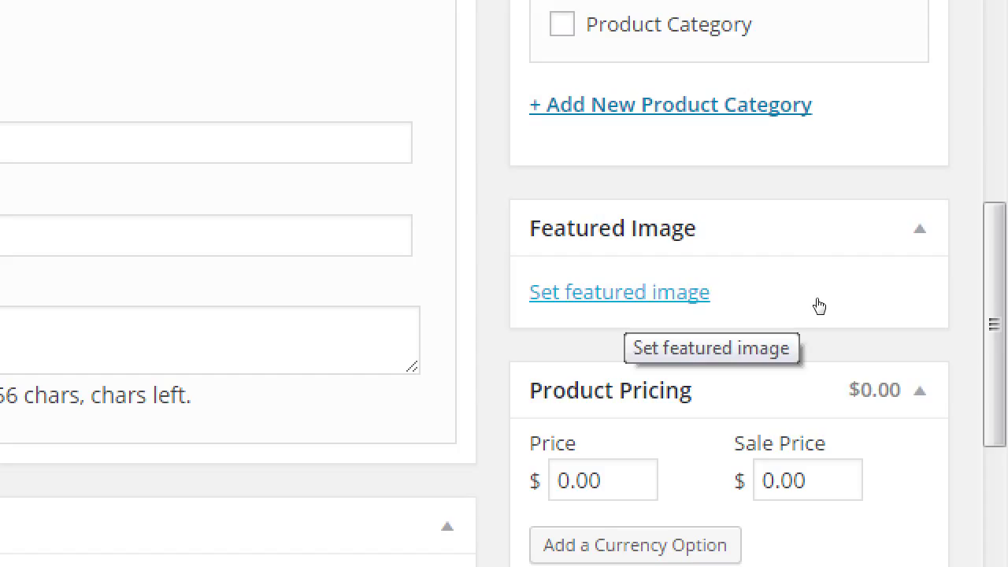
Start setting a featured image and choose to upload a new file.
left_click(619, 291)
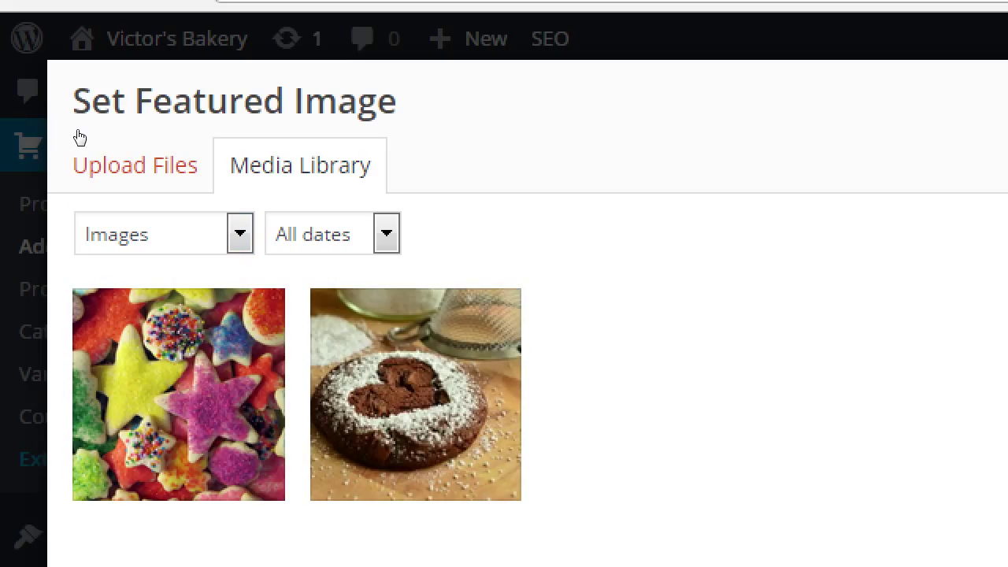
left_click(133, 164)
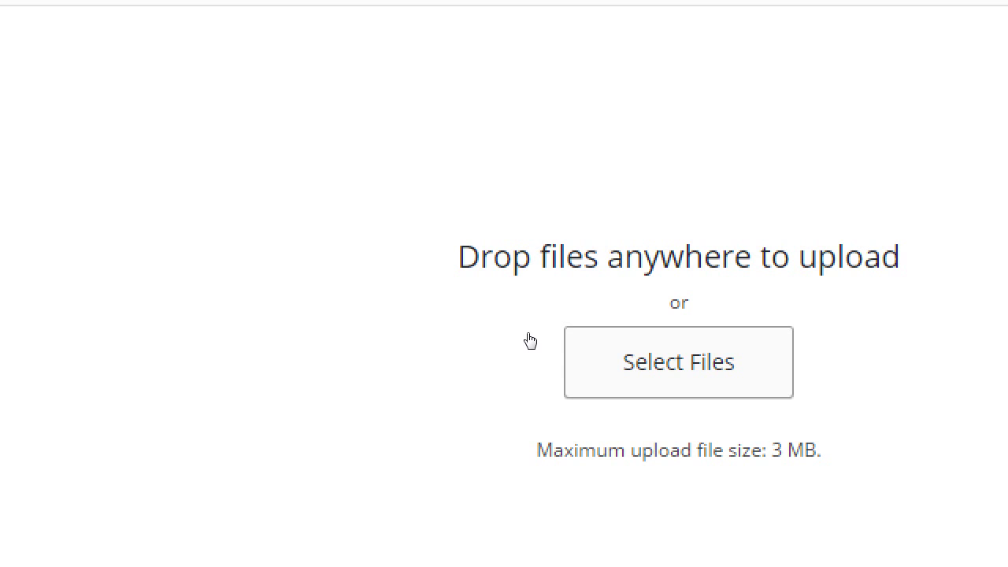
mouse_move(530, 339)
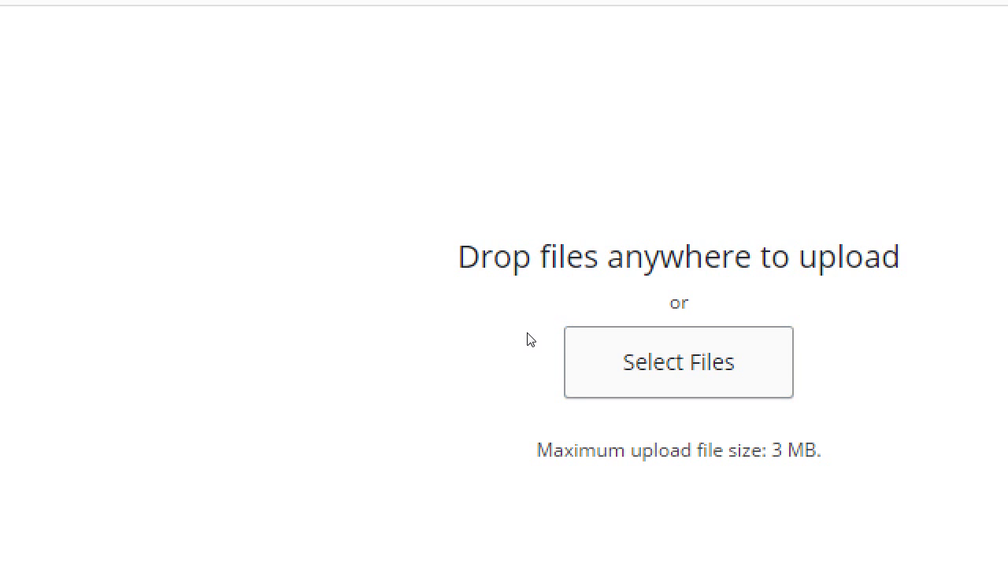
Browse to Libraries > Pictures > Sample Pictures to upload Koala.jpg.
left_click(678, 362)
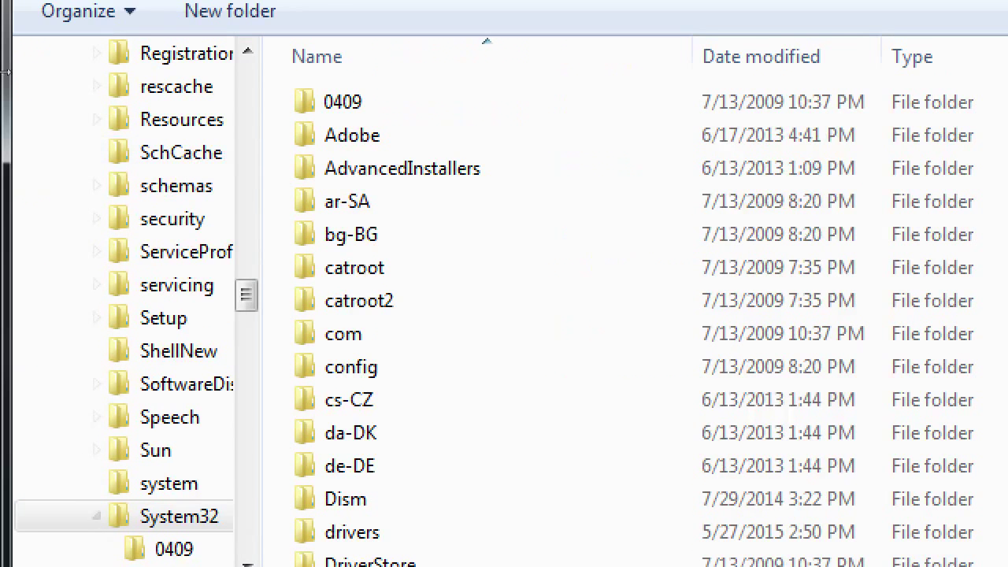
scroll("up", 3)
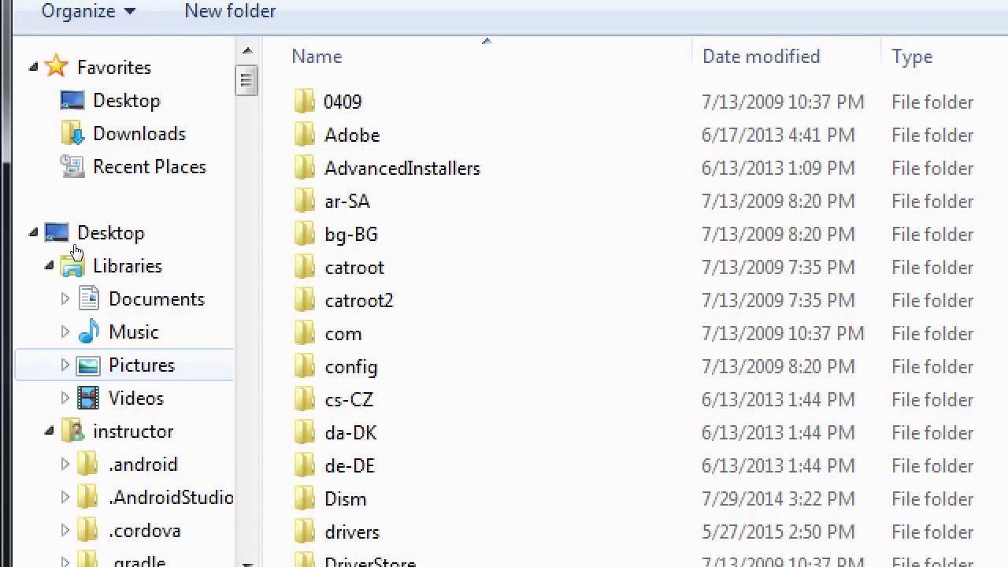
left_click(142, 365)
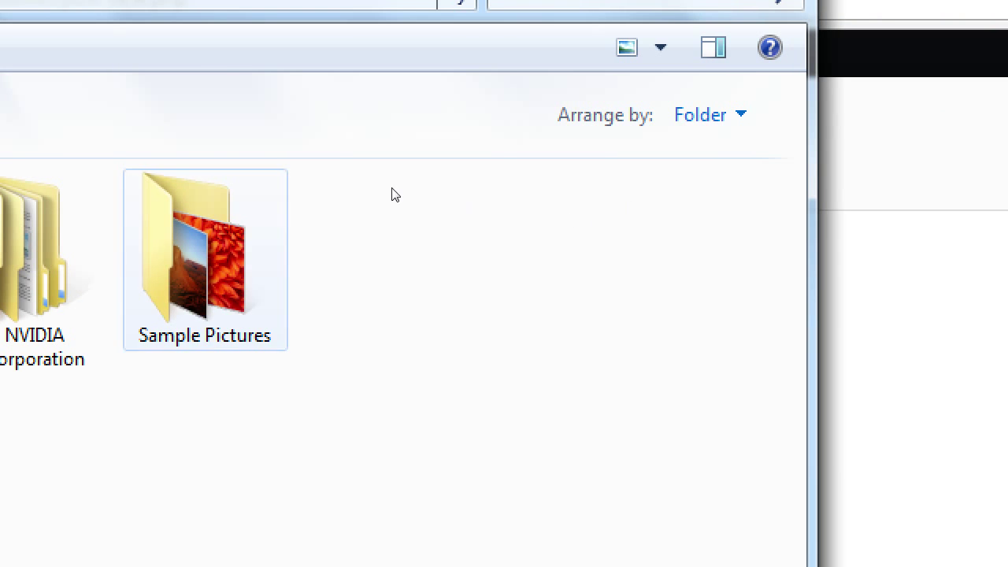
double_click(205, 260)
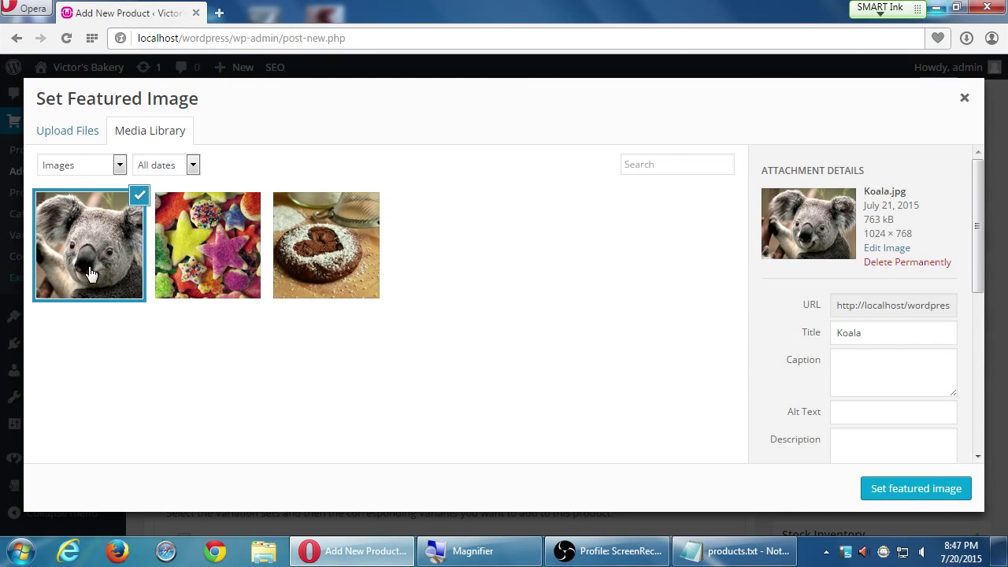
mouse_move(473, 339)
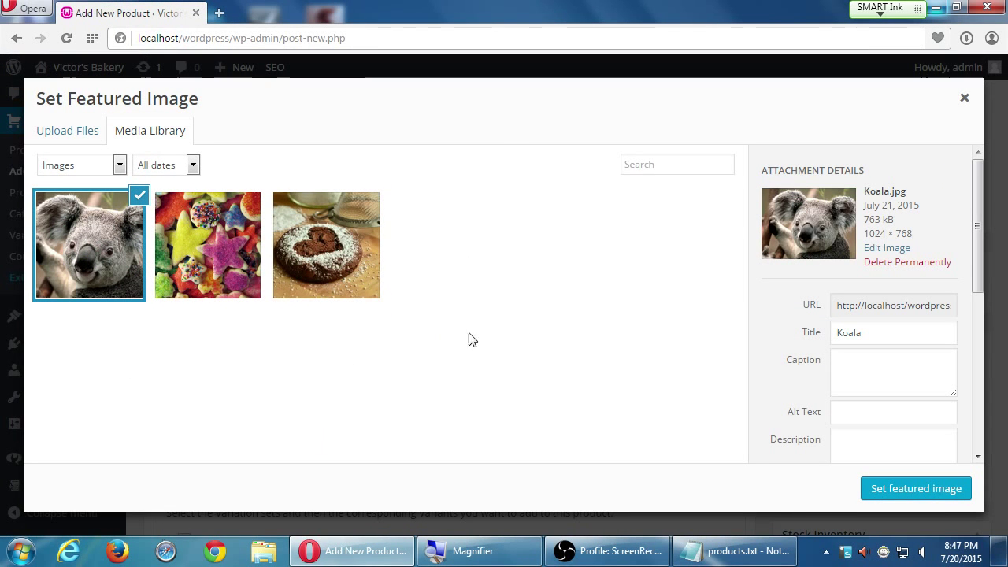
mouse_move(915, 488)
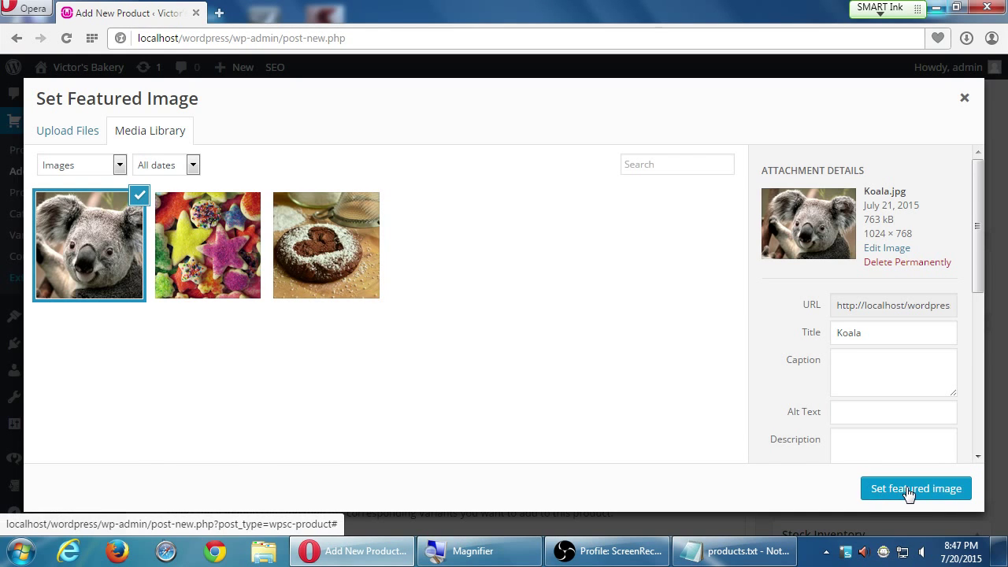
Confirm Koala.jpg as the Birthday Cake's featured image.
left_click(915, 488)
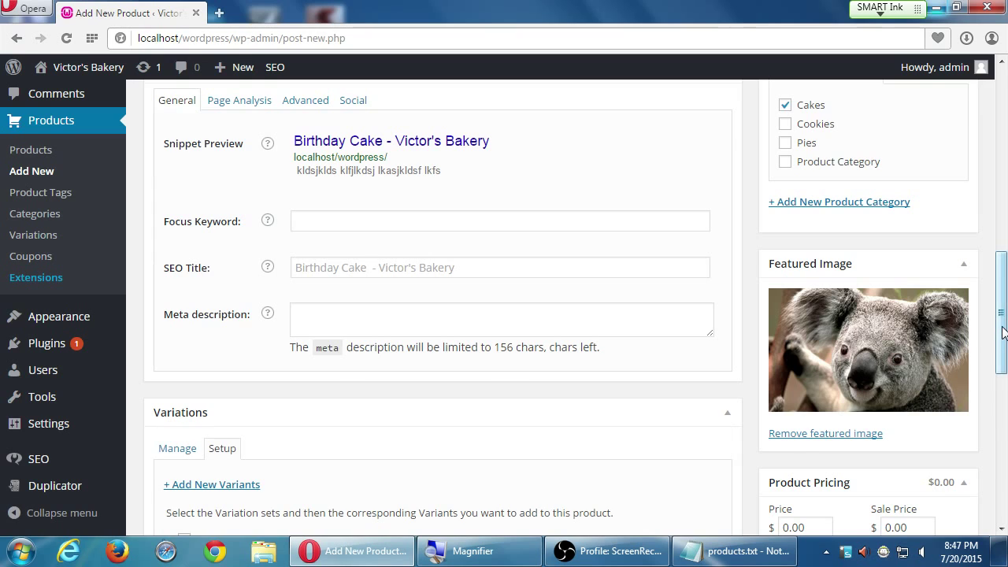
mouse_move(998, 330)
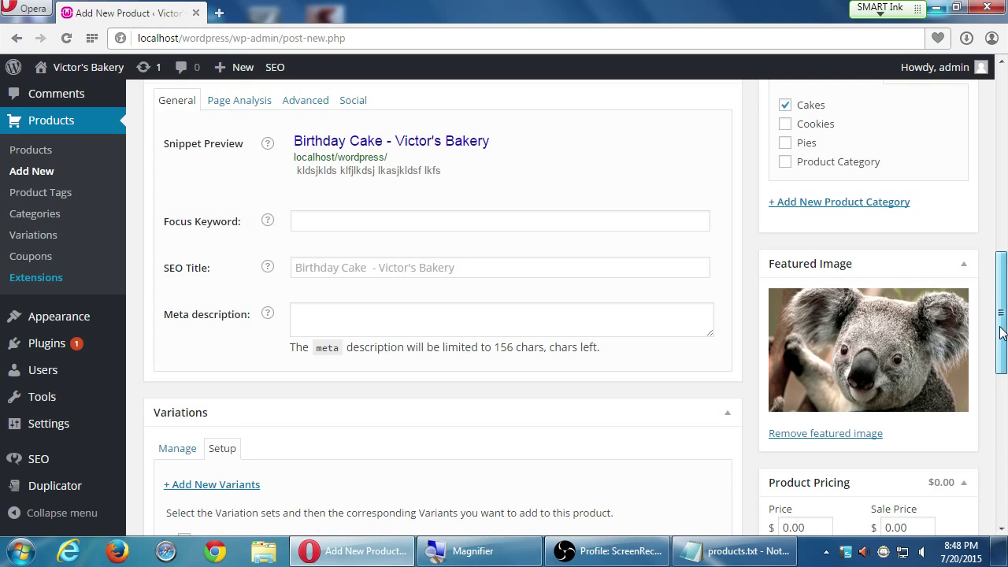
scroll("down", 3)
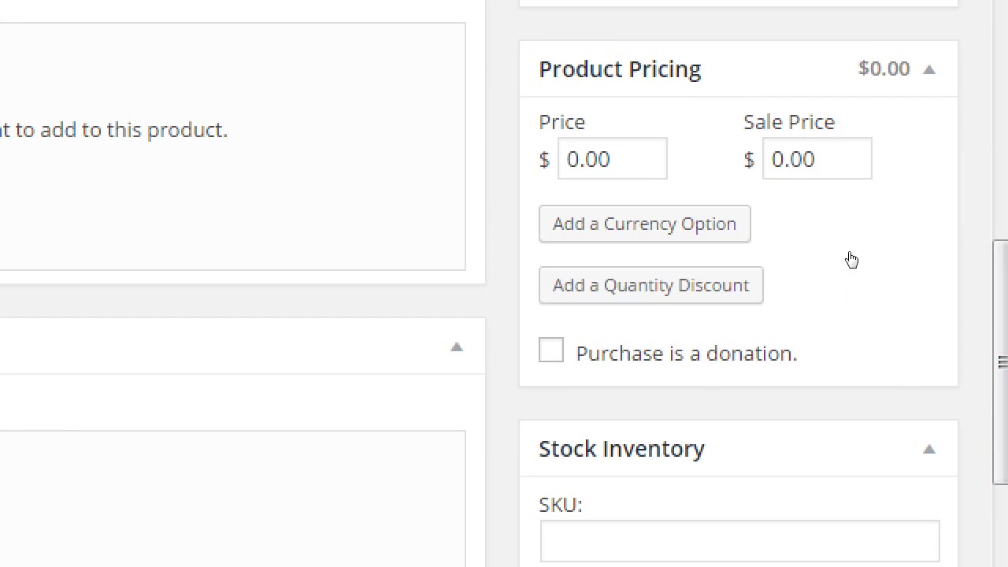
mouse_move(934, 266)
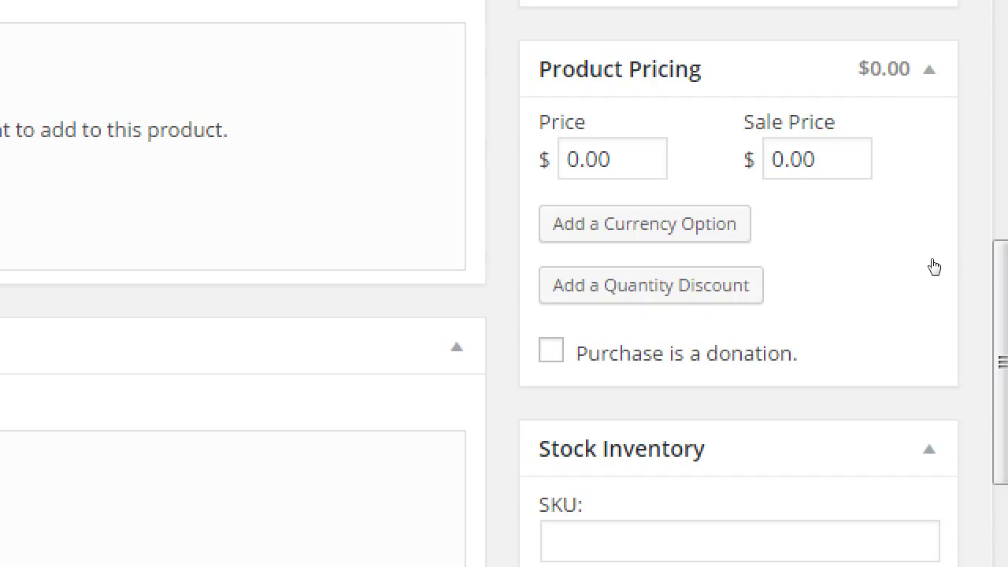
mouse_move(849, 279)
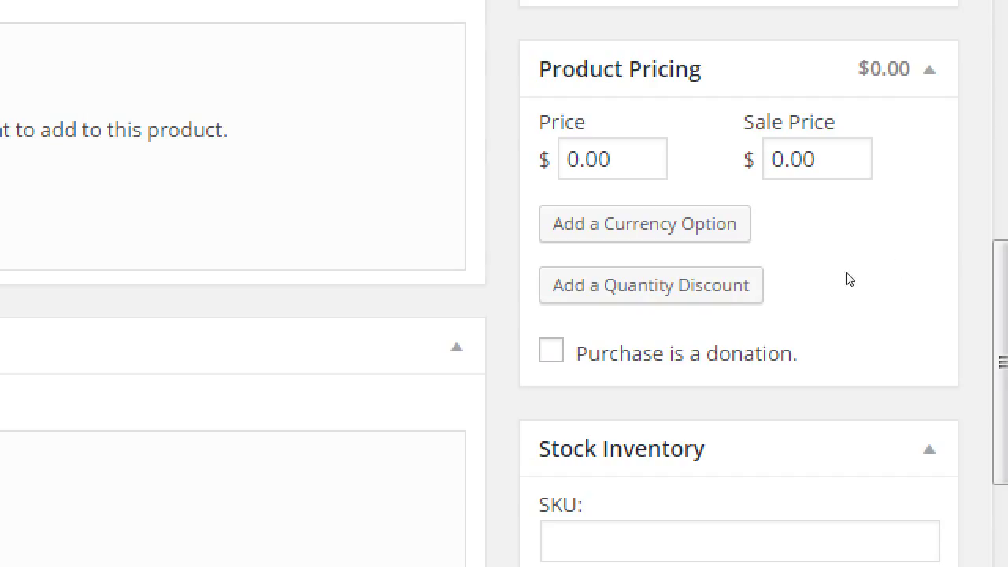
Enter a price of 20 and a trial sale price of 18.
type("20")
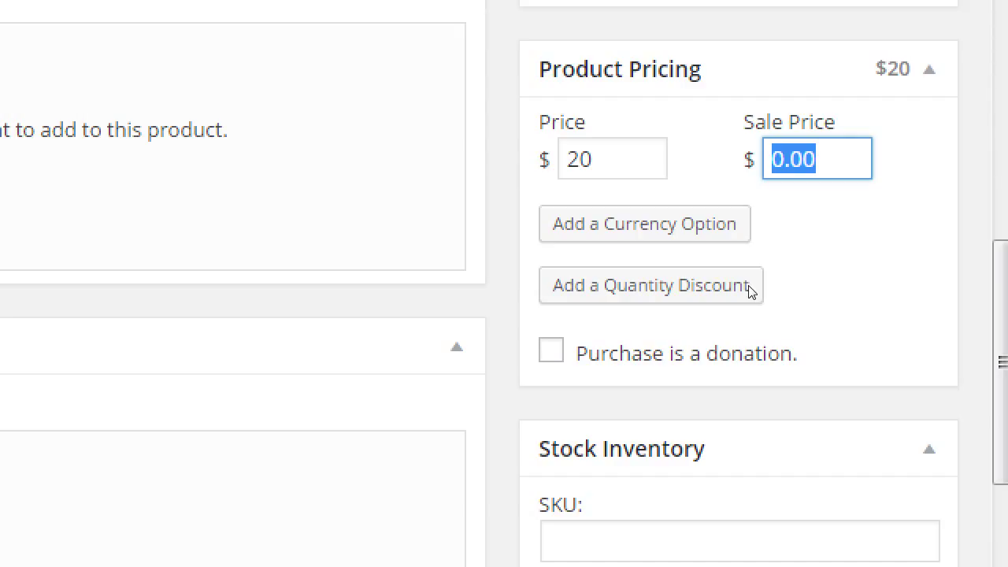
type("18")
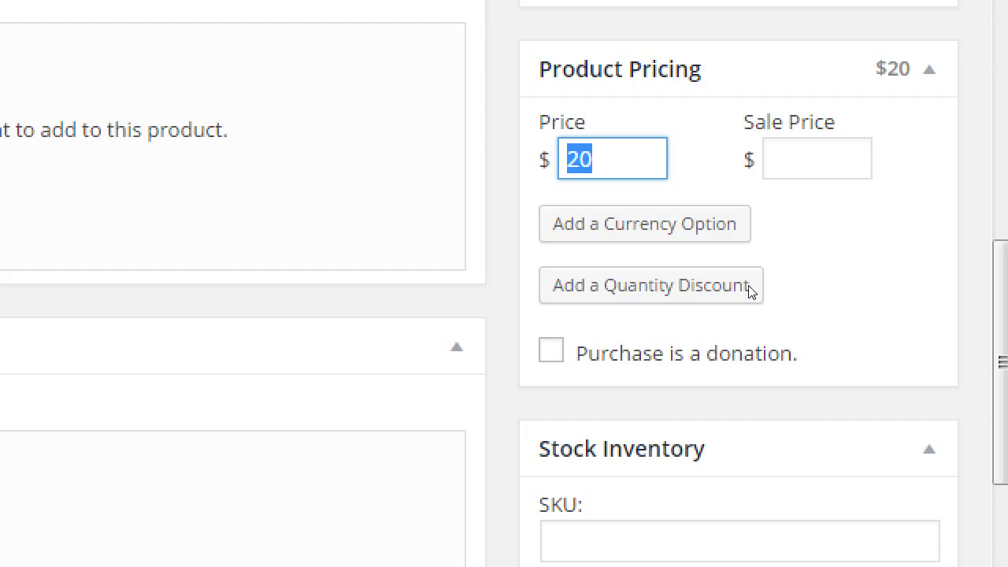
mouse_move(803, 277)
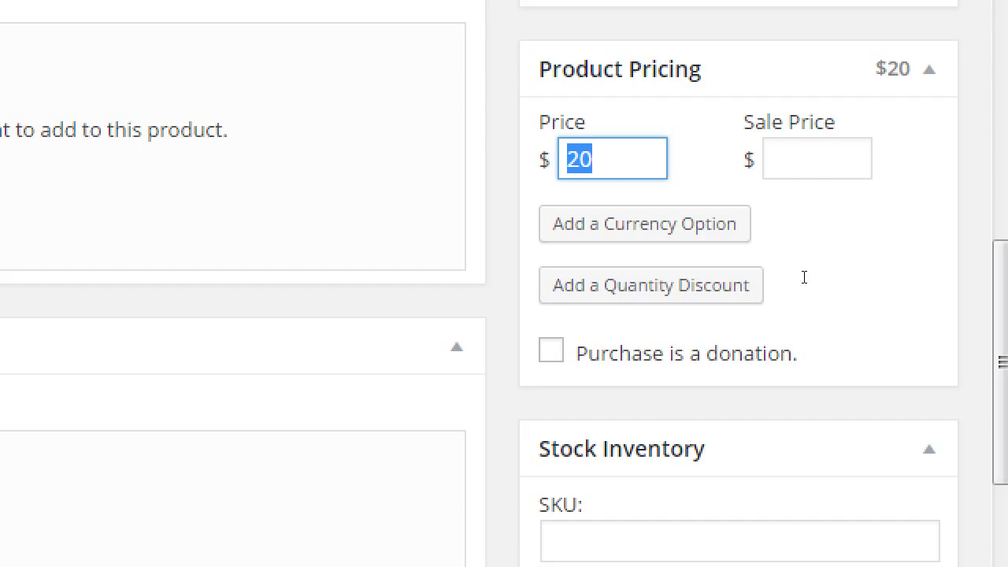
Try an alternative currency row and a quantity discount of 7, then remove both.
left_click(644, 224)
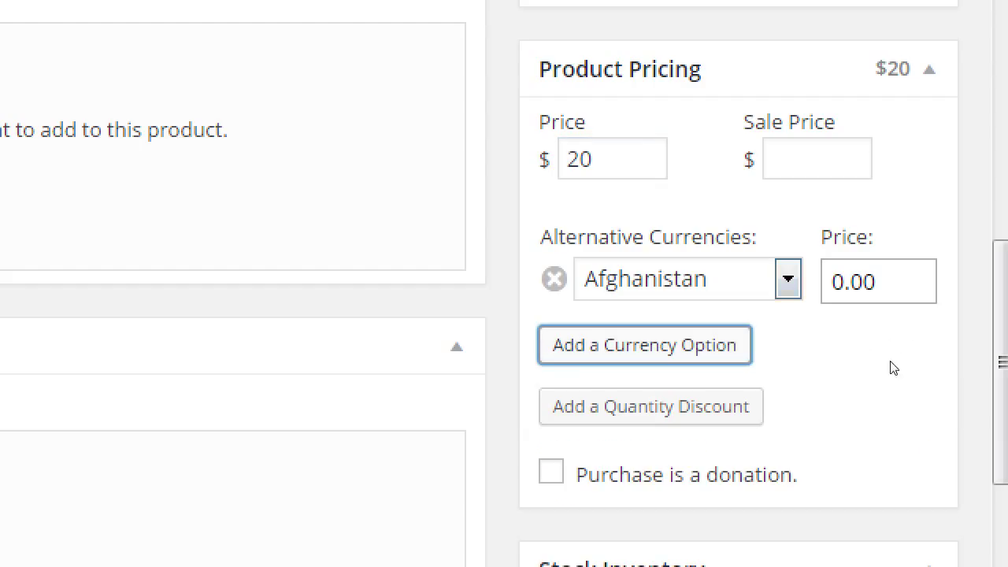
mouse_move(787, 332)
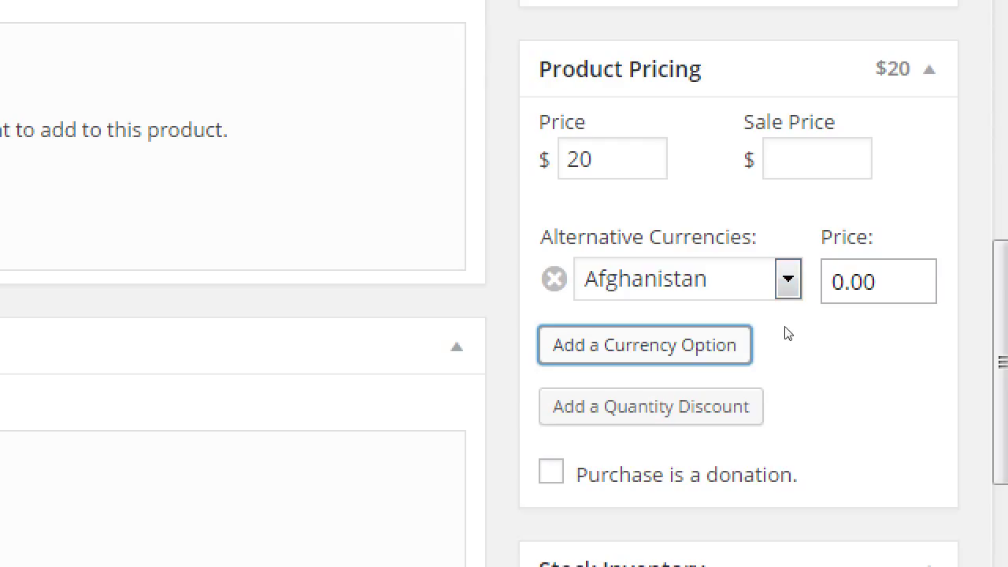
left_click(553, 278)
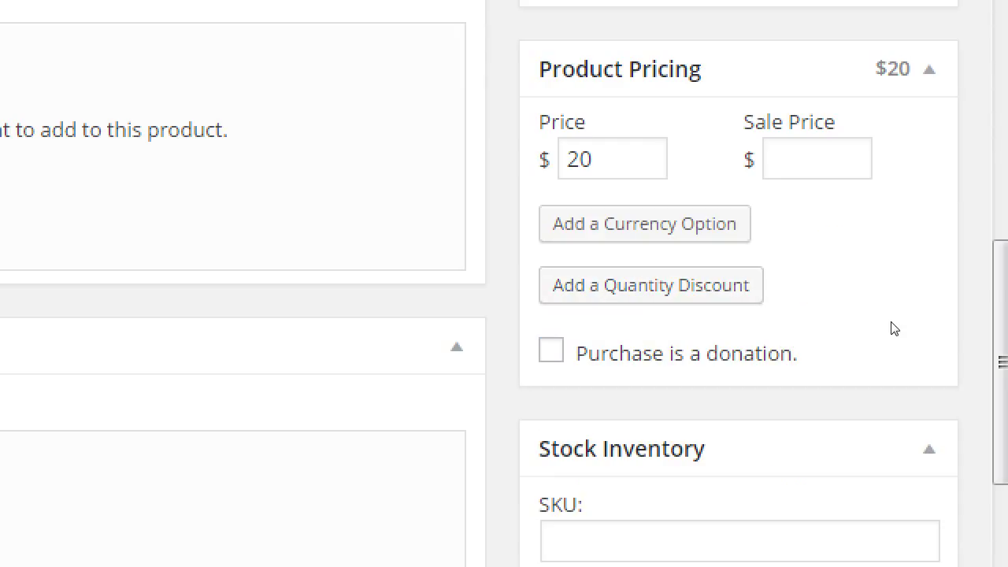
mouse_move(866, 341)
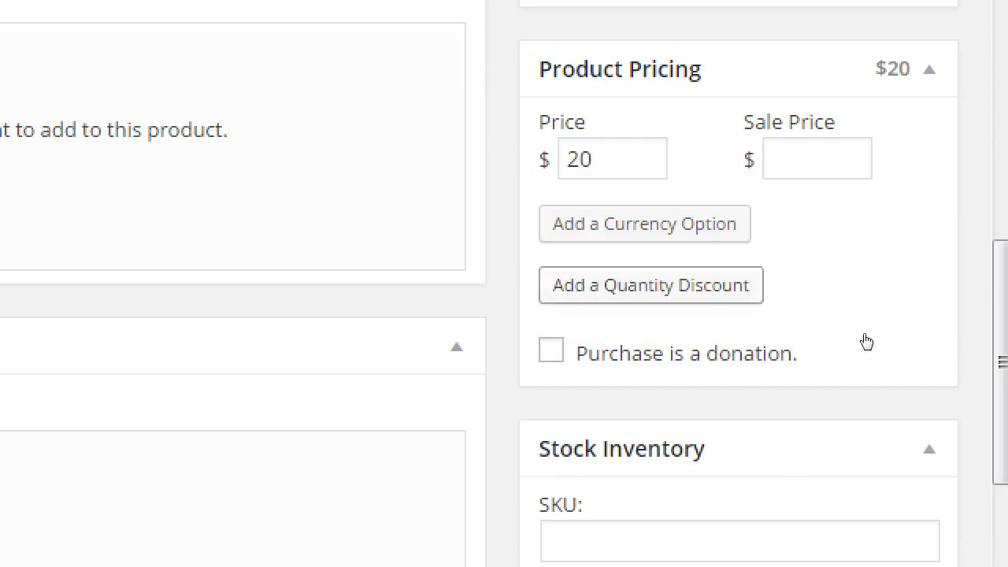
left_click(650, 285)
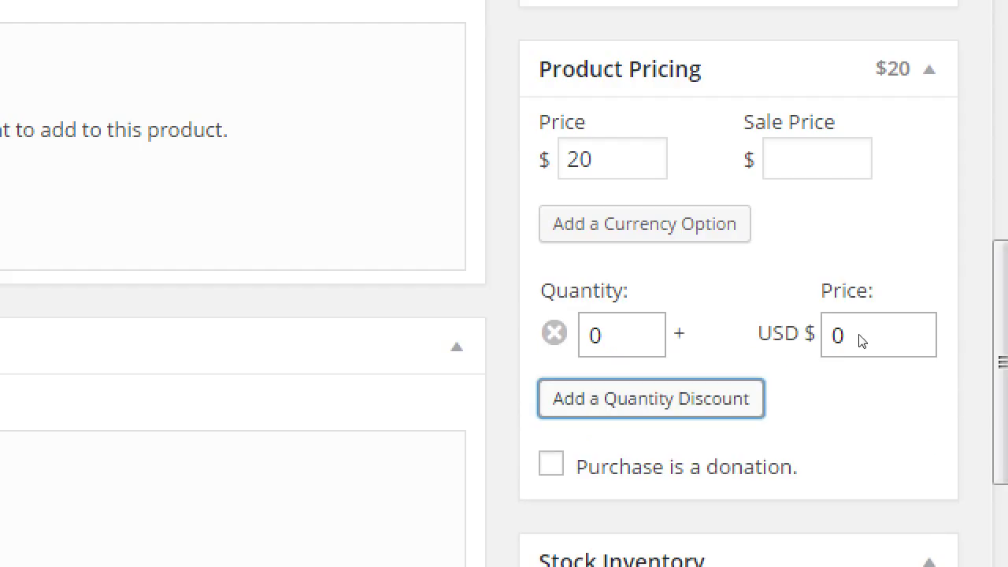
mouse_move(812, 359)
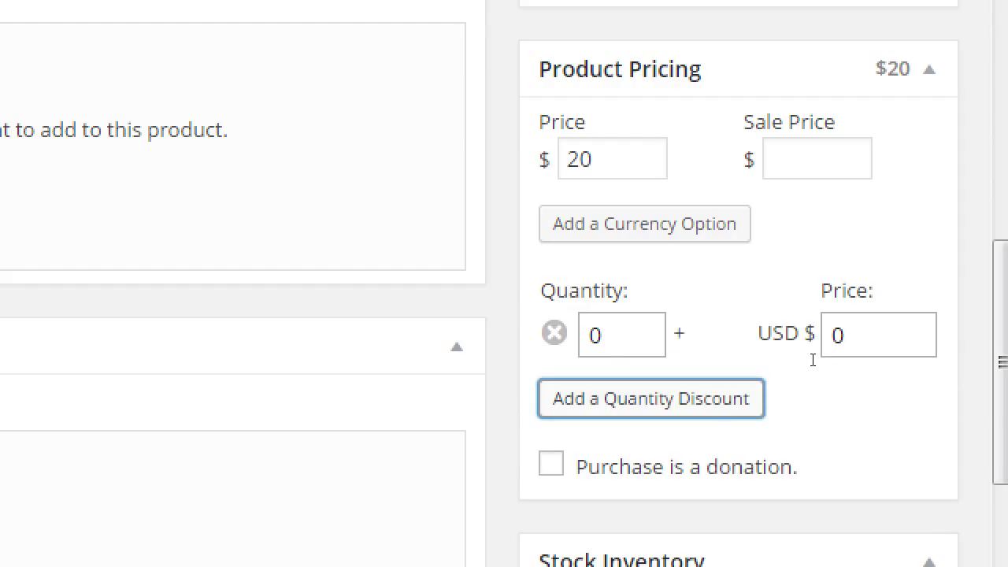
left_click(621, 334)
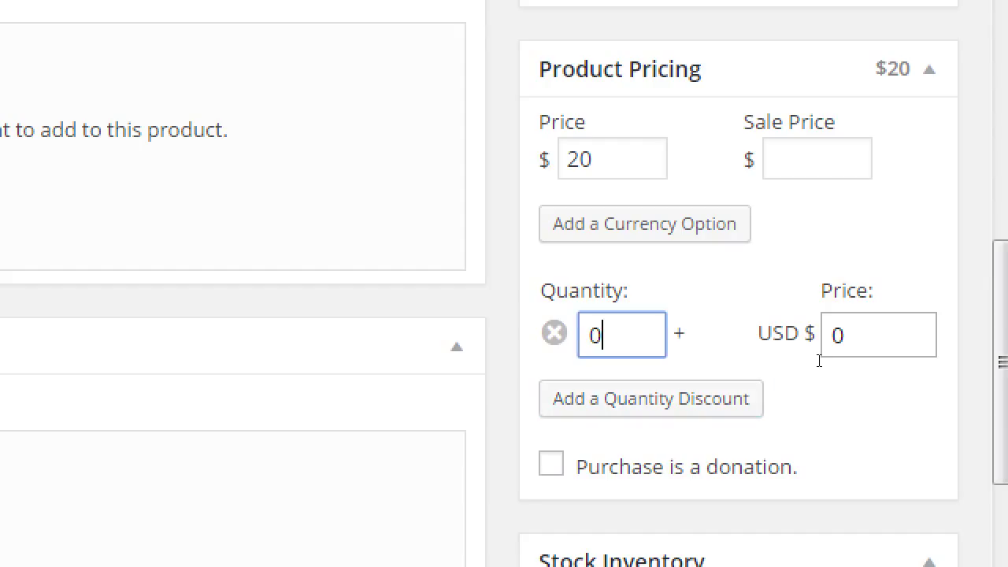
type("7")
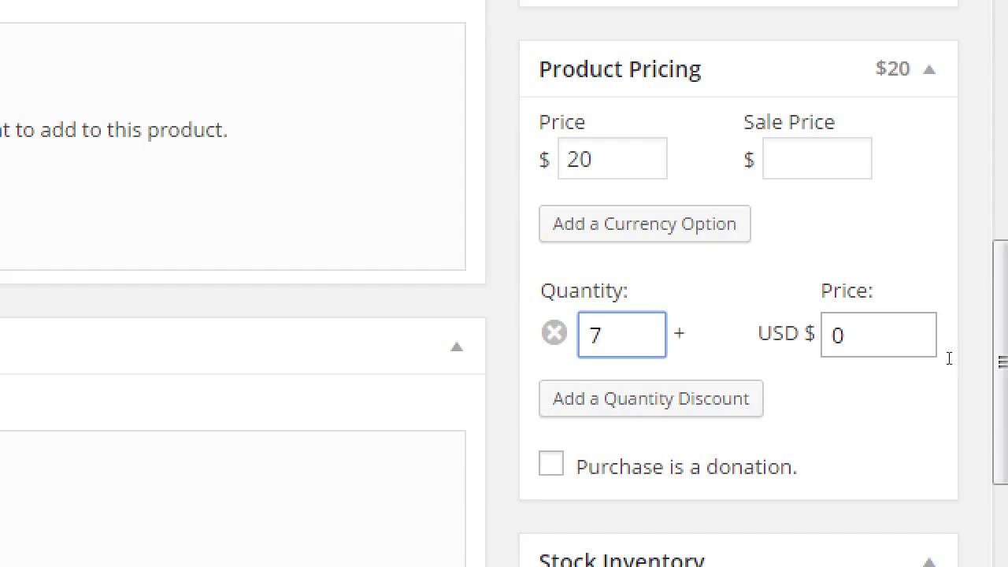
left_click(877, 334)
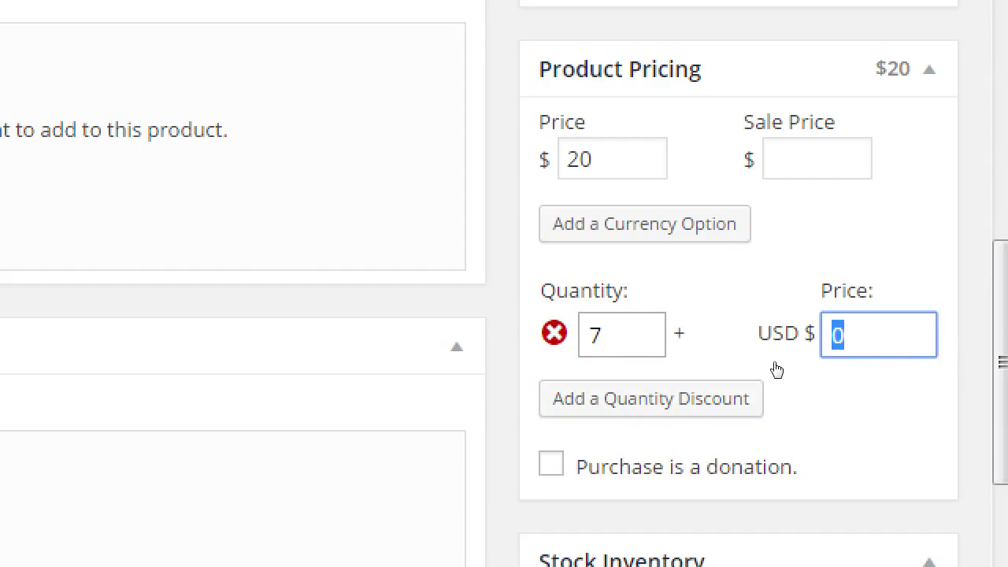
left_click(553, 332)
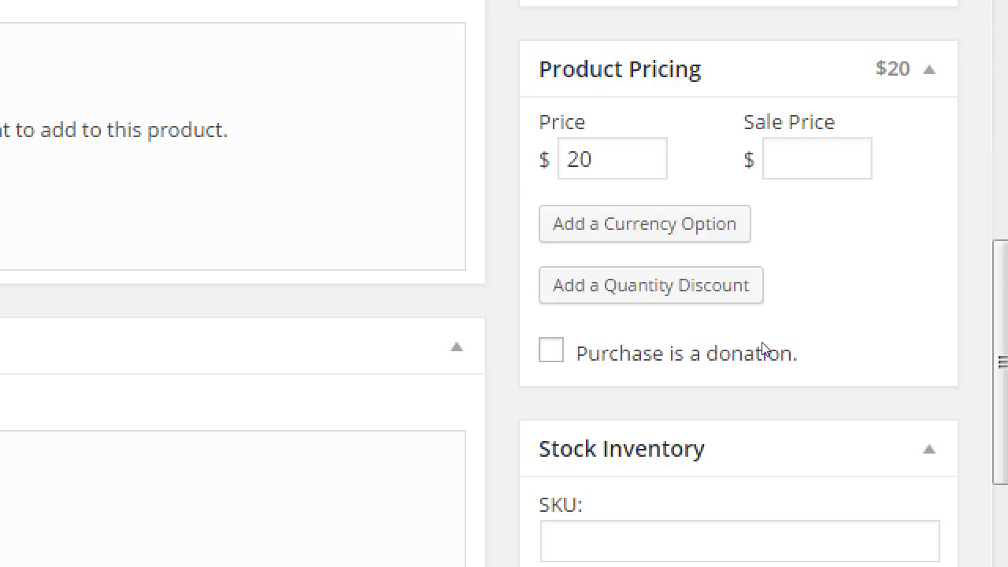
mouse_move(780, 386)
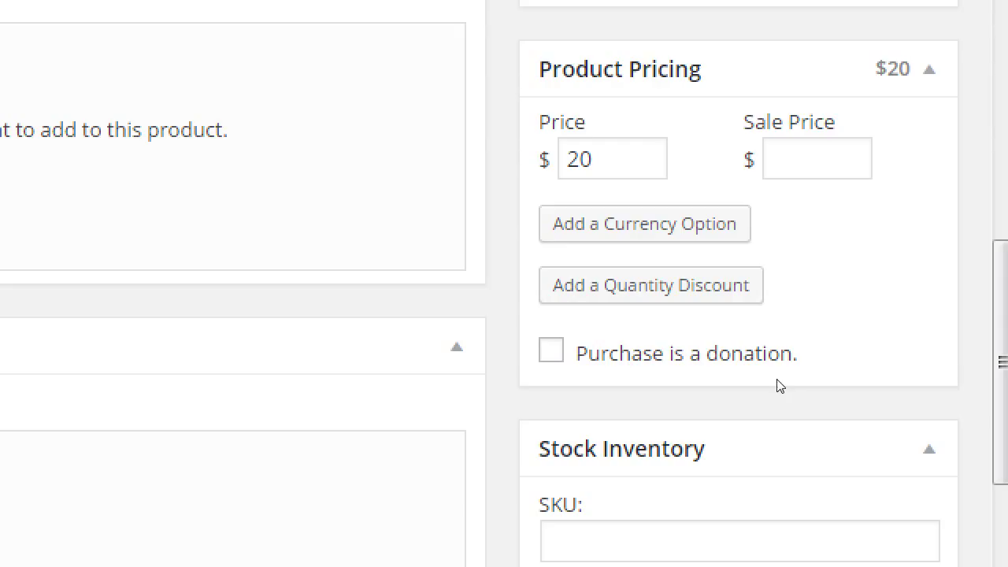
Toggle the donation option on and back off.
left_click(551, 349)
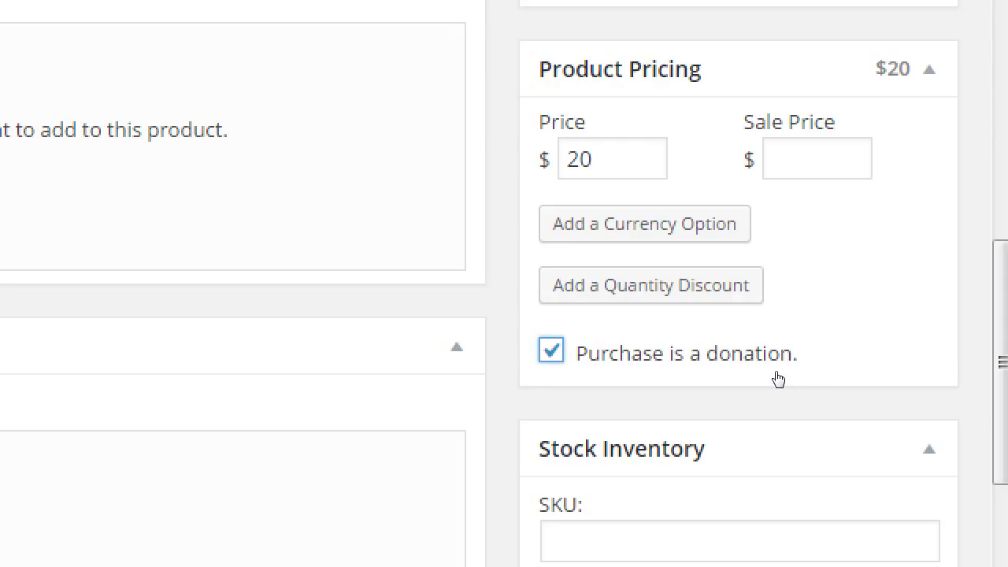
left_click(550, 349)
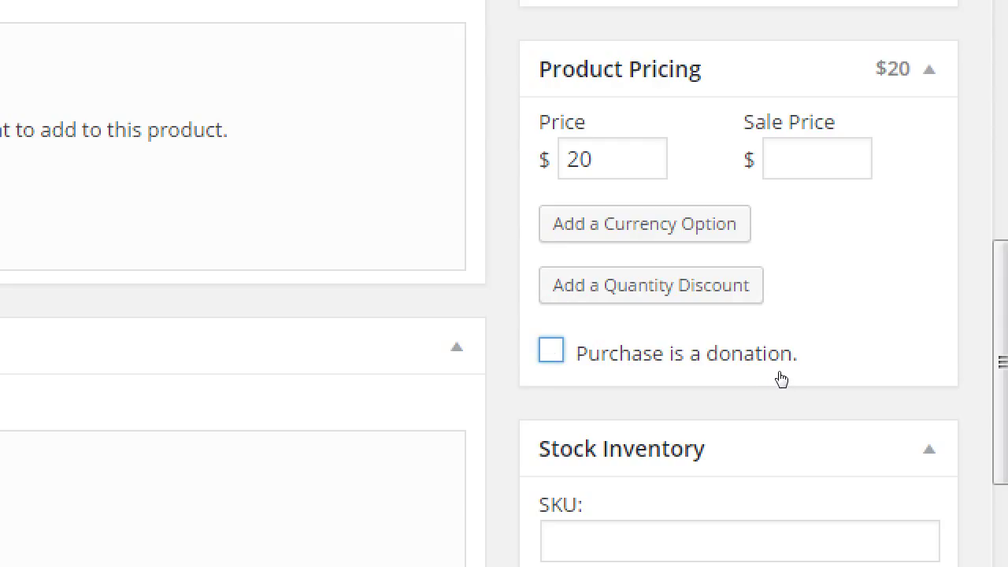
mouse_move(795, 377)
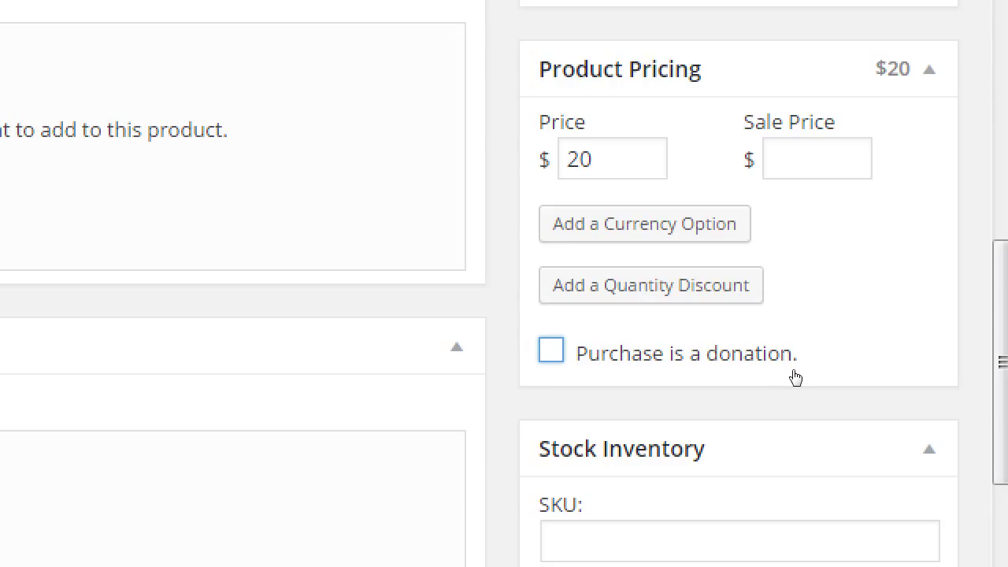
mouse_move(989, 336)
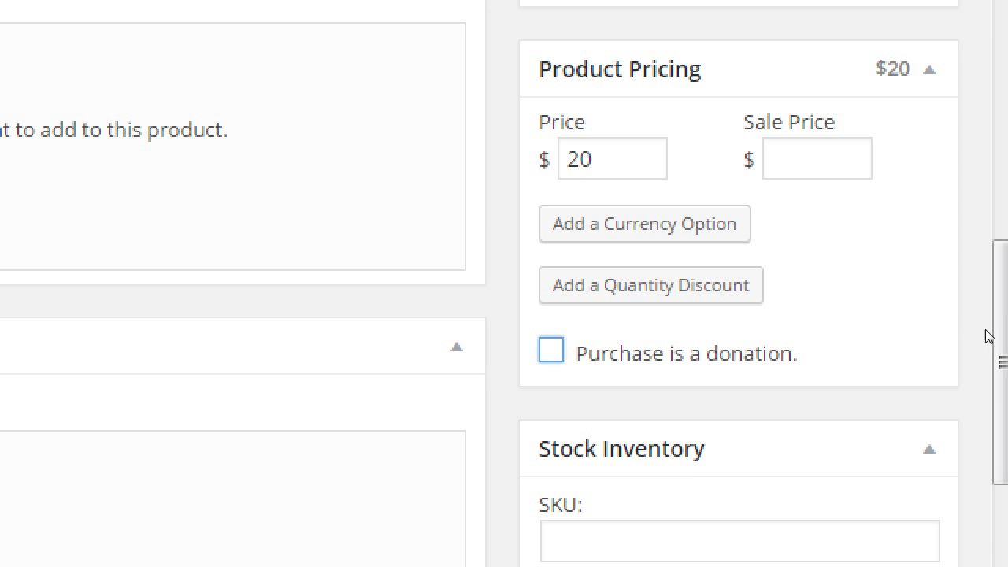
Set the Stock Inventory SKU to ck-01, correcting a typo along the way.
scroll("down", 3)
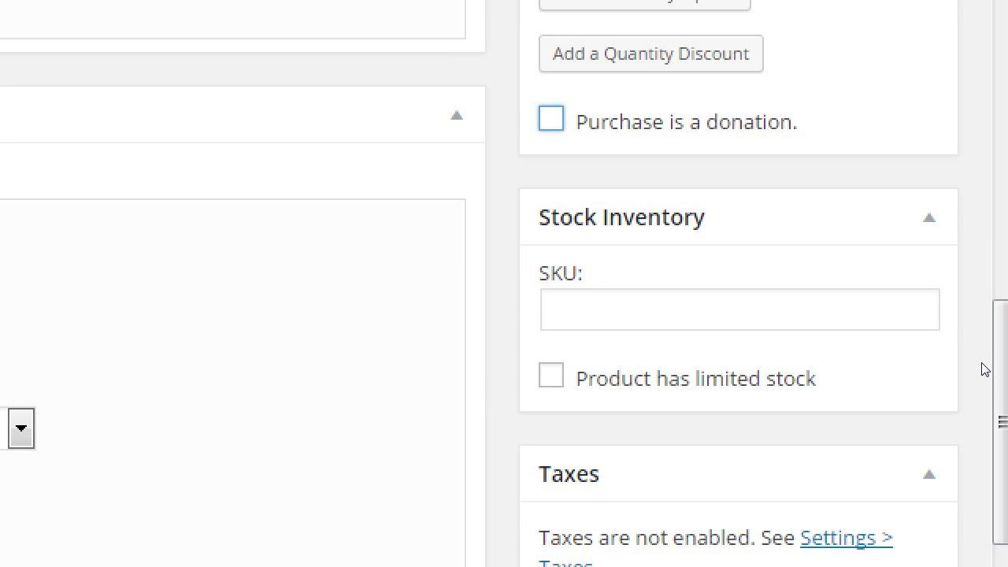
mouse_move(795, 349)
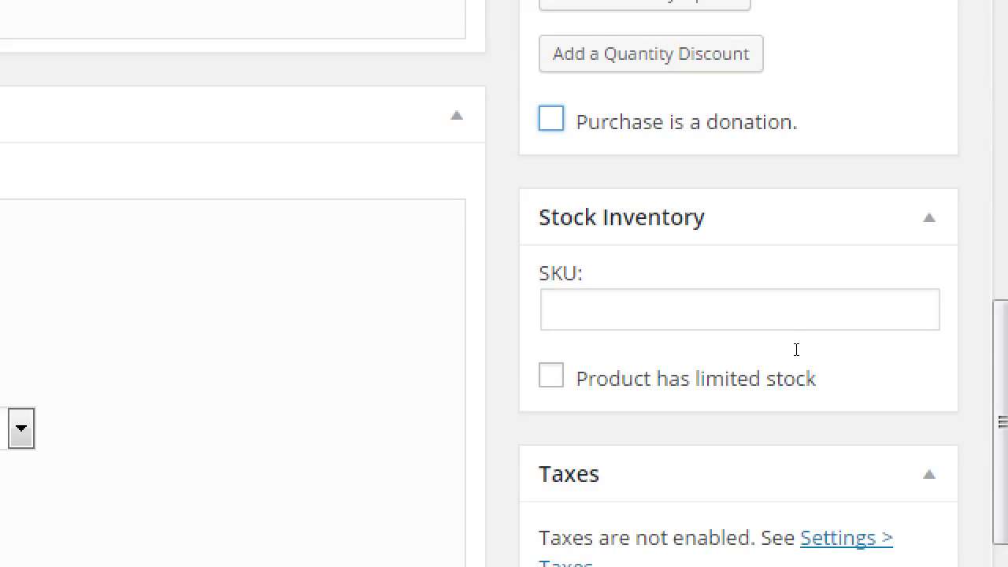
left_click(738, 309)
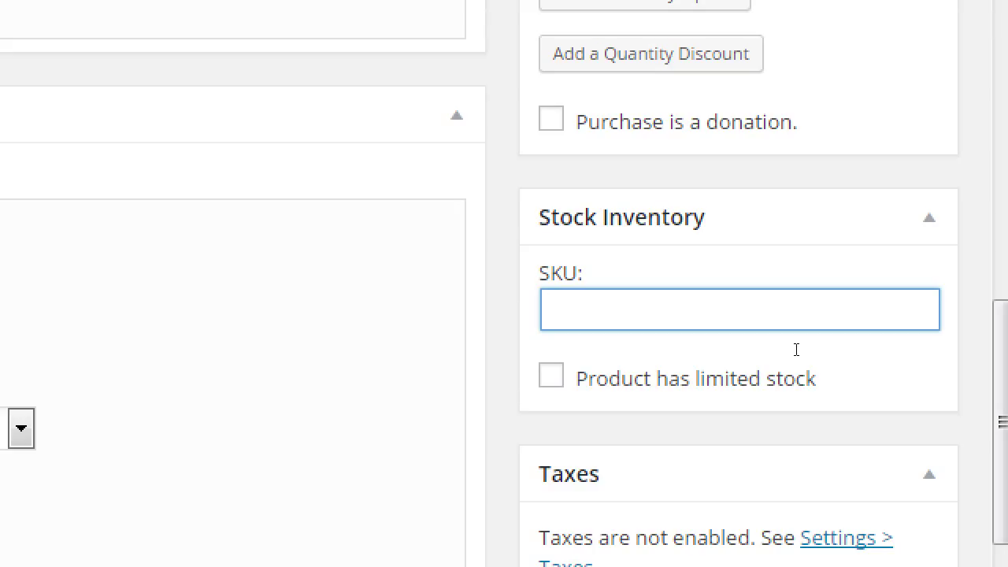
left_click(738, 309)
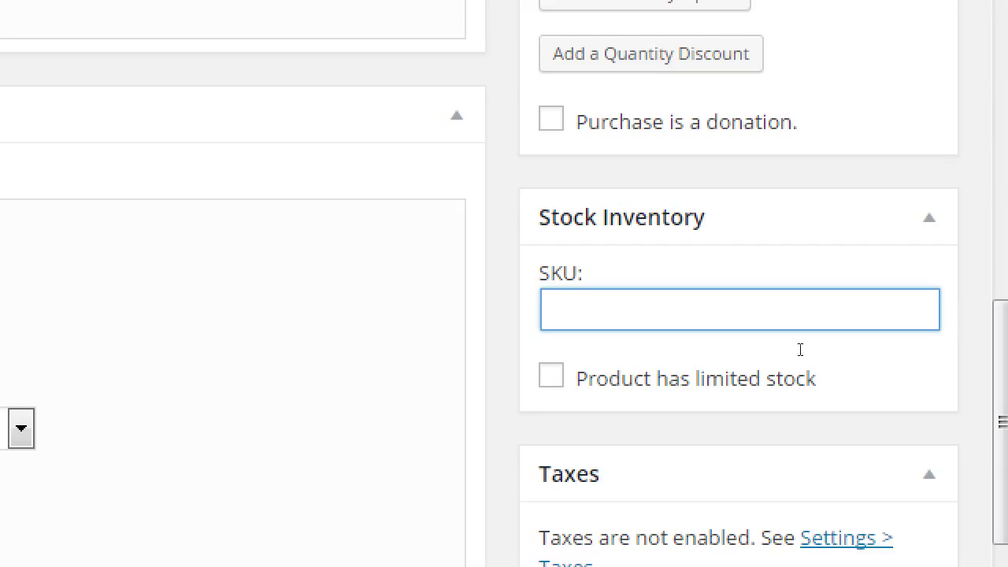
mouse_move(865, 422)
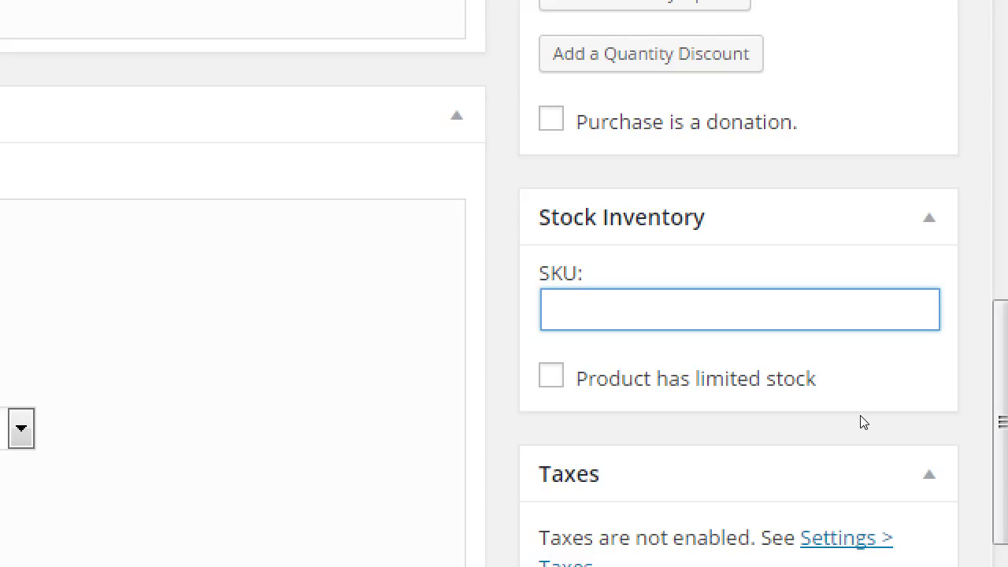
left_click(738, 308)
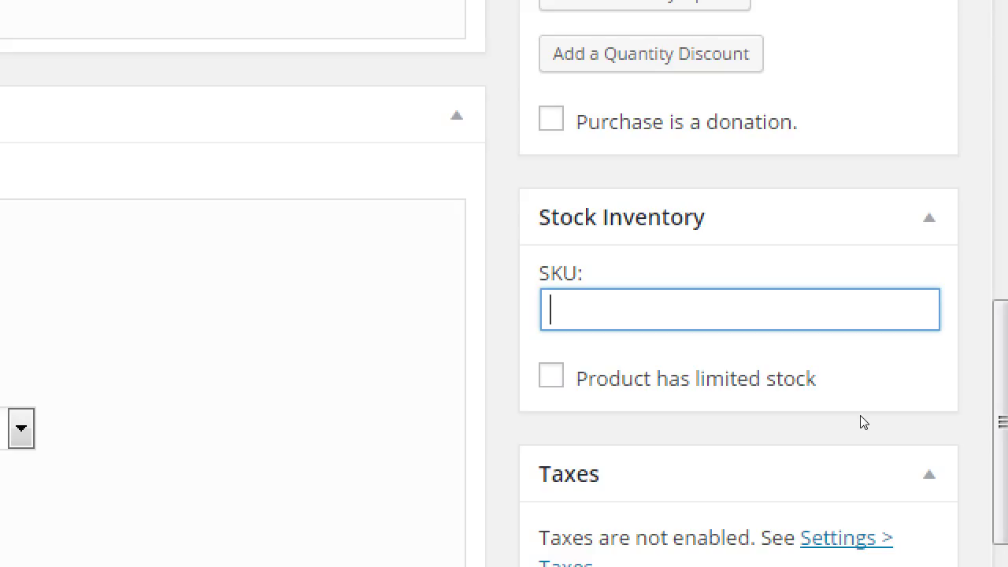
type("ck-")
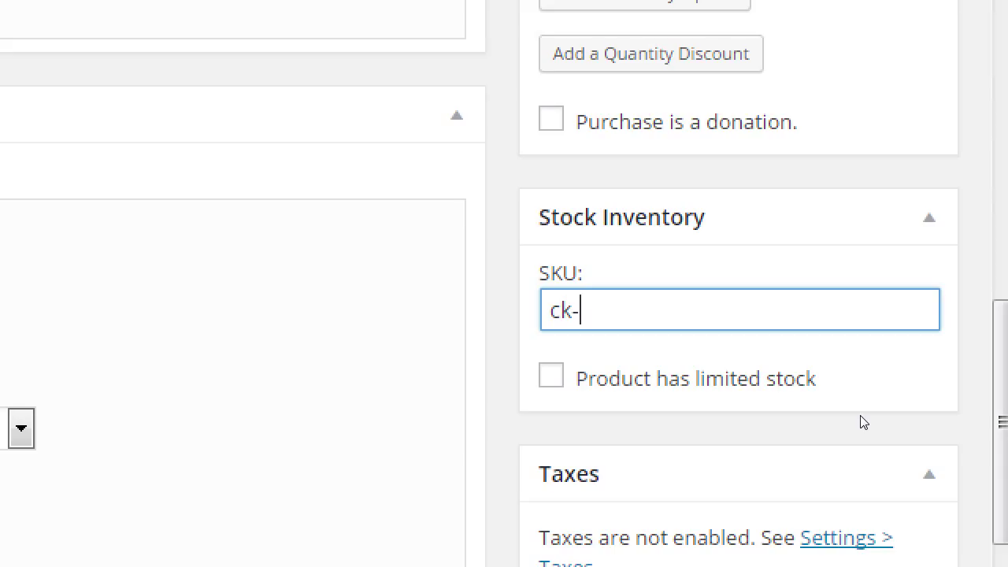
type("01")
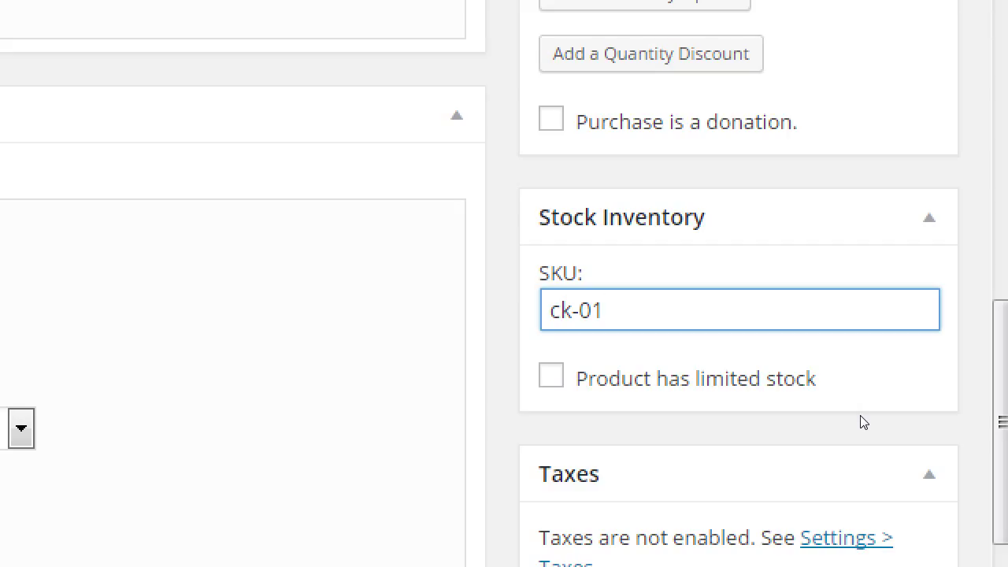
key("Backspace")
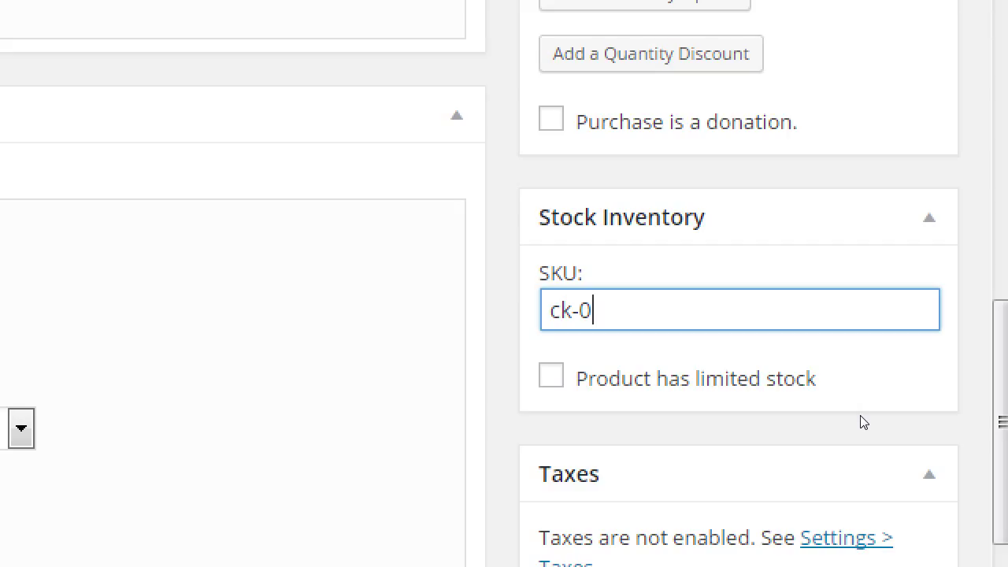
type("2")
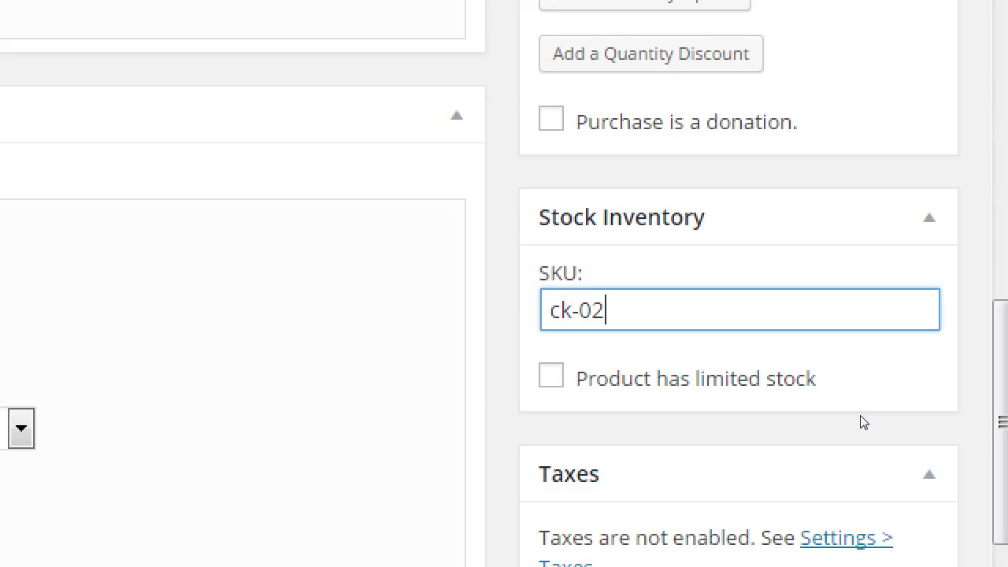
type("ck-01")
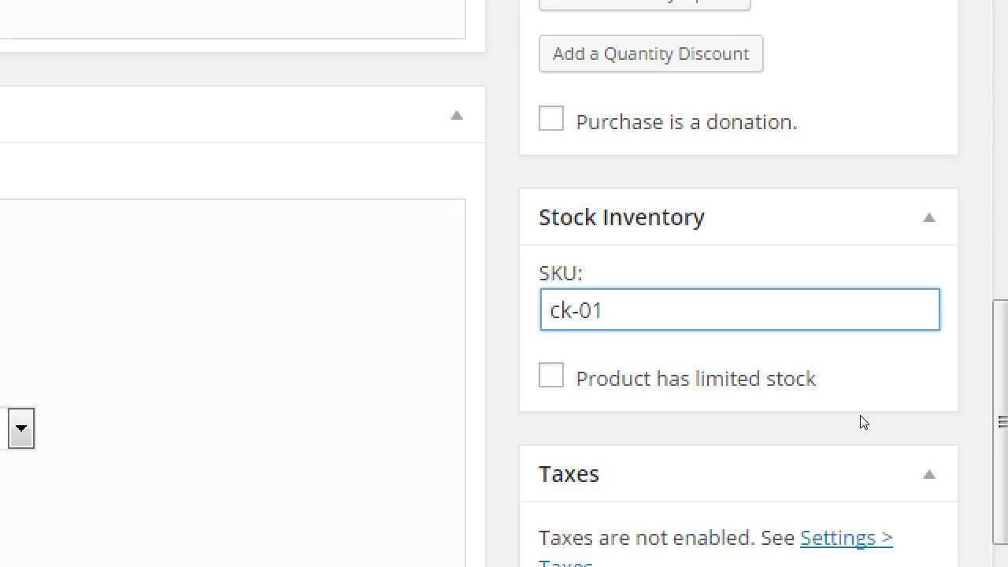
left_click(739, 309)
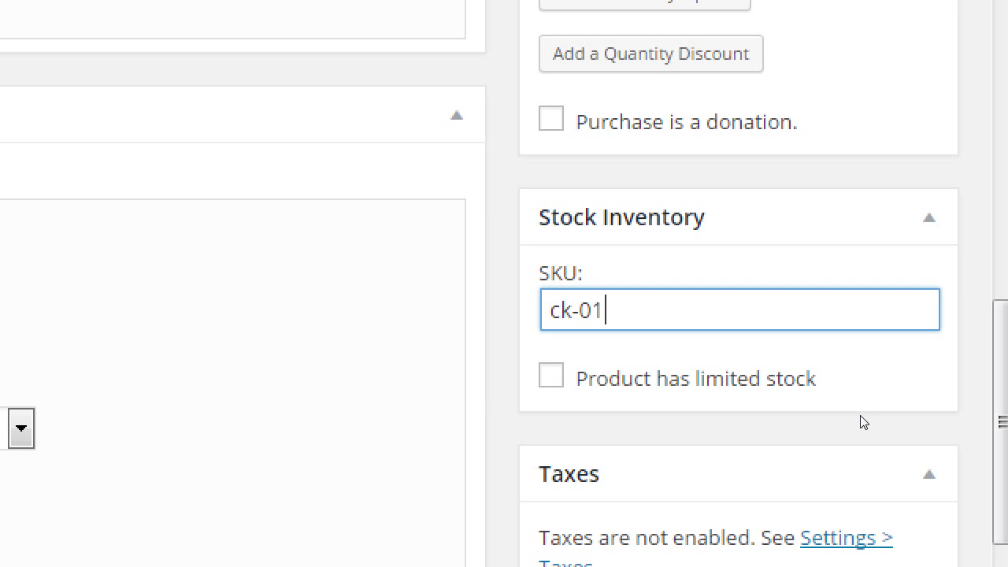
left_click(550, 374)
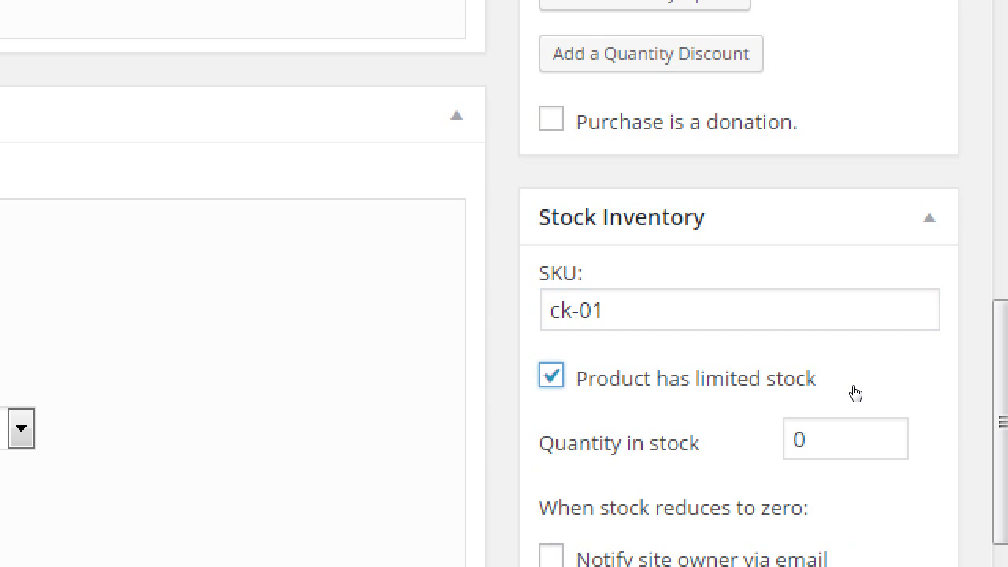
left_click(835, 439)
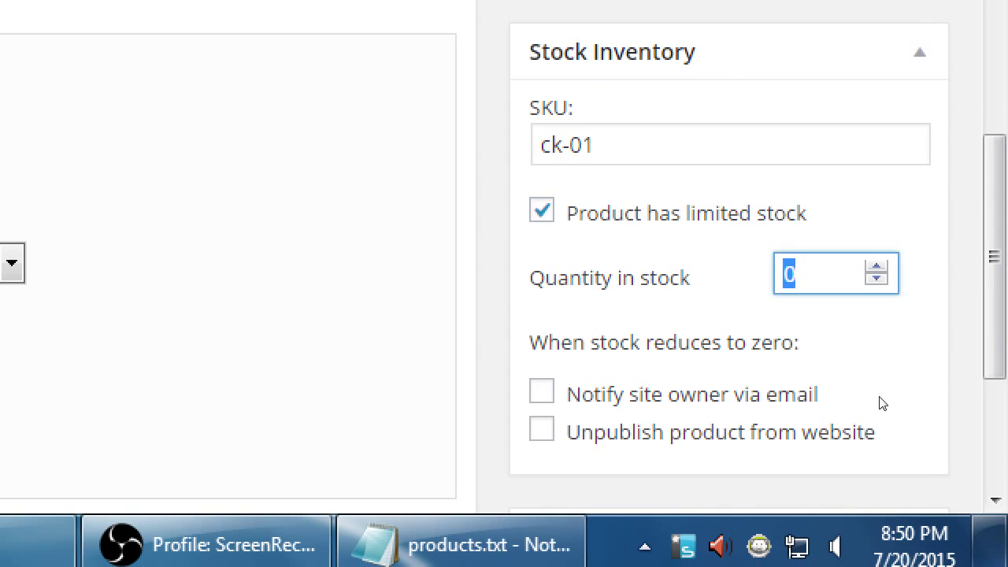
type("10")
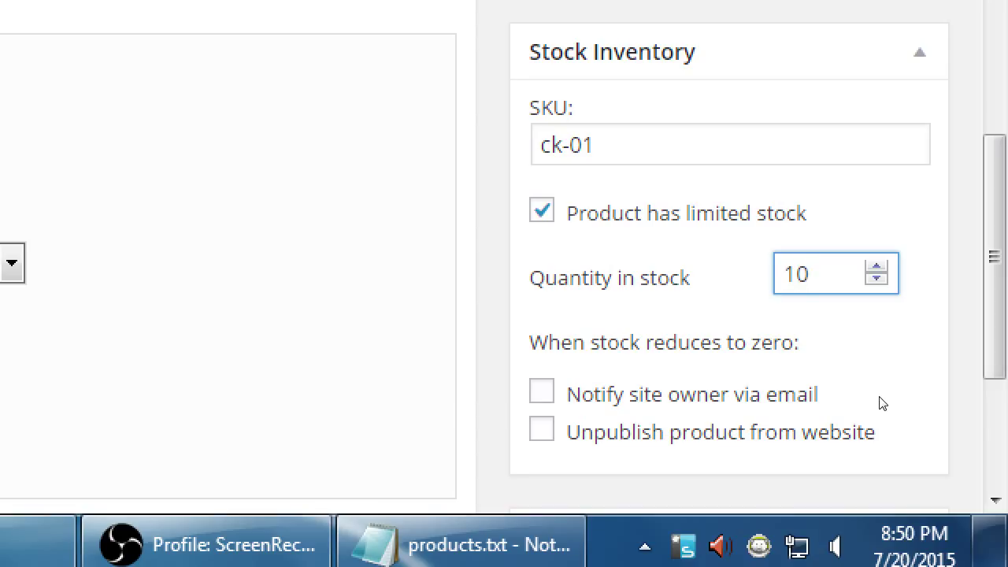
mouse_move(833, 456)
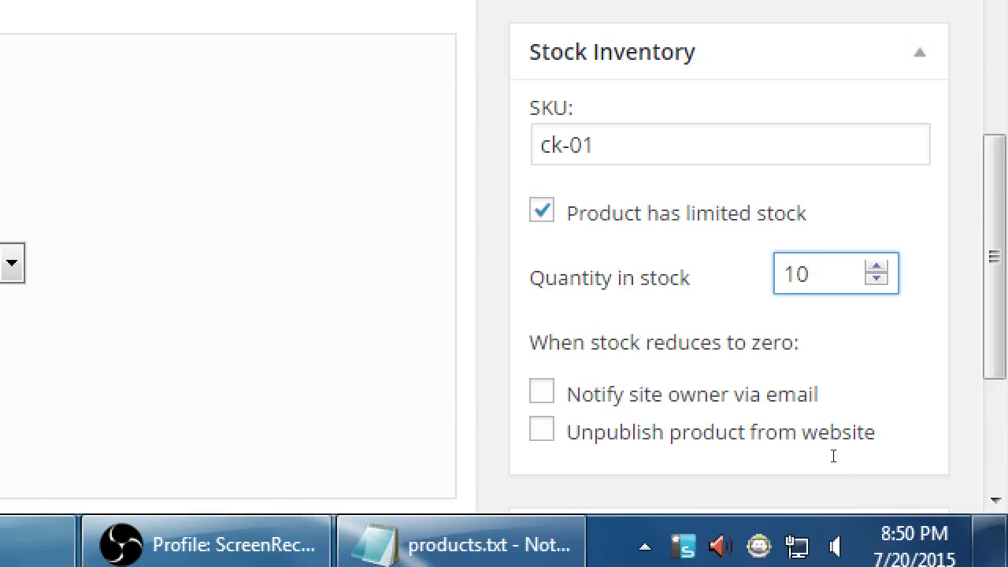
mouse_move(776, 504)
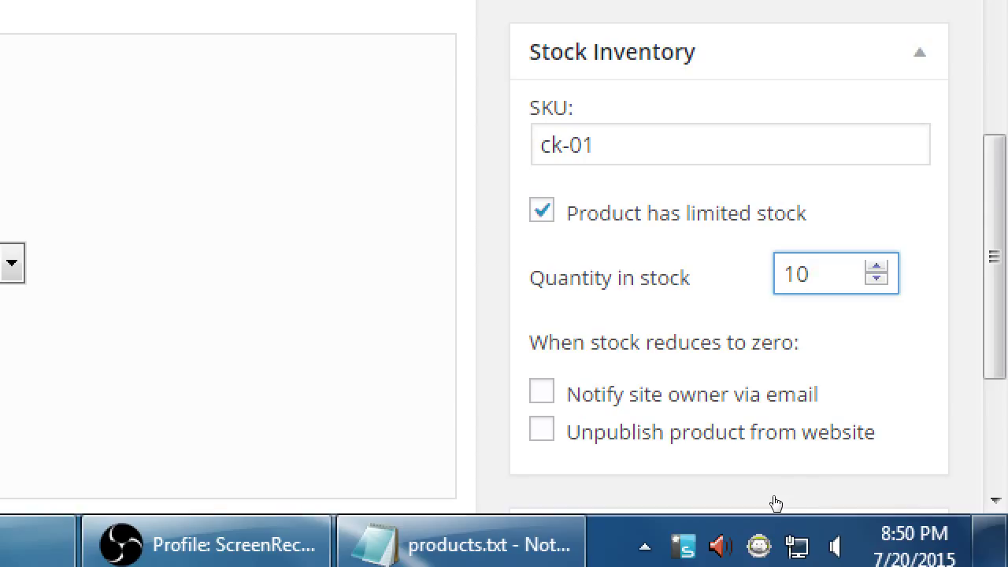
left_click(540, 428)
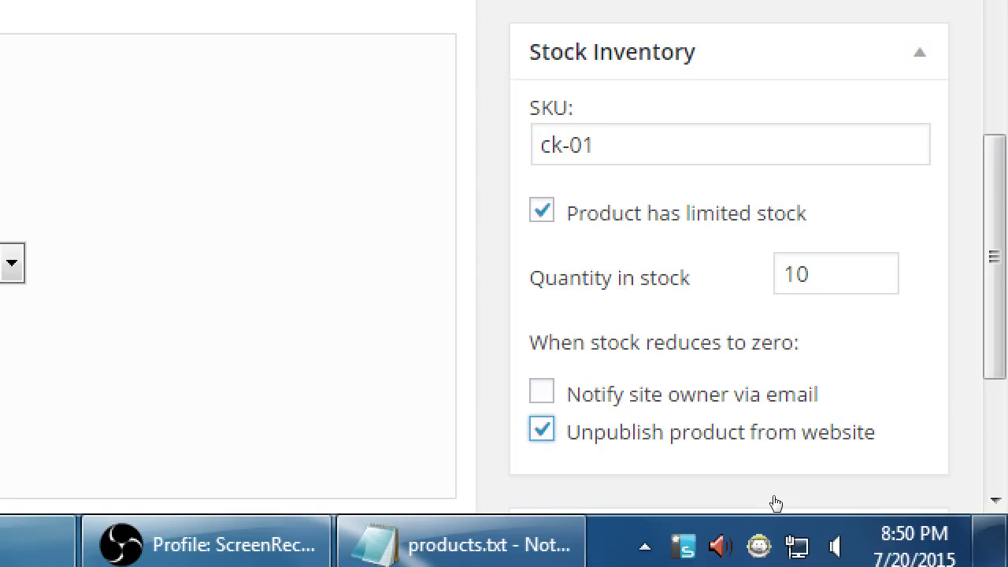
left_click(541, 430)
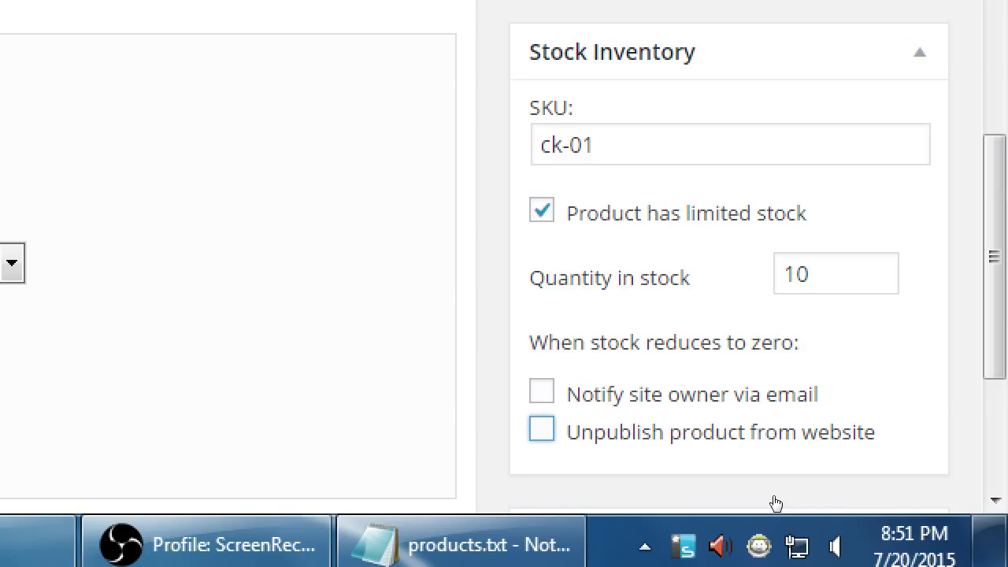
left_click(540, 391)
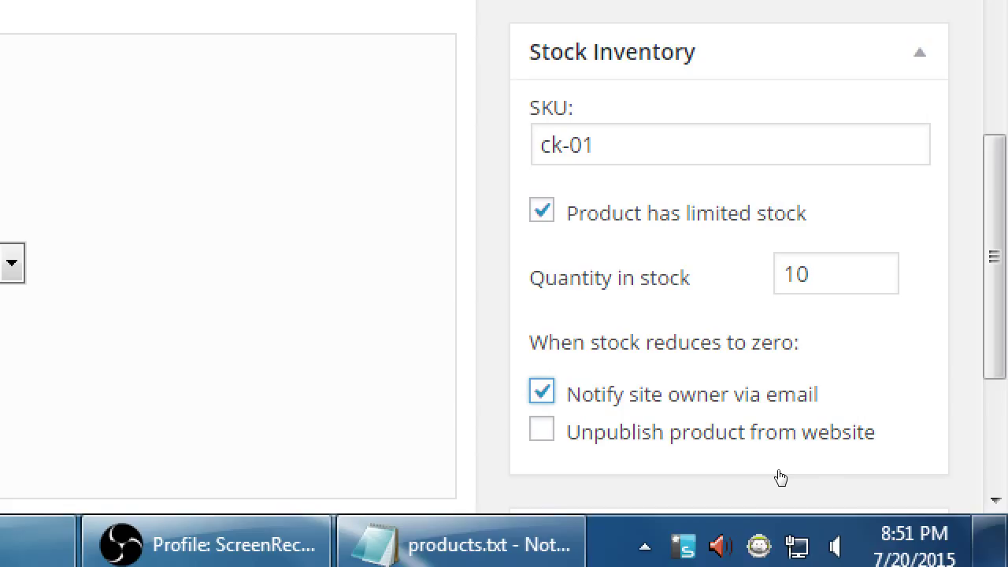
mouse_move(839, 377)
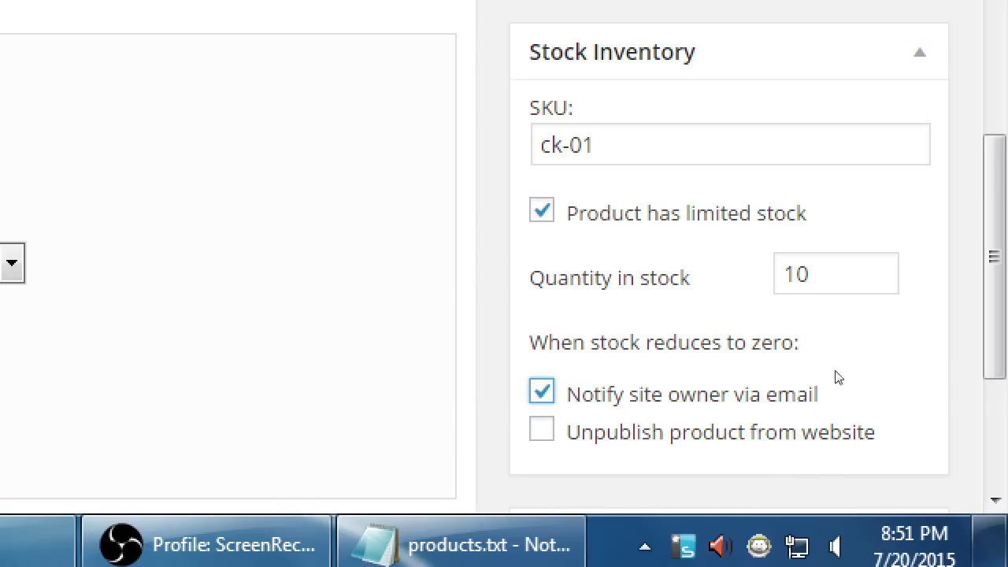
mouse_move(912, 447)
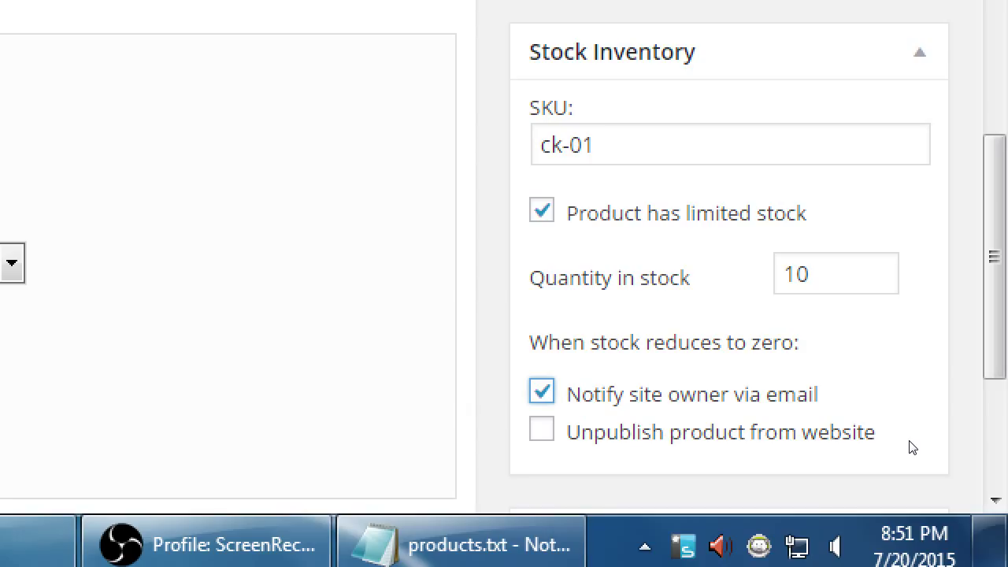
left_click(541, 210)
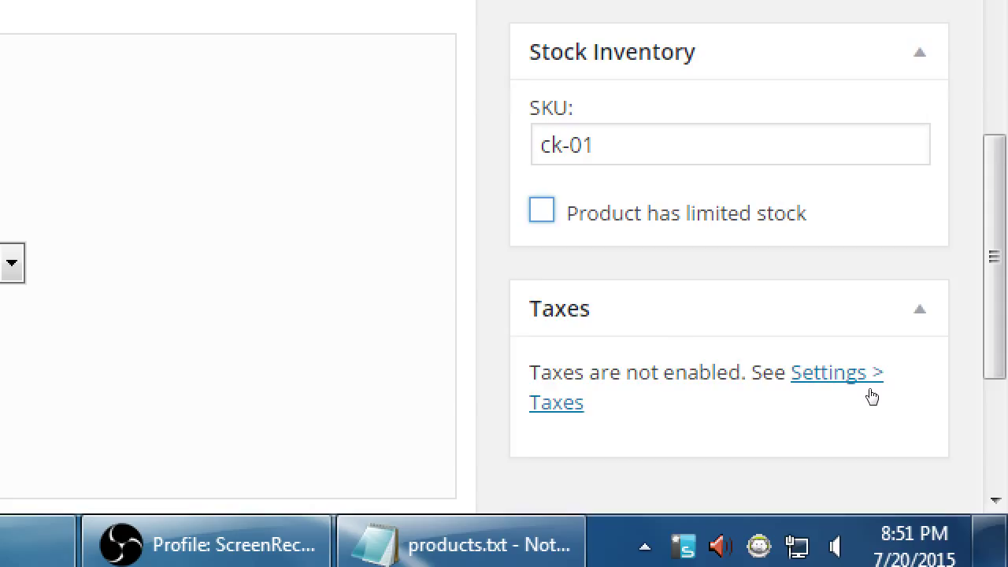
left_click(541, 211)
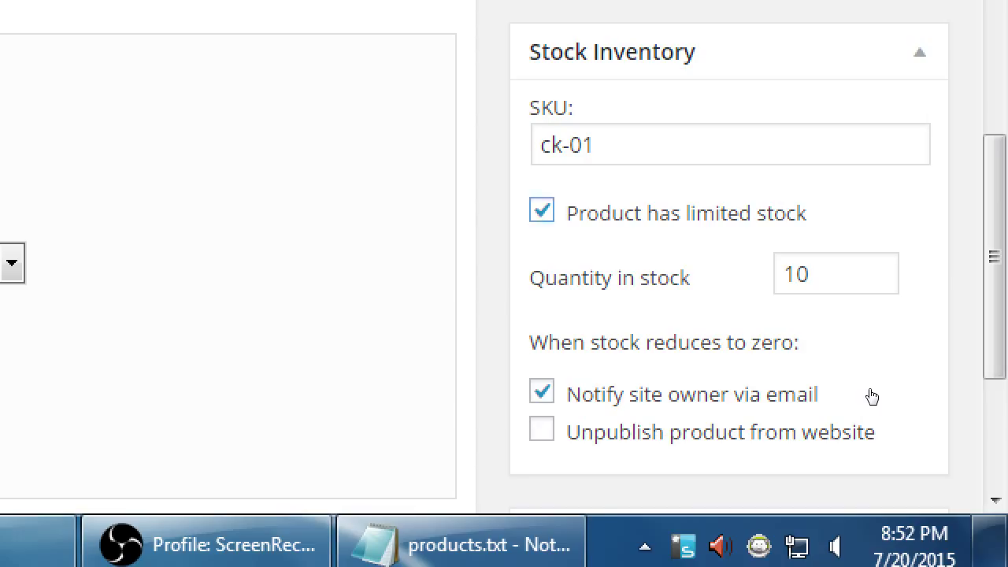
left_click(541, 210)
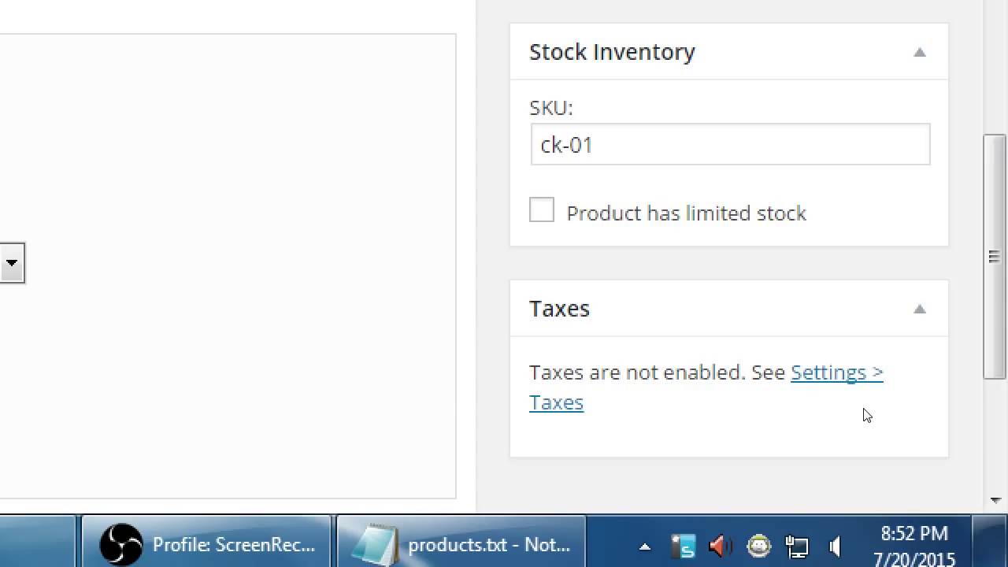
mouse_move(994, 252)
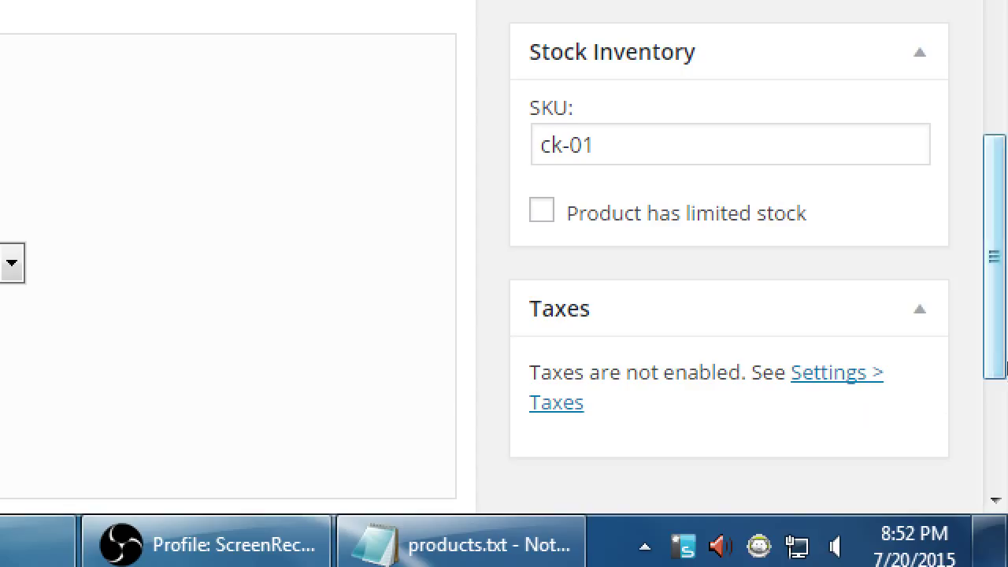
scroll("down", 3)
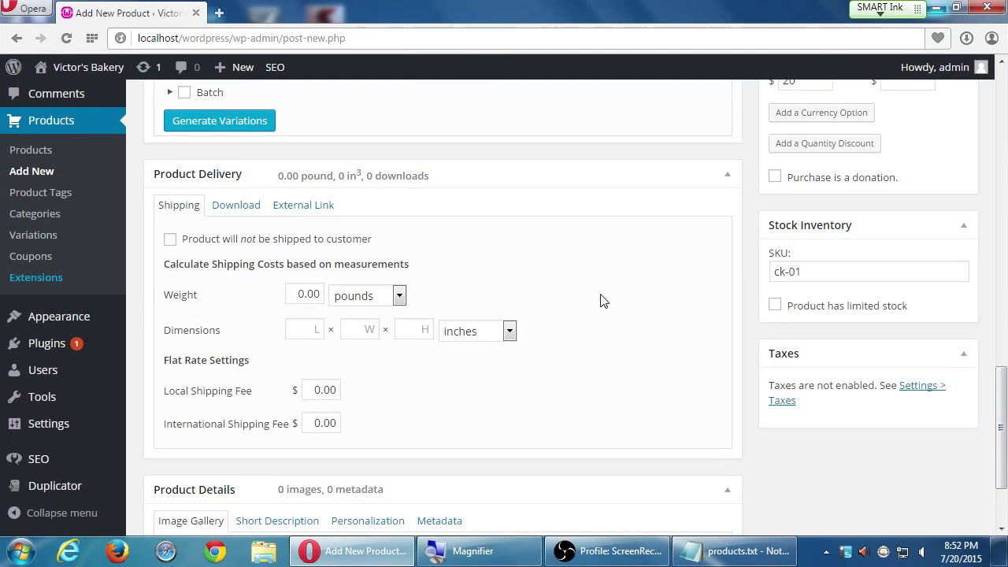
mouse_move(843, 329)
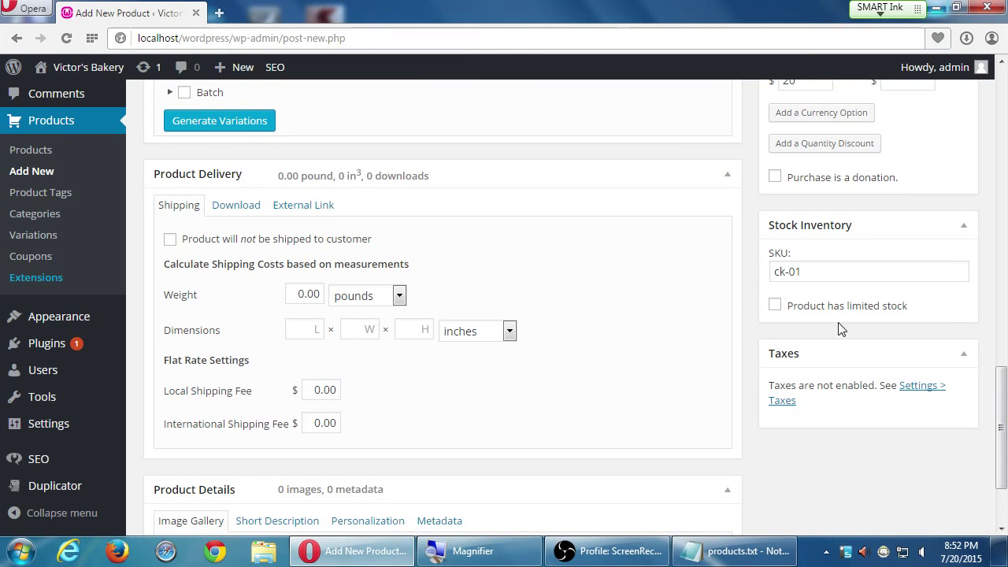
scroll("up", 3)
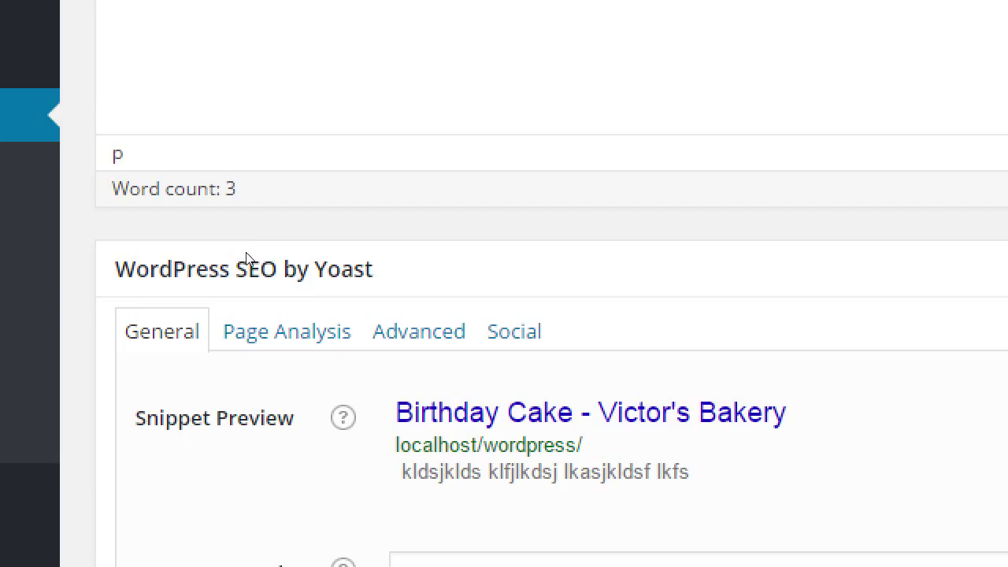
mouse_move(248, 286)
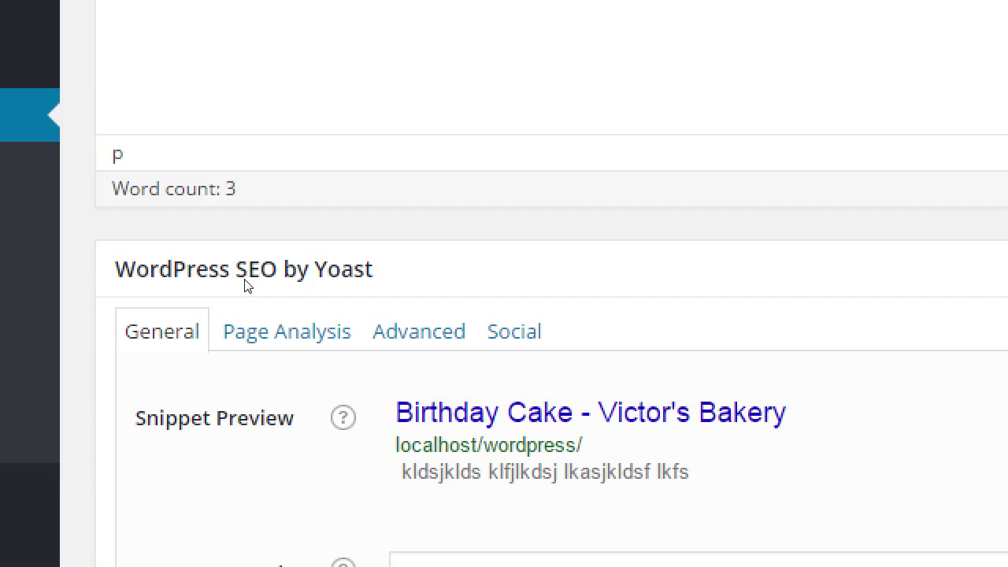
scroll("down", 3)
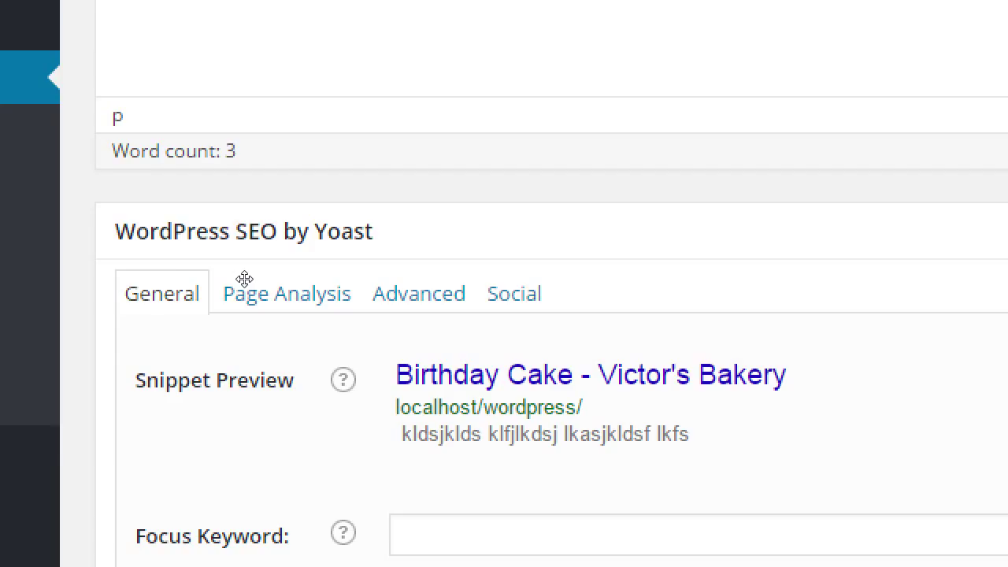
scroll("down", 3)
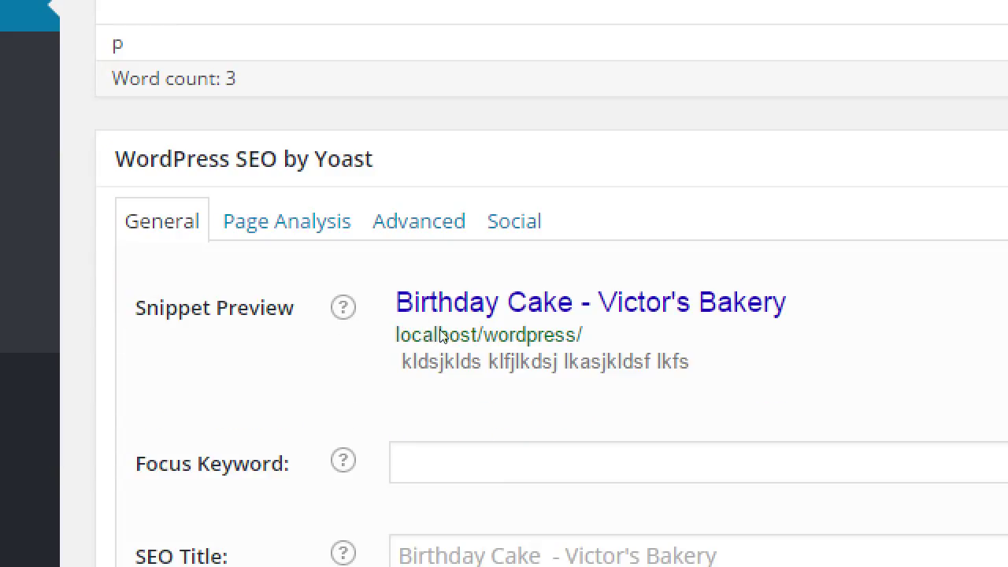
mouse_move(254, 243)
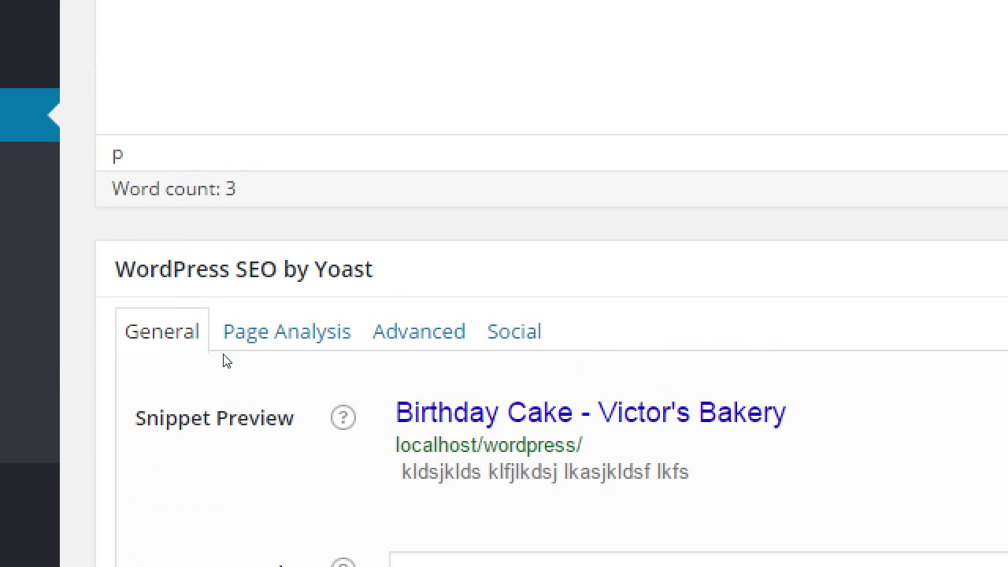
scroll("down", 3)
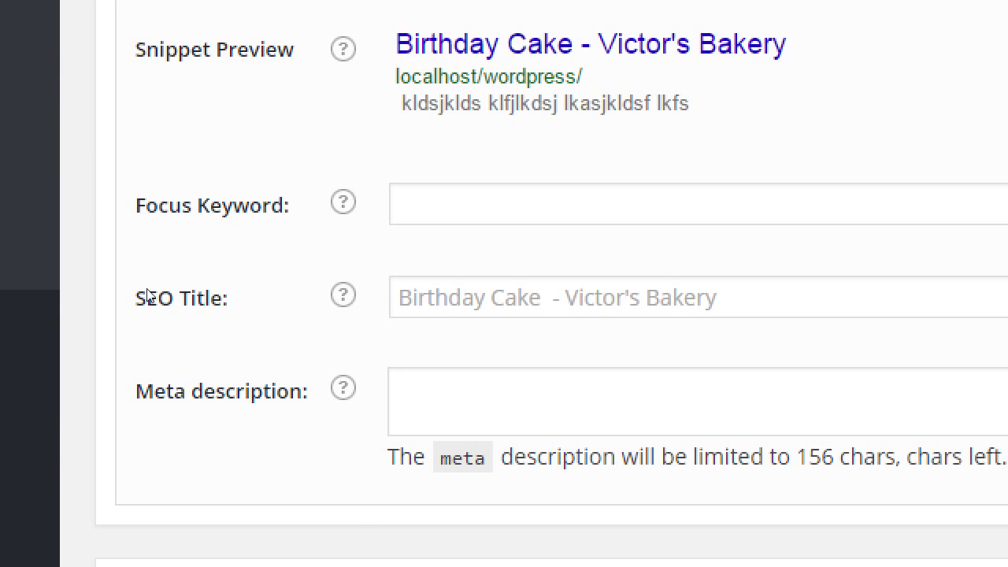
mouse_move(137, 289)
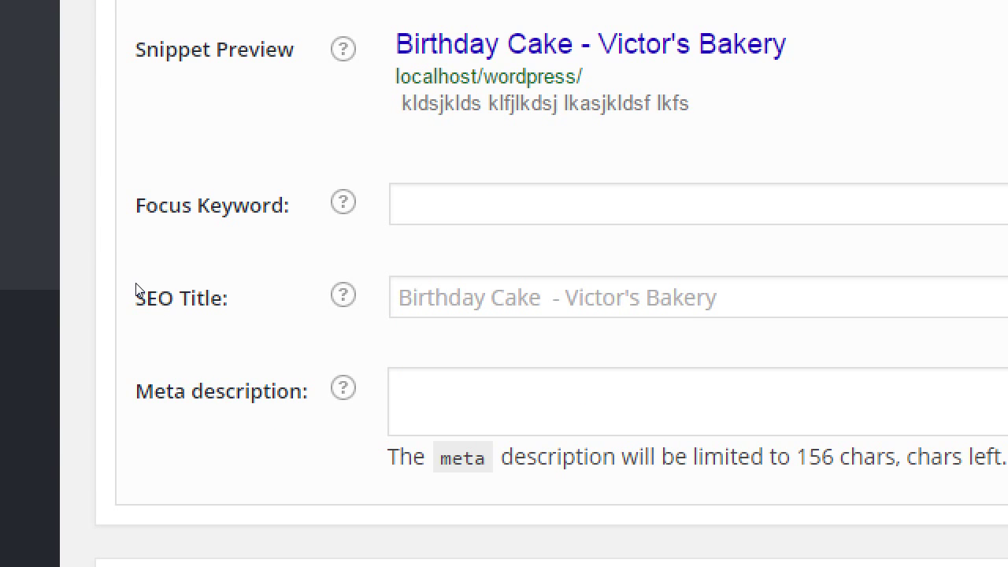
scroll("up", 3)
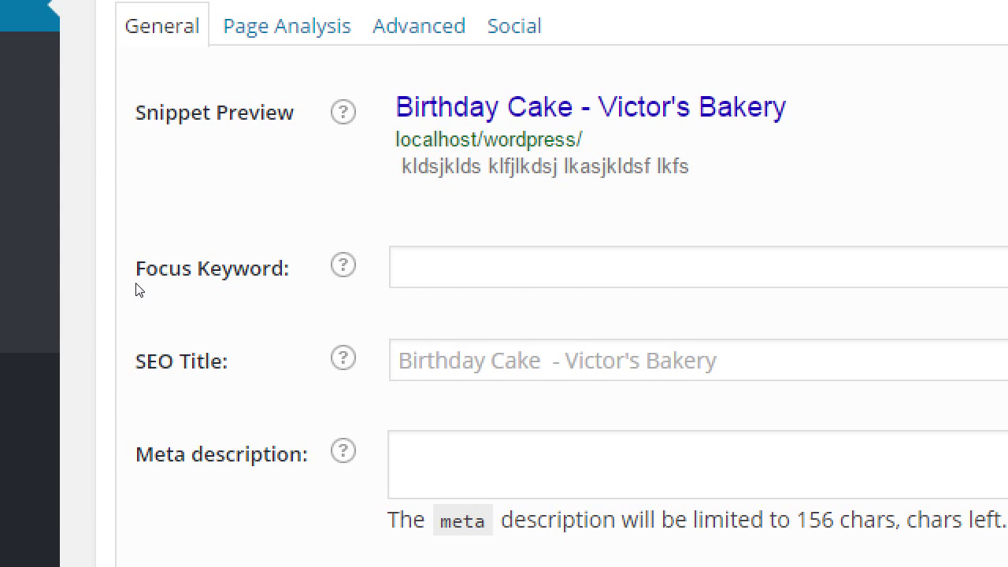
scroll("down", 3)
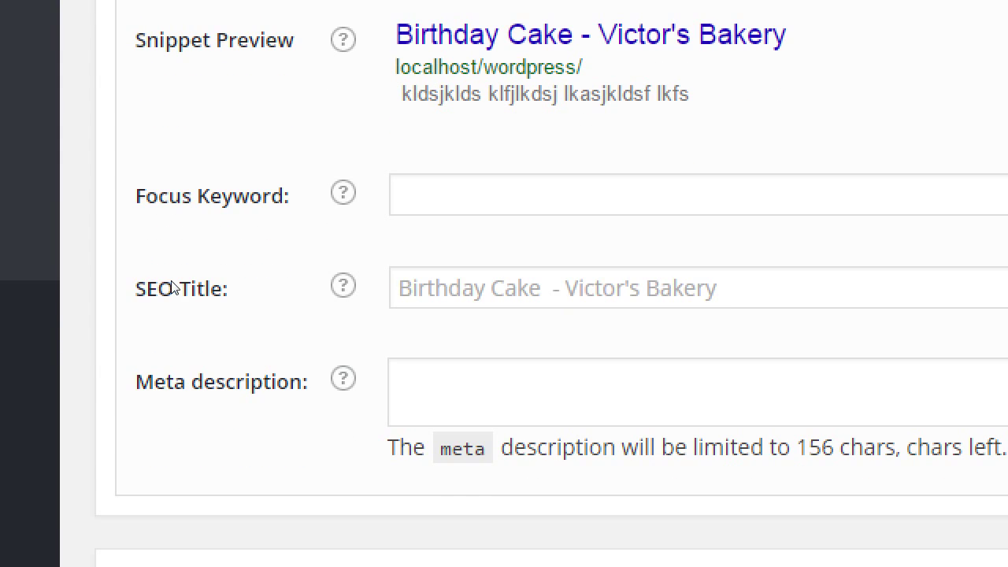
mouse_move(223, 267)
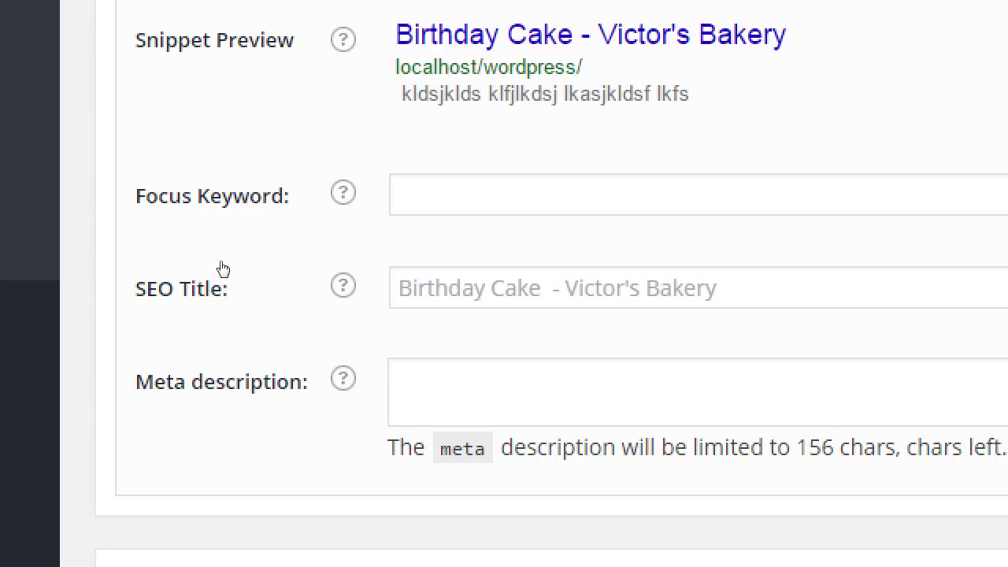
mouse_move(195, 280)
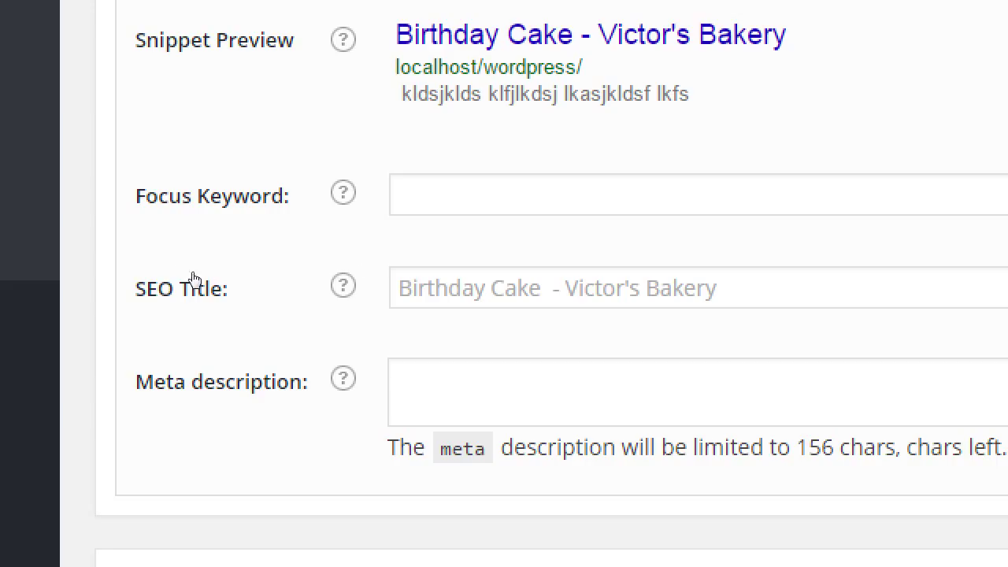
mouse_move(164, 321)
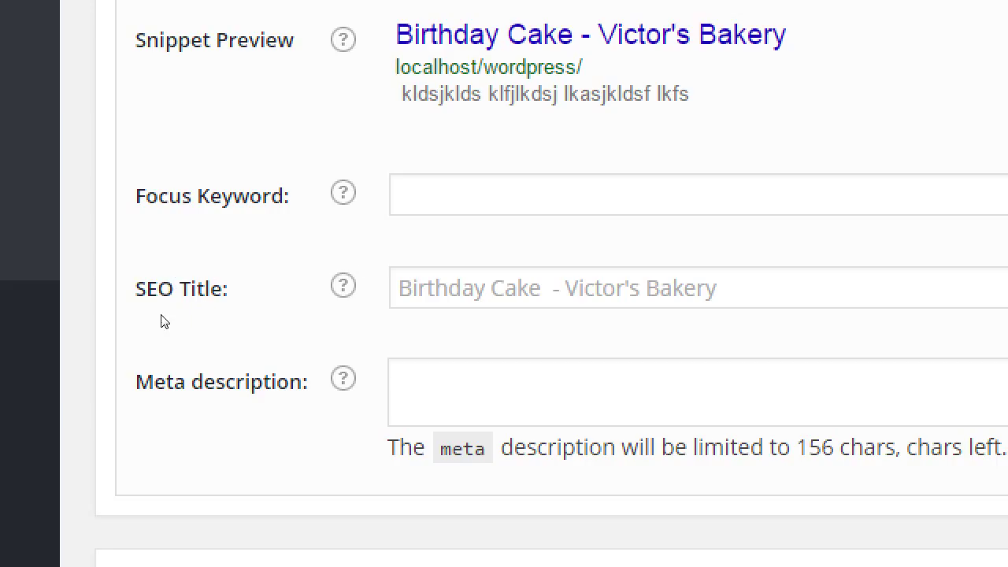
scroll("up", 3)
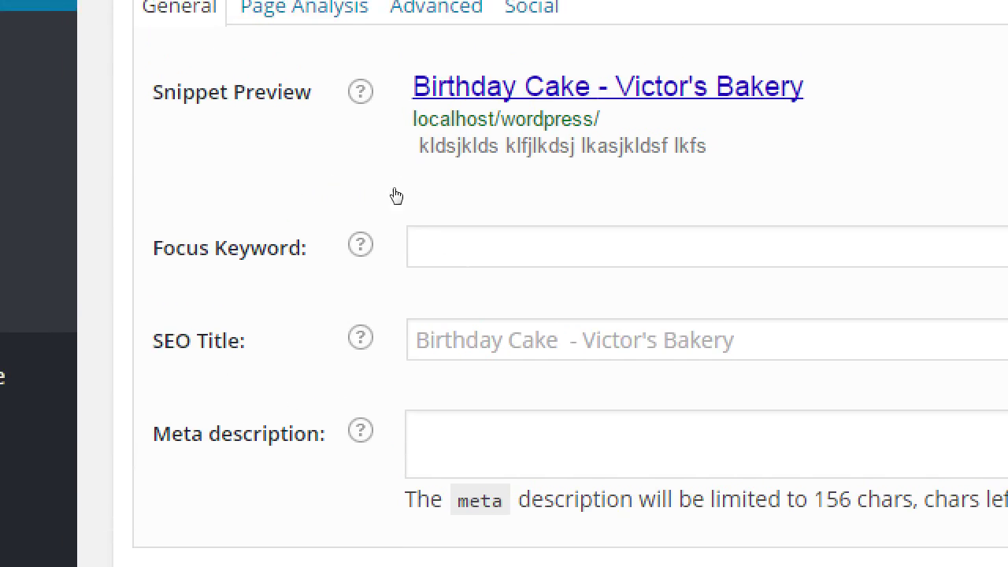
mouse_move(439, 192)
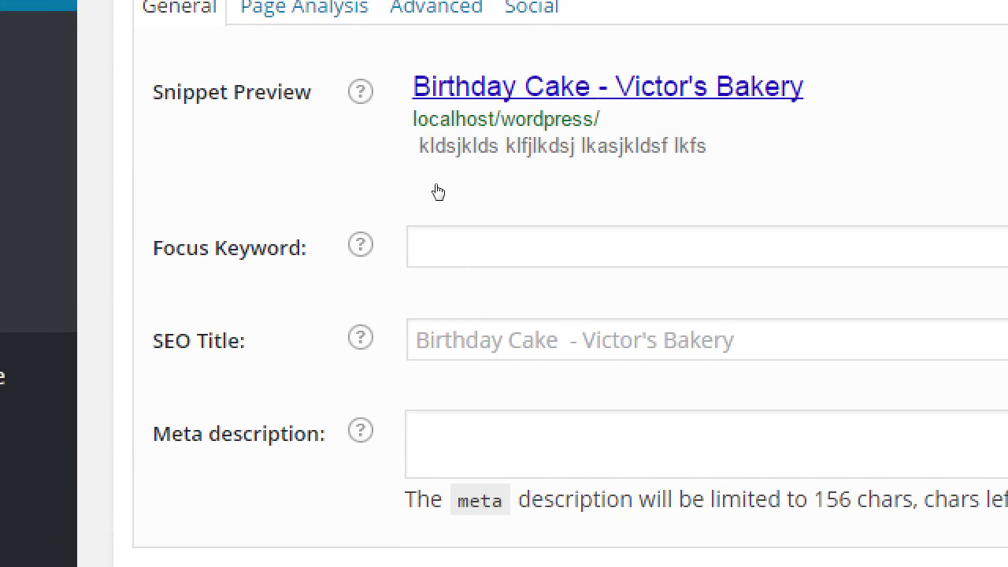
Set the SEO title to 'Birthday Cakes for All Occasions'.
left_click(701, 339)
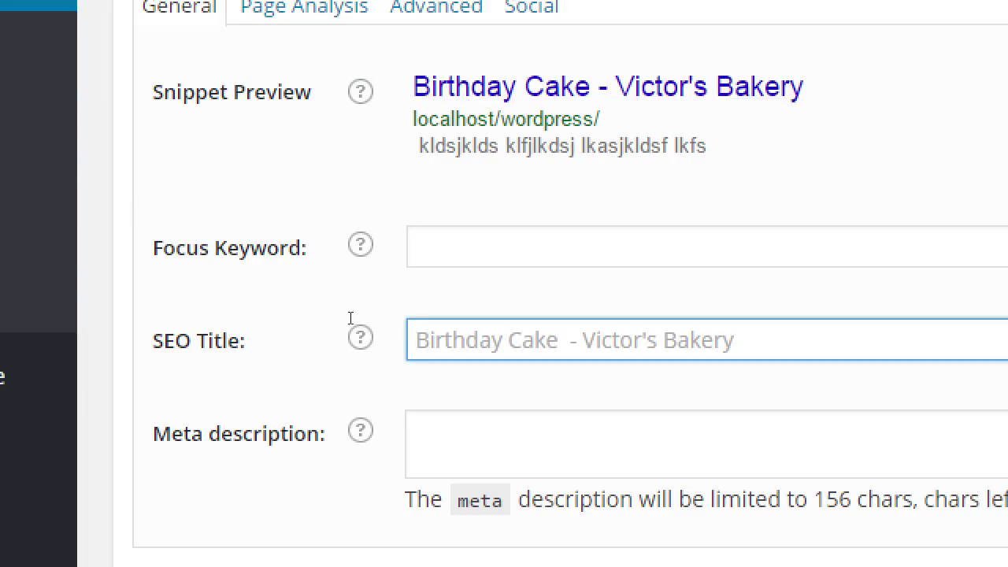
type("Birthday Cakes")
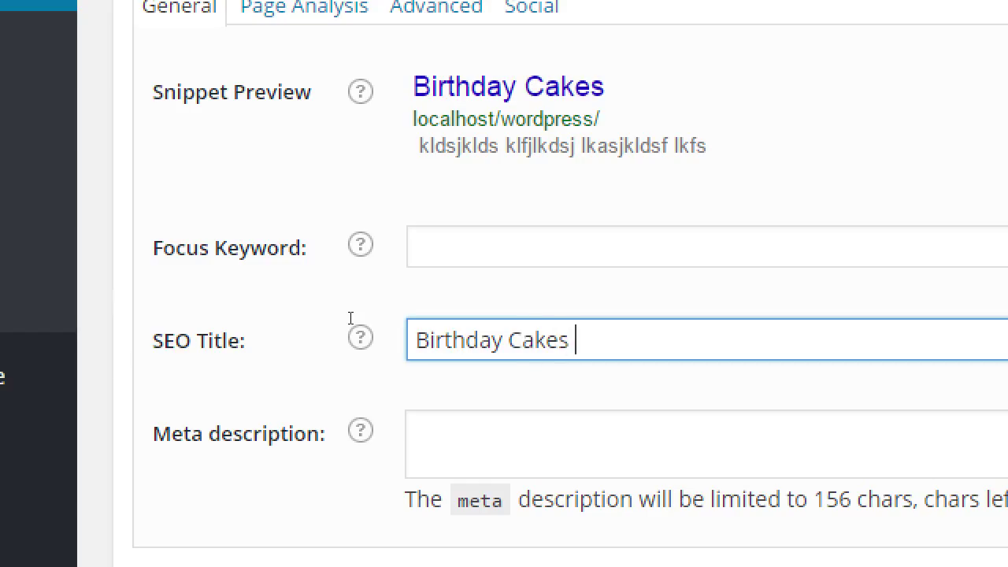
type("for All")
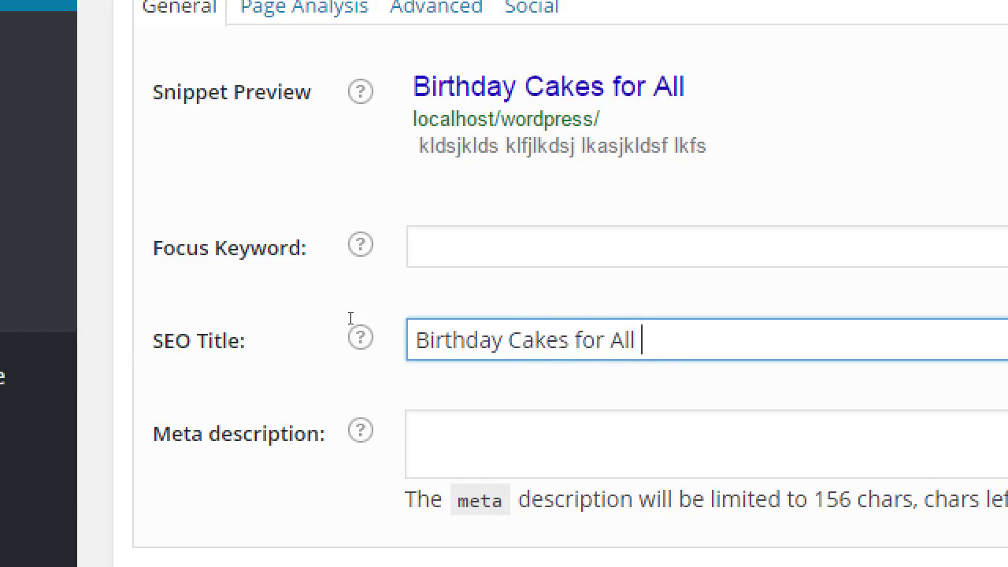
type("Ocas")
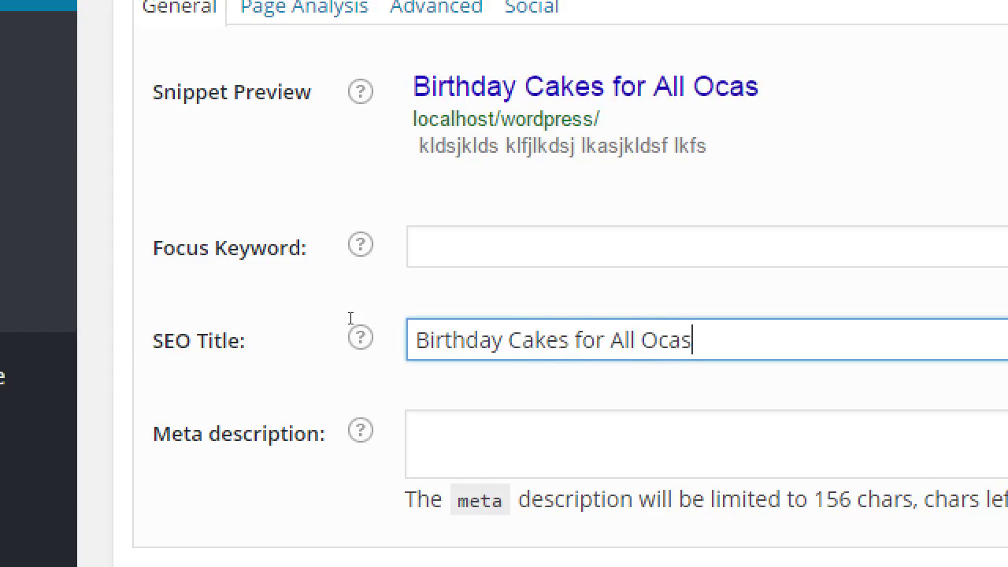
type("si")
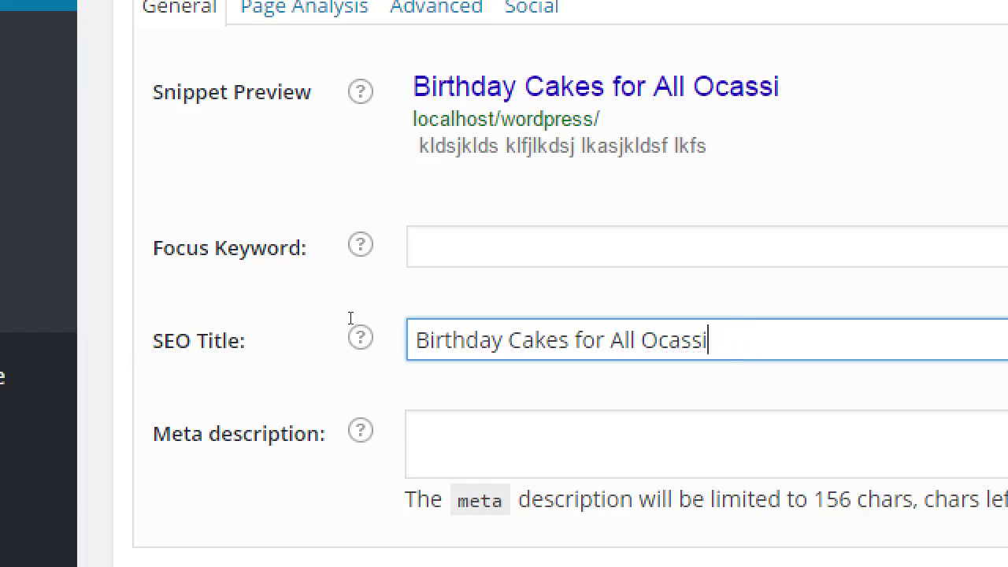
type("ons")
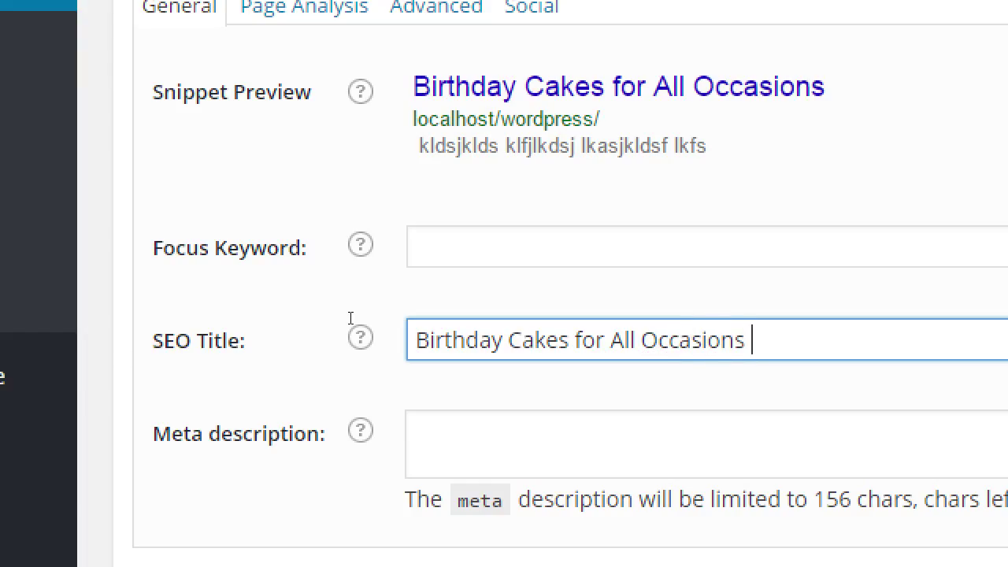
mouse_move(407, 200)
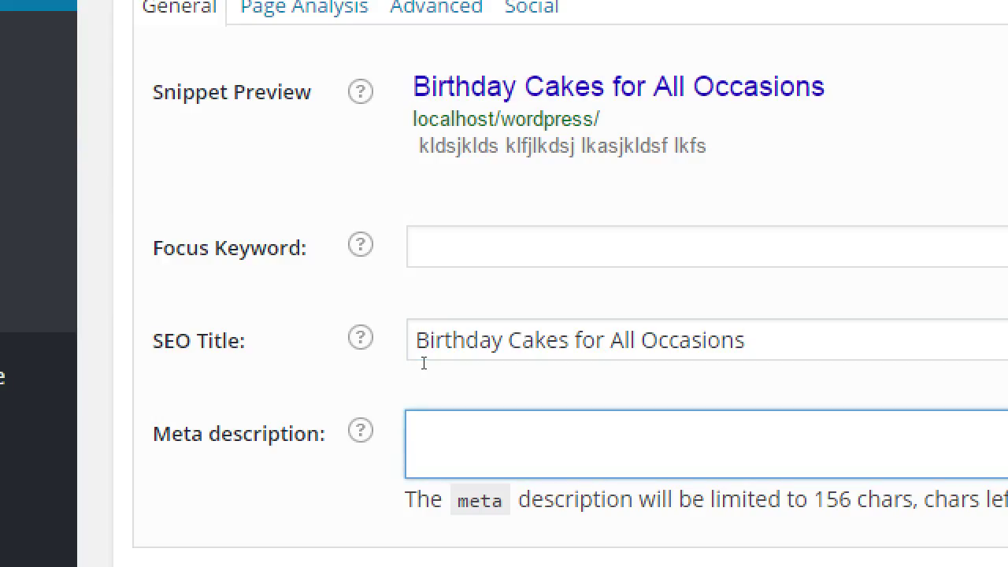
Set the meta description to 'Hand made cakes from our kitchen to yours.'.
type("Hand made")
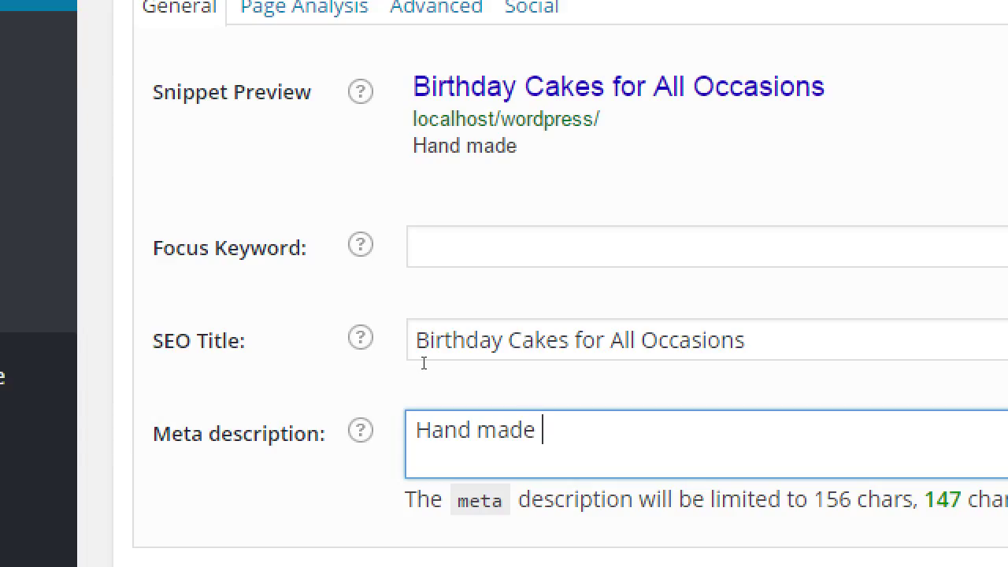
type("cakes from our")
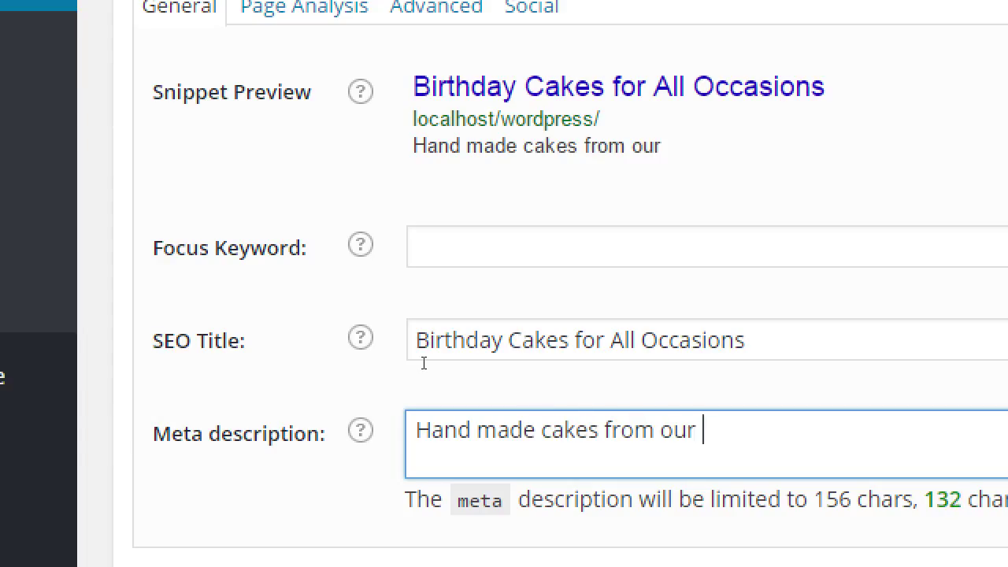
type("kitchen to yours.")
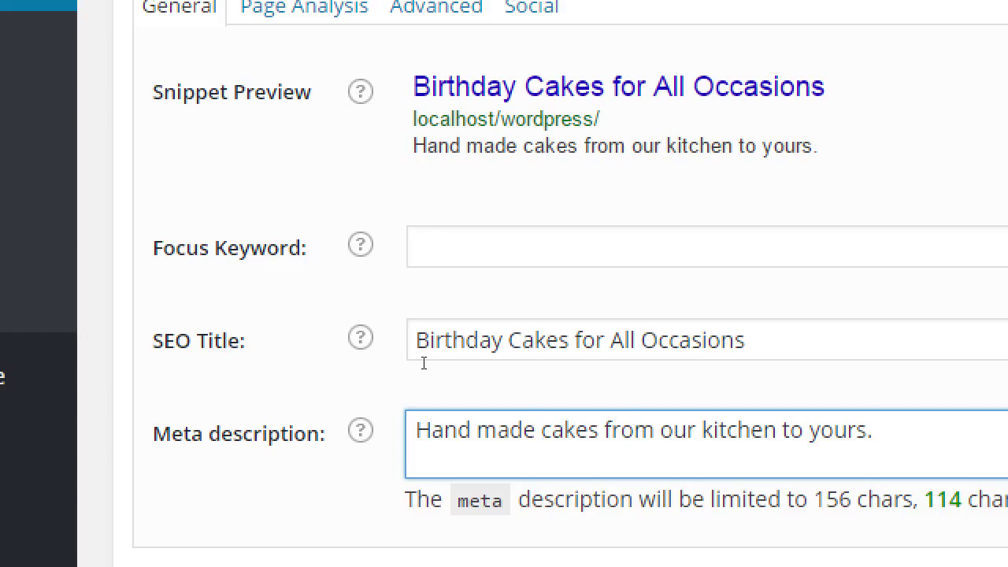
scroll("up", 3)
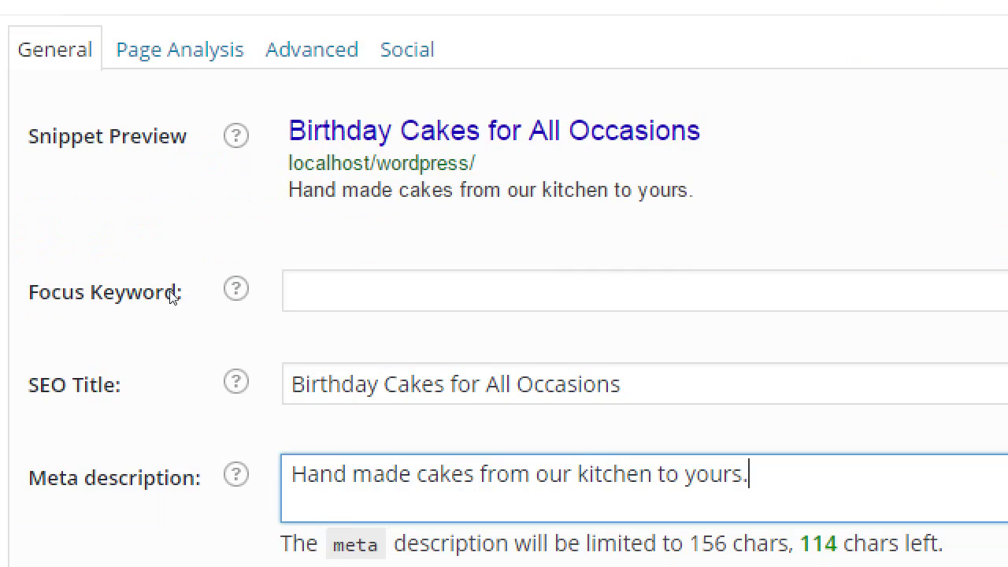
scroll("down", 3)
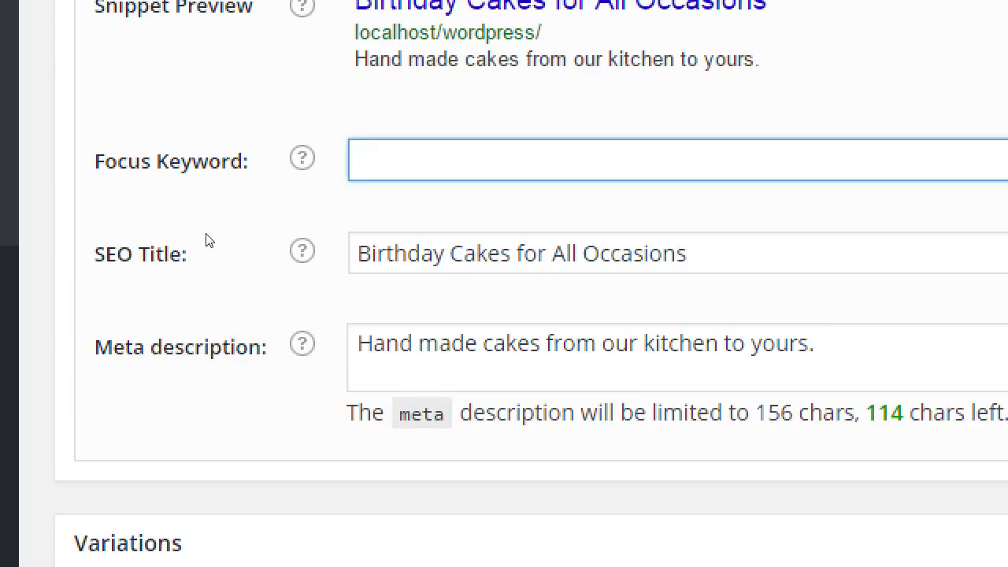
Set the focus keyword to 'birthday cakes san diego' from the autocomplete suggestions.
type("birthday c")
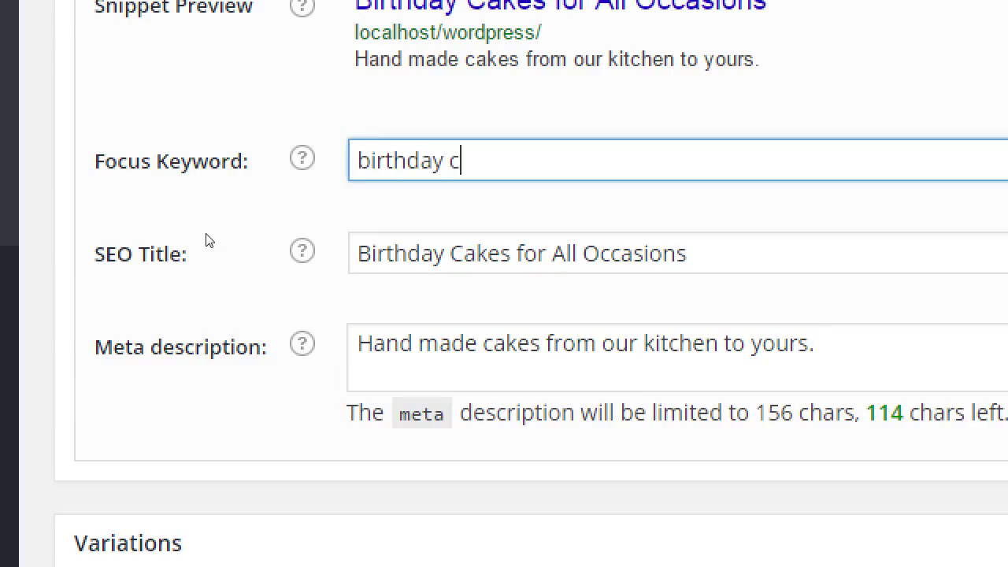
type("ake")
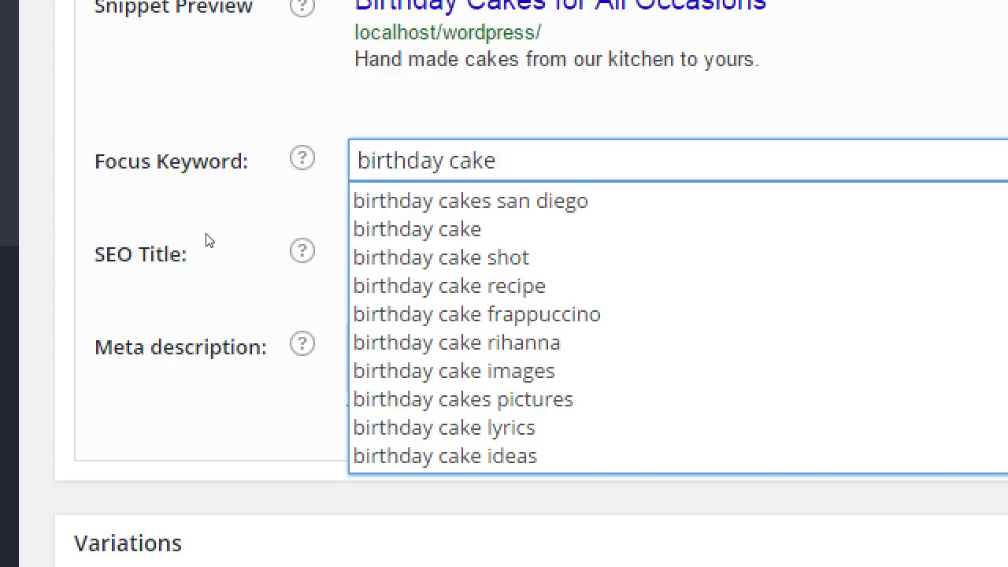
mouse_move(370, 295)
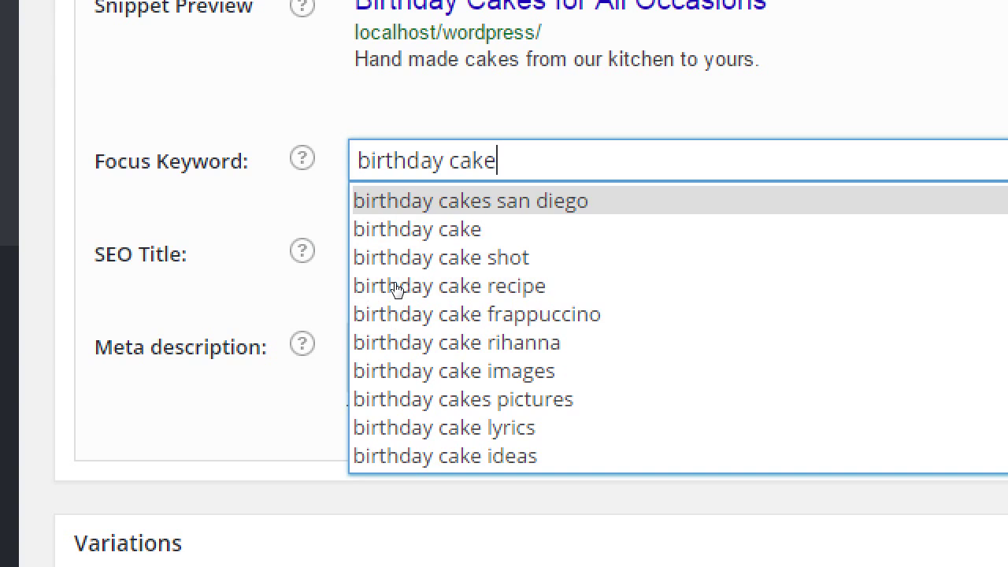
left_click(469, 200)
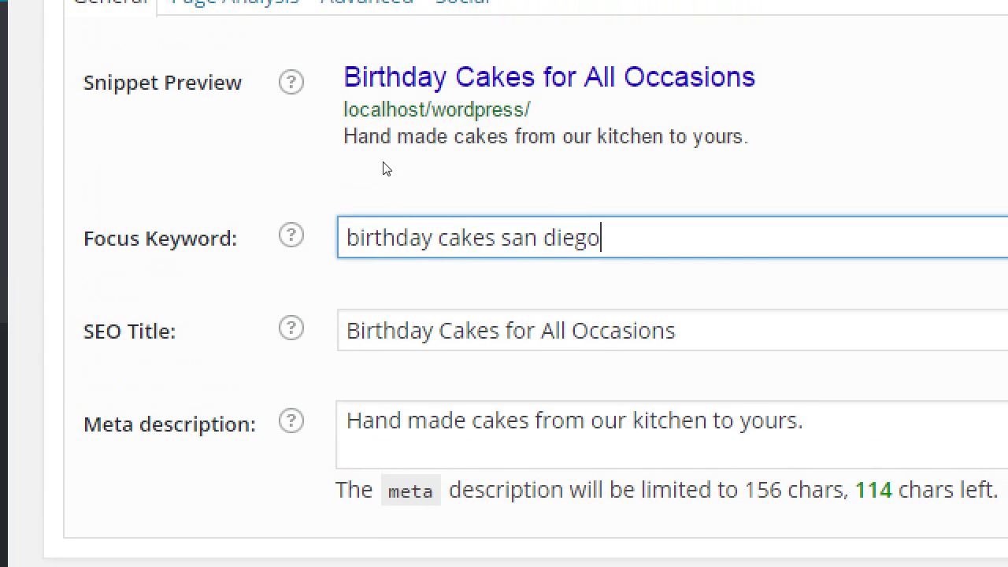
mouse_move(516, 374)
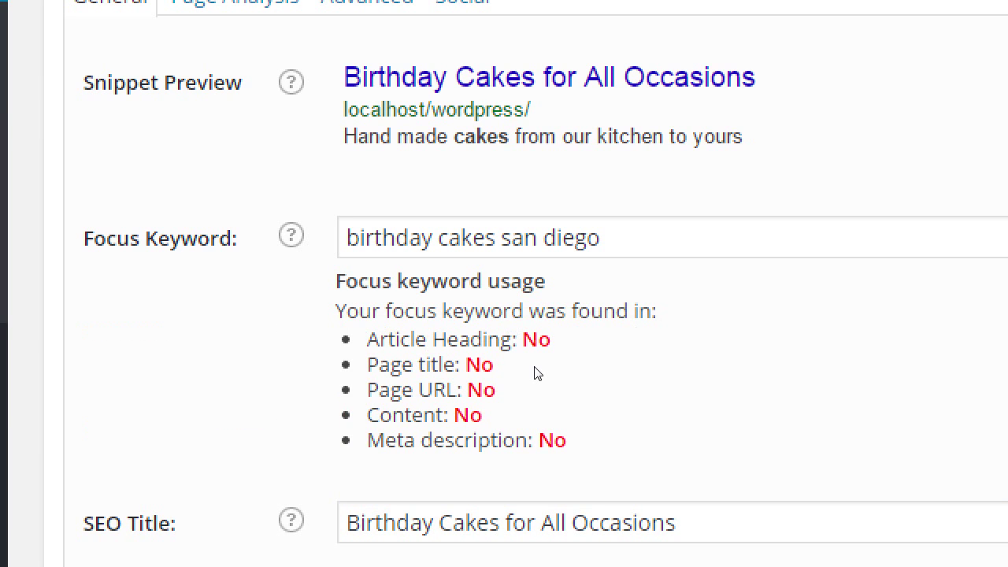
Finish the meta description's ending so it closes with 'in San Diego.'.
scroll("down", 3)
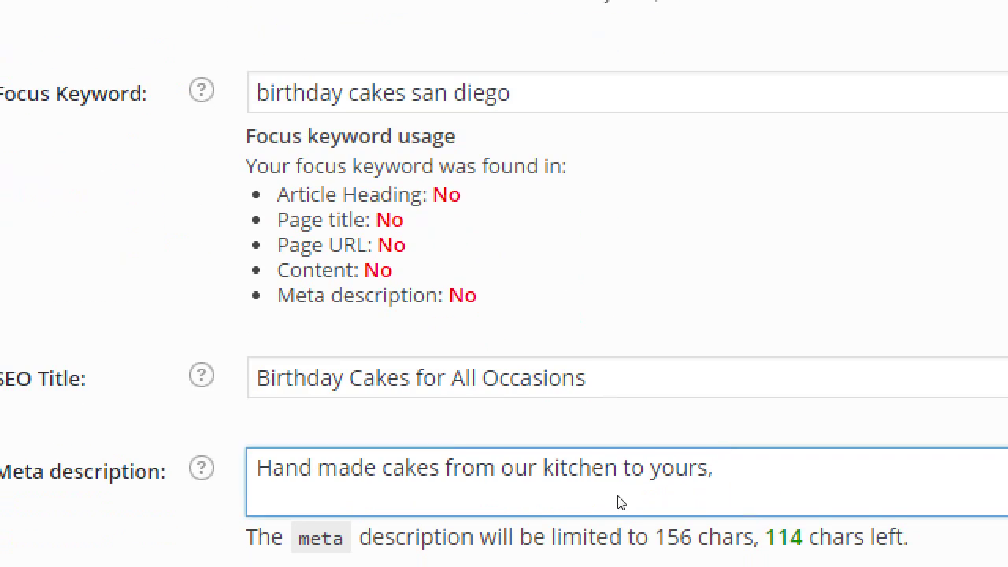
type("in Sa")
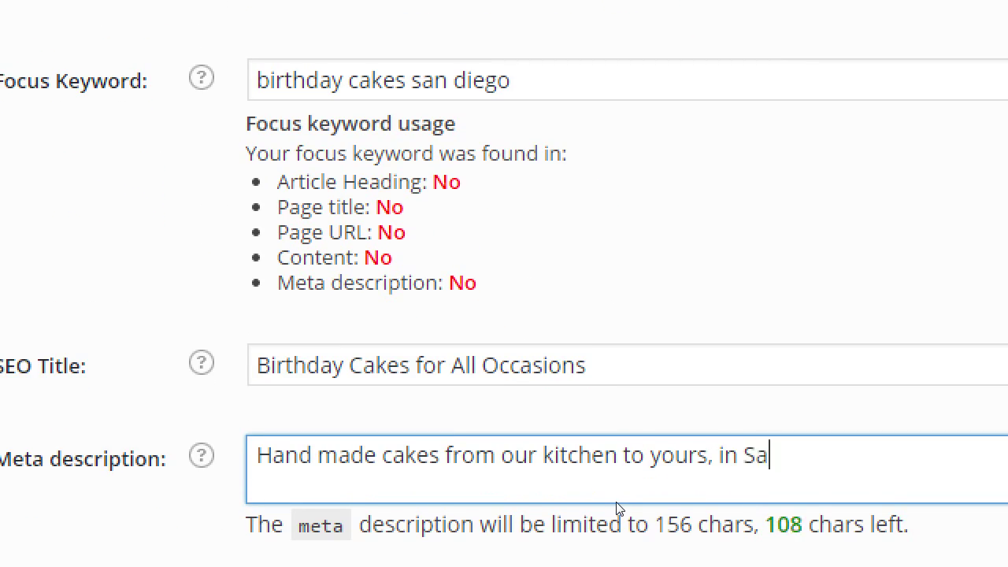
type("n Diego.")
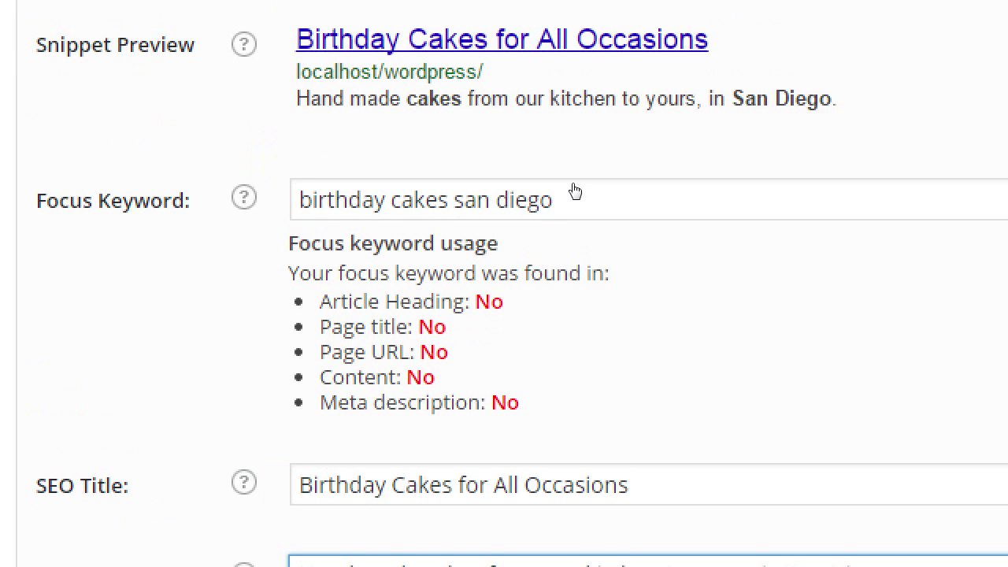
scroll("down", 3)
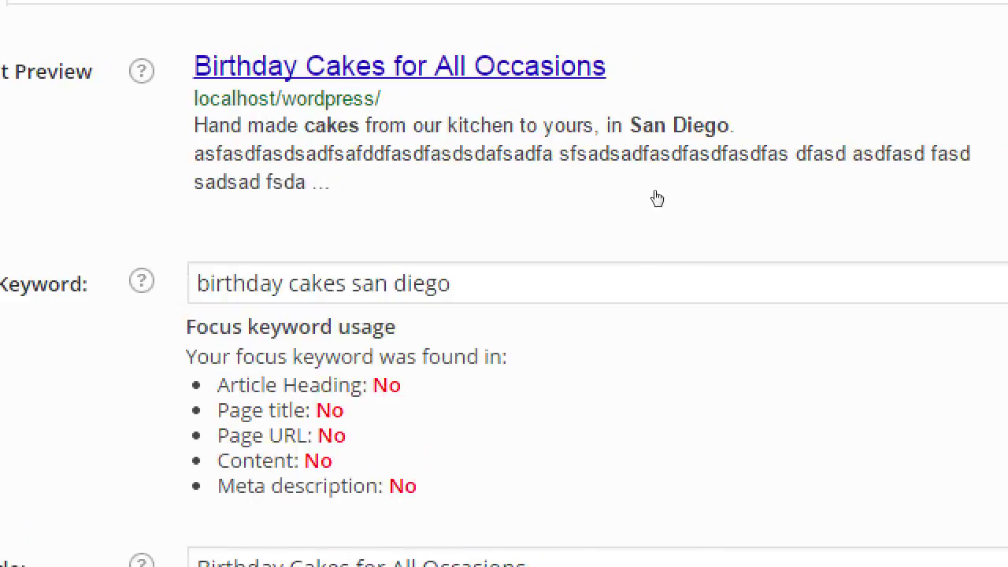
mouse_move(333, 242)
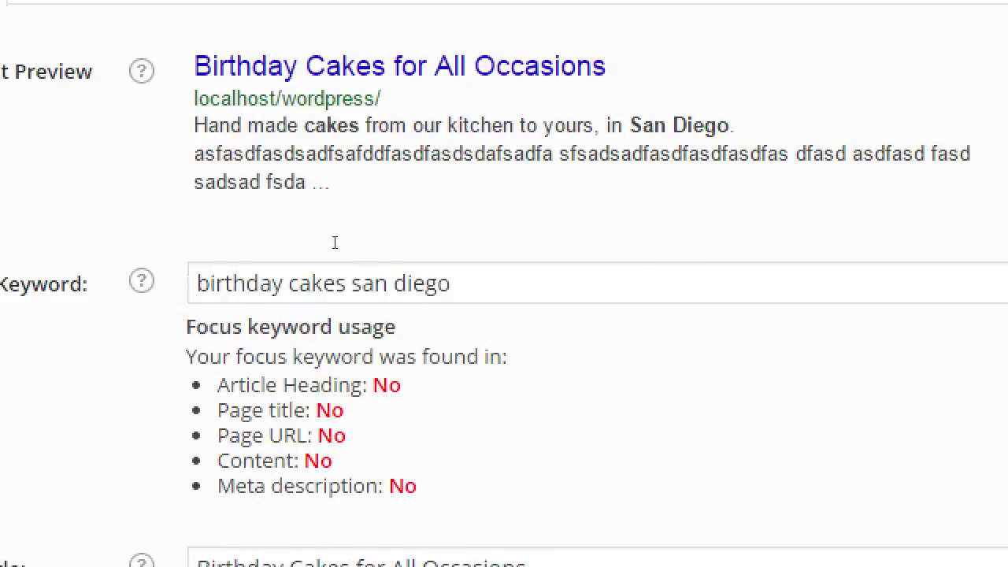
mouse_move(350, 264)
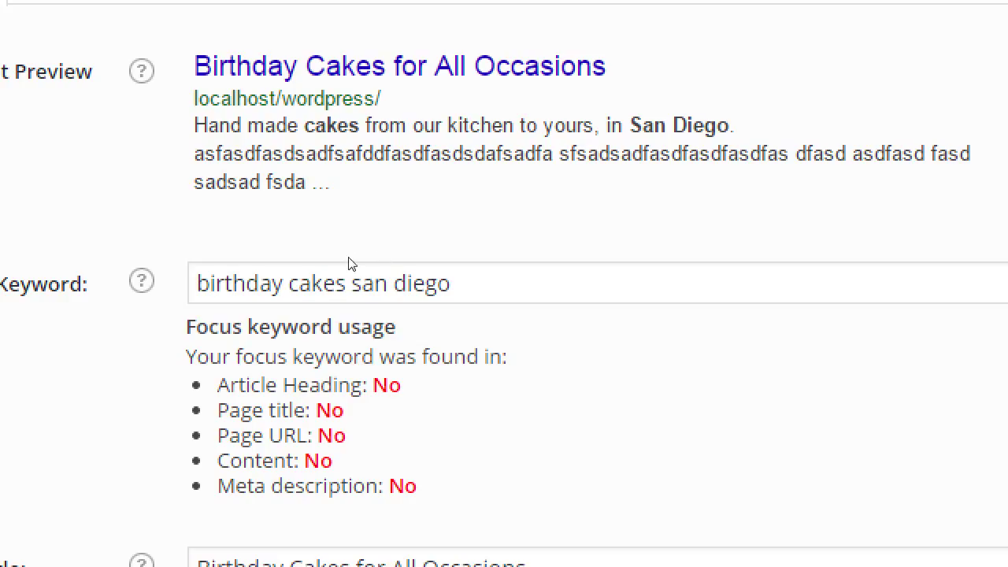
mouse_move(455, 427)
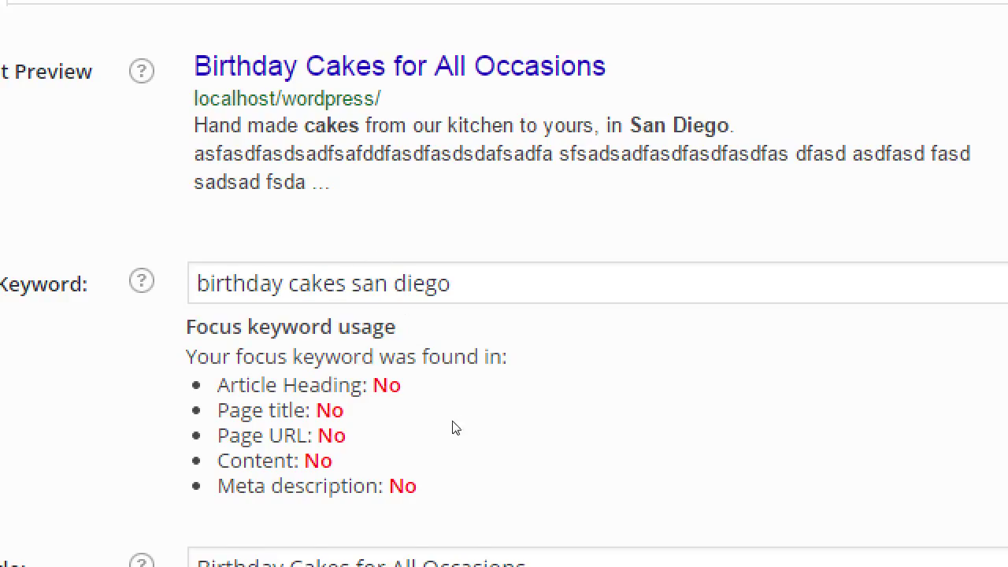
scroll("up", 3)
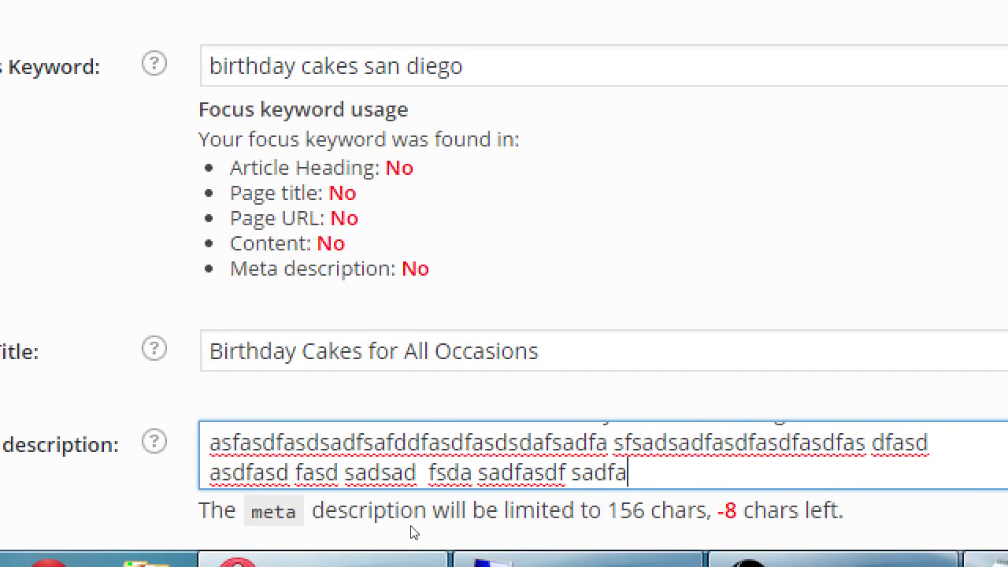
Make the meta description 'Hand made birthday cakes from our kitchen to yours, in San Diego.'.
type("Hand made cakes from our kitchen to yours, in San Diego.")
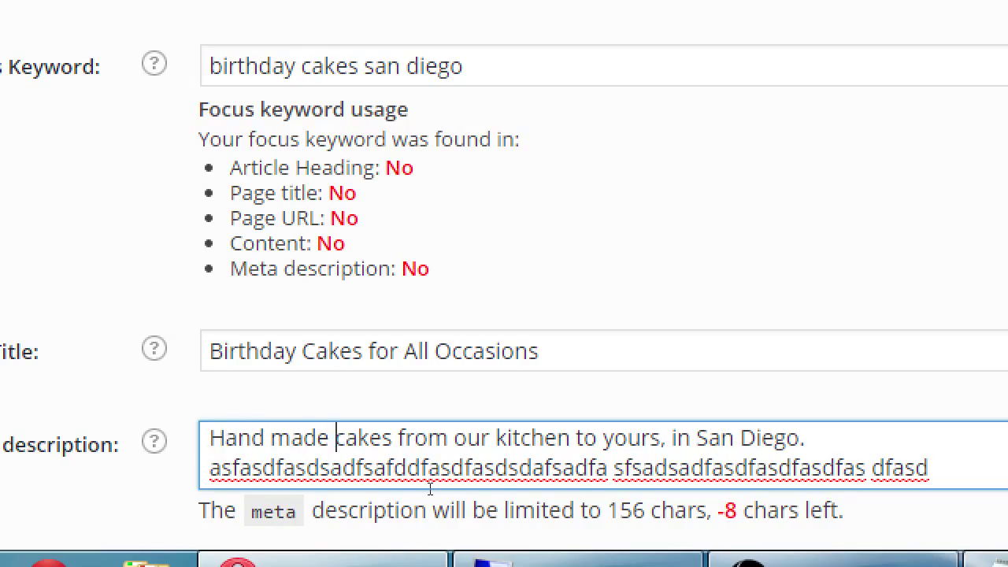
type("birthday")
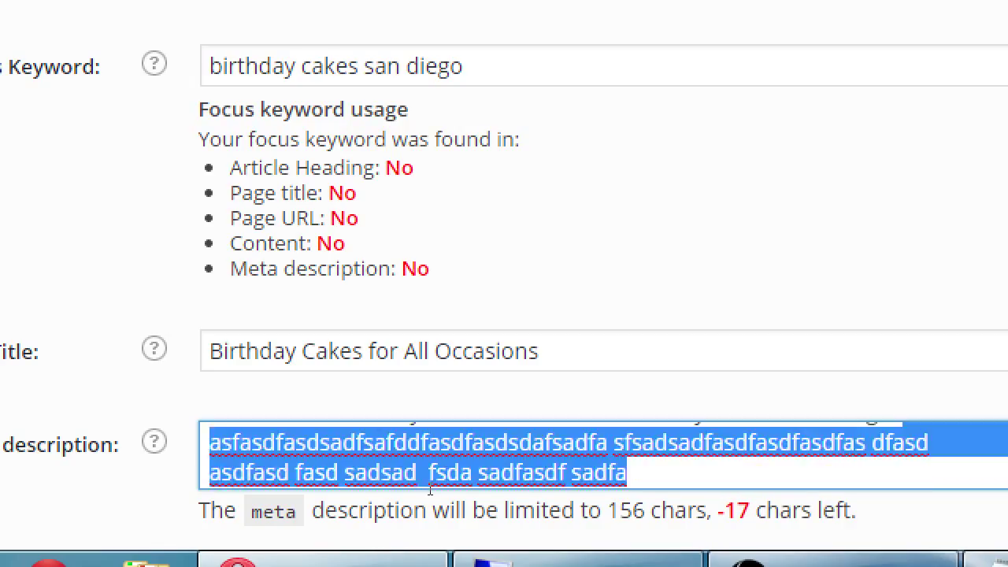
scroll("up", 3)
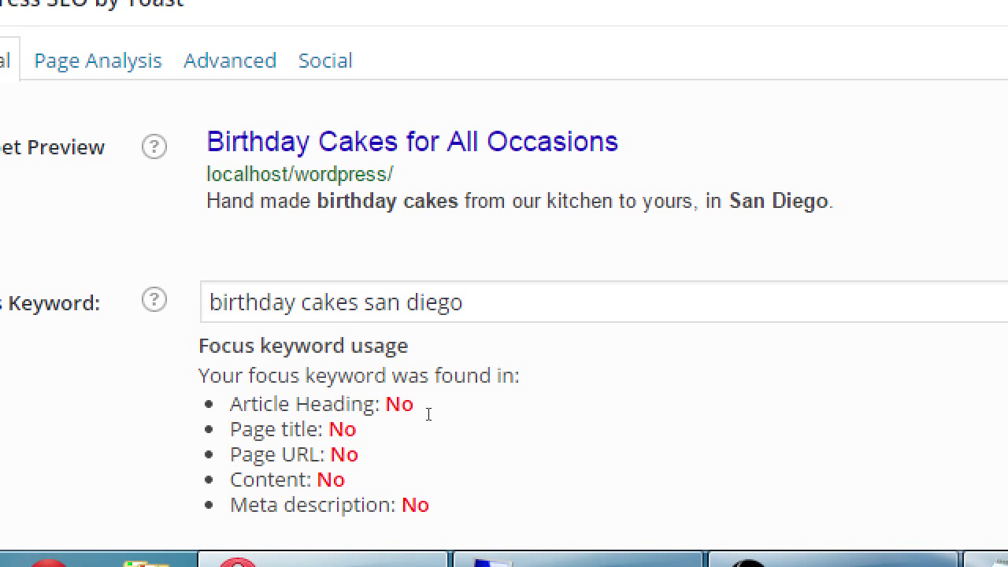
double_click(378, 301)
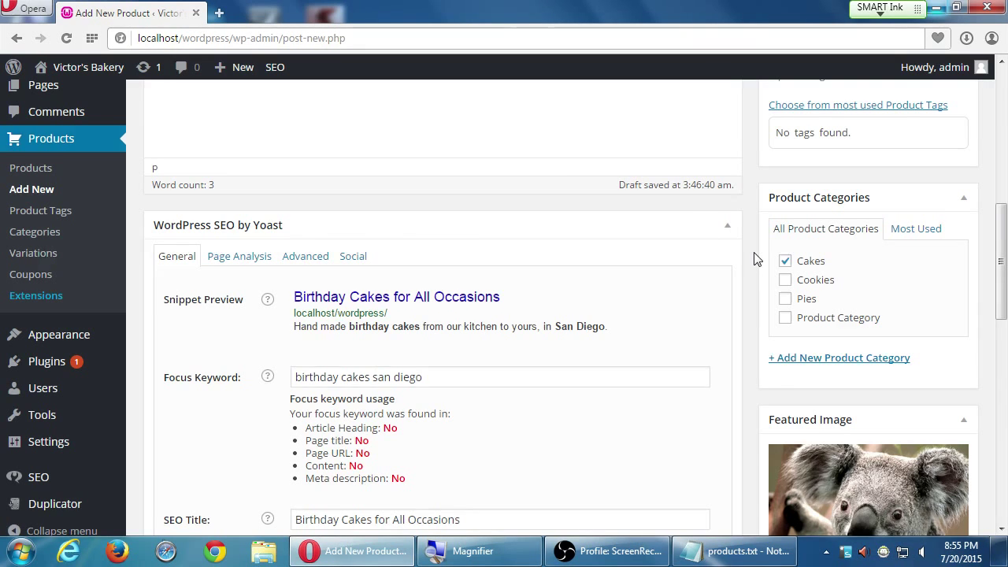
scroll("down", 3)
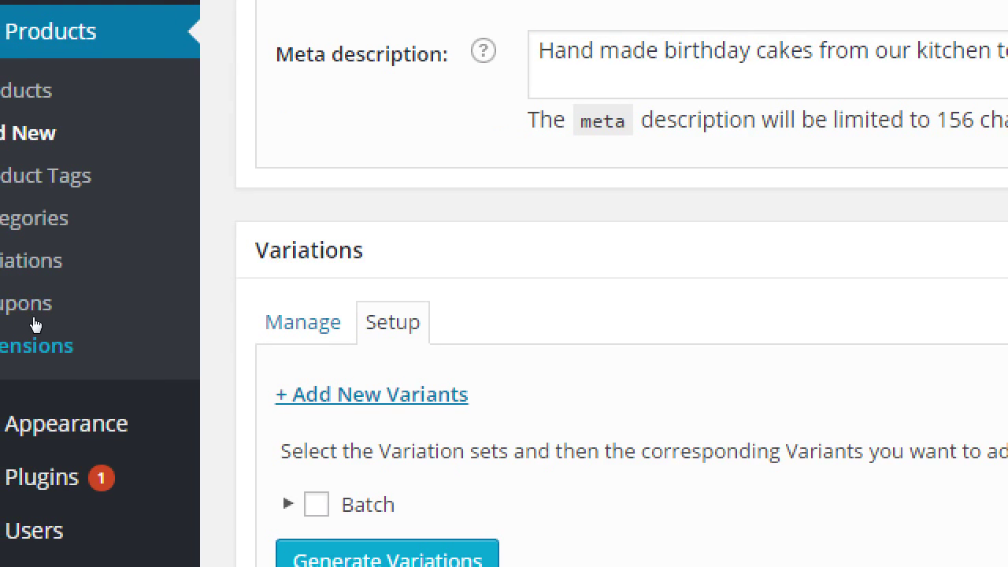
scroll("down", 3)
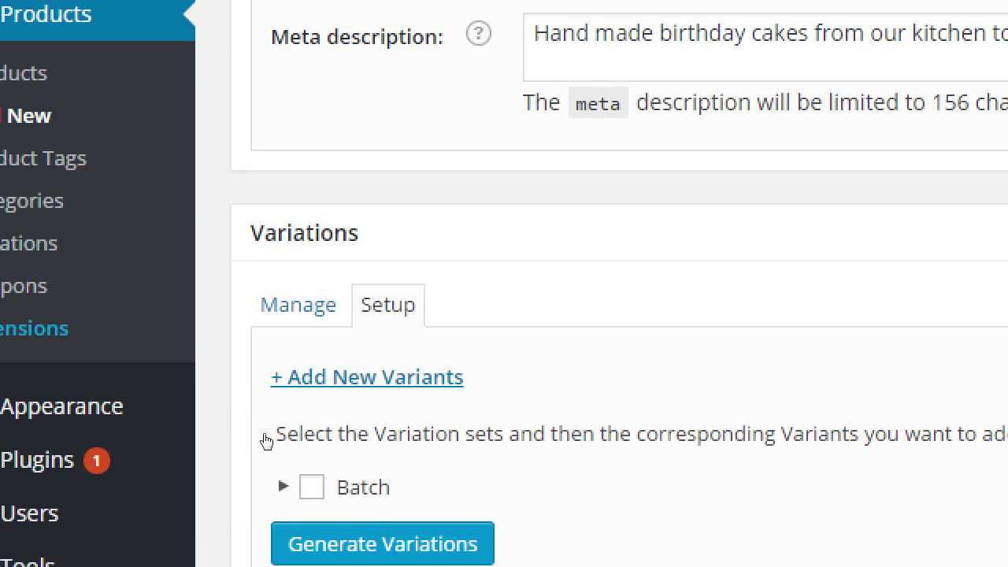
scroll("down", 3)
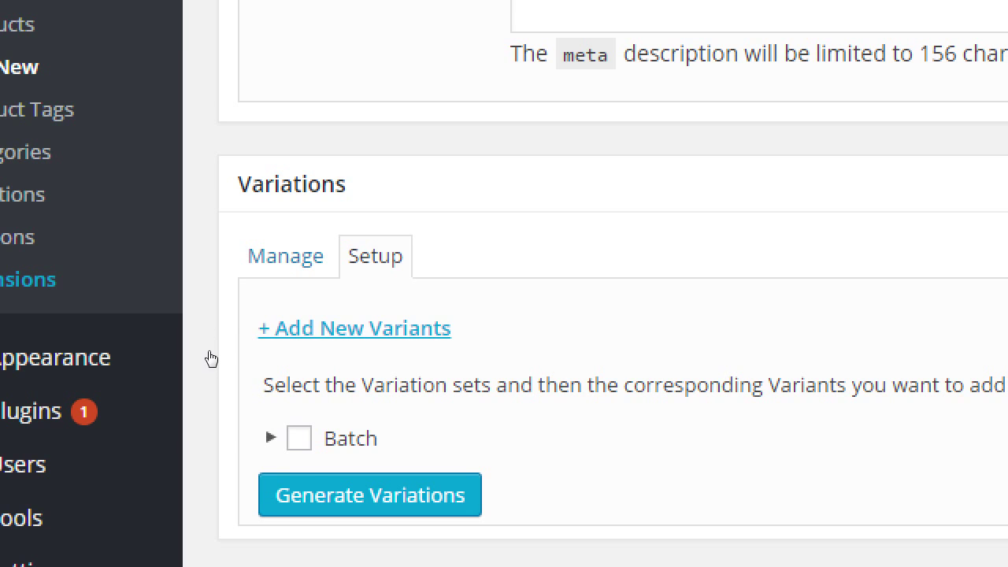
mouse_move(354, 328)
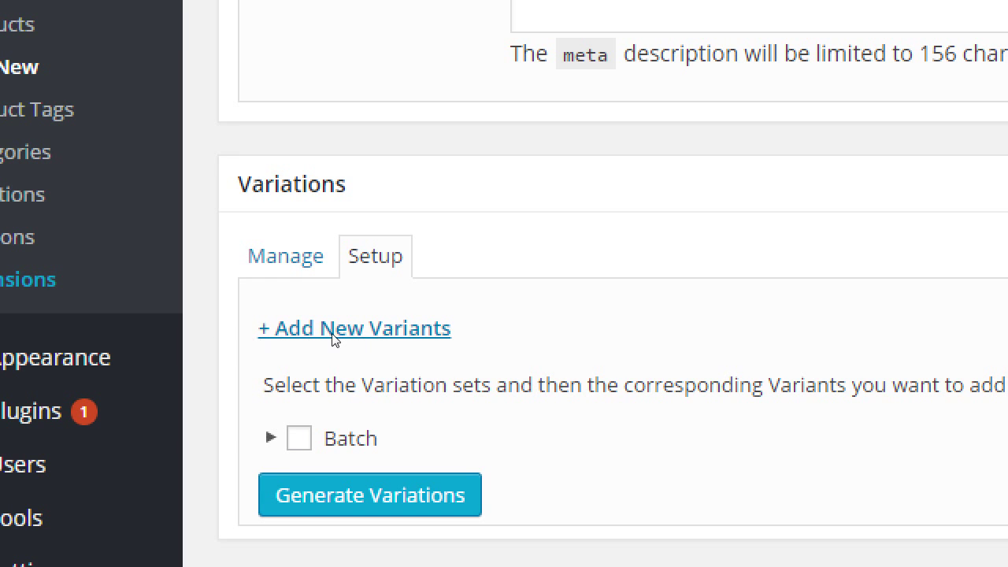
scroll("down", 3)
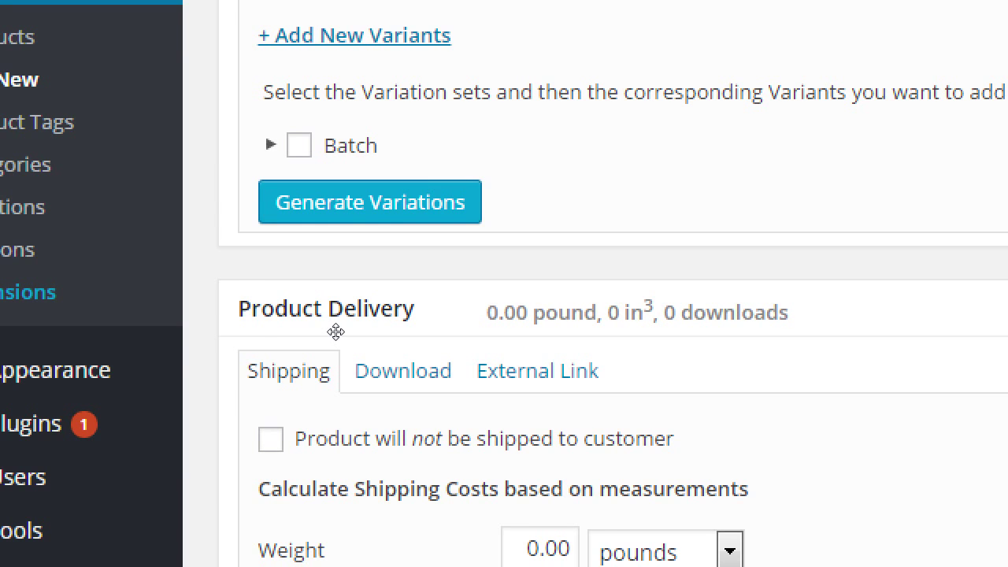
scroll("down", 3)
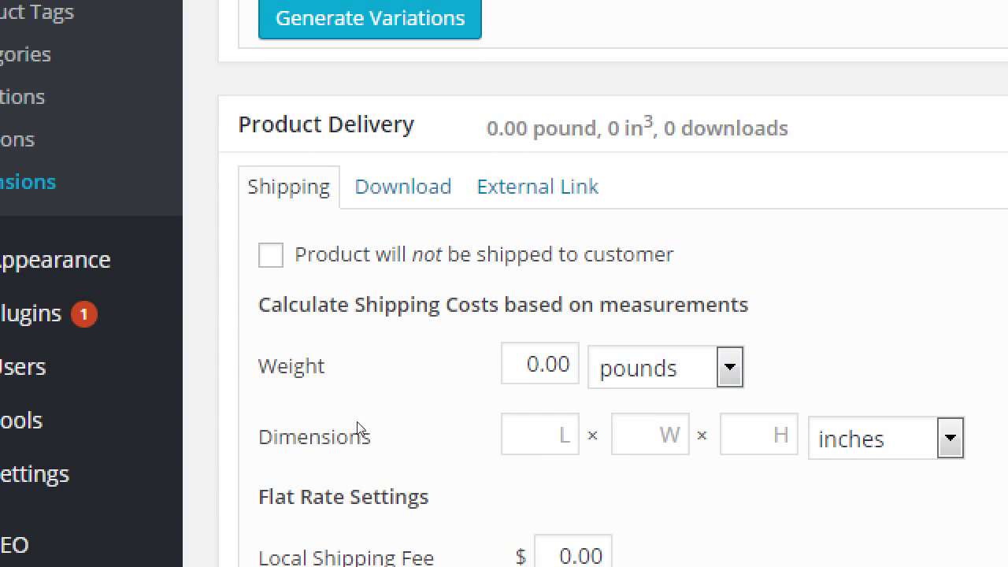
scroll("down", 3)
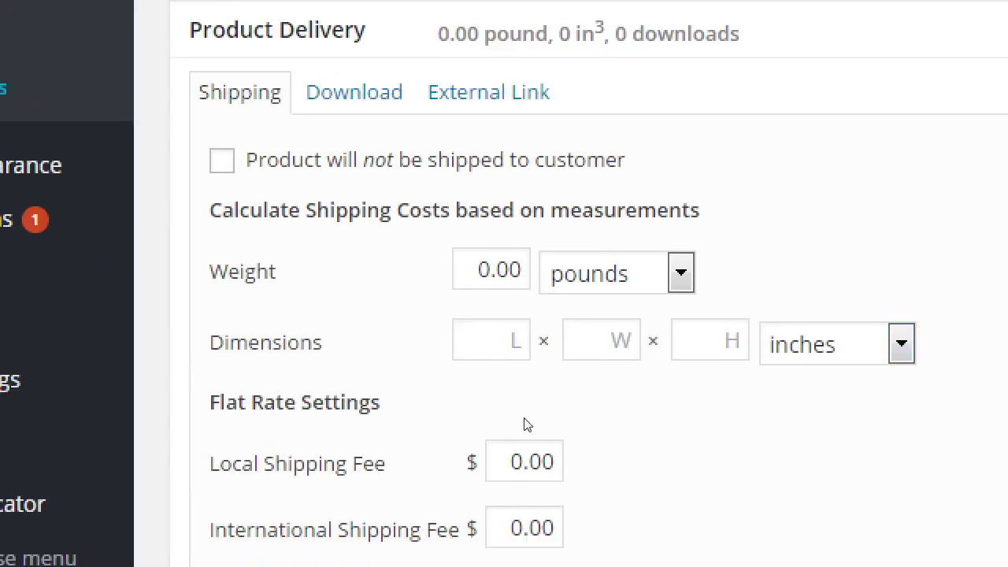
scroll("down", 3)
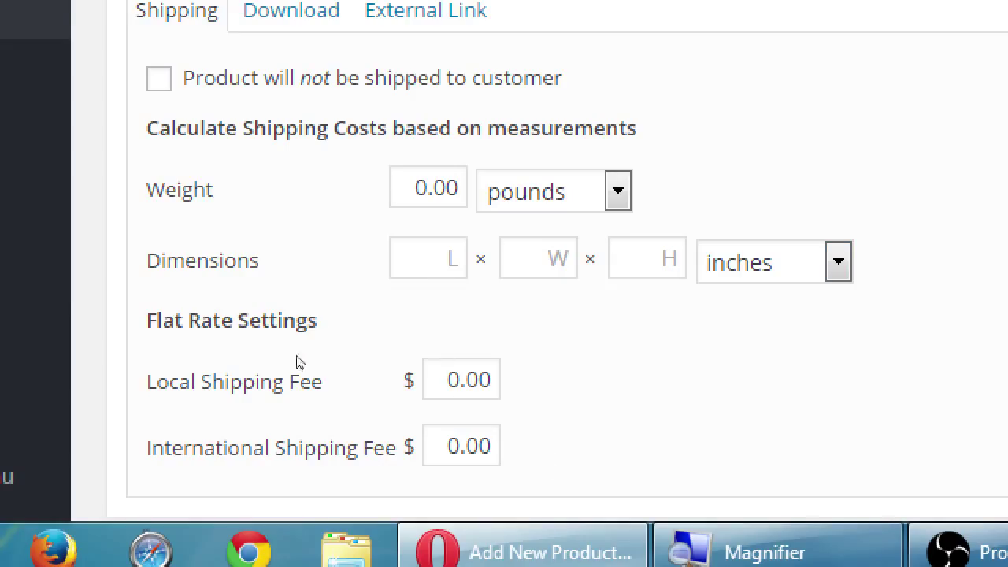
mouse_move(276, 366)
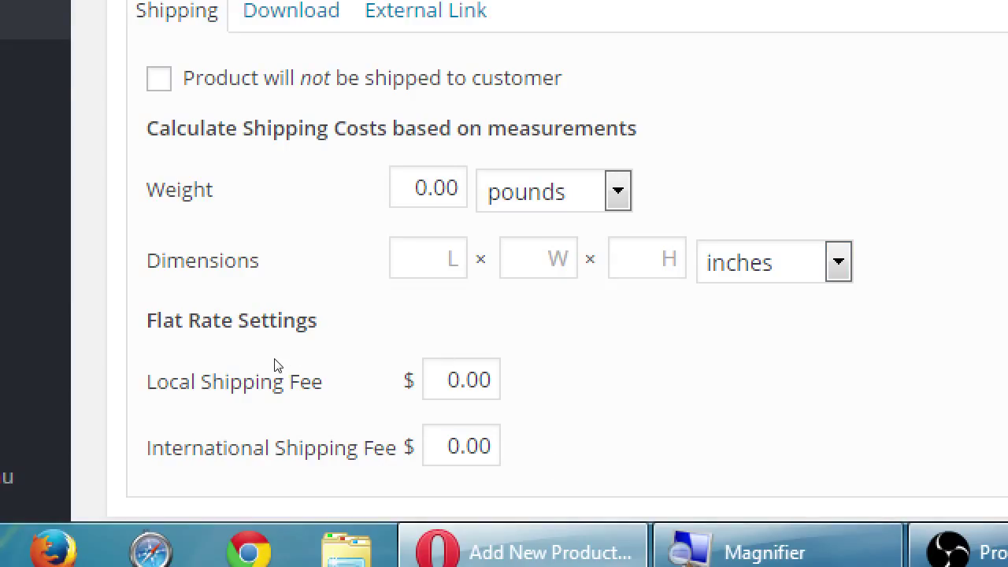
scroll("up", 3)
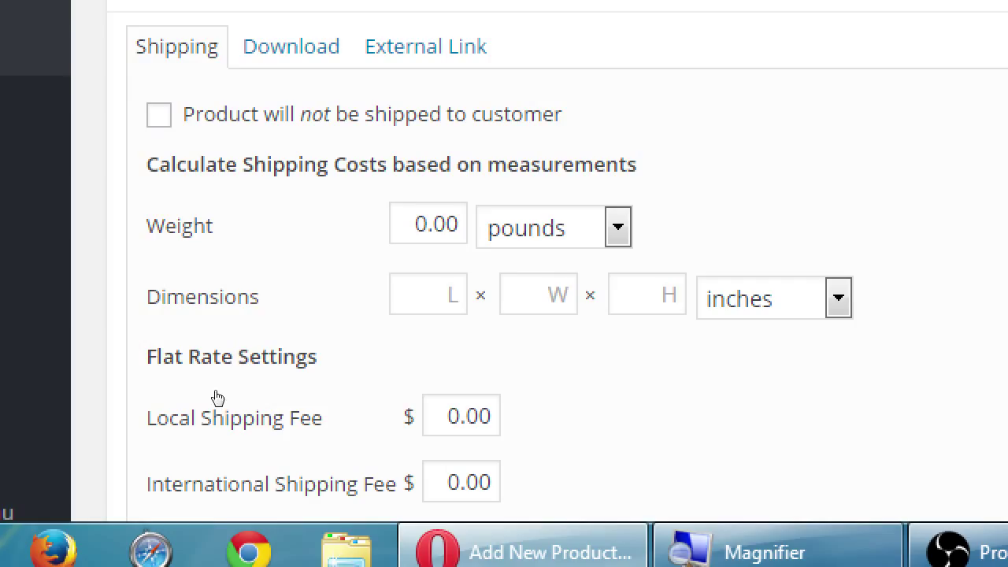
scroll("down", 3)
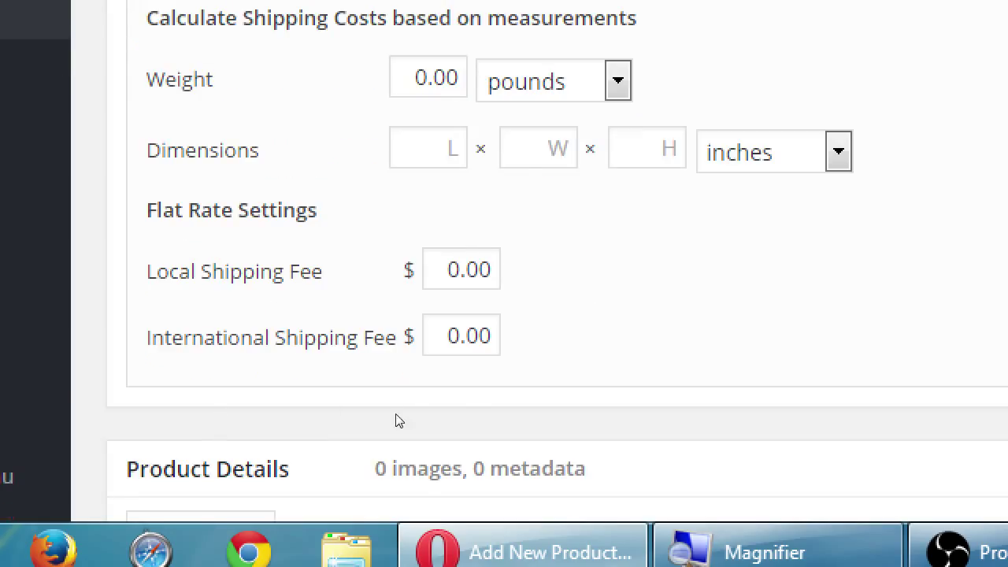
scroll("up", 3)
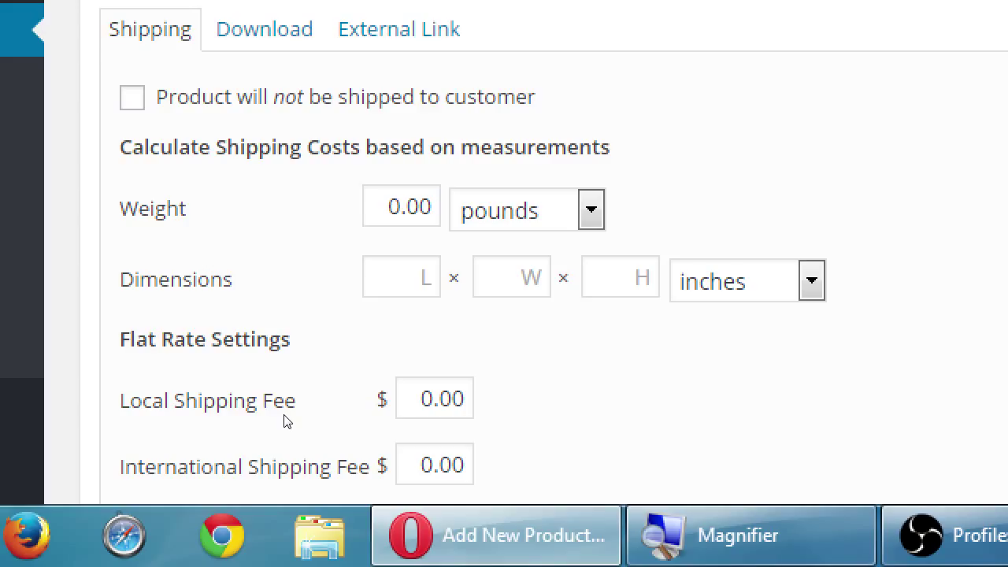
mouse_move(371, 474)
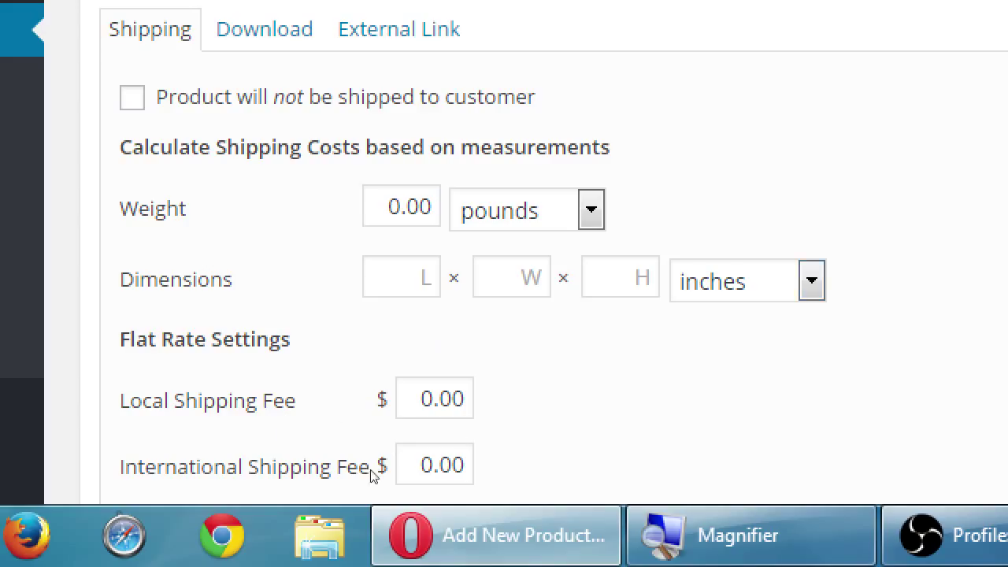
mouse_move(363, 463)
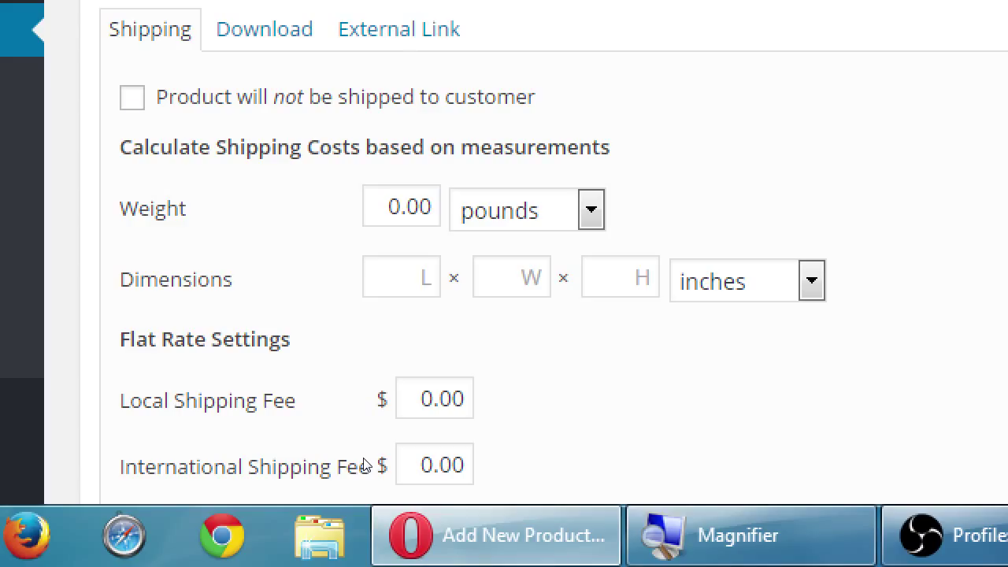
scroll("down", 3)
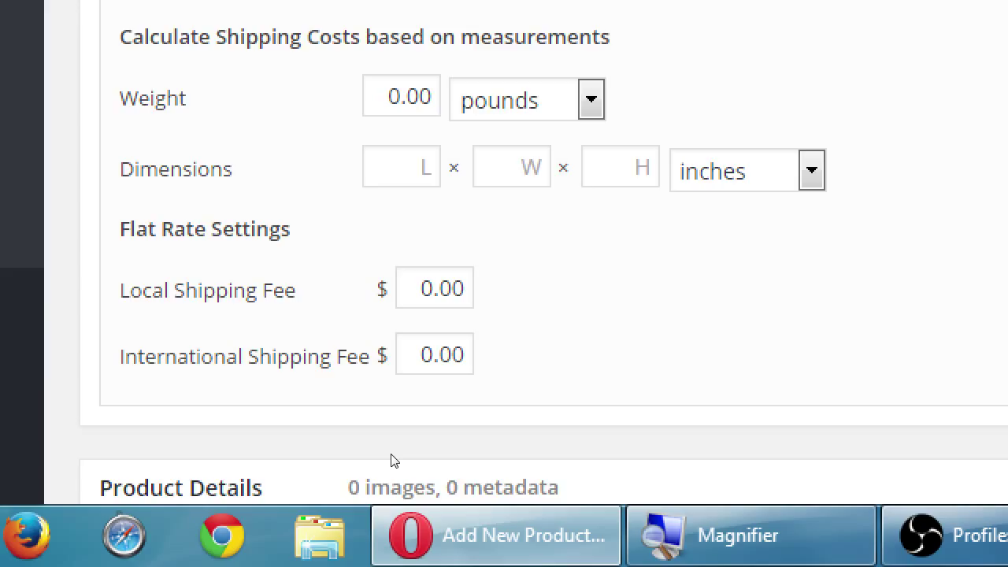
scroll("up", 3)
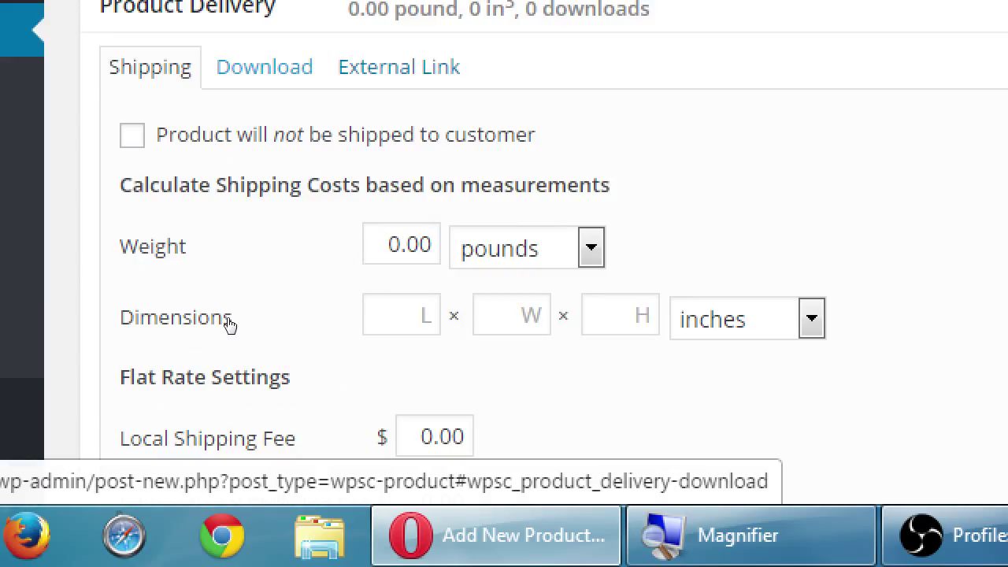
Show the Download section of Product Delivery, with no files attached yet.
left_click(263, 66)
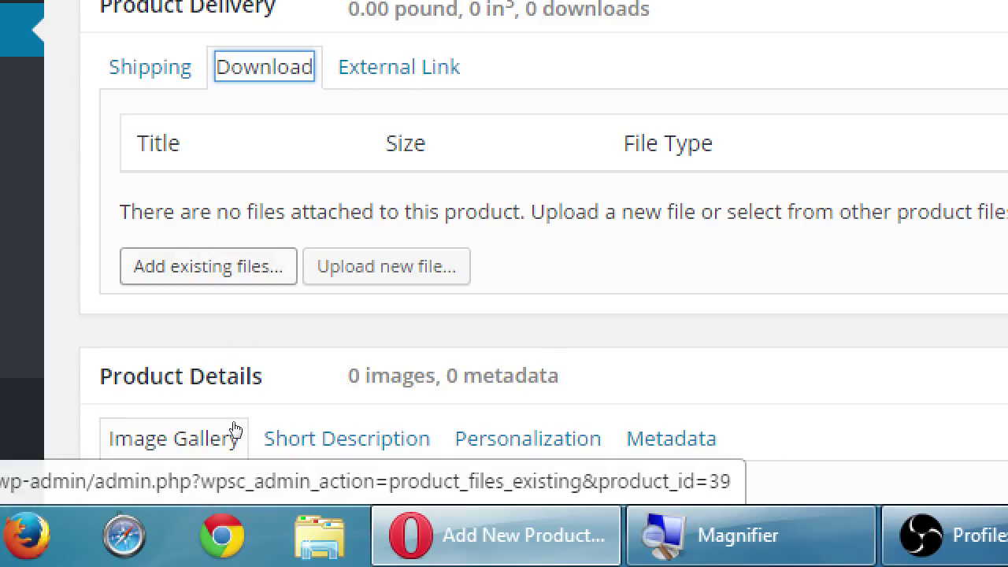
mouse_move(208, 266)
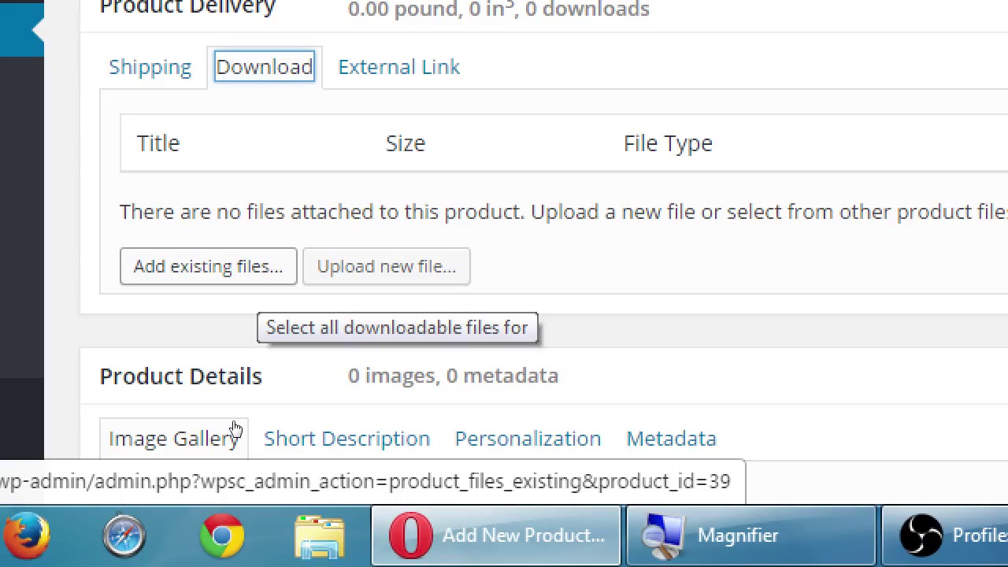
mouse_move(299, 343)
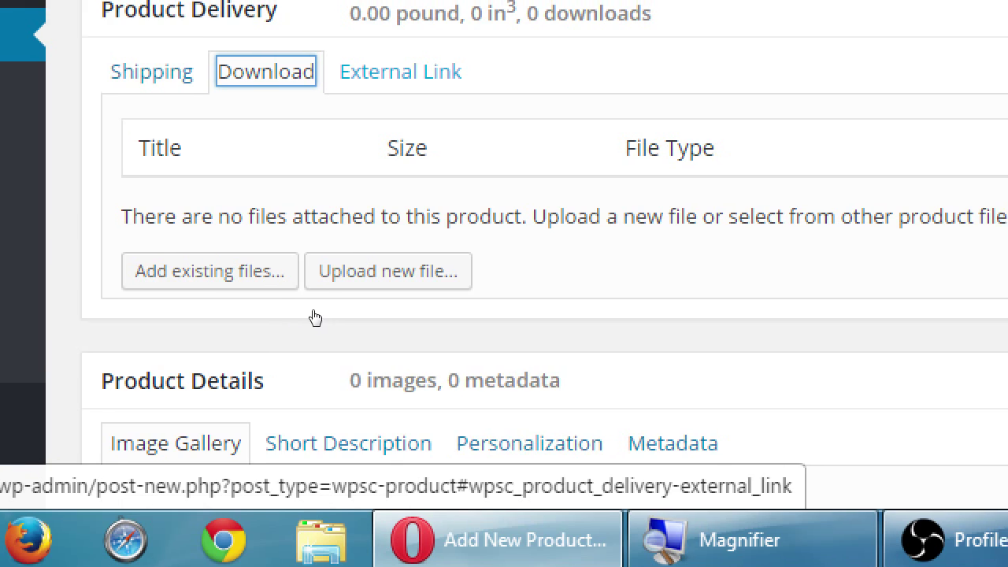
scroll("up", 3)
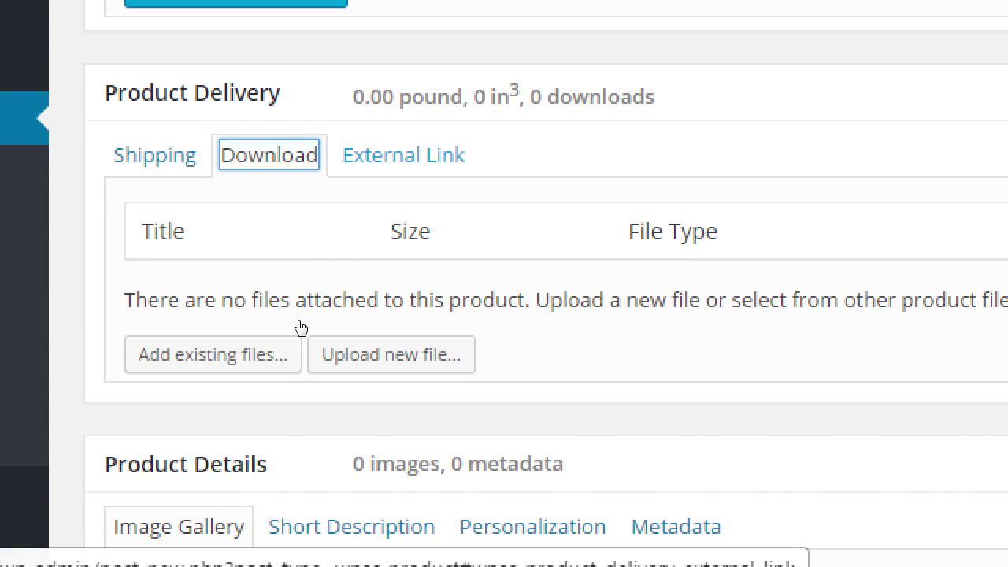
left_click(403, 155)
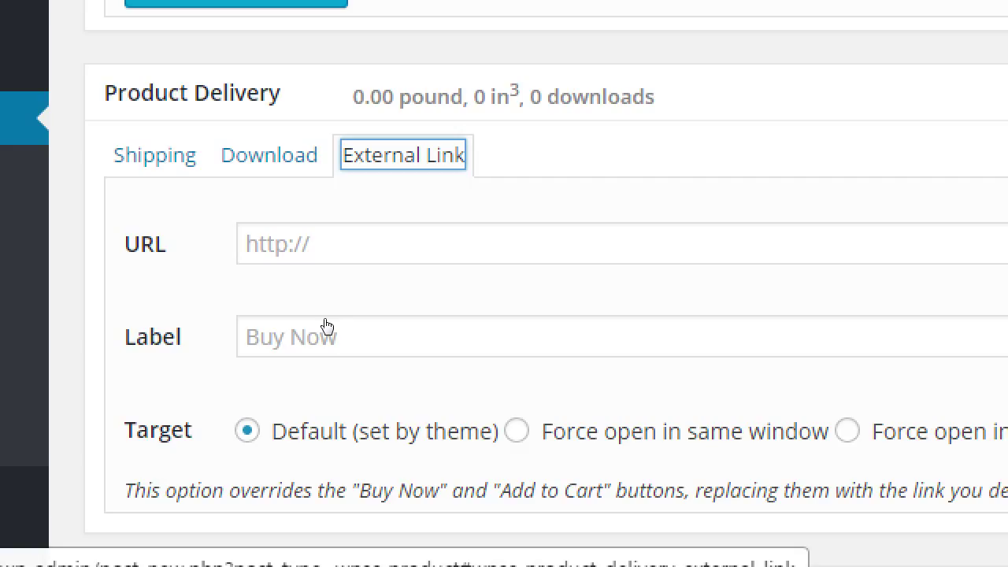
scroll("up", 3)
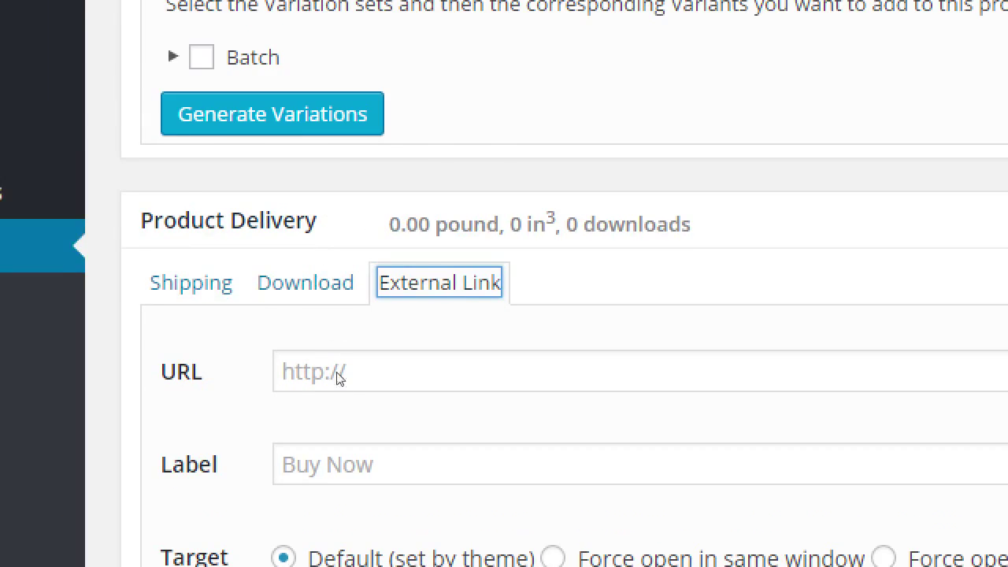
type("http://amazon.")
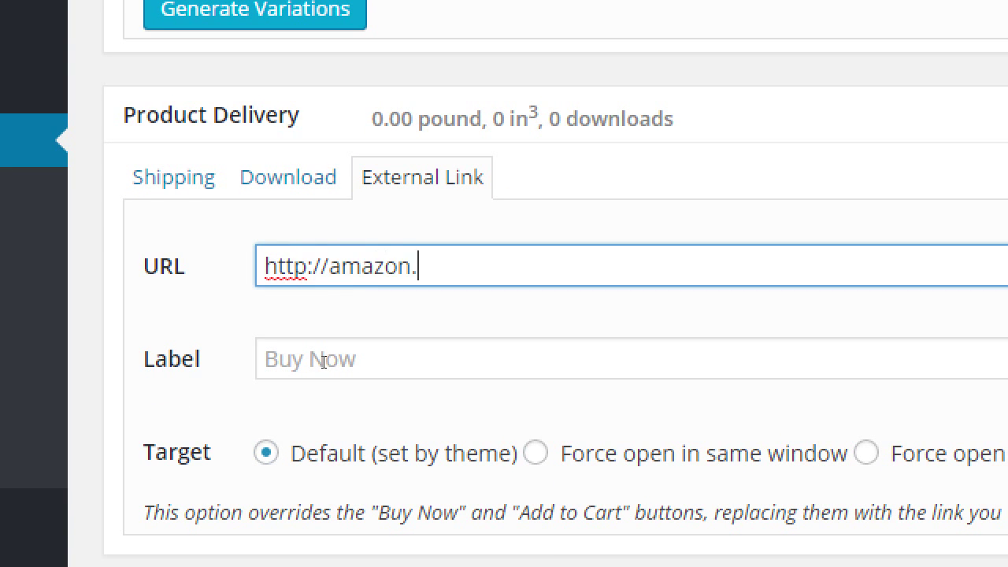
type("com/mybook")
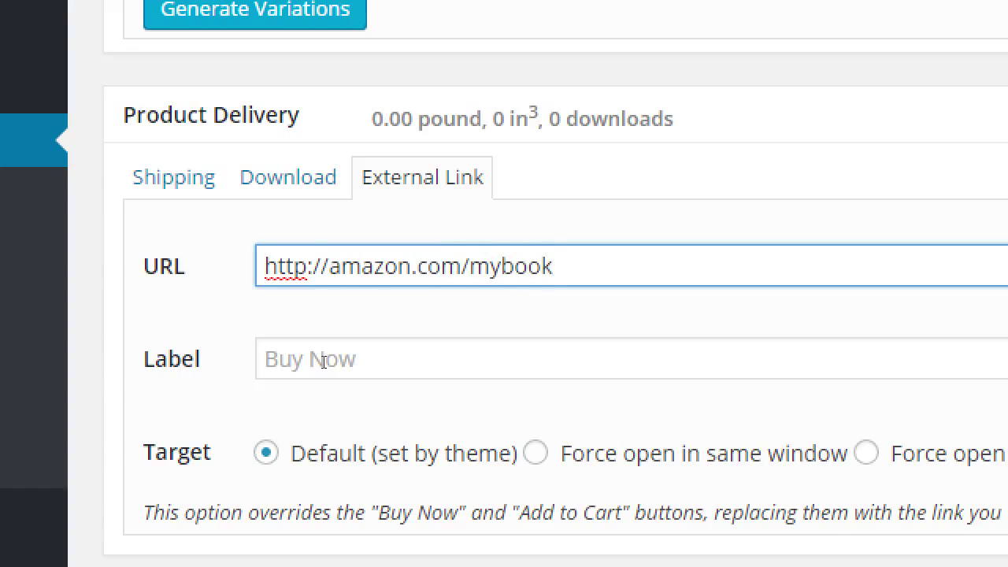
left_click(554, 265)
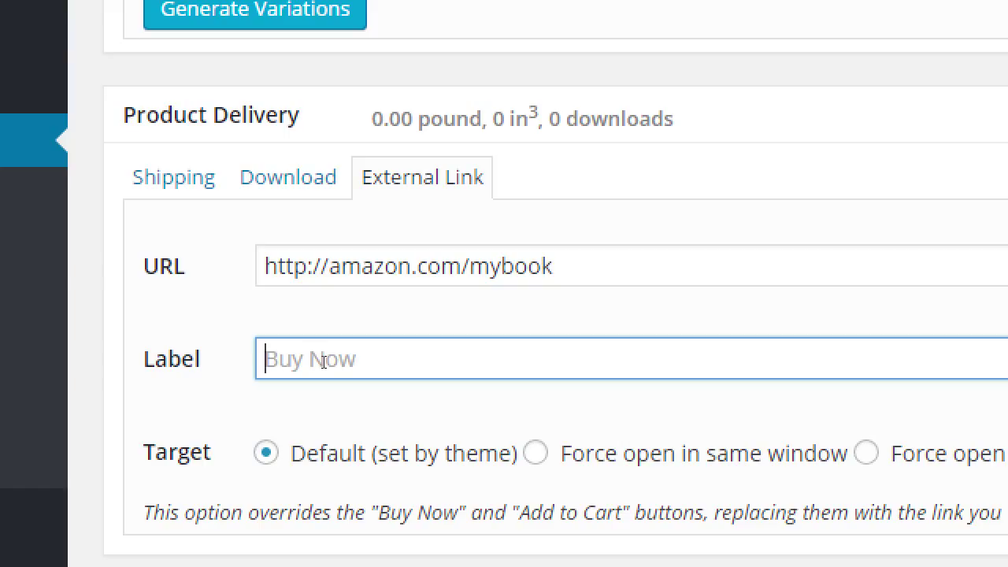
type("B")
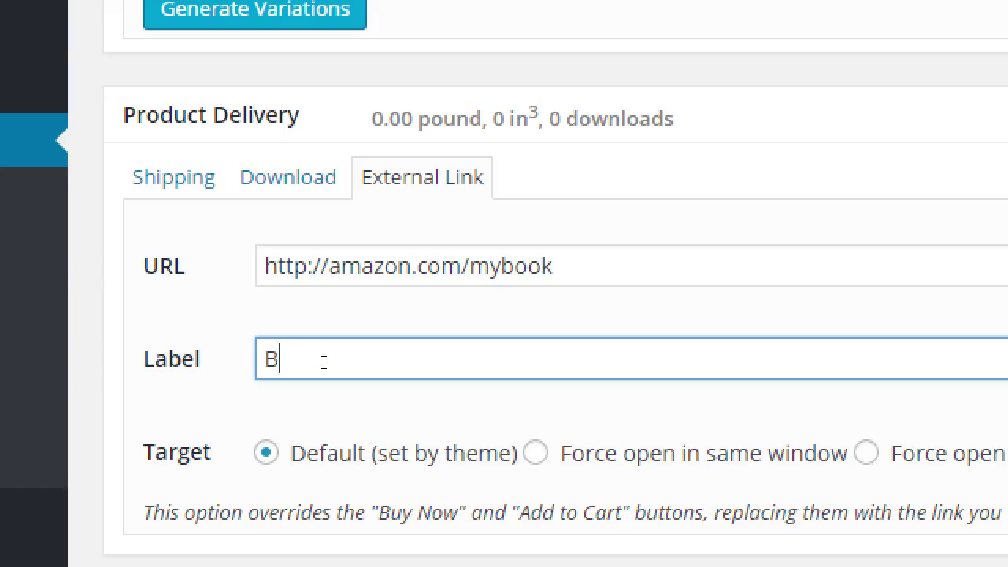
type("uy now on")
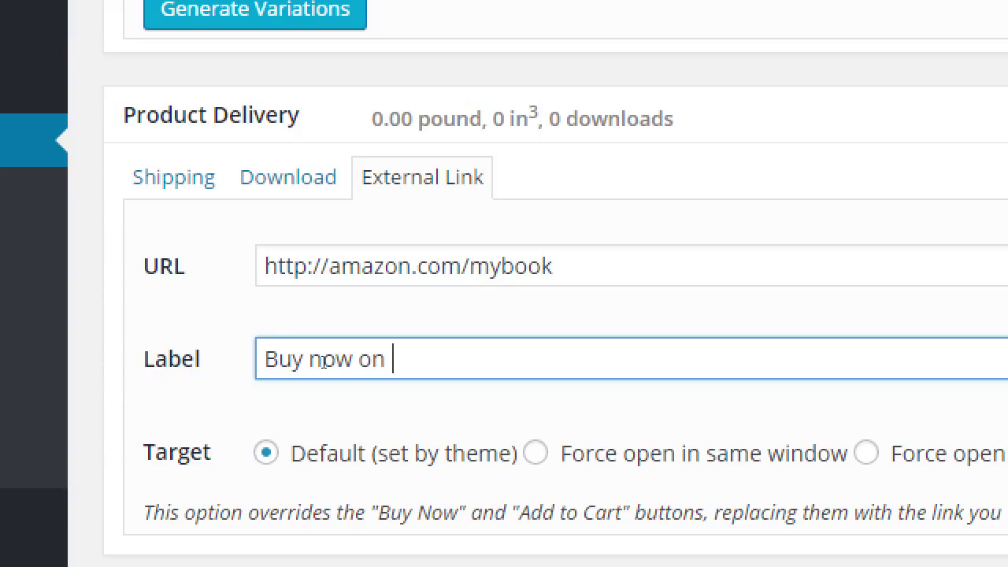
type("Amazon")
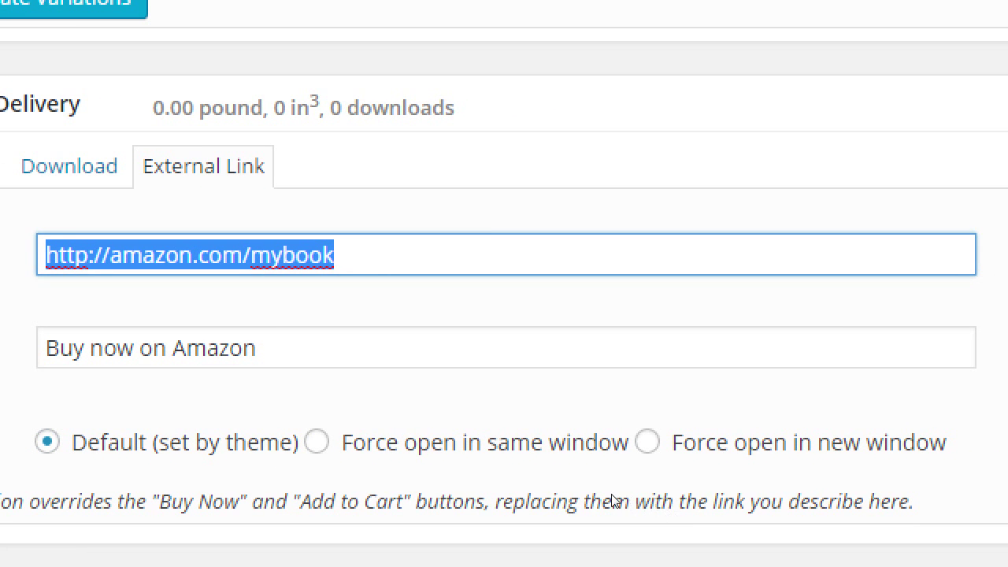
key("Delete")
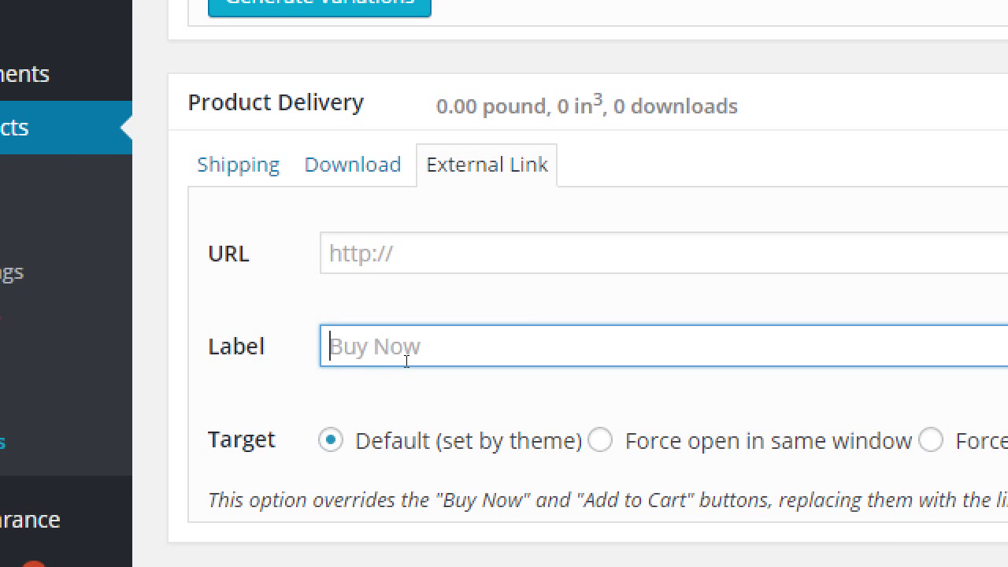
scroll("down", 3)
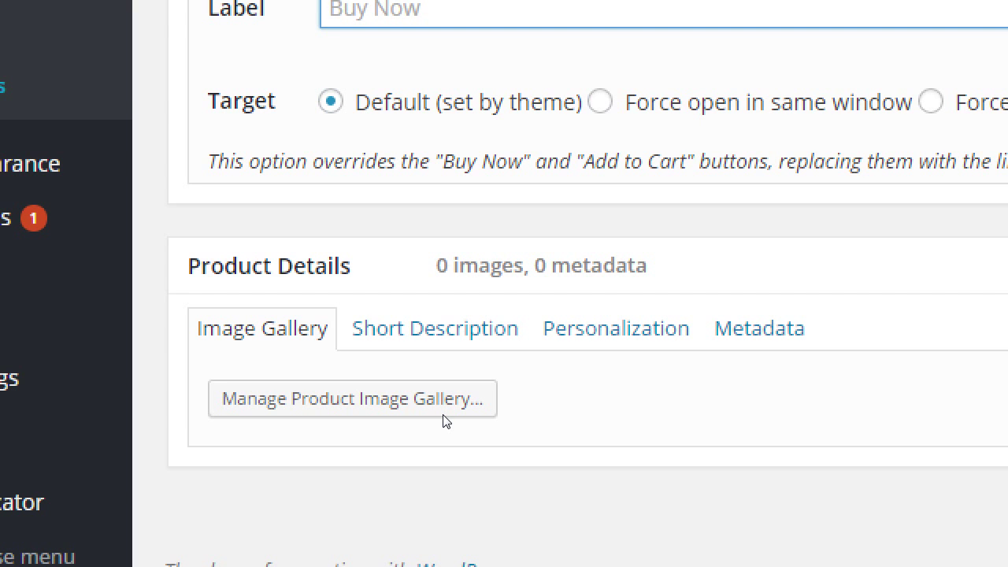
mouse_move(211, 376)
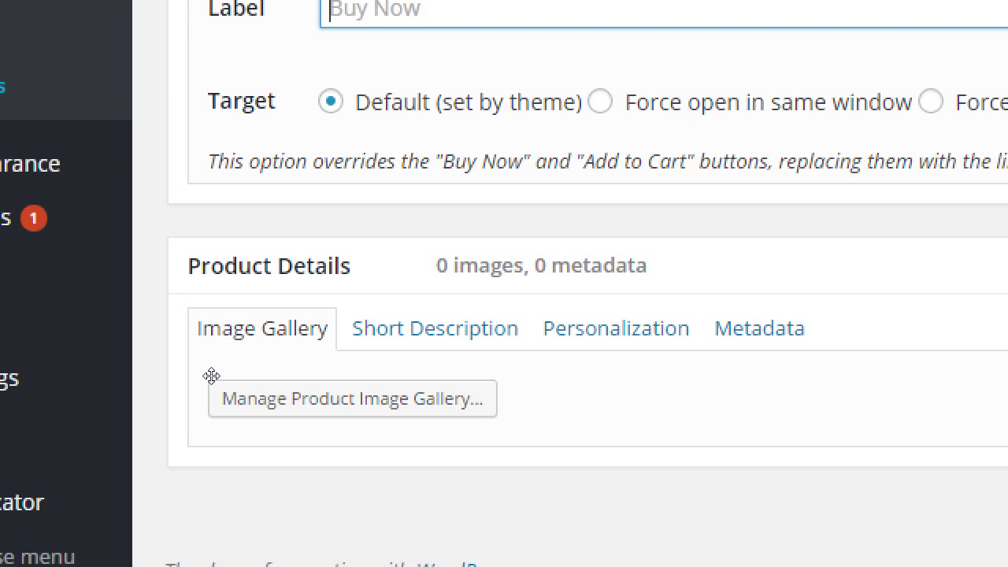
scroll("down", 3)
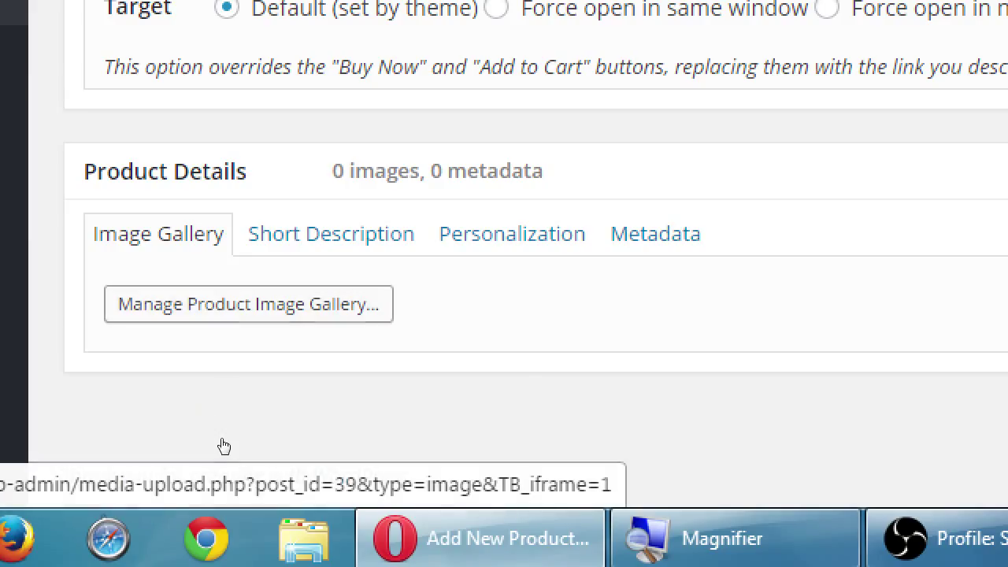
mouse_move(228, 445)
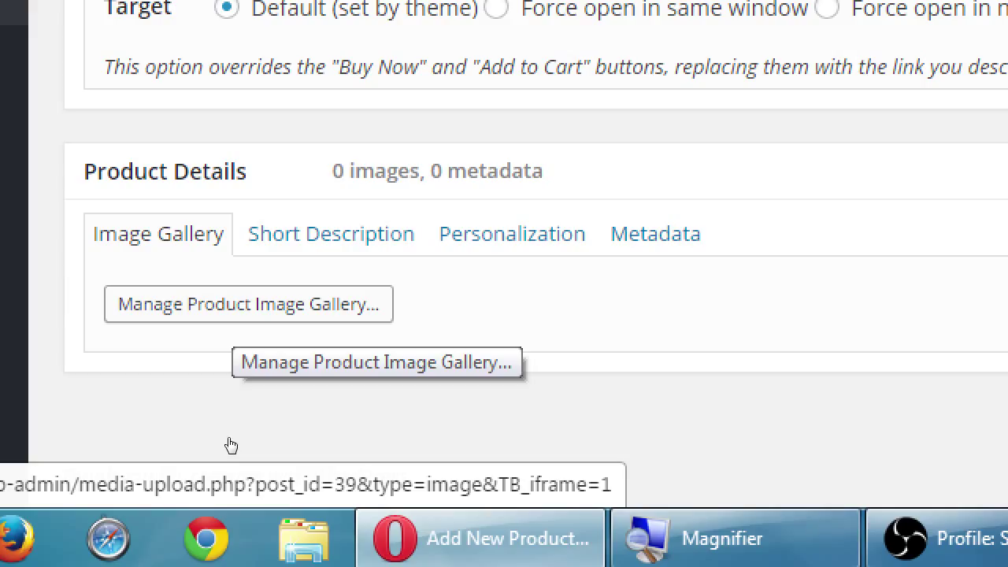
Enter 'Short Description goes HERE' in the product's Short Description field.
left_click(330, 233)
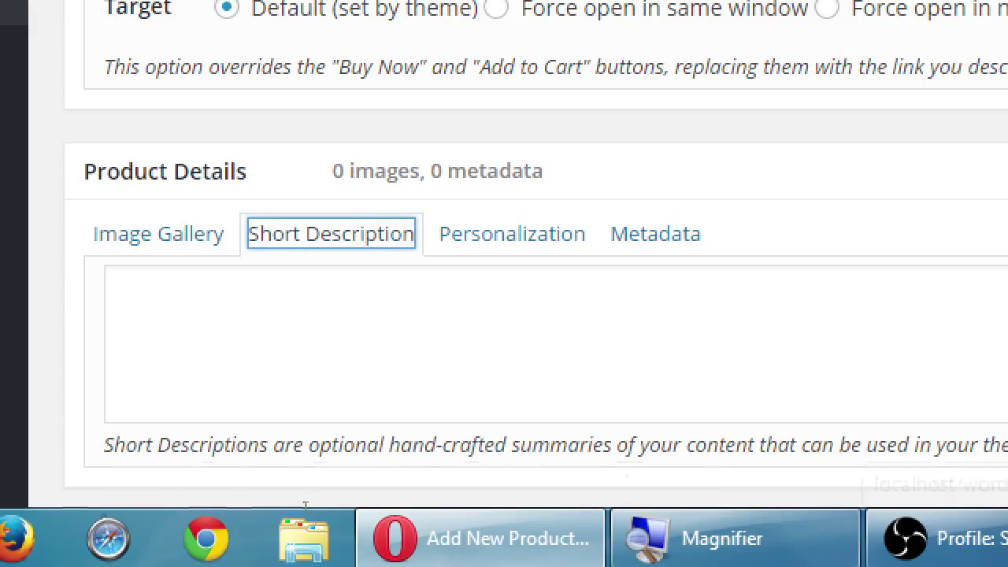
double_click(356, 444)
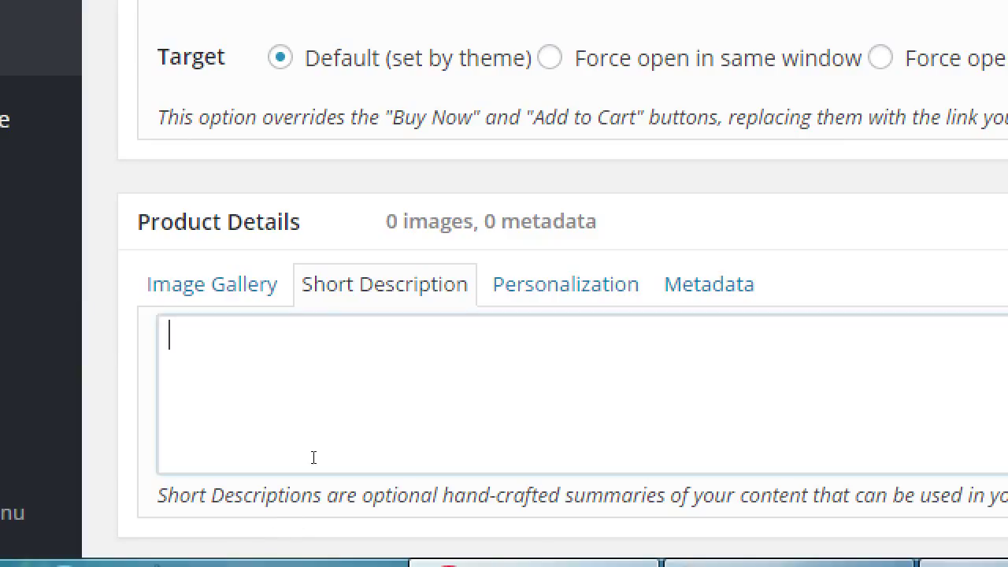
type("Short")
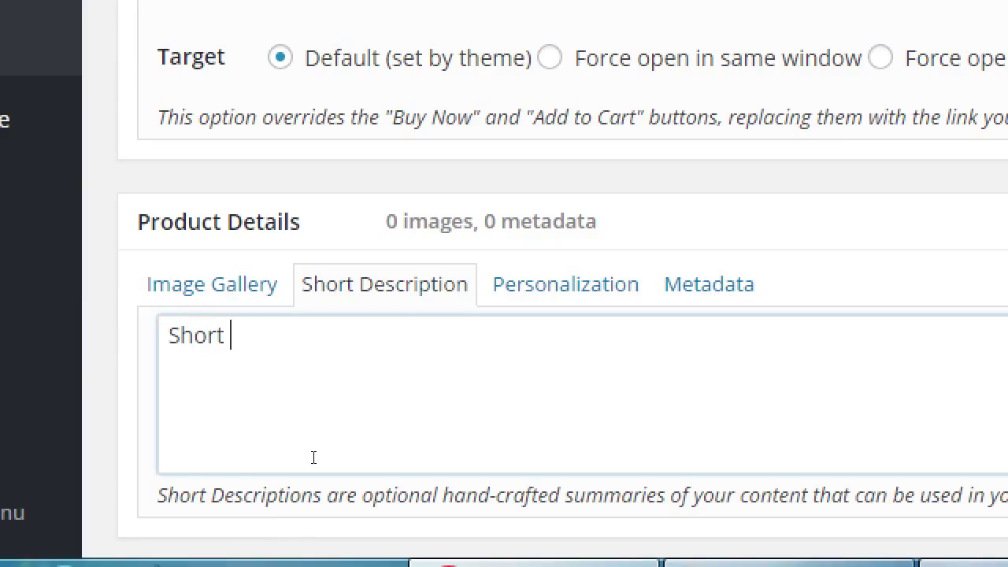
type("Descri")
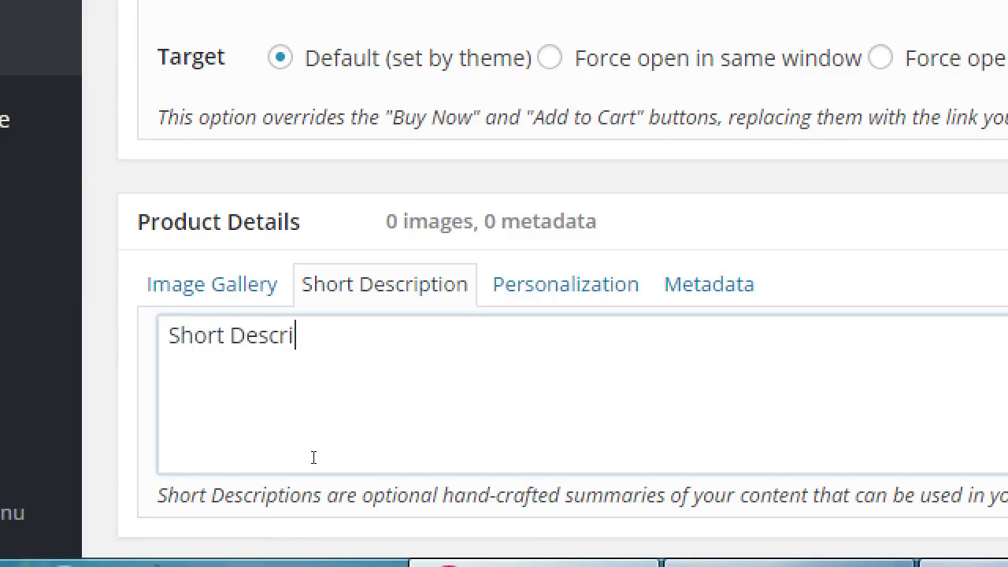
type("ption goes H")
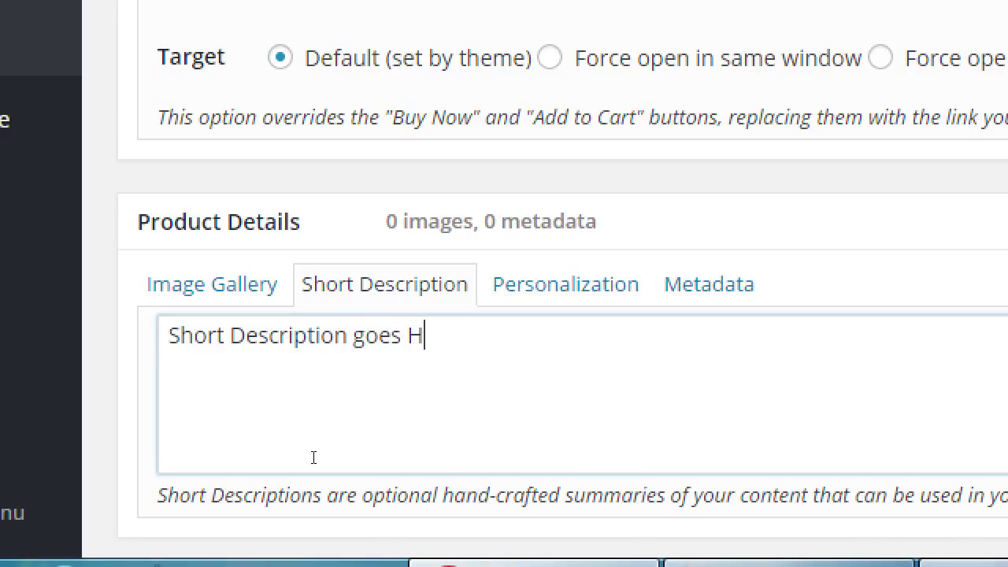
type("ERE")
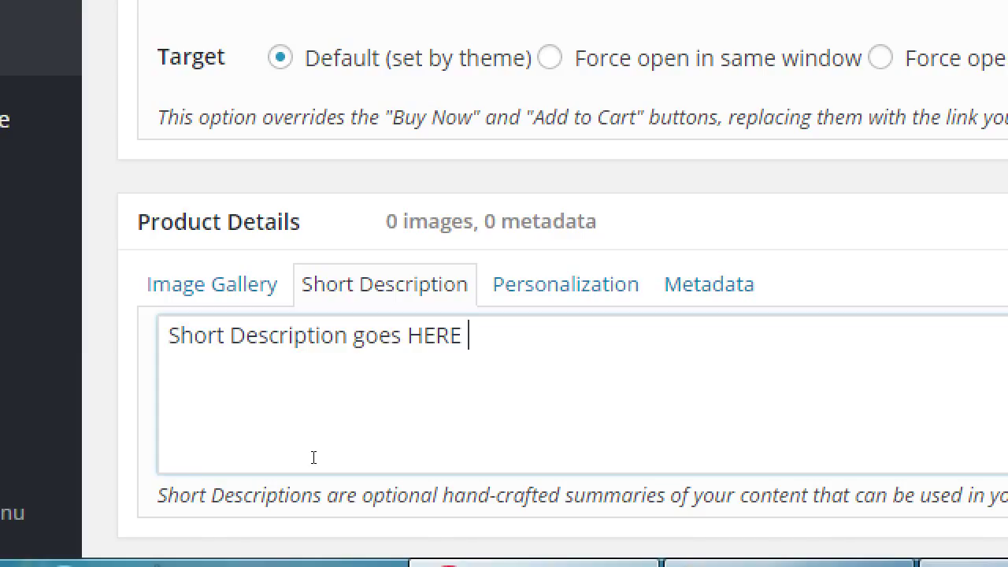
mouse_move(327, 420)
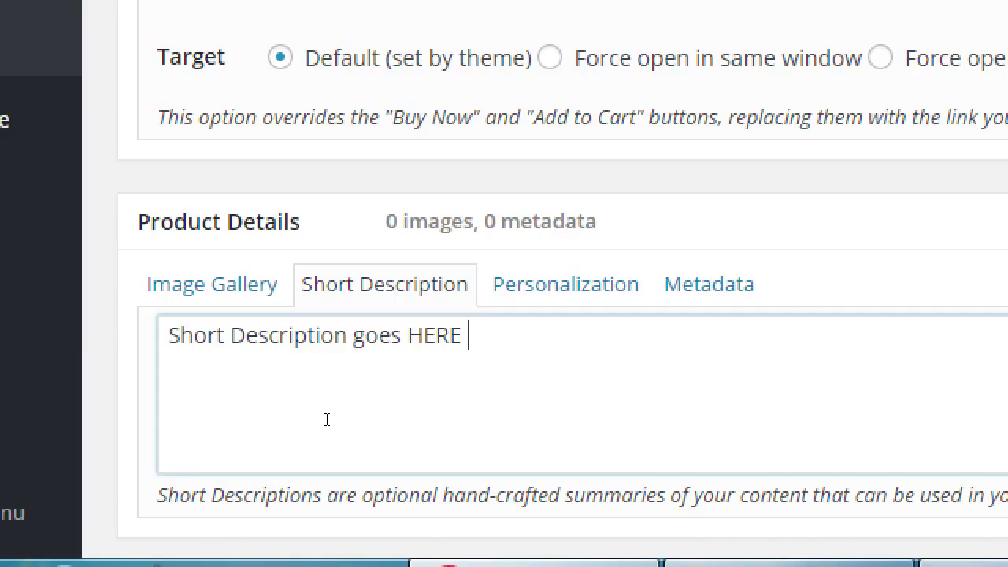
mouse_move(333, 415)
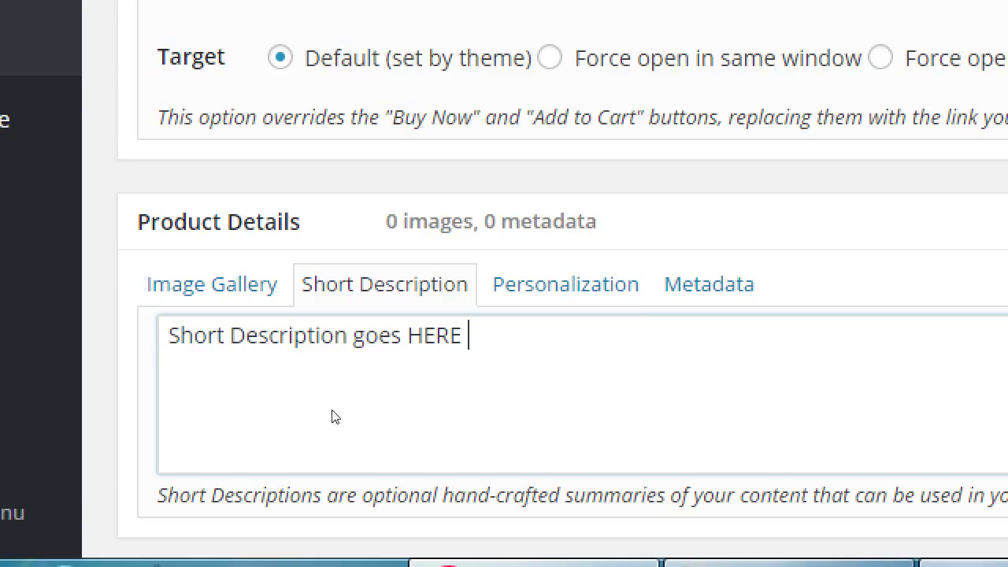
left_click(565, 283)
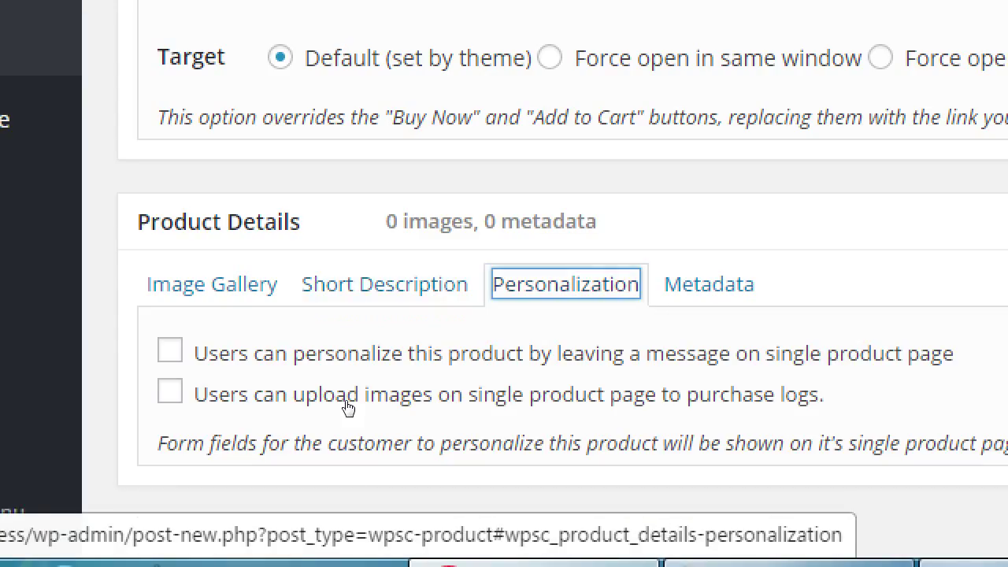
mouse_move(295, 451)
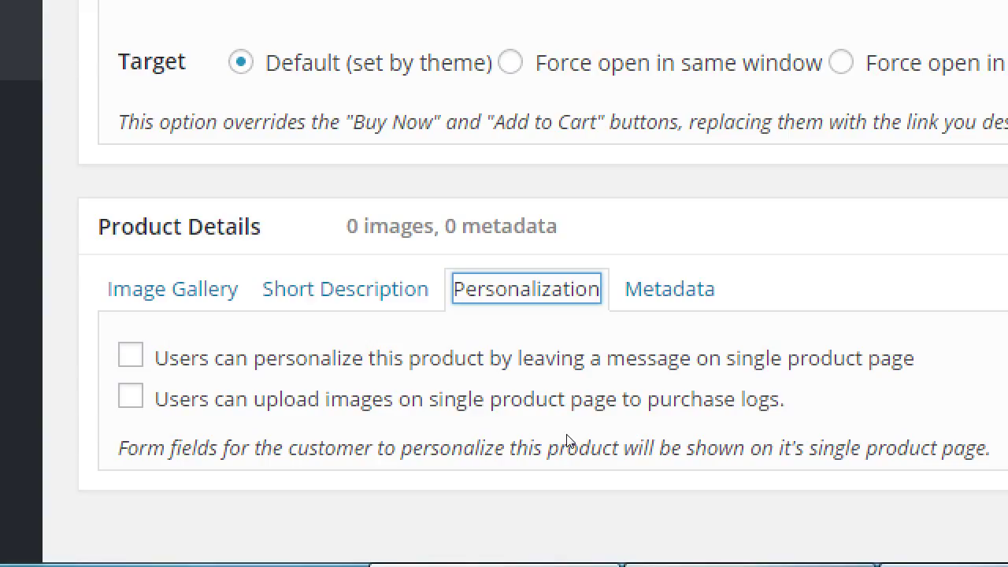
left_click(130, 356)
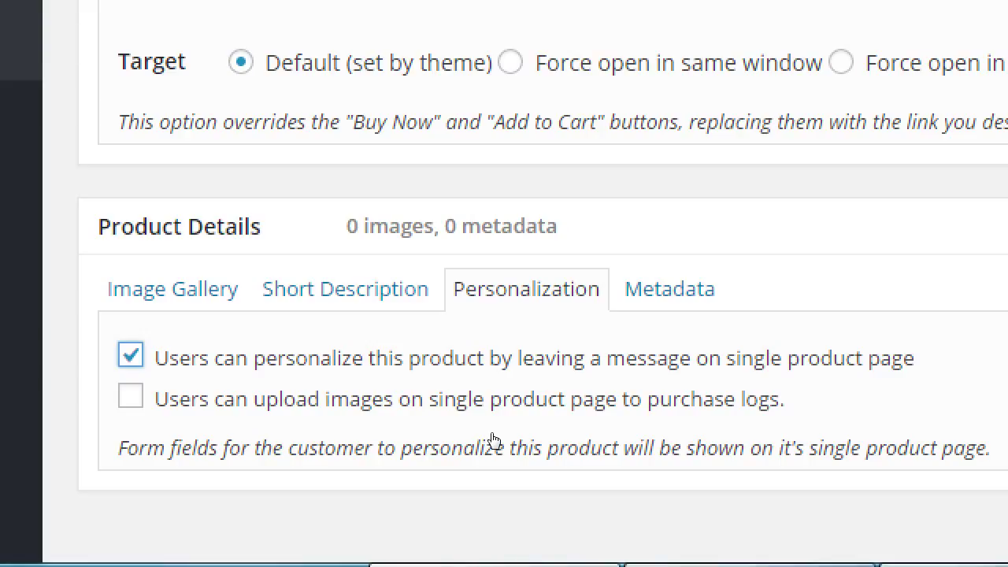
mouse_move(504, 439)
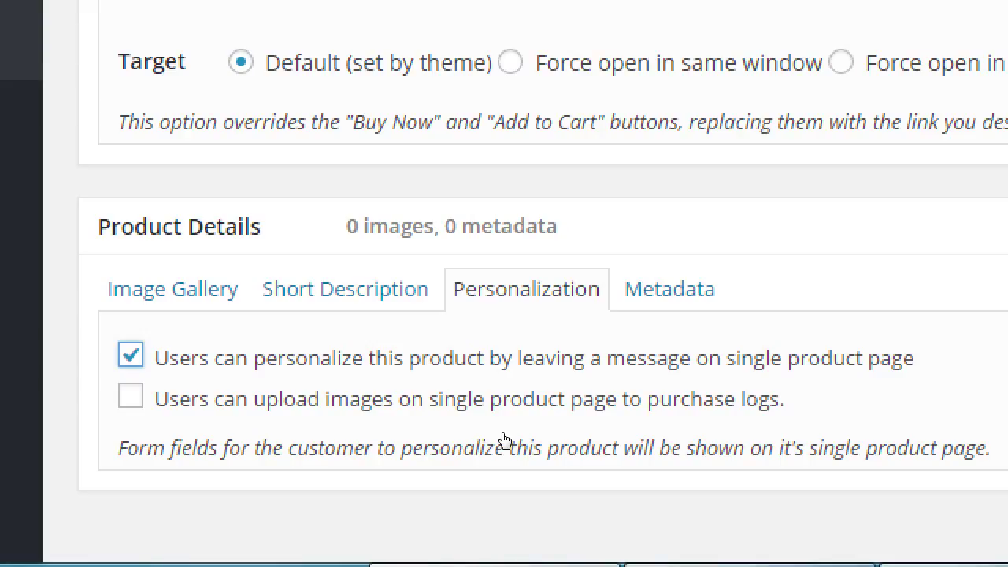
mouse_move(442, 452)
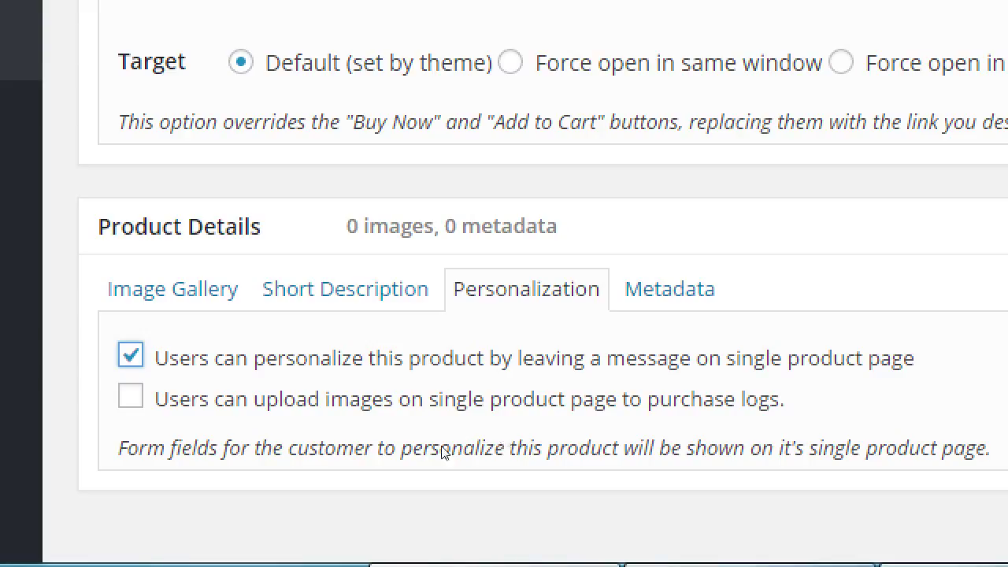
mouse_move(173, 471)
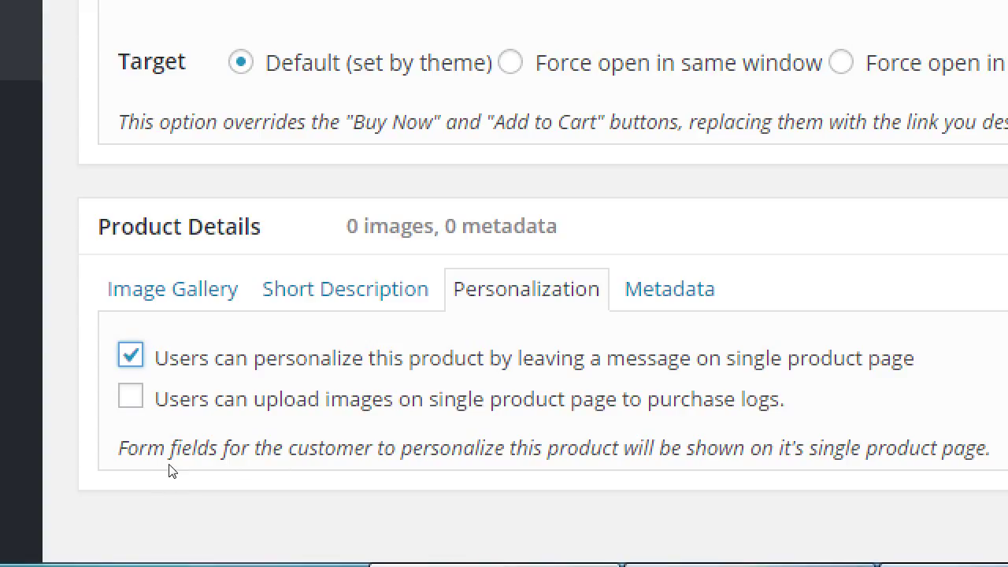
mouse_move(188, 472)
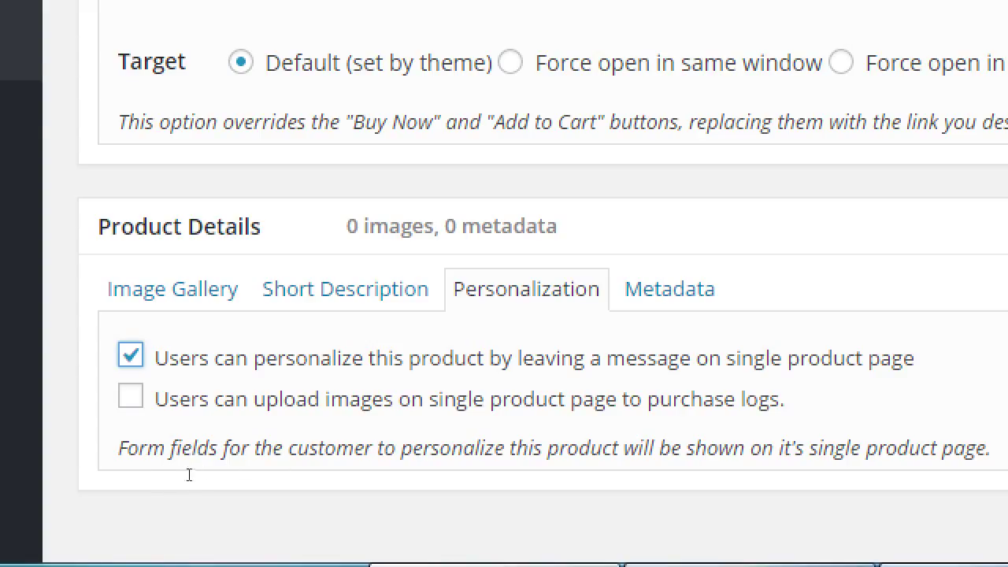
mouse_move(208, 434)
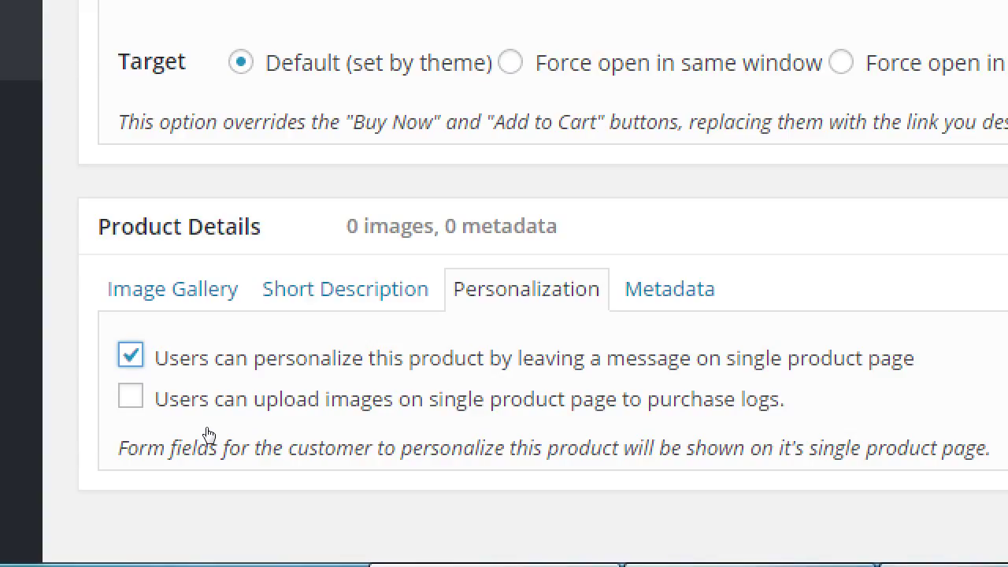
mouse_move(188, 468)
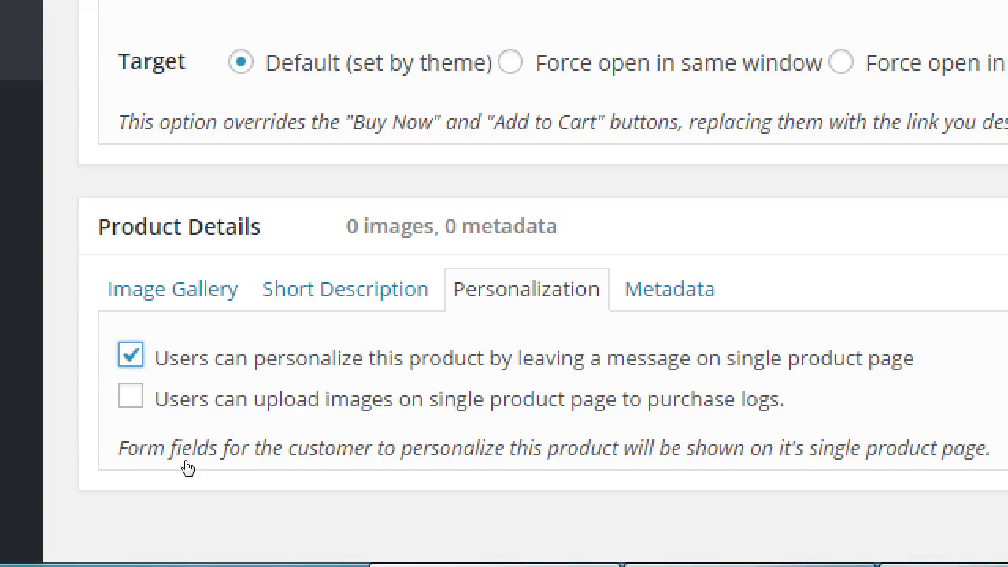
mouse_move(201, 463)
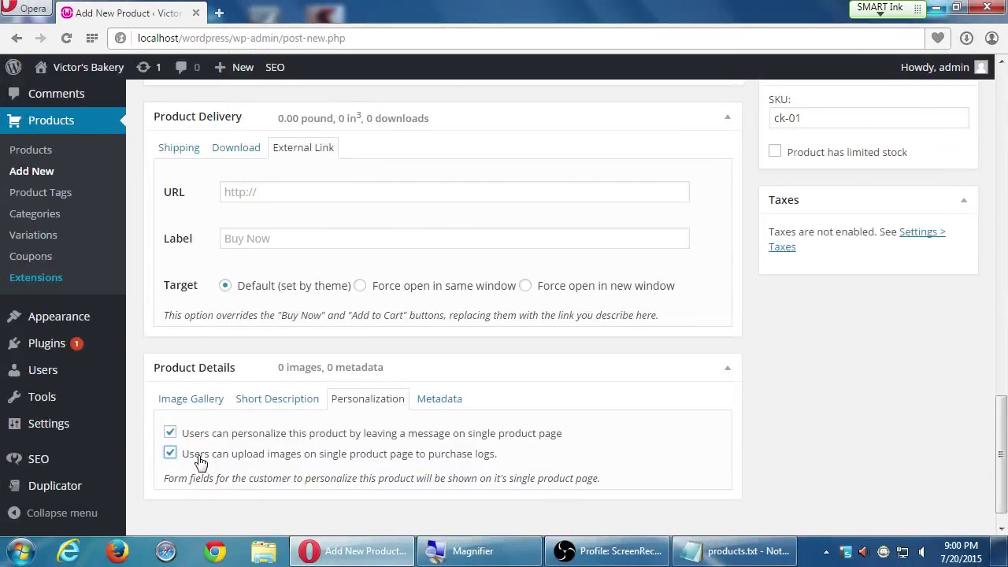
scroll("down", 3)
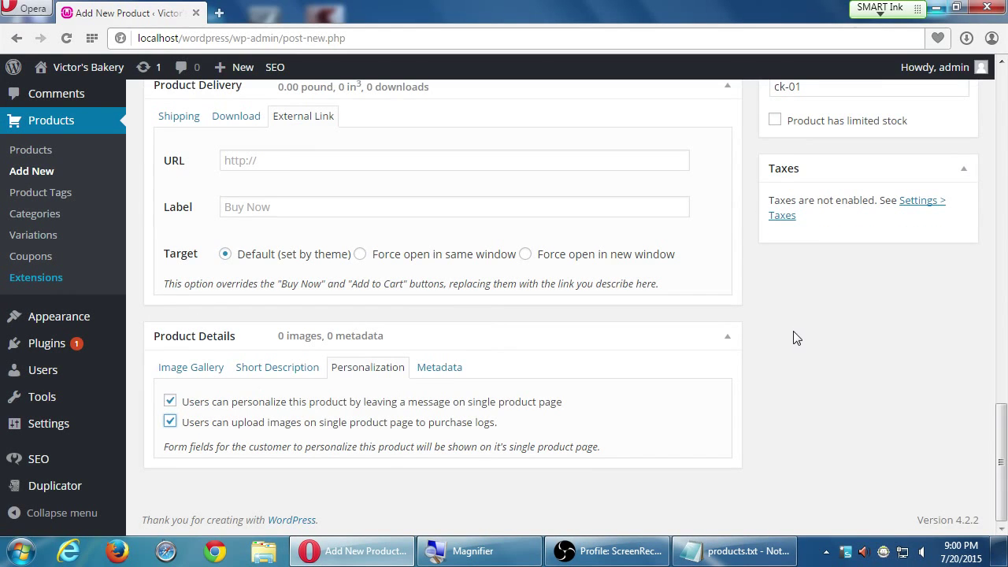
scroll("up", 3)
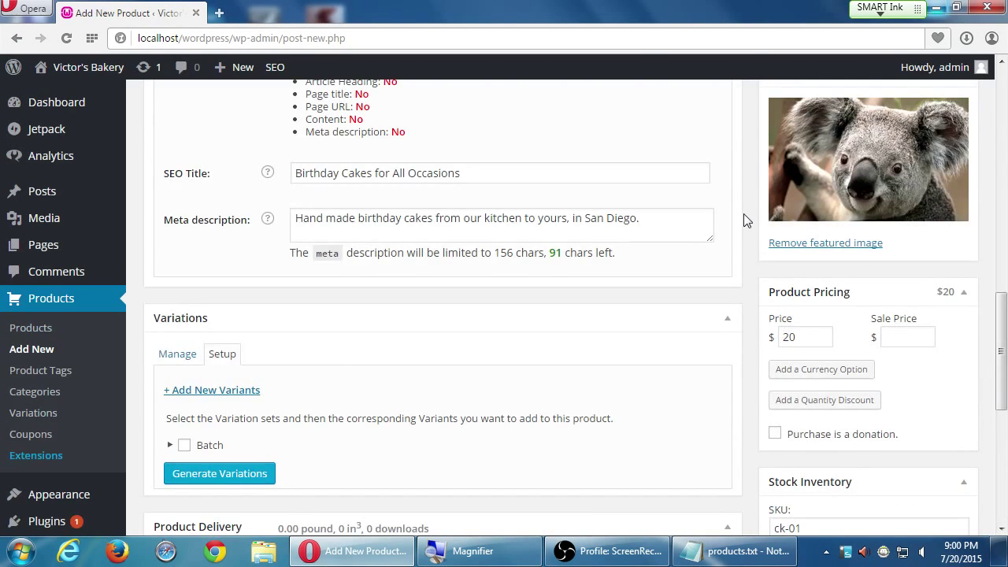
scroll("up", 3)
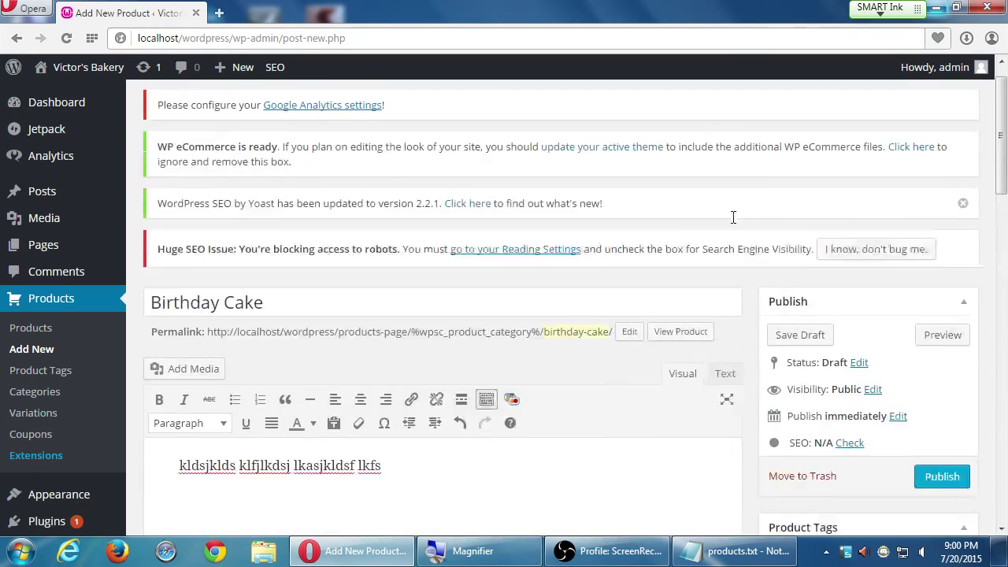
scroll("down", 3)
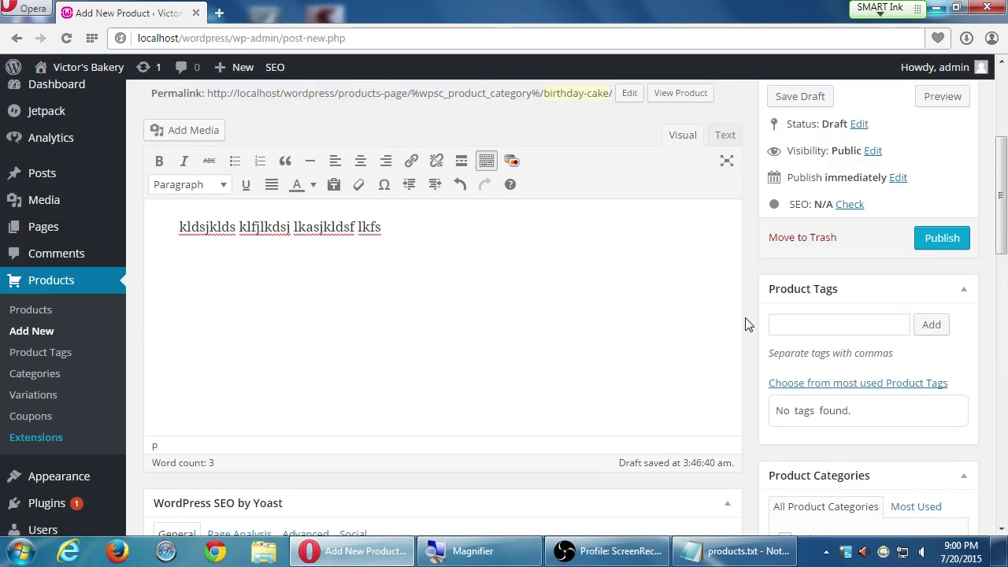
scroll("down", 3)
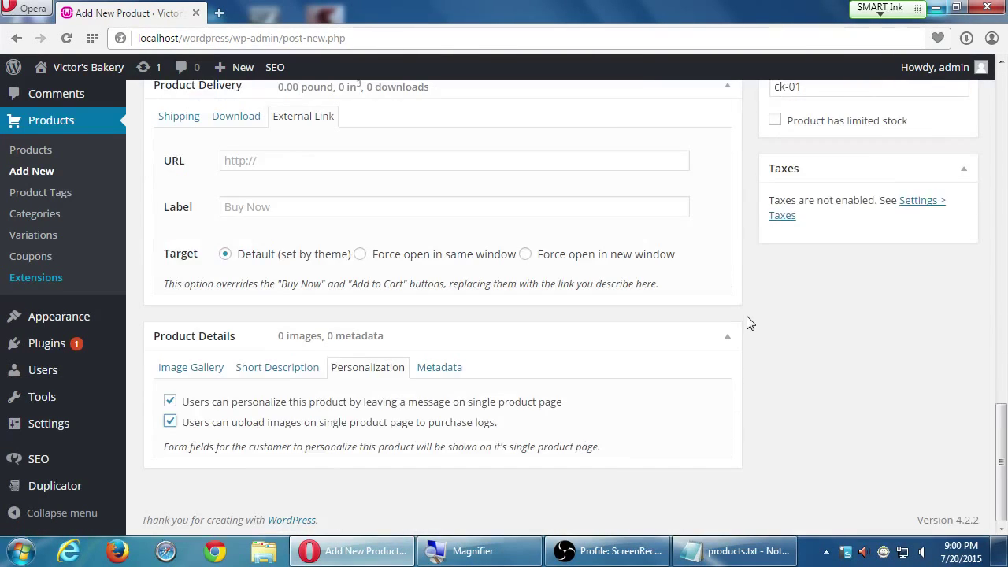
scroll("up", 3)
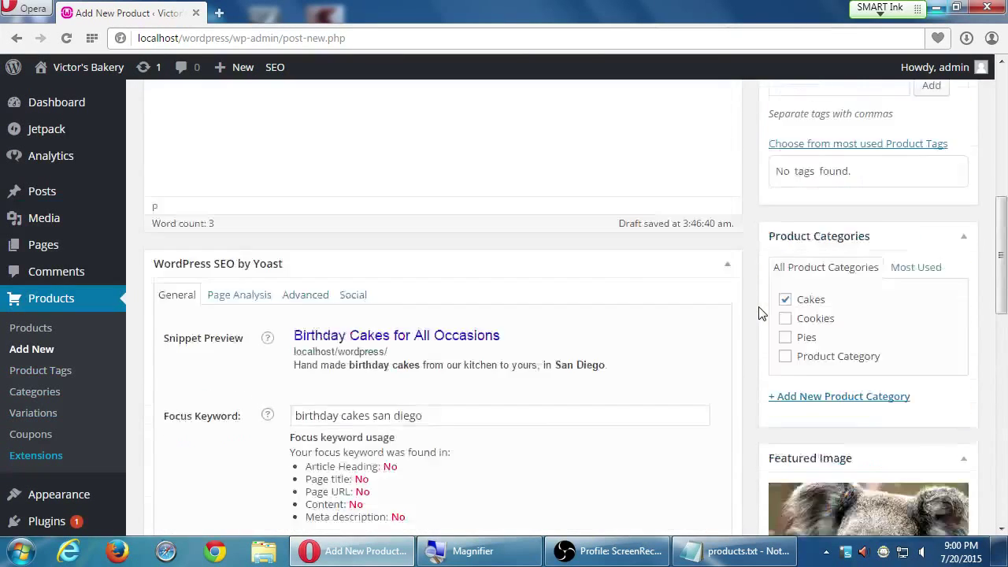
scroll("up", 3)
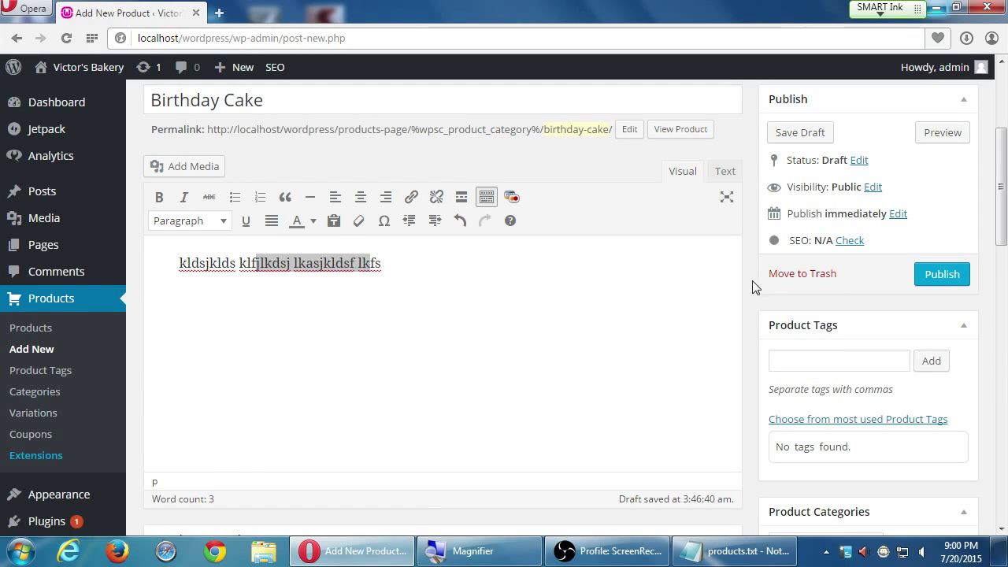
scroll("down", 3)
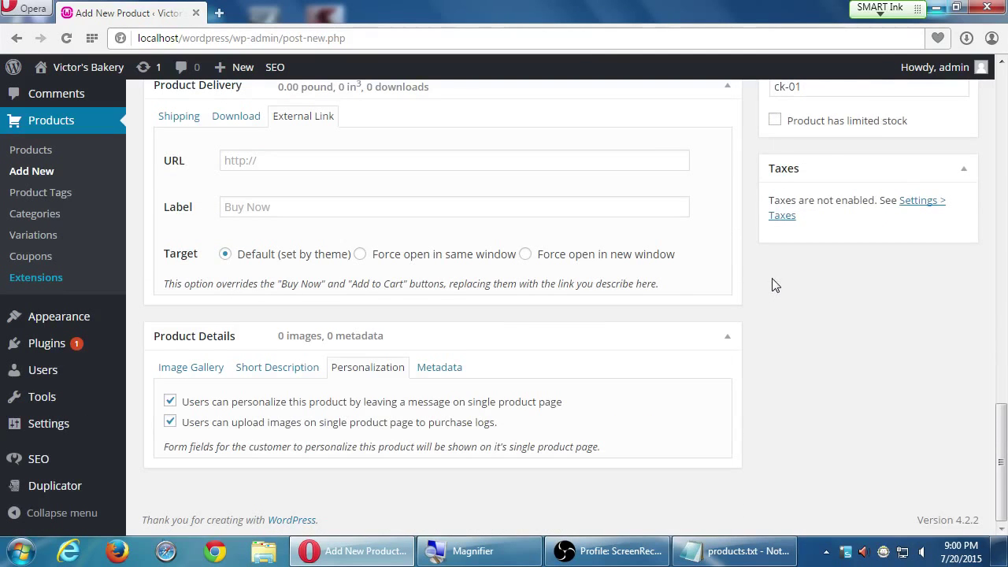
scroll("up", 3)
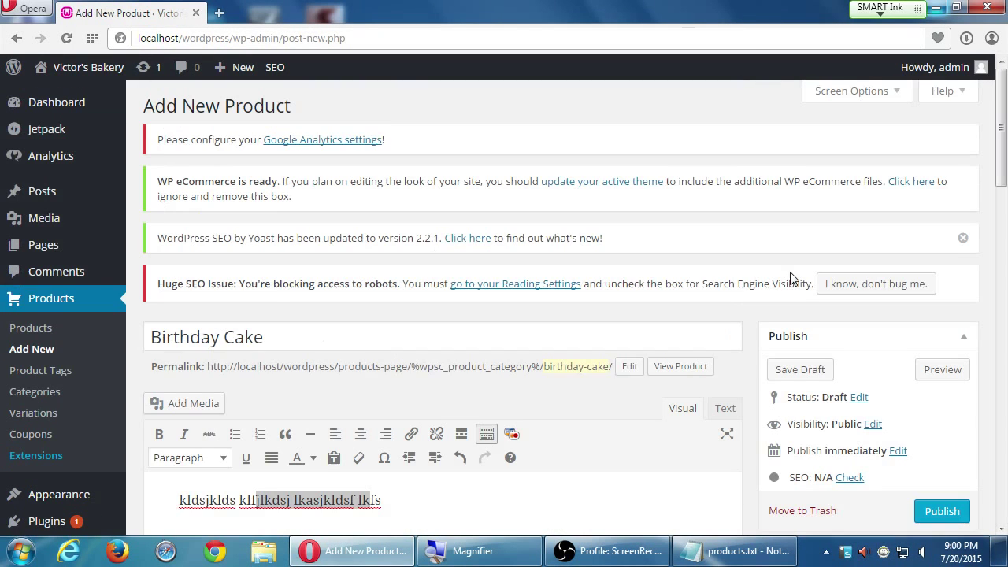
mouse_move(942, 511)
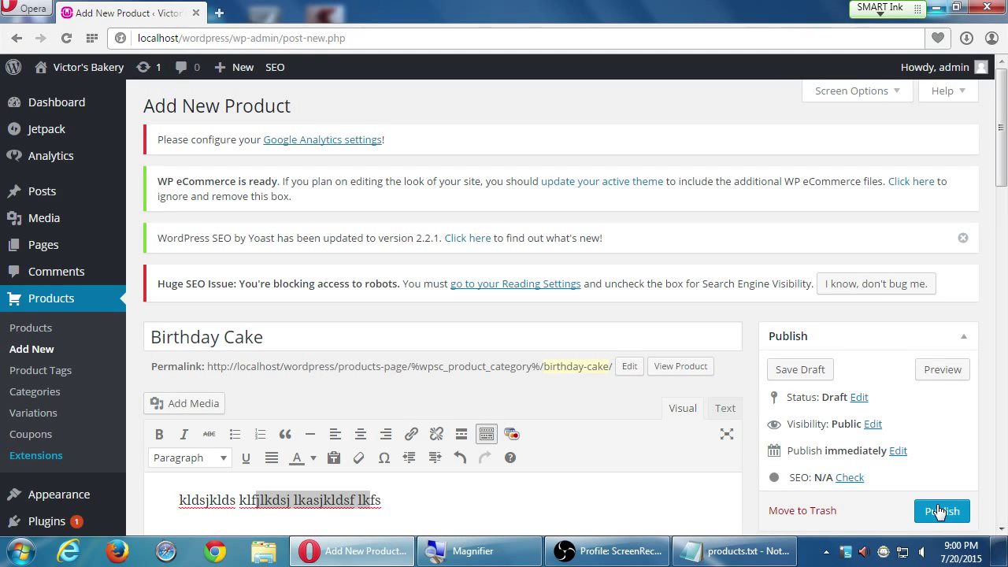
Publish the Birthday Cake product live under the Cakes category.
left_click(941, 511)
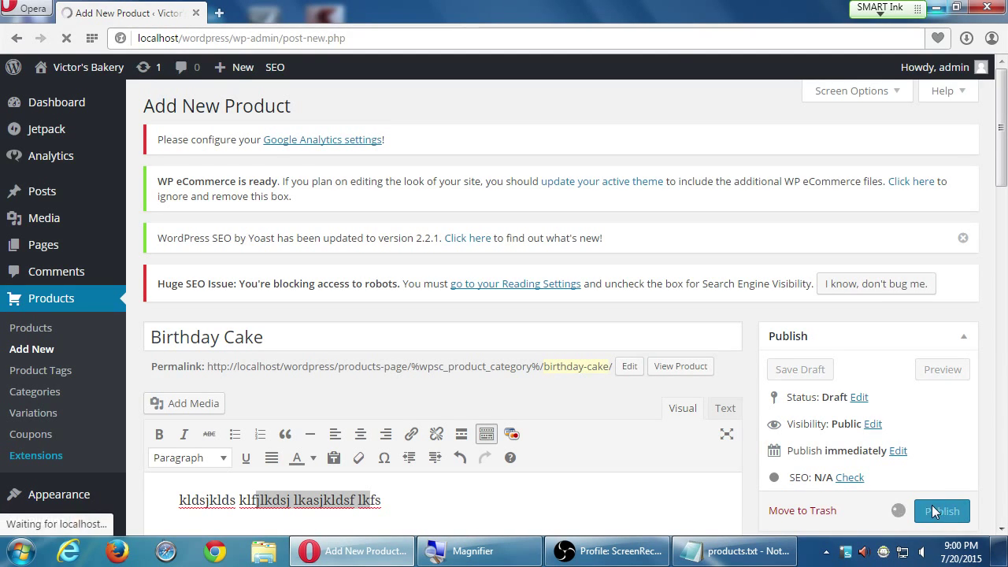
mouse_move(781, 228)
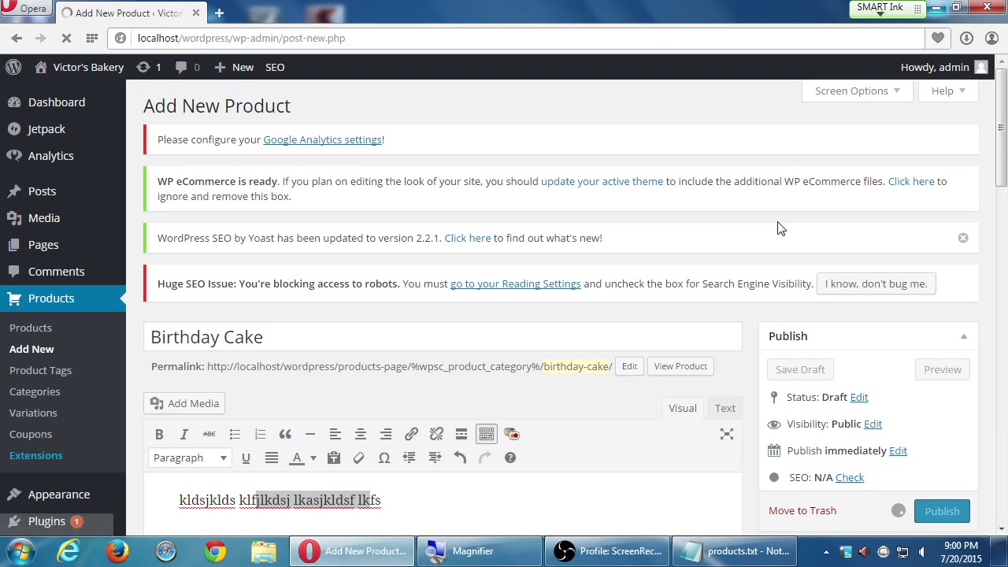
left_click(941, 511)
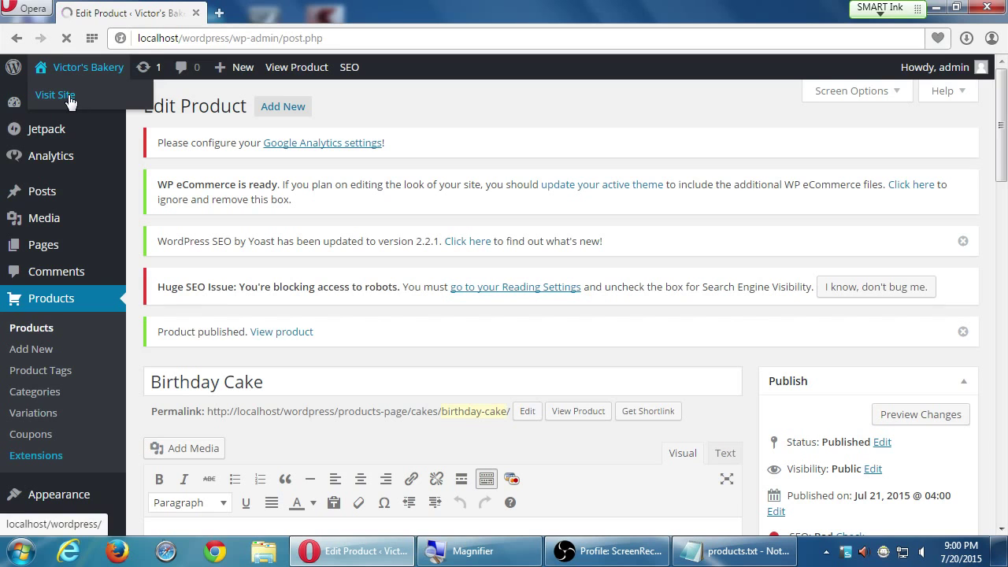
Visit the public Victor's Bakery home page from the admin bar.
left_click(55, 94)
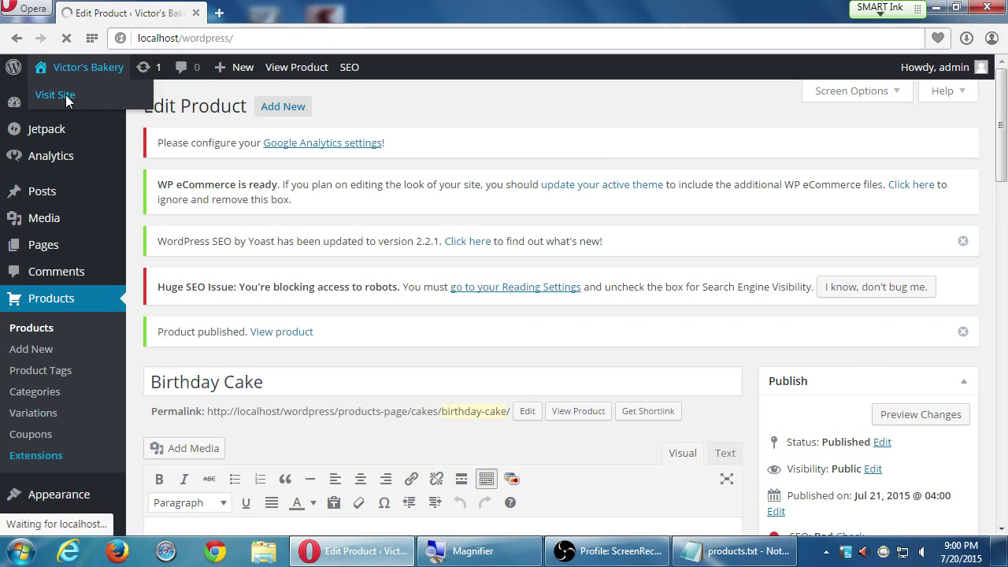
left_click(55, 95)
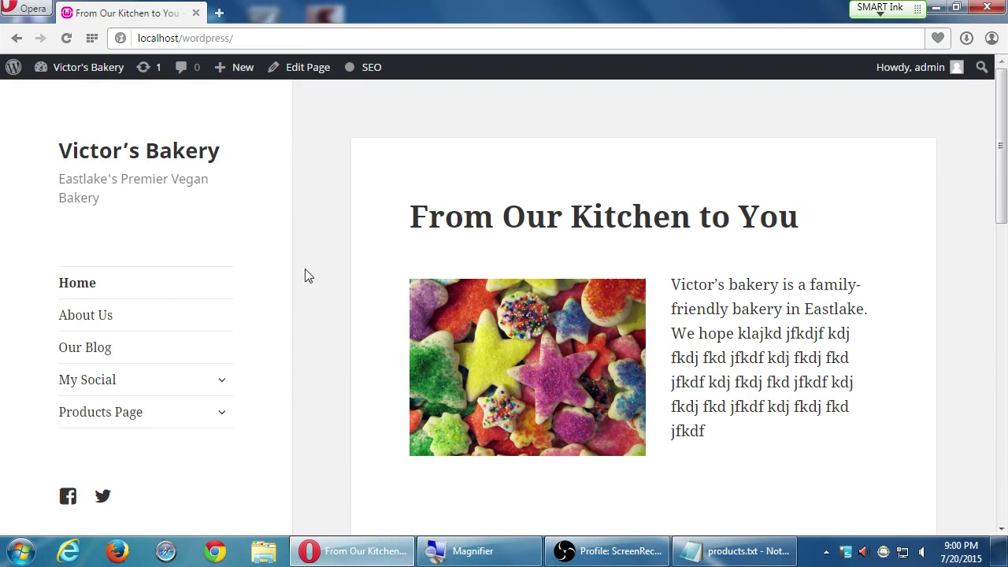
mouse_move(69, 415)
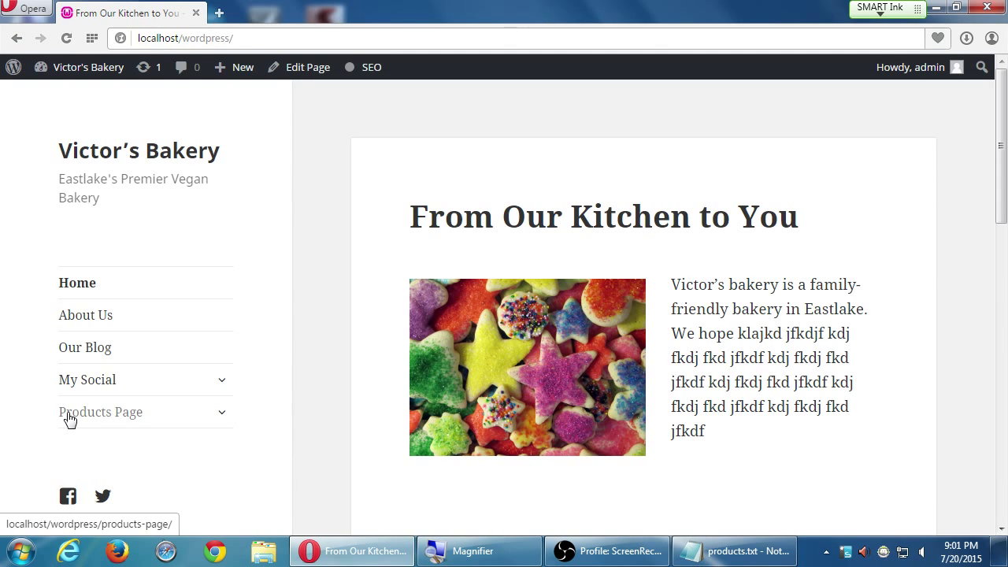
mouse_move(111, 434)
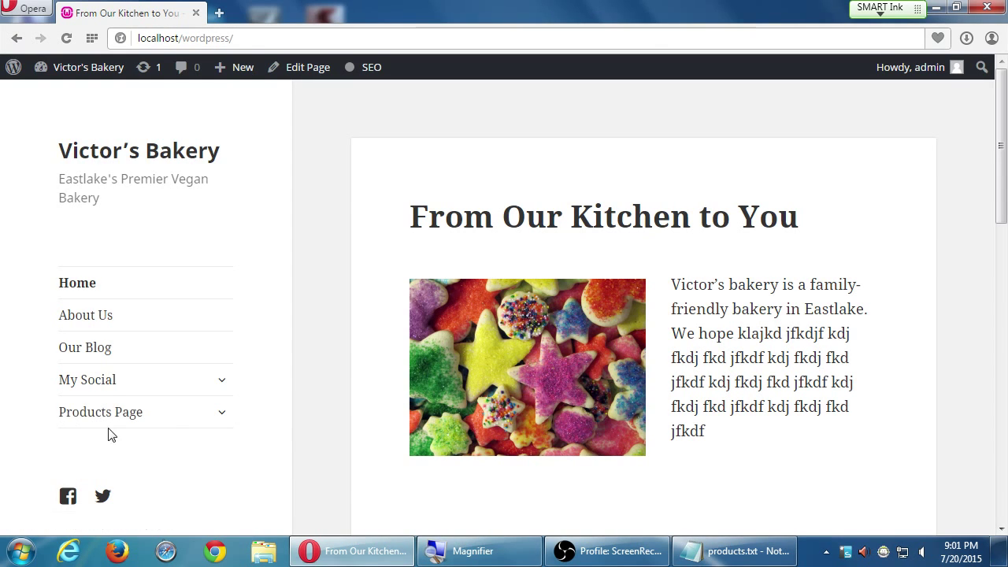
Go to the bakery's Products Page showing Birthday Cake at $20.00.
left_click(100, 412)
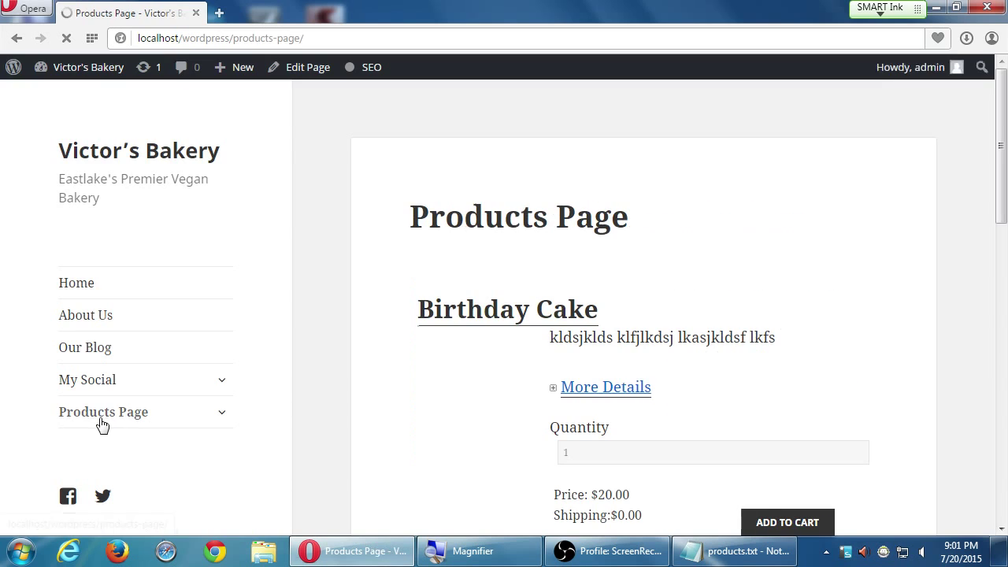
scroll("down", 3)
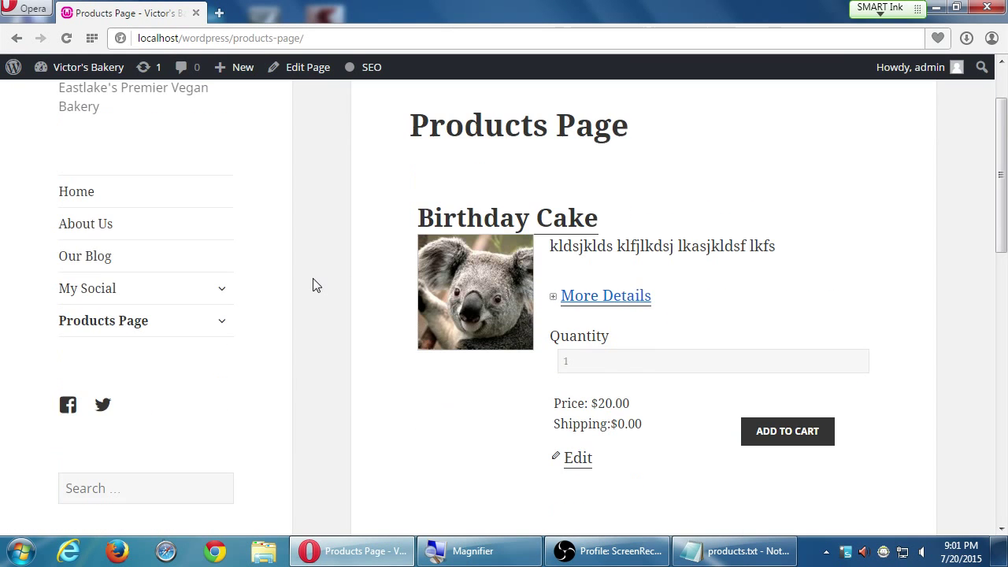
double_click(551, 125)
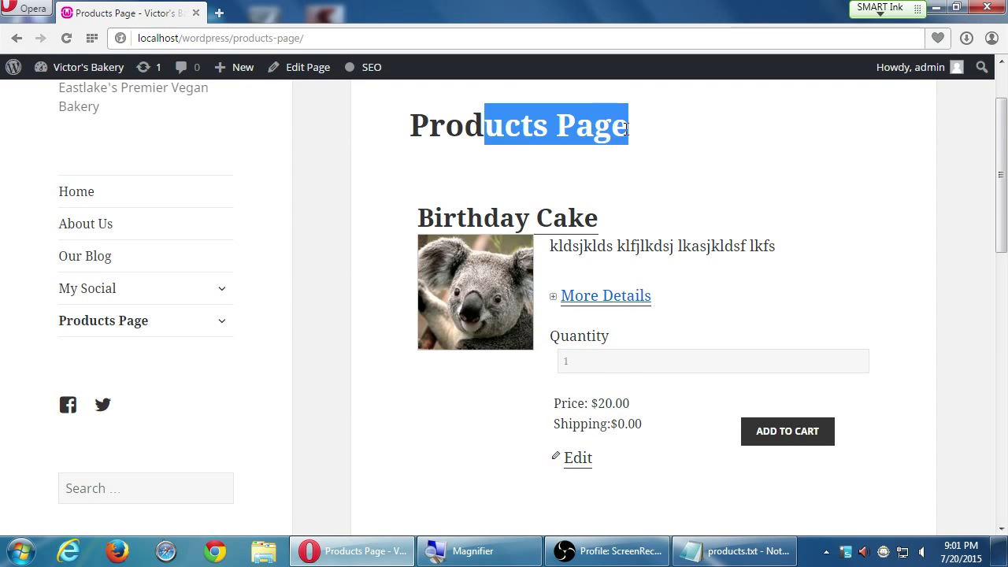
mouse_move(452, 218)
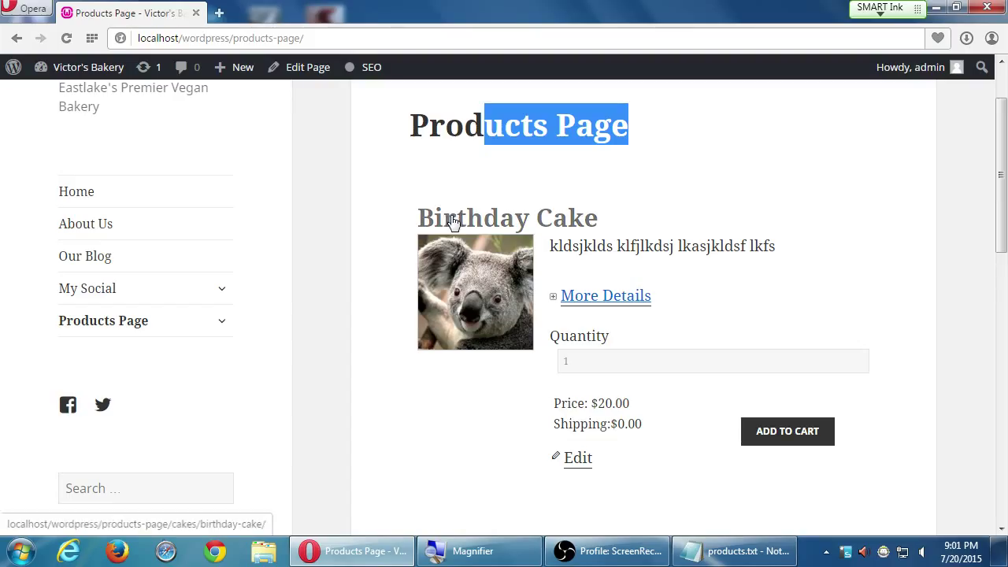
mouse_move(475, 228)
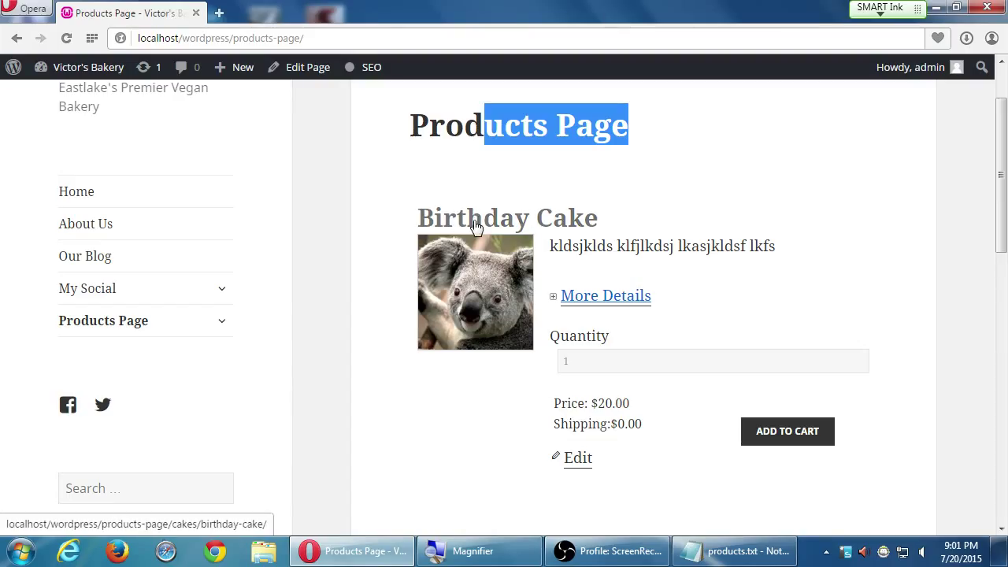
left_click_drag(598, 245, 675, 246)
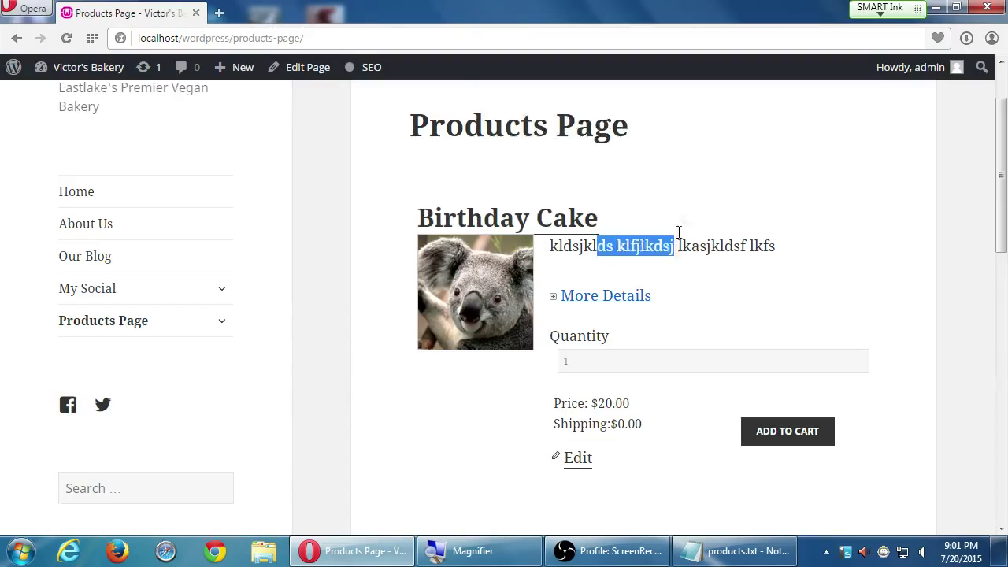
left_click_drag(636, 245, 709, 245)
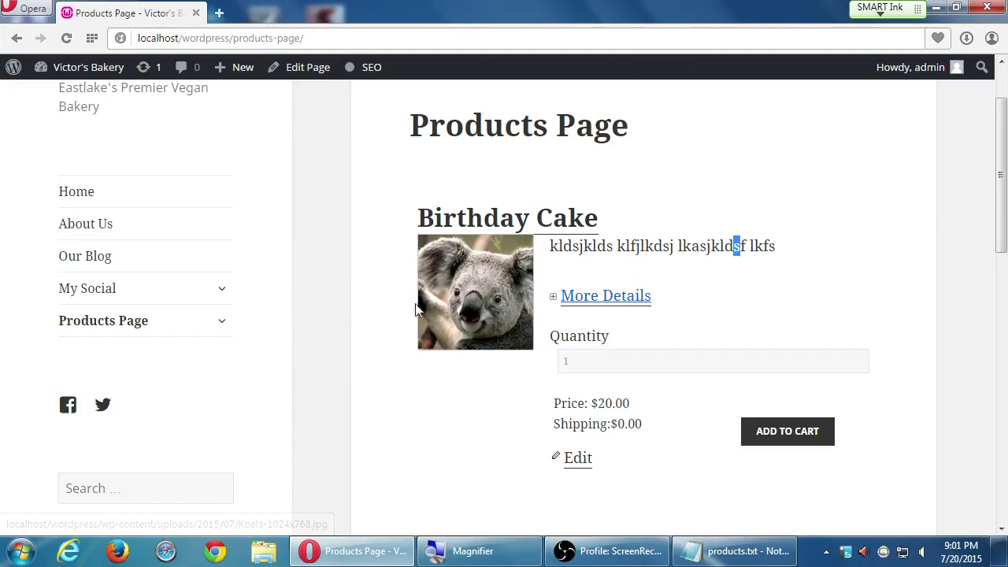
mouse_move(464, 288)
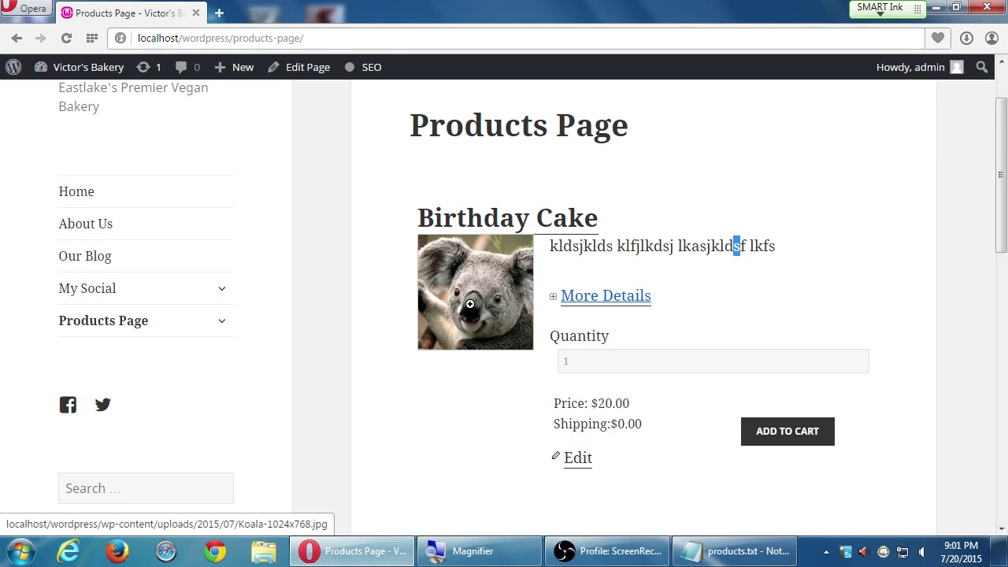
View the product photo, expand More Details, and set the quantity to 56.
left_click(474, 292)
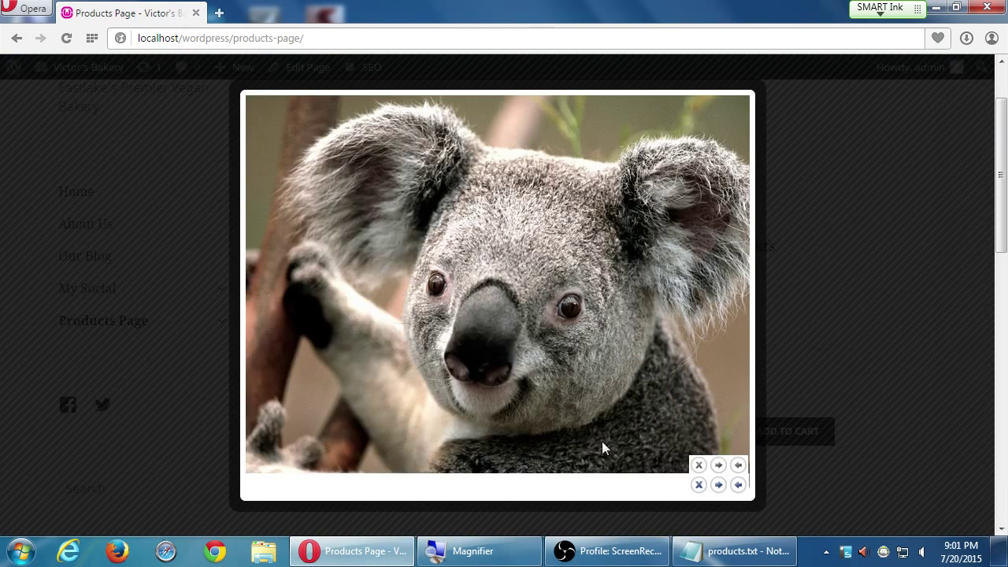
left_click(698, 464)
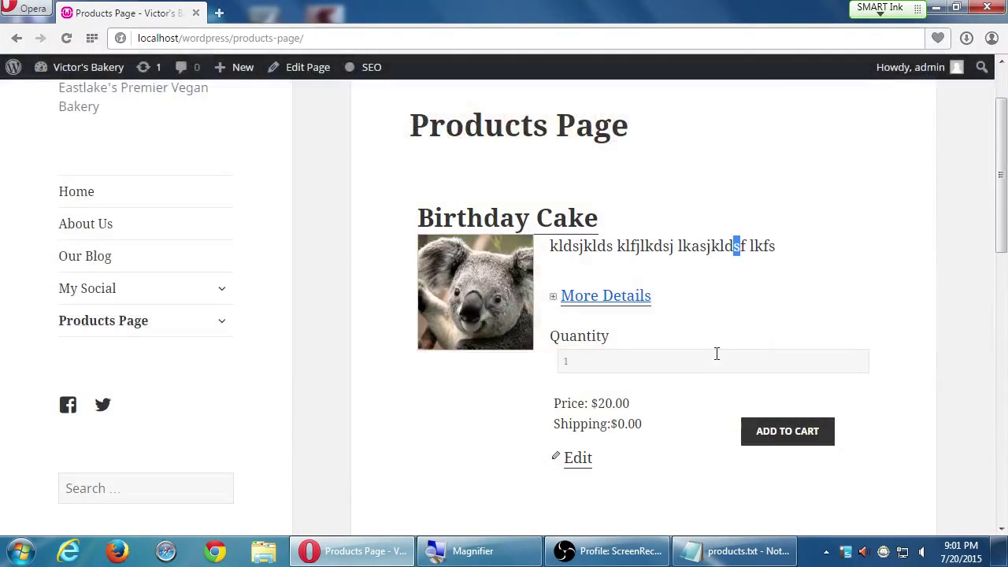
mouse_move(564, 305)
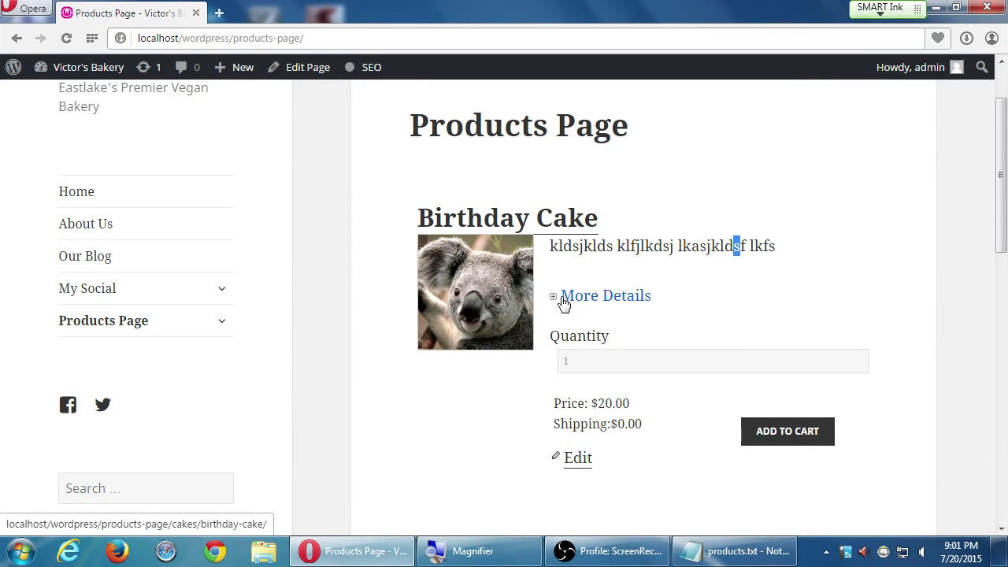
left_click(605, 296)
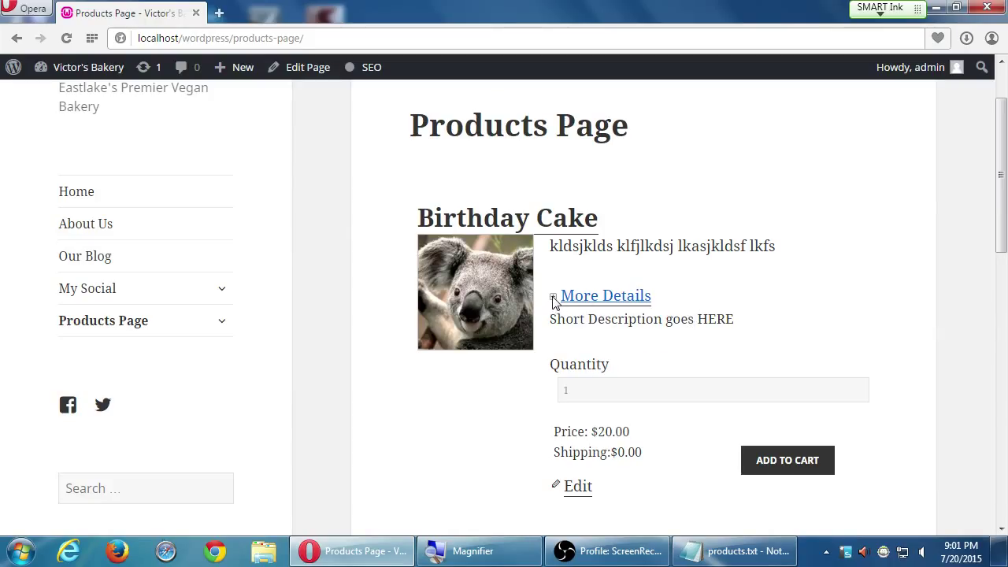
left_click(712, 389)
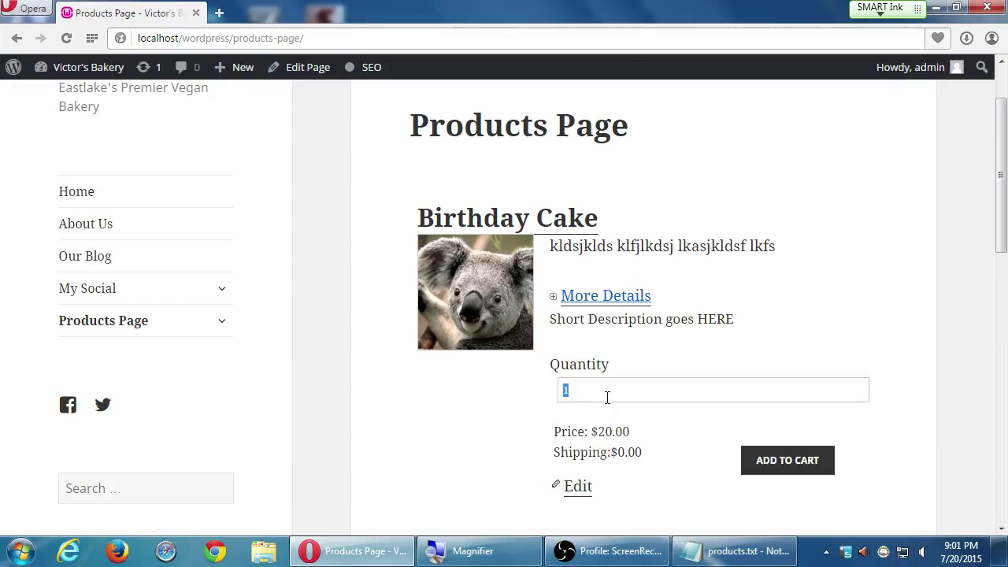
type("56")
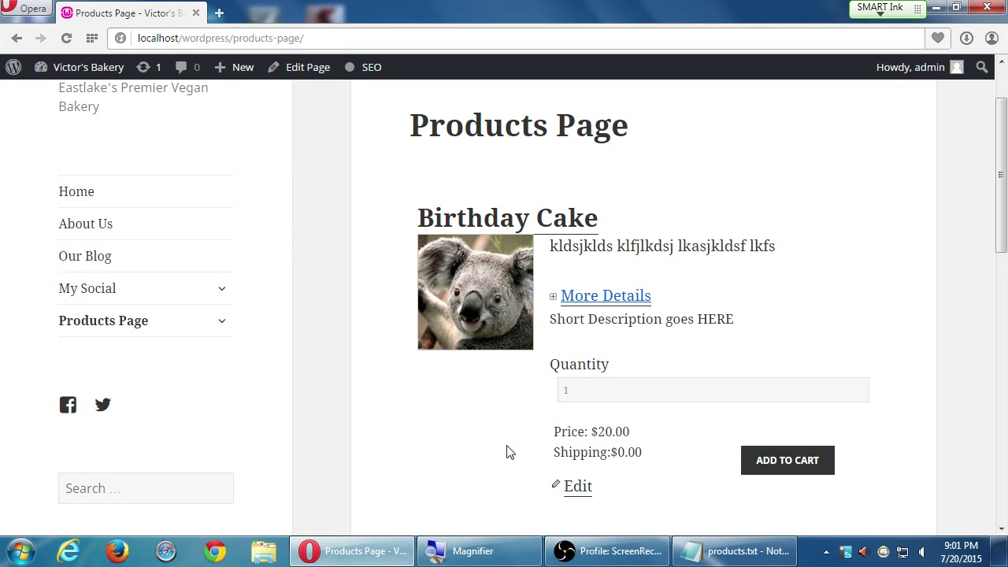
mouse_move(404, 414)
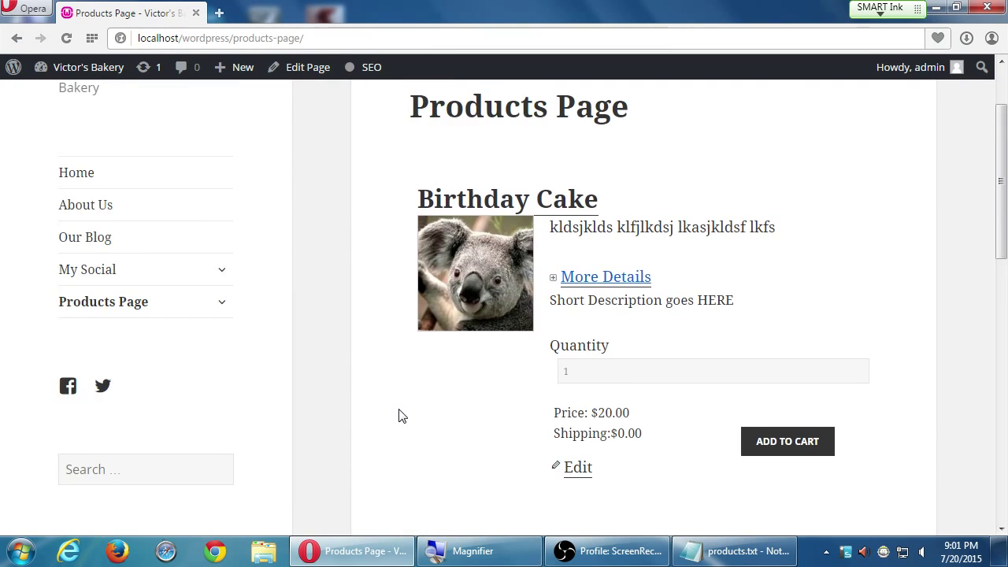
mouse_move(468, 199)
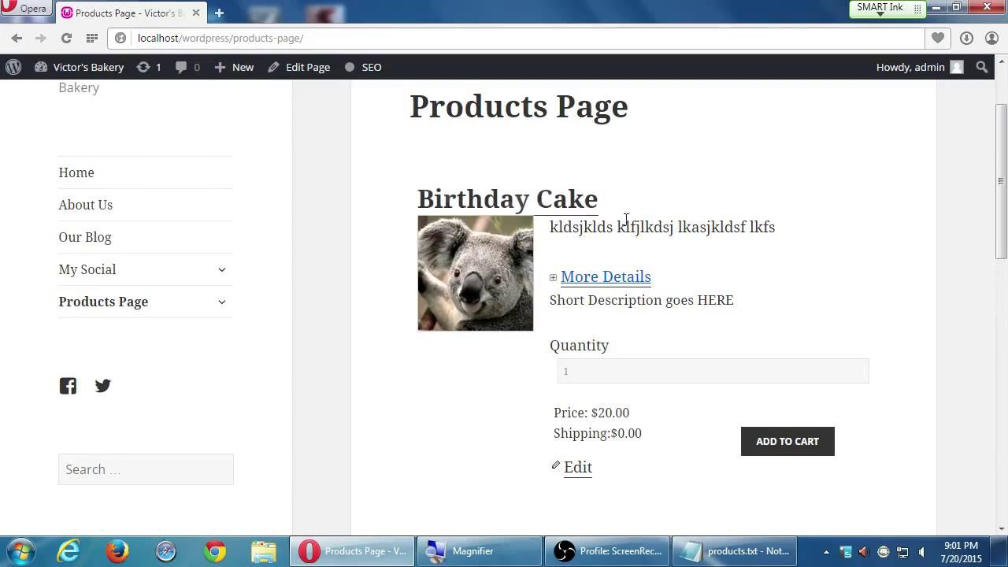
View the Birthday Cake product page and highlight its short description.
left_click(507, 199)
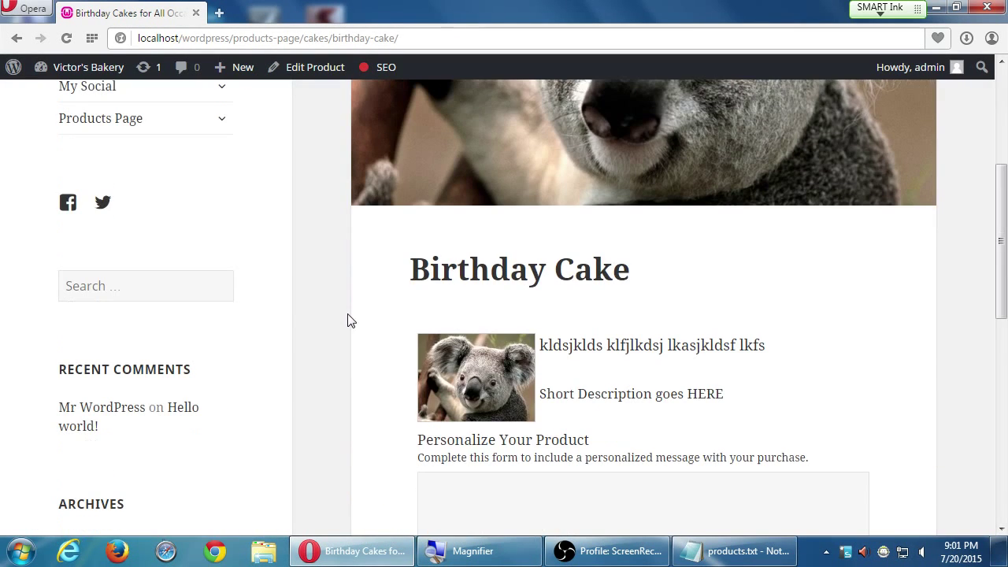
scroll("up", 3)
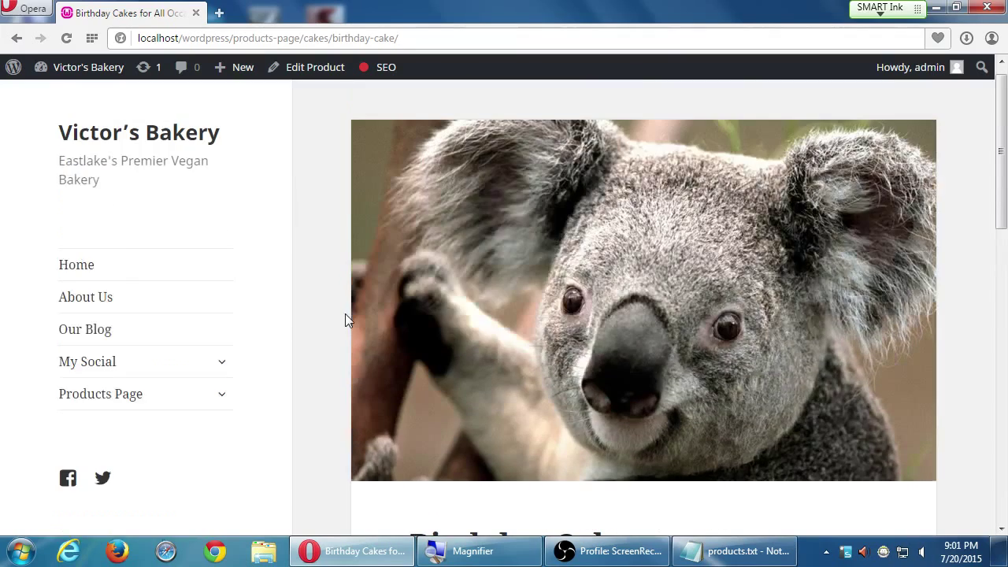
mouse_move(683, 248)
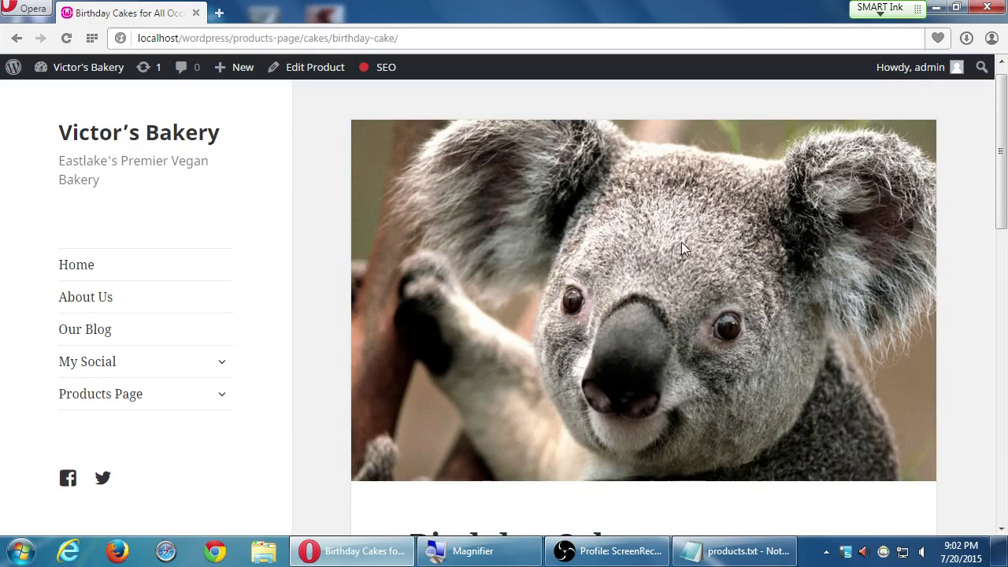
mouse_move(681, 231)
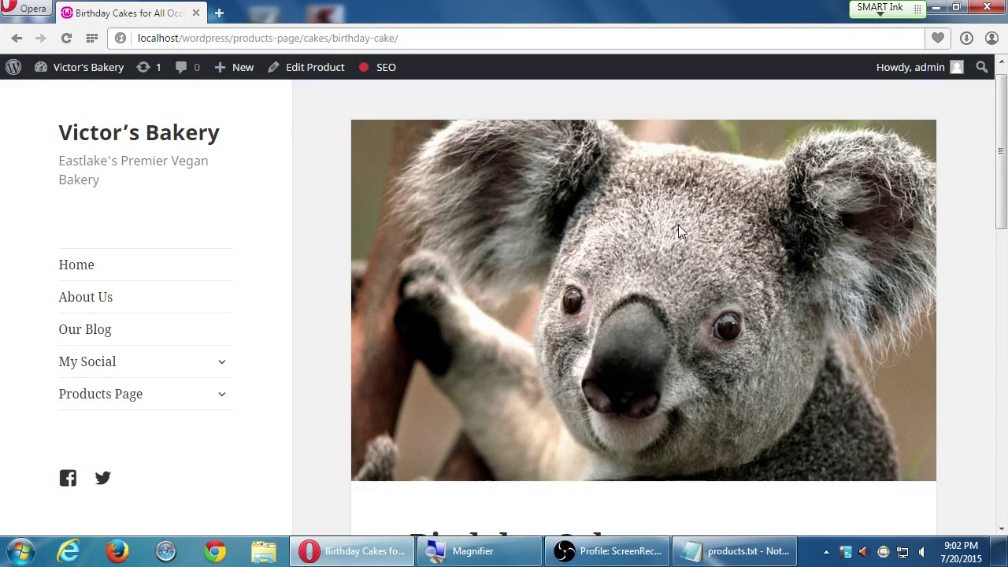
scroll("down", 3)
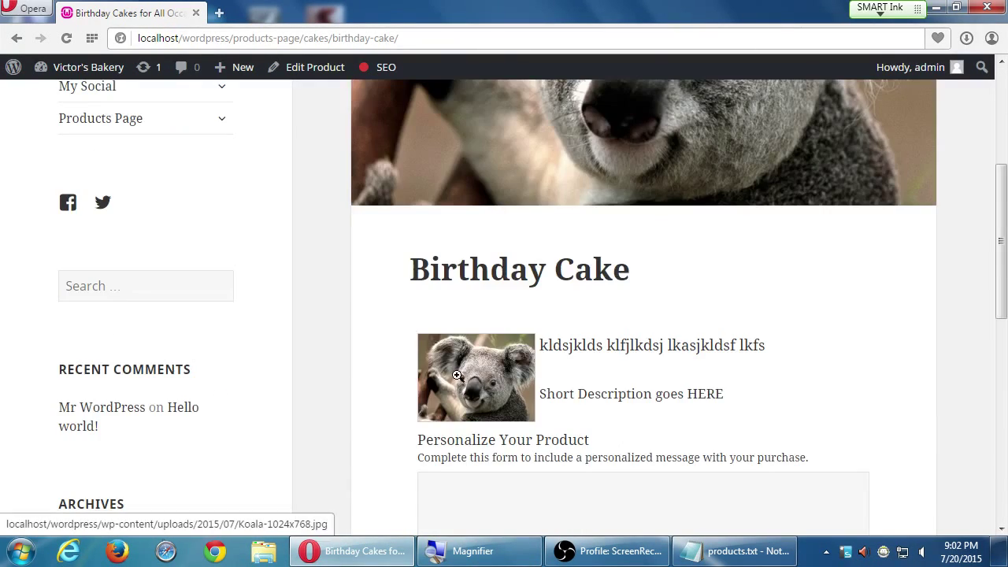
scroll("down", 3)
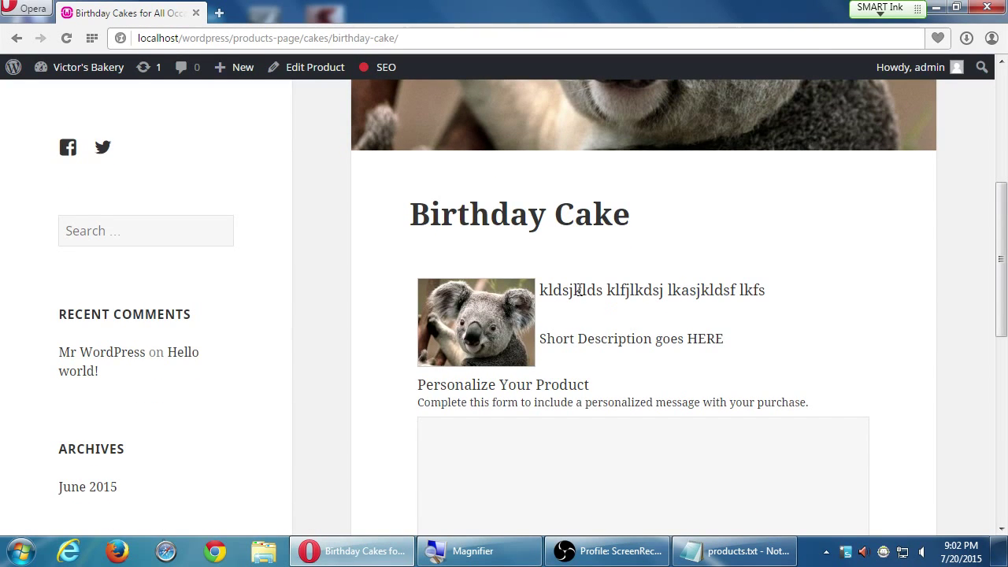
left_click_drag(568, 290, 714, 290)
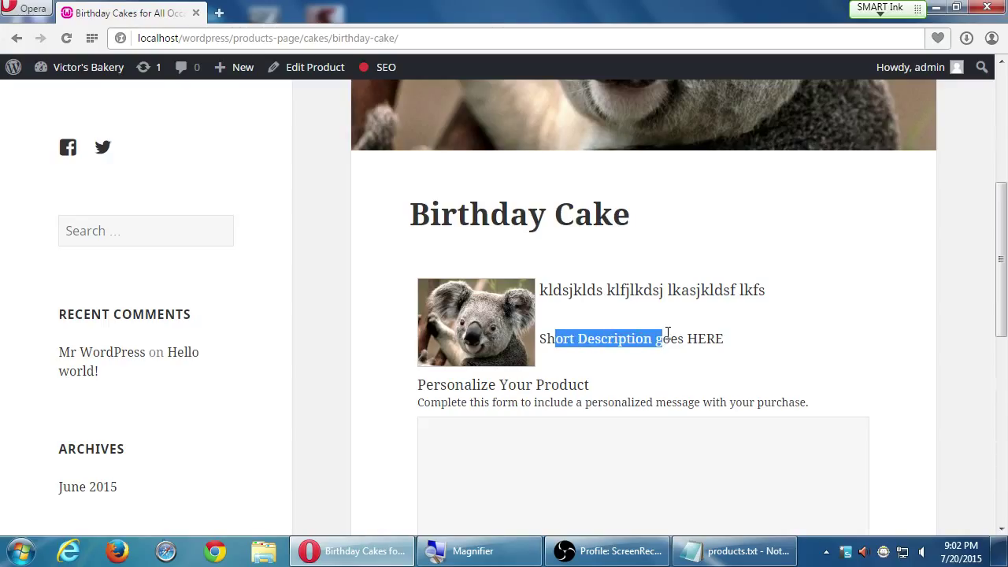
scroll("down", 3)
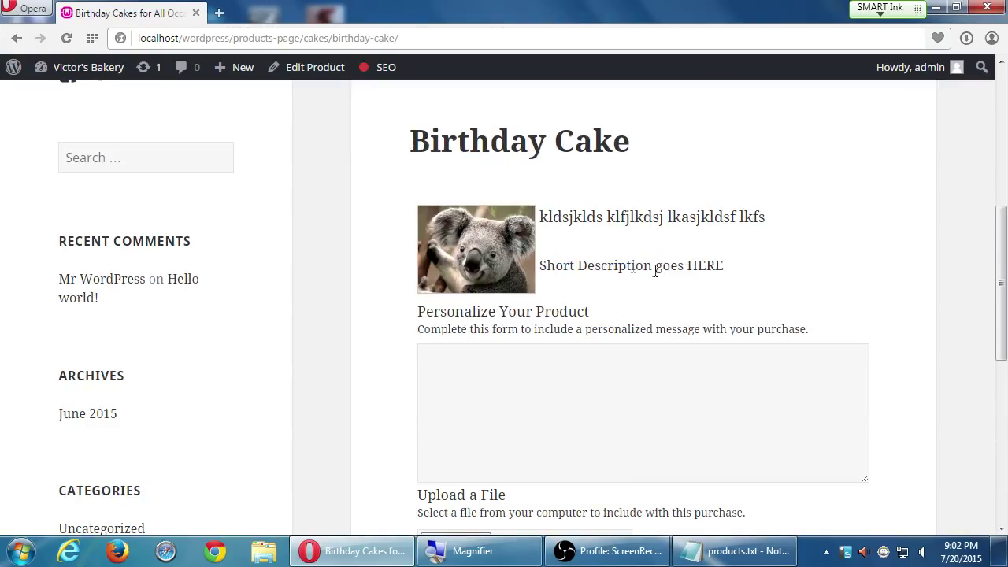
mouse_move(559, 304)
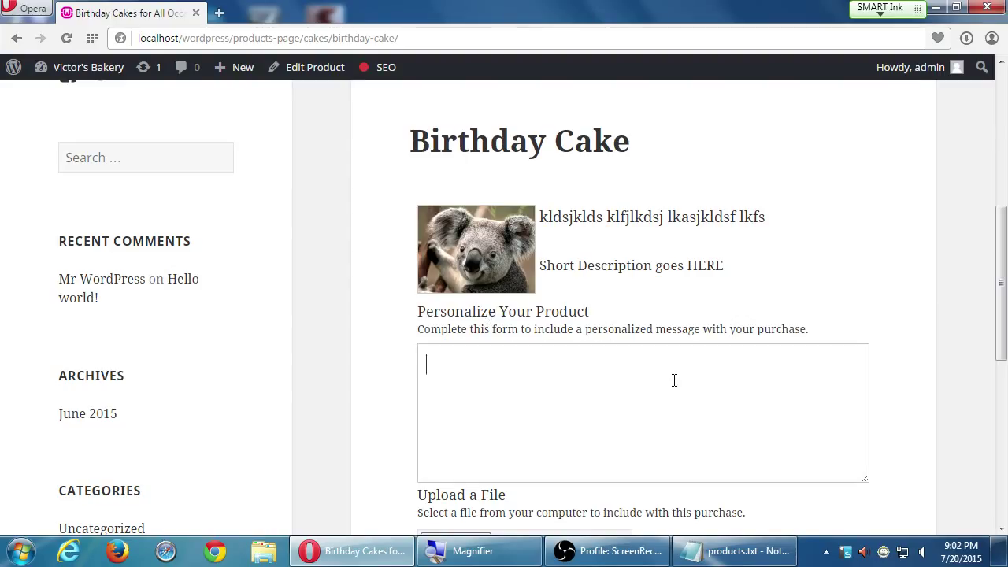
Personalize the cake with the message 'Make it say, "Hi Billy!"'.
type("Make it s")
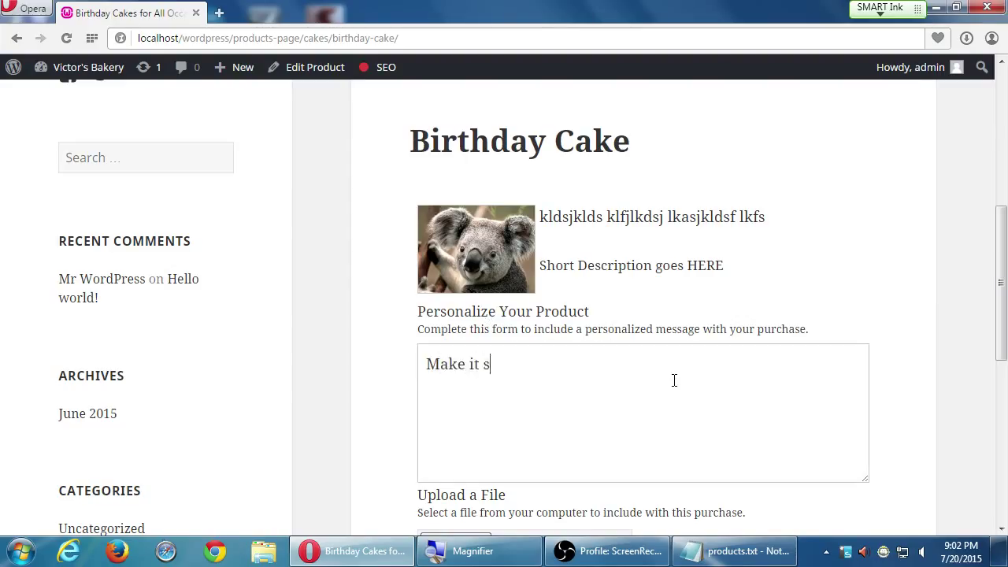
type("ay, \"Hi B")
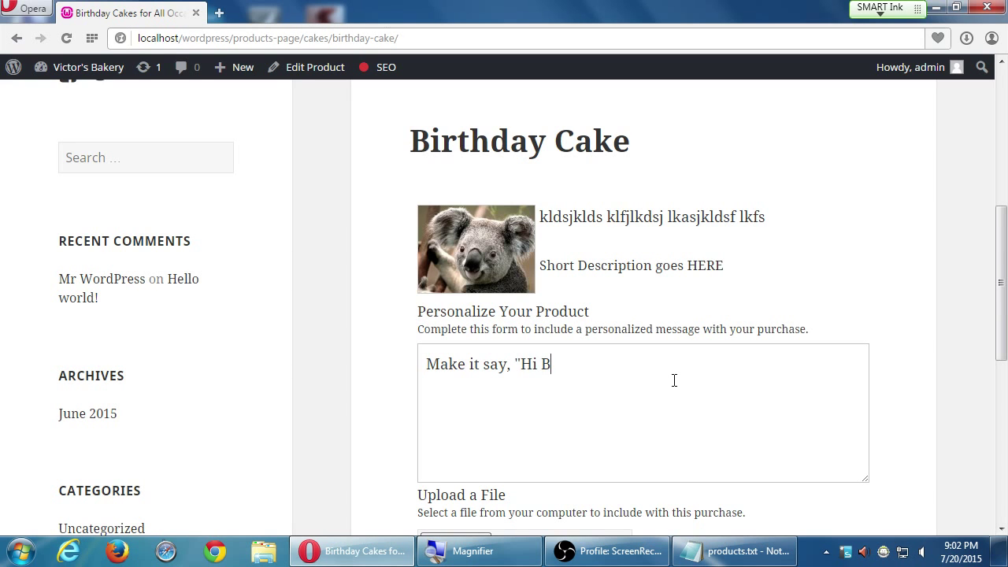
type("illy!\"")
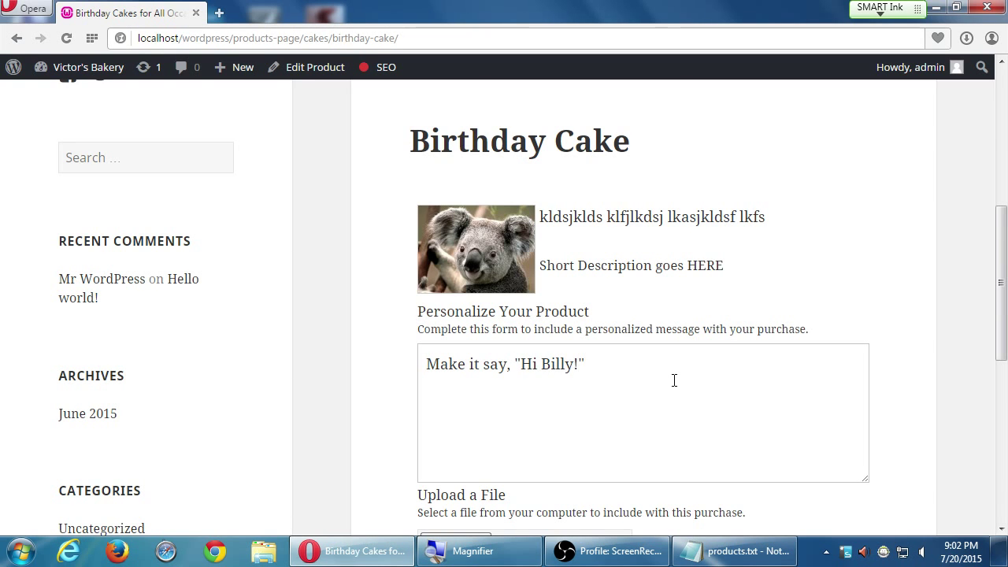
scroll("down", 3)
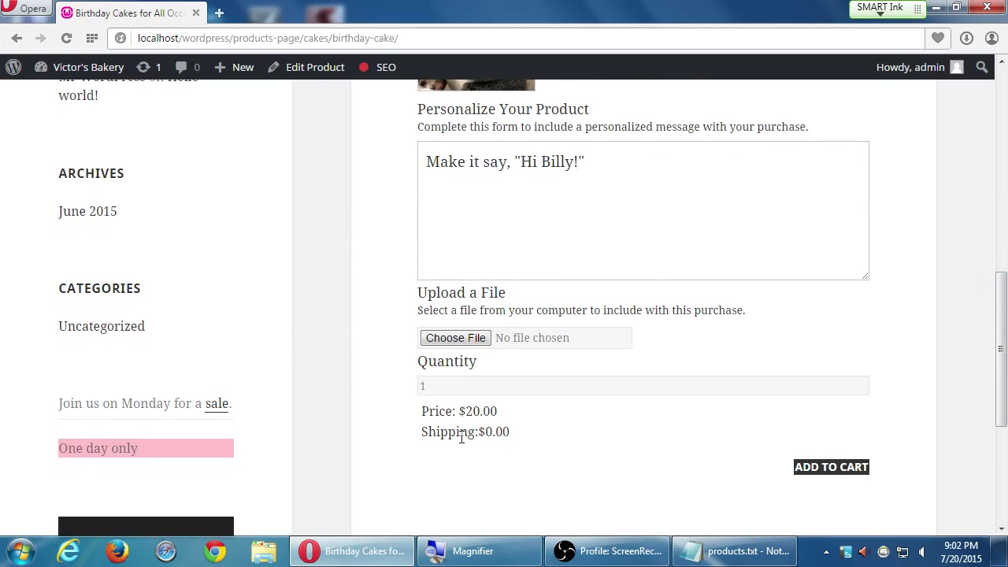
mouse_move(455, 337)
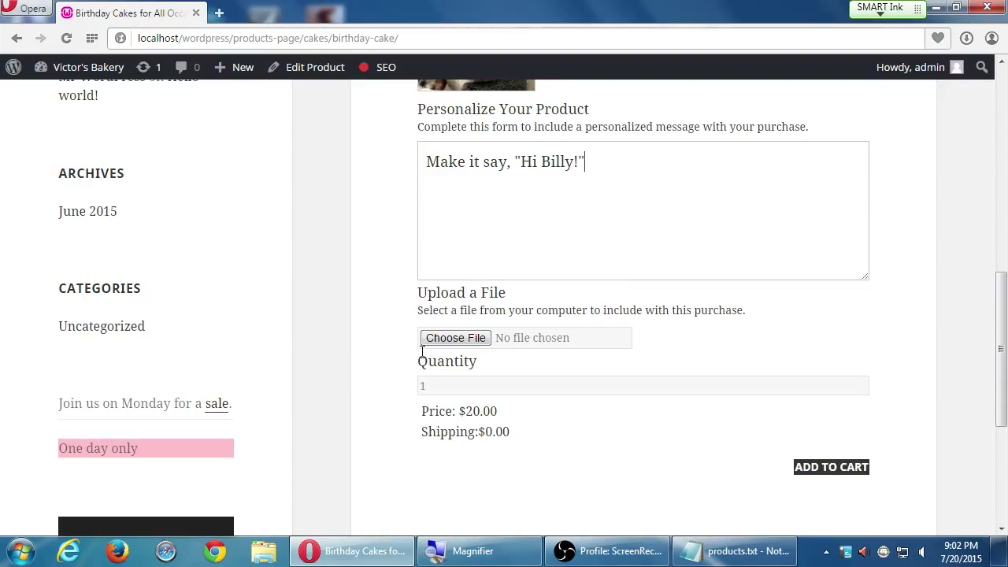
mouse_move(633, 381)
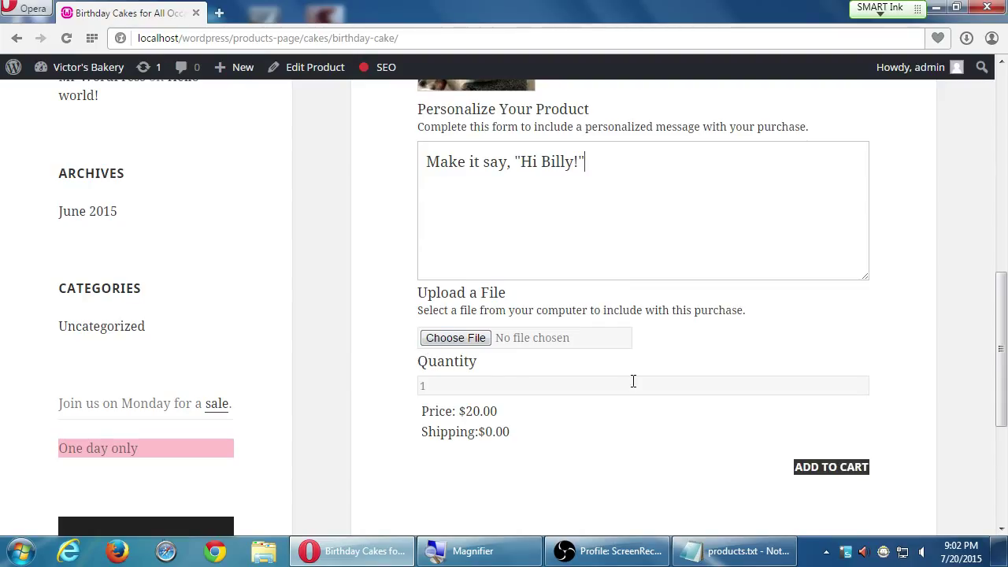
mouse_move(814, 475)
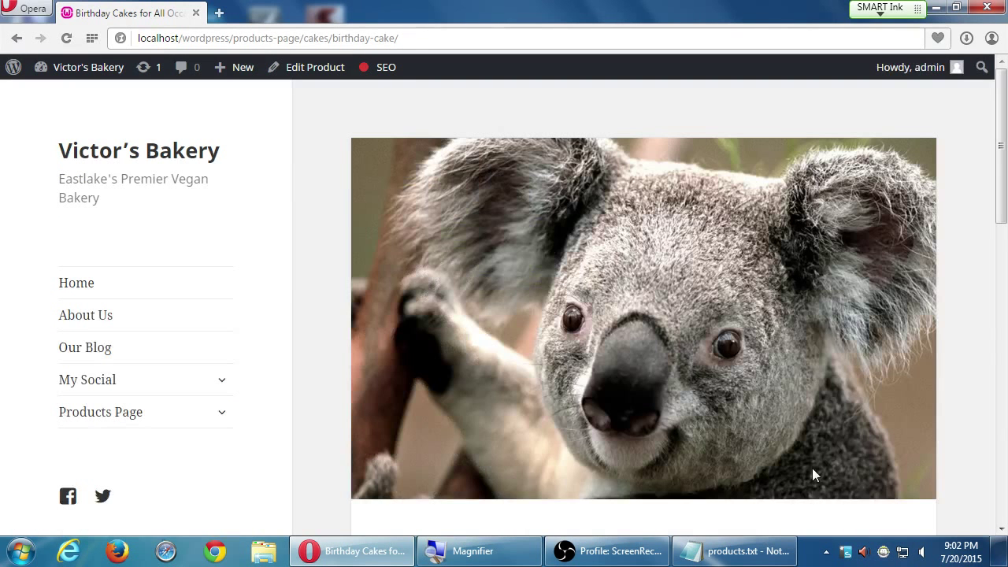
mouse_move(636, 373)
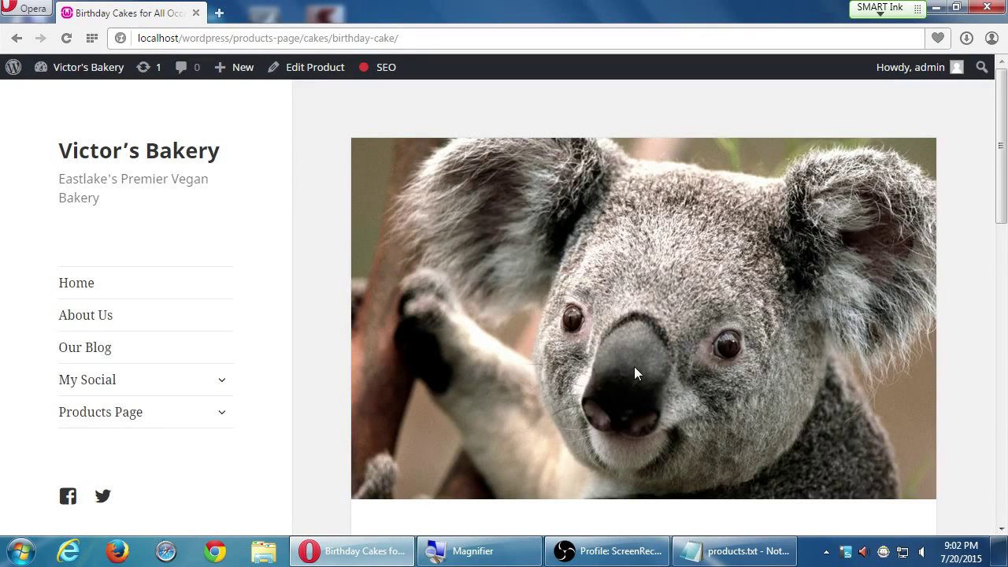
mouse_move(648, 371)
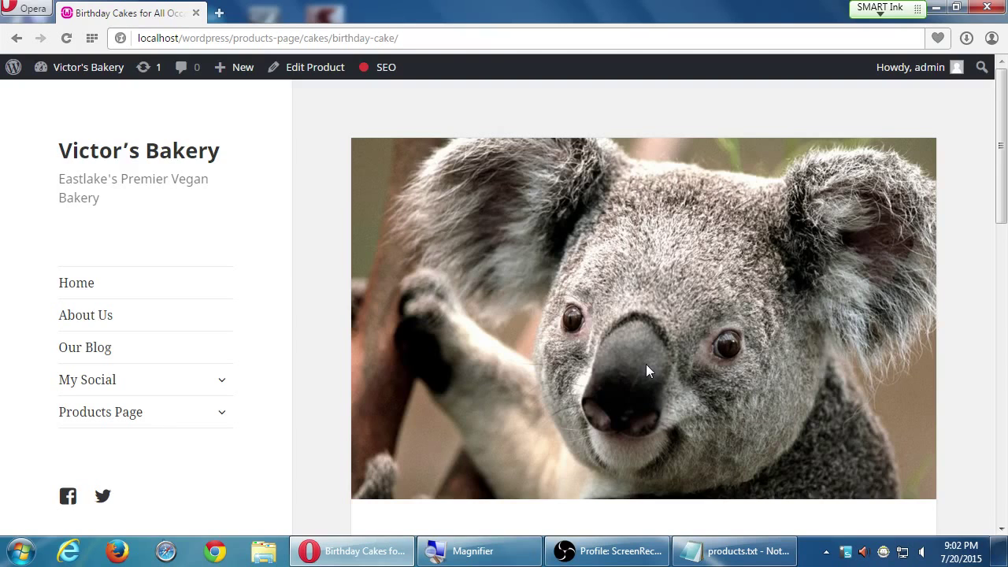
mouse_move(789, 290)
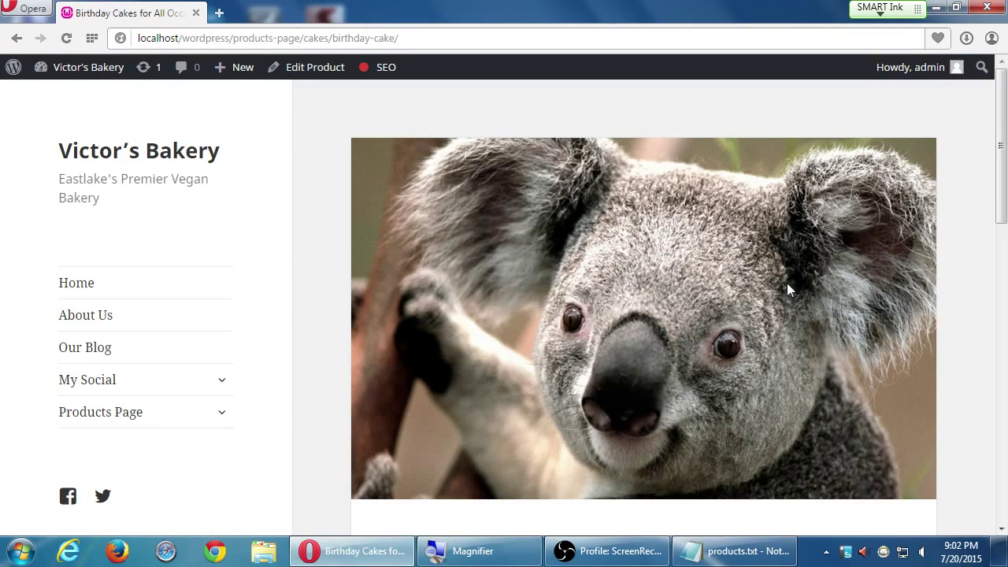
scroll("down", 3)
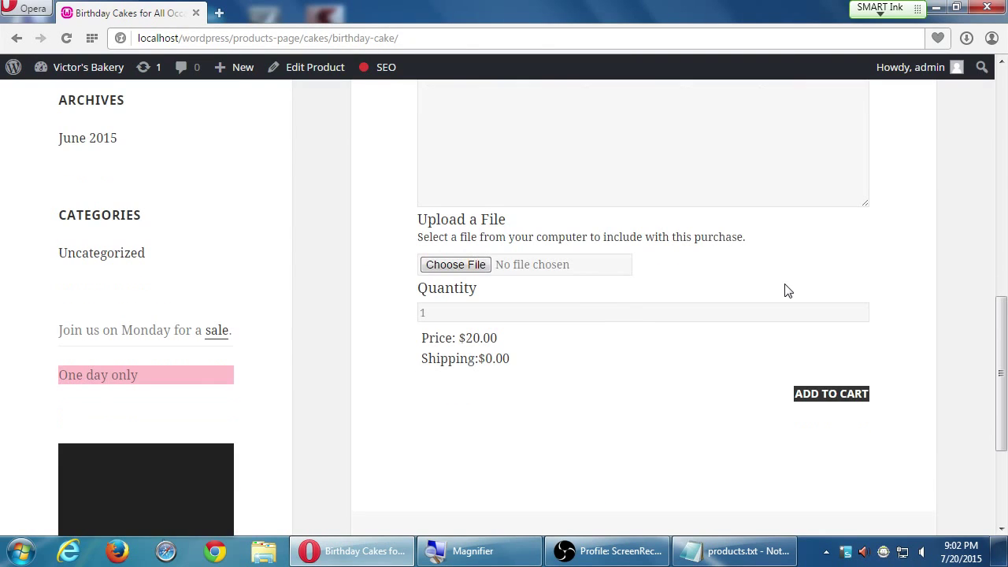
scroll("up", 3)
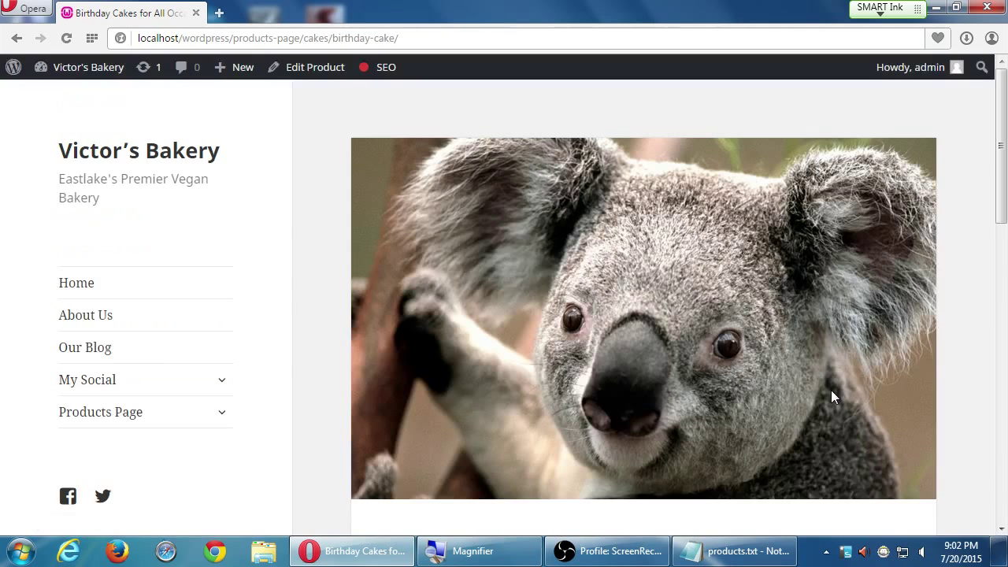
scroll("down", 3)
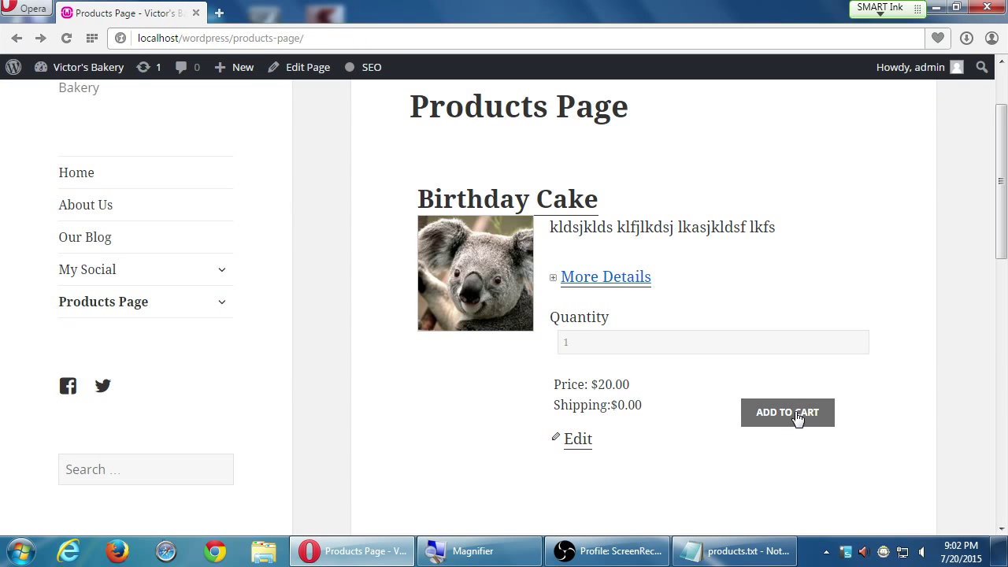
Add the Birthday Cake to the cart and return to its product page.
left_click(787, 412)
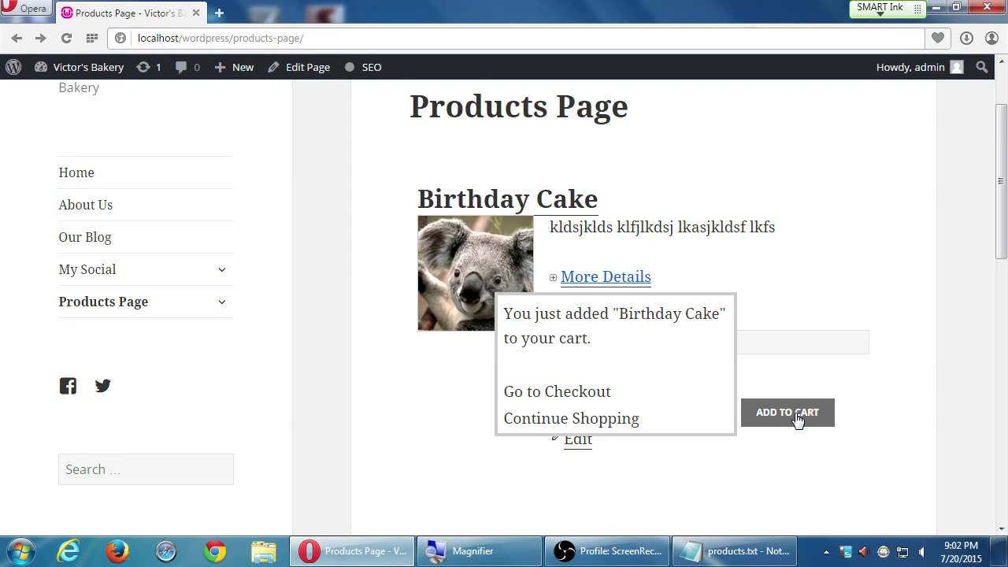
mouse_move(914, 343)
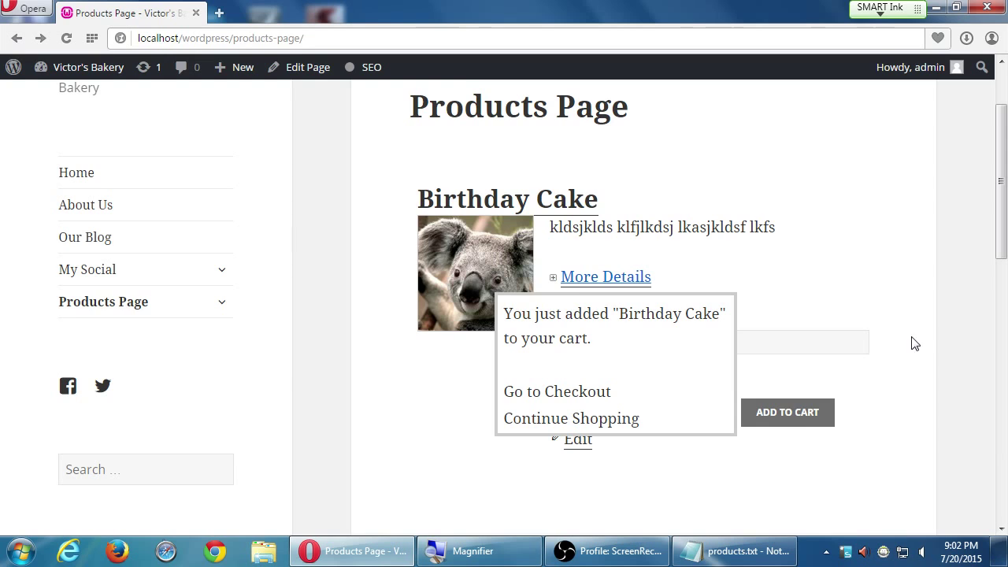
left_click(605, 277)
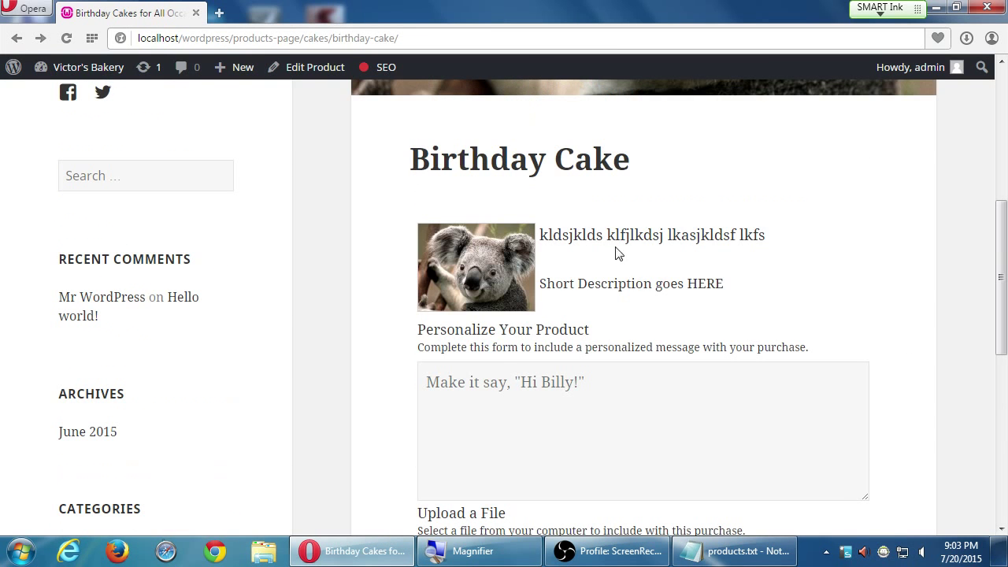
mouse_move(716, 194)
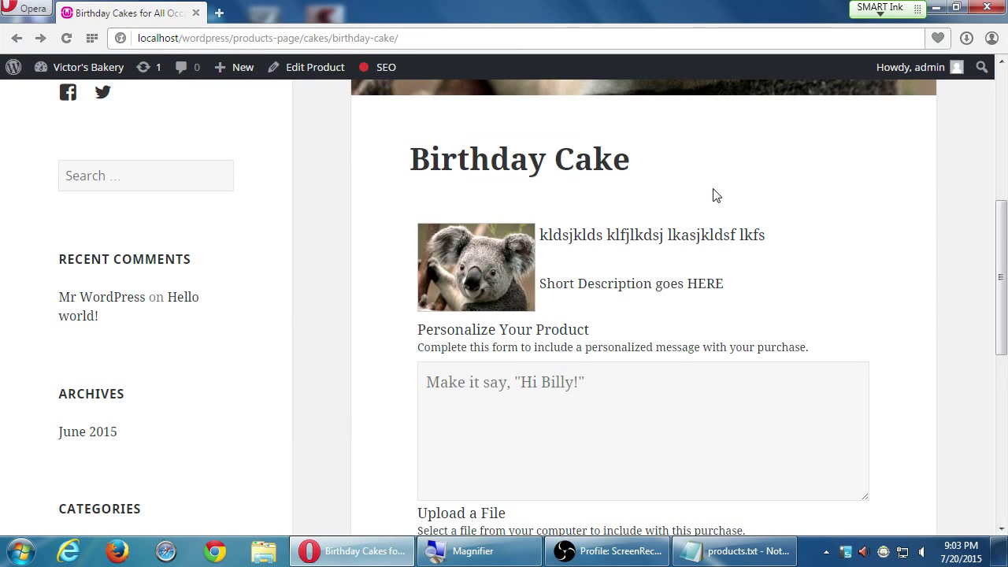
mouse_move(636, 306)
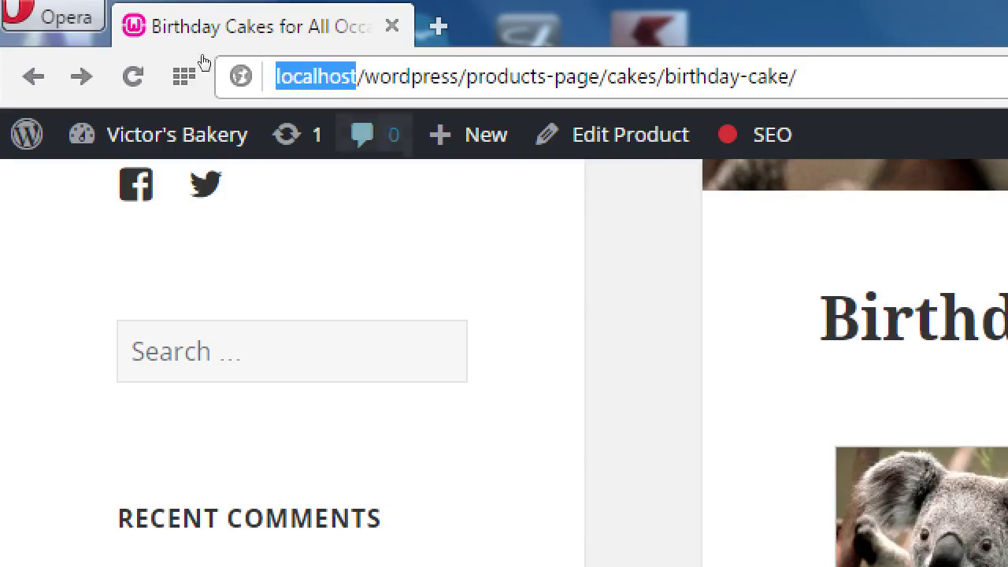
double_click(506, 77)
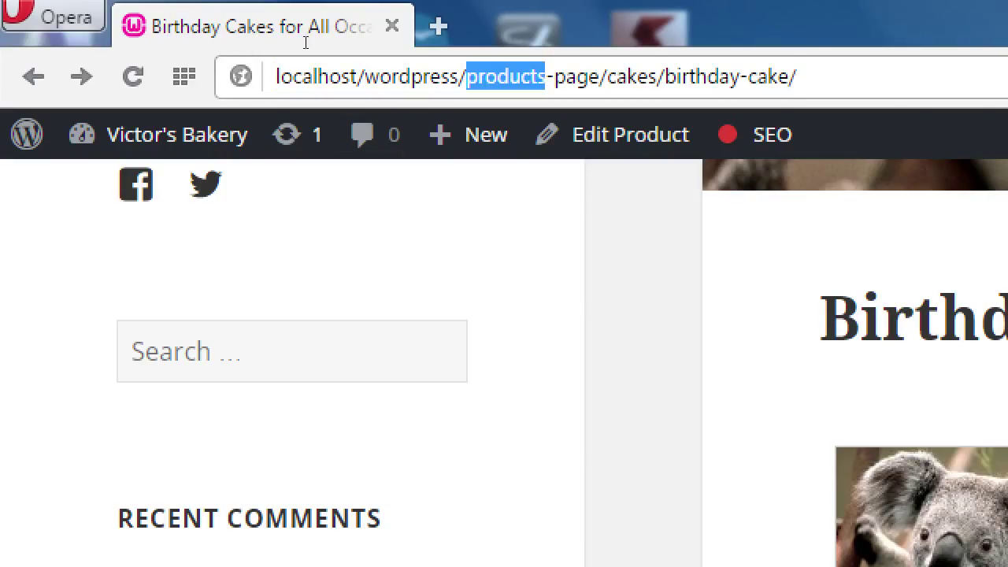
double_click(701, 76)
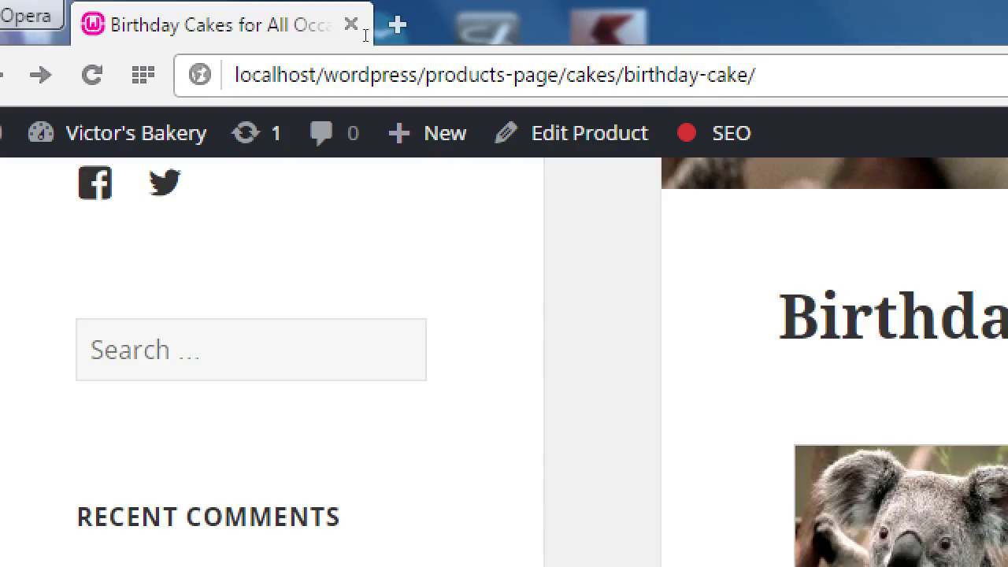
double_click(274, 74)
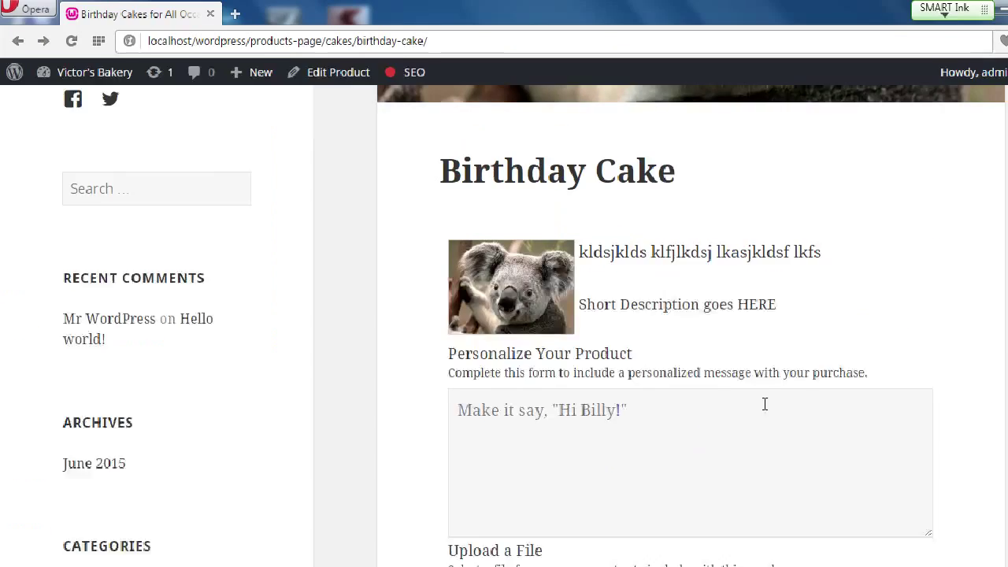
scroll("down", 3)
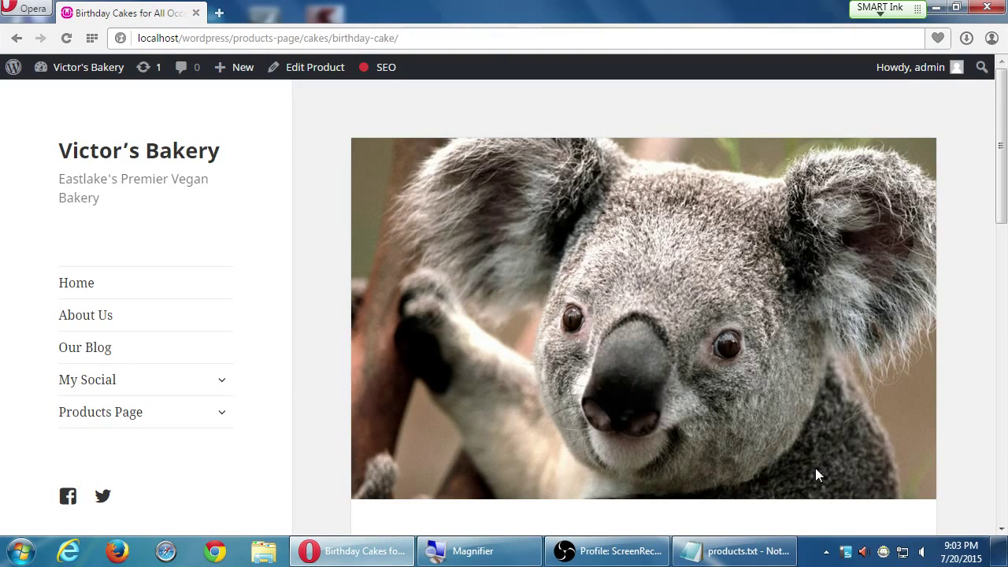
scroll("down", 3)
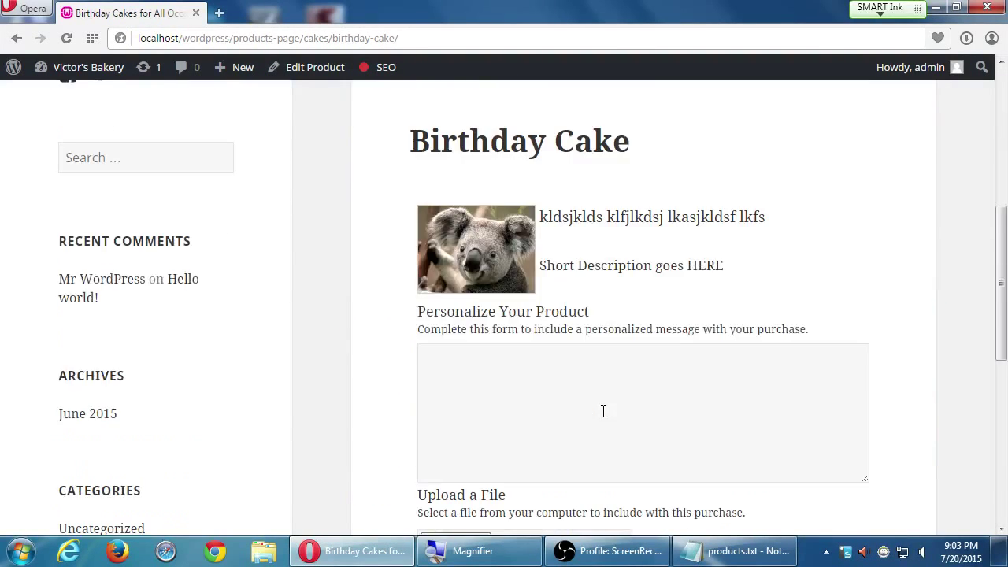
scroll("down", 3)
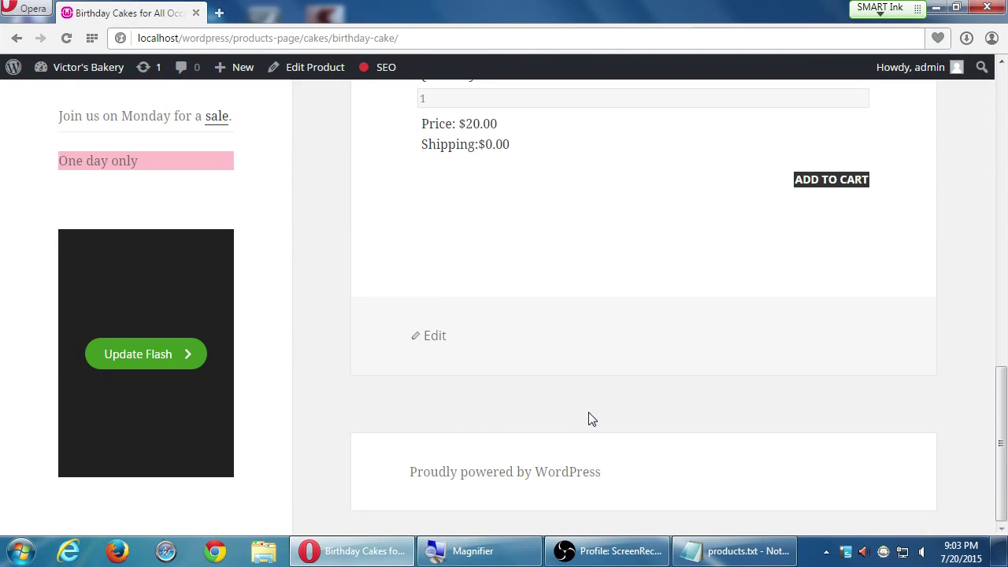
scroll("up", 3)
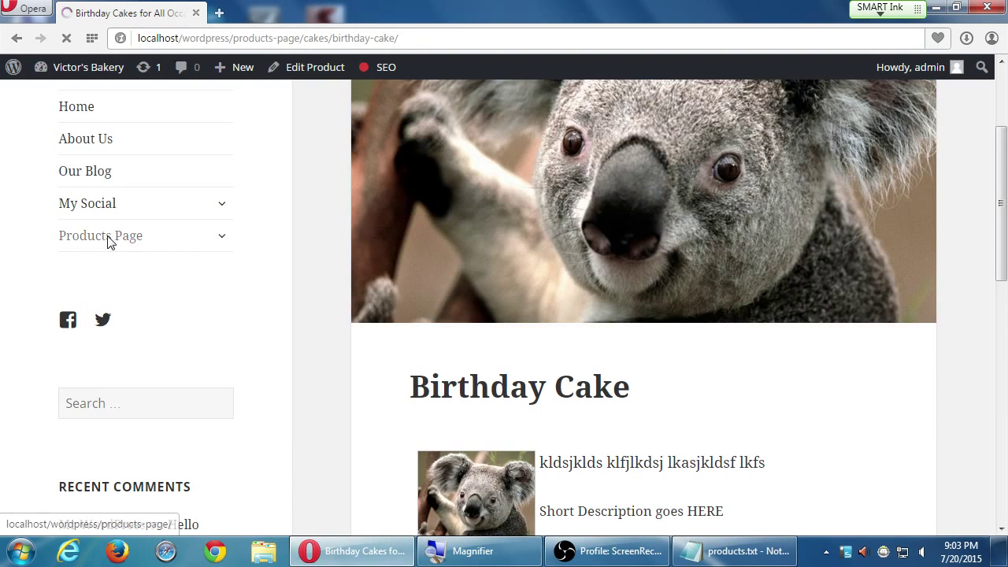
Return to the Products Page listing Birthday Cake at $20.00 with $0.00 shipping.
left_click(100, 236)
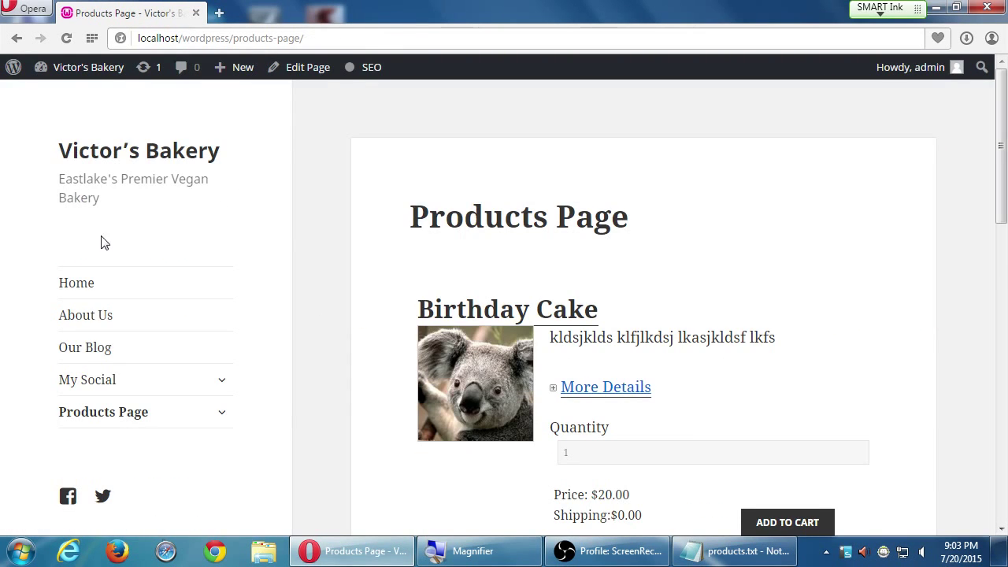
mouse_move(355, 206)
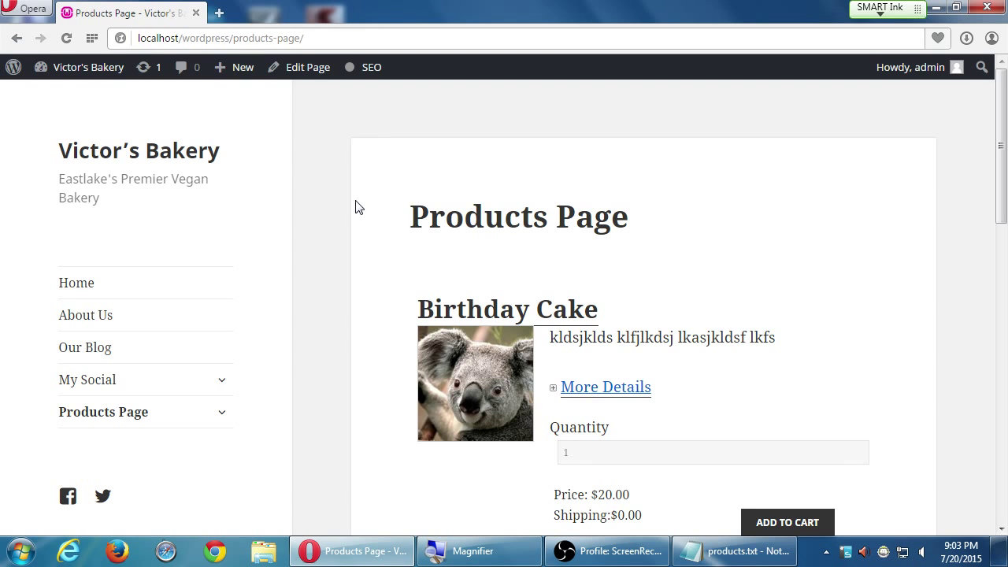
scroll("down", 3)
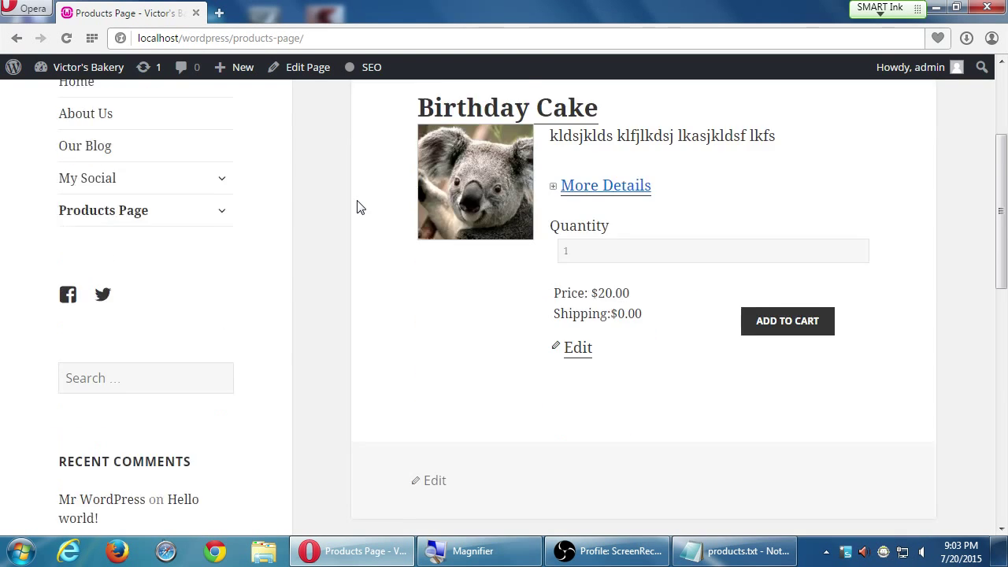
scroll("up", 3)
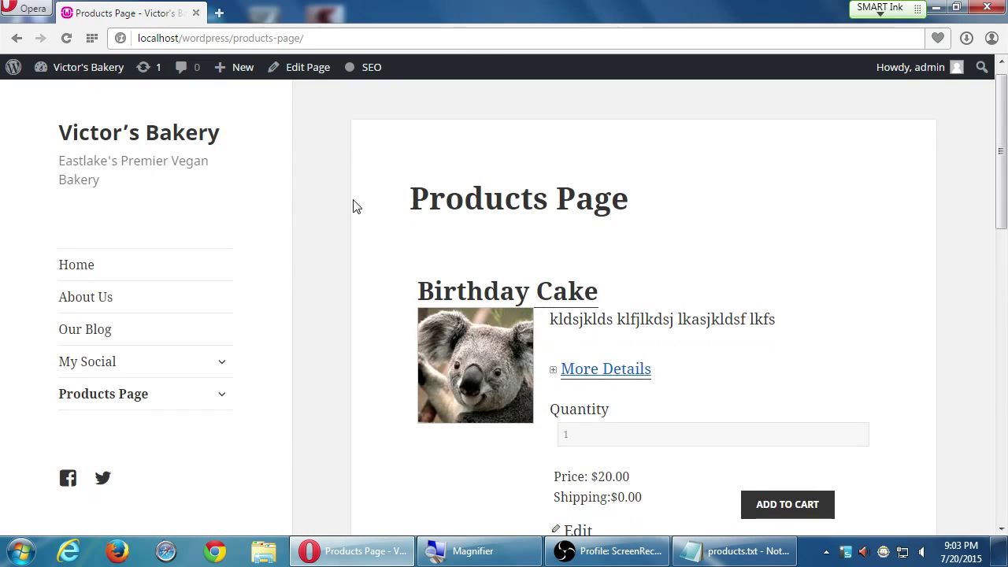
left_click(506, 290)
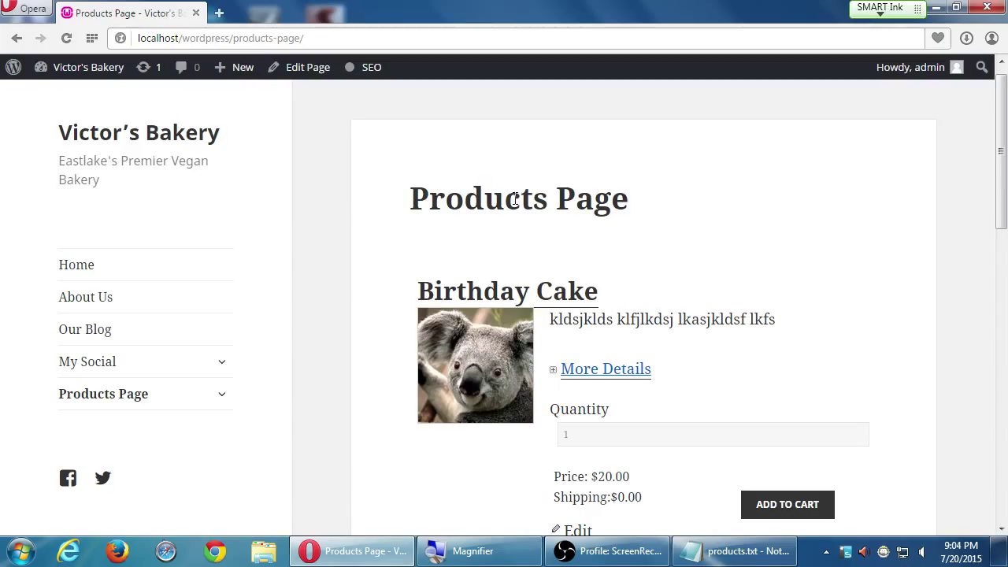
mouse_move(485, 179)
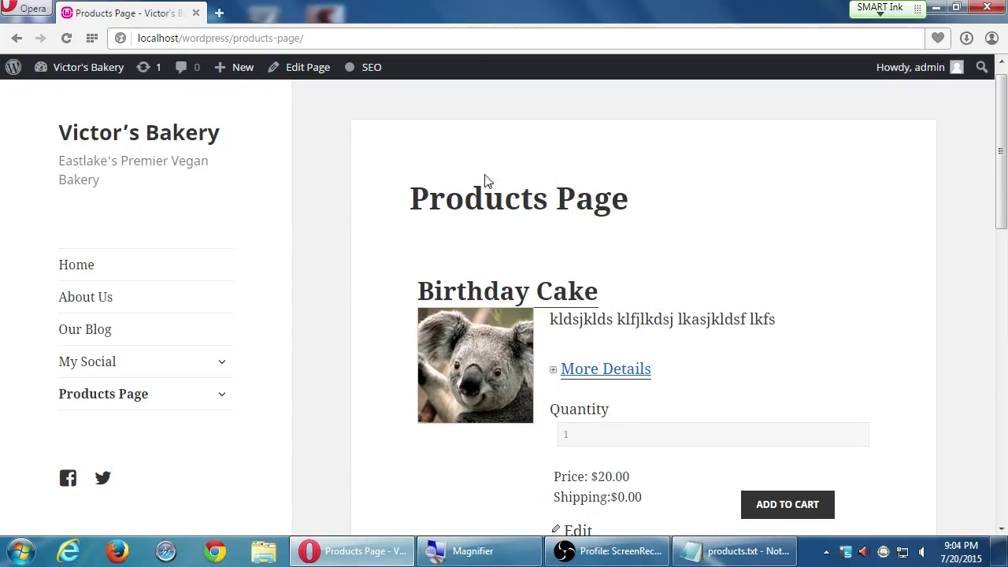
scroll("down", 3)
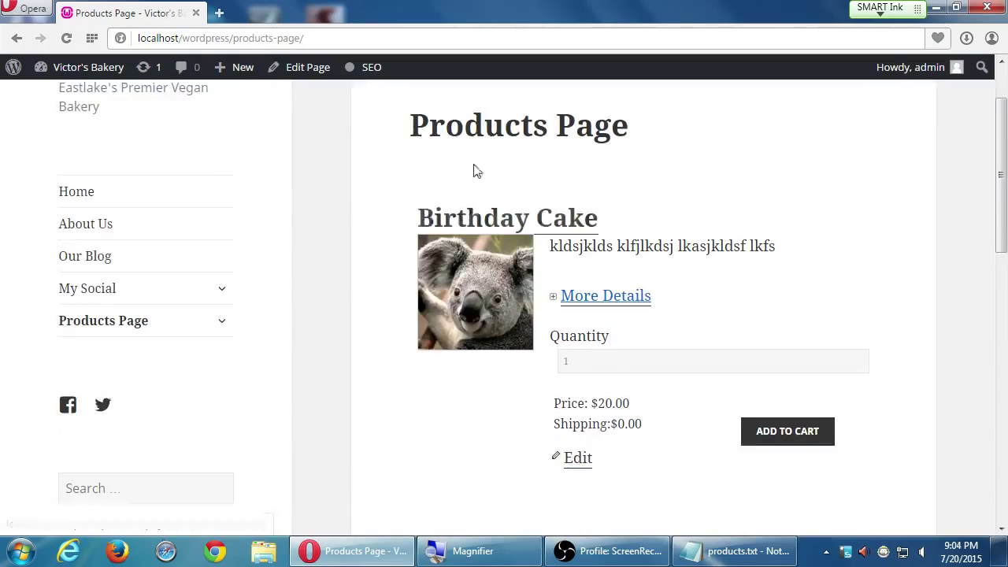
mouse_move(786, 431)
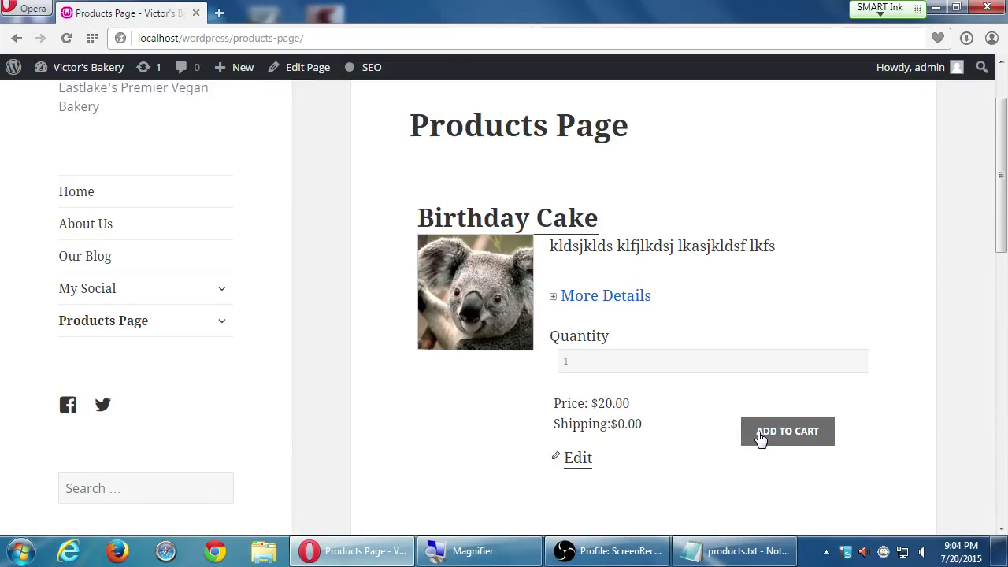
Add the Birthday Cake to the cart, getting the 'You just added' confirmation.
left_click(787, 431)
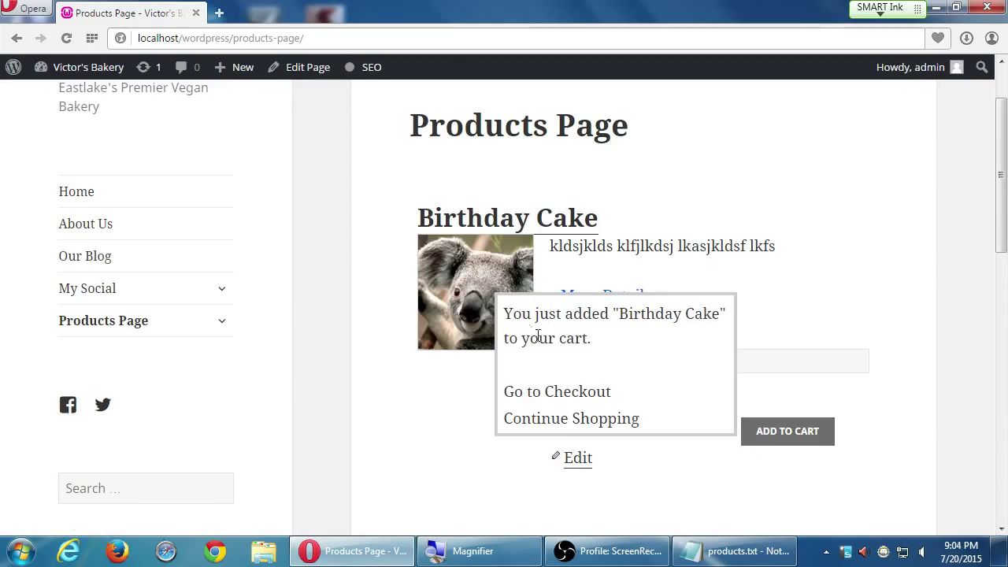
mouse_move(629, 316)
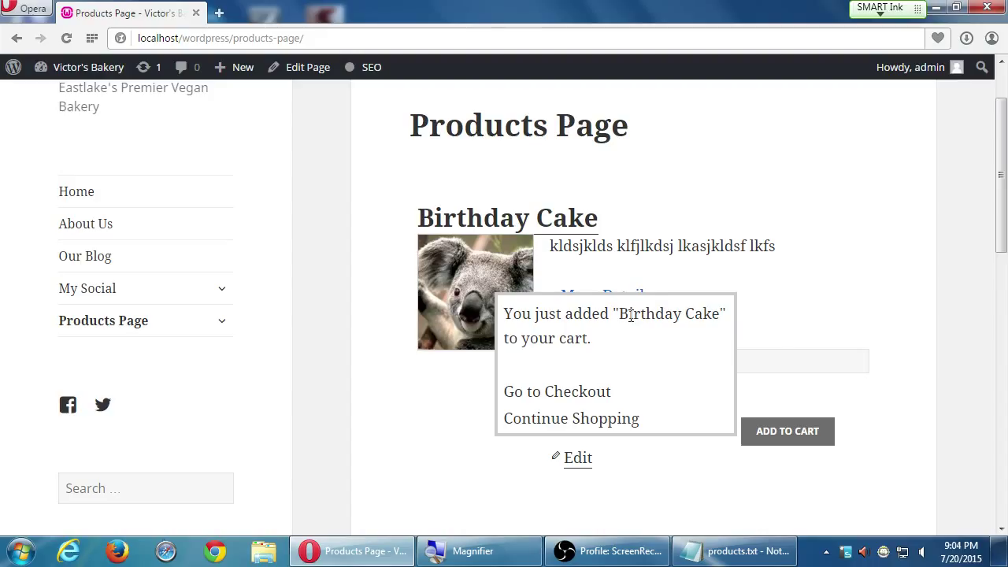
mouse_move(890, 311)
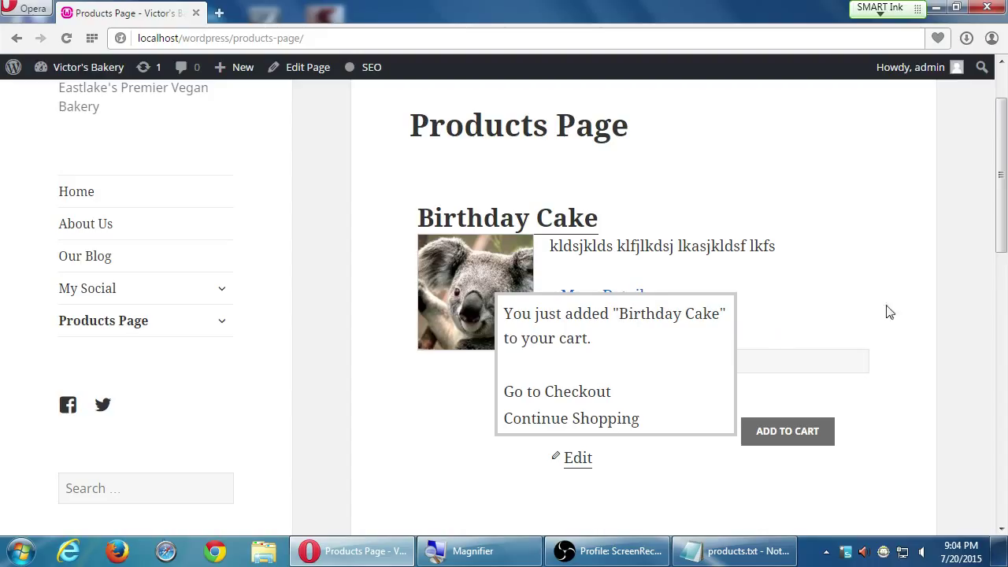
mouse_move(669, 430)
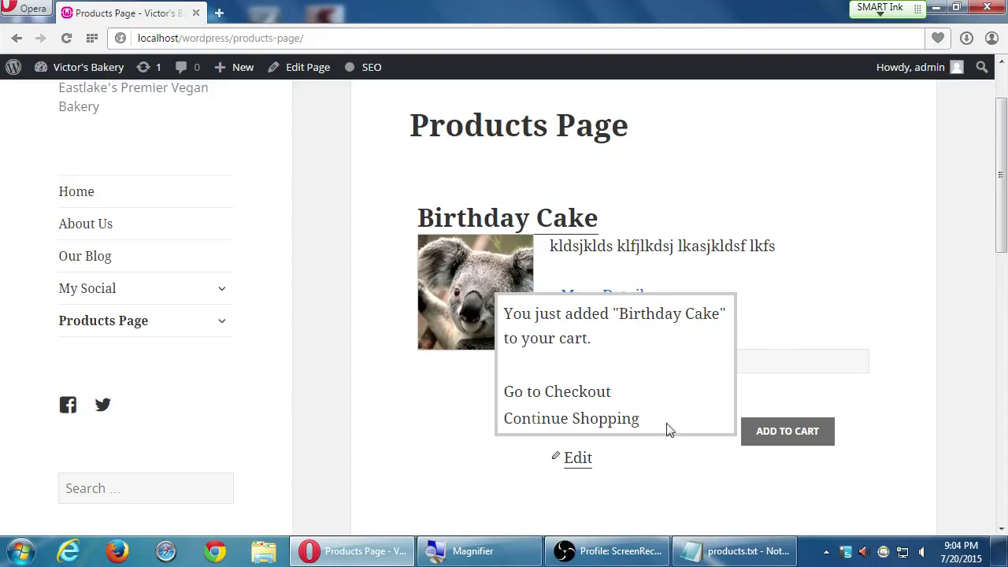
mouse_move(594, 287)
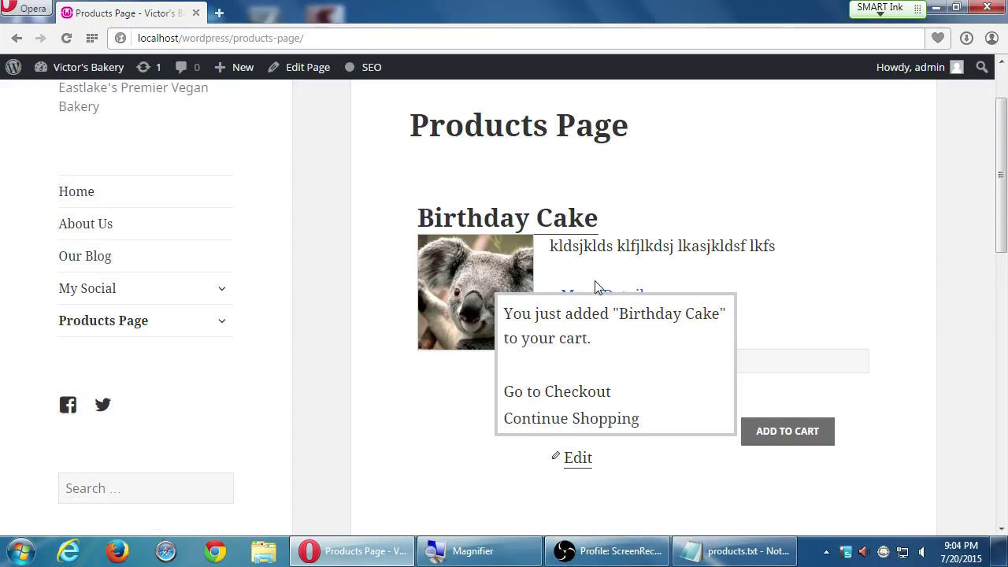
mouse_move(599, 253)
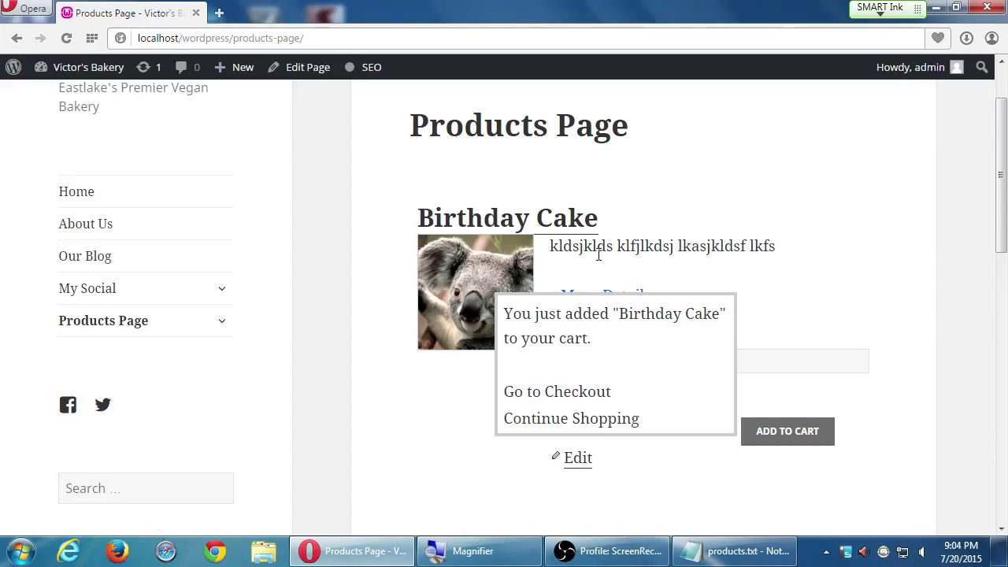
mouse_move(609, 329)
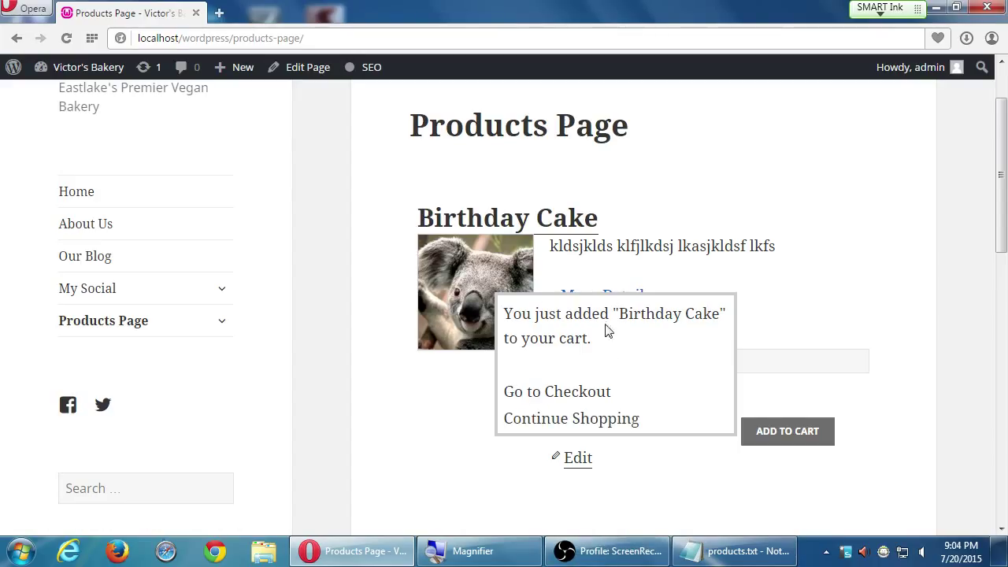
mouse_move(606, 456)
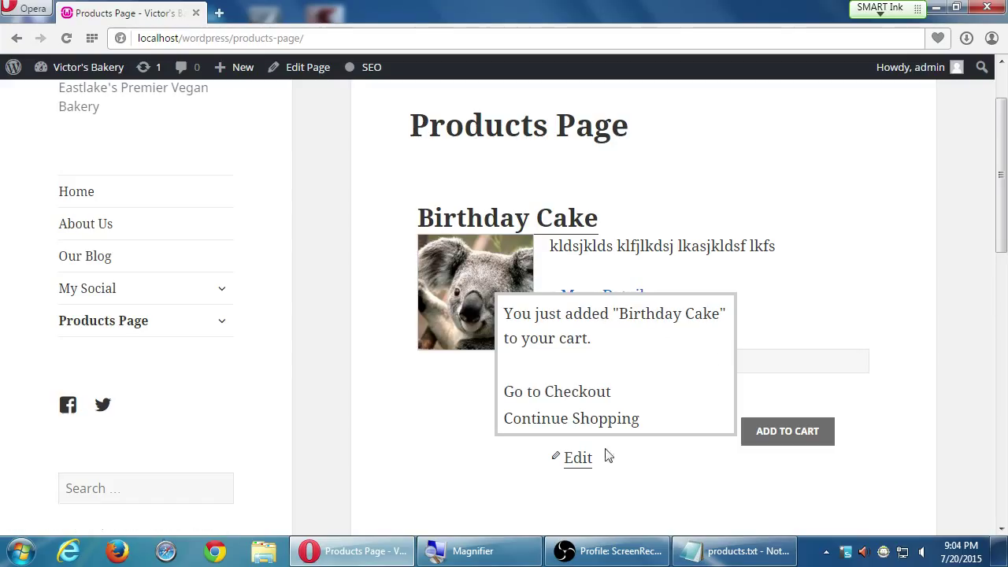
mouse_move(557, 391)
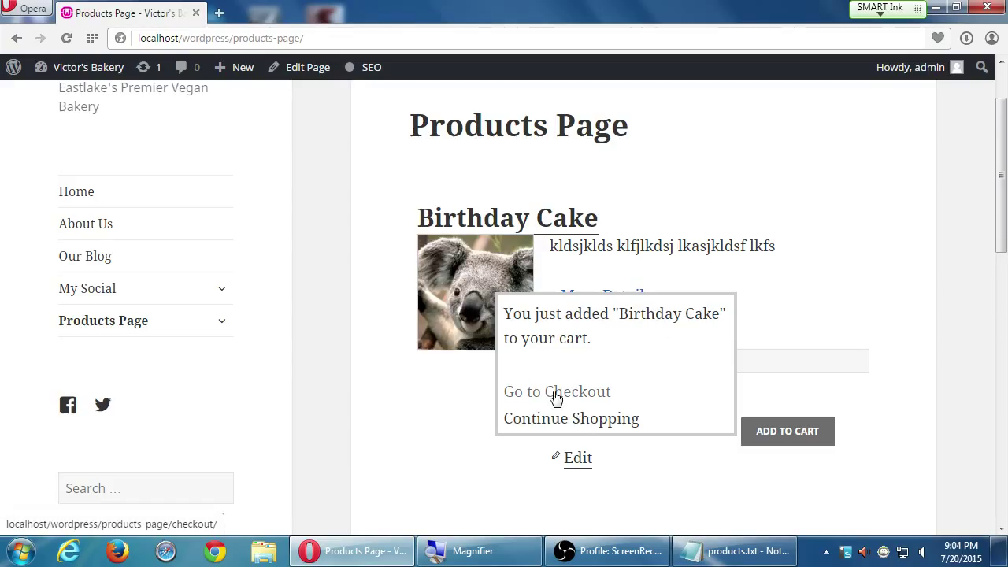
mouse_move(613, 399)
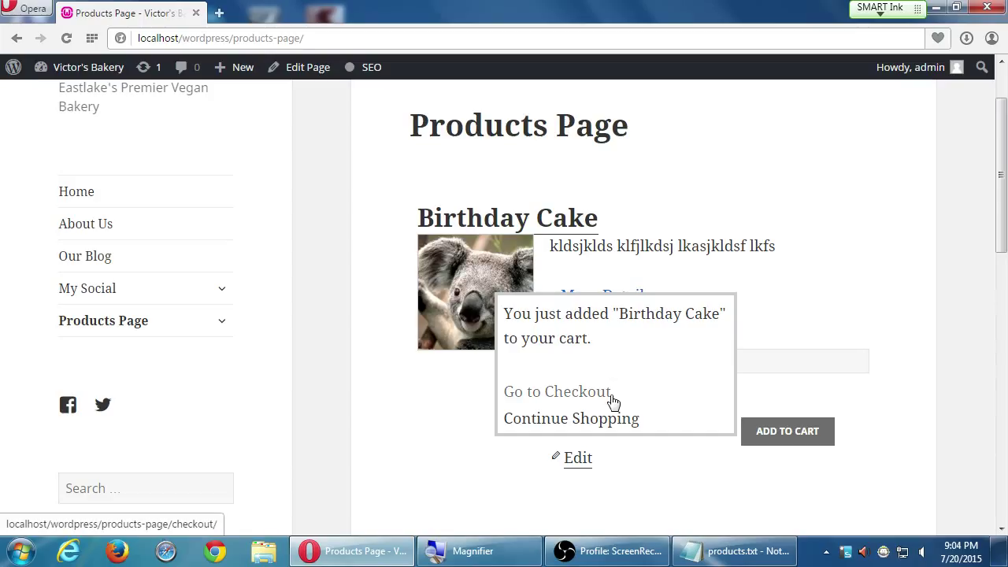
mouse_move(625, 364)
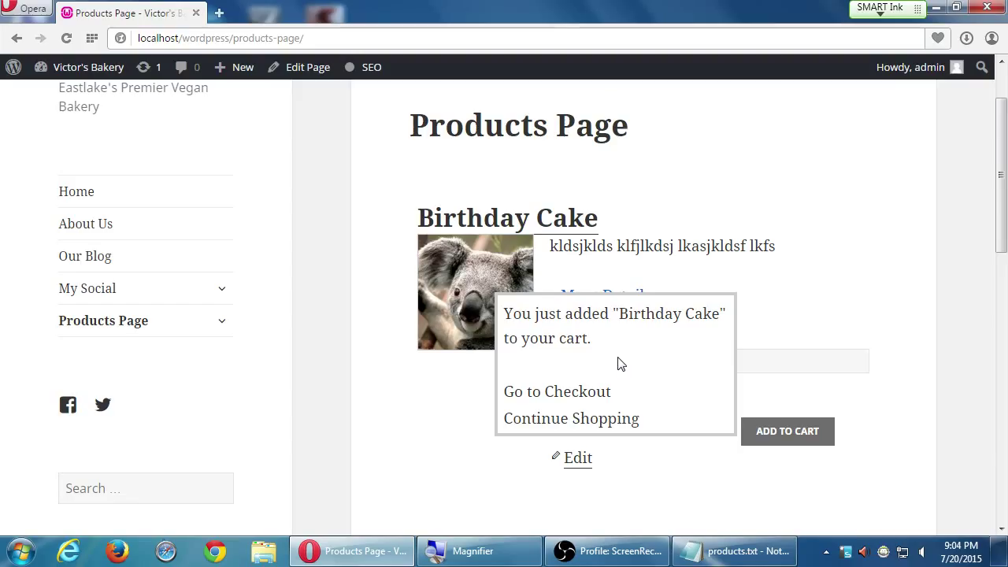
mouse_move(621, 307)
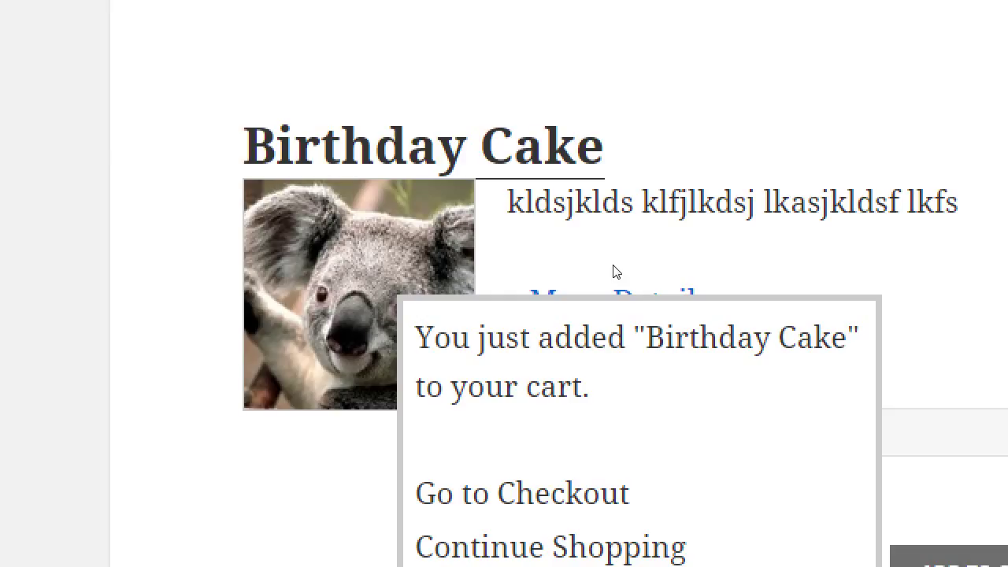
mouse_move(665, 266)
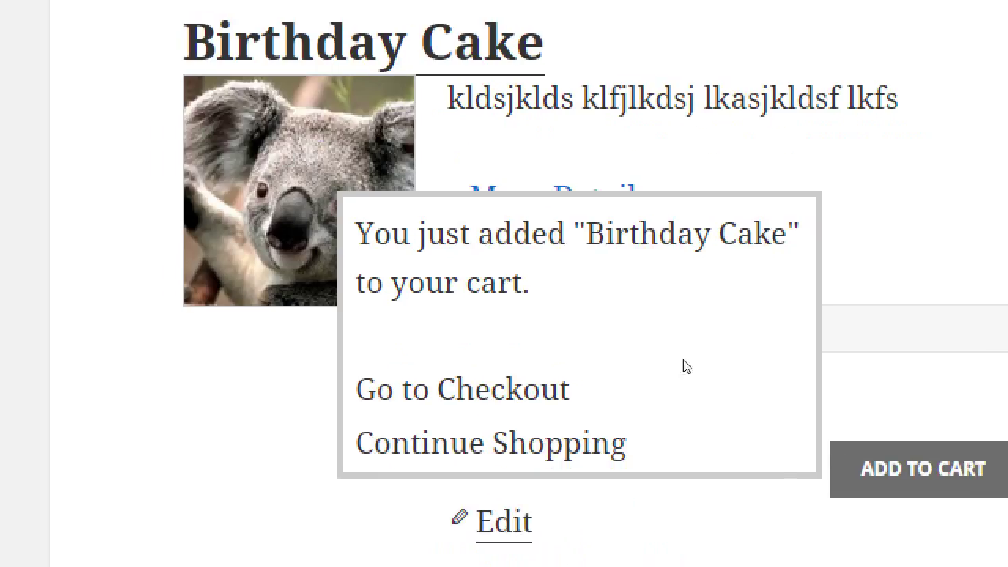
mouse_move(640, 376)
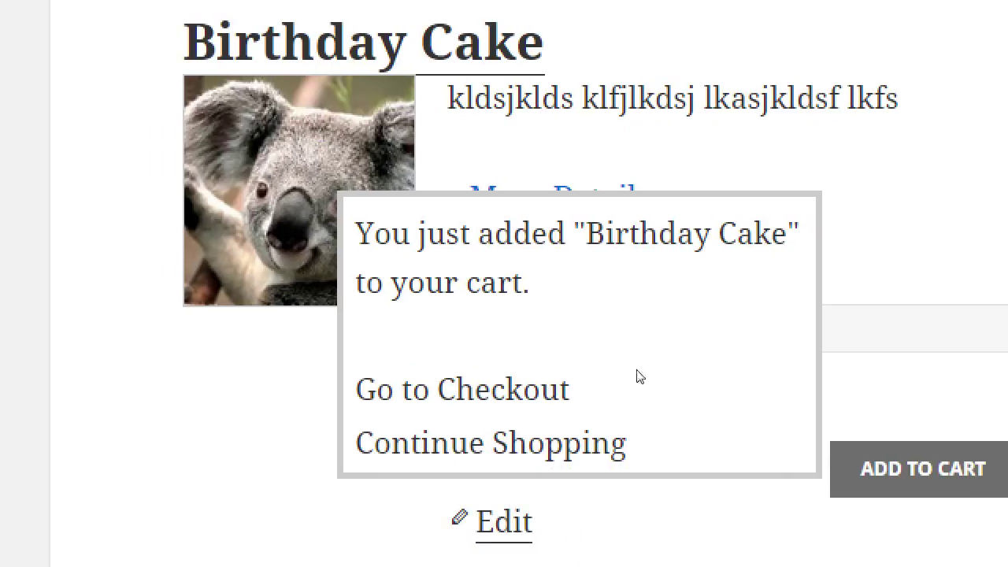
mouse_move(575, 377)
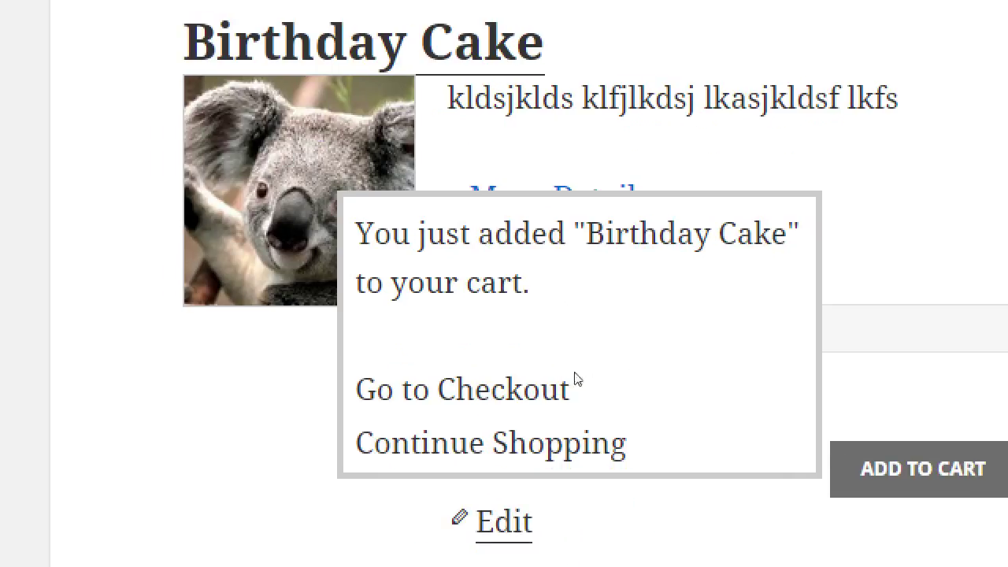
mouse_move(629, 347)
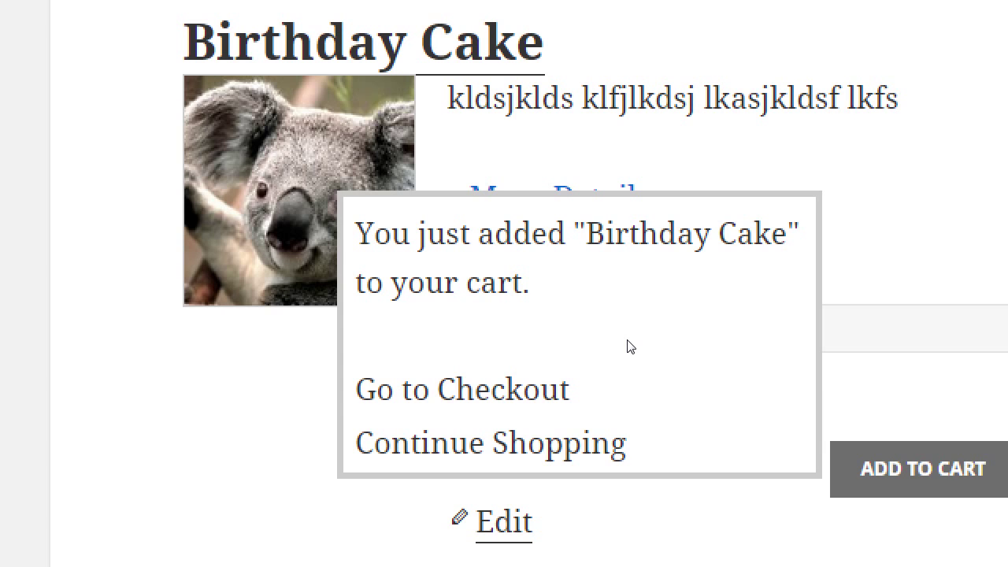
mouse_move(594, 271)
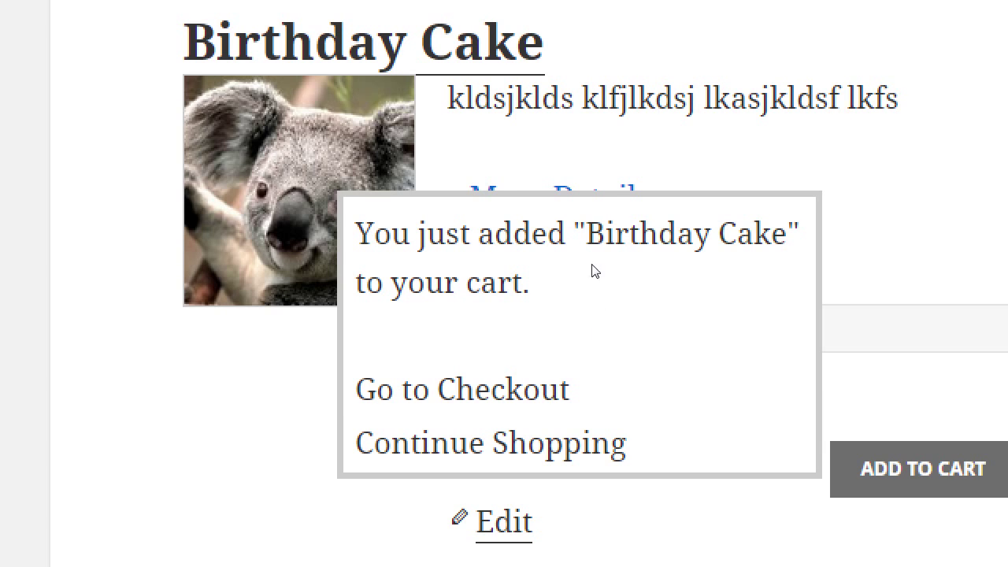
scroll("down", 3)
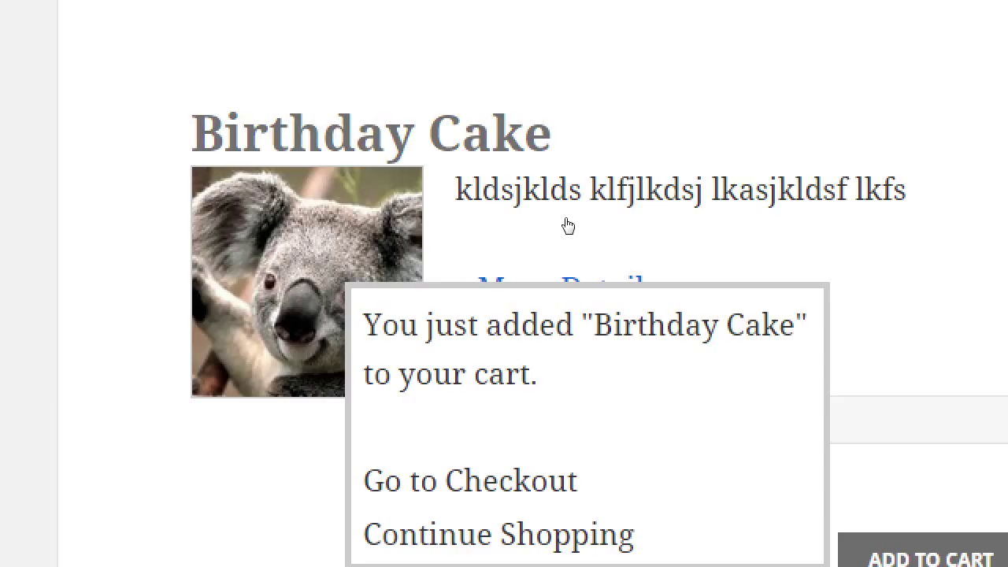
mouse_move(555, 229)
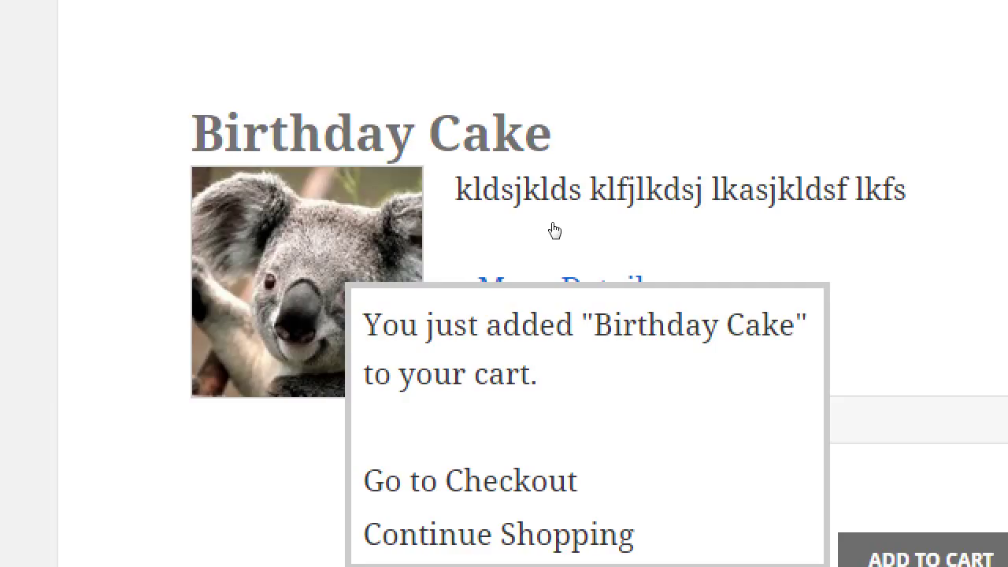
mouse_move(473, 232)
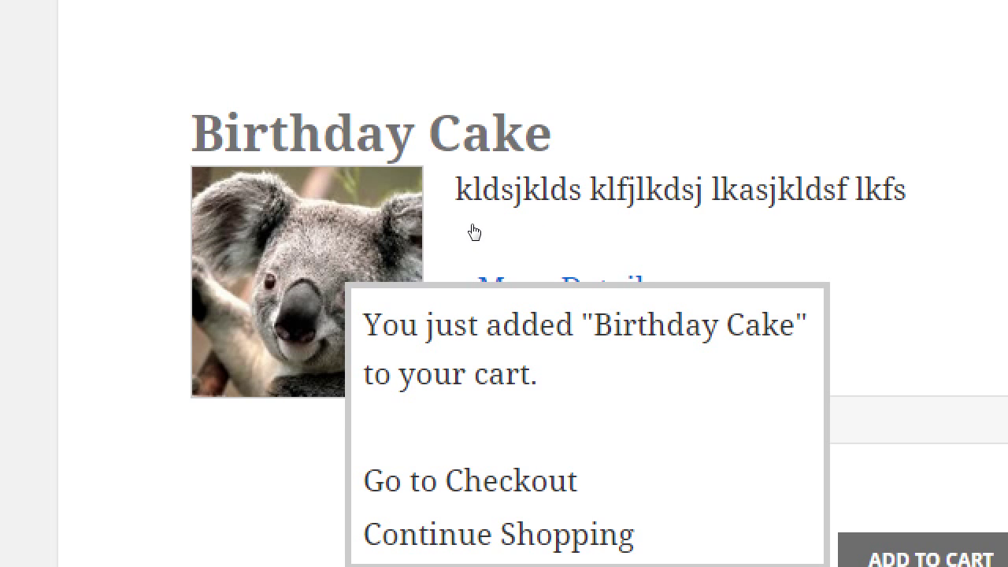
mouse_move(576, 227)
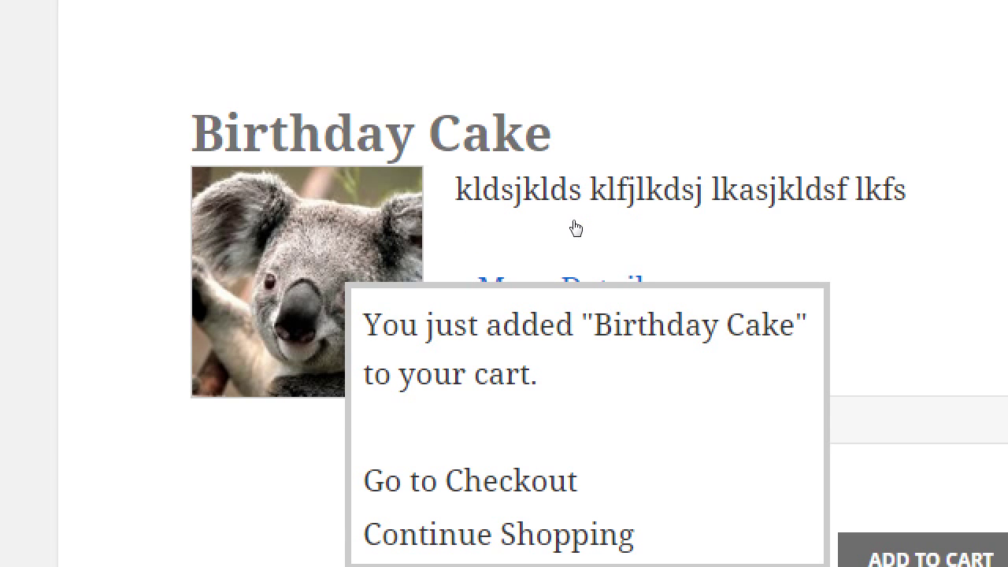
scroll("down", 3)
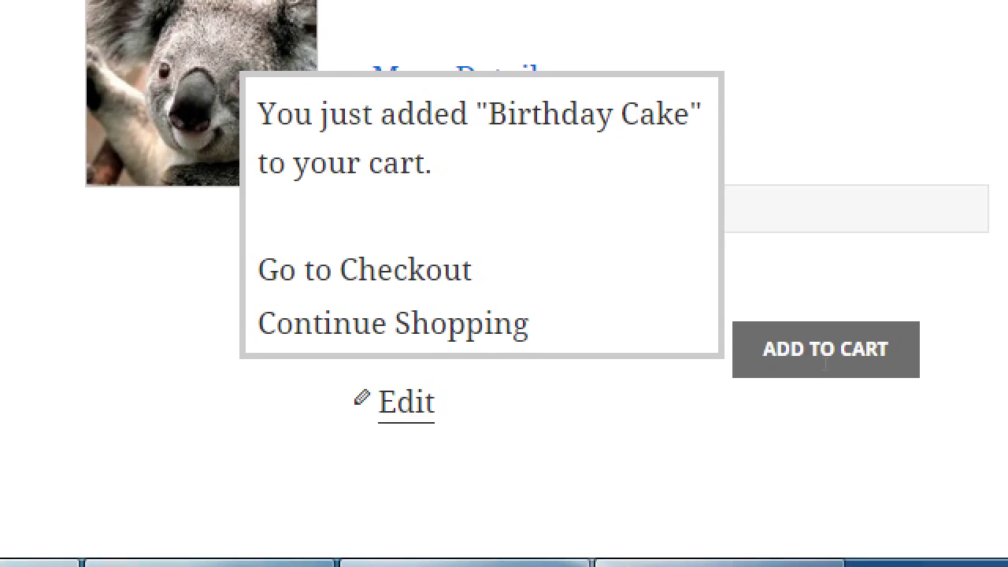
mouse_move(618, 384)
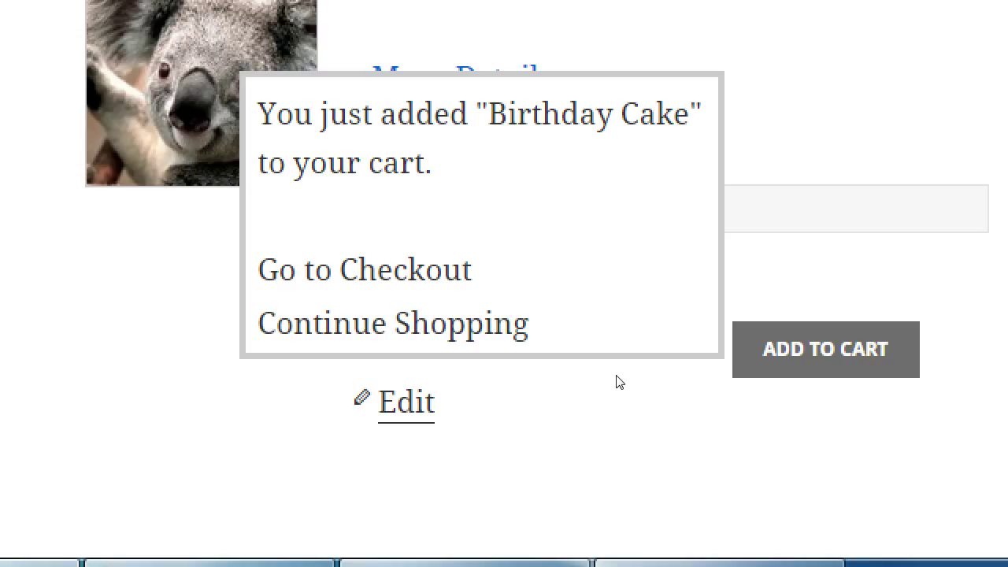
mouse_move(593, 384)
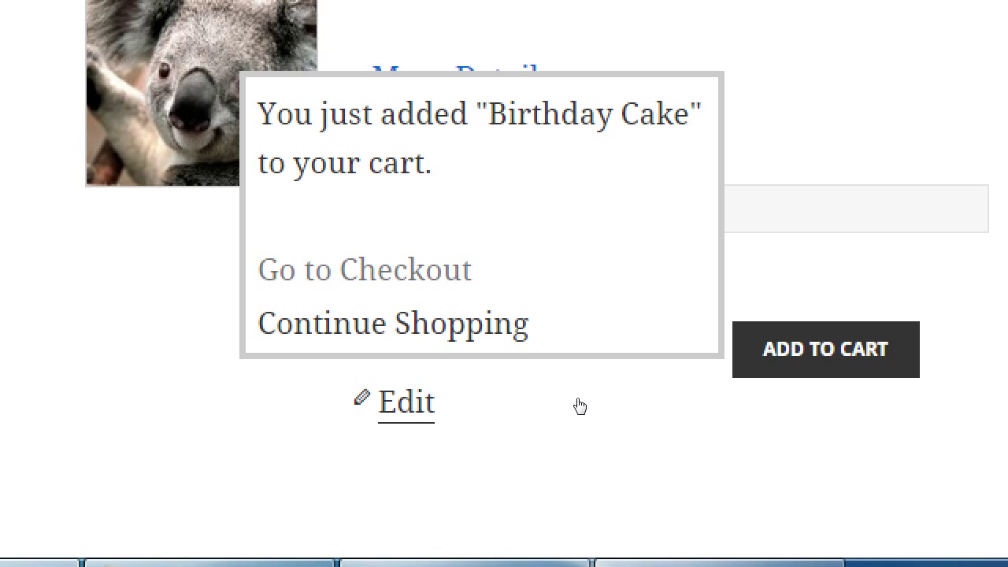
Go to Checkout and review the order table's Birthday Cake rows.
left_click(363, 270)
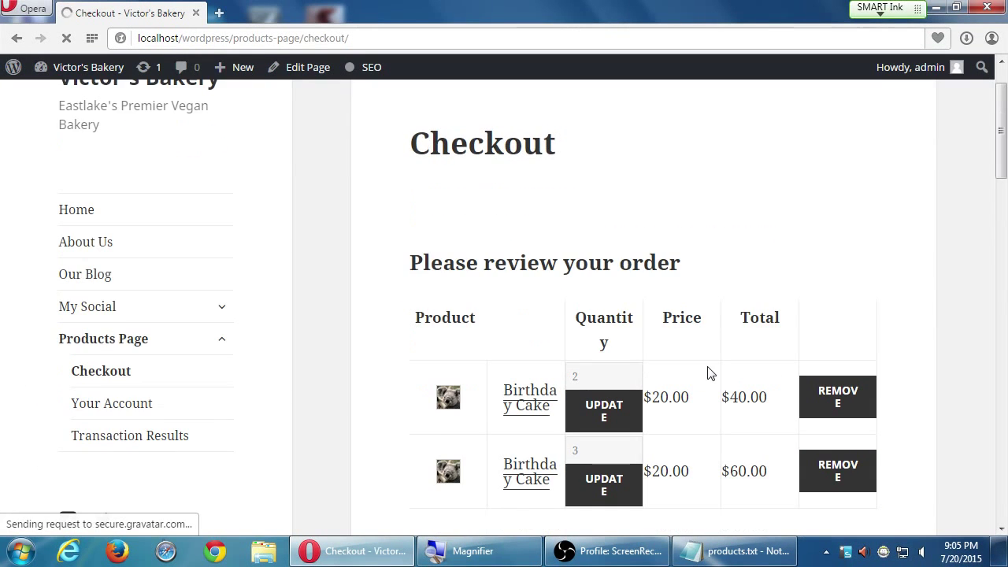
scroll("down", 3)
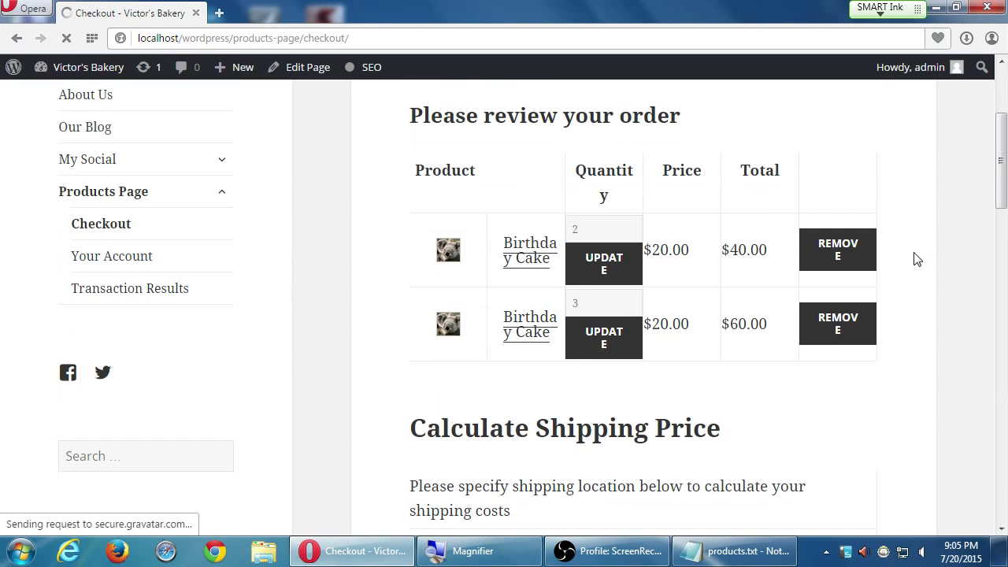
scroll("down", 3)
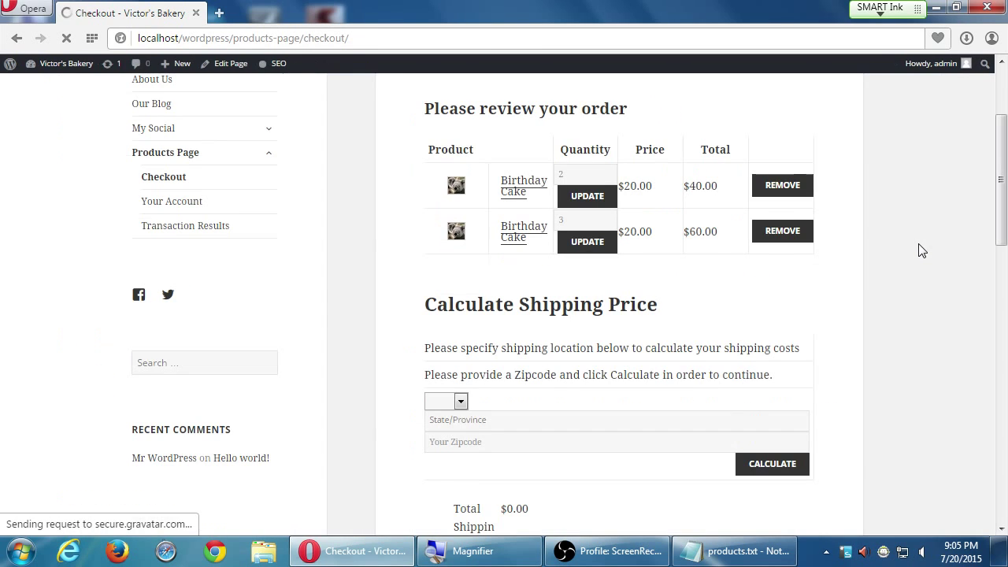
scroll("down", 3)
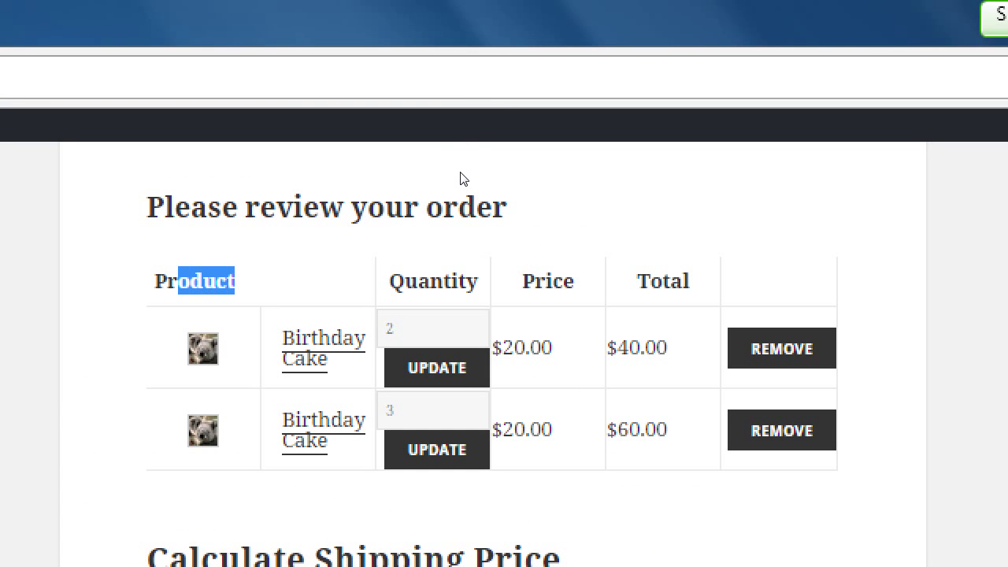
mouse_move(528, 190)
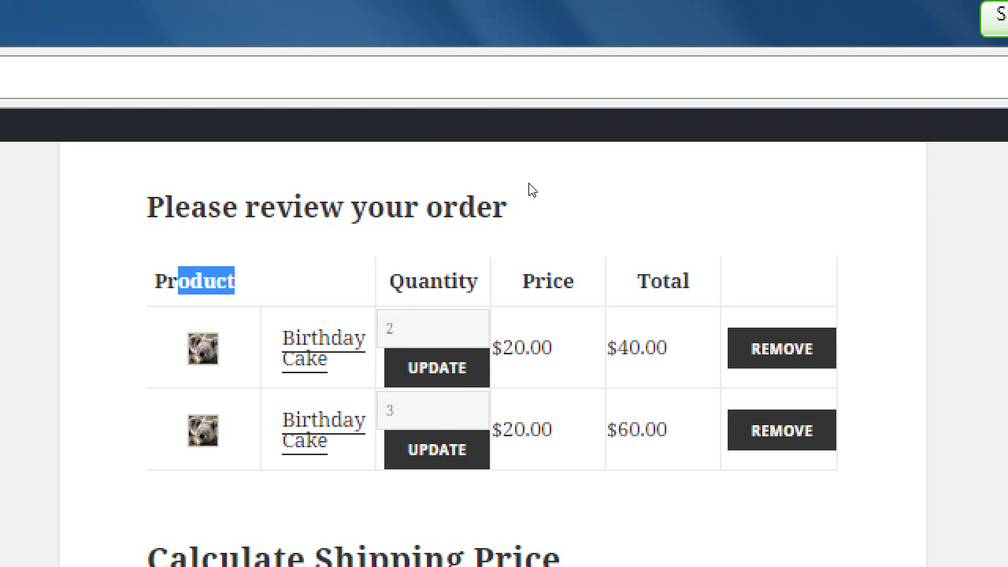
mouse_move(562, 168)
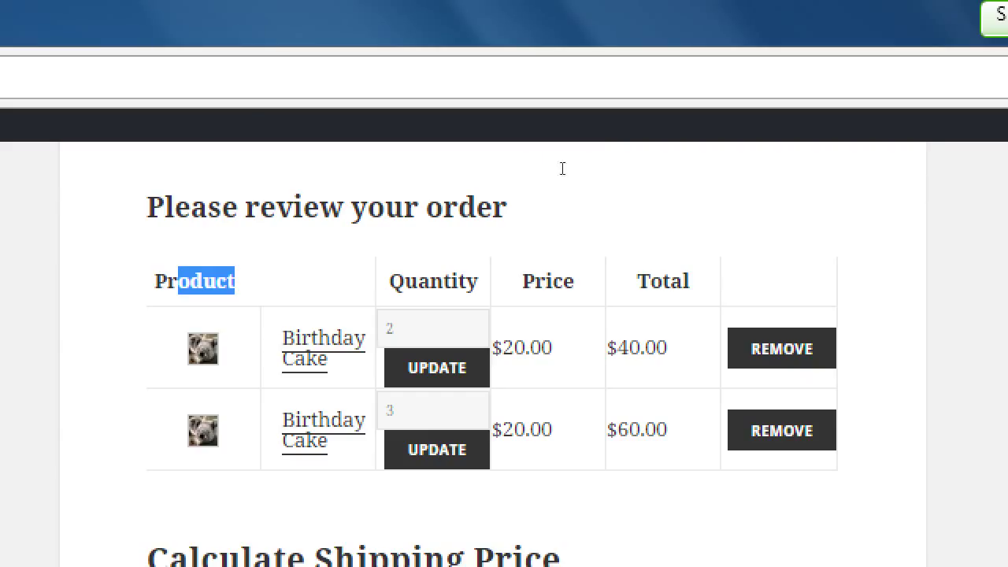
mouse_move(740, 179)
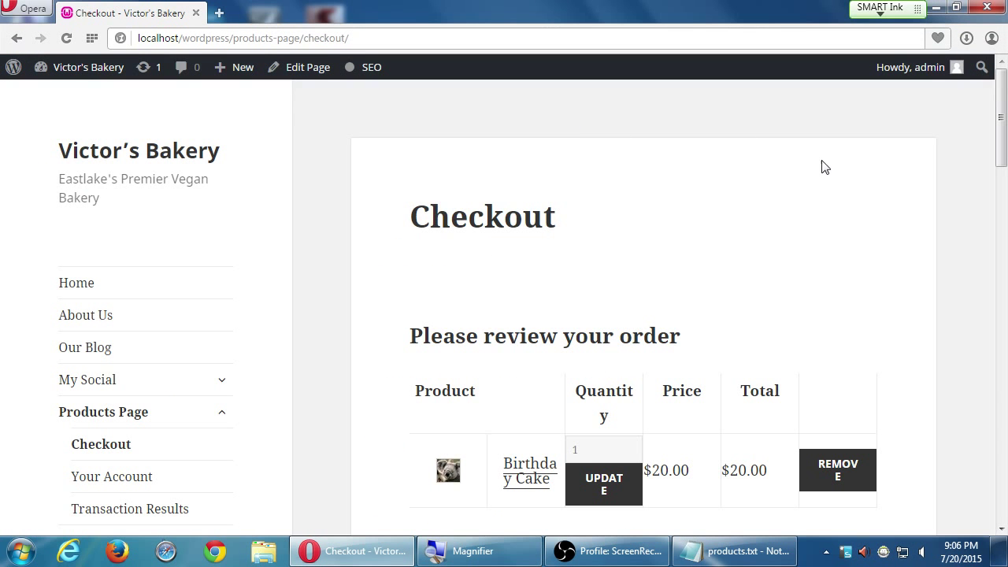
Calculate shipping for California with zip code 91913 on the checkout.
scroll("down", 3)
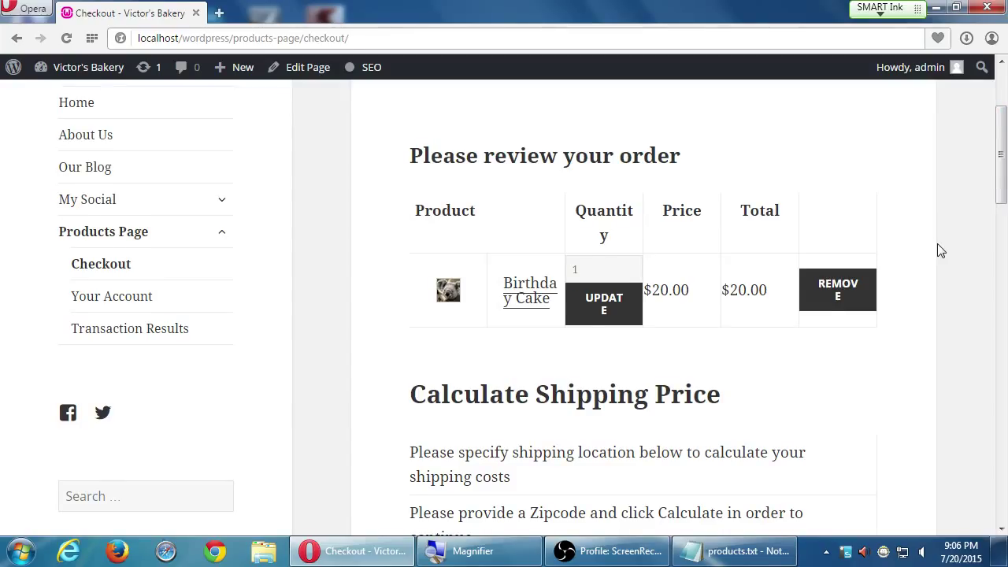
scroll("down", 3)
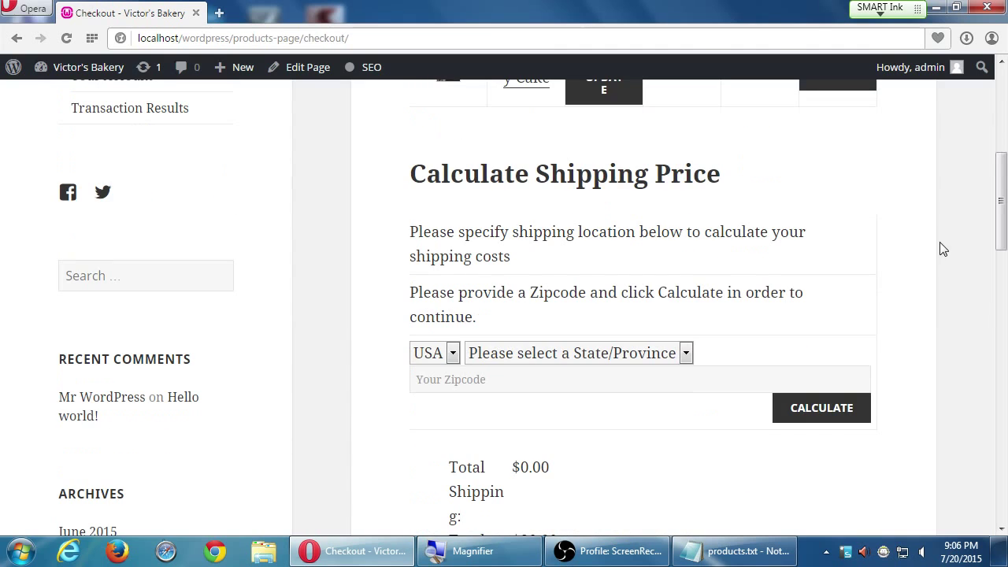
mouse_move(873, 254)
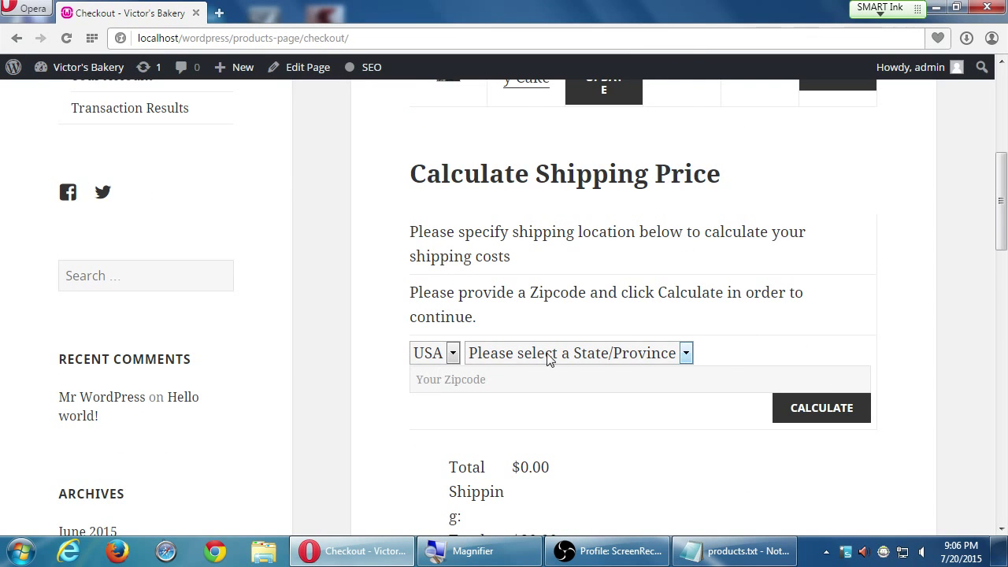
left_click(575, 351)
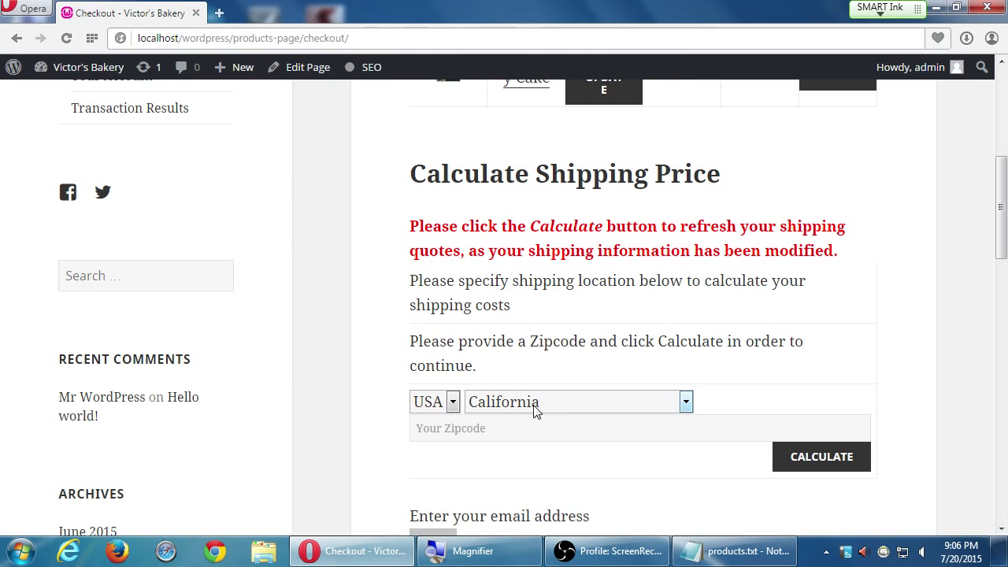
type("9")
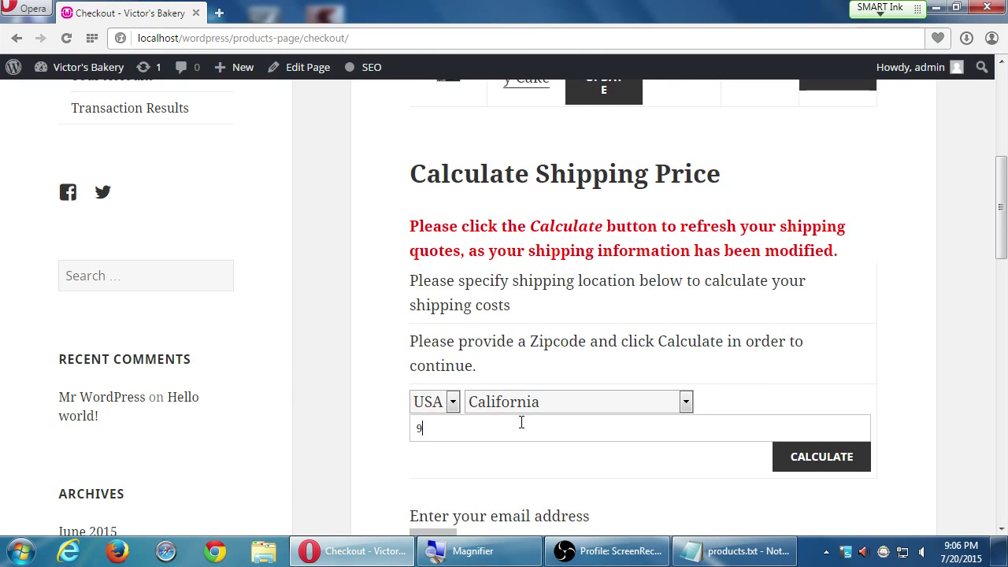
type("1913")
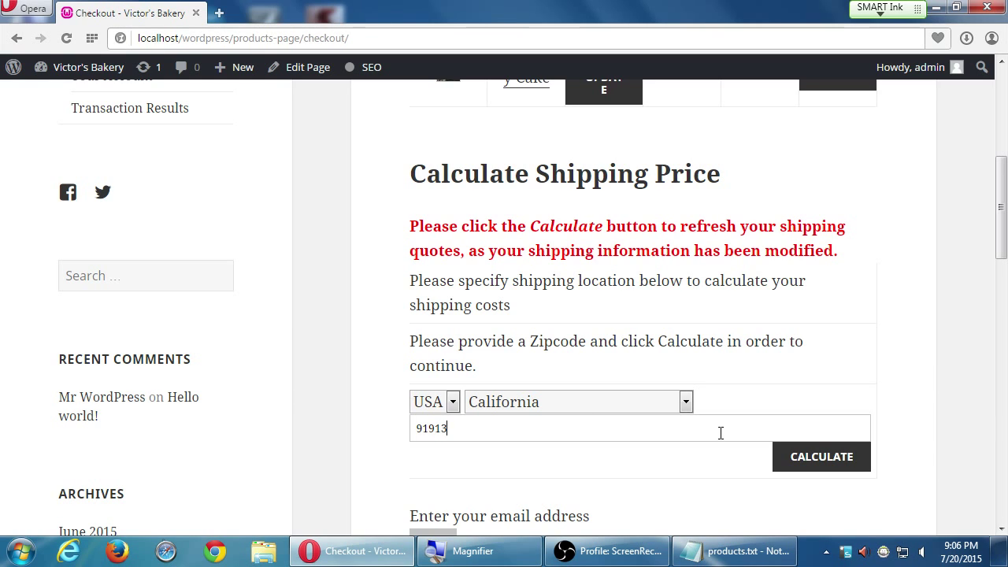
mouse_move(748, 385)
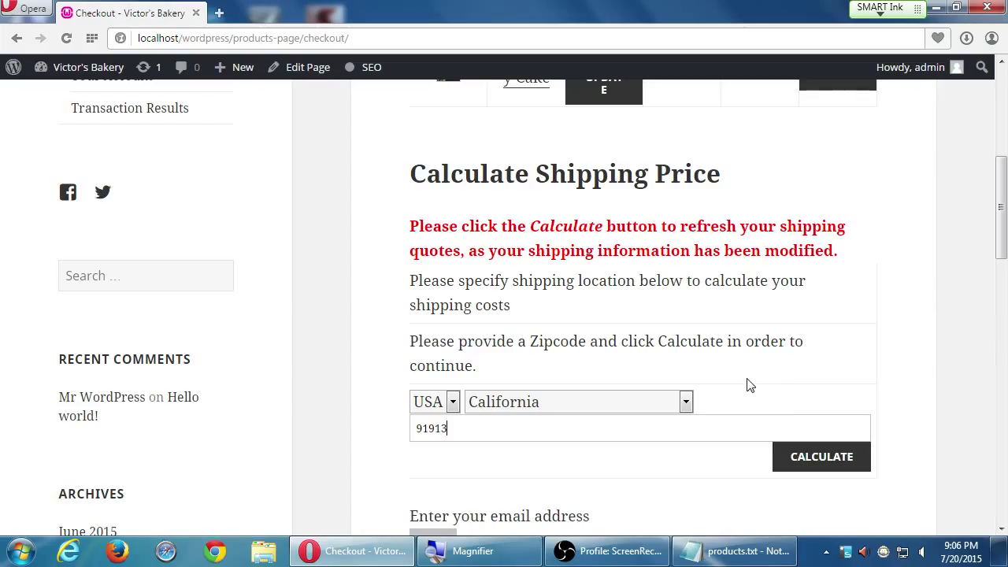
left_click(821, 455)
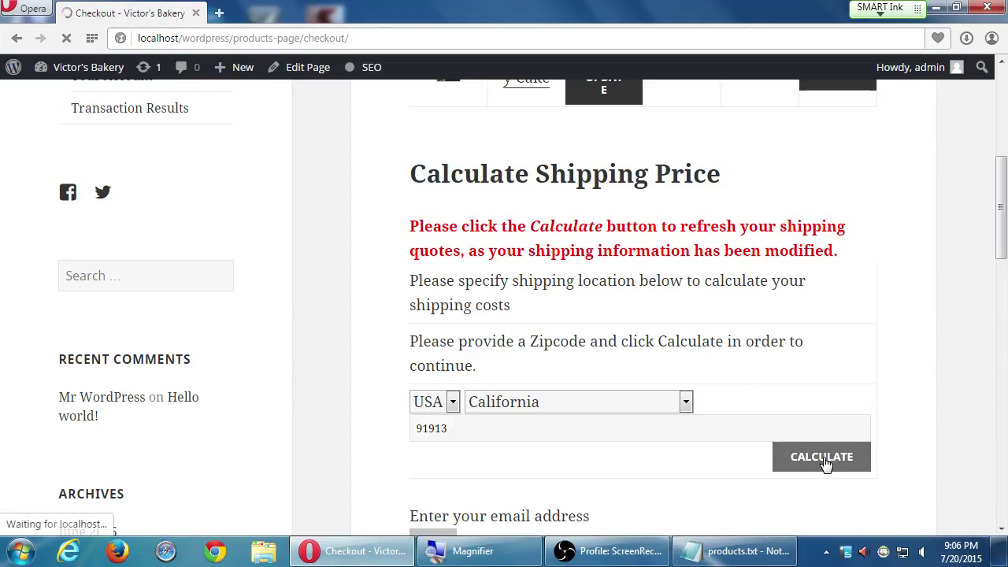
left_click(821, 457)
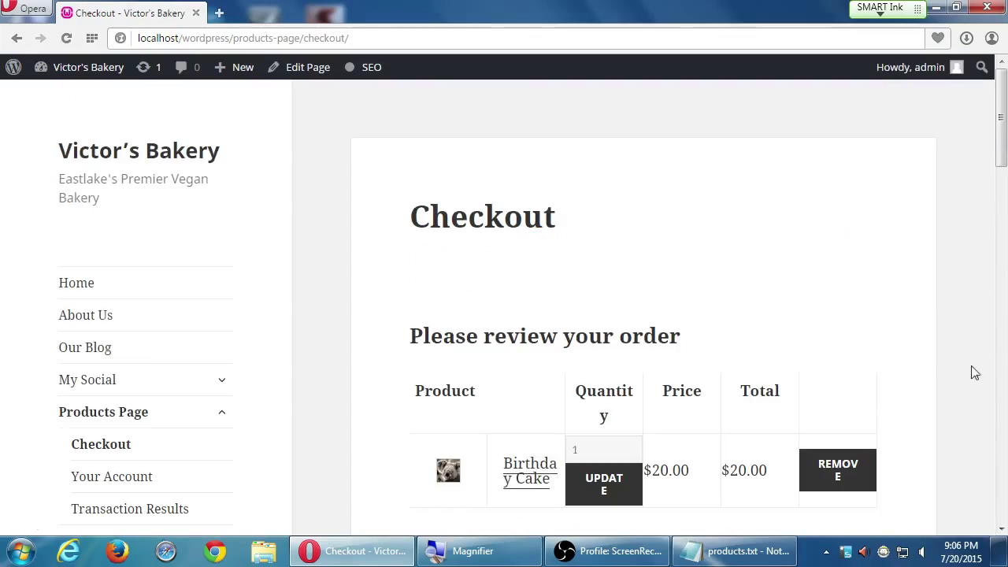
scroll("down", 3)
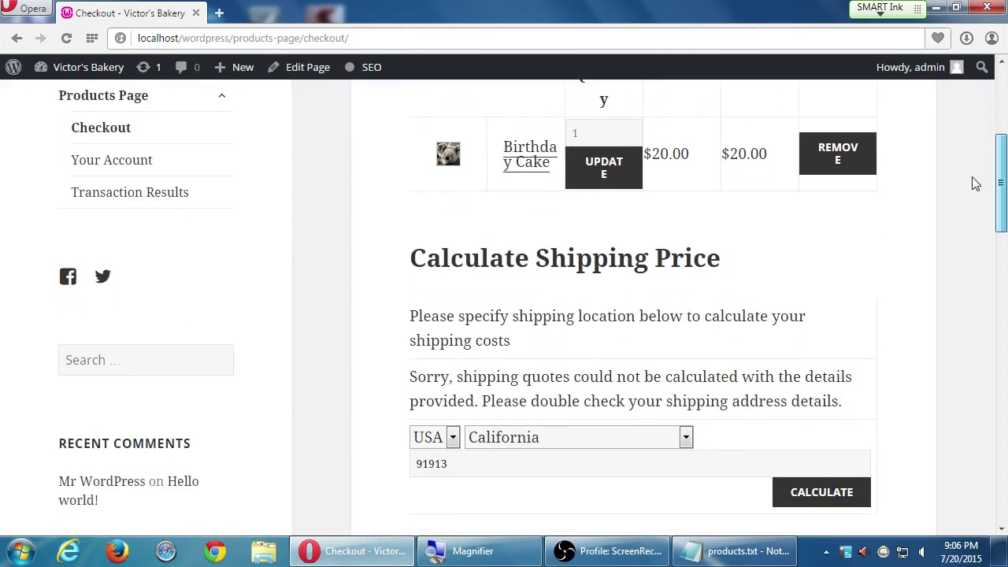
scroll("down", 3)
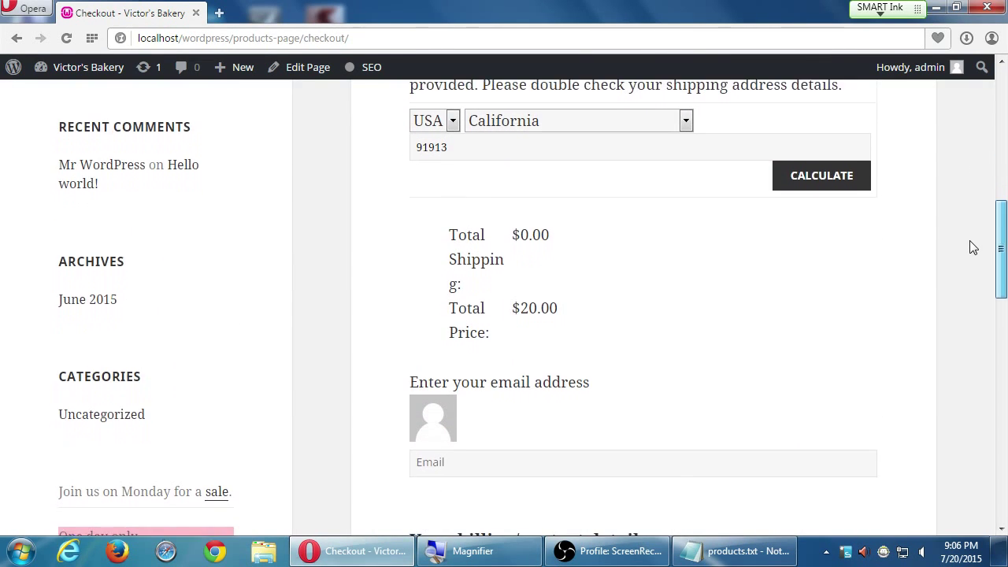
scroll("down", 3)
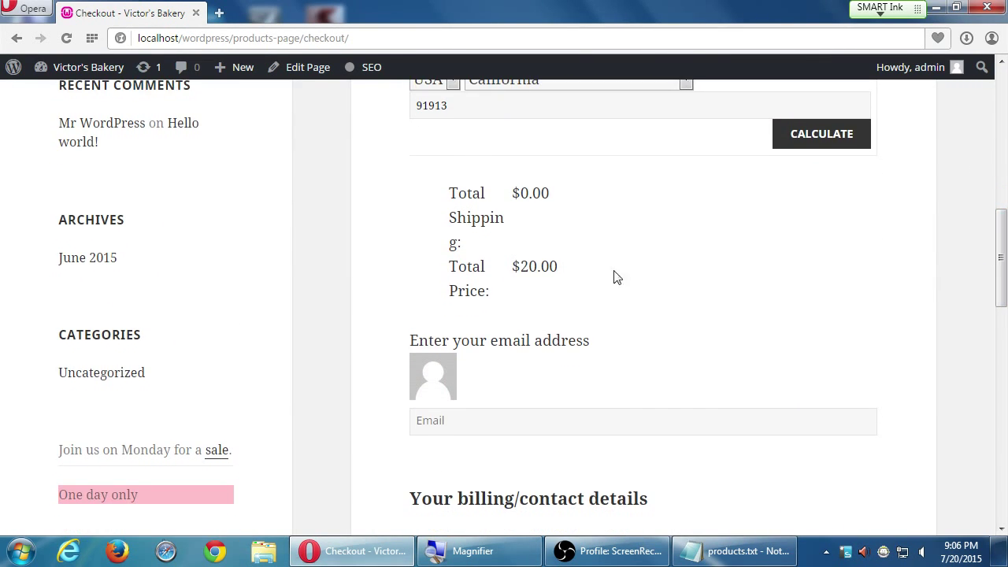
mouse_move(420, 286)
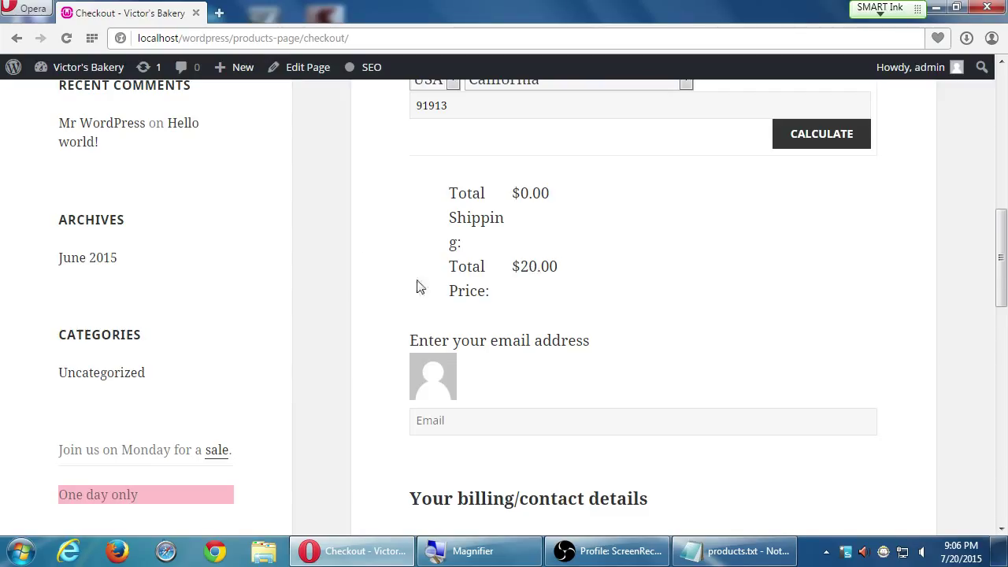
mouse_move(61, 283)
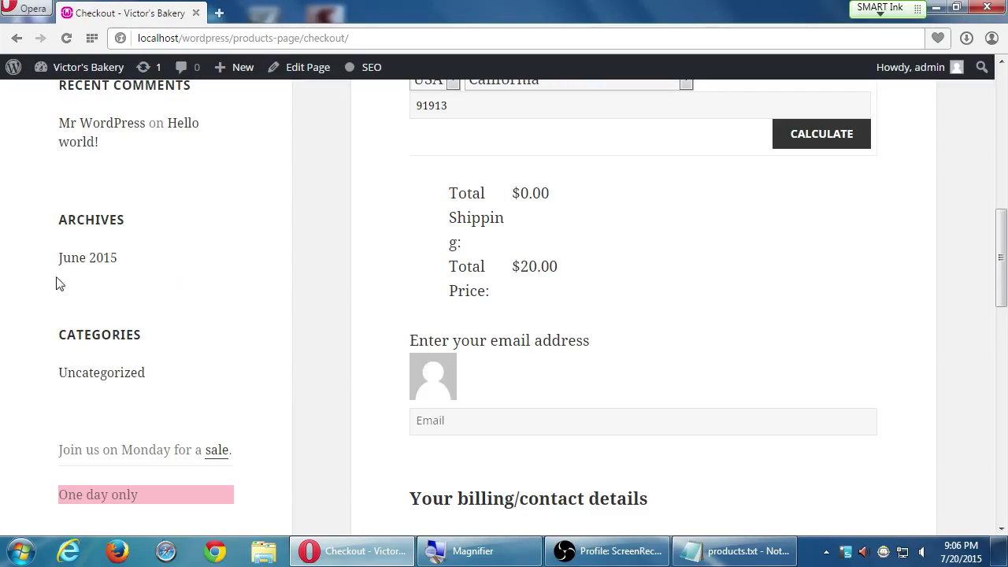
mouse_move(87, 257)
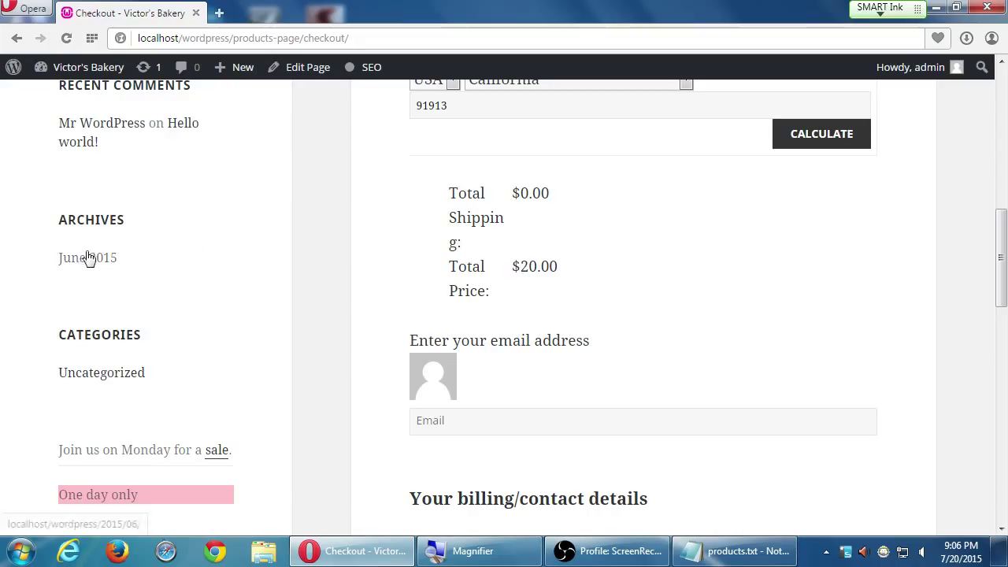
mouse_move(250, 274)
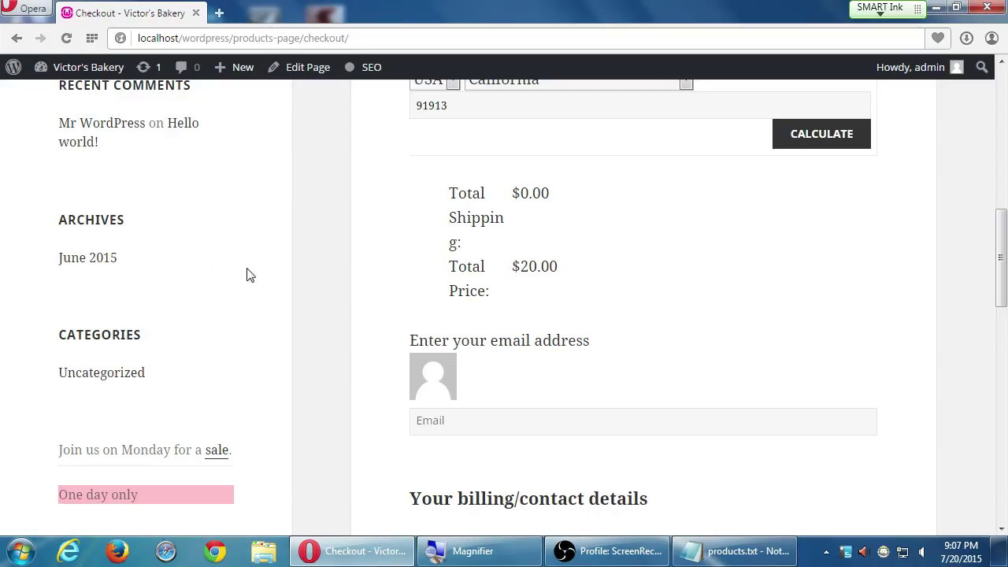
mouse_move(995, 243)
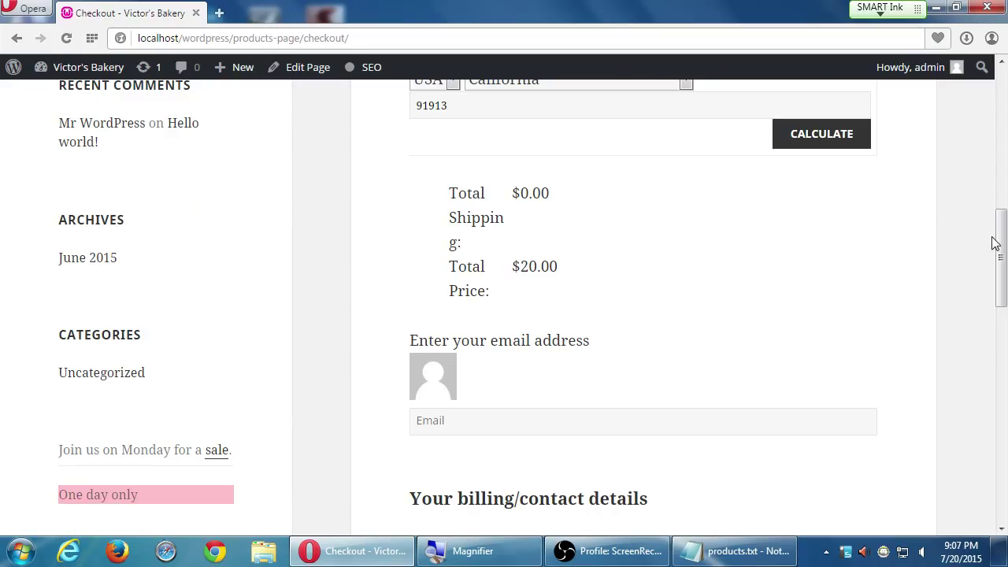
scroll("down", 3)
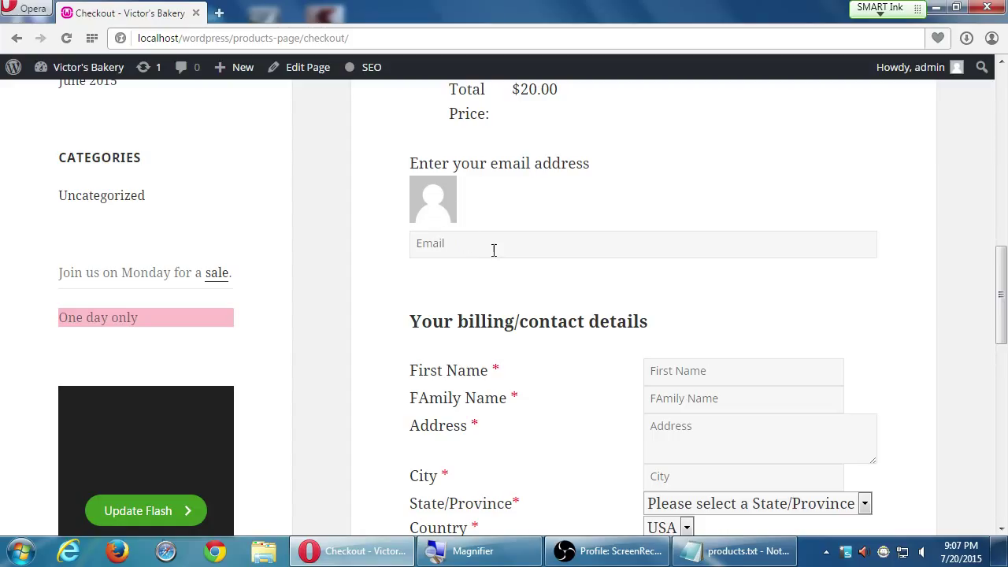
mouse_move(569, 214)
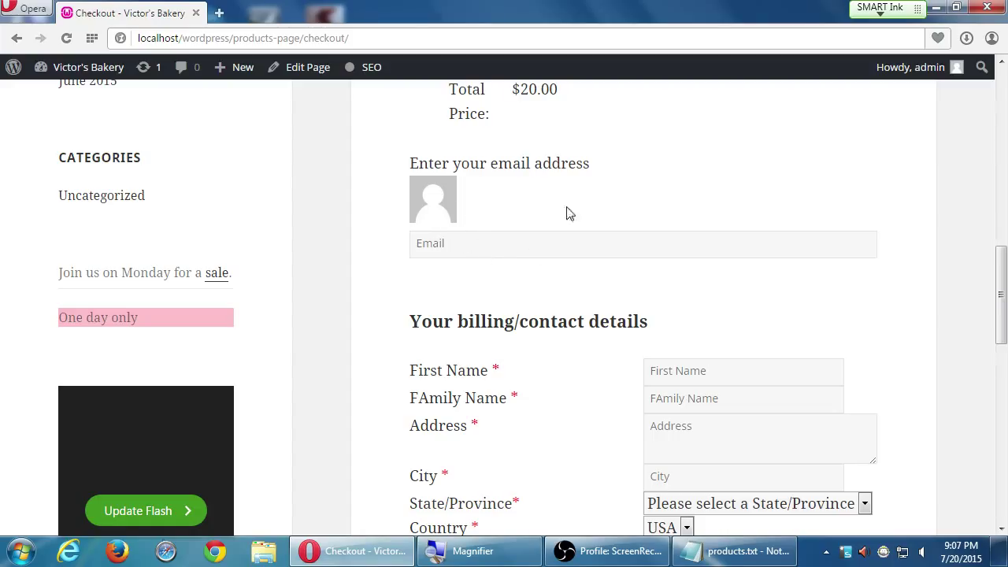
mouse_move(989, 310)
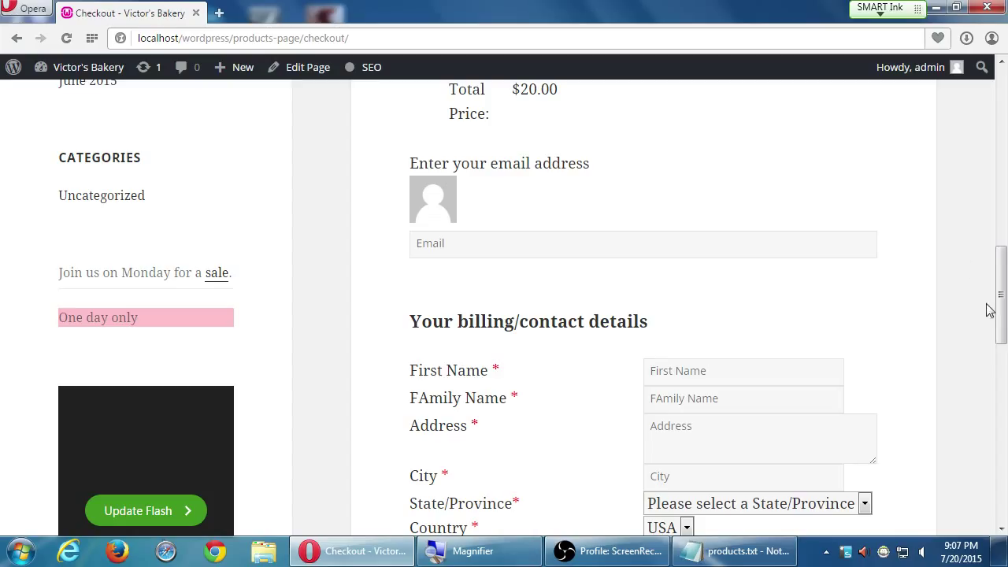
mouse_move(428, 317)
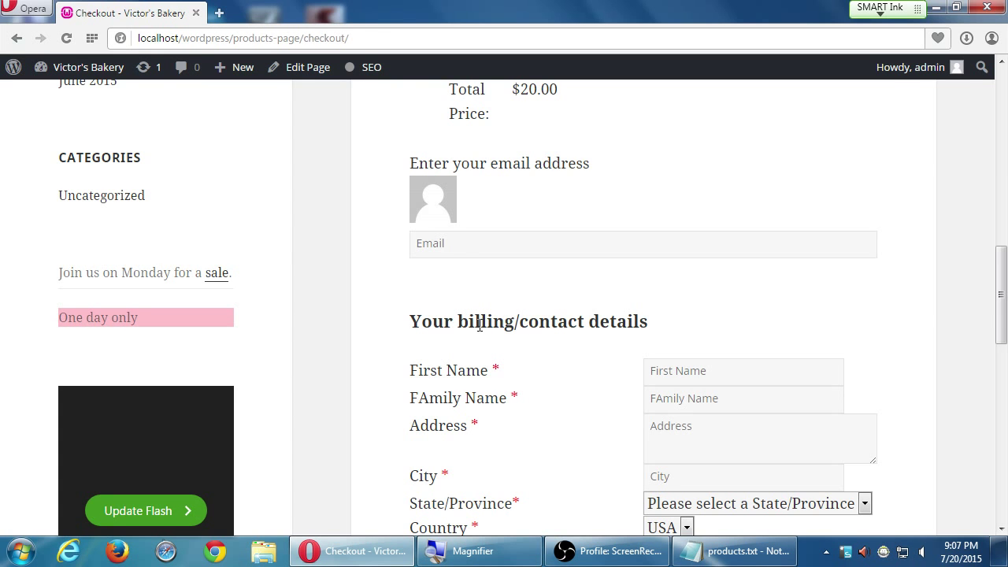
scroll("down", 3)
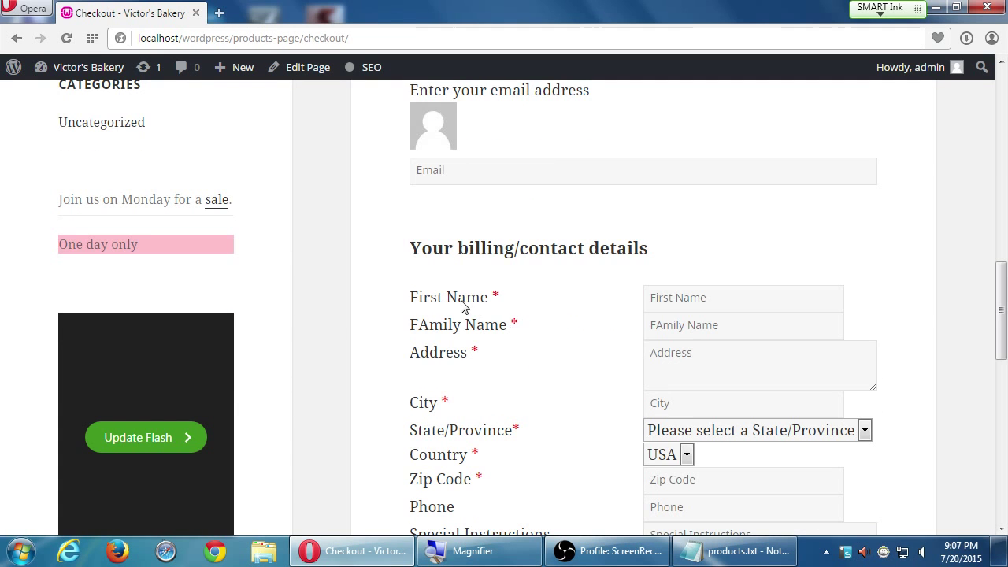
scroll("down", 3)
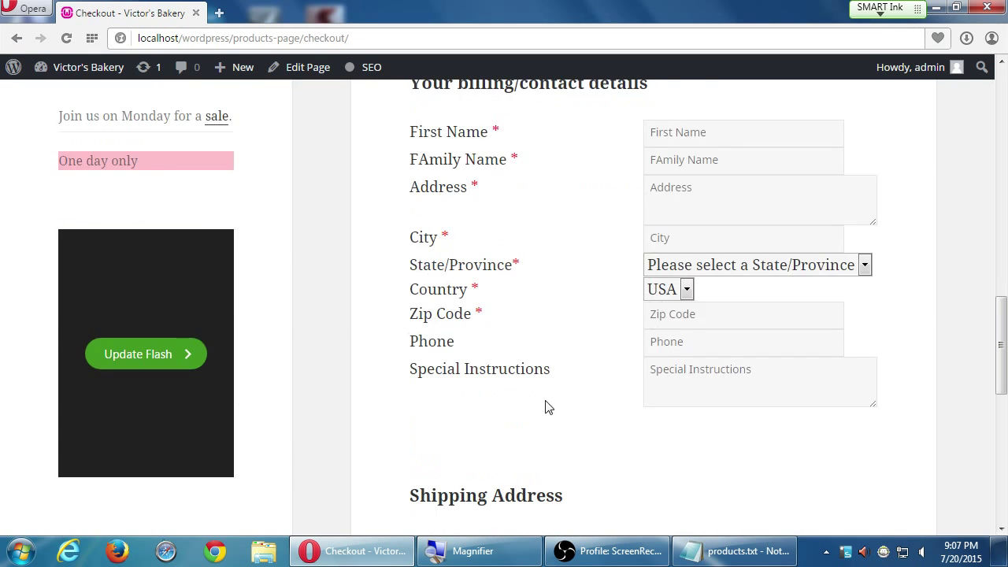
scroll("down", 3)
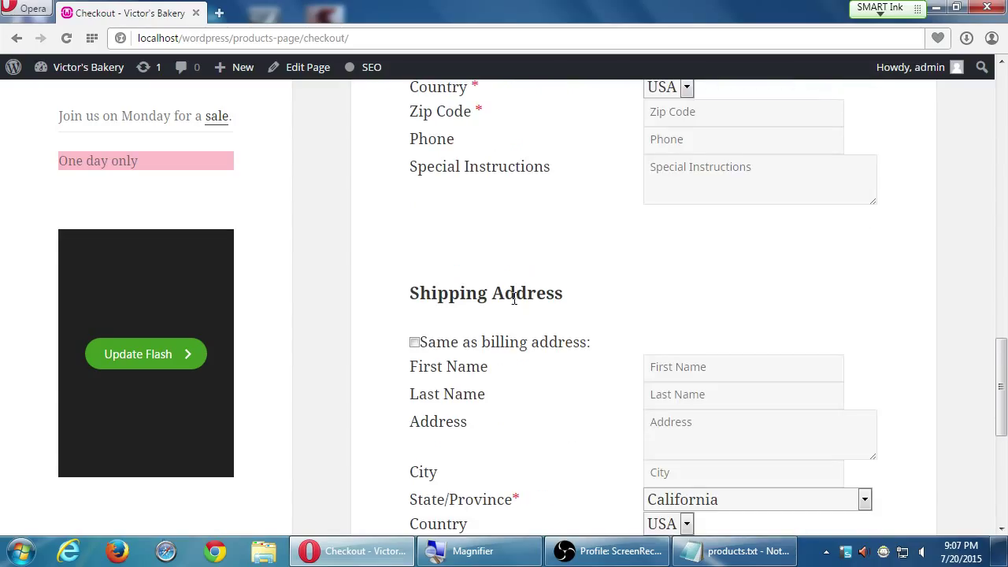
scroll("down", 3)
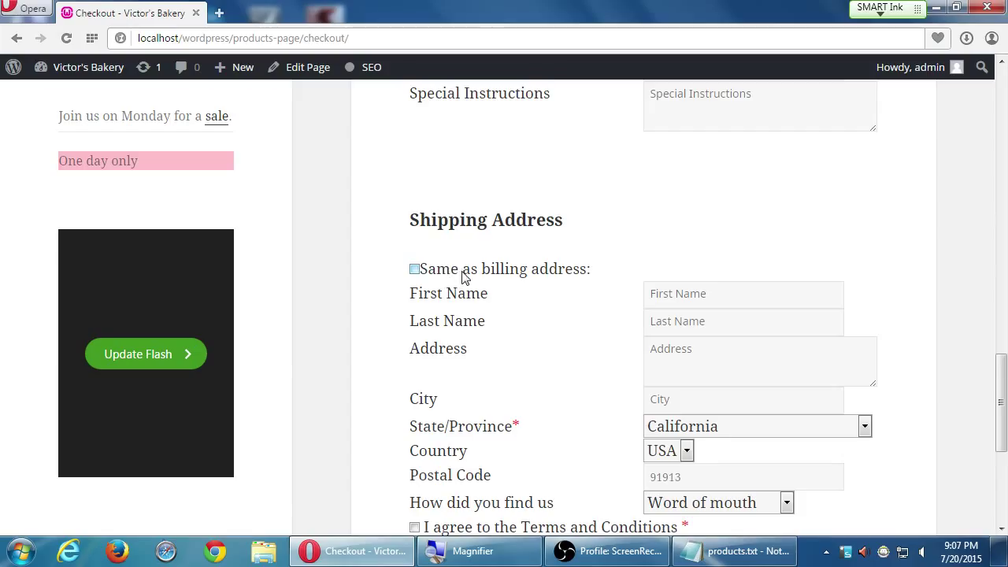
scroll("down", 3)
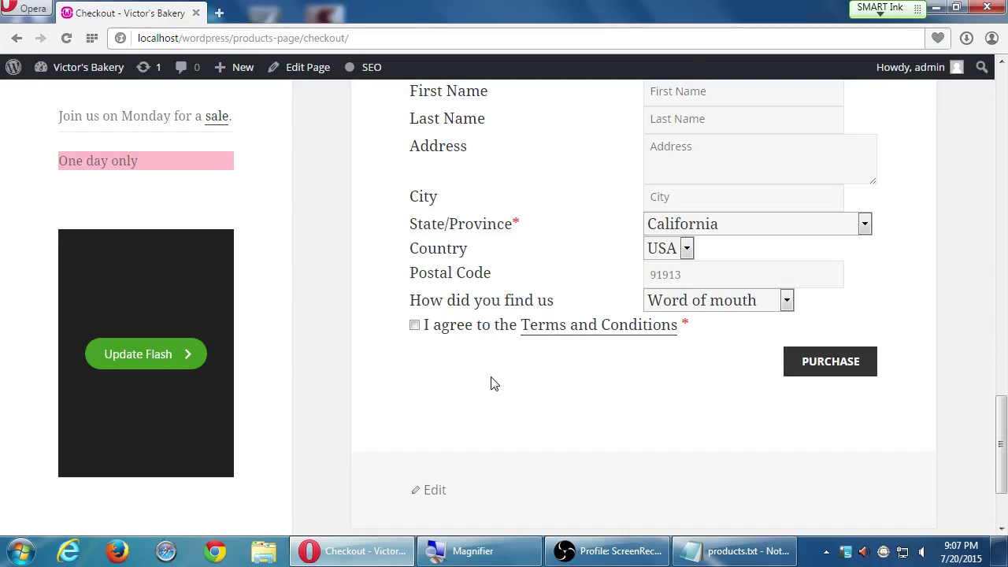
mouse_move(514, 343)
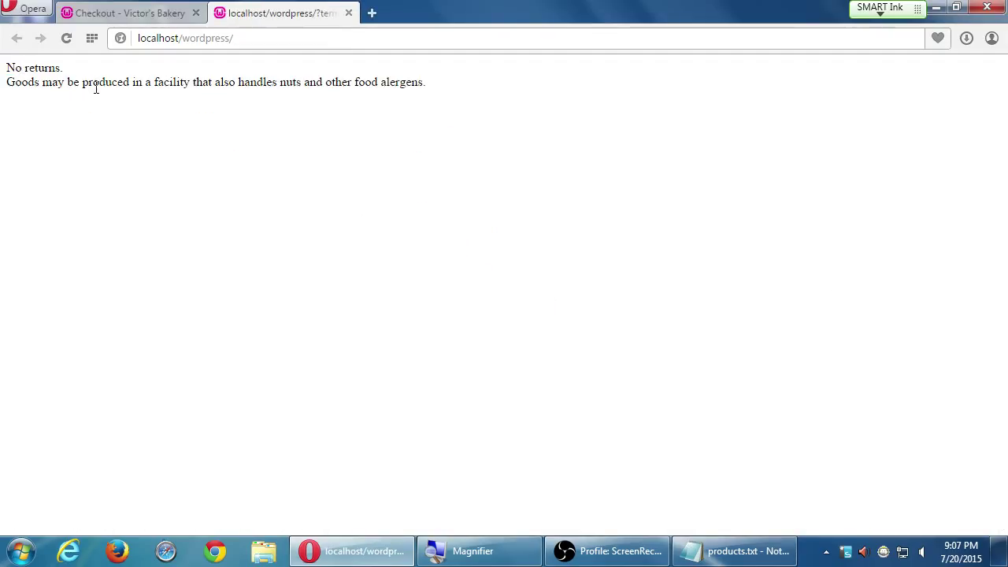
mouse_move(90, 124)
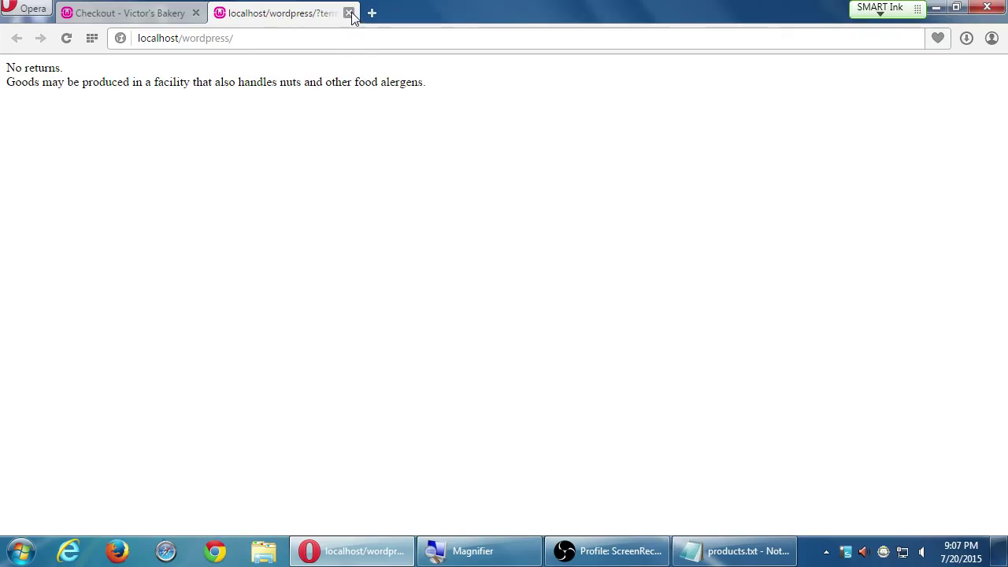
Close the Terms and Conditions browser tab to return to checkout.
left_click(350, 13)
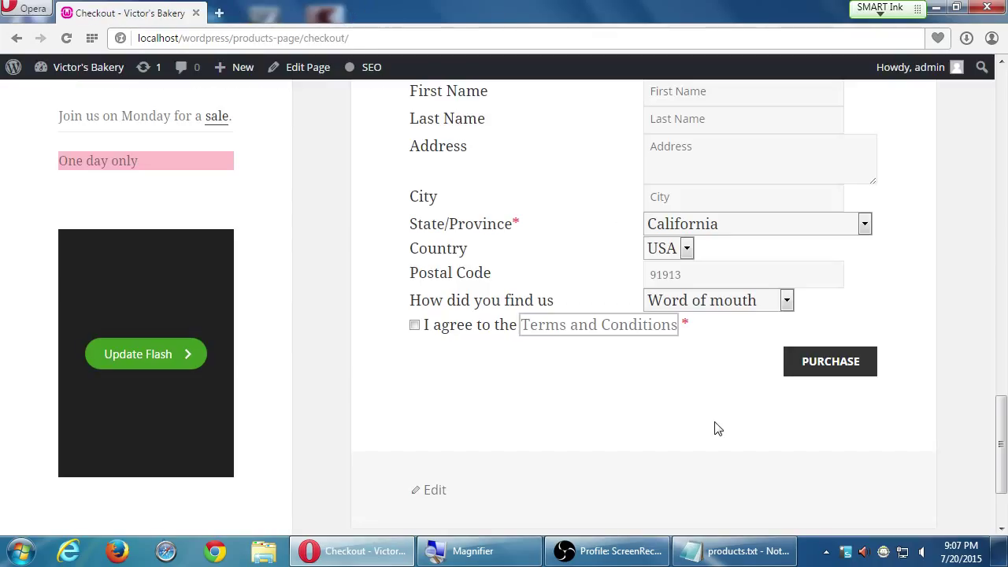
scroll("down", 3)
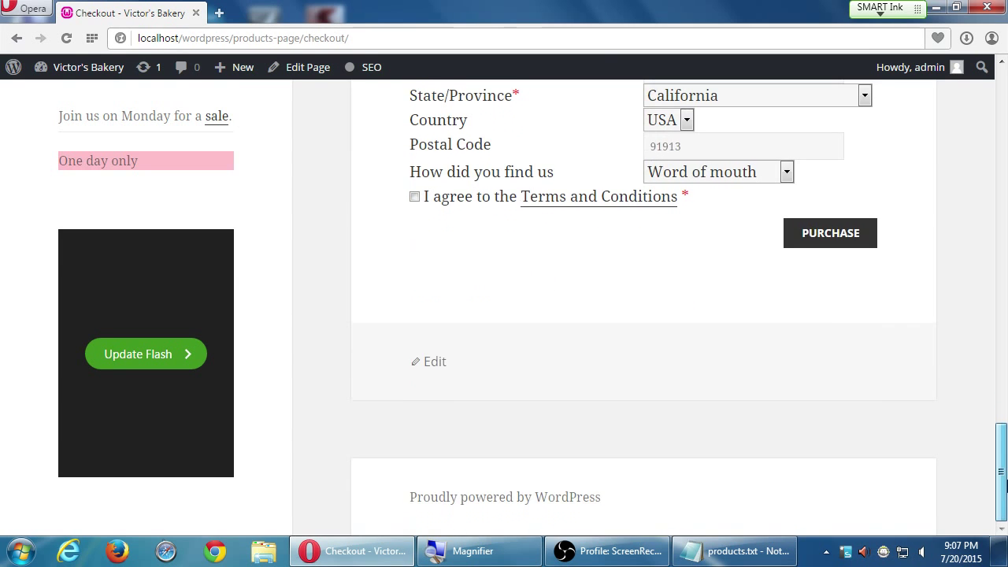
scroll("up", 3)
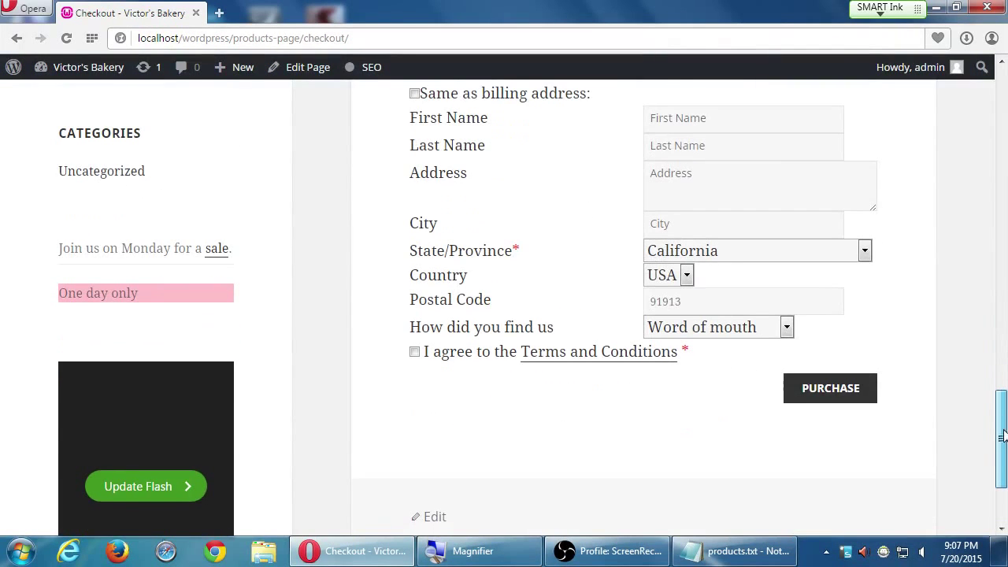
scroll("up", 3)
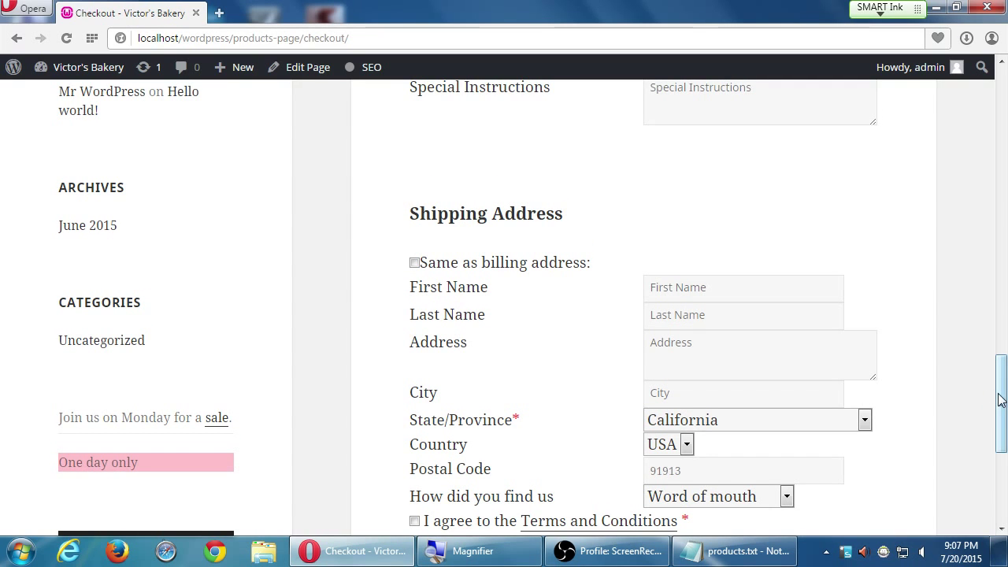
scroll("down", 3)
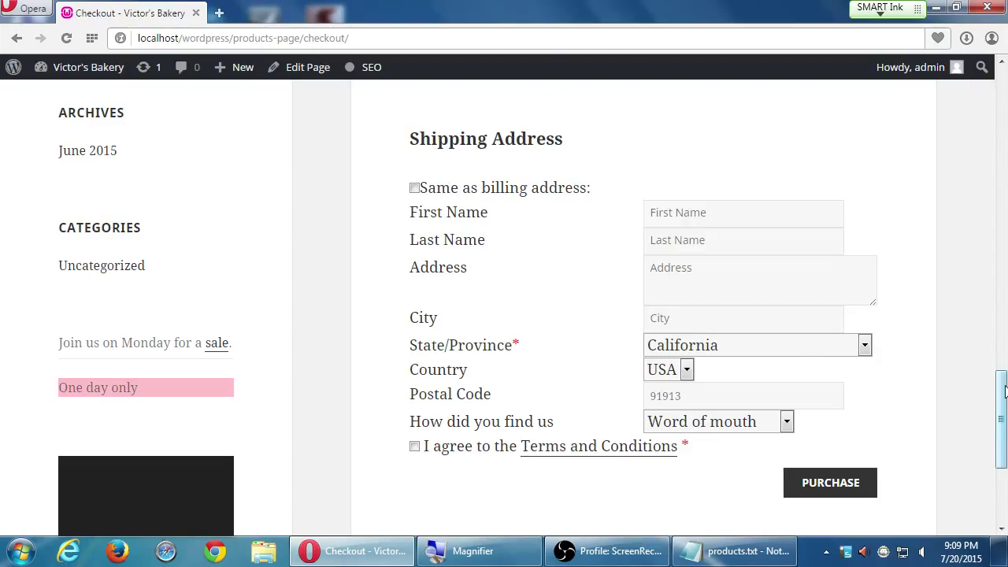
scroll("up", 3)
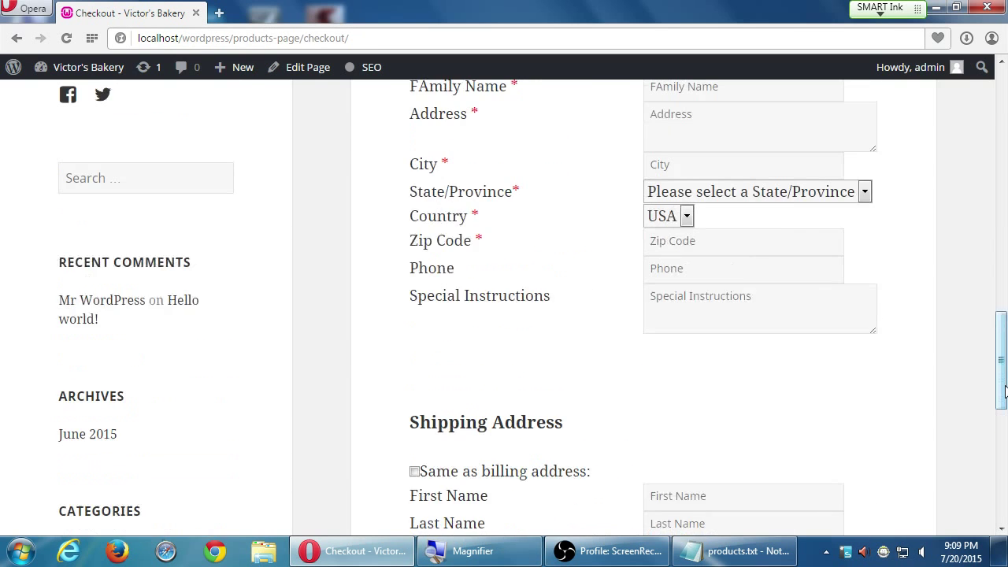
scroll("up", 3)
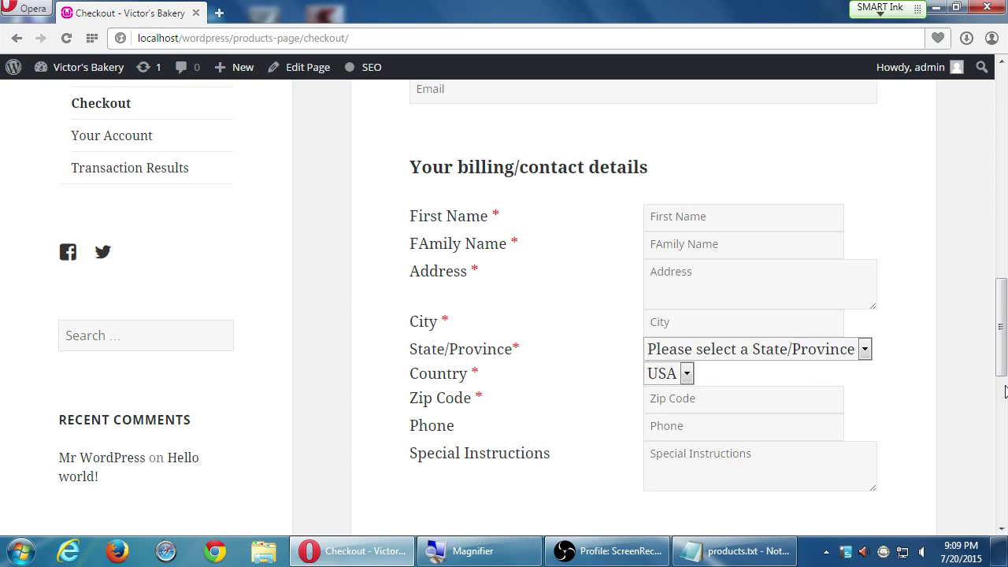
scroll("down", 3)
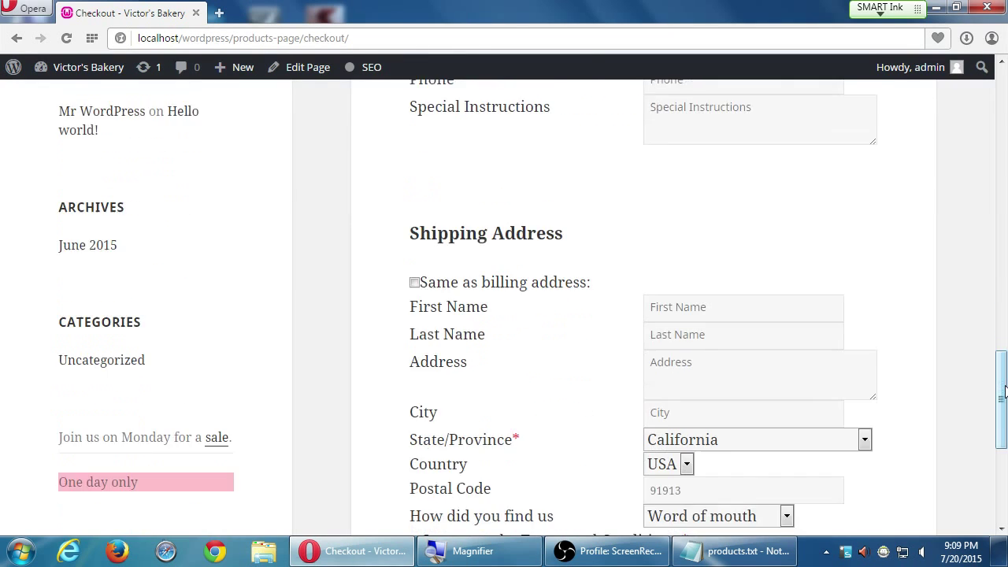
scroll("down", 3)
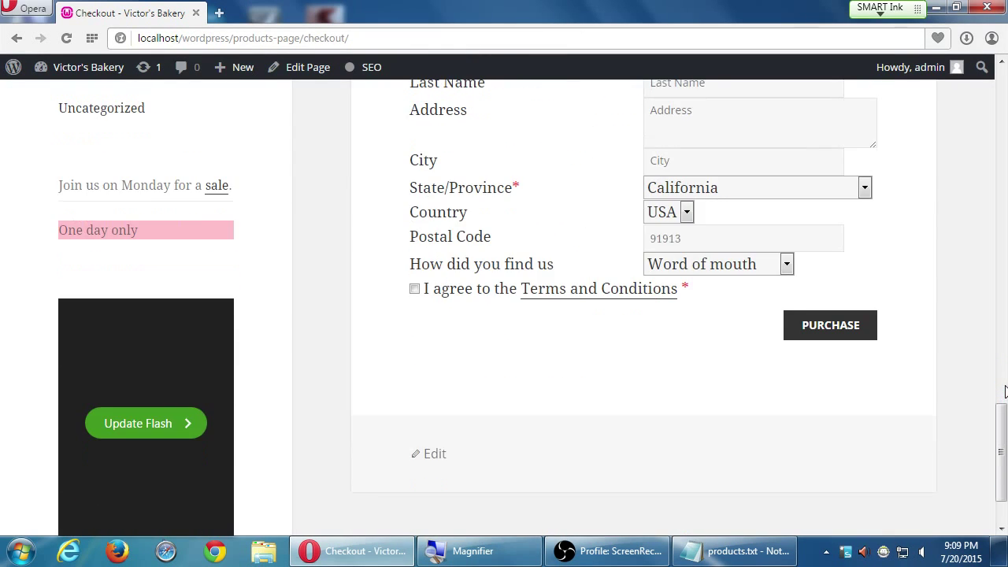
Submit the order with terms accepted and review the shipping-option and valid-email errors.
left_click(829, 325)
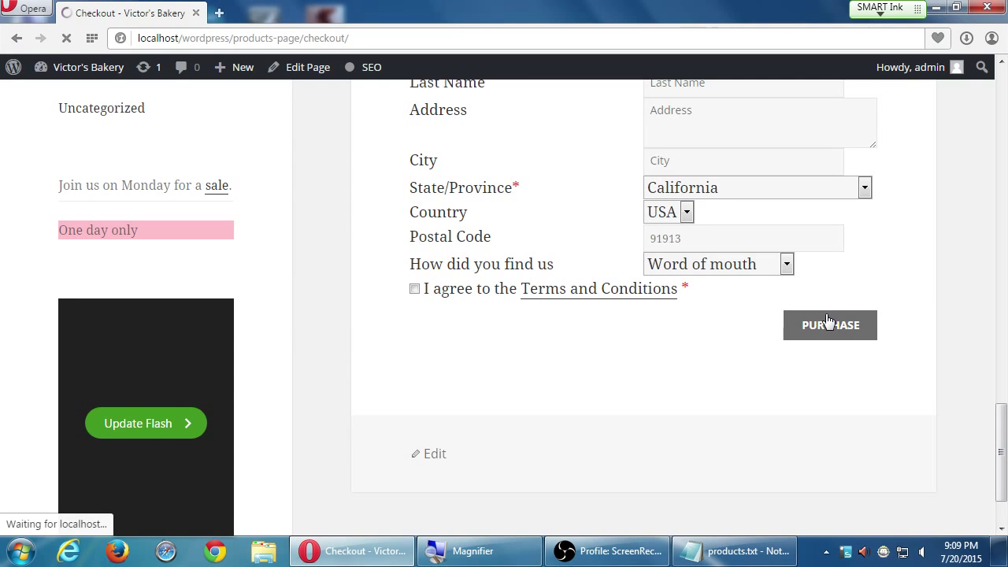
left_click(829, 324)
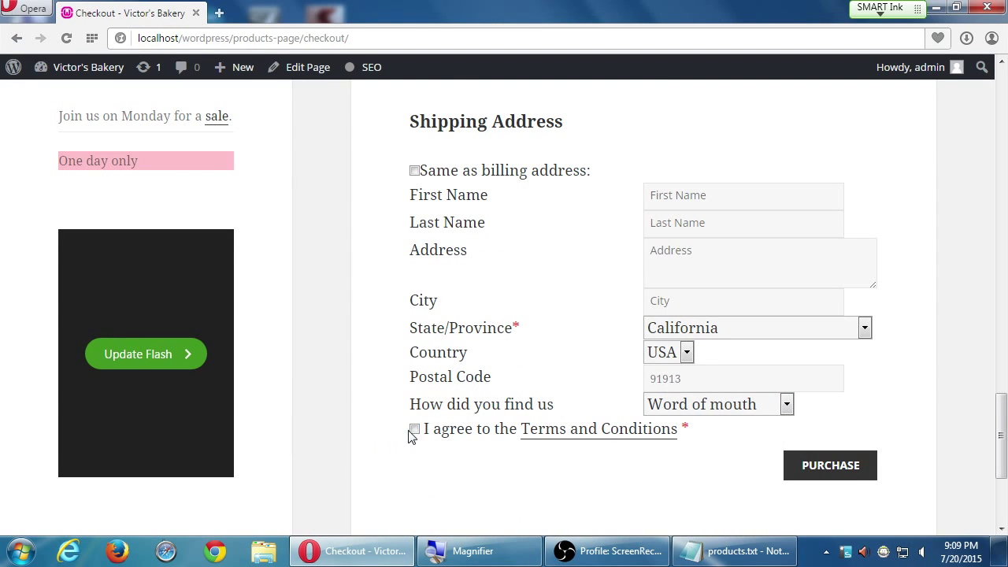
left_click(829, 464)
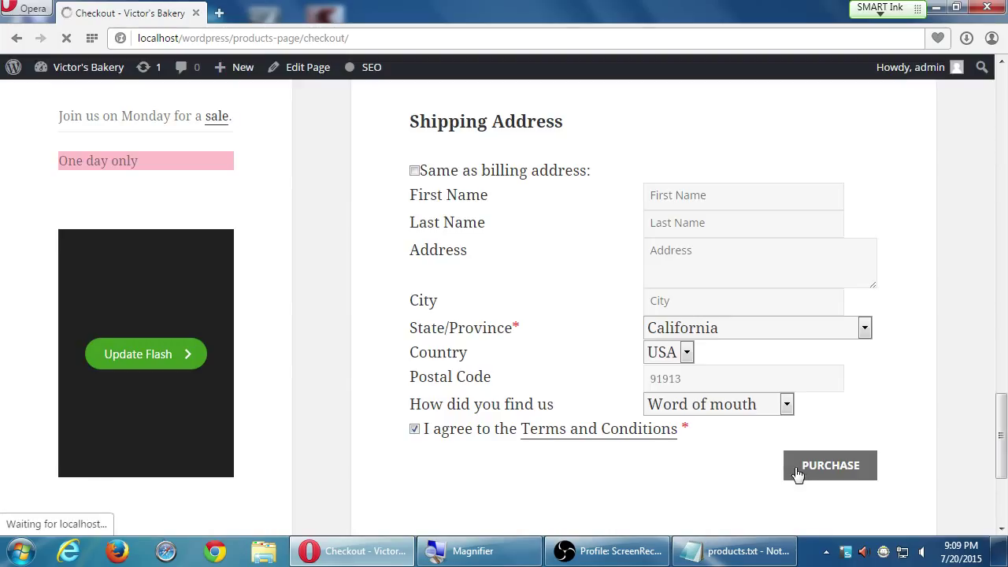
left_click(829, 464)
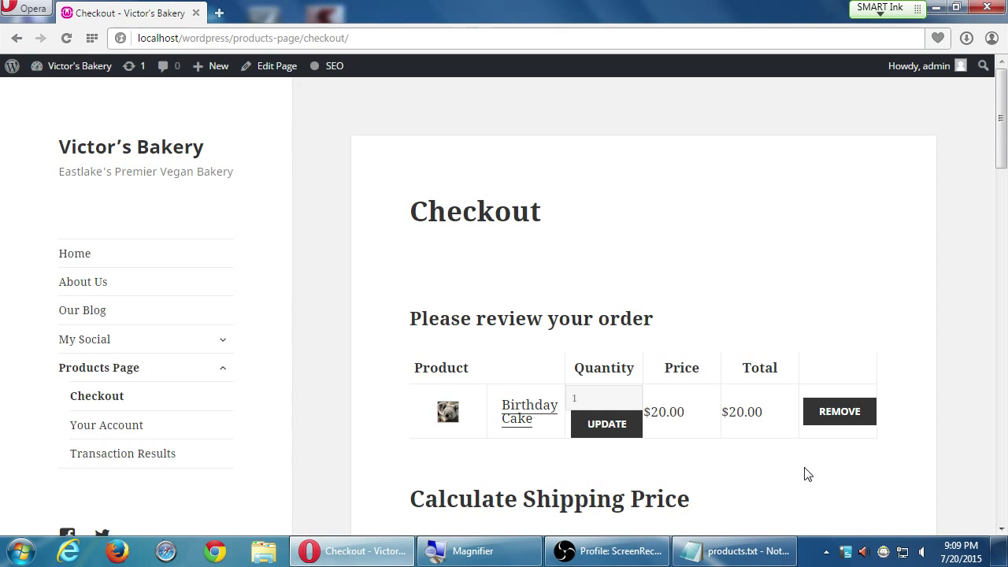
scroll("down", 3)
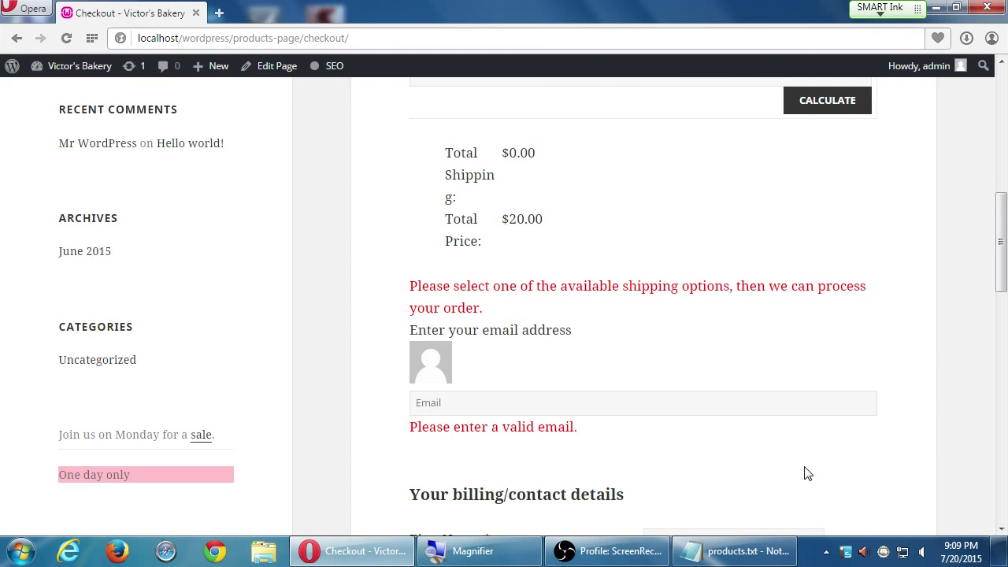
scroll("up", 3)
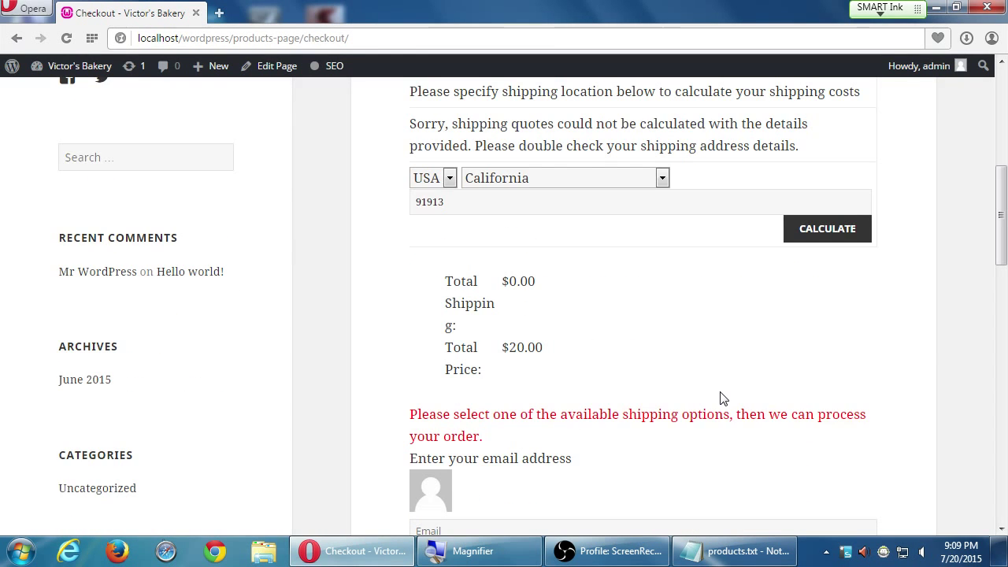
scroll("up", 3)
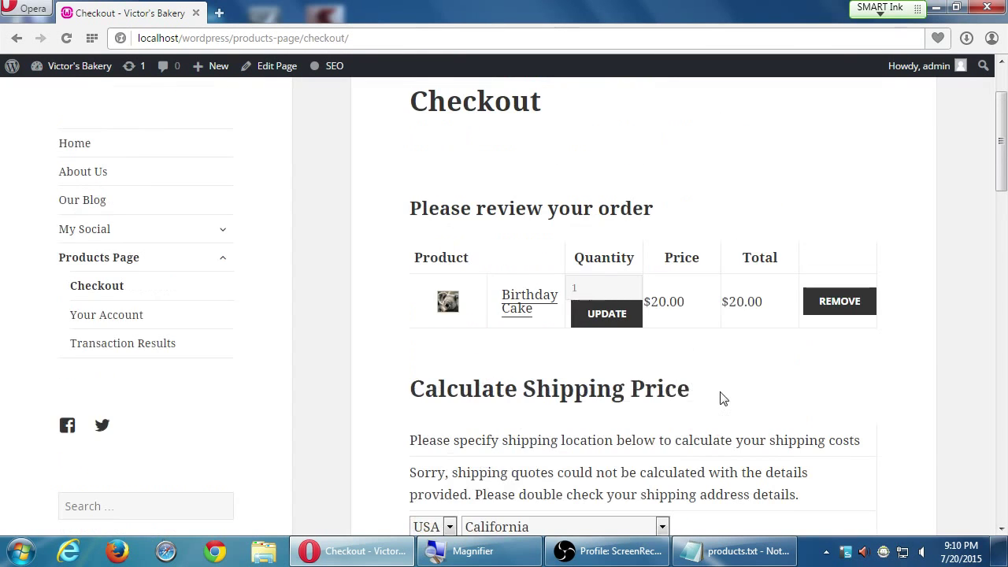
scroll("up", 3)
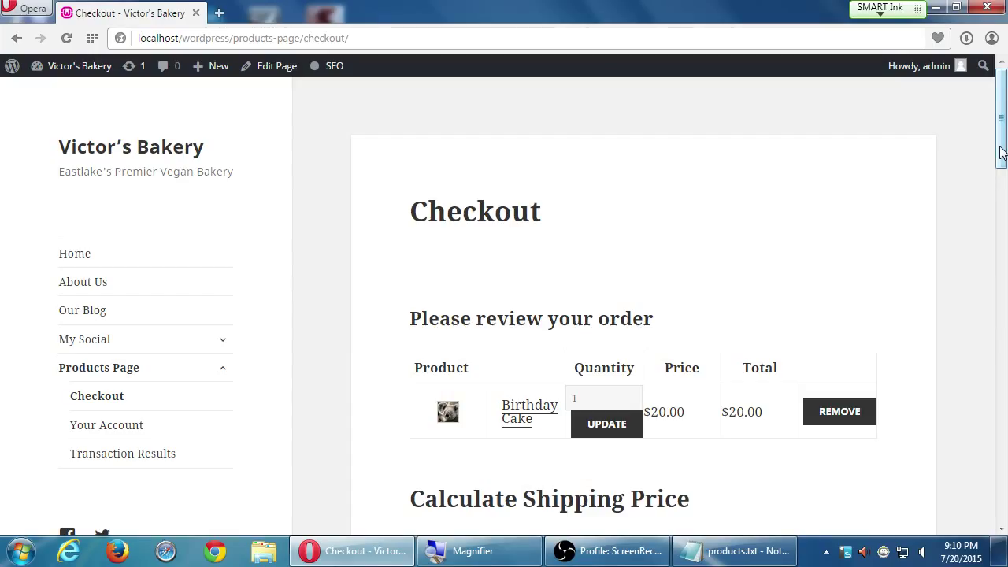
mouse_move(606, 425)
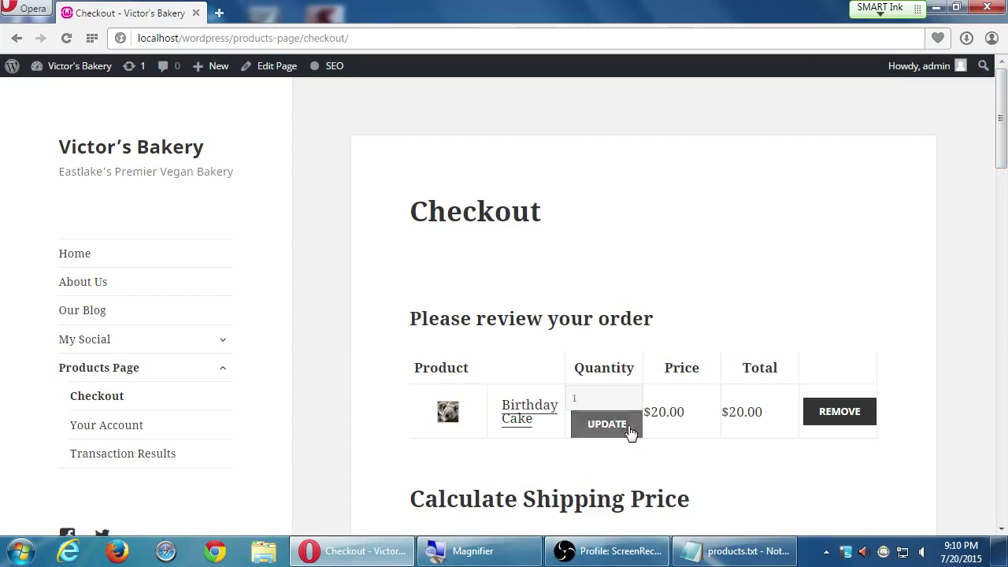
Replace the Birthday Cake quantity with an invalid value 'x' and update, emptying the cart.
left_click(603, 399)
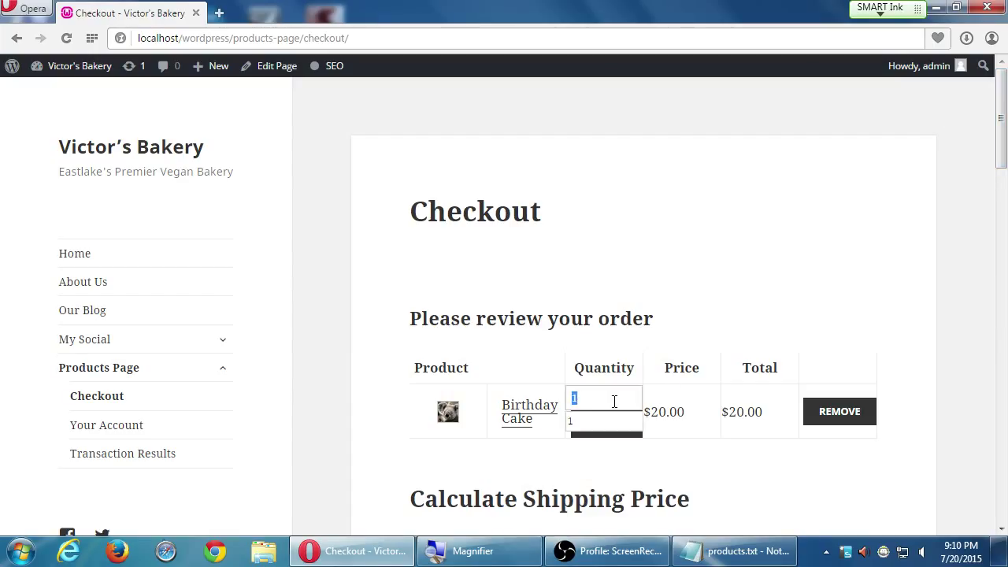
left_click(605, 423)
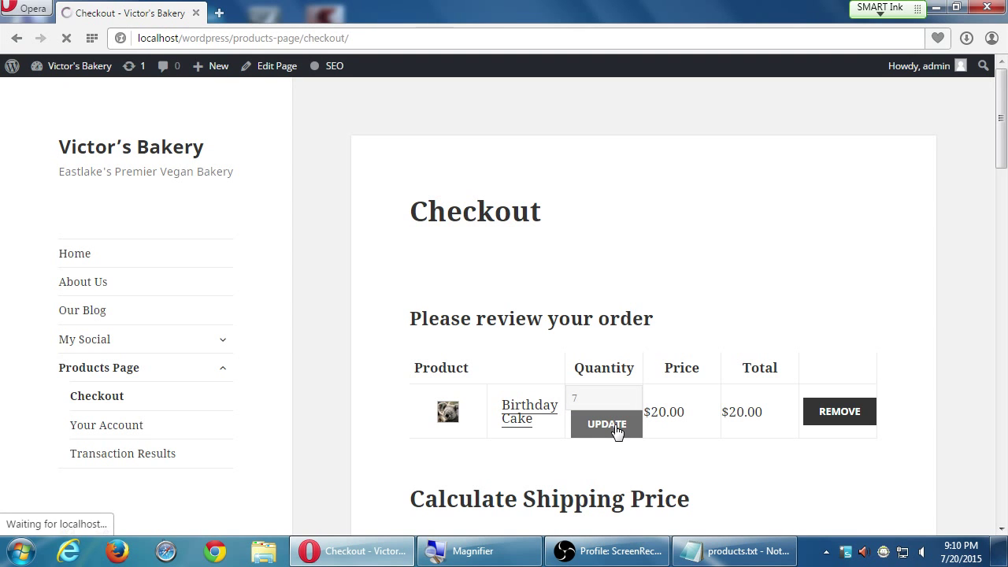
left_click(607, 423)
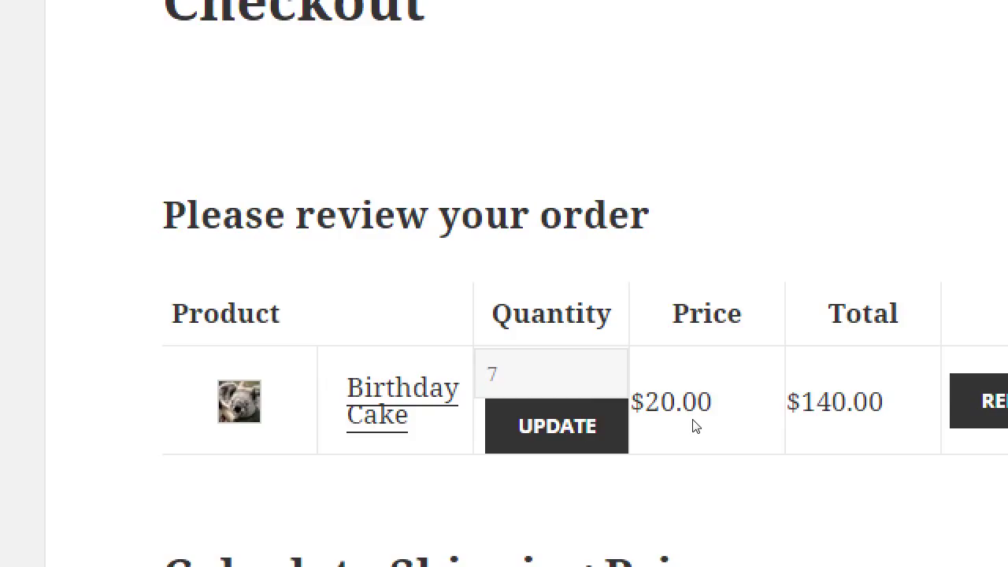
mouse_move(591, 370)
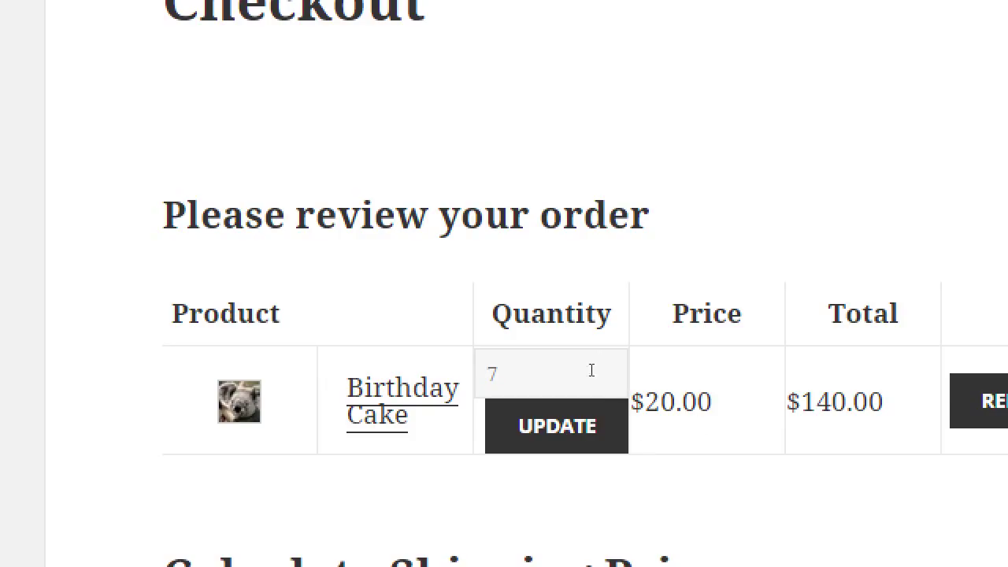
type("x")
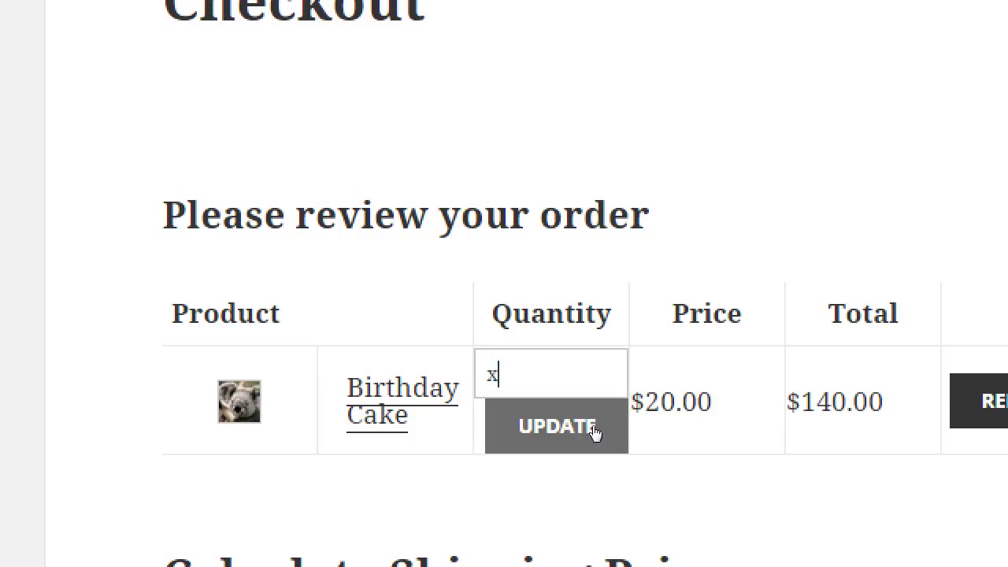
left_click(556, 426)
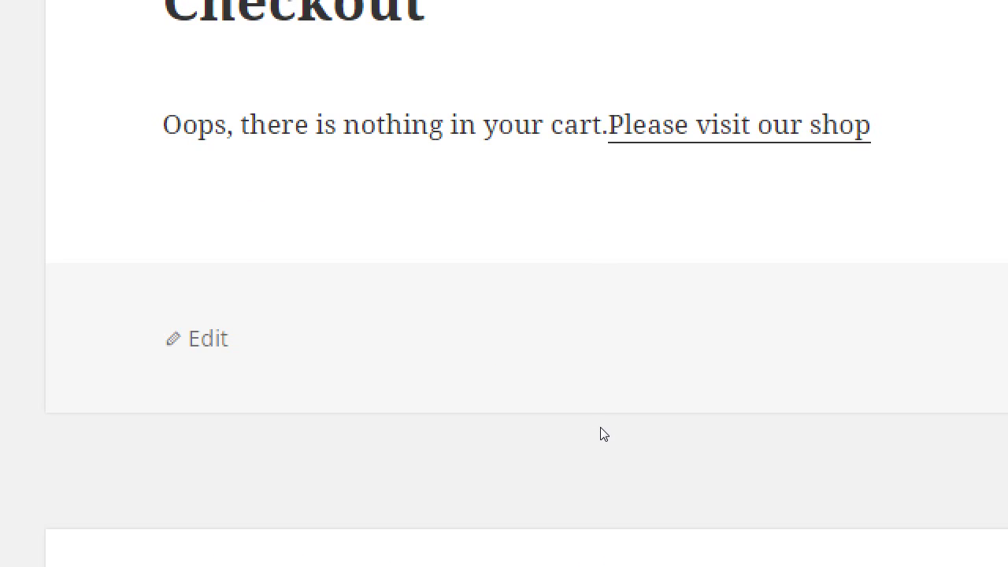
scroll("up", 3)
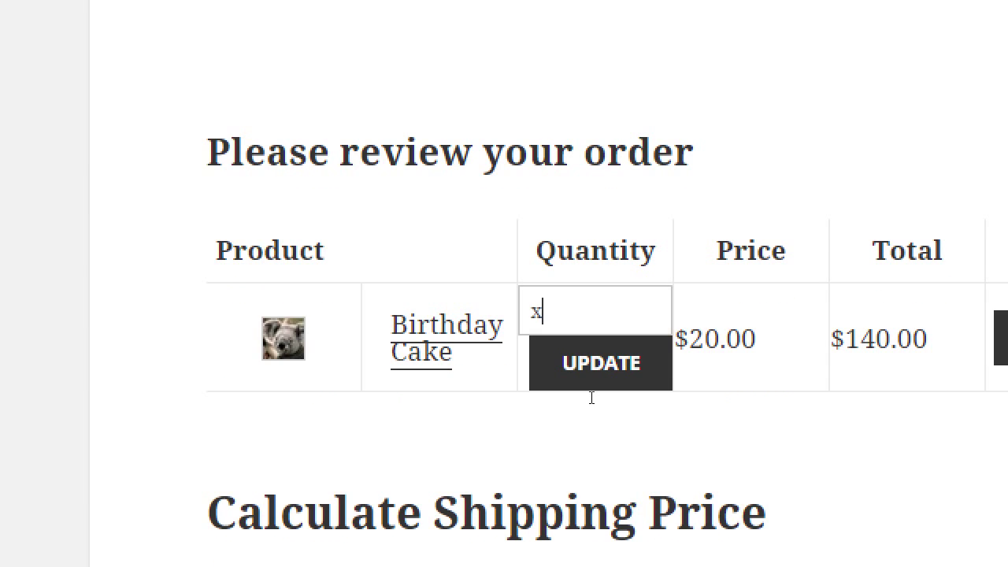
type("8")
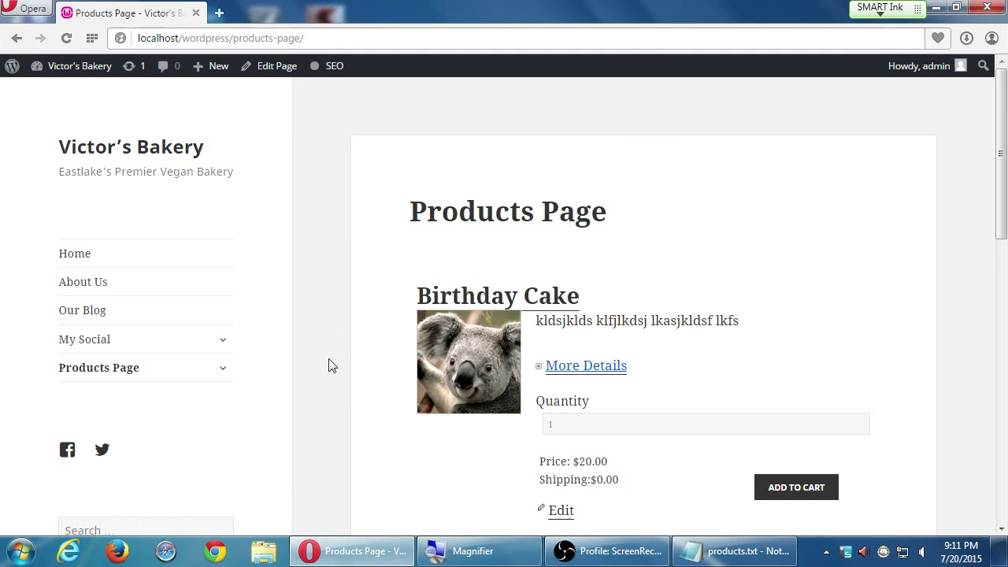
Scroll through the Products Page listing Birthday Cake at $20.00.
scroll("down", 3)
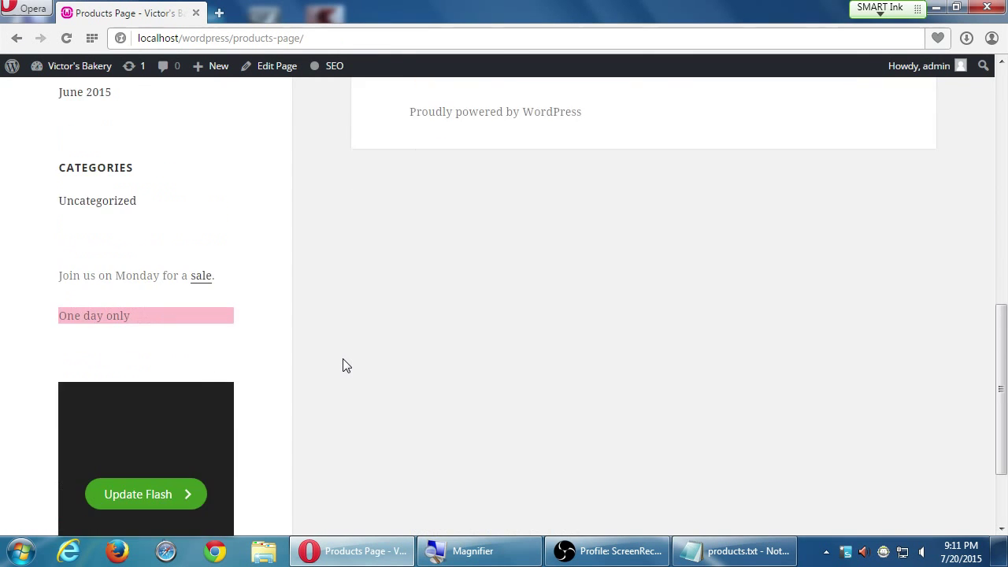
scroll("up", 3)
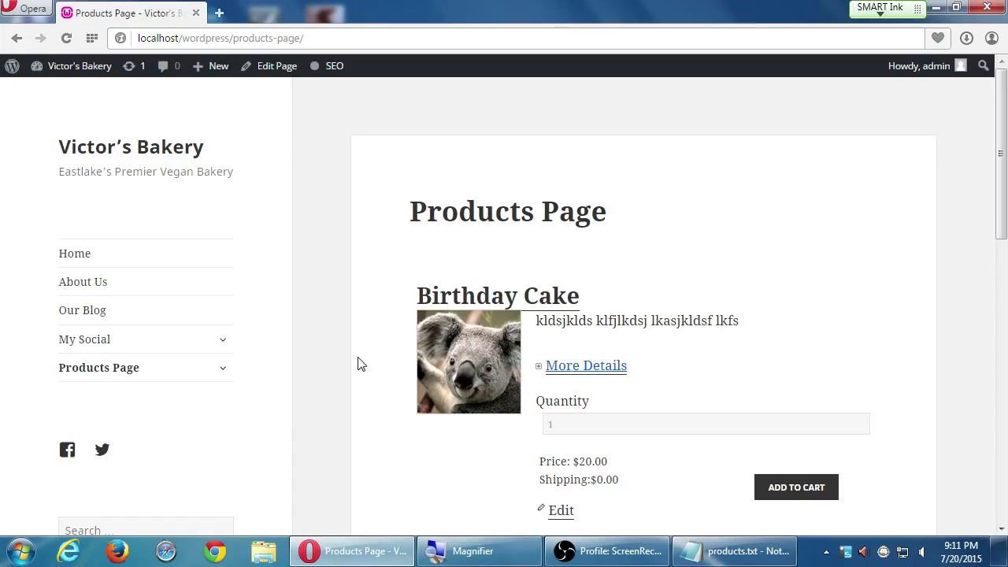
mouse_move(349, 364)
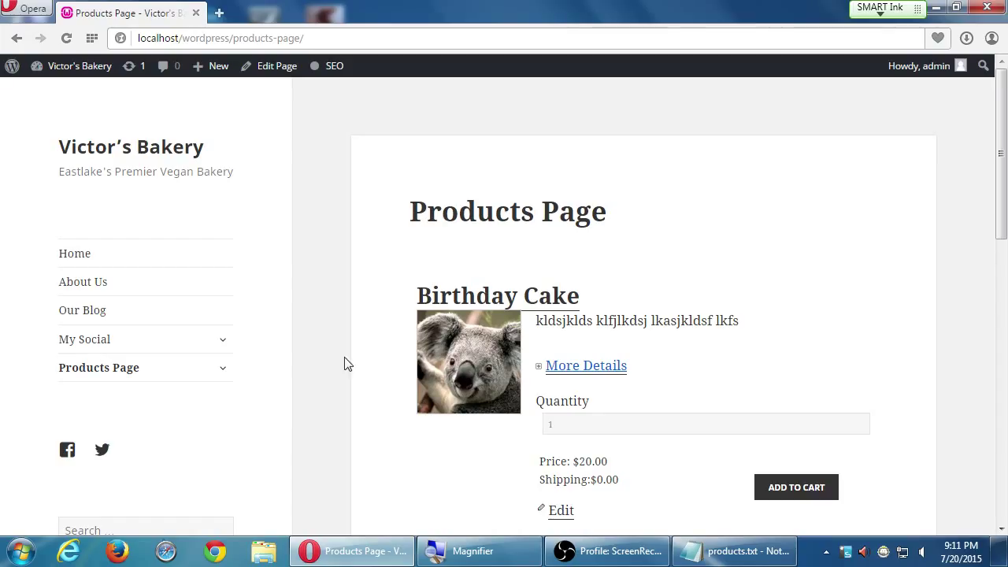
mouse_move(152, 120)
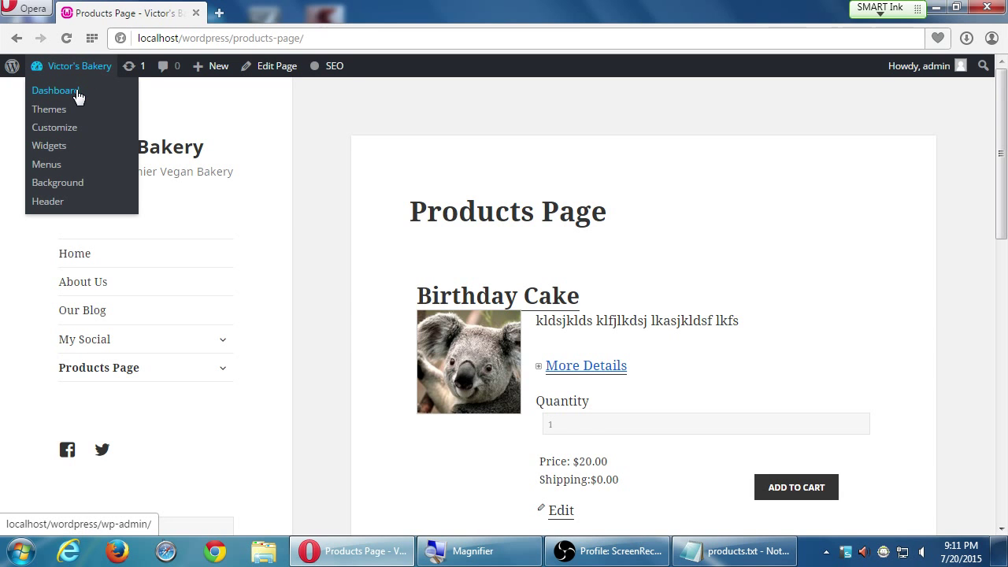
Go to the admin dashboard and reach Duplicator's Packages page, which lists no packages.
left_click(55, 90)
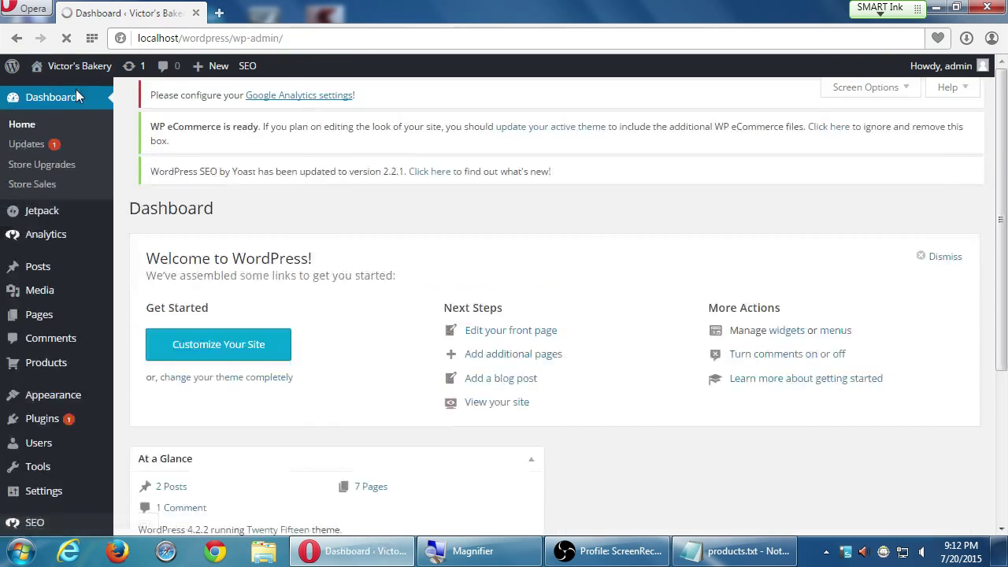
scroll("down", 3)
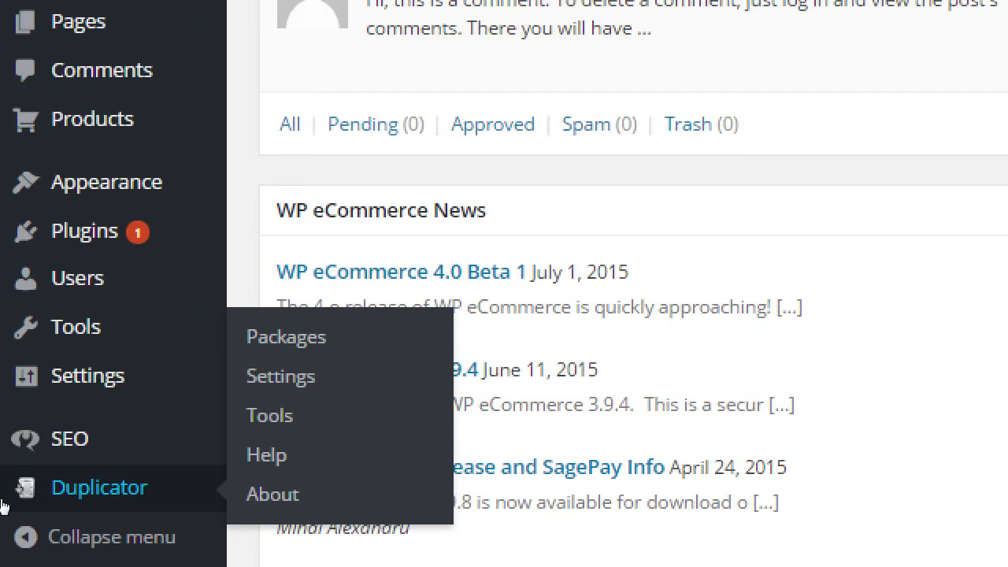
mouse_move(55, 490)
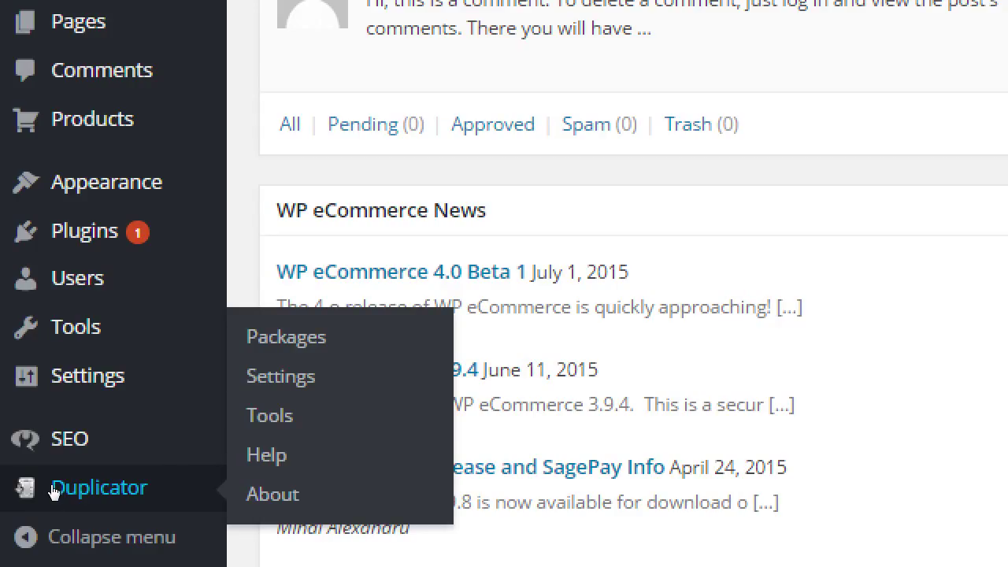
mouse_move(286, 336)
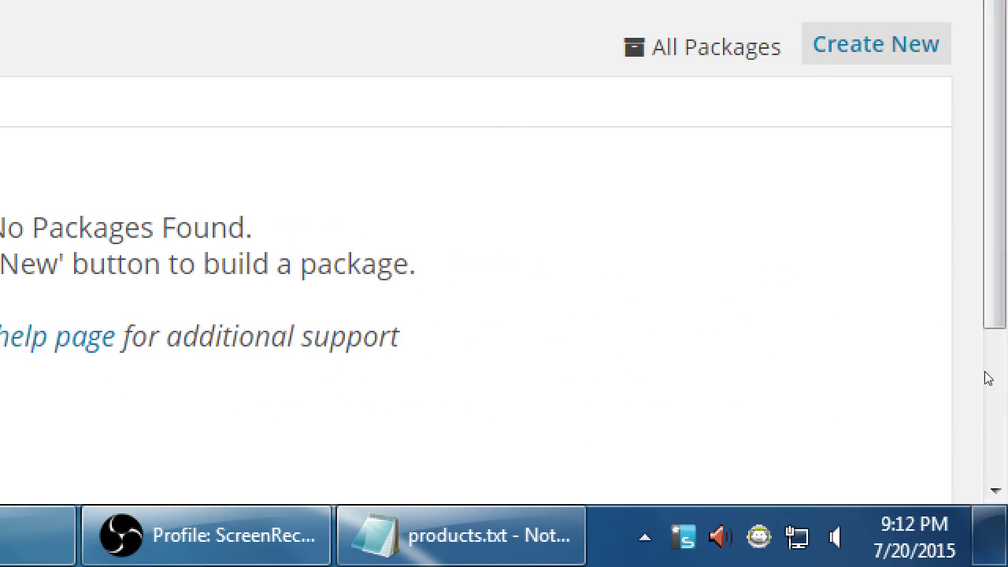
scroll("up", 3)
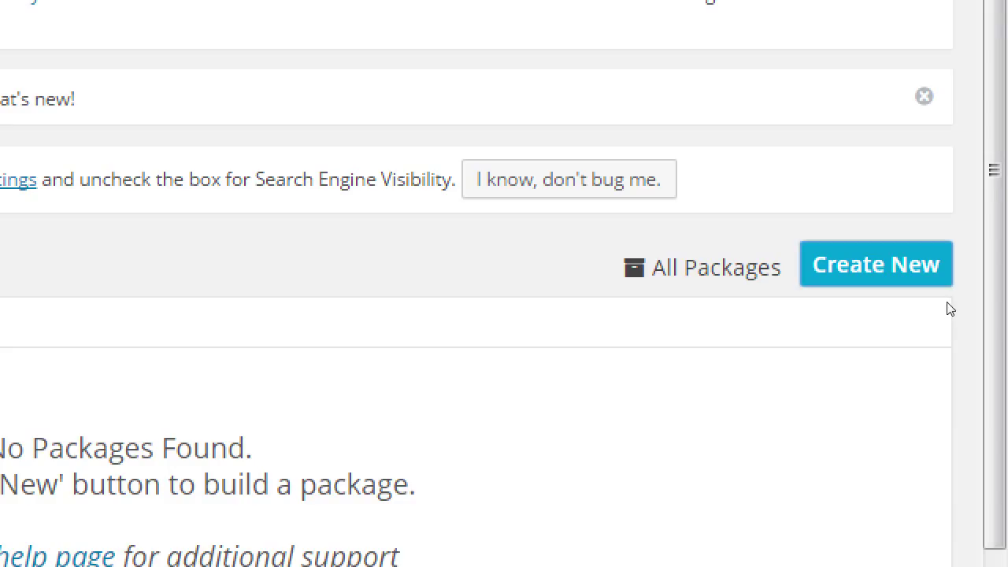
Create a new package and note that store settings are set and categories, tags, variations and one product were added.
left_click(874, 264)
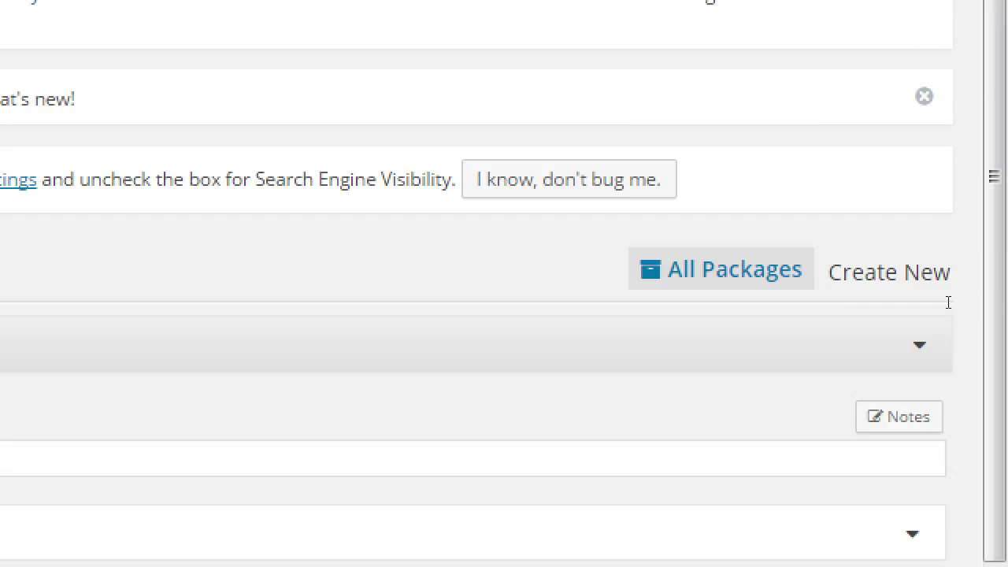
mouse_move(591, 308)
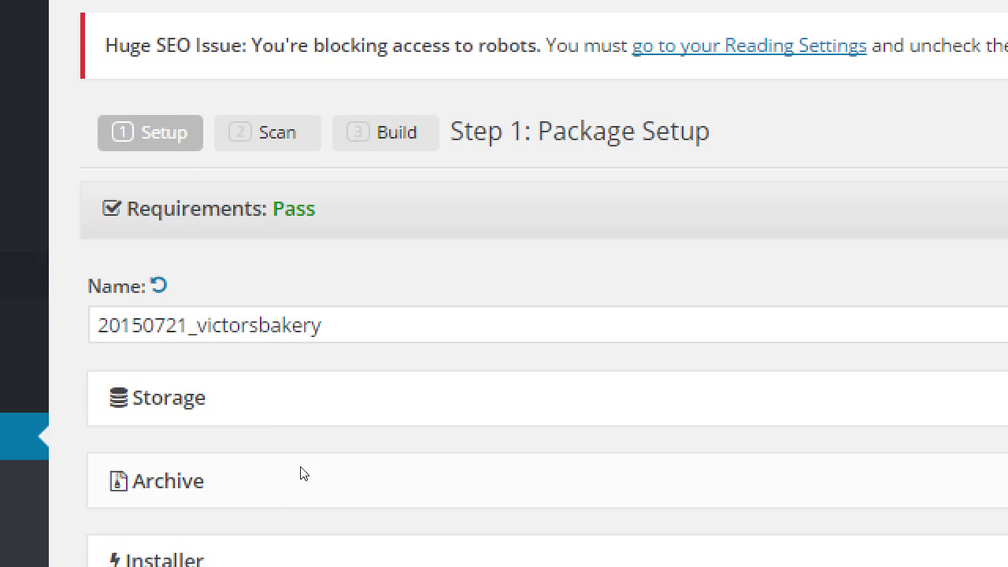
mouse_move(194, 398)
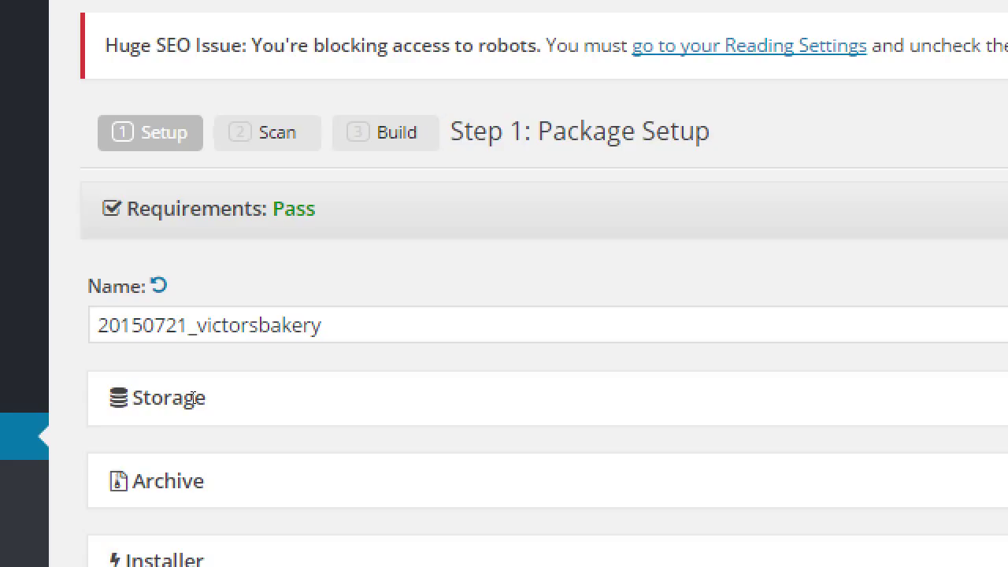
mouse_move(273, 398)
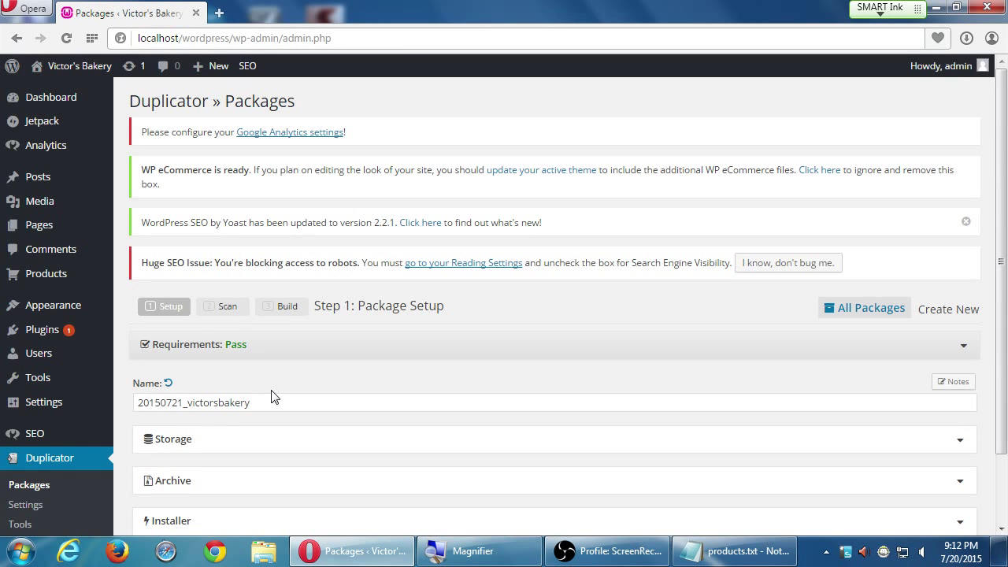
mouse_move(798, 425)
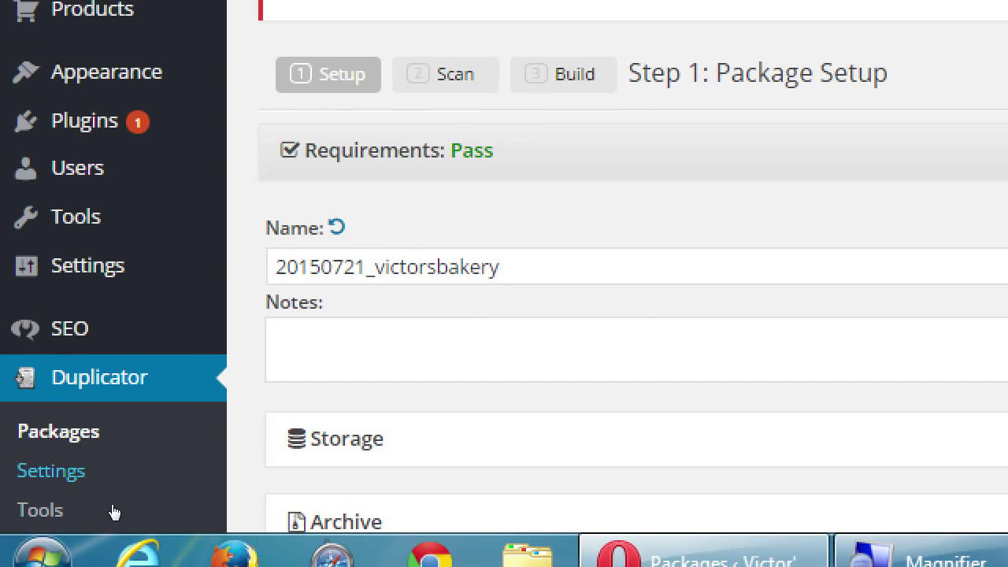
type("AR")
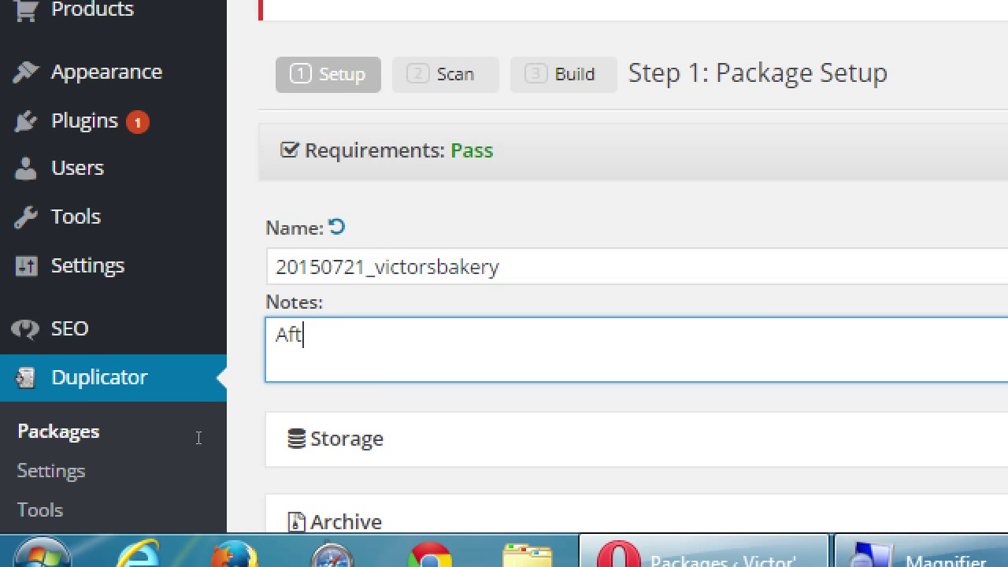
type("er all ST")
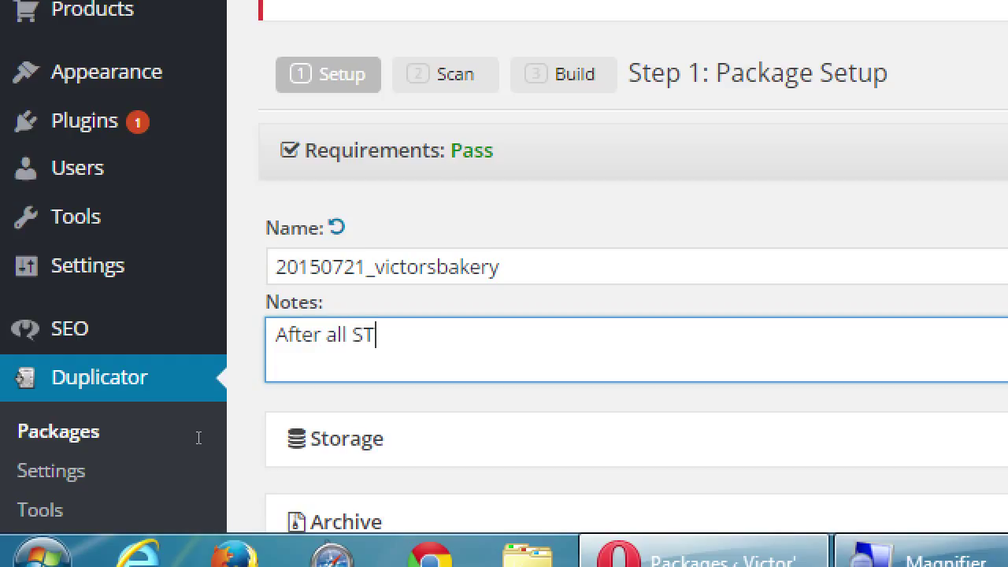
type("ORE SETTINGS")
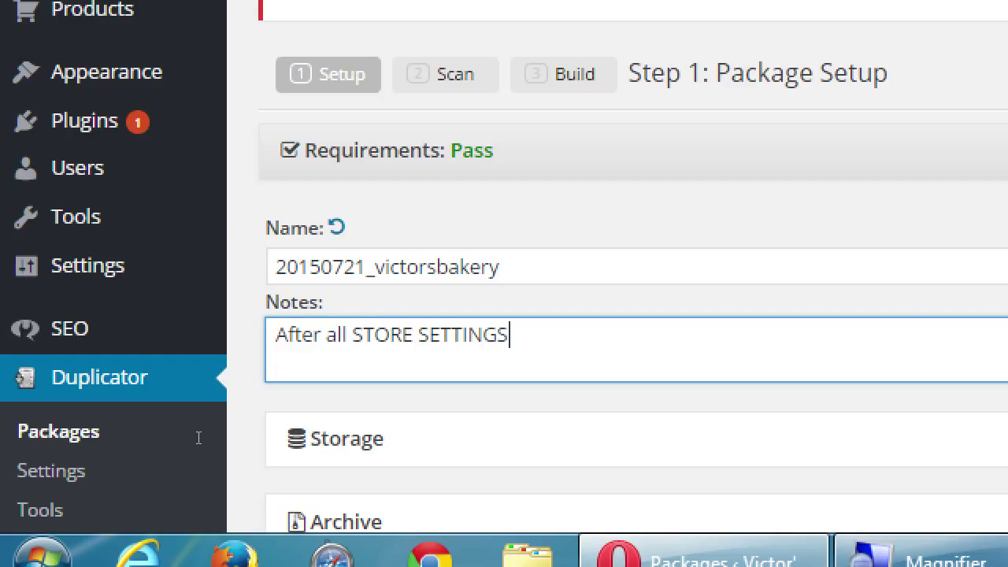
type("have been")
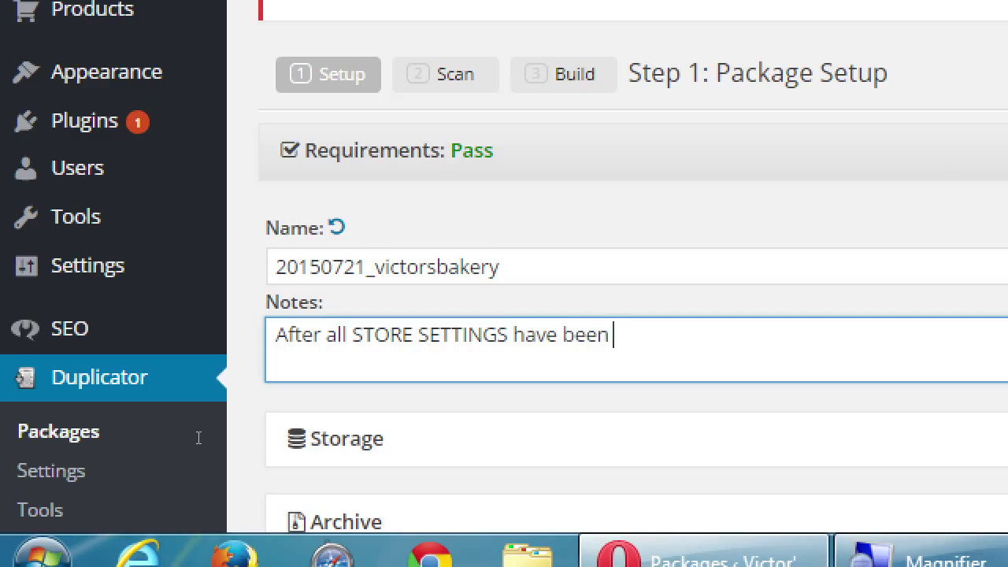
type("s")
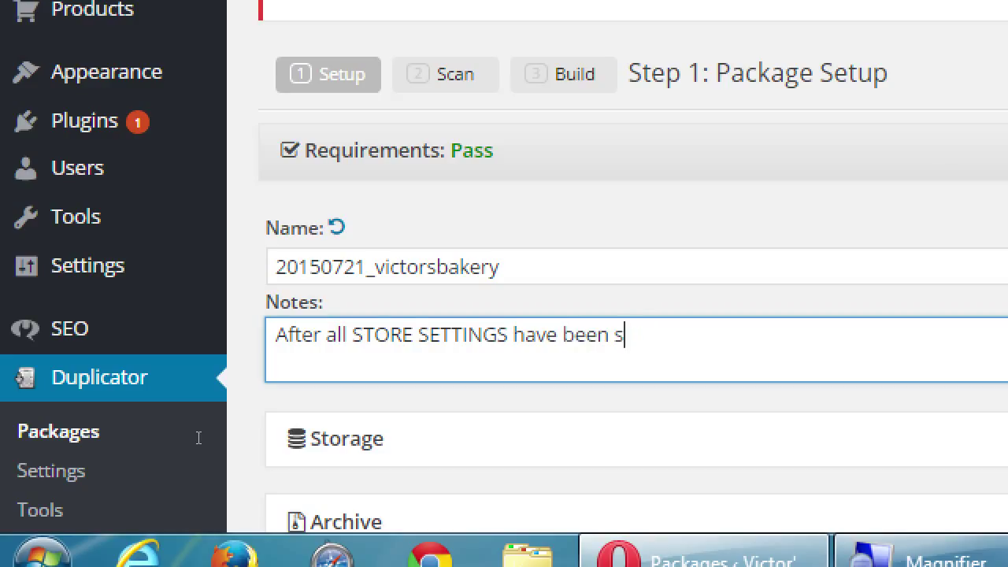
type("et.")
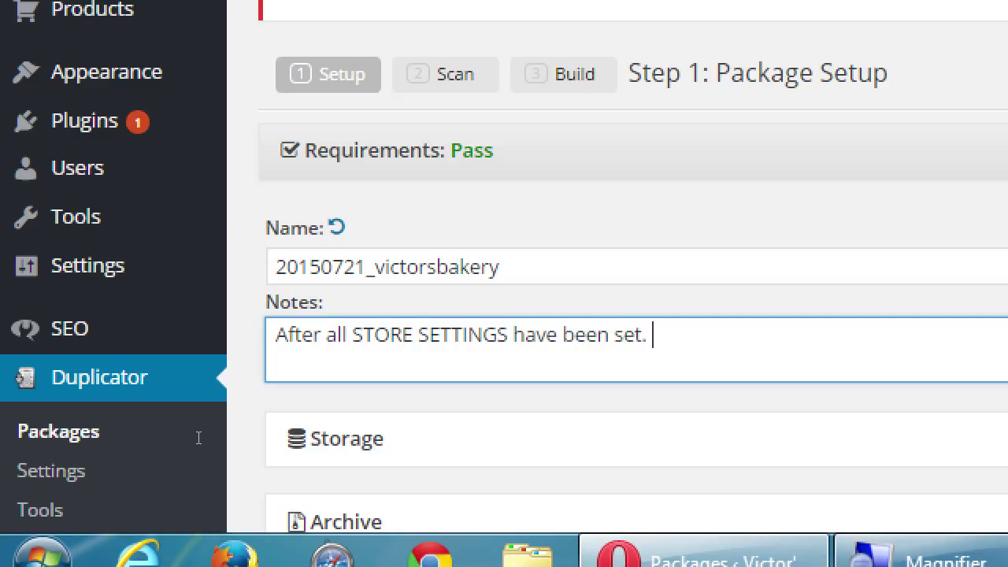
type(";")
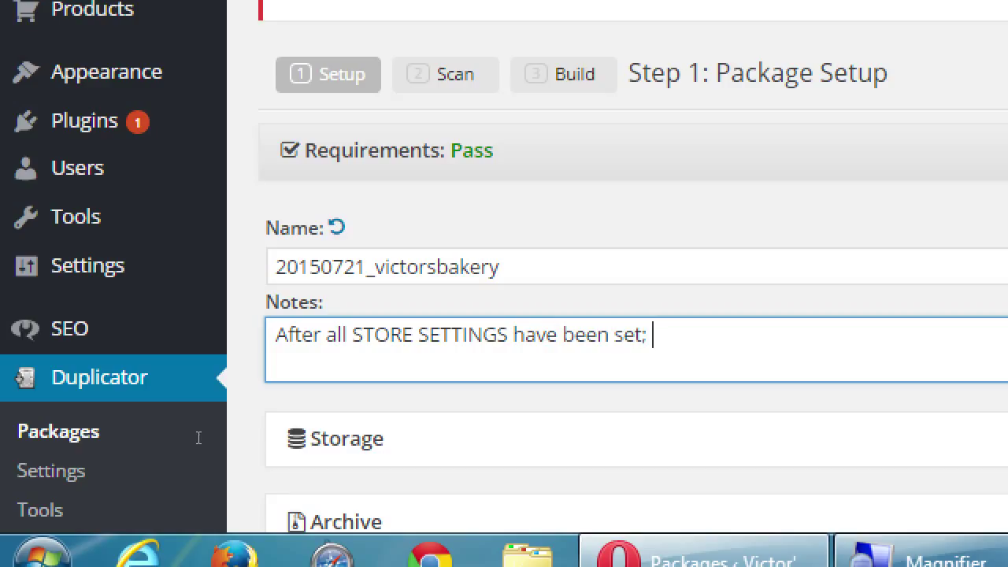
type("cta")
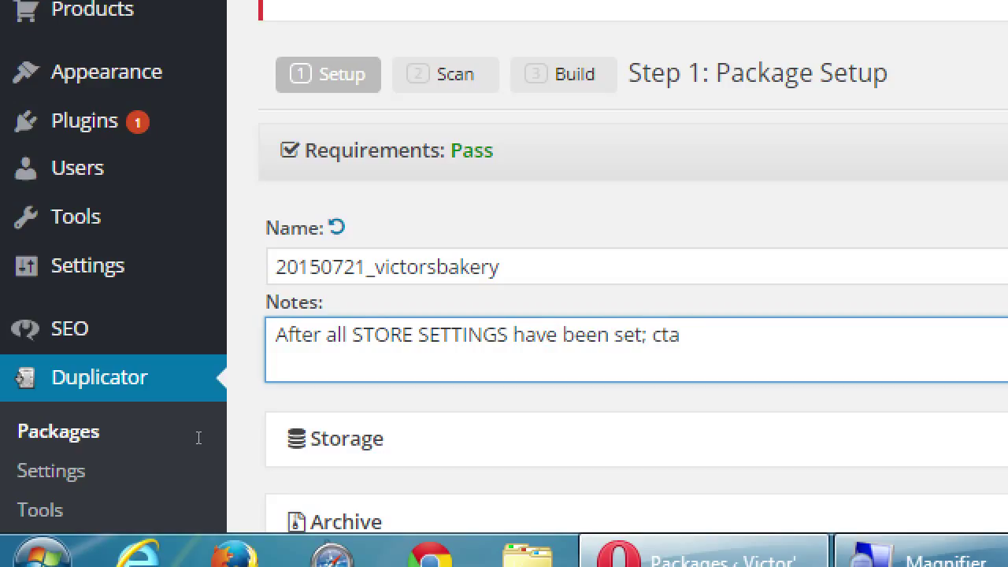
type("Added")
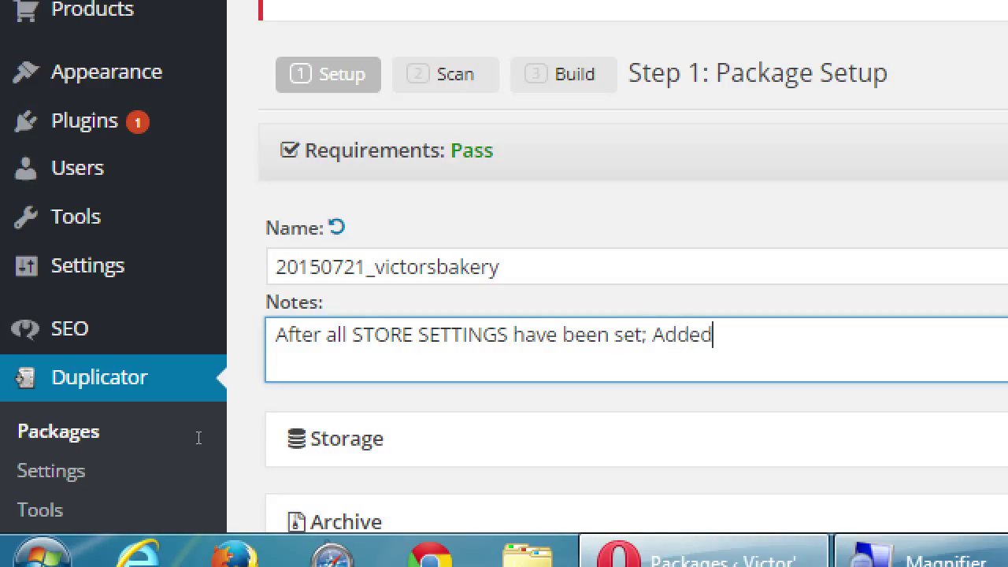
type("Cat")
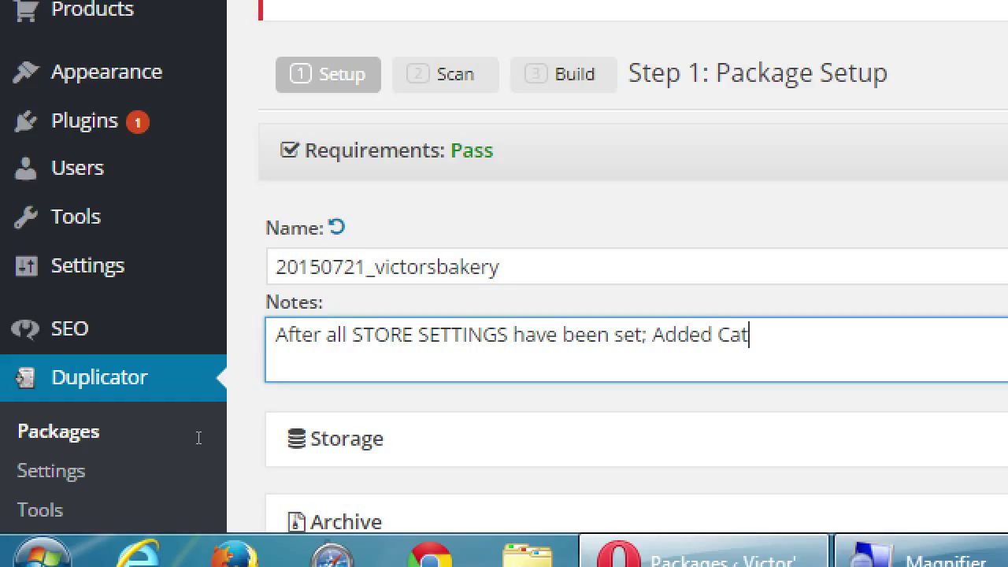
key("BackSpace")
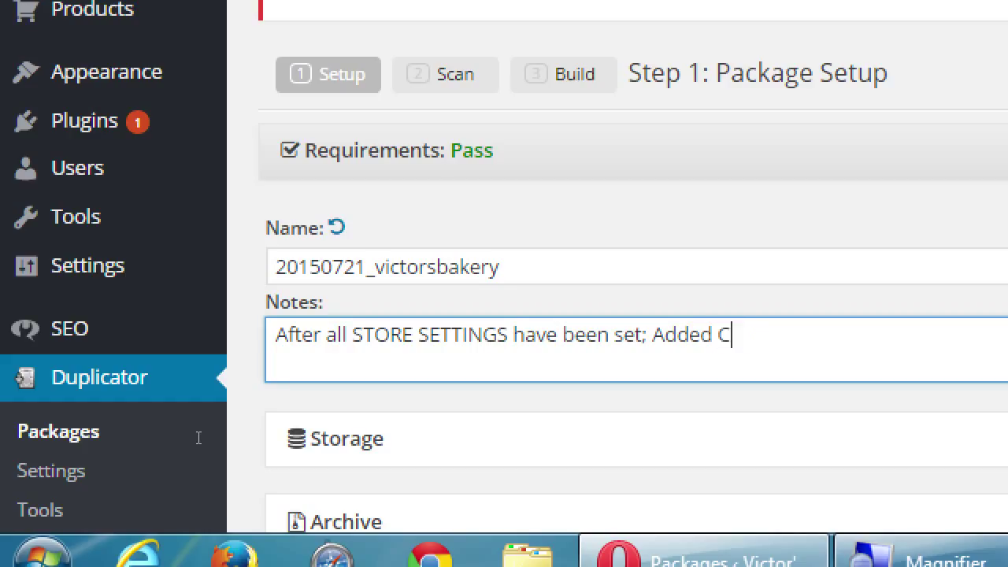
type("ATEGORIES, TAG")
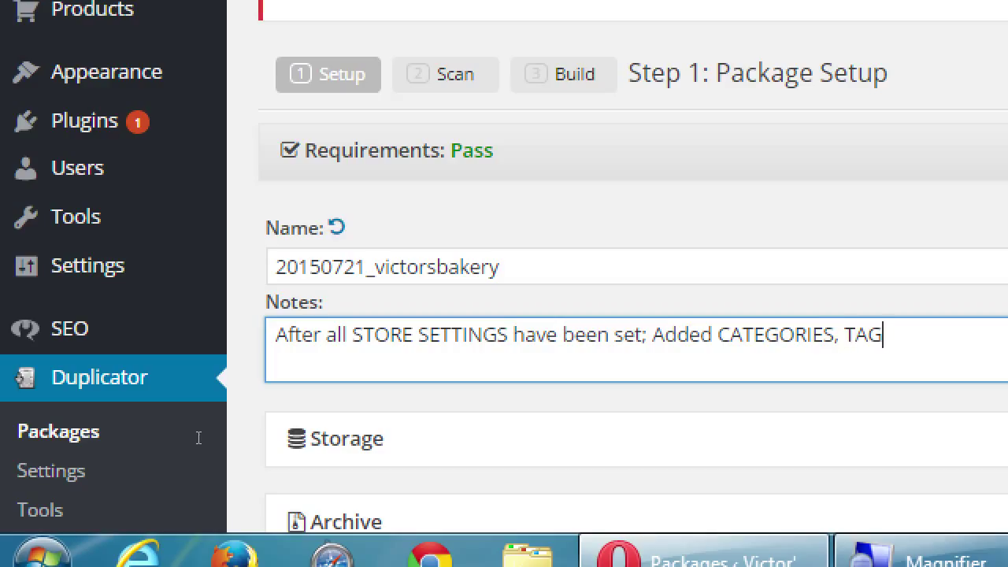
type("S, VARIT")
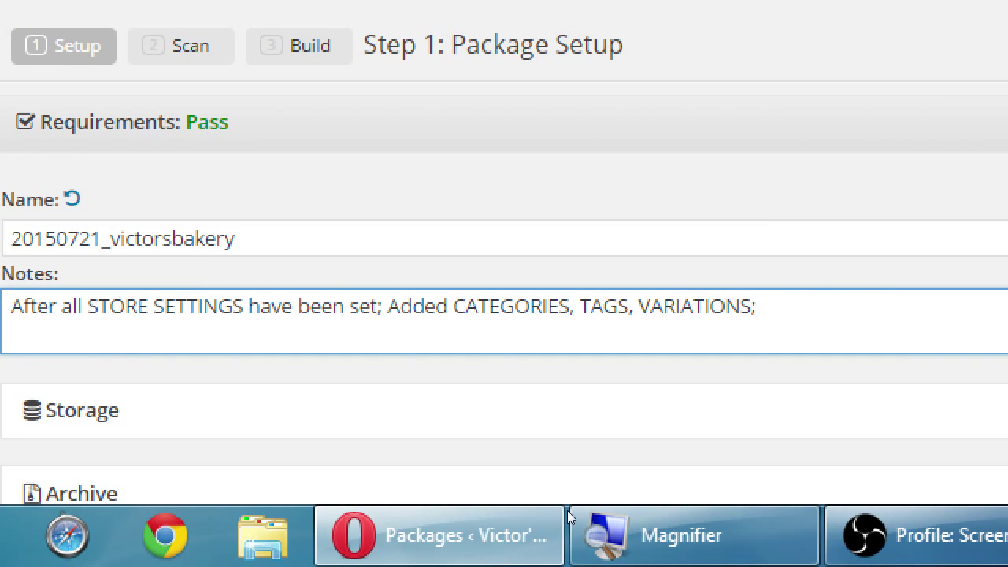
type("AD")
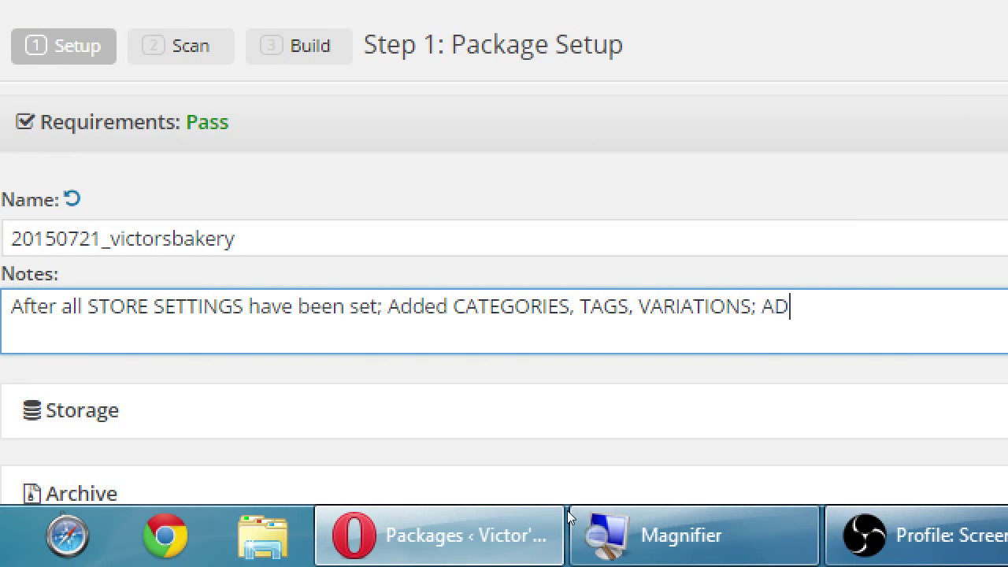
type("dd")
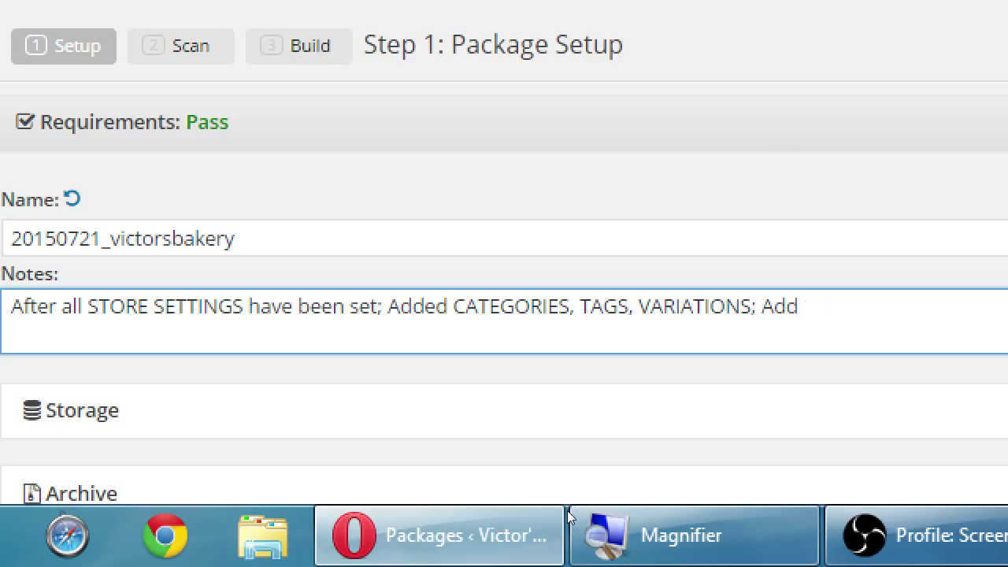
type("ONE product.")
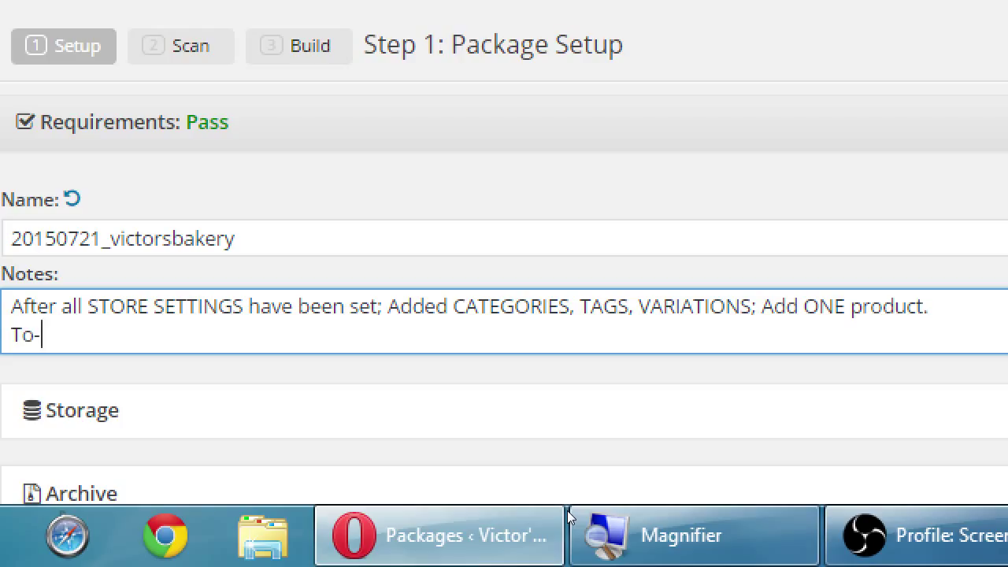
Add the to-do 'Add more products.' to the notes and remove the stray word Finish.
type("do: Add")
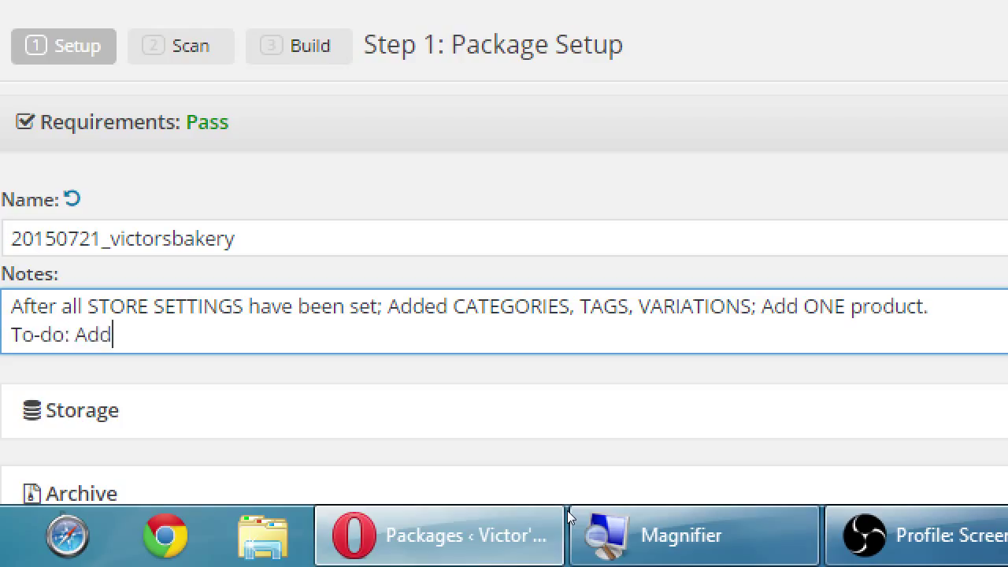
type("more po")
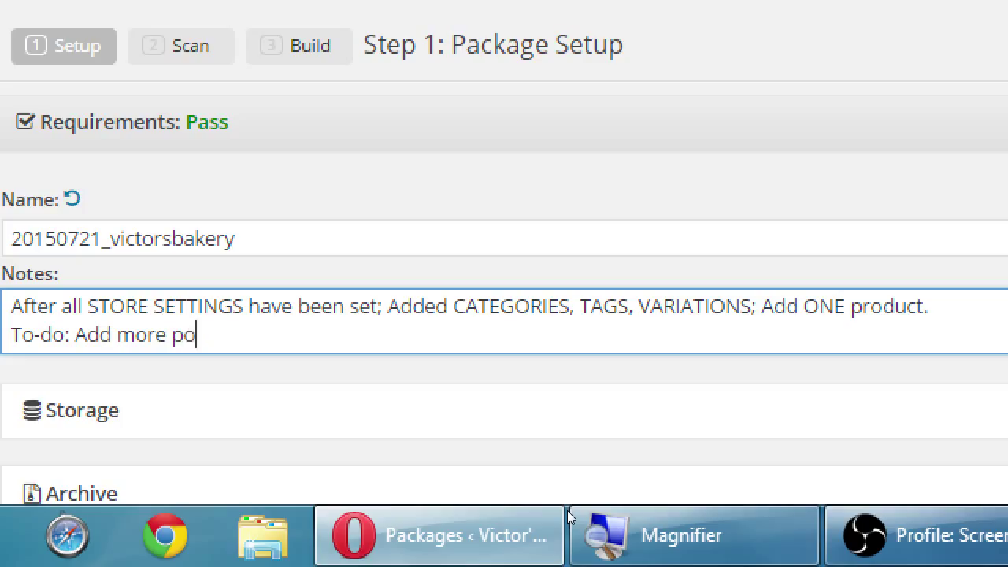
type("ducts")
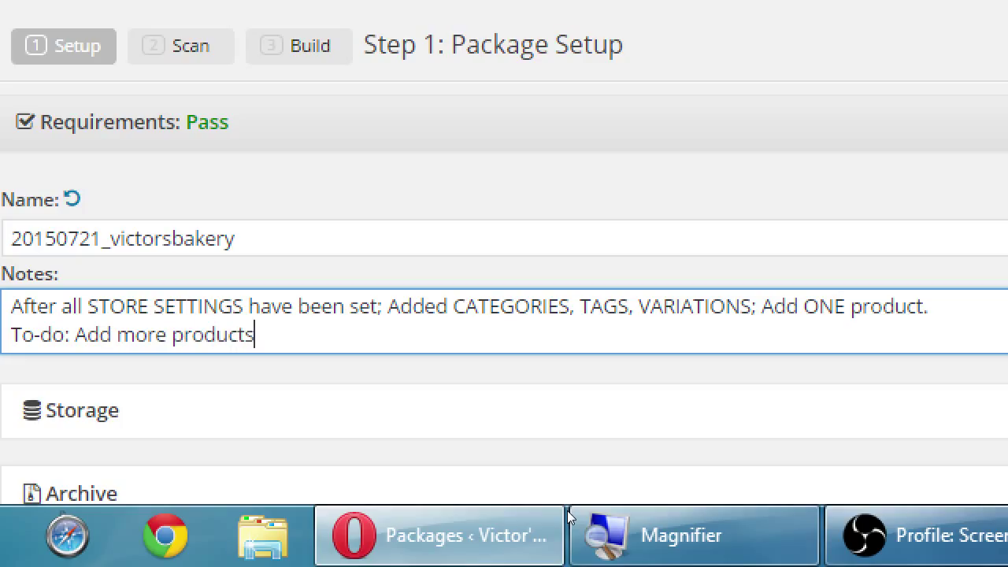
type(".")
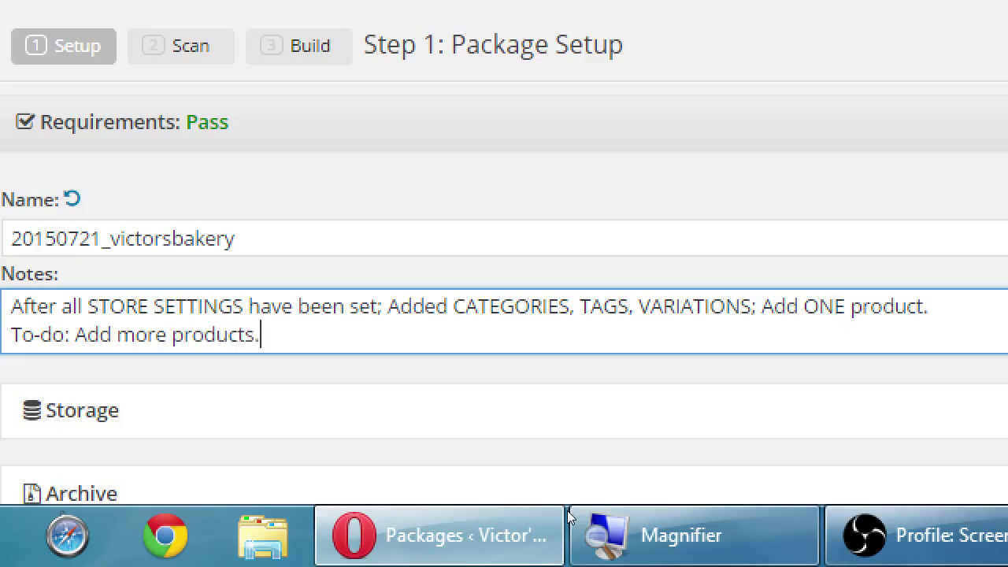
type("Finish")
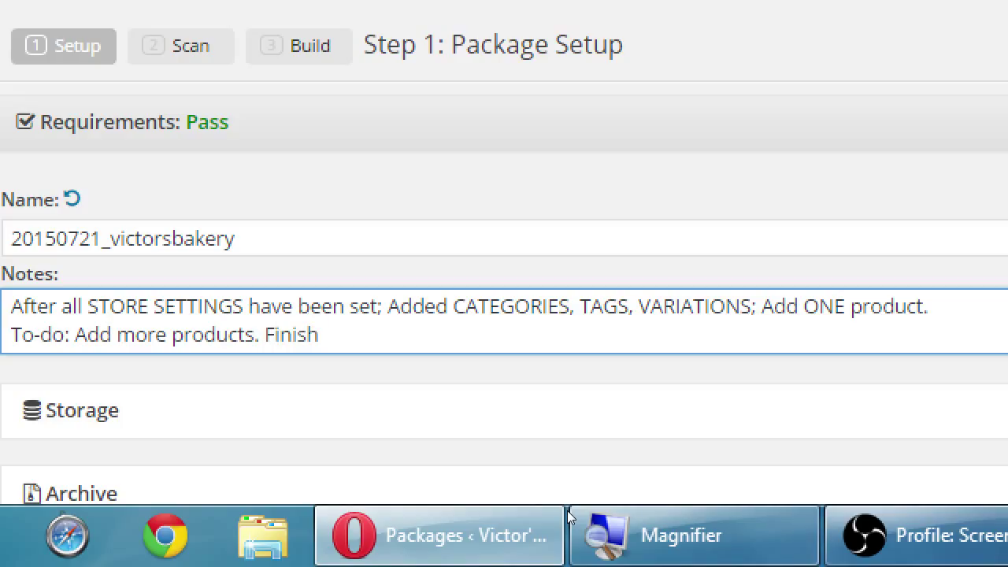
key("Backspace")
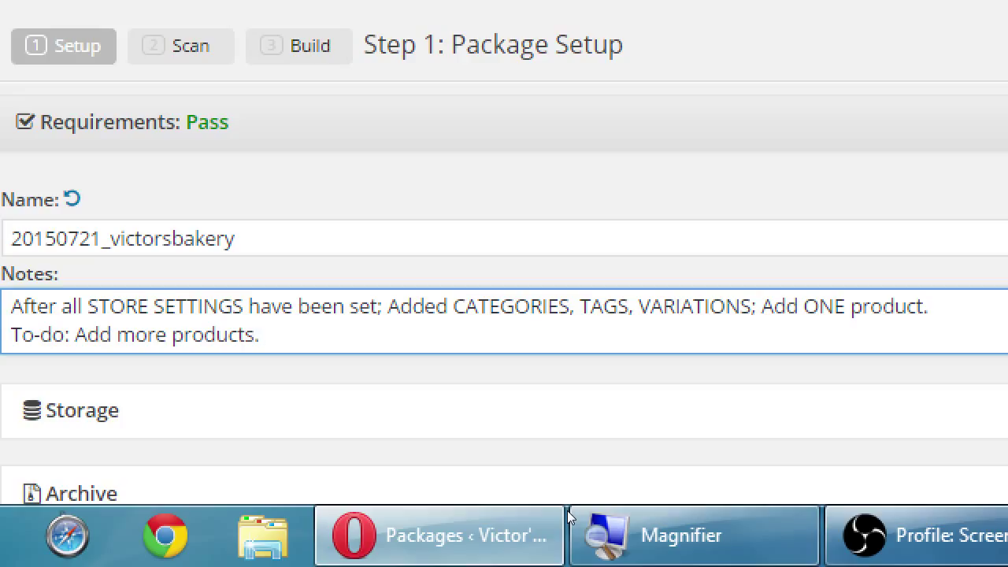
left_click(264, 334)
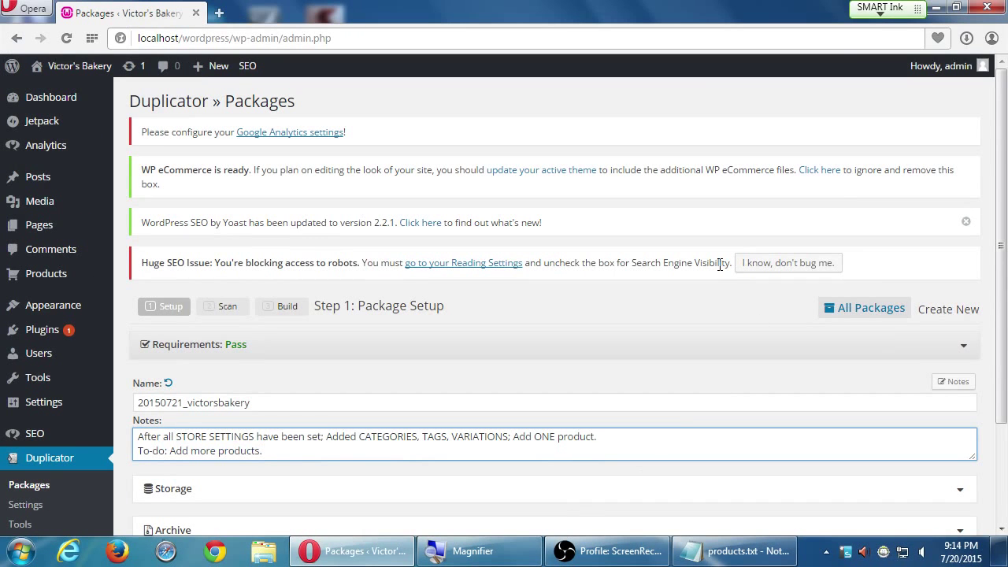
scroll("down", 3)
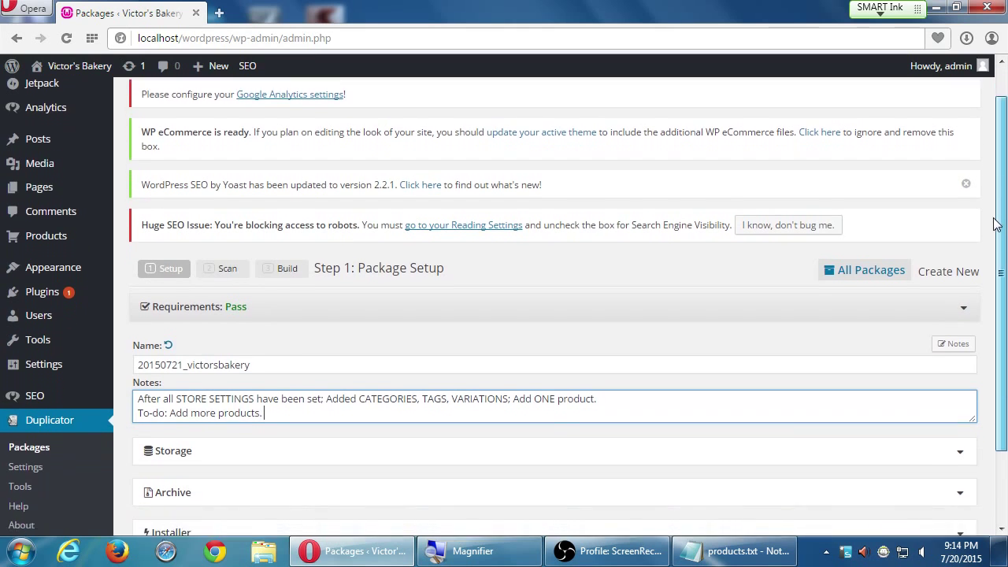
scroll("down", 3)
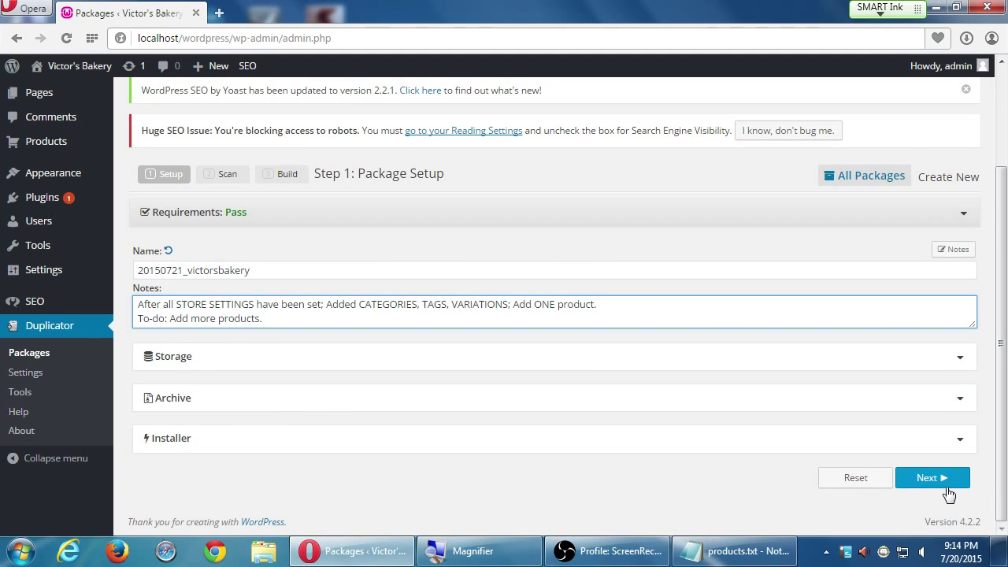
Run the Duplicator system scan and review the all-Good server and archive results.
left_click(932, 477)
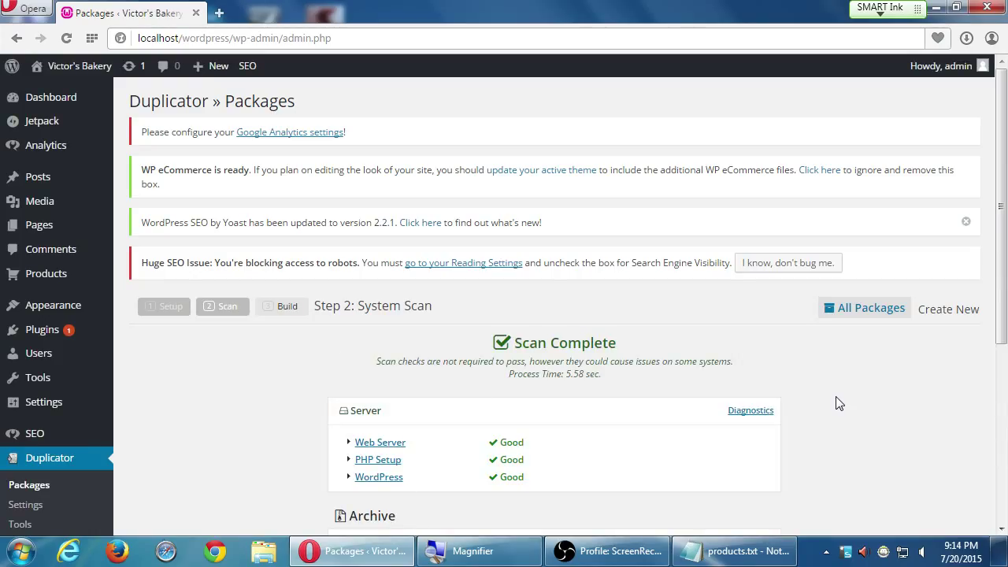
scroll("down", 3)
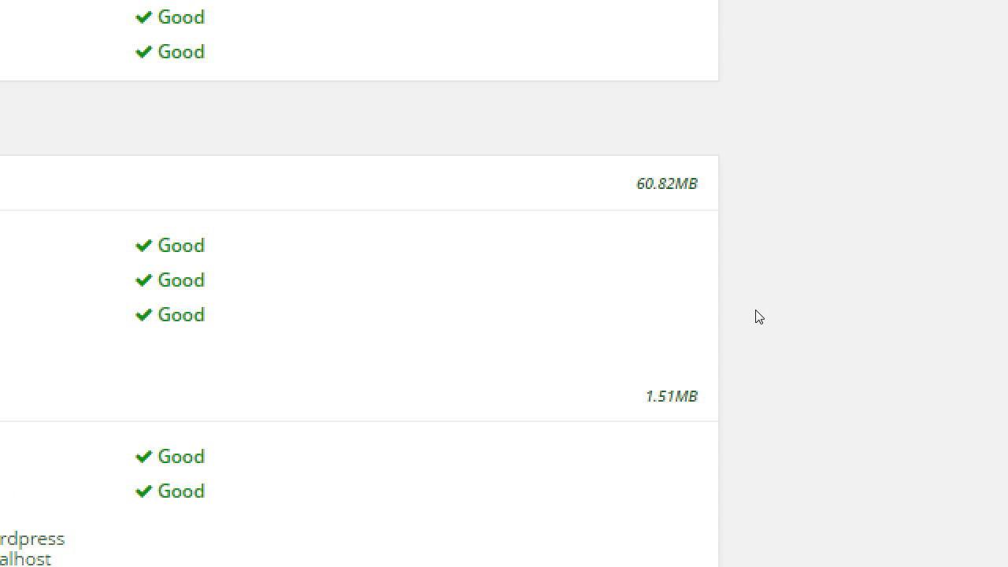
mouse_move(746, 290)
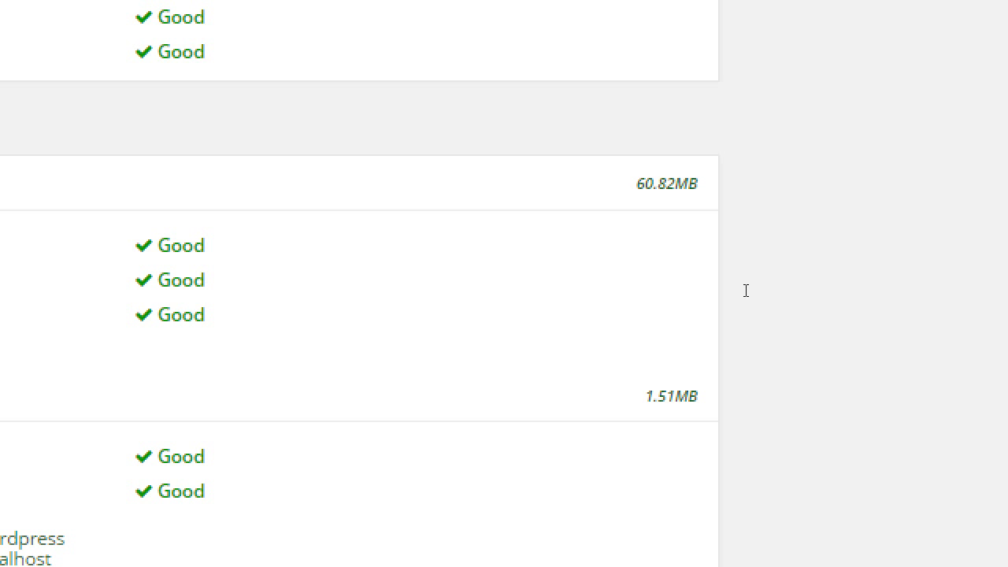
mouse_move(491, 314)
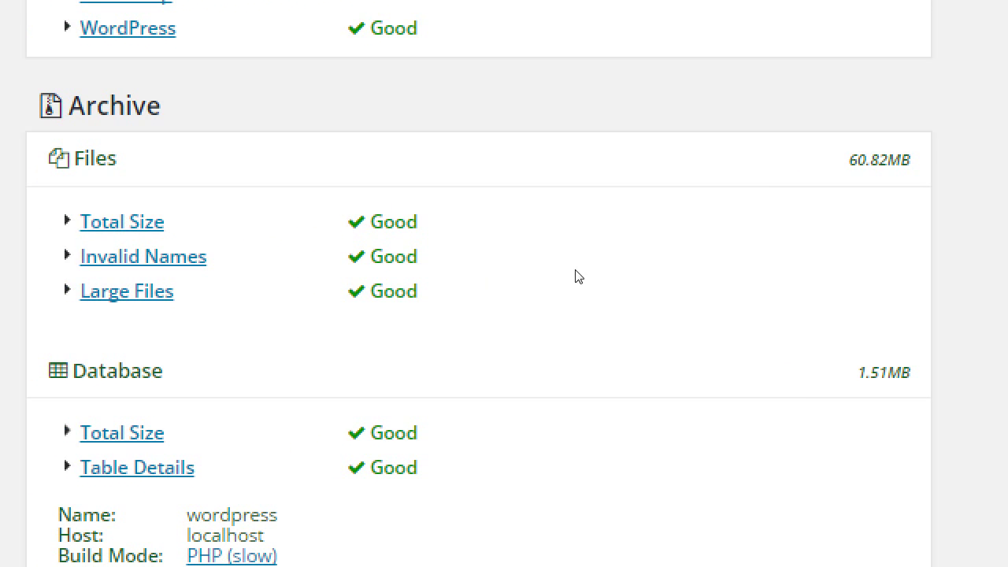
mouse_move(571, 276)
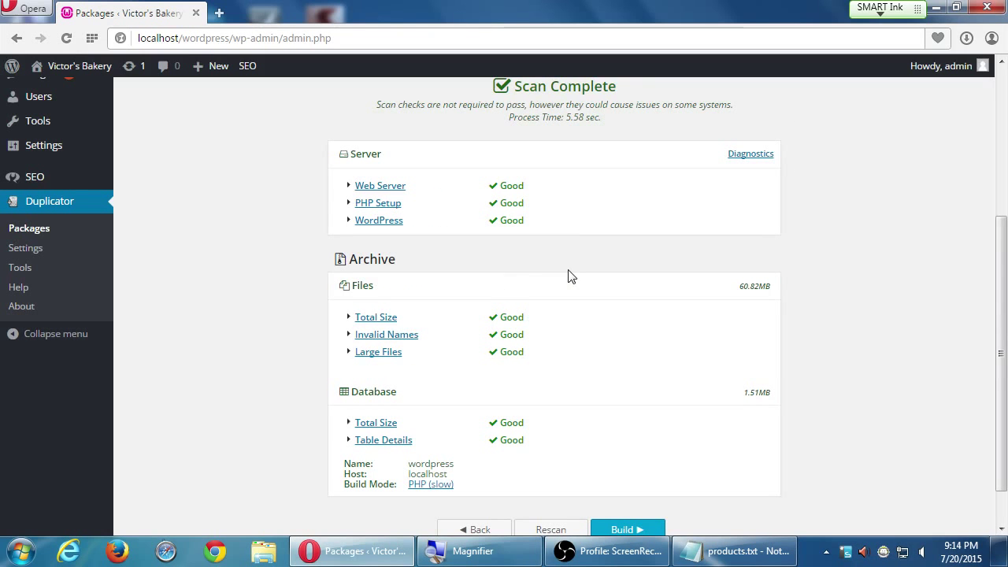
scroll("down", 3)
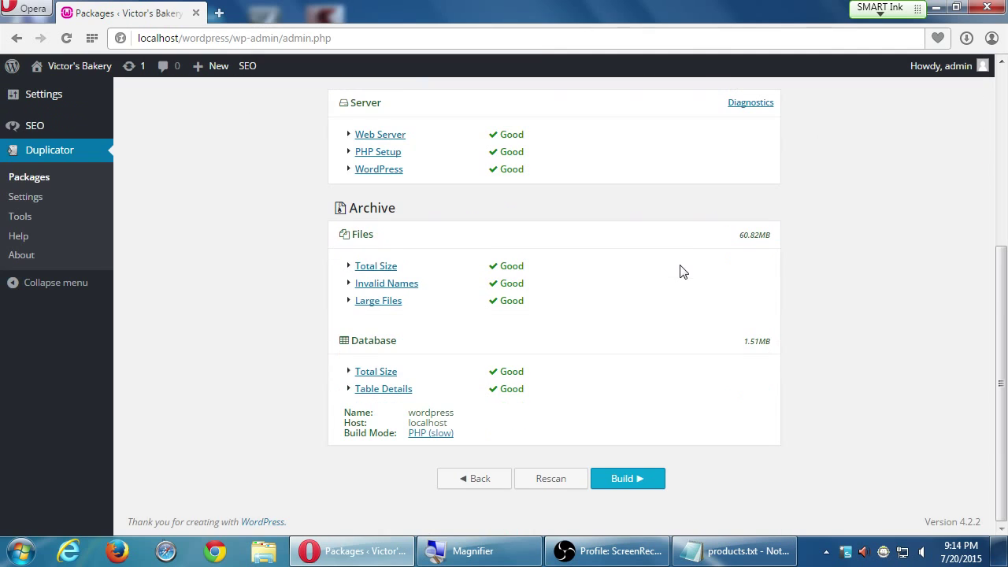
mouse_move(611, 500)
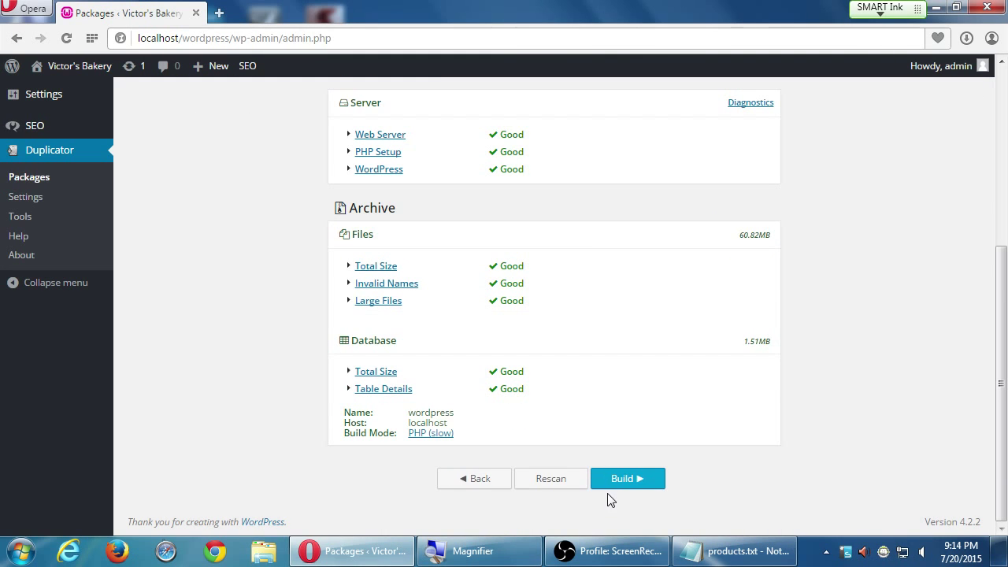
Build the package and download its installer.php and archive zip.
left_click(626, 478)
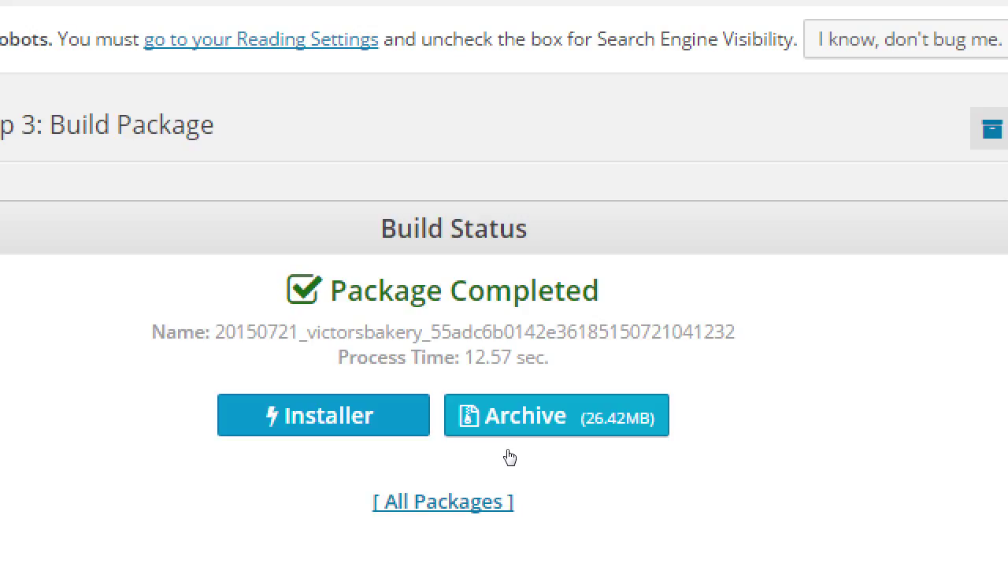
mouse_move(611, 456)
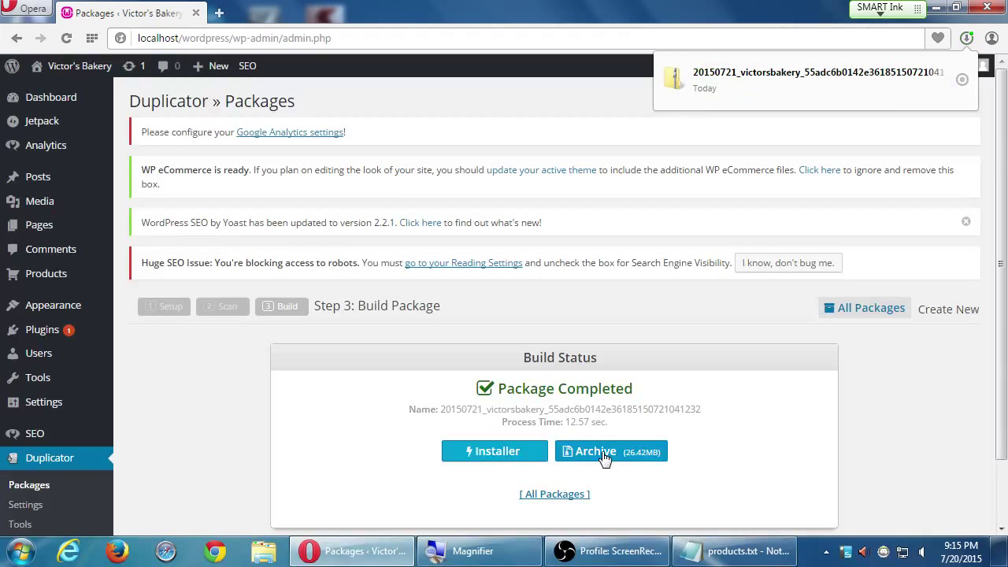
left_click(961, 78)
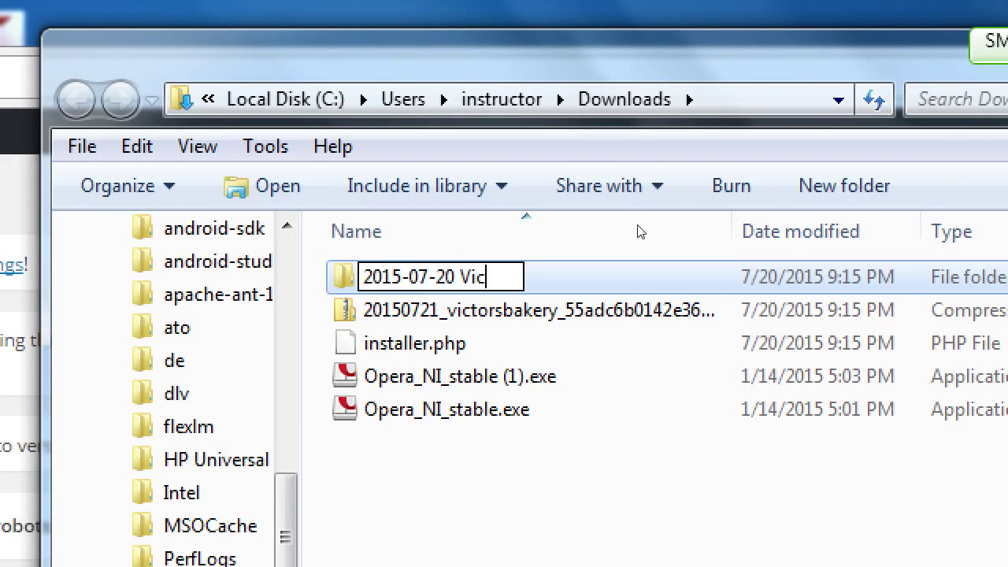
Name the dated Victor's Bakery folder and copy it into Campos eCommerce II on the Z: network drive.
type("tro's")
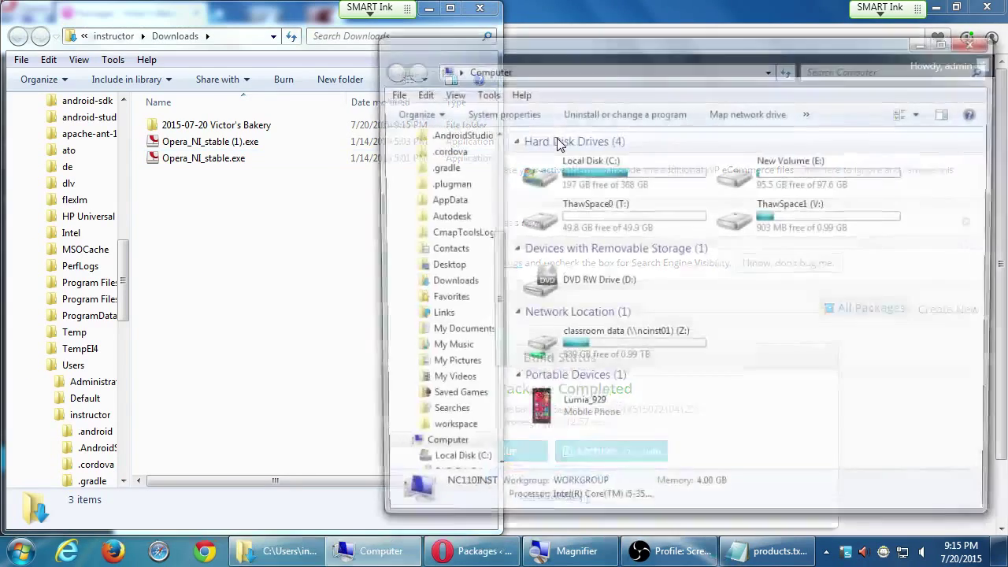
left_click(747, 401)
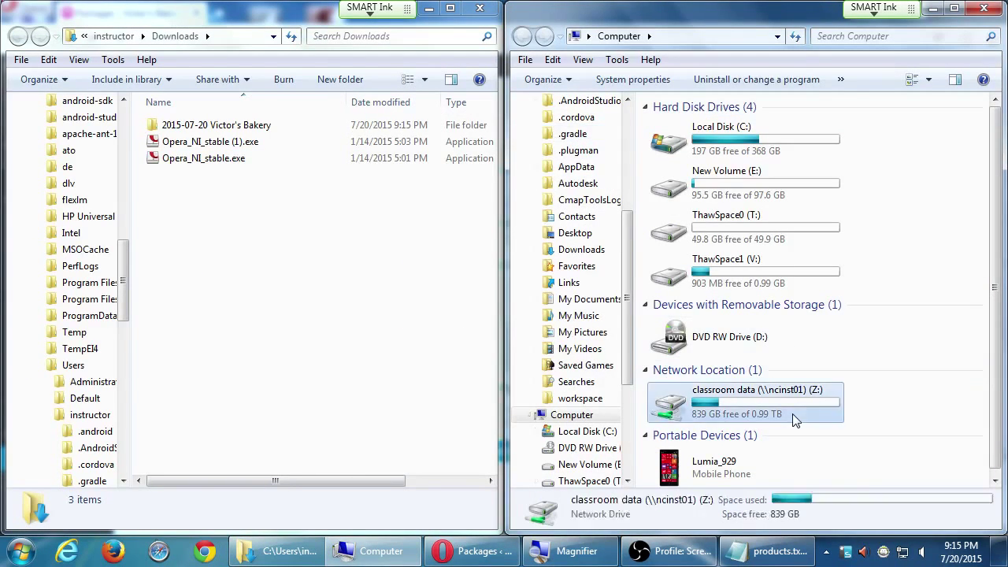
double_click(749, 402)
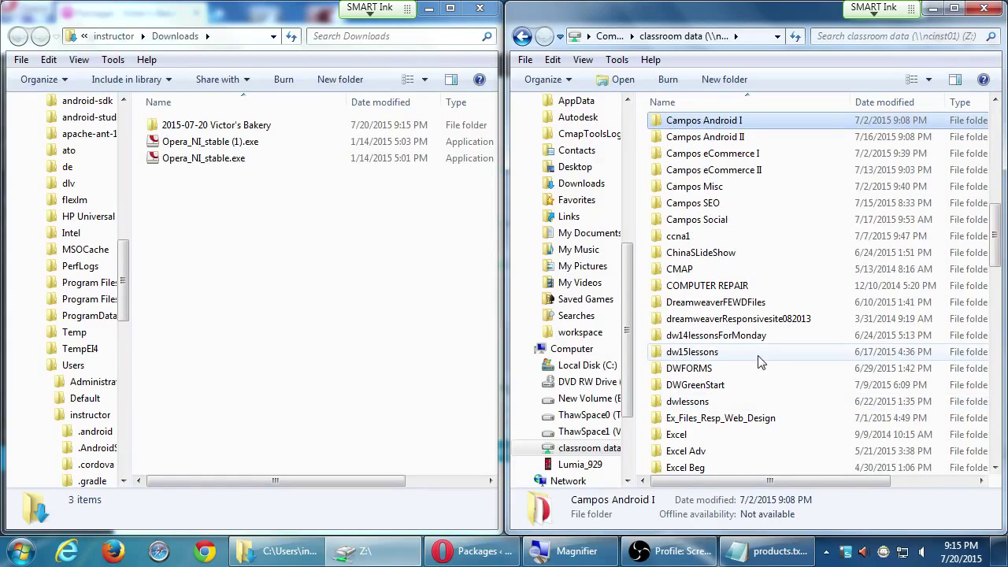
double_click(712, 169)
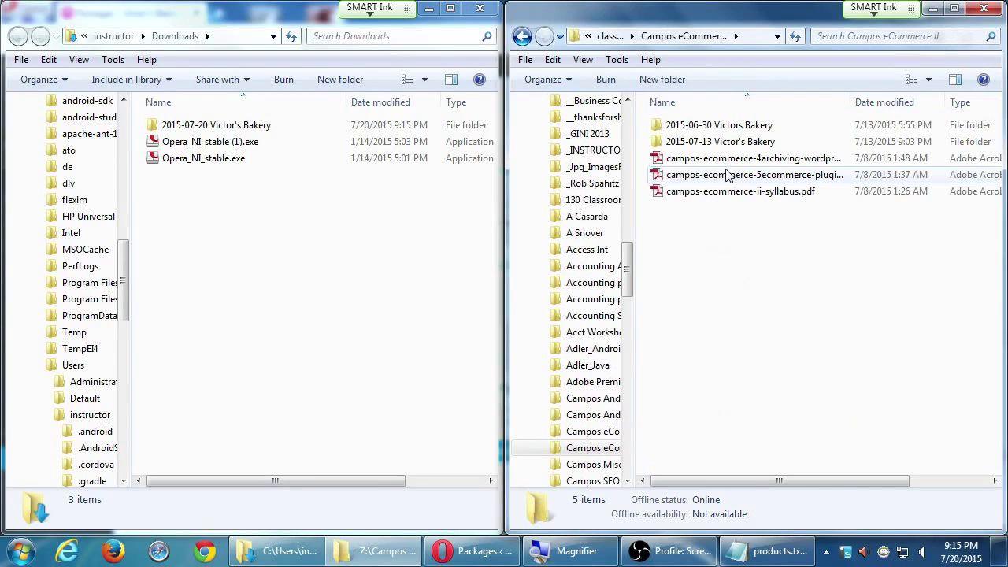
left_click(216, 124)
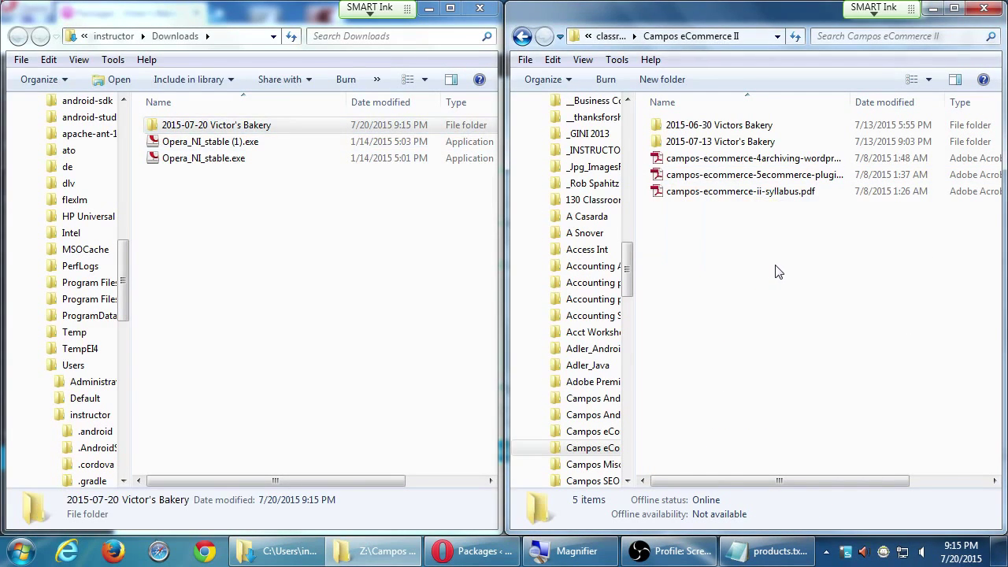
left_click(720, 157)
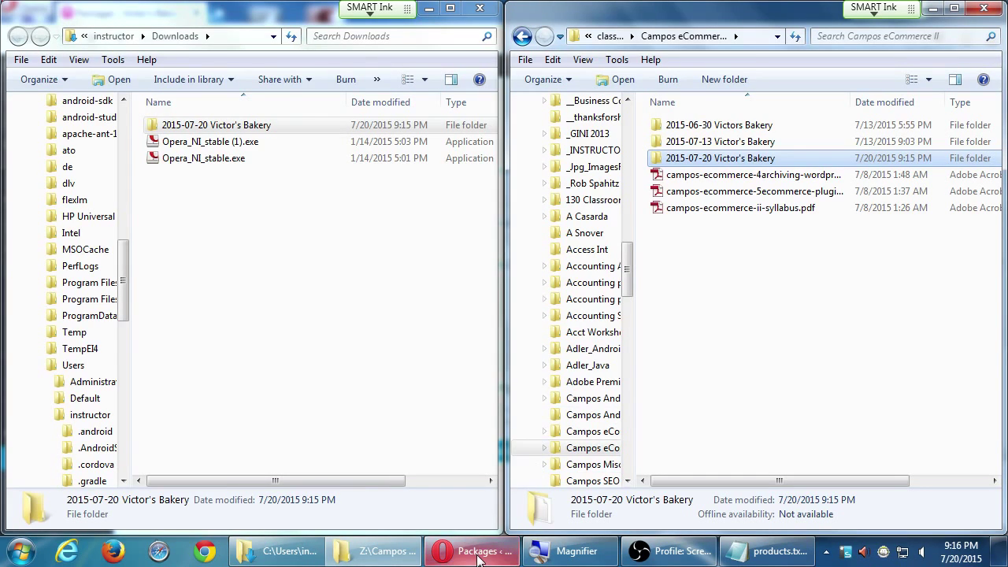
Return to the Duplicator page showing Package Completed for 20150721_victorsbakery with Installer and Archive links.
left_click(471, 550)
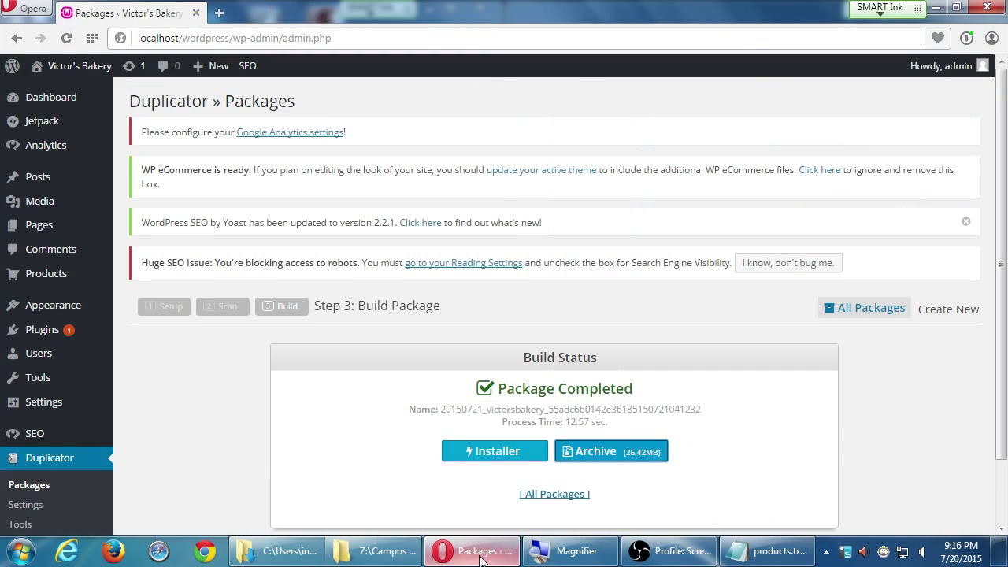
mouse_move(874, 390)
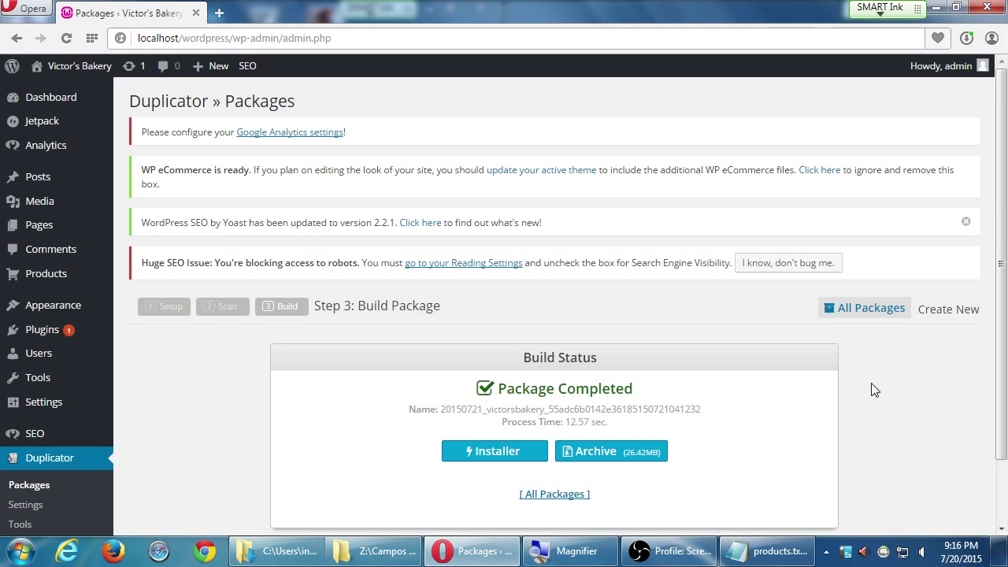
mouse_move(883, 347)
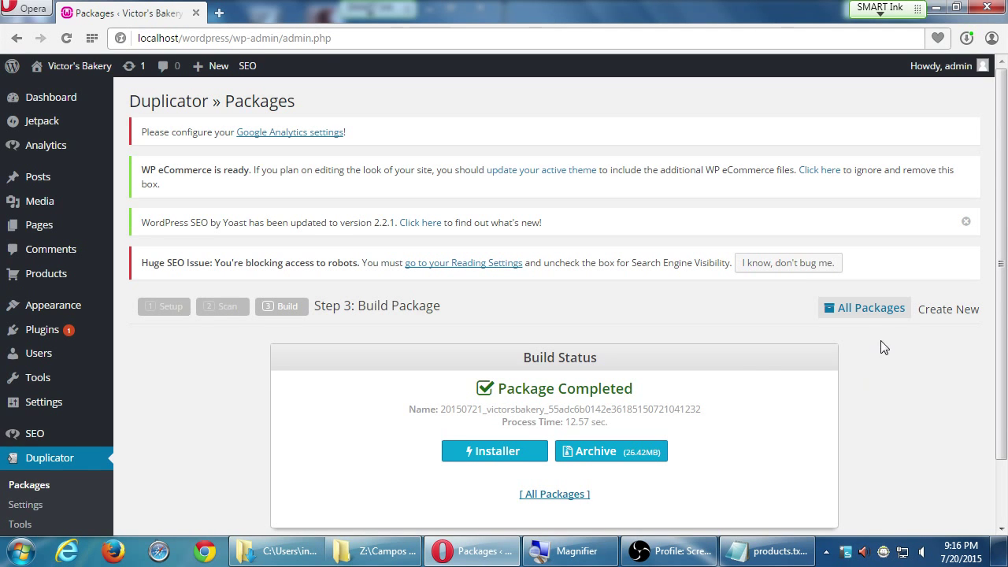